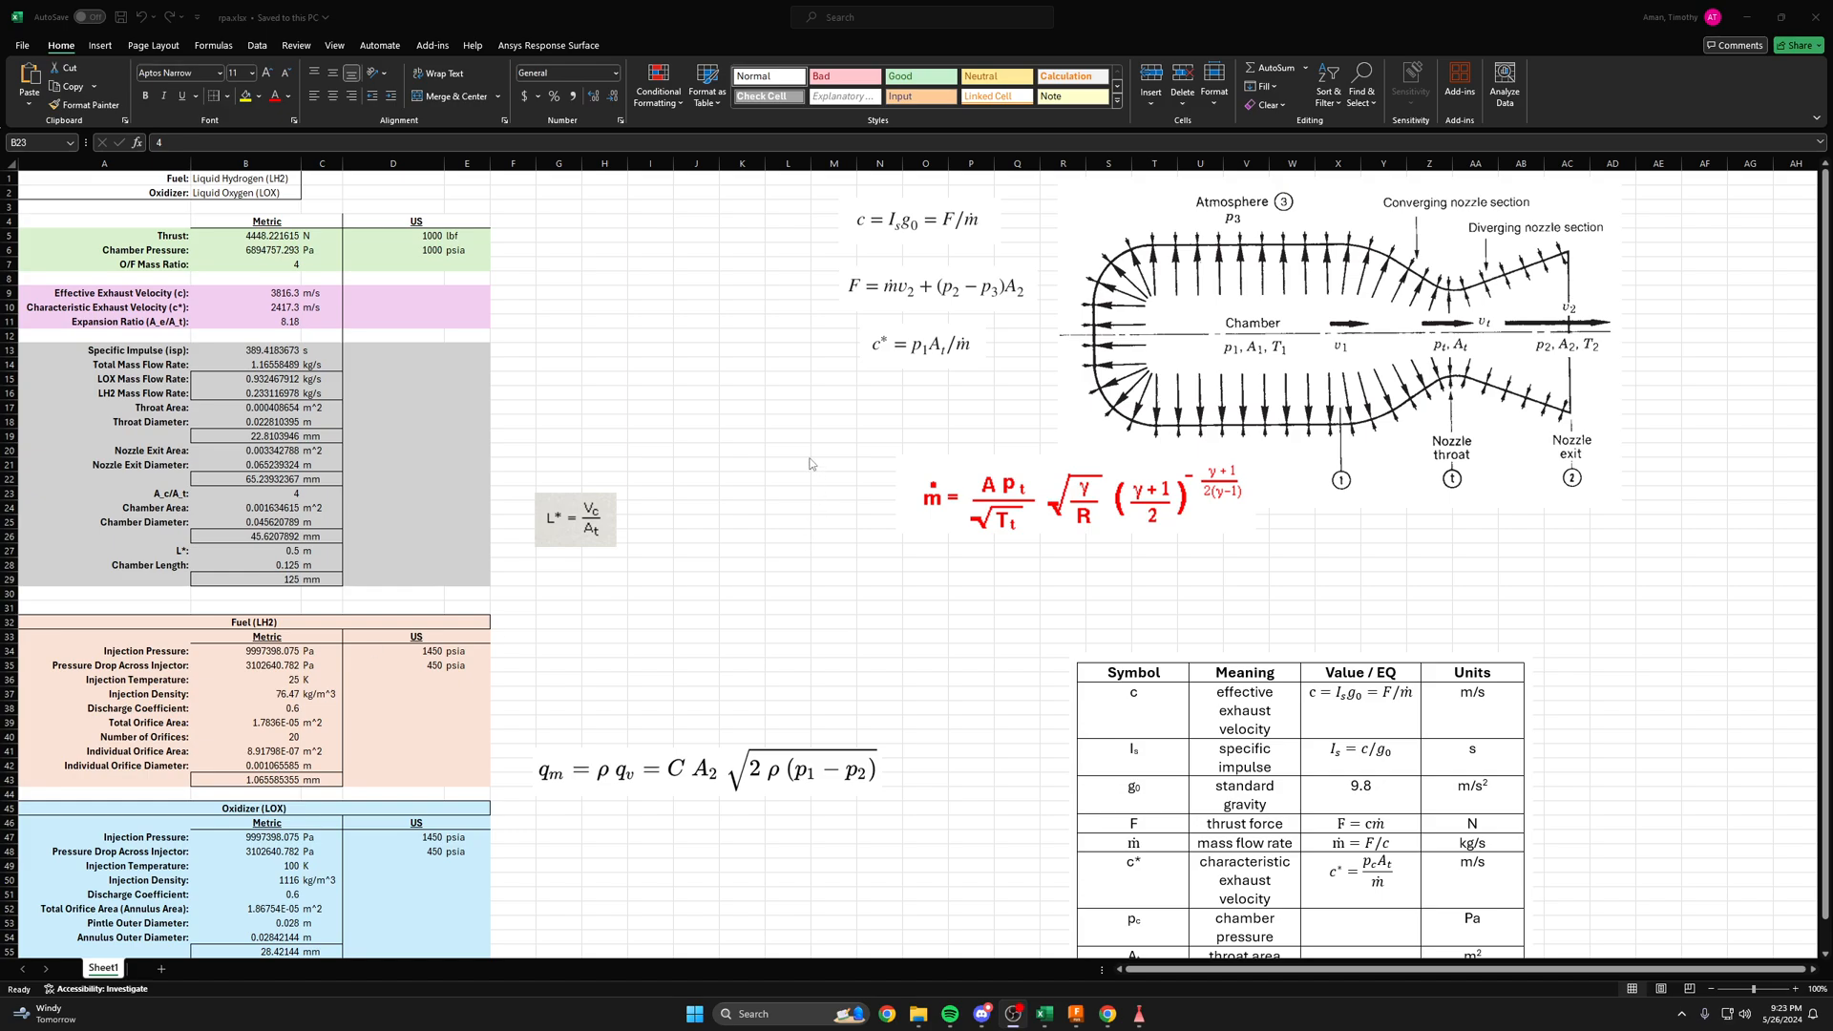
- Check the contraction ratio A_c/A_t row and its value of 4
click(695, 464)
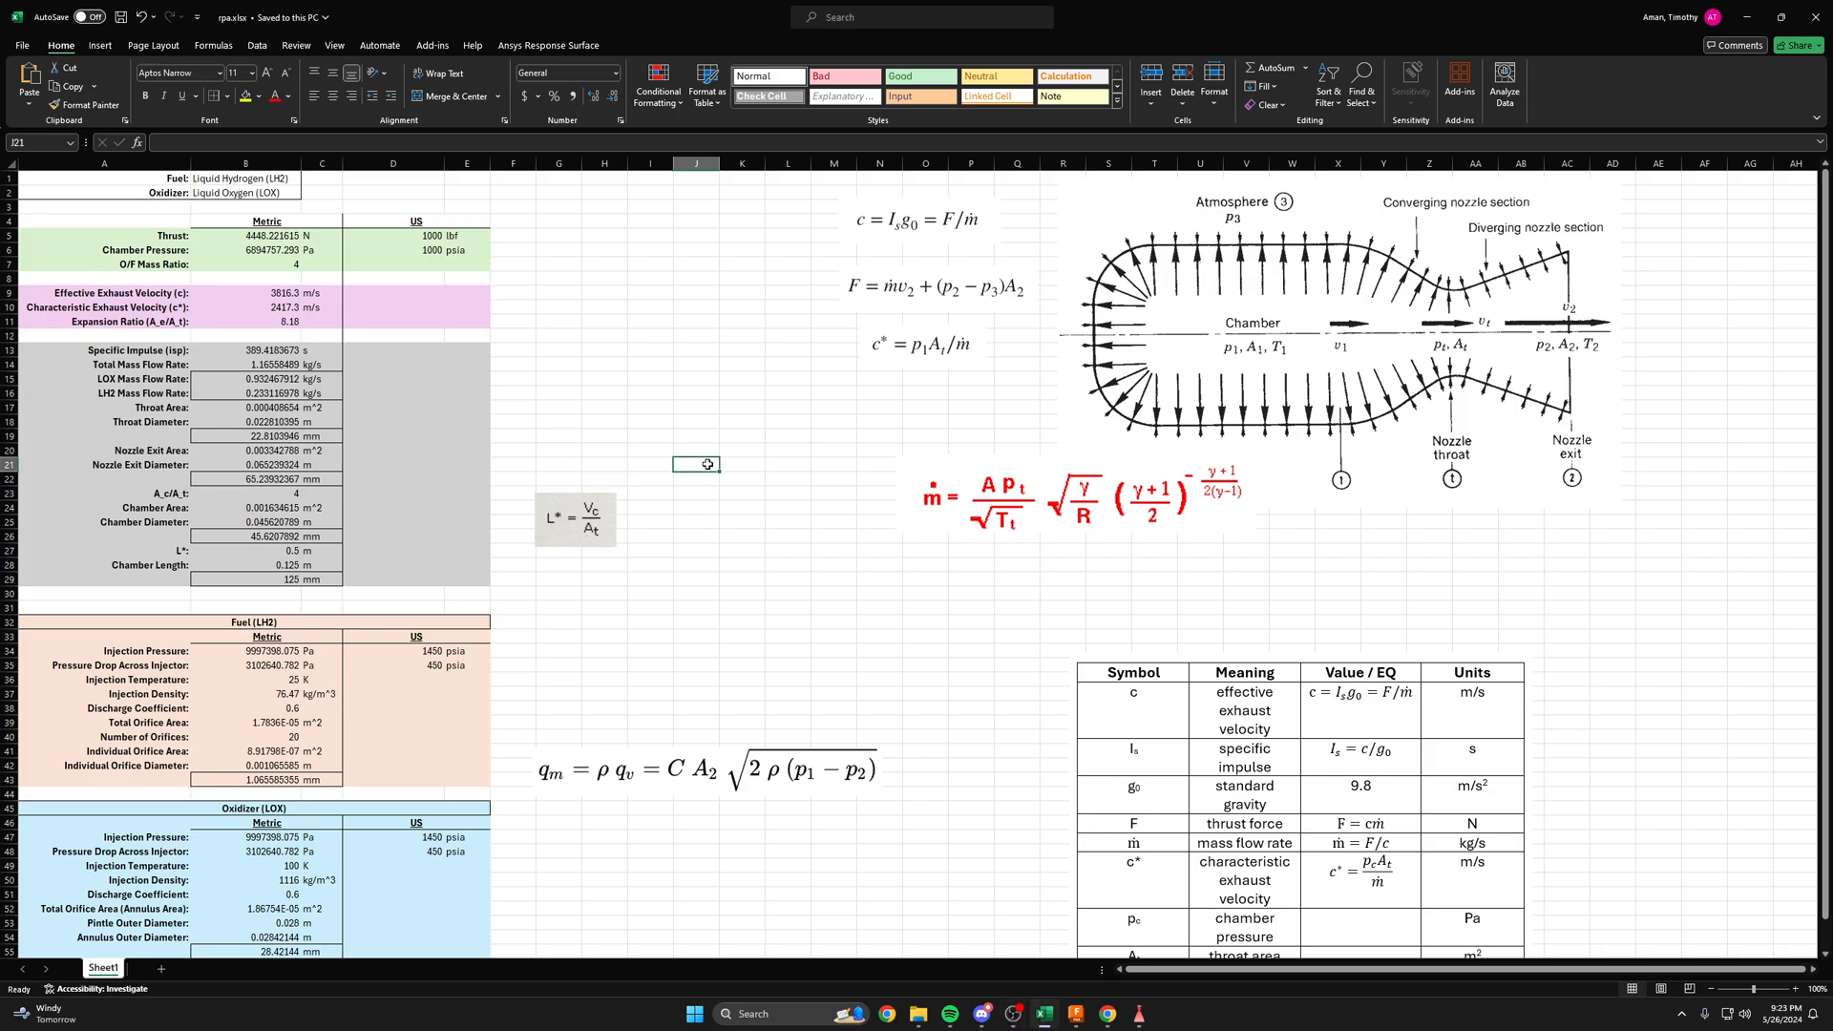
click(696, 449)
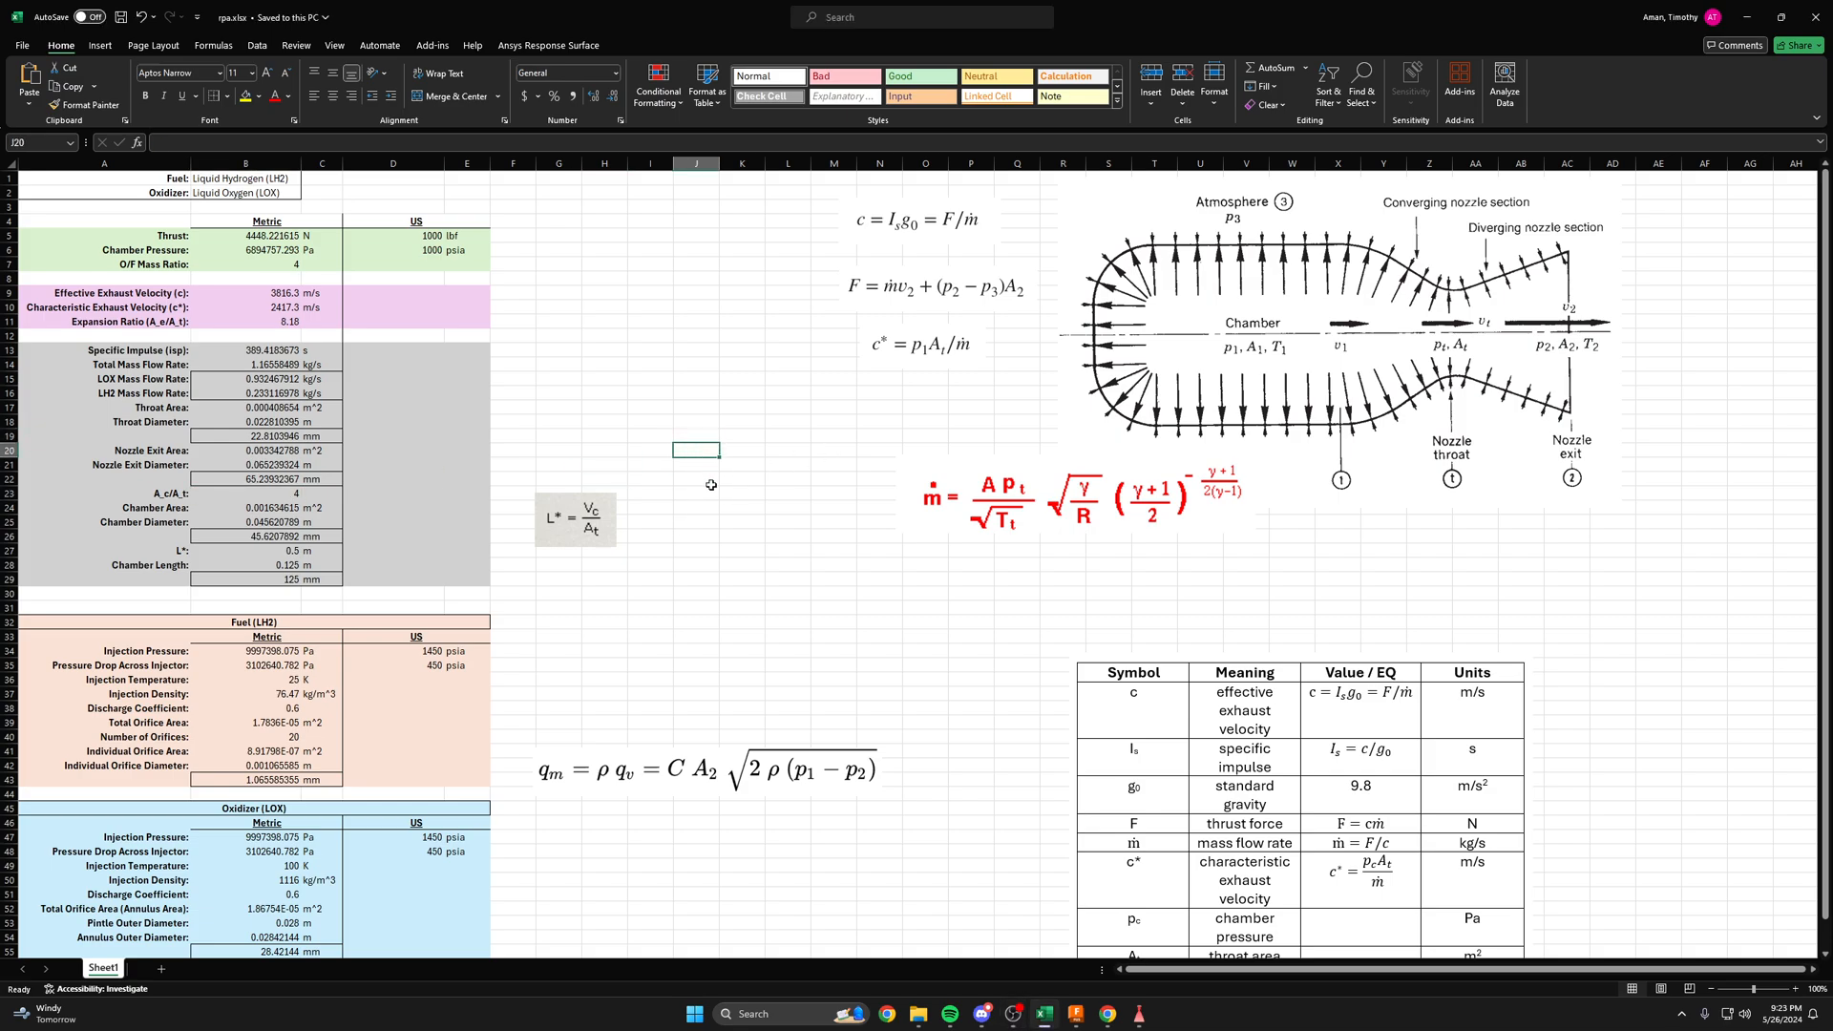
click(650, 493)
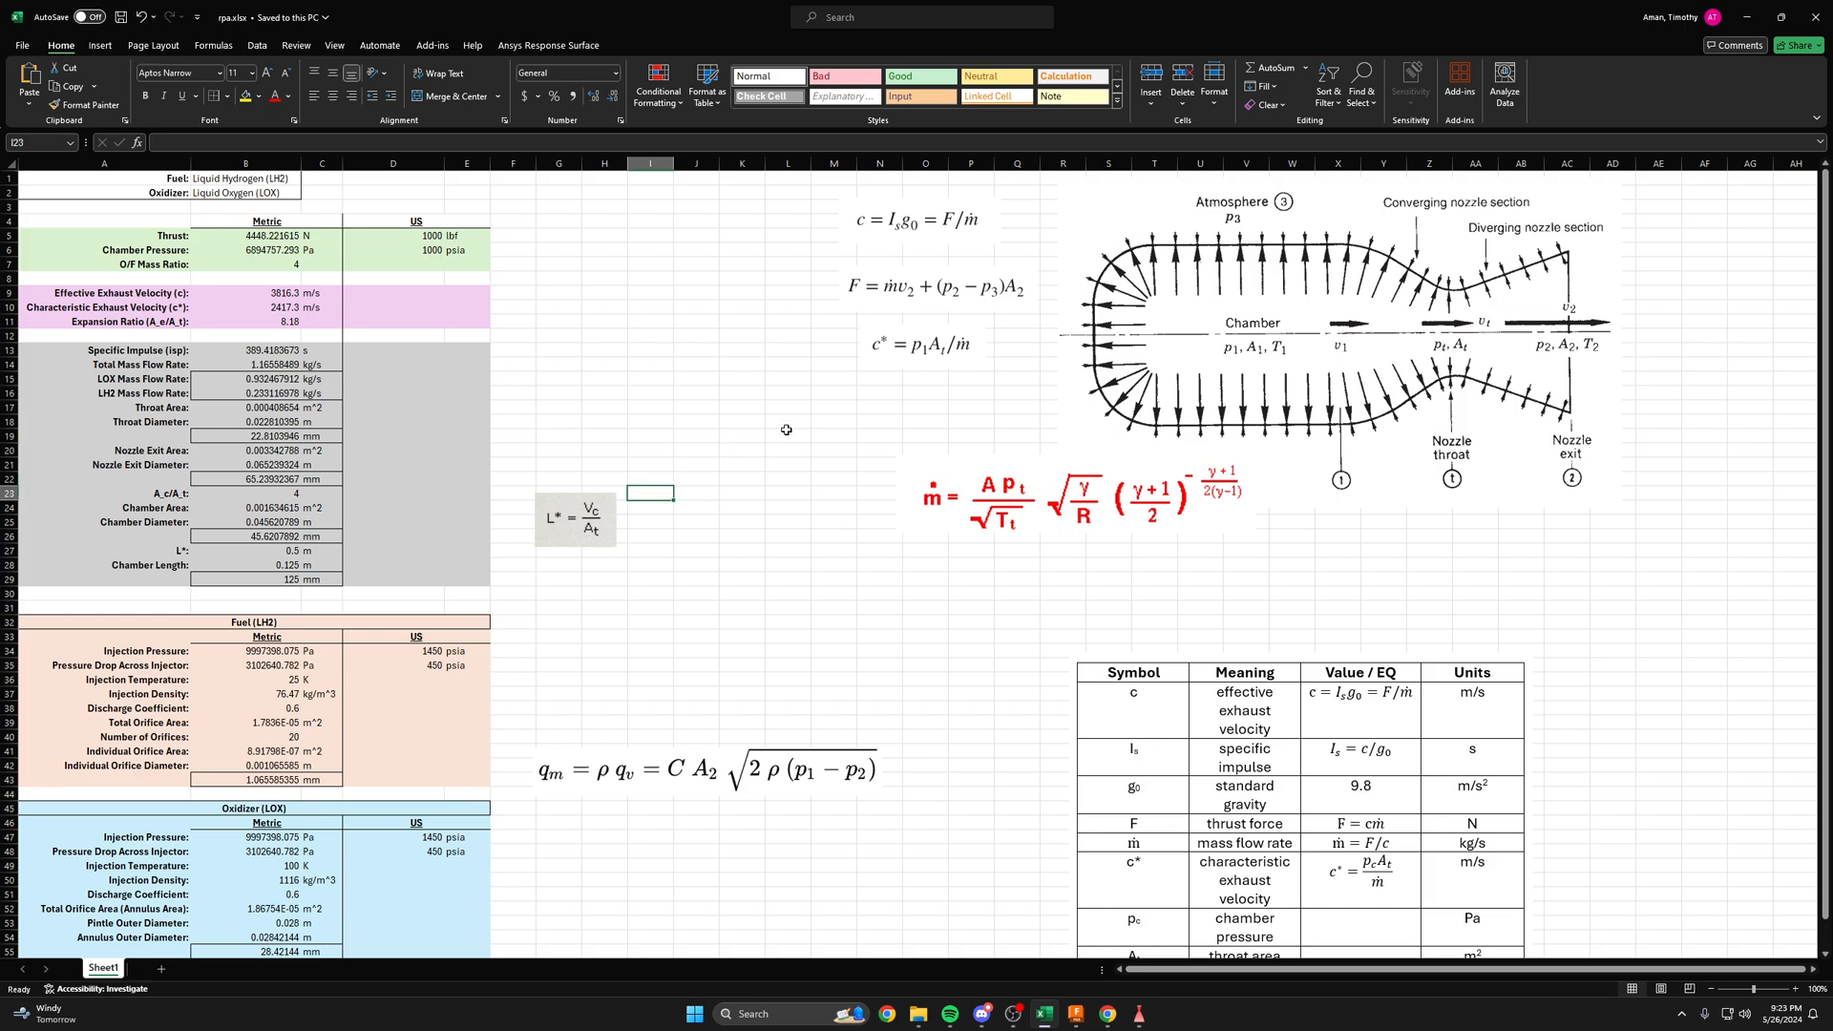
mouse_move(1231, 245)
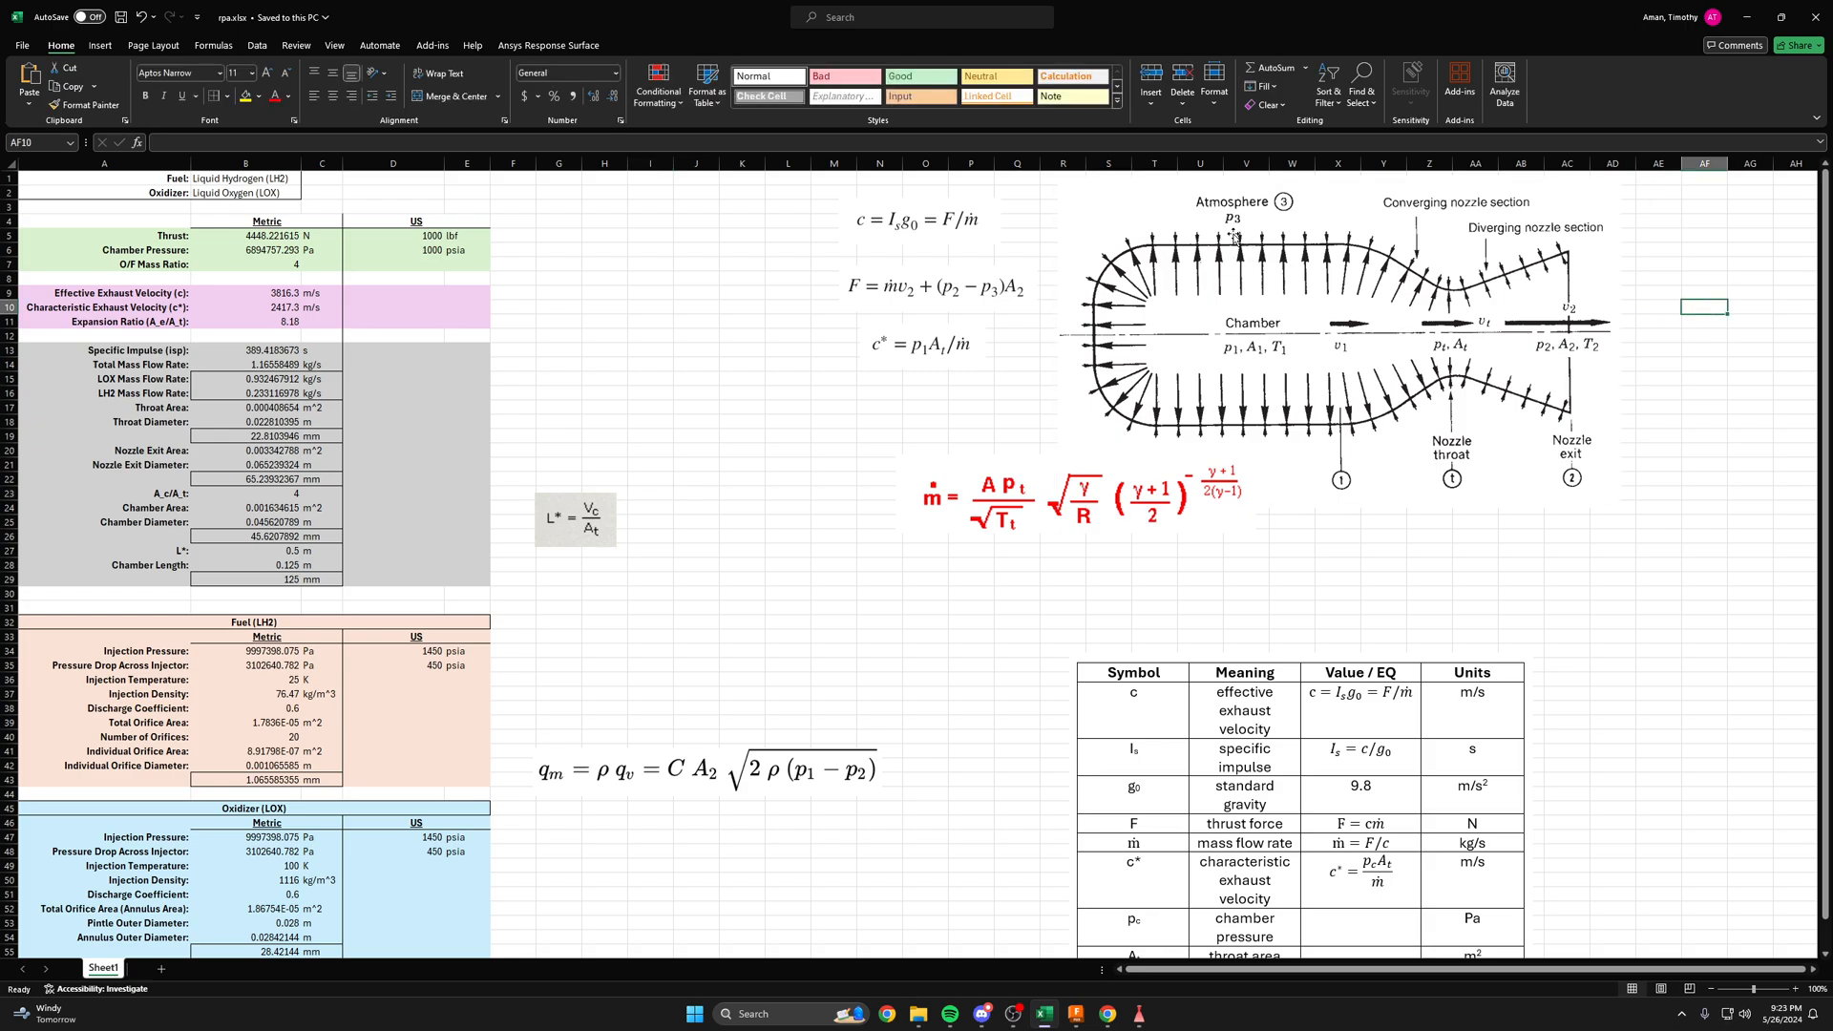
mouse_move(1245, 275)
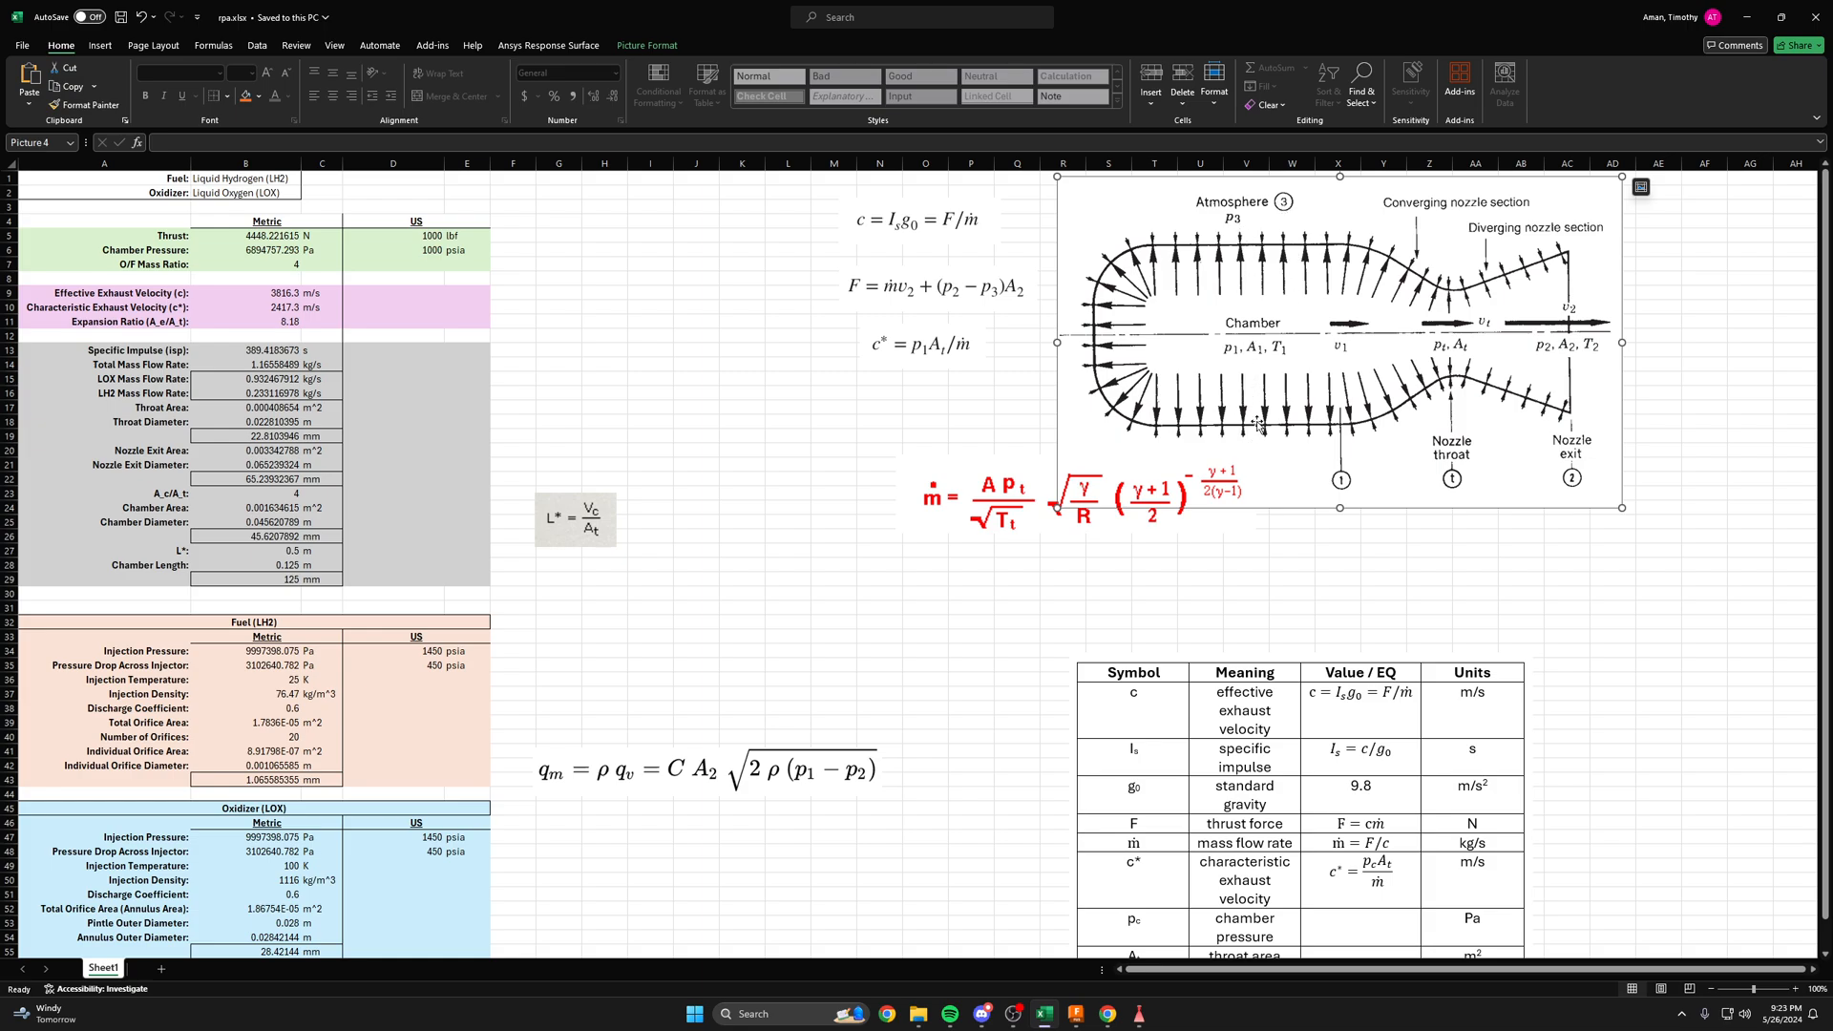
mouse_move(1377, 430)
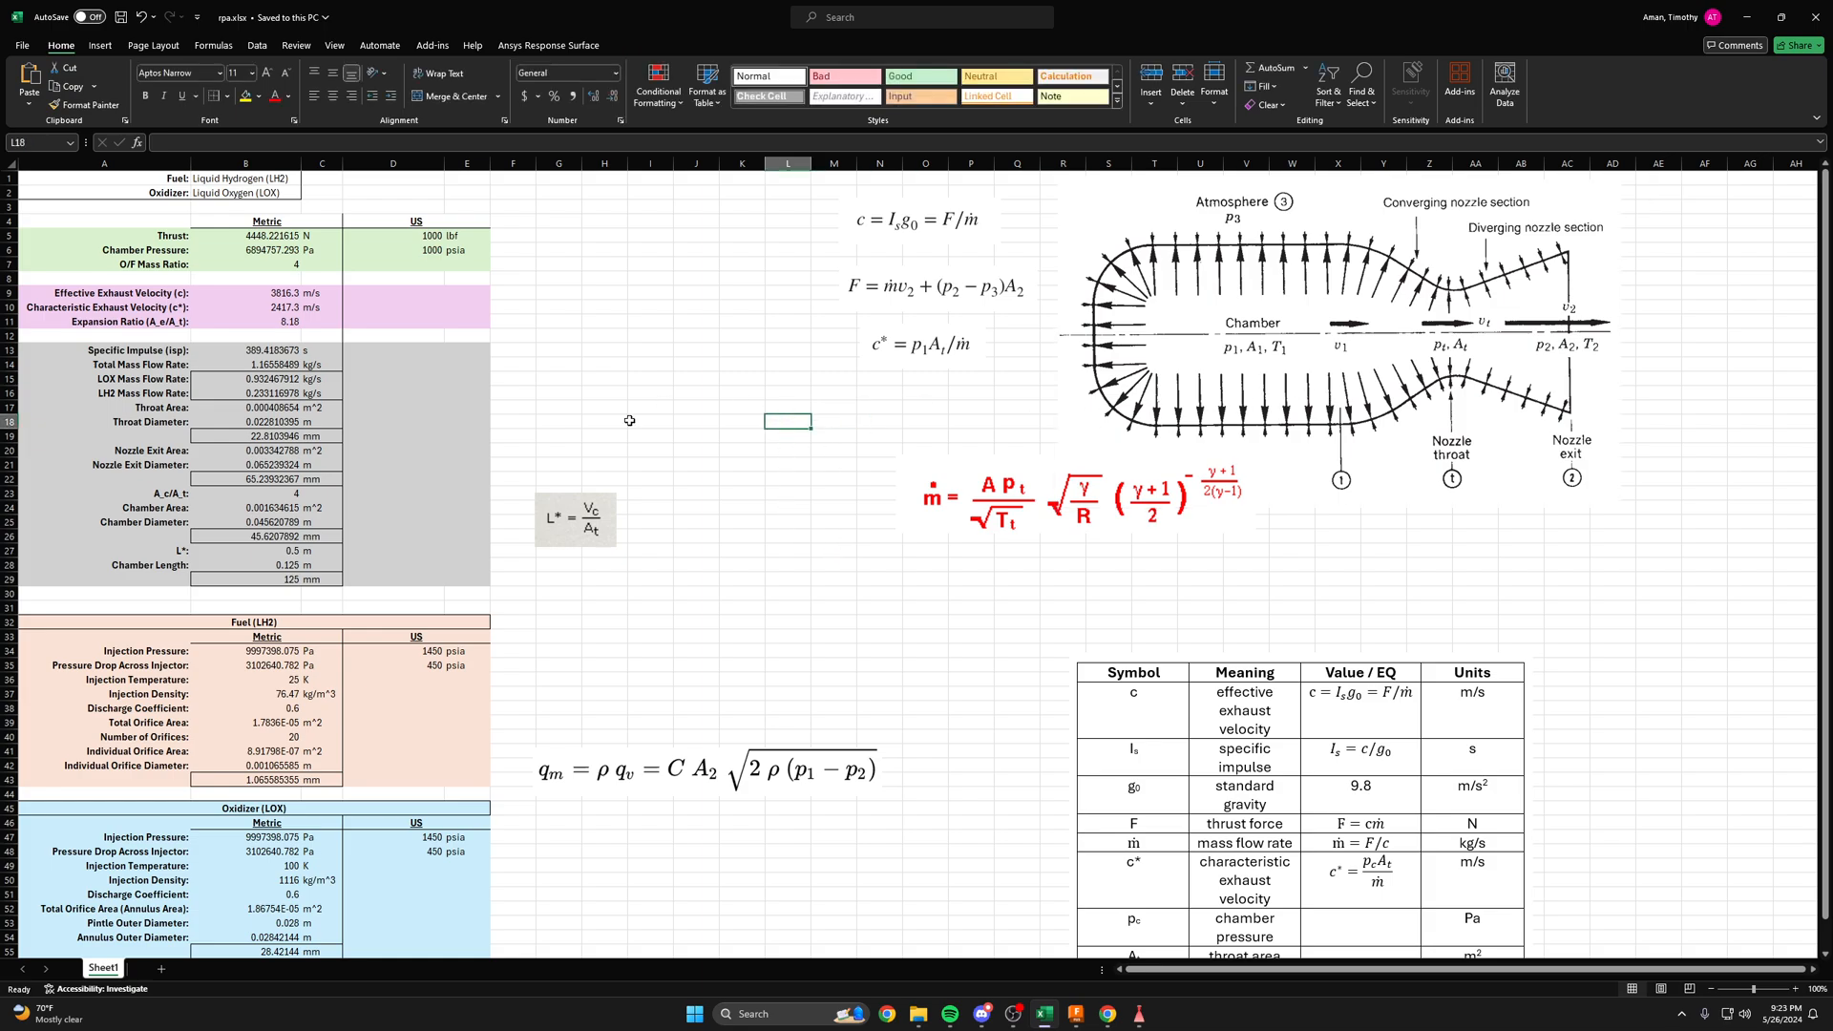
click(697, 479)
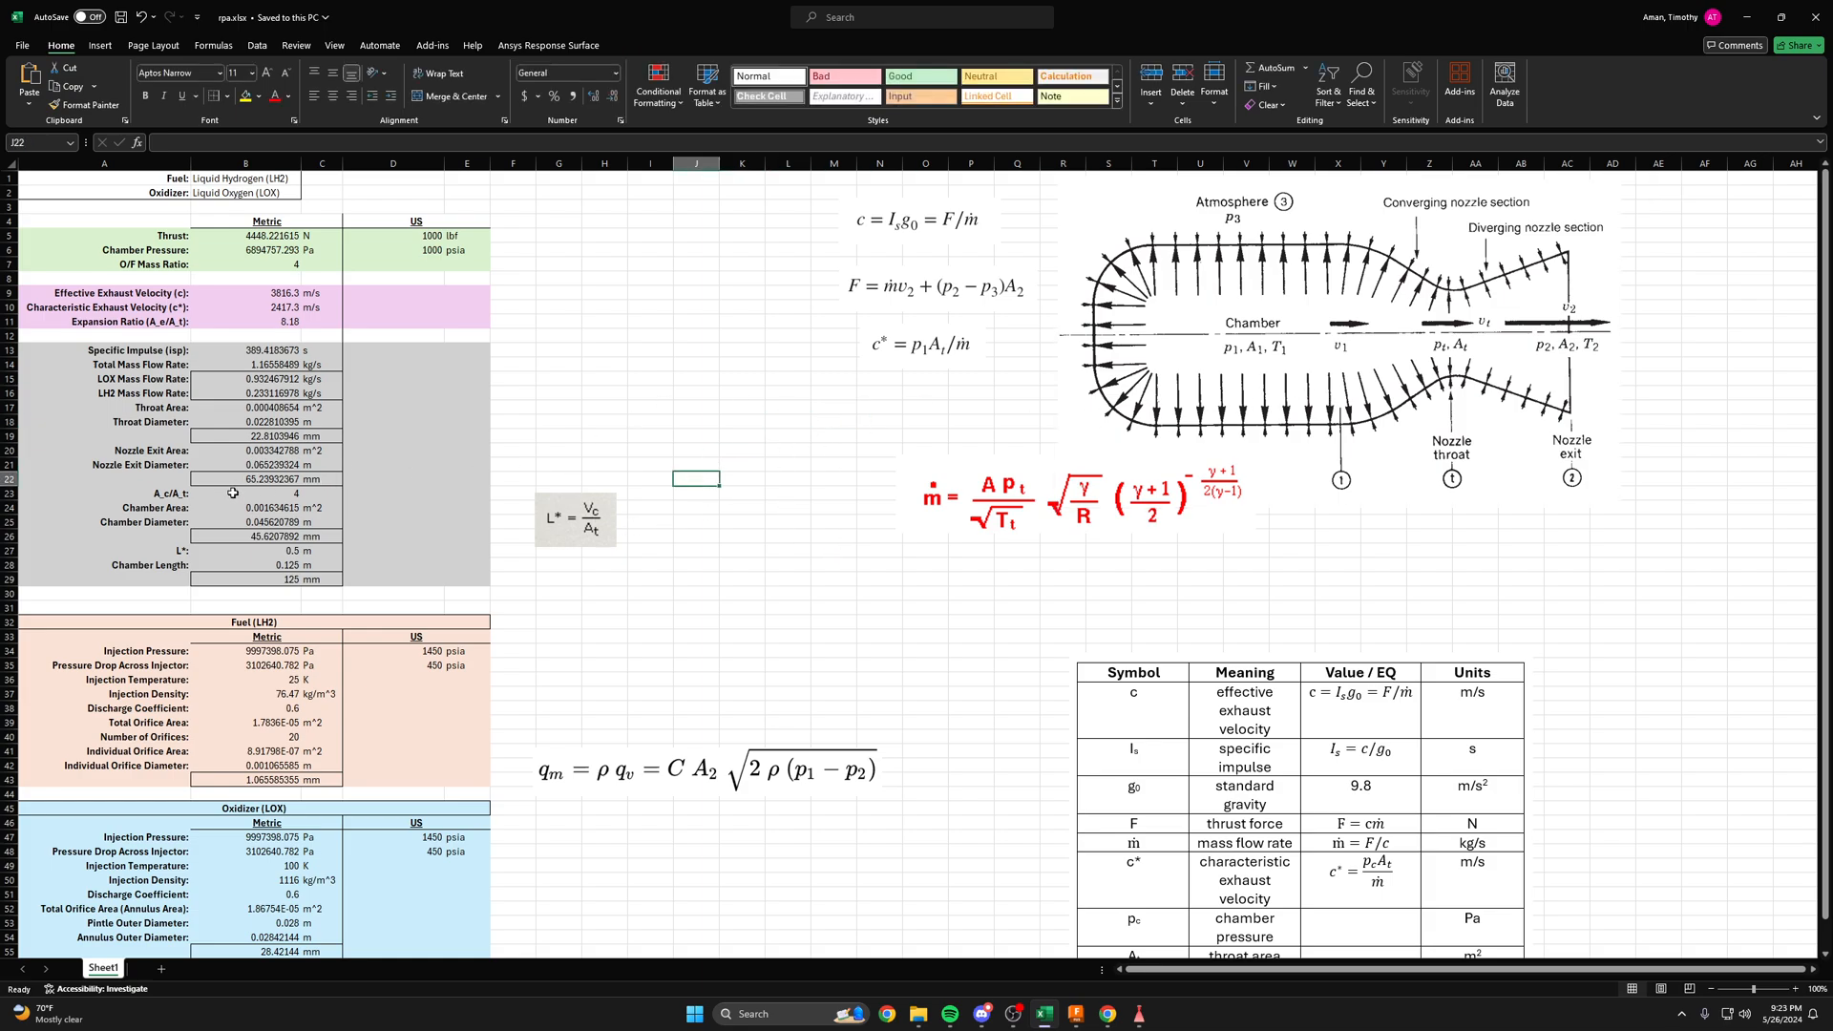
click(246, 521)
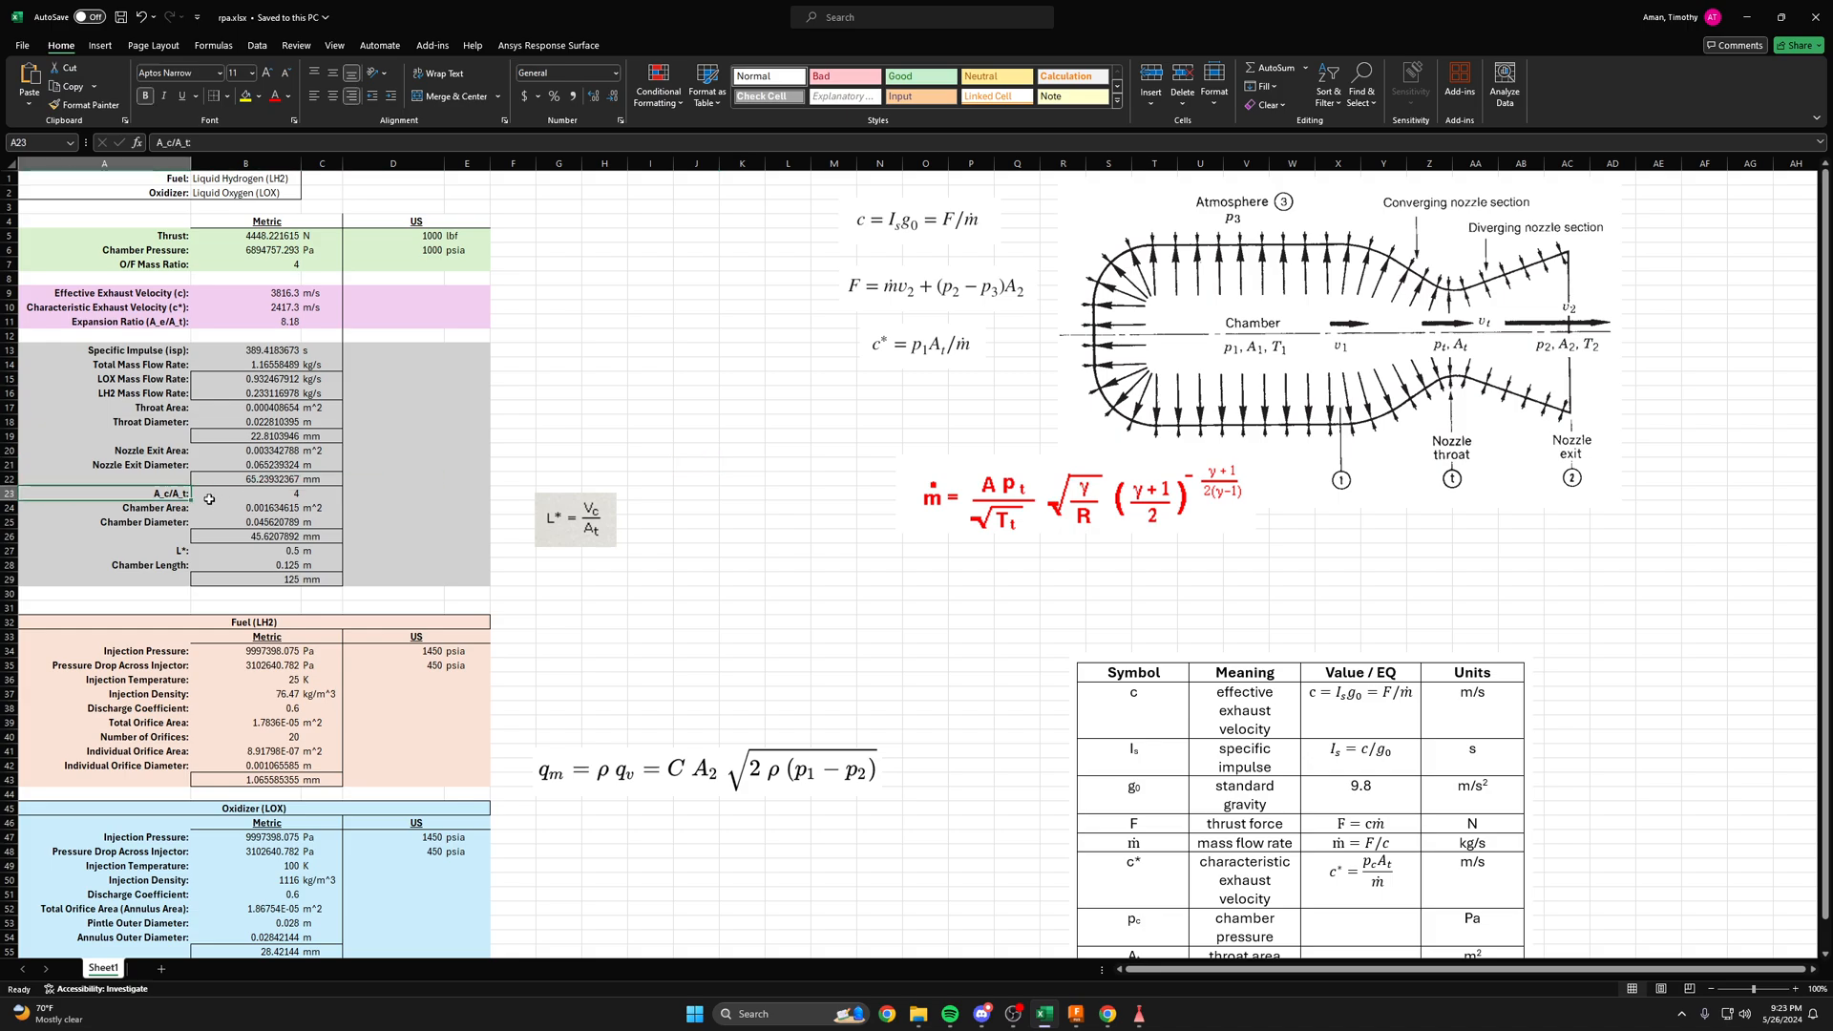
mouse_move(738, 397)
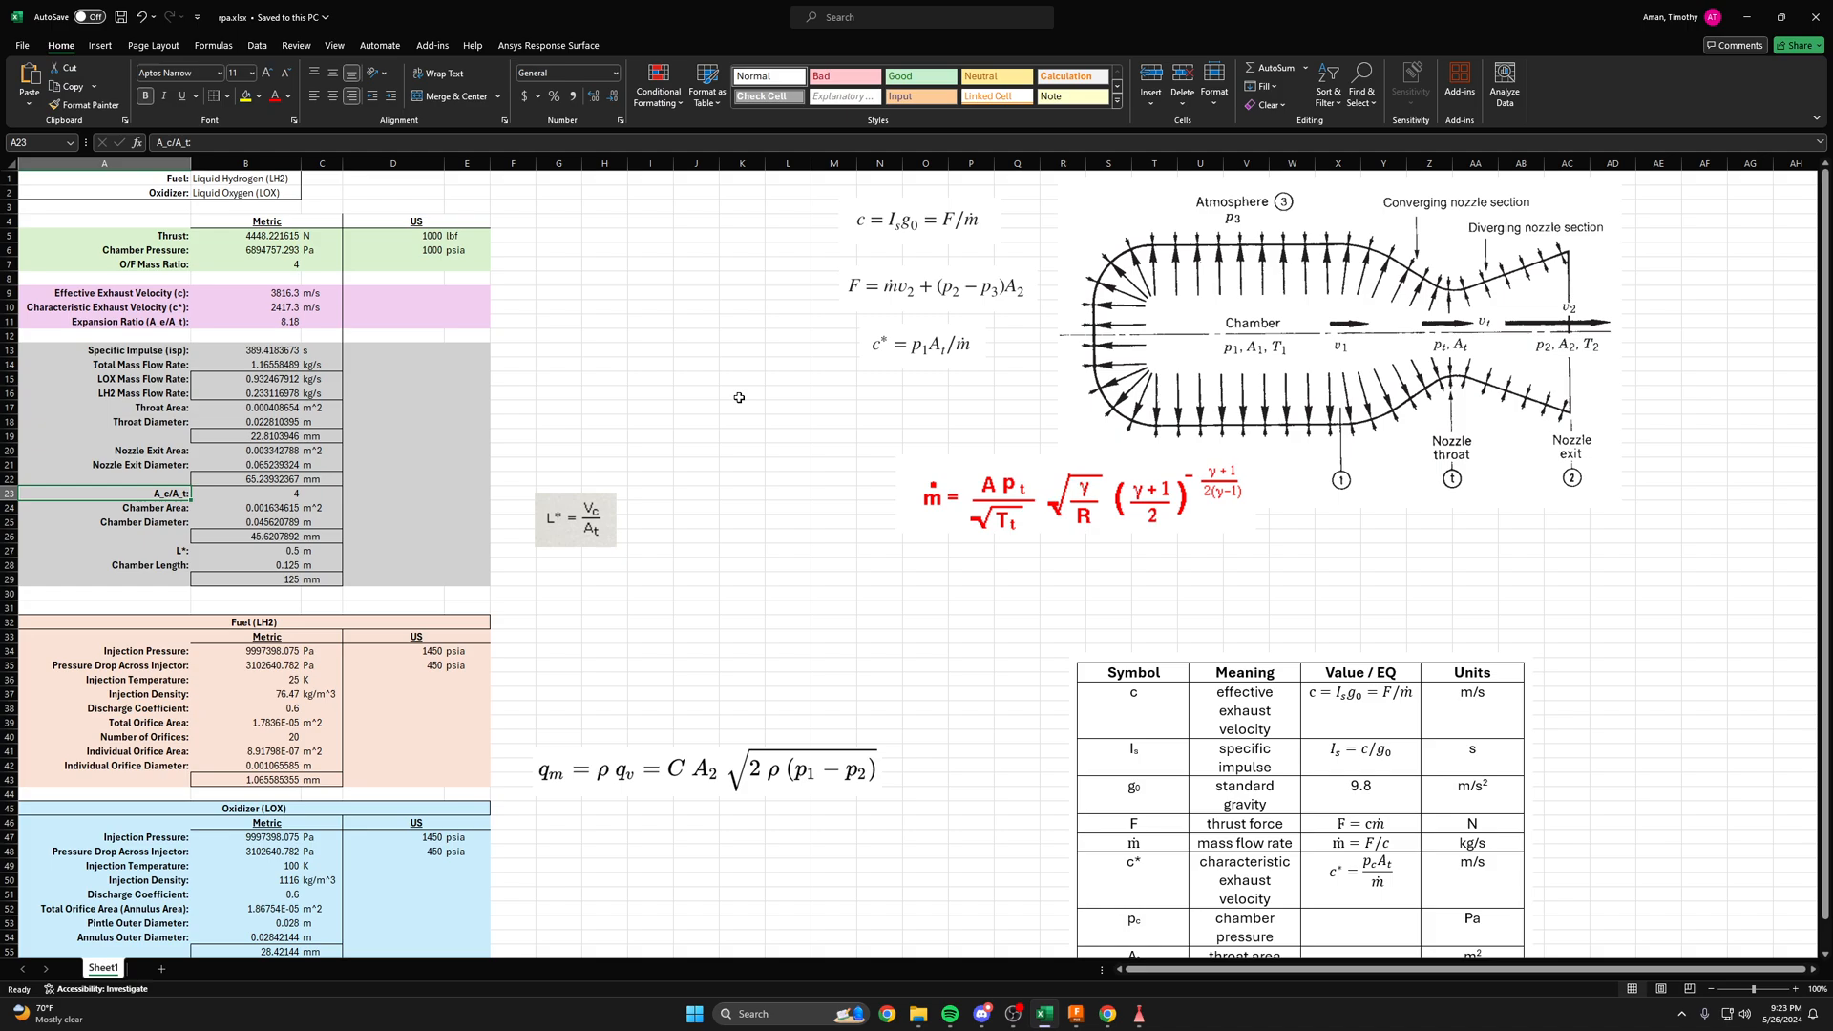
click(651, 406)
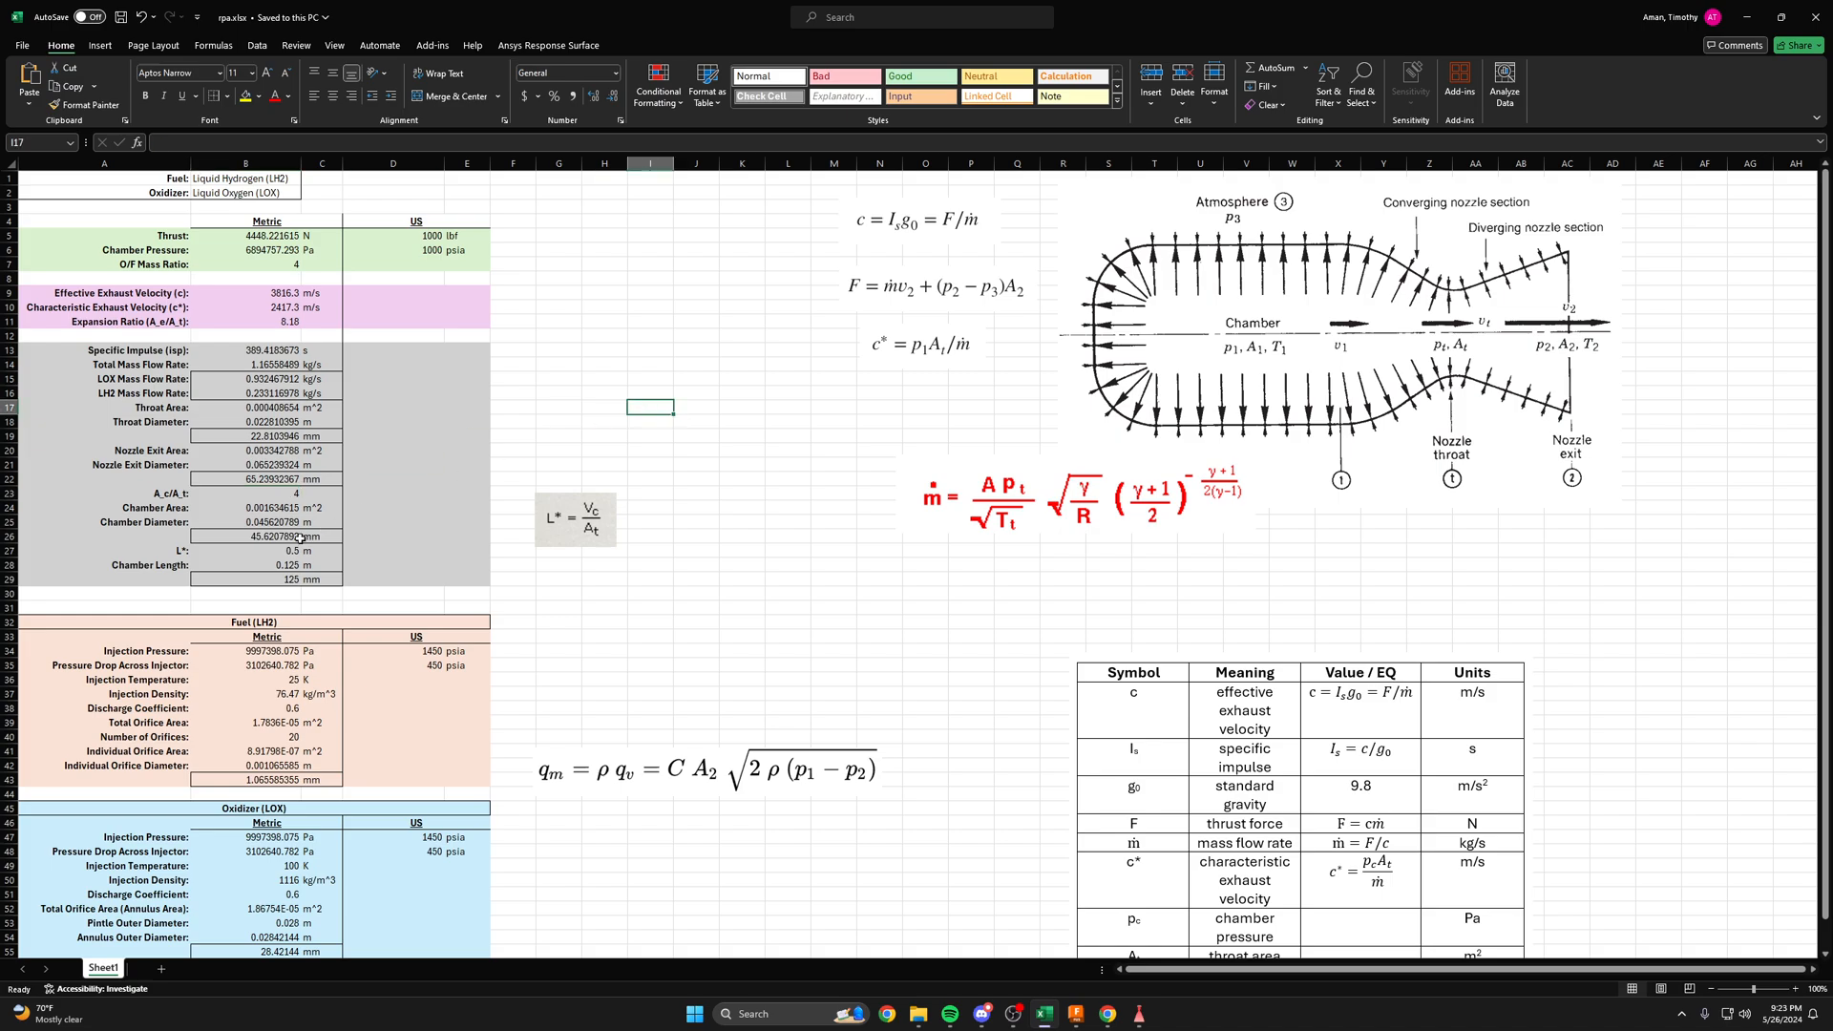
click(246, 493)
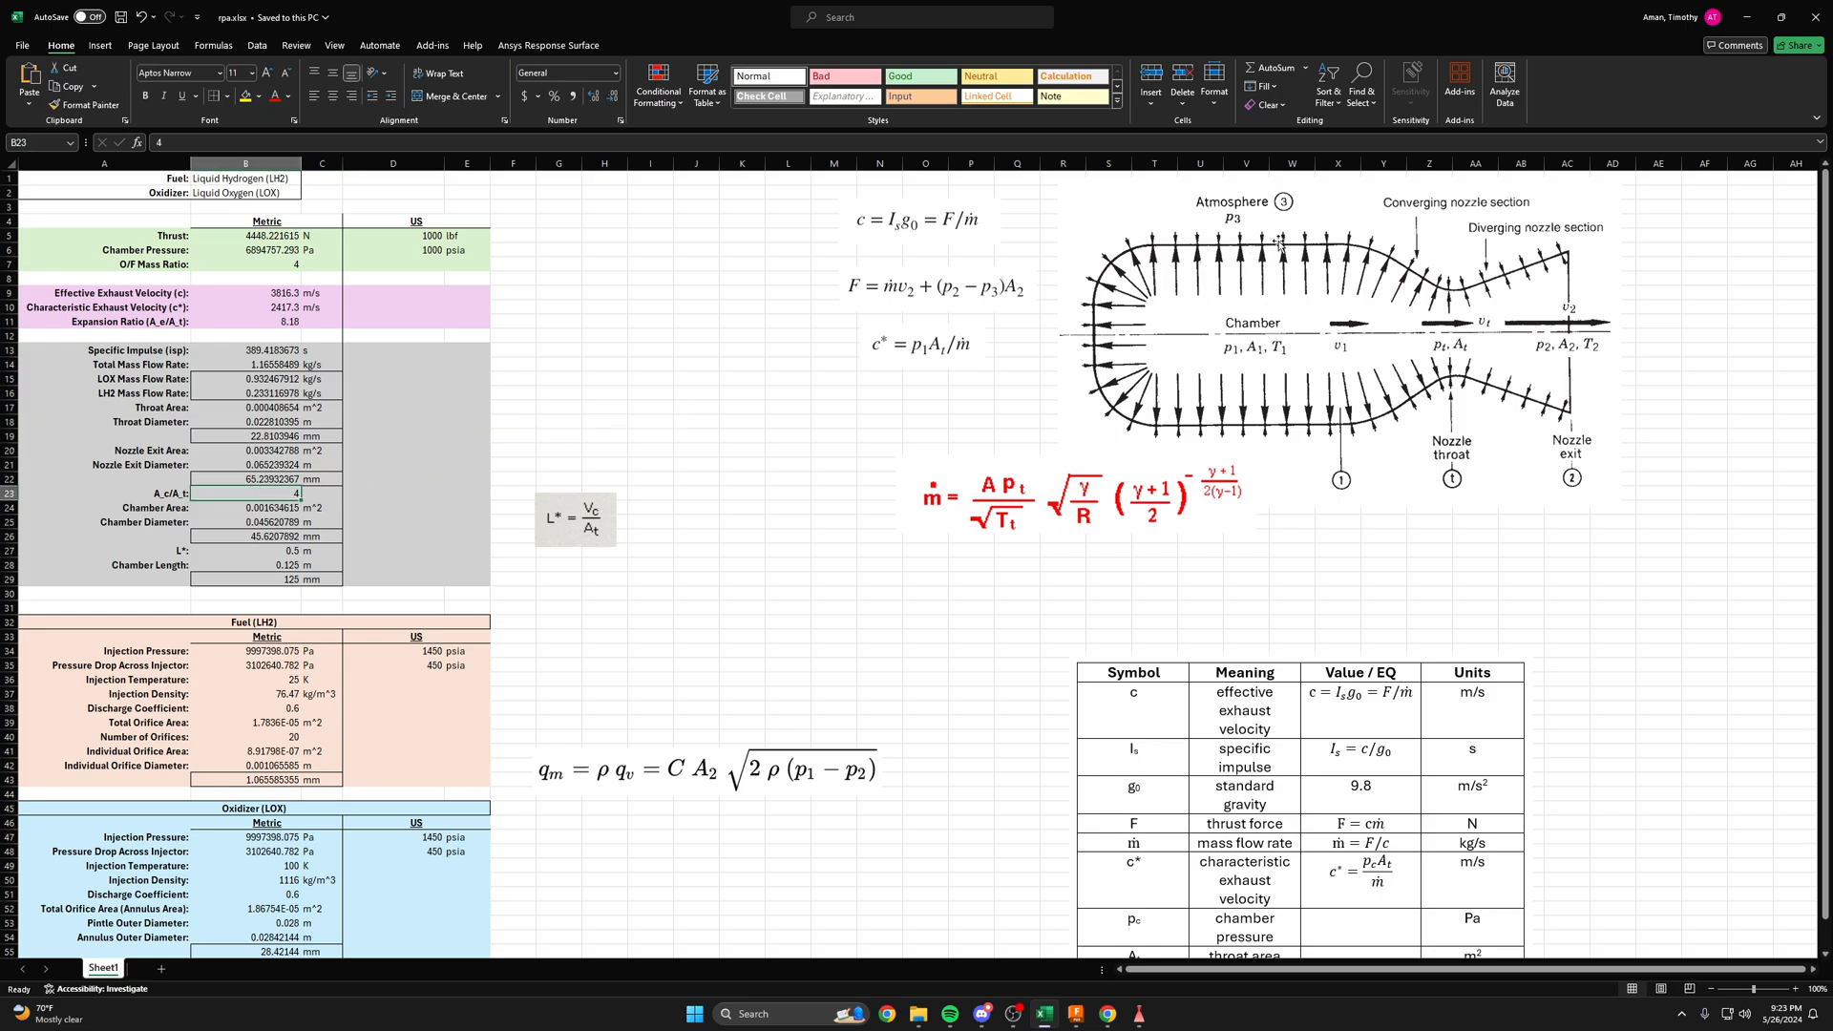
mouse_move(779, 456)
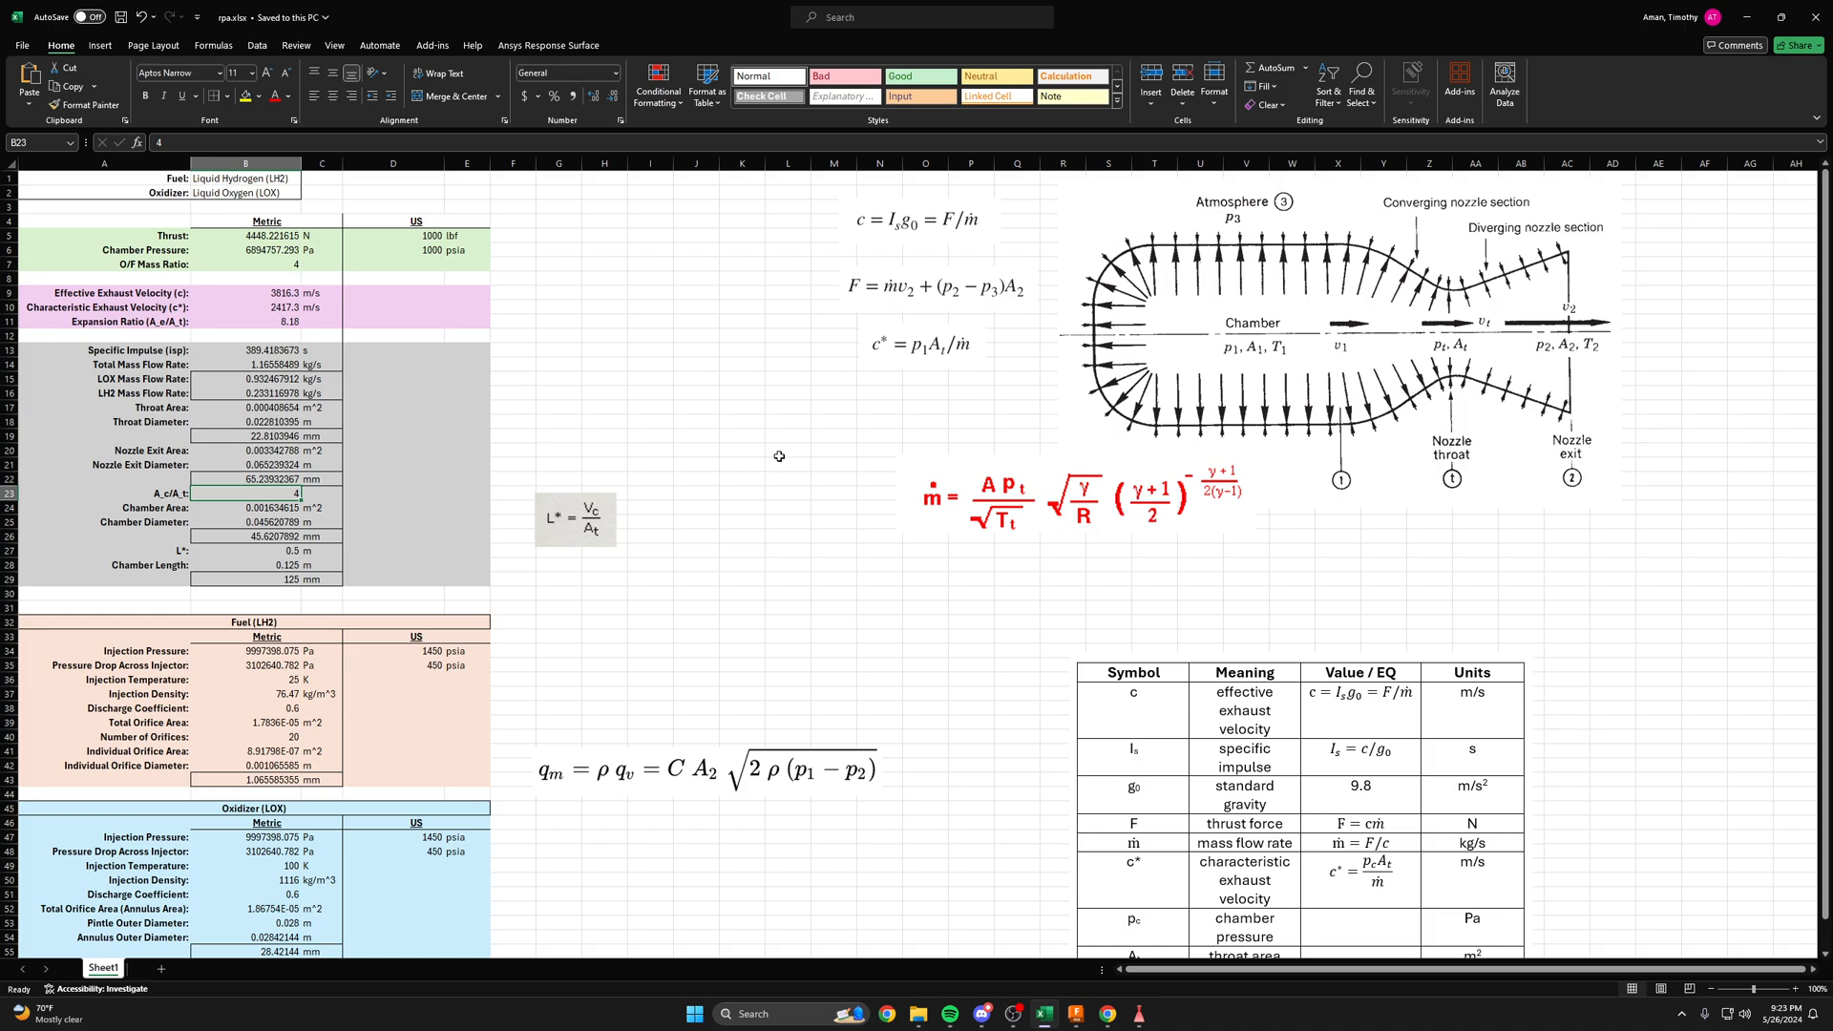
- Review how chamber area is calculated and the chamber diameter in millimetres
click(743, 436)
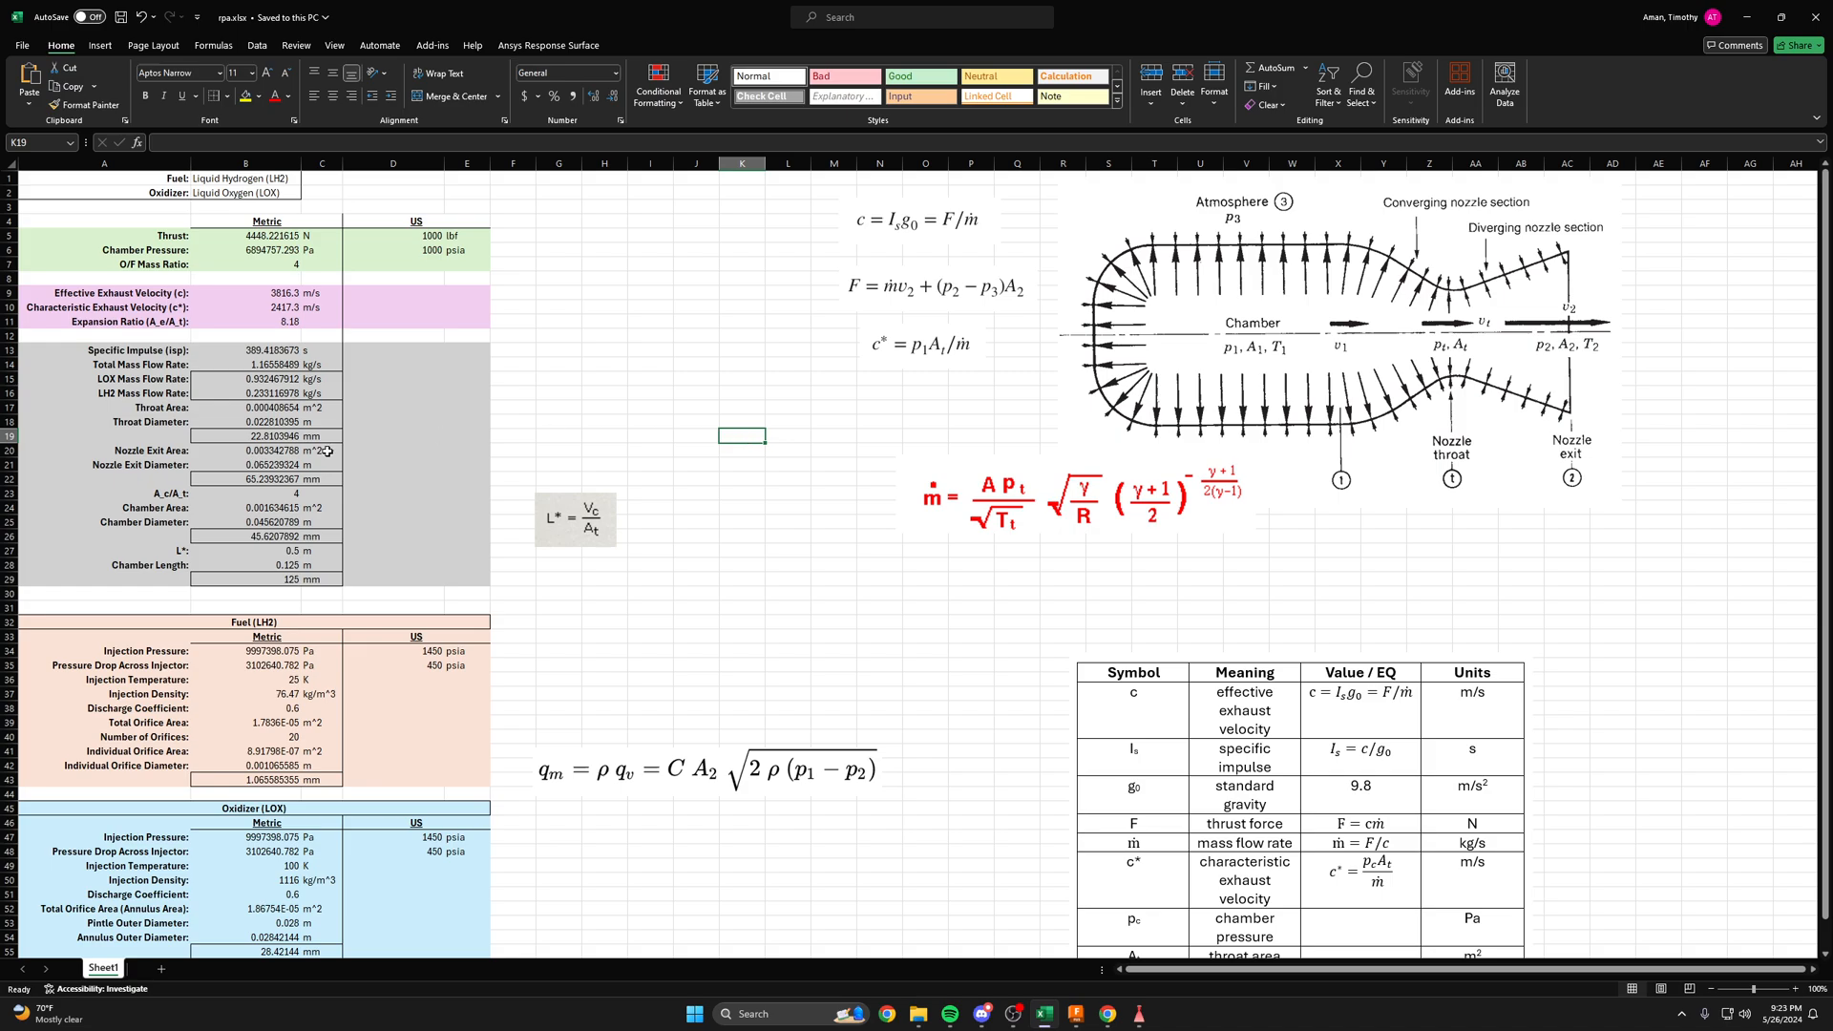
click(833, 391)
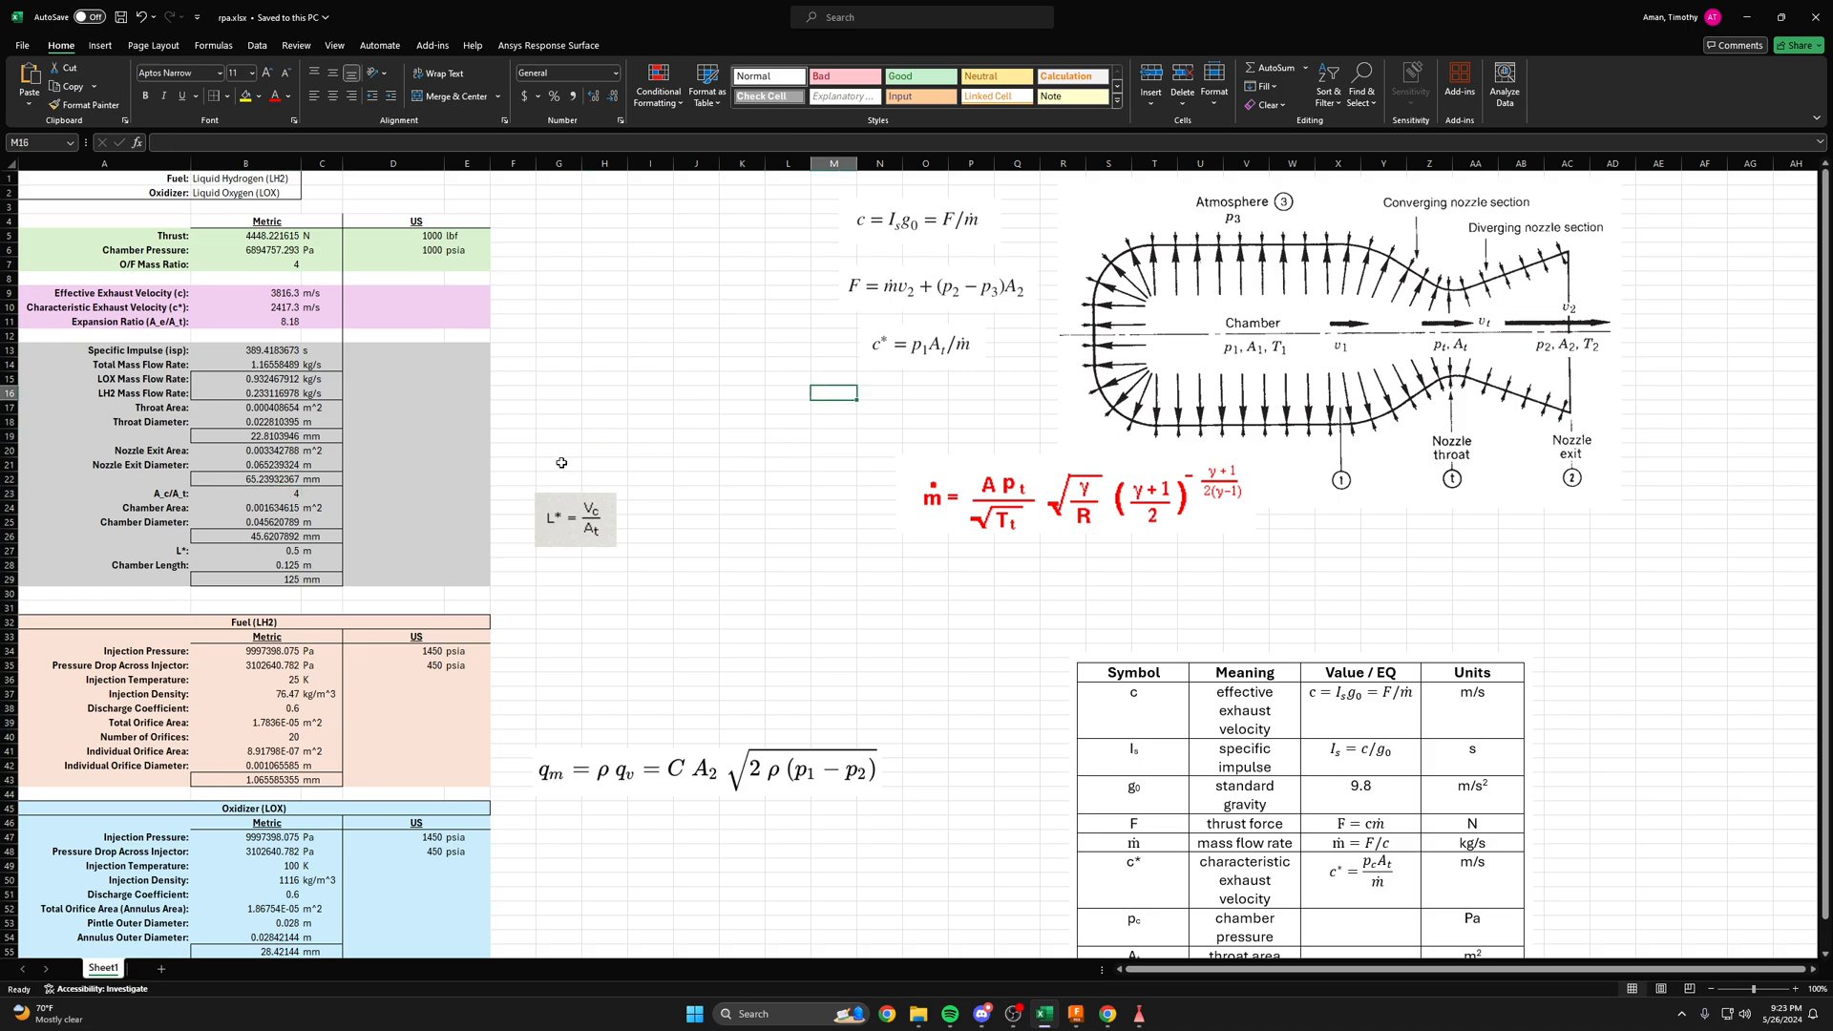
click(245, 507)
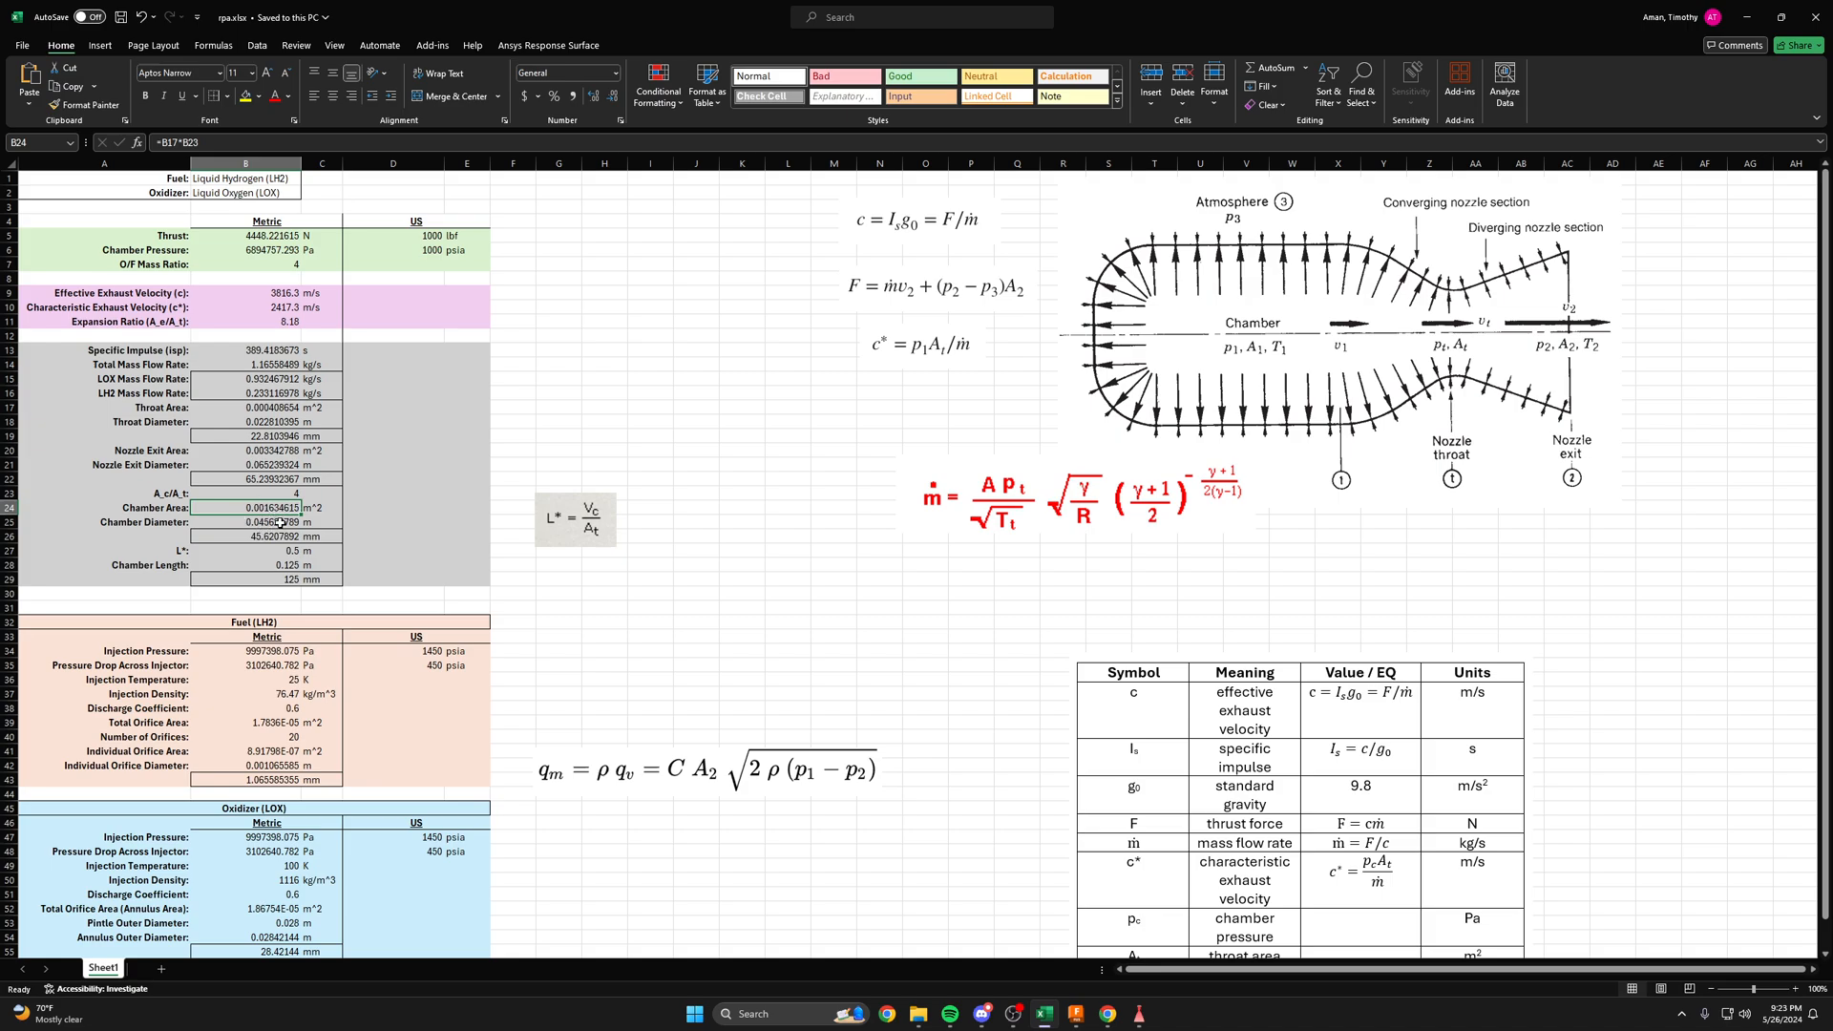
click(246, 536)
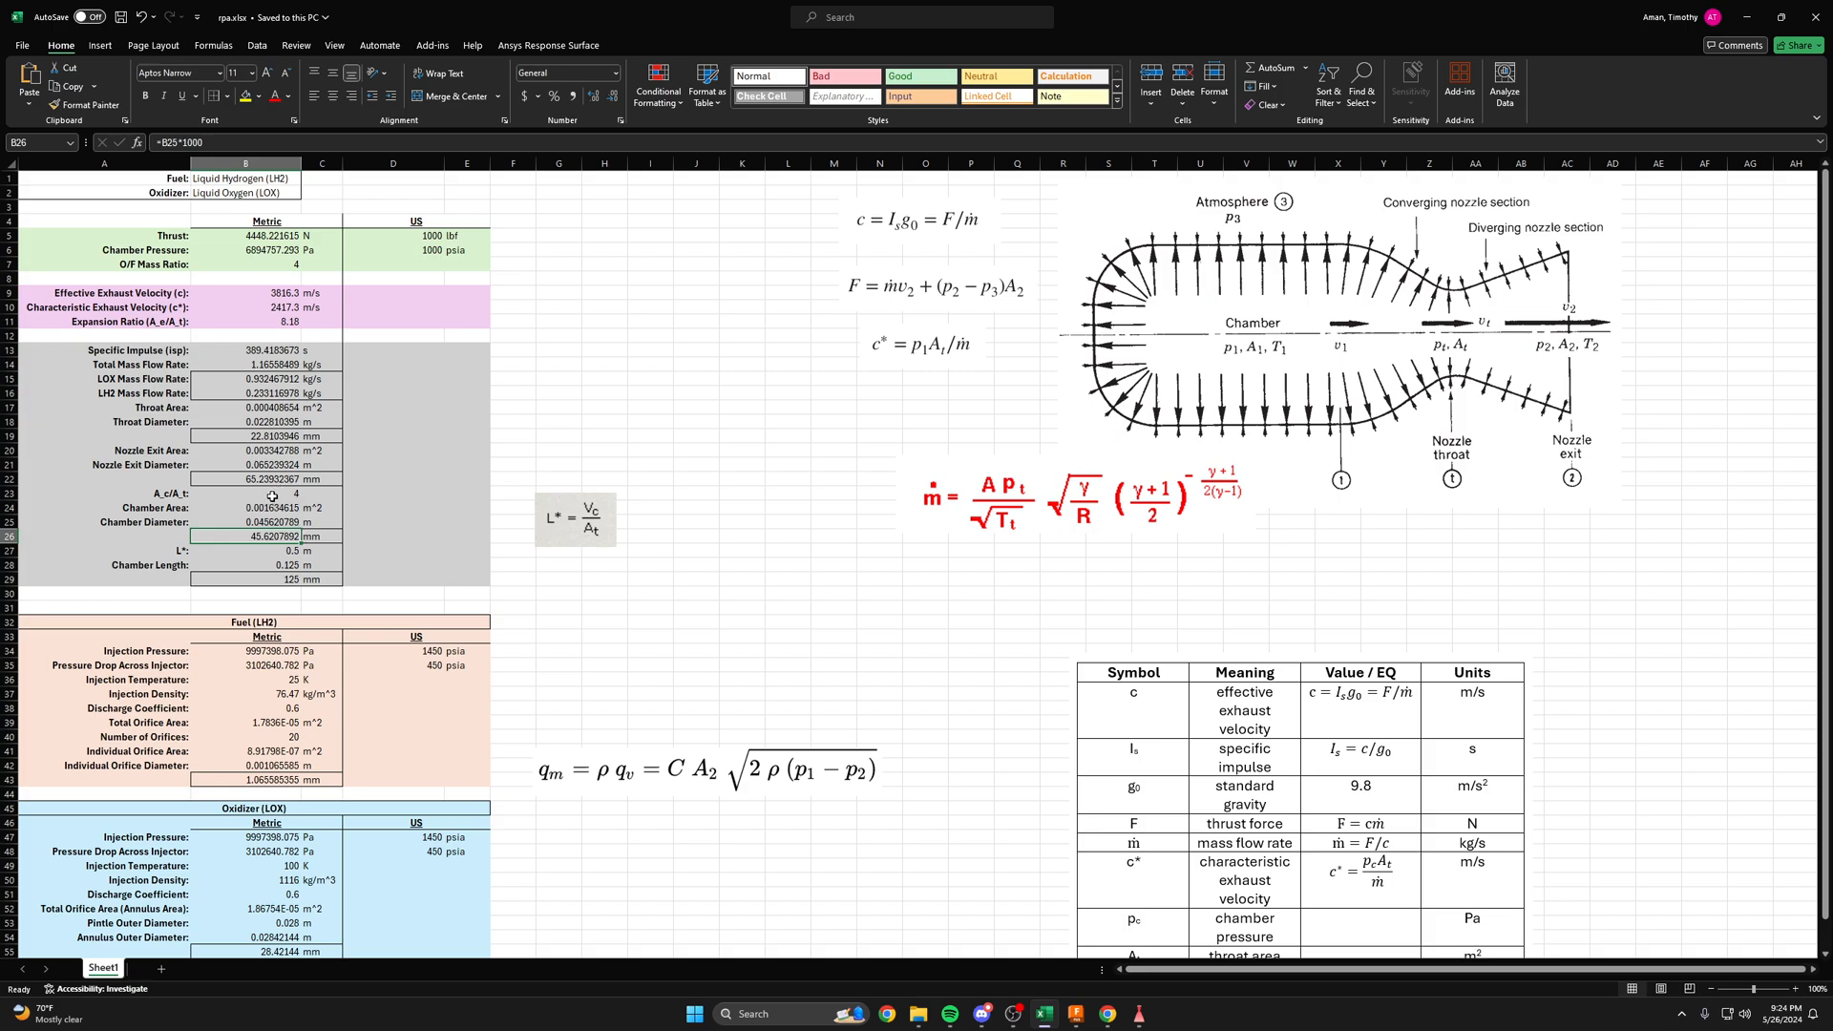
mouse_move(250, 524)
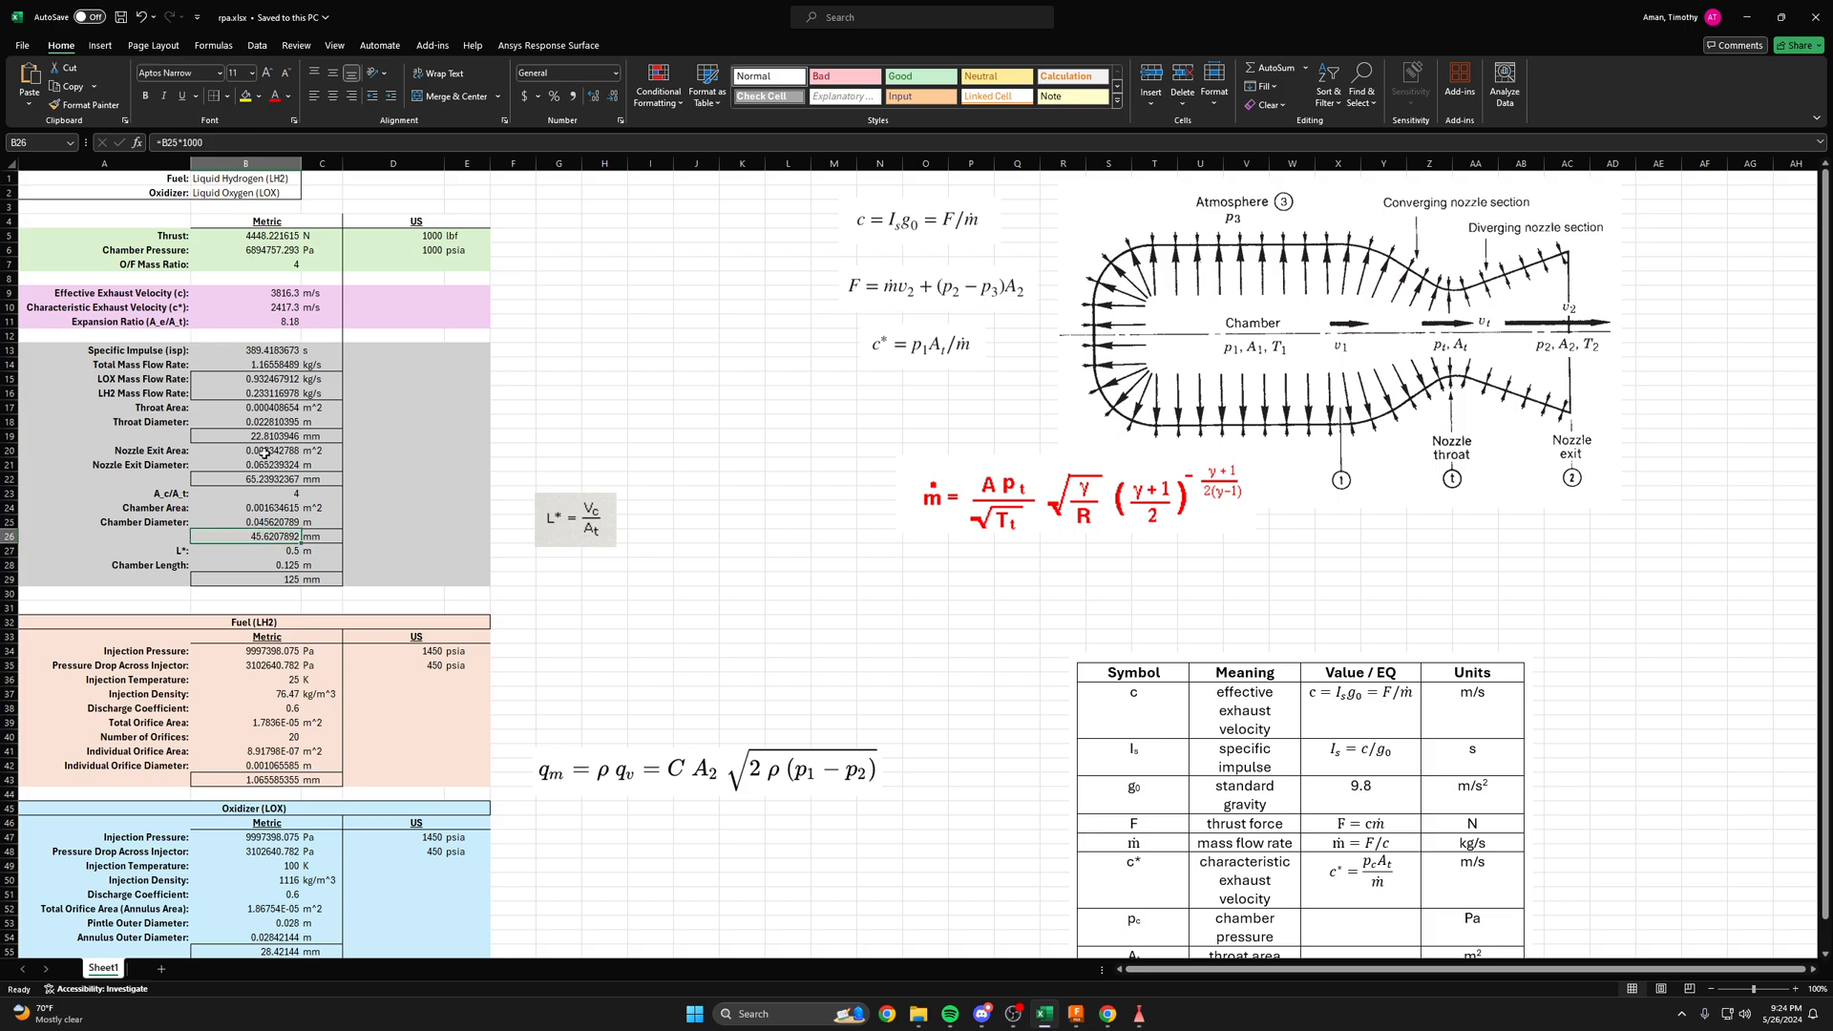
click(246, 436)
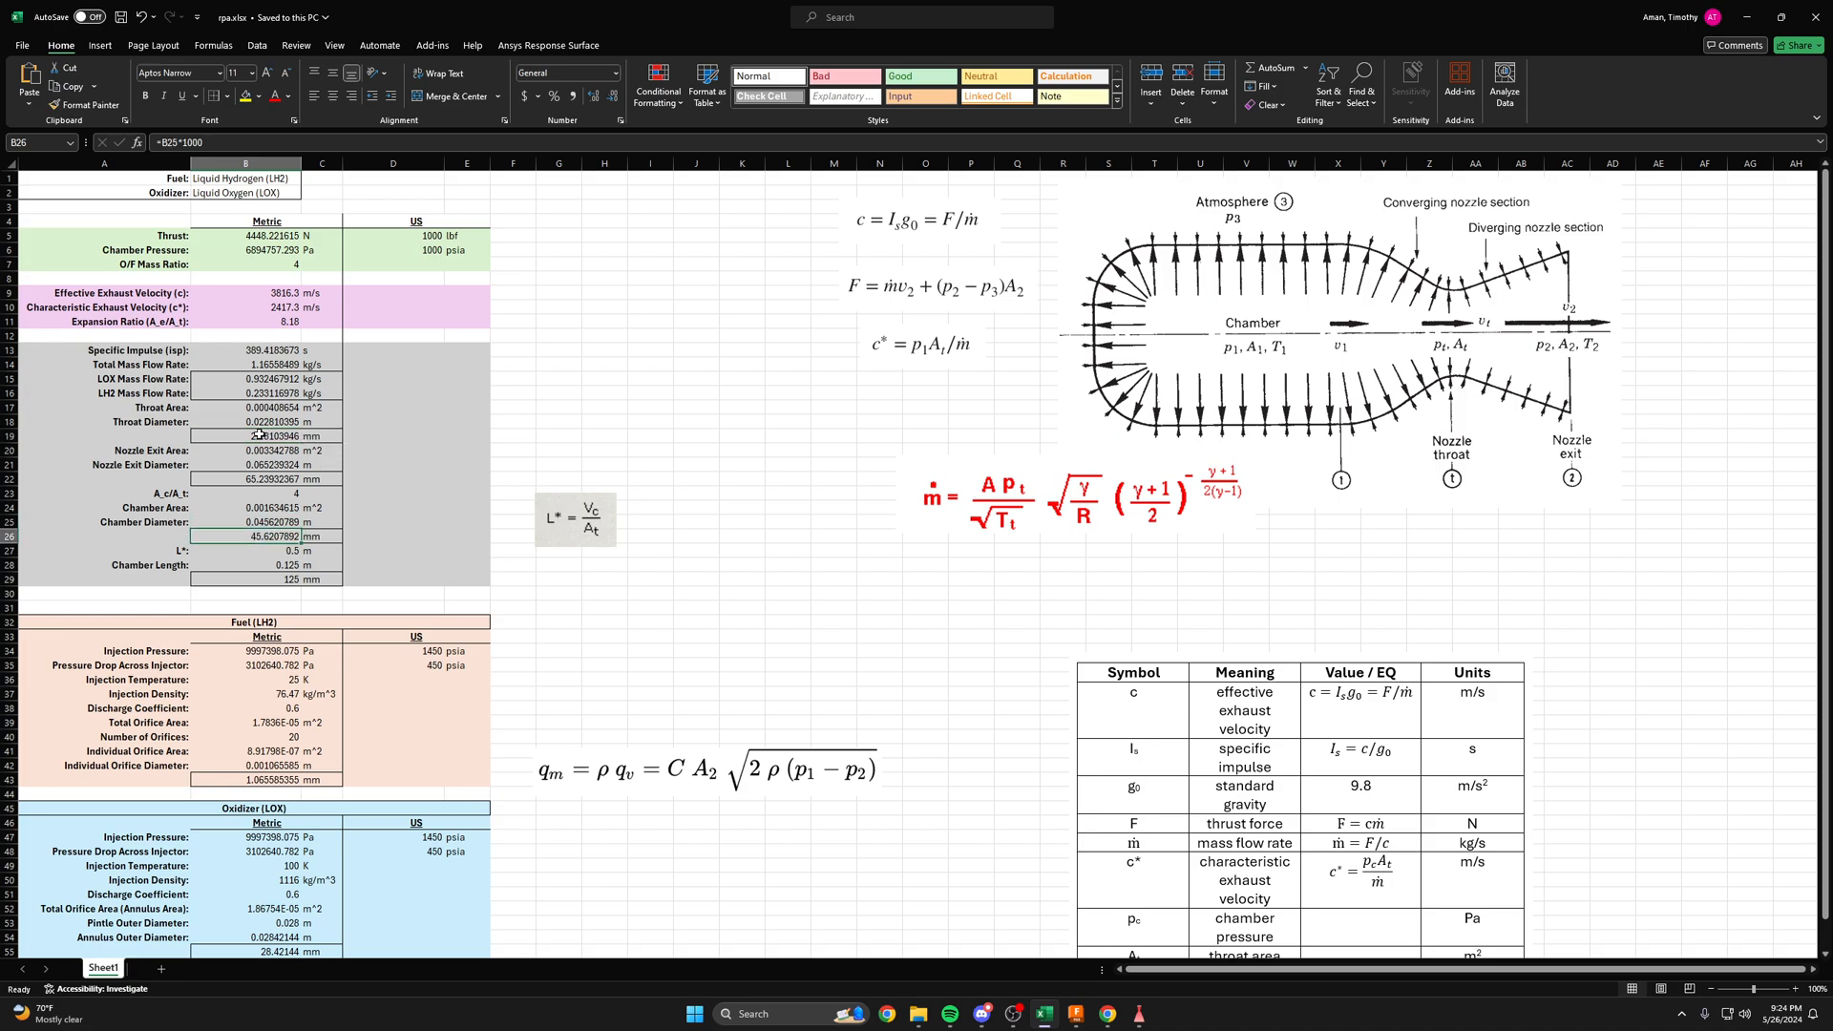
click(512, 406)
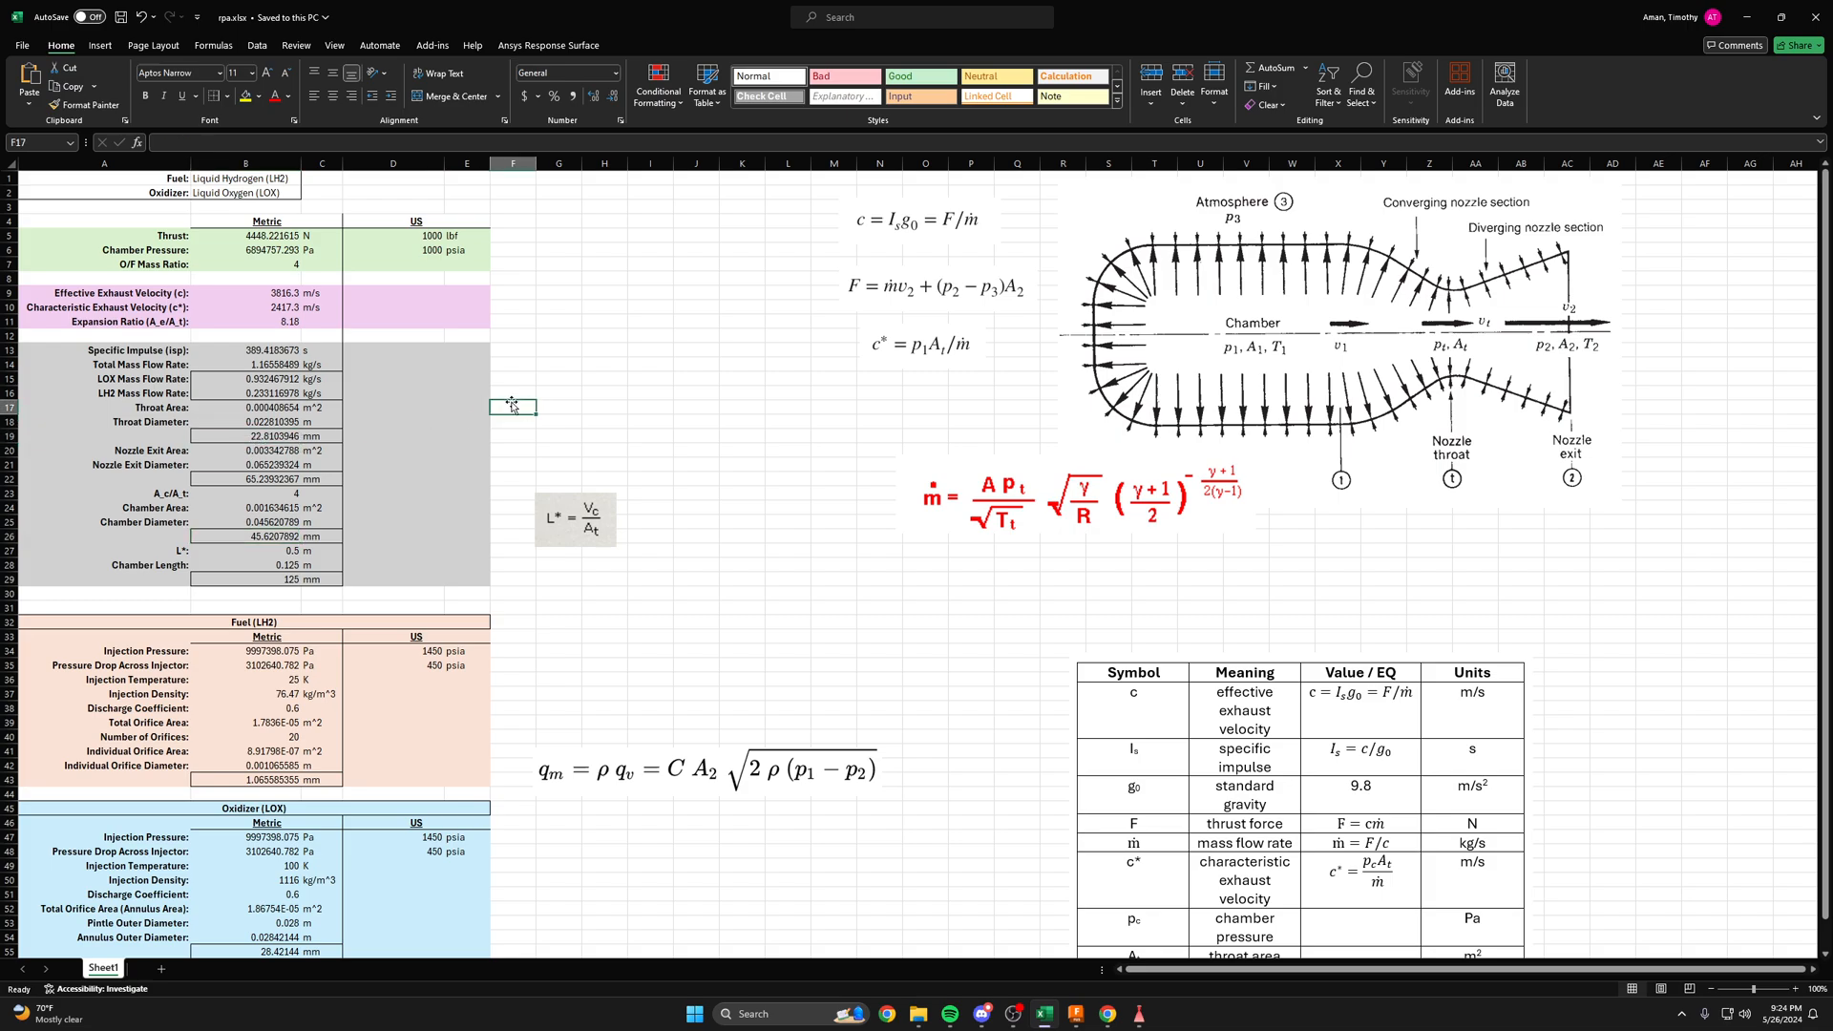
click(245, 536)
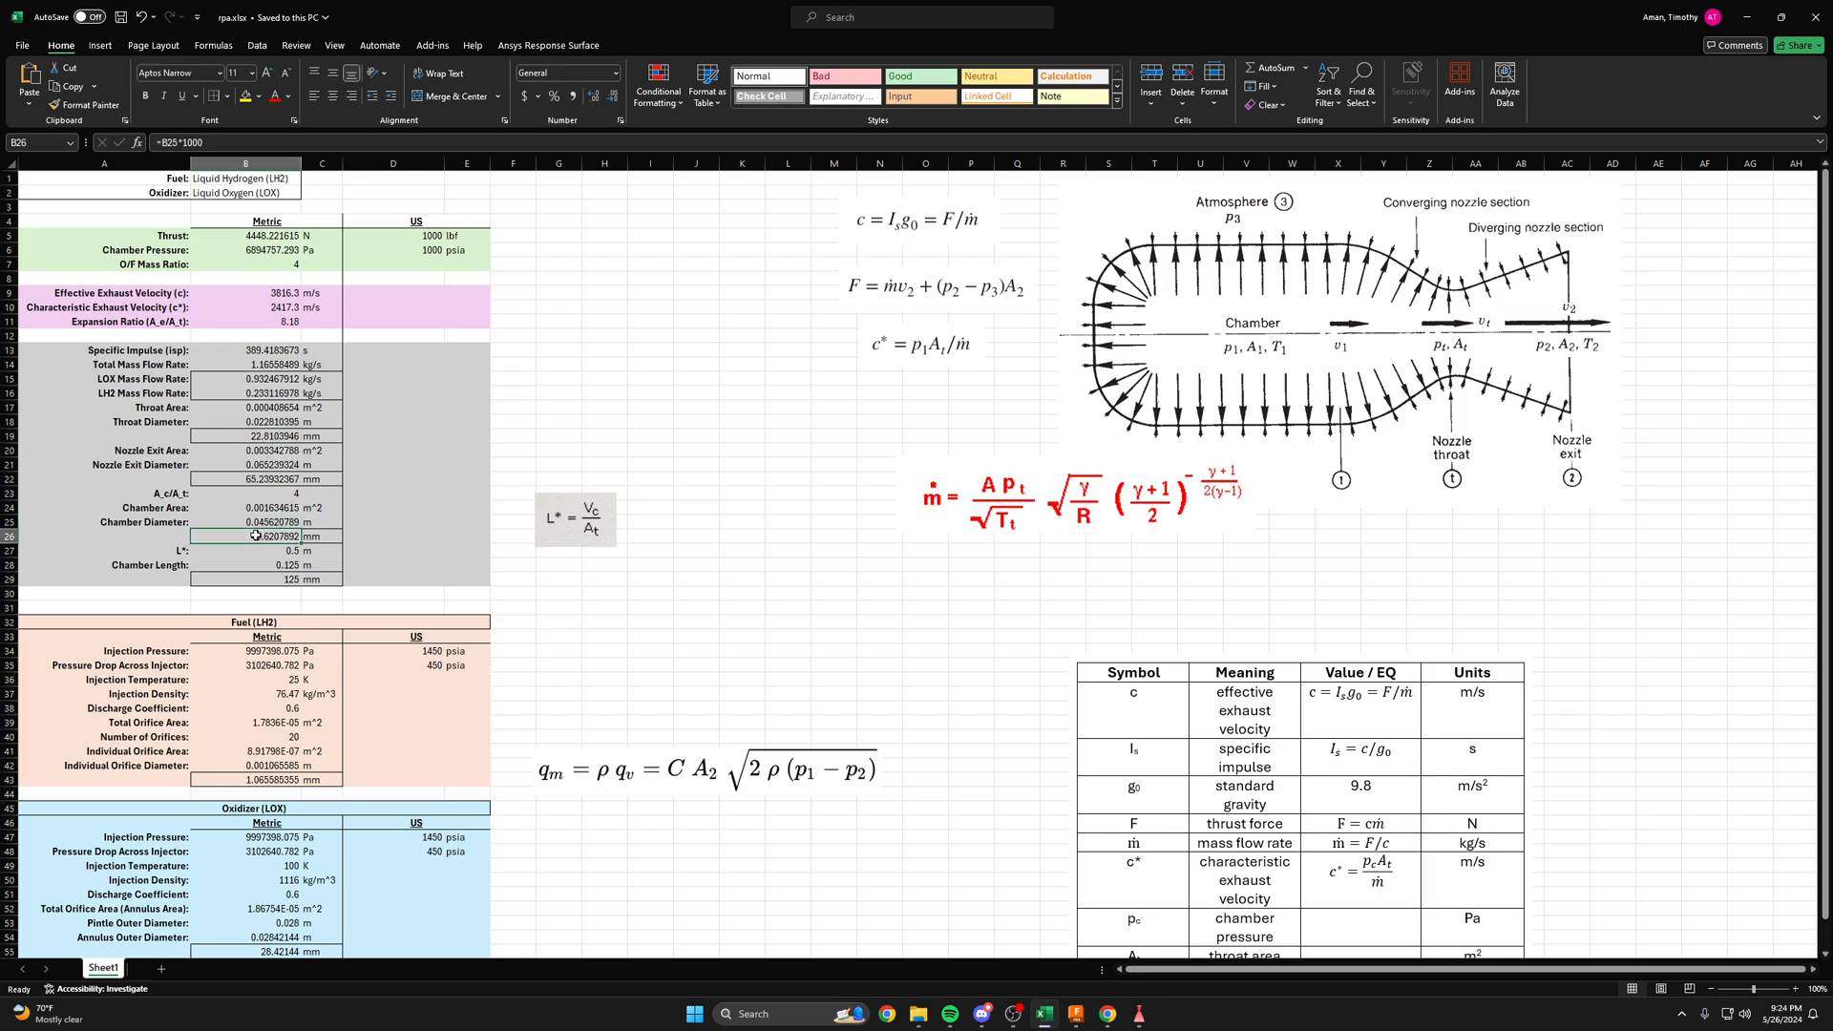
- Check throat and chamber diameter conversions and the L* value and unit
click(245, 437)
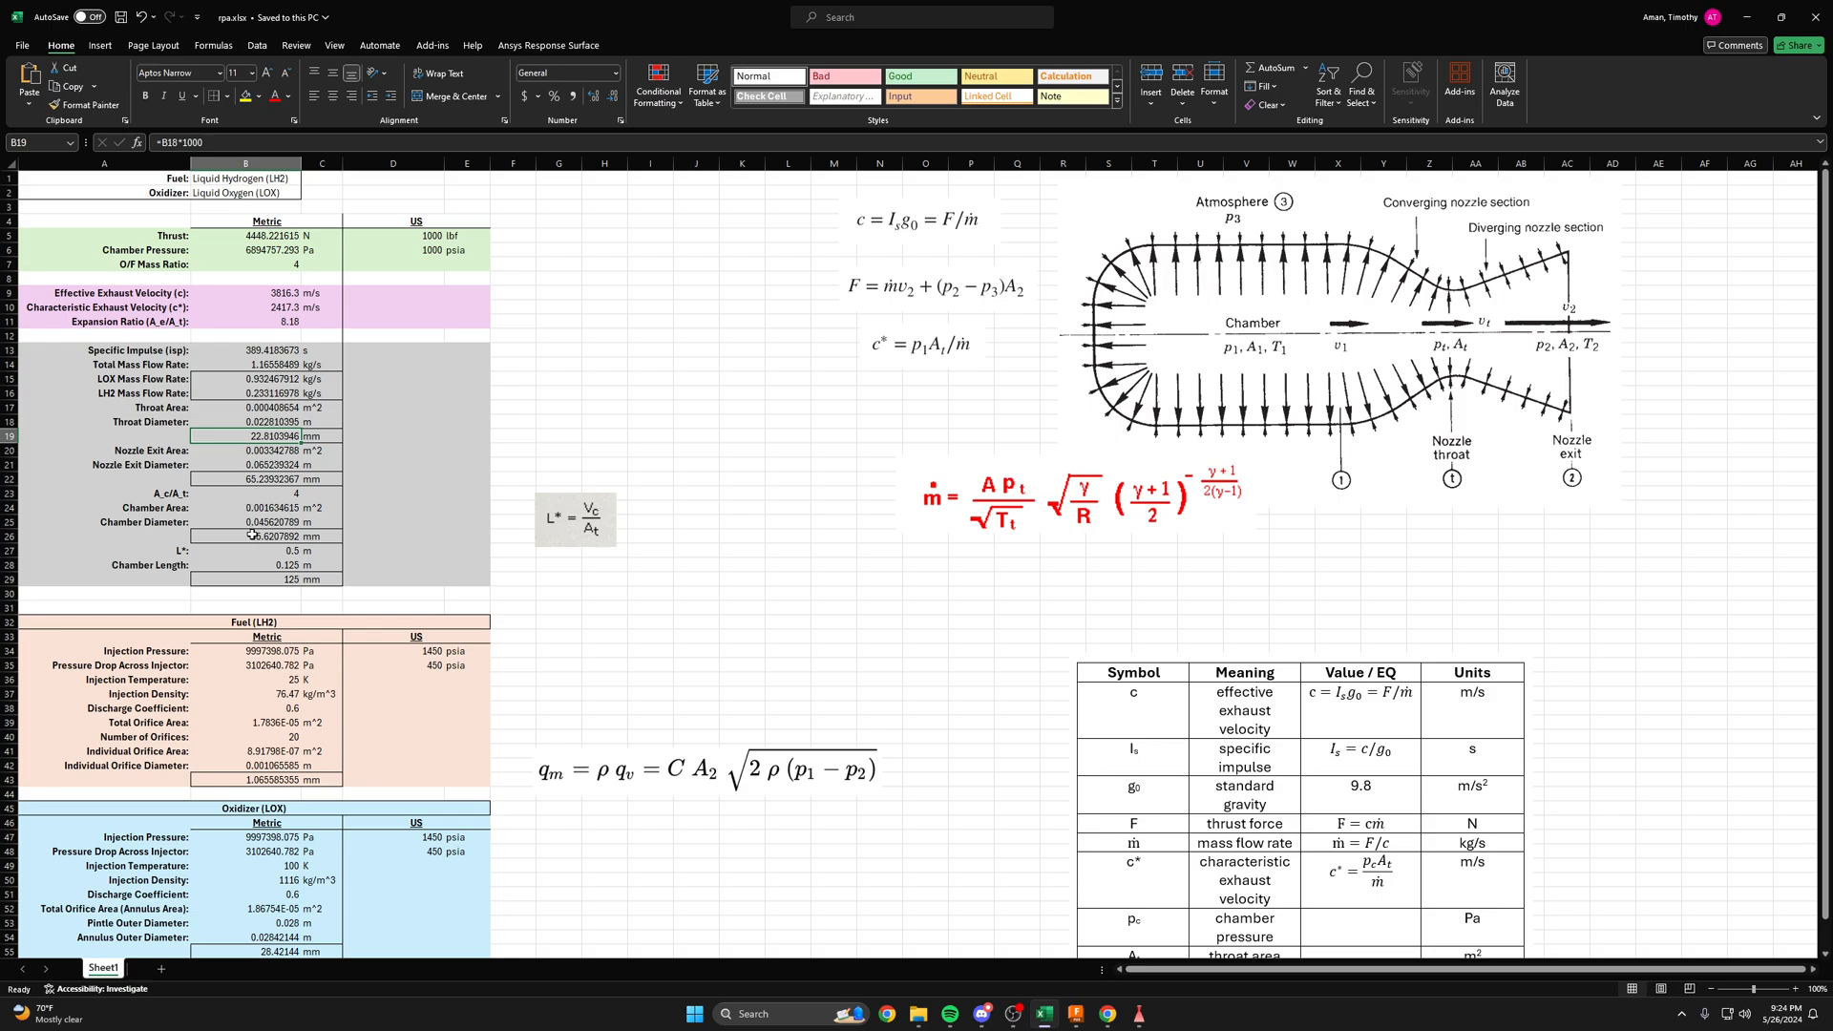
click(246, 535)
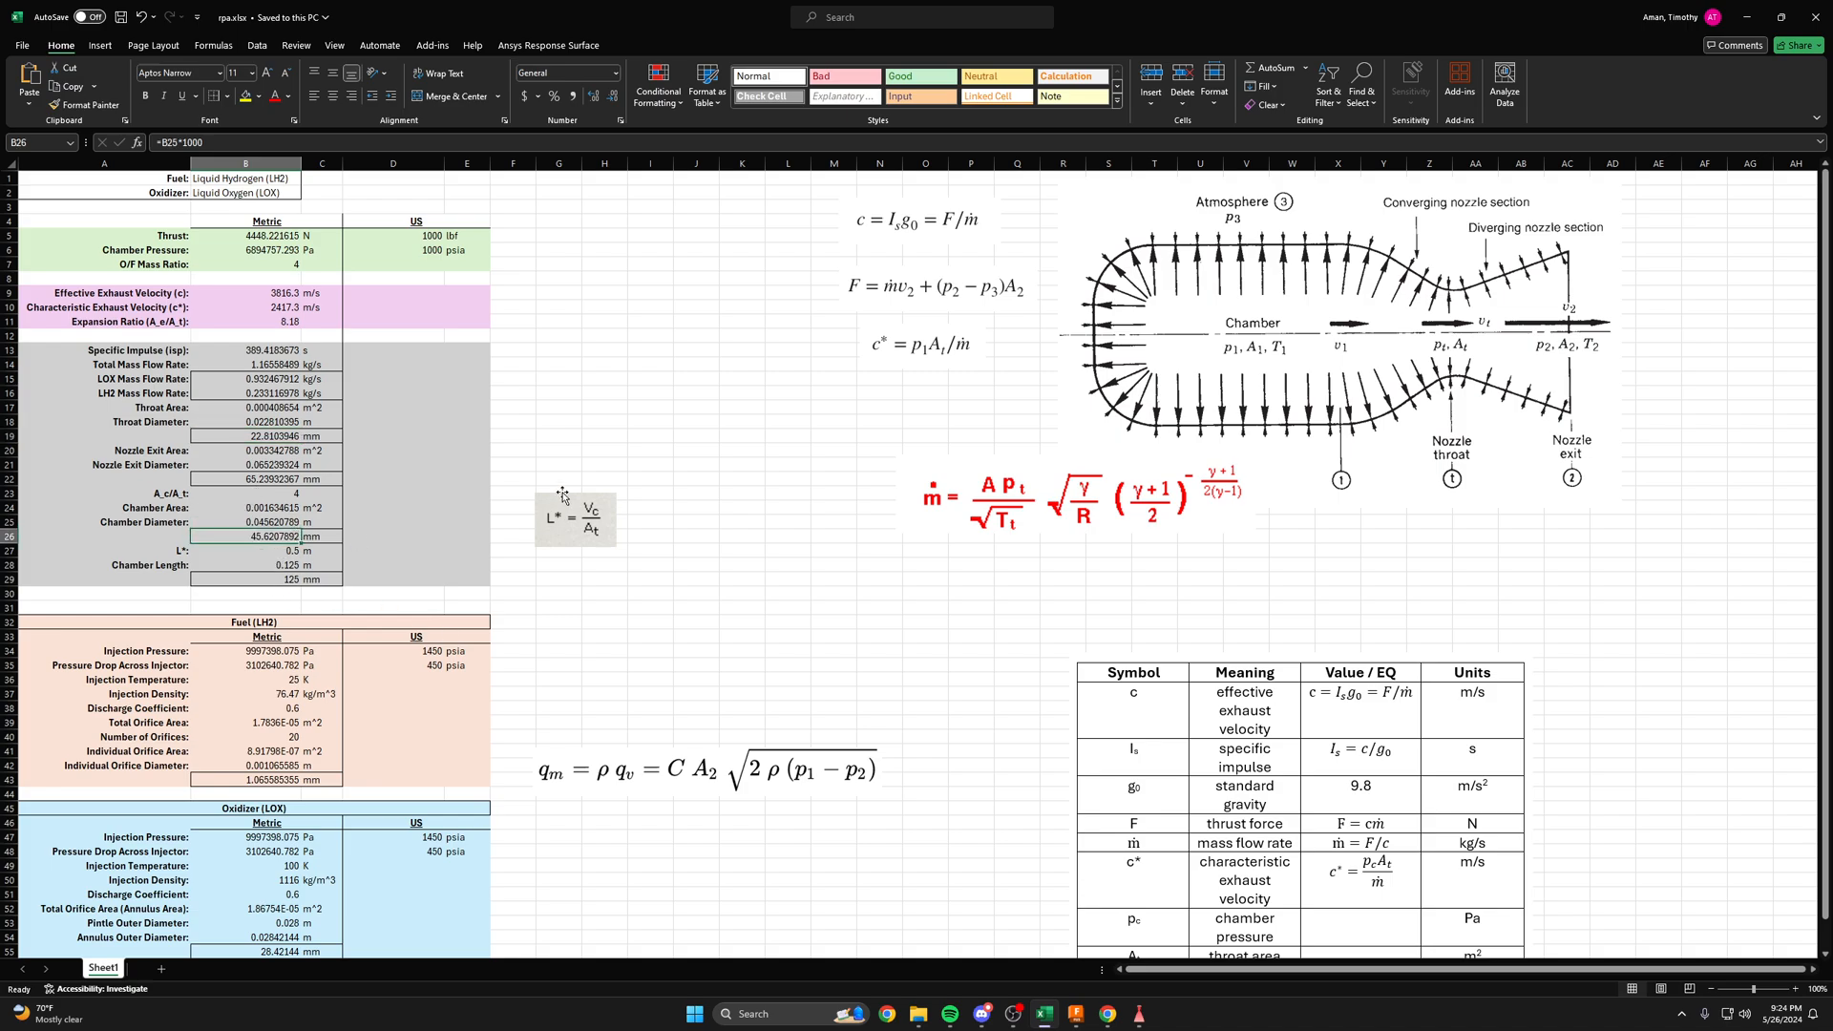
click(244, 550)
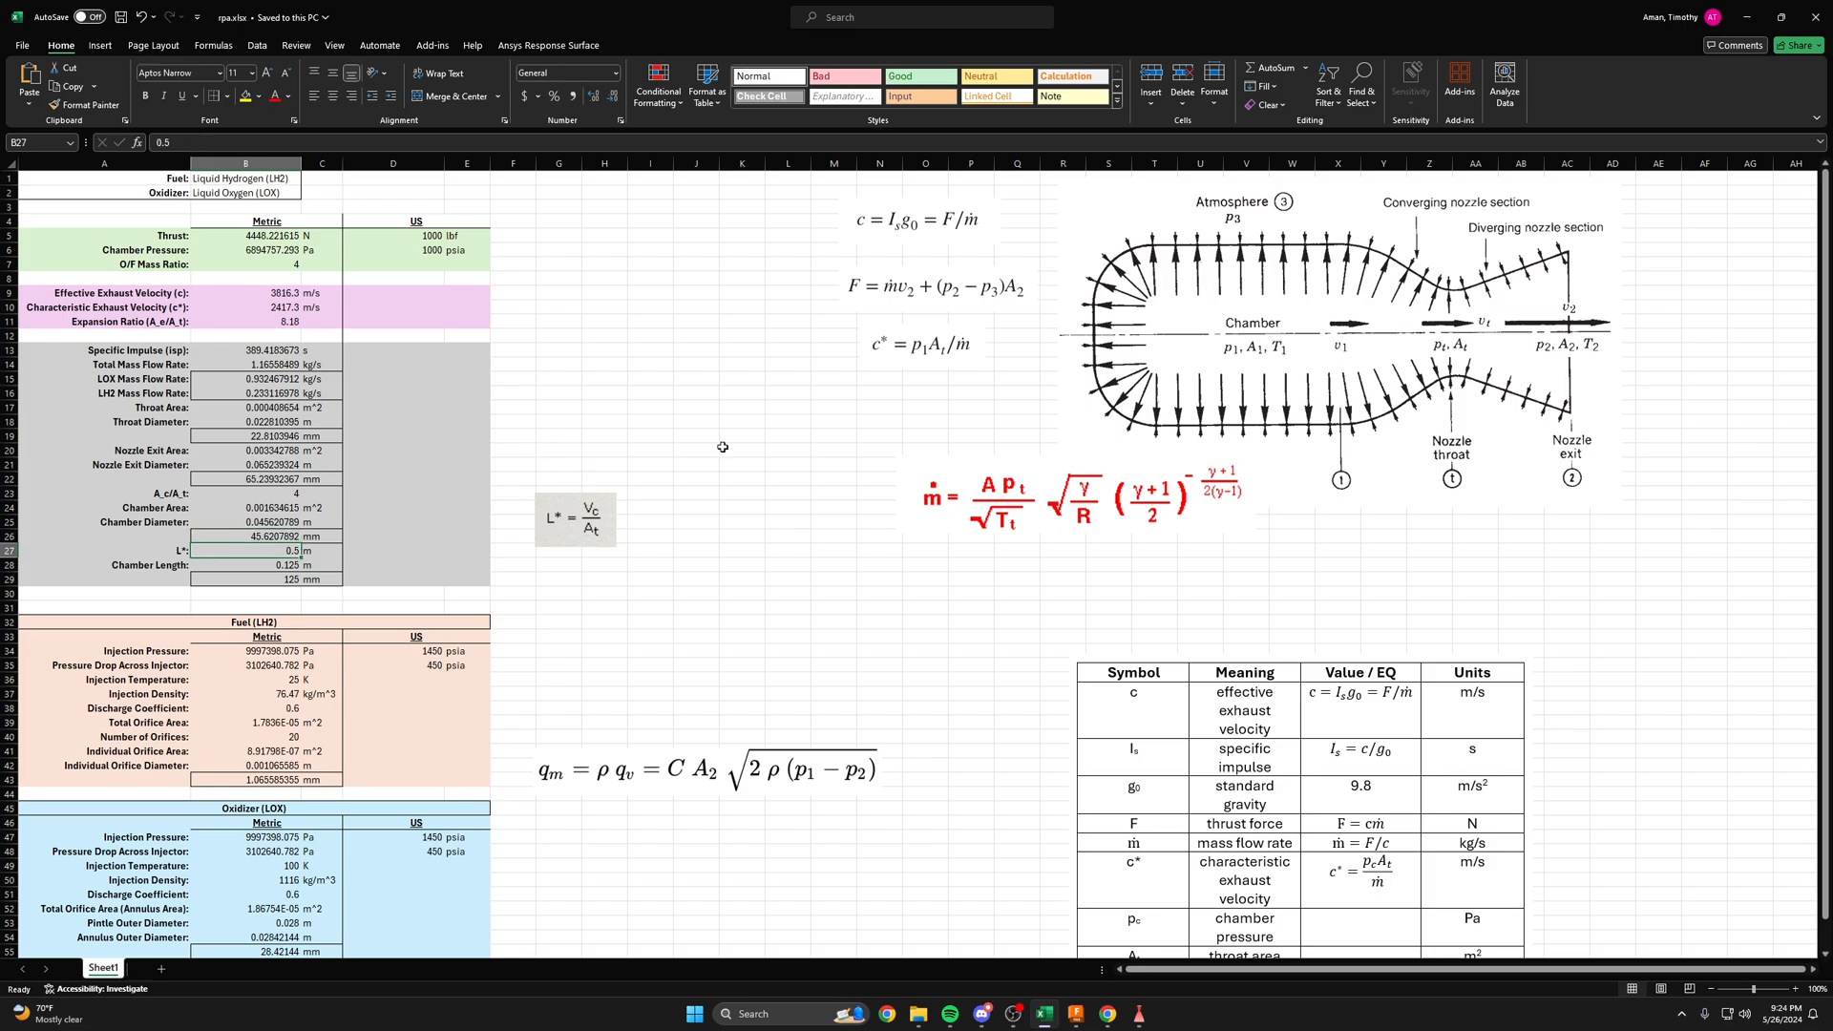
mouse_move(312, 550)
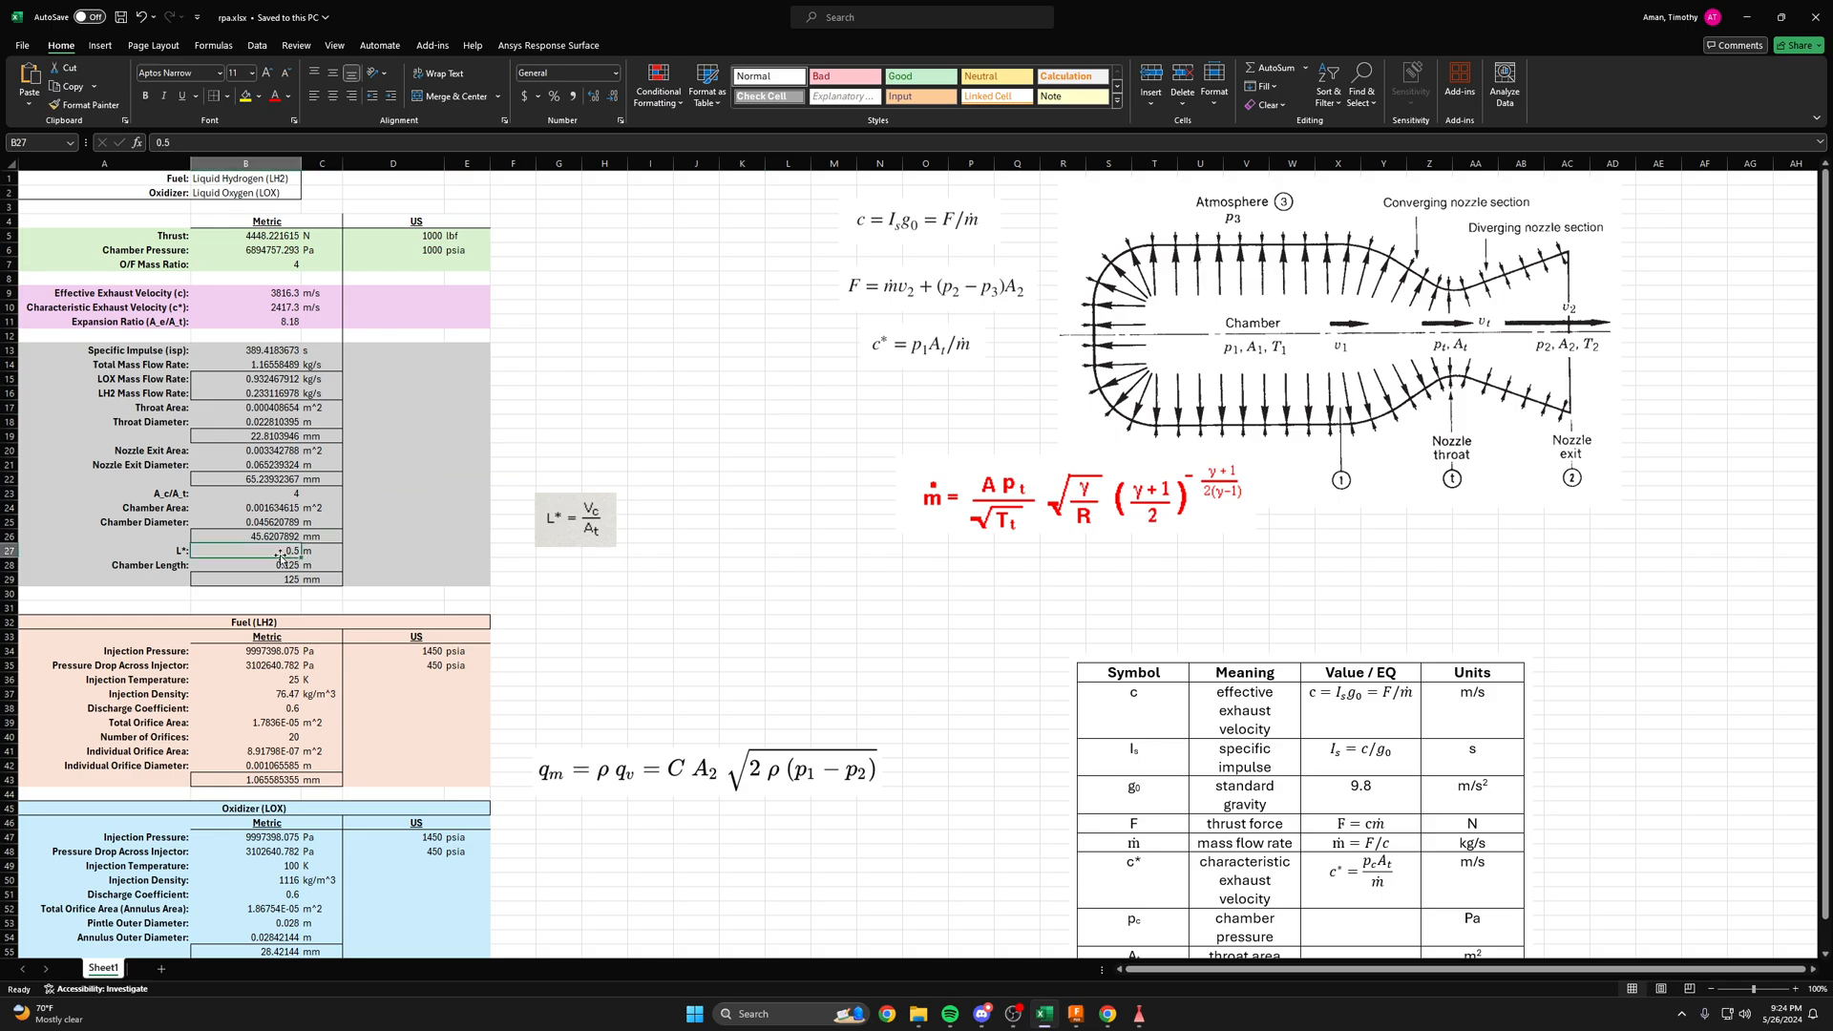
click(323, 550)
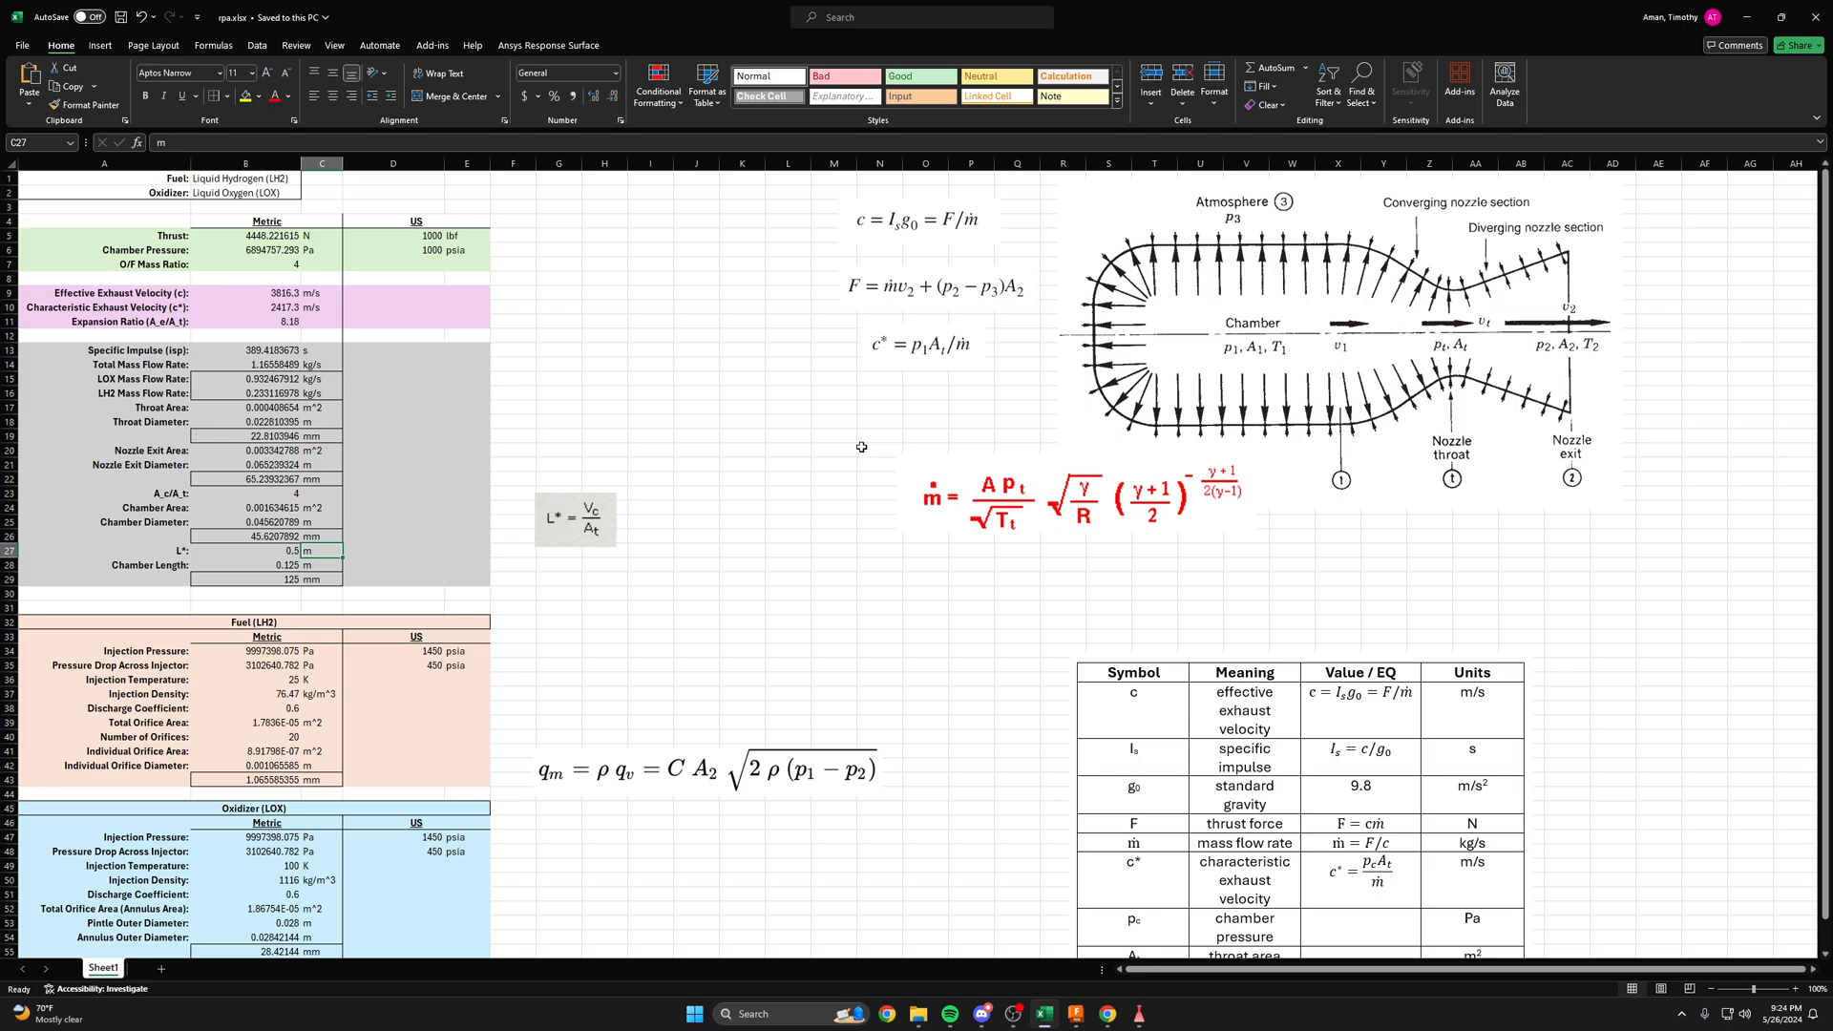
mouse_move(1140, 307)
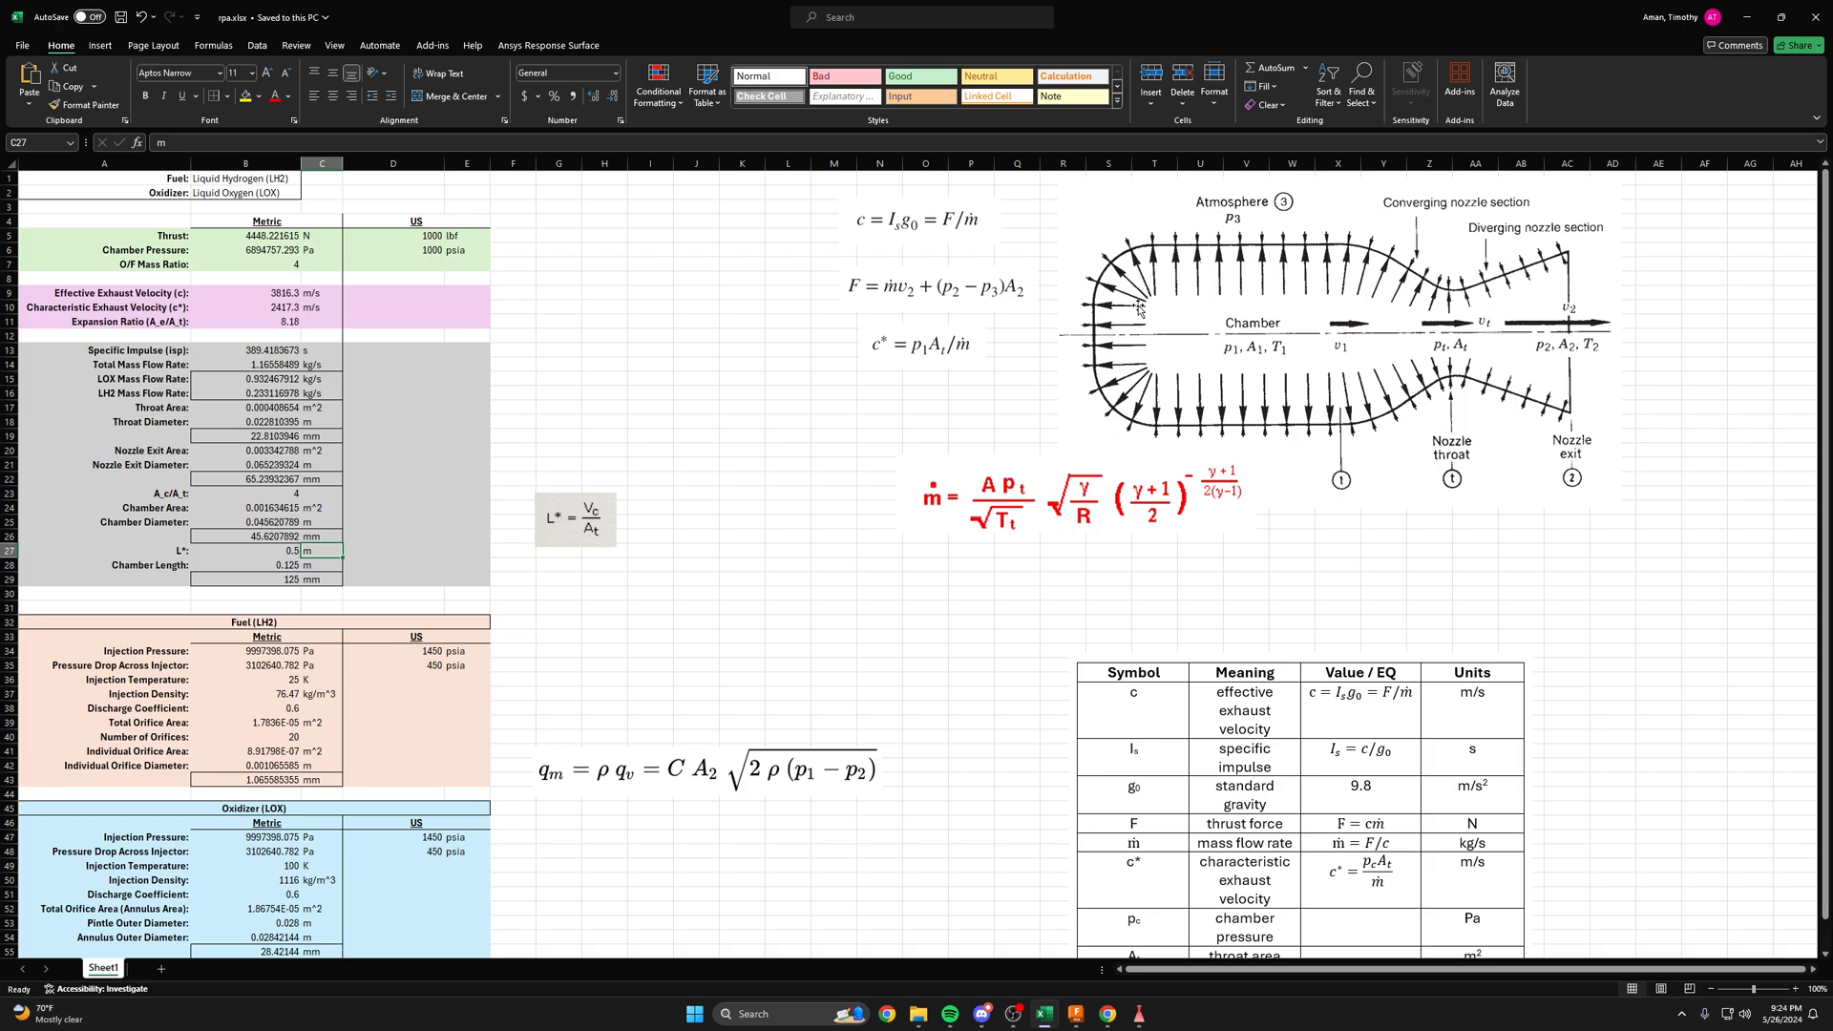
mouse_move(1132, 328)
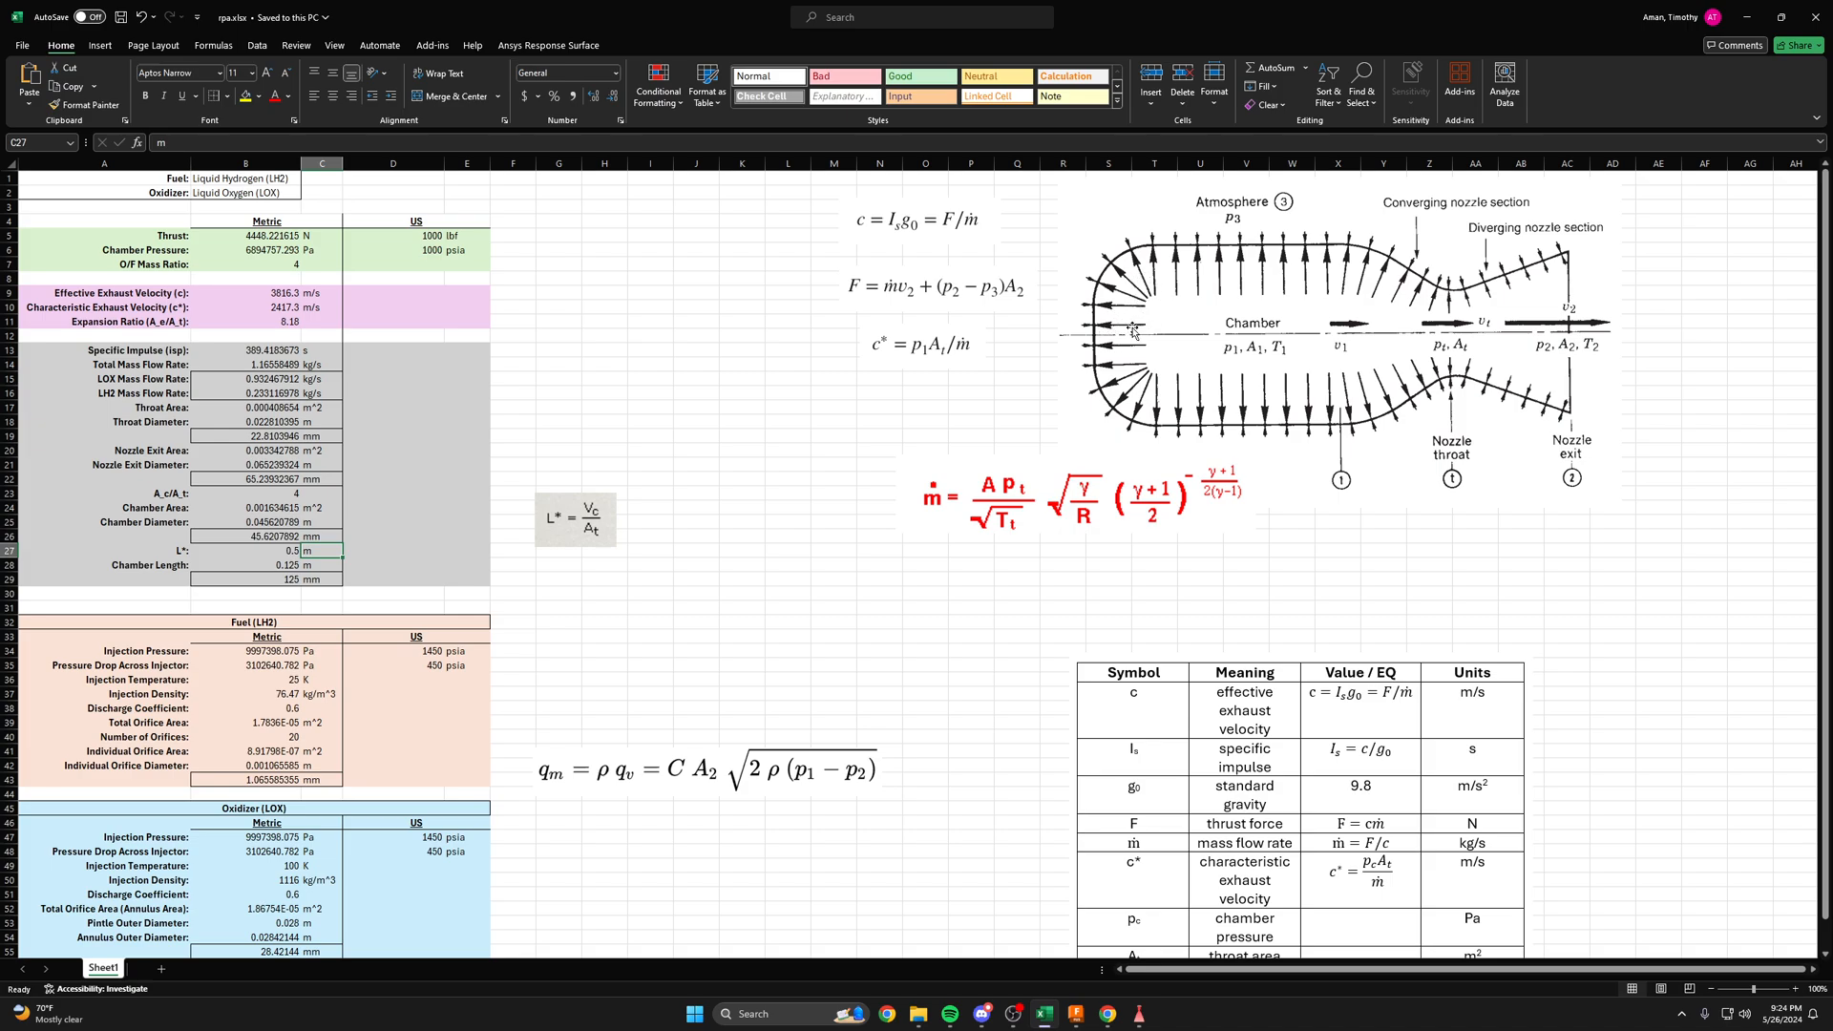
mouse_move(1128, 292)
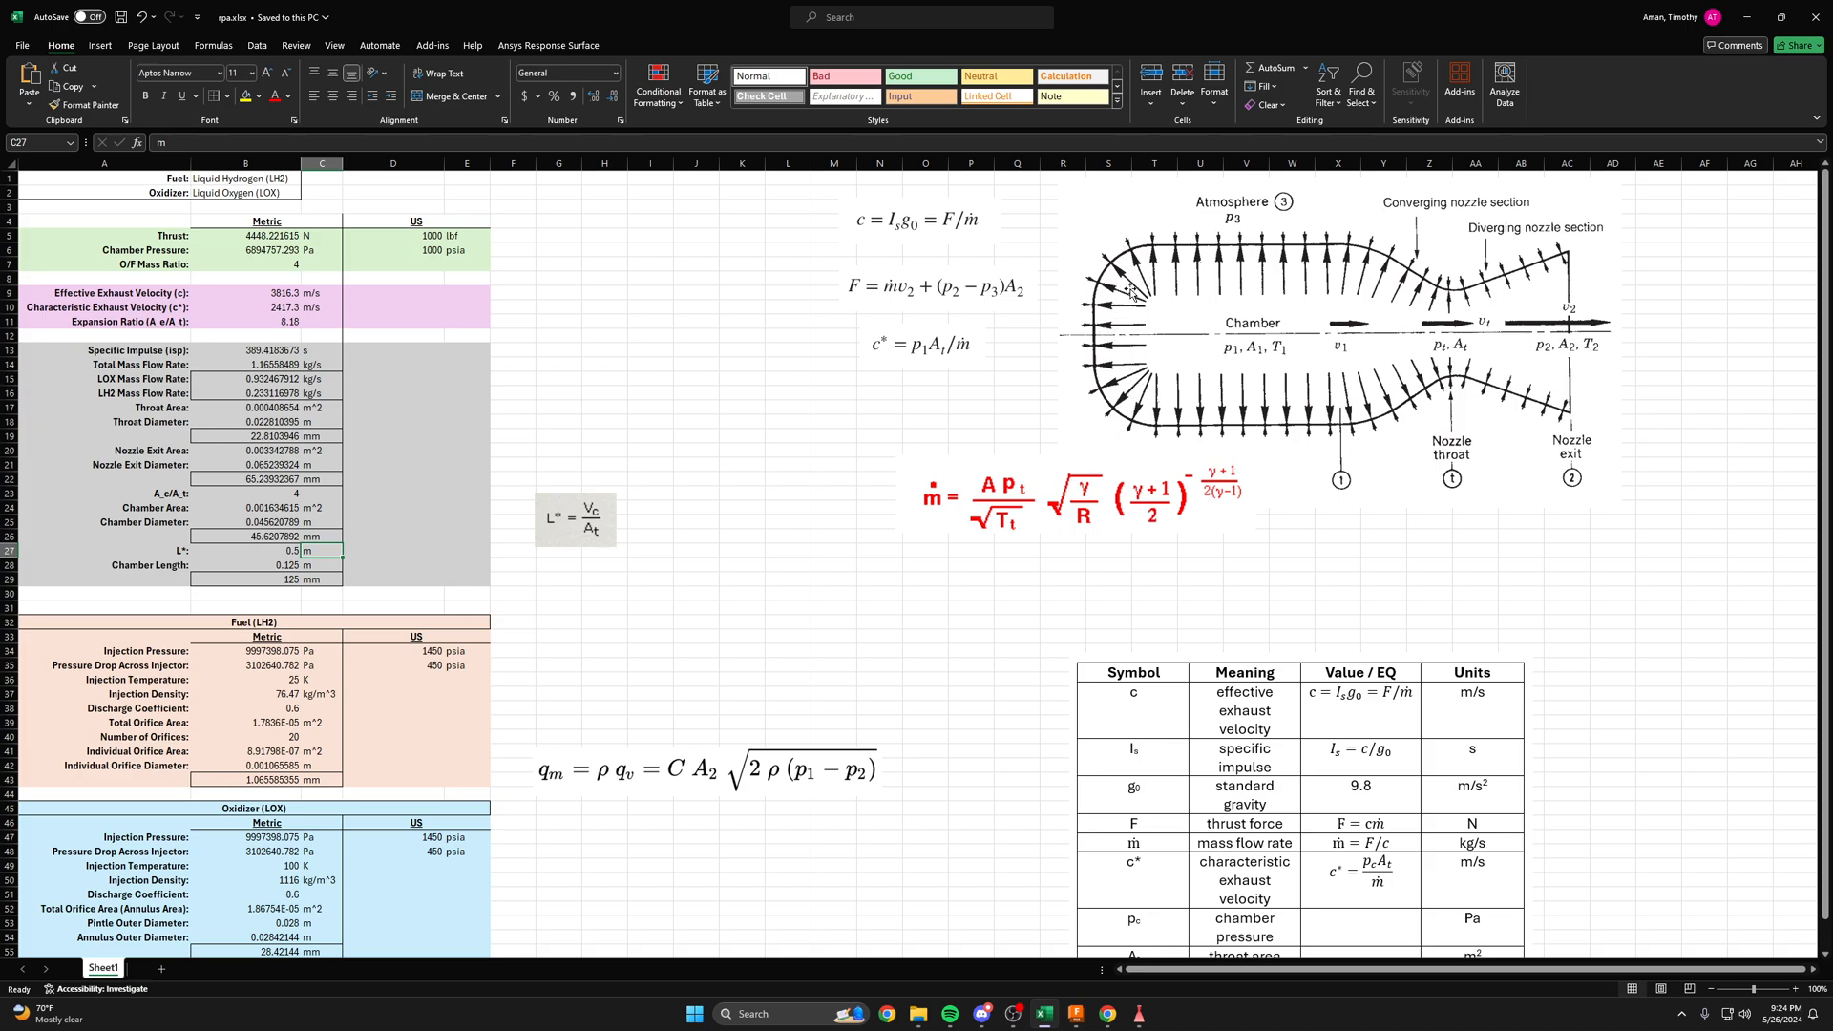
mouse_move(1182, 313)
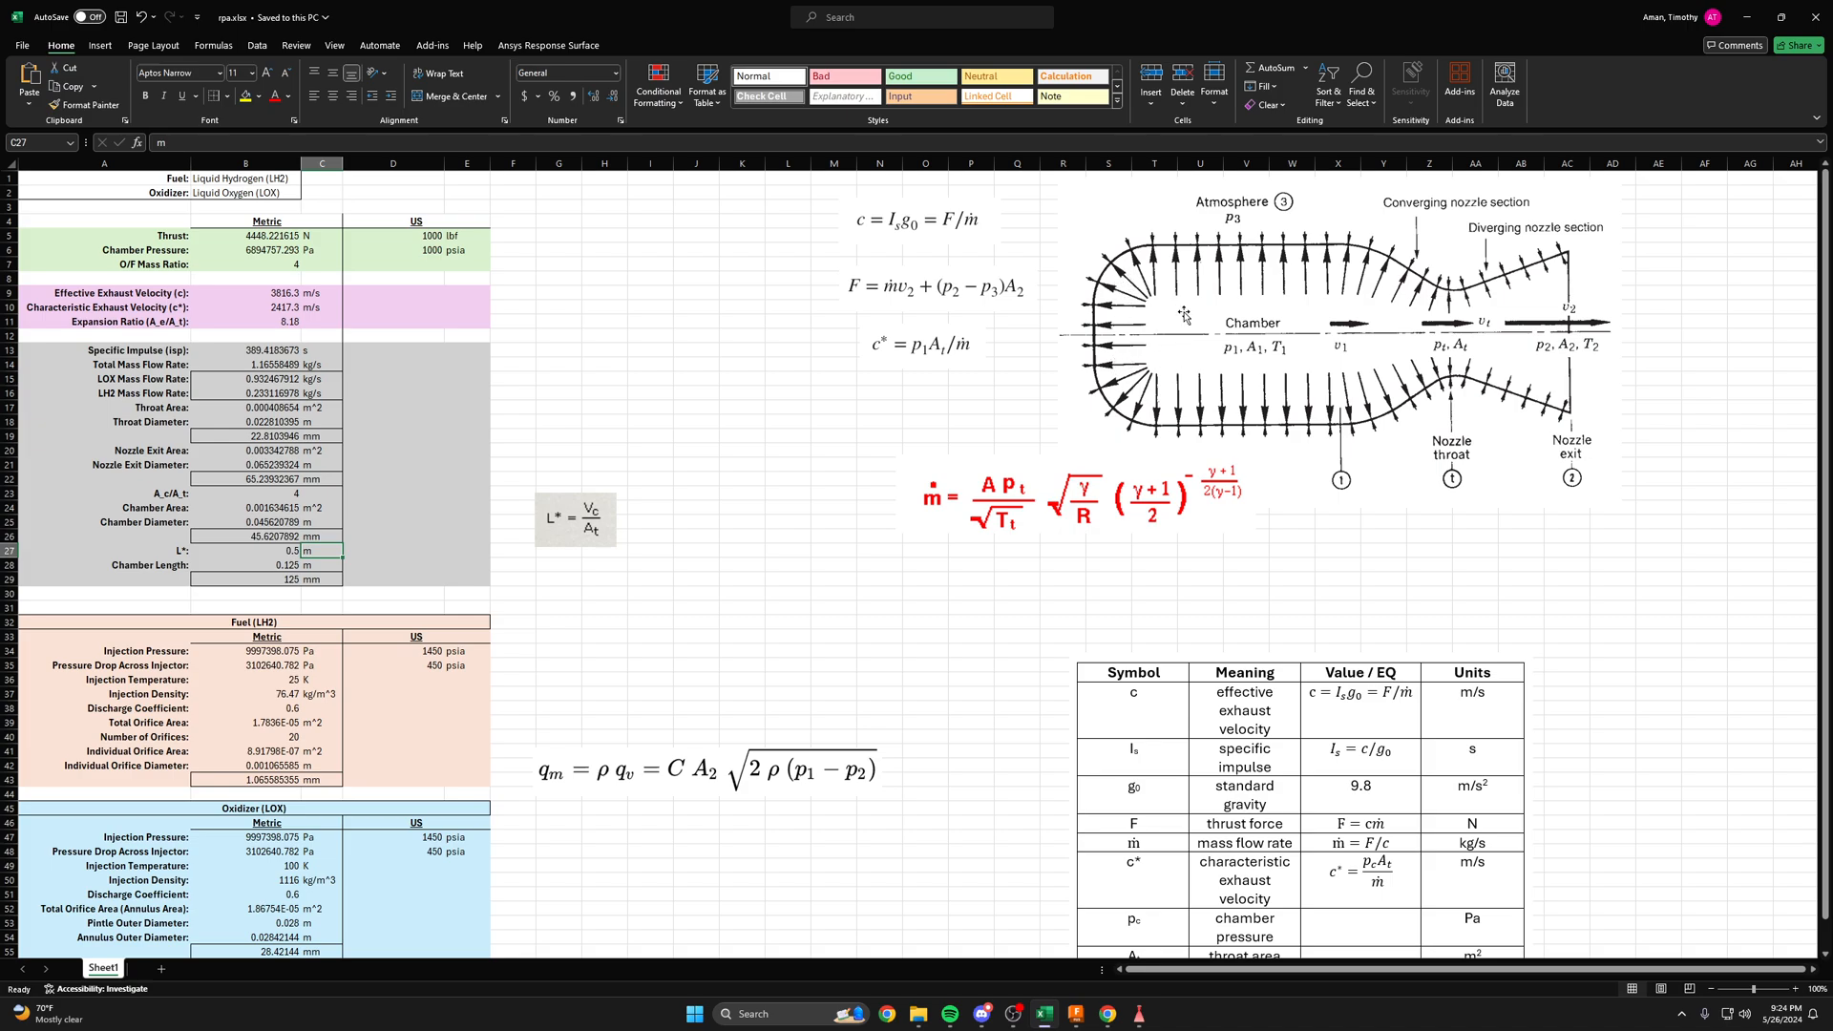
mouse_move(1363, 299)
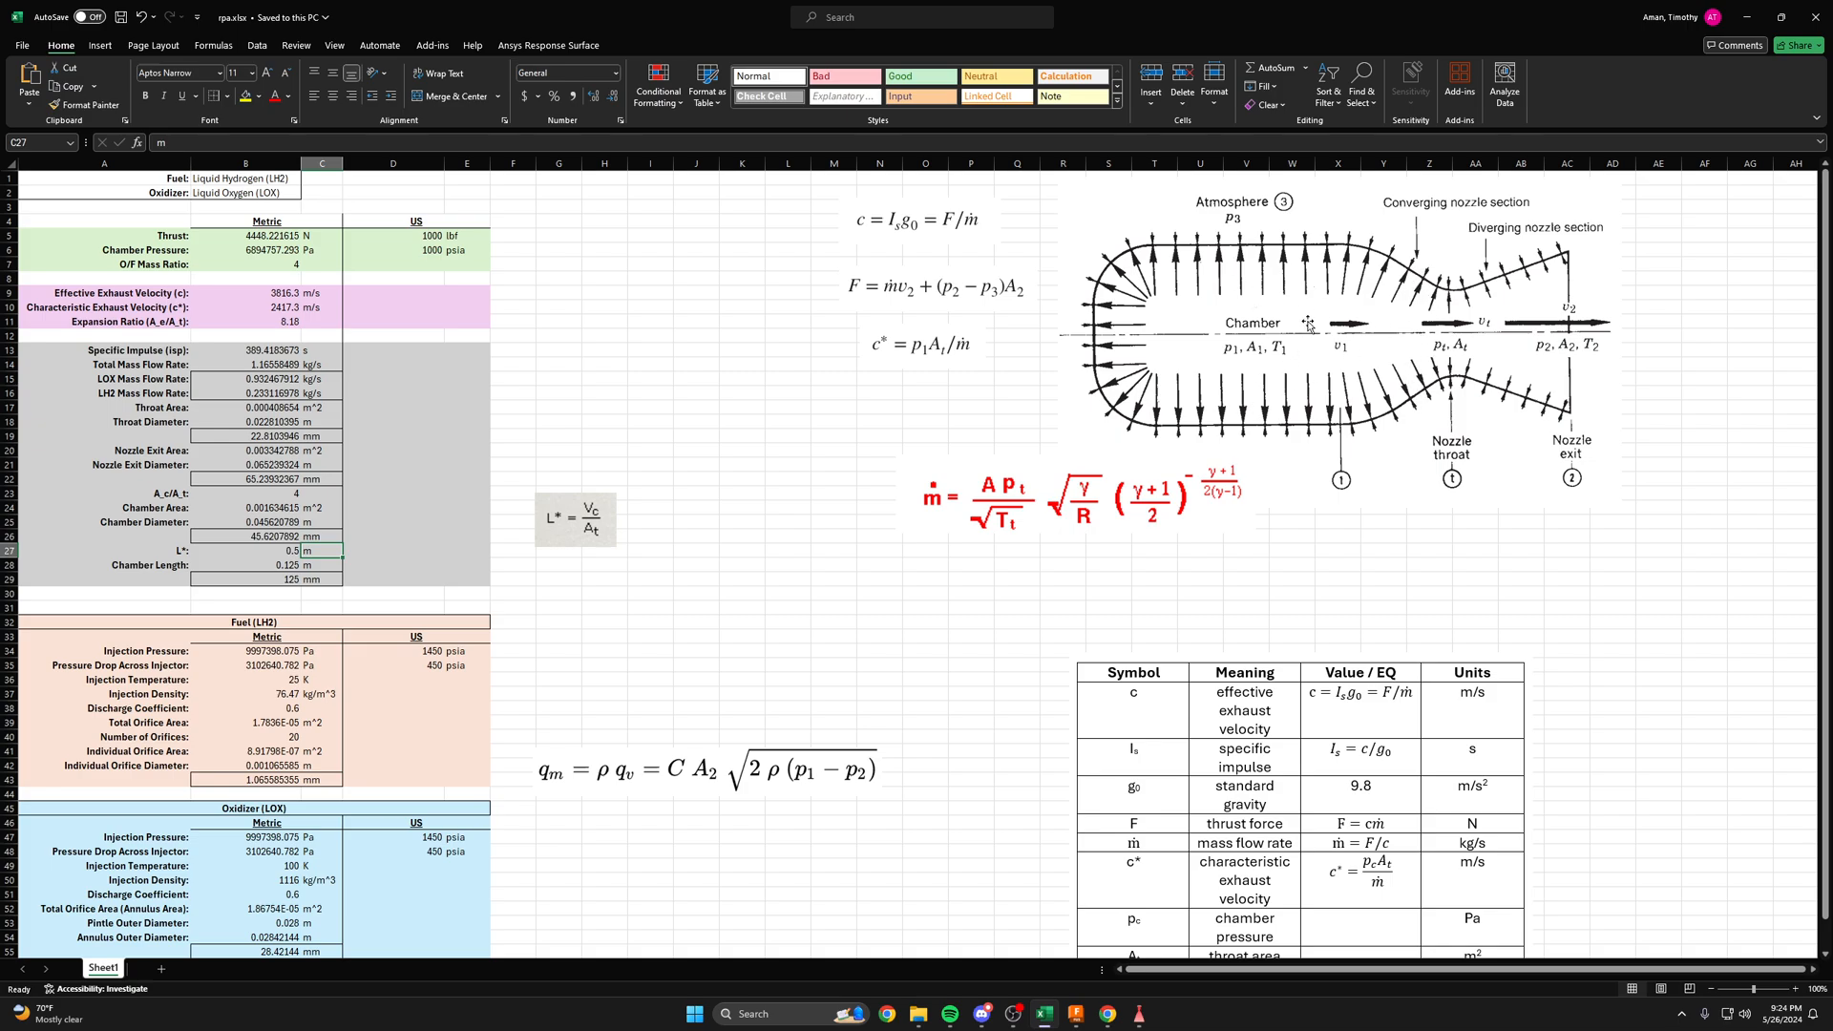
mouse_move(1365, 313)
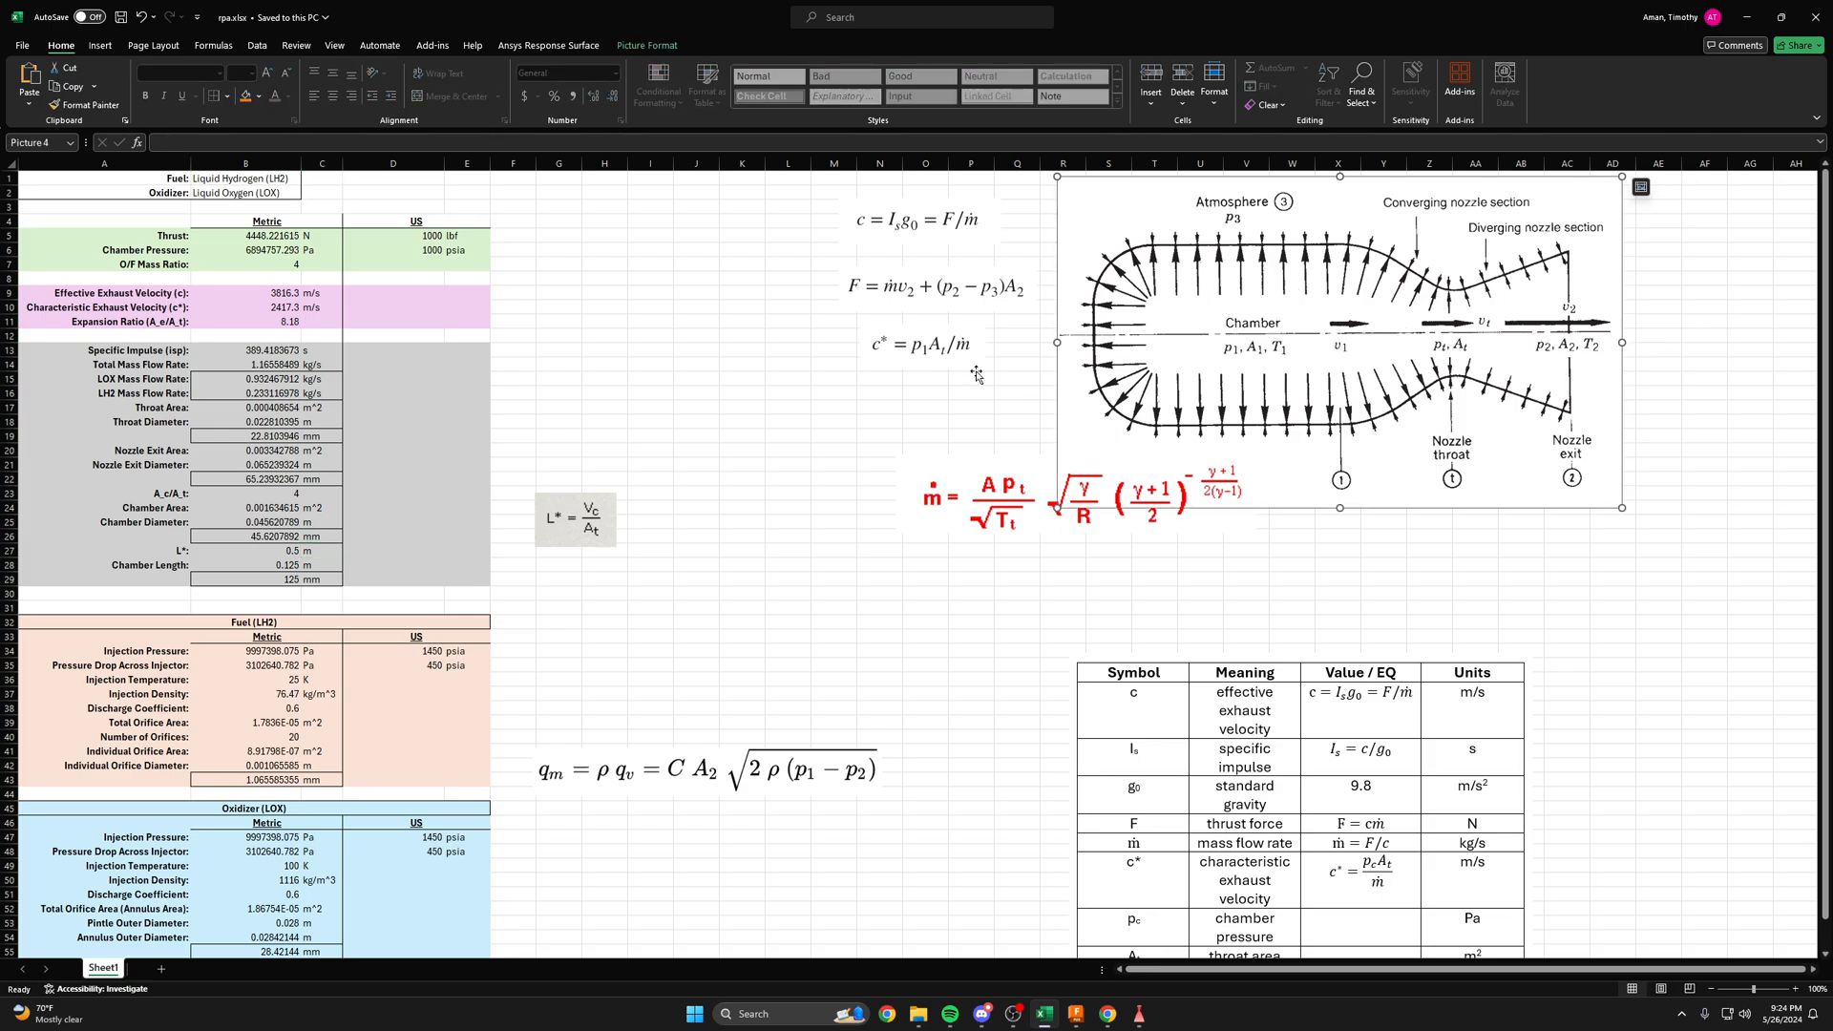
- Select and deselect the nozzle flow diagram and the L* equation image
click(833, 421)
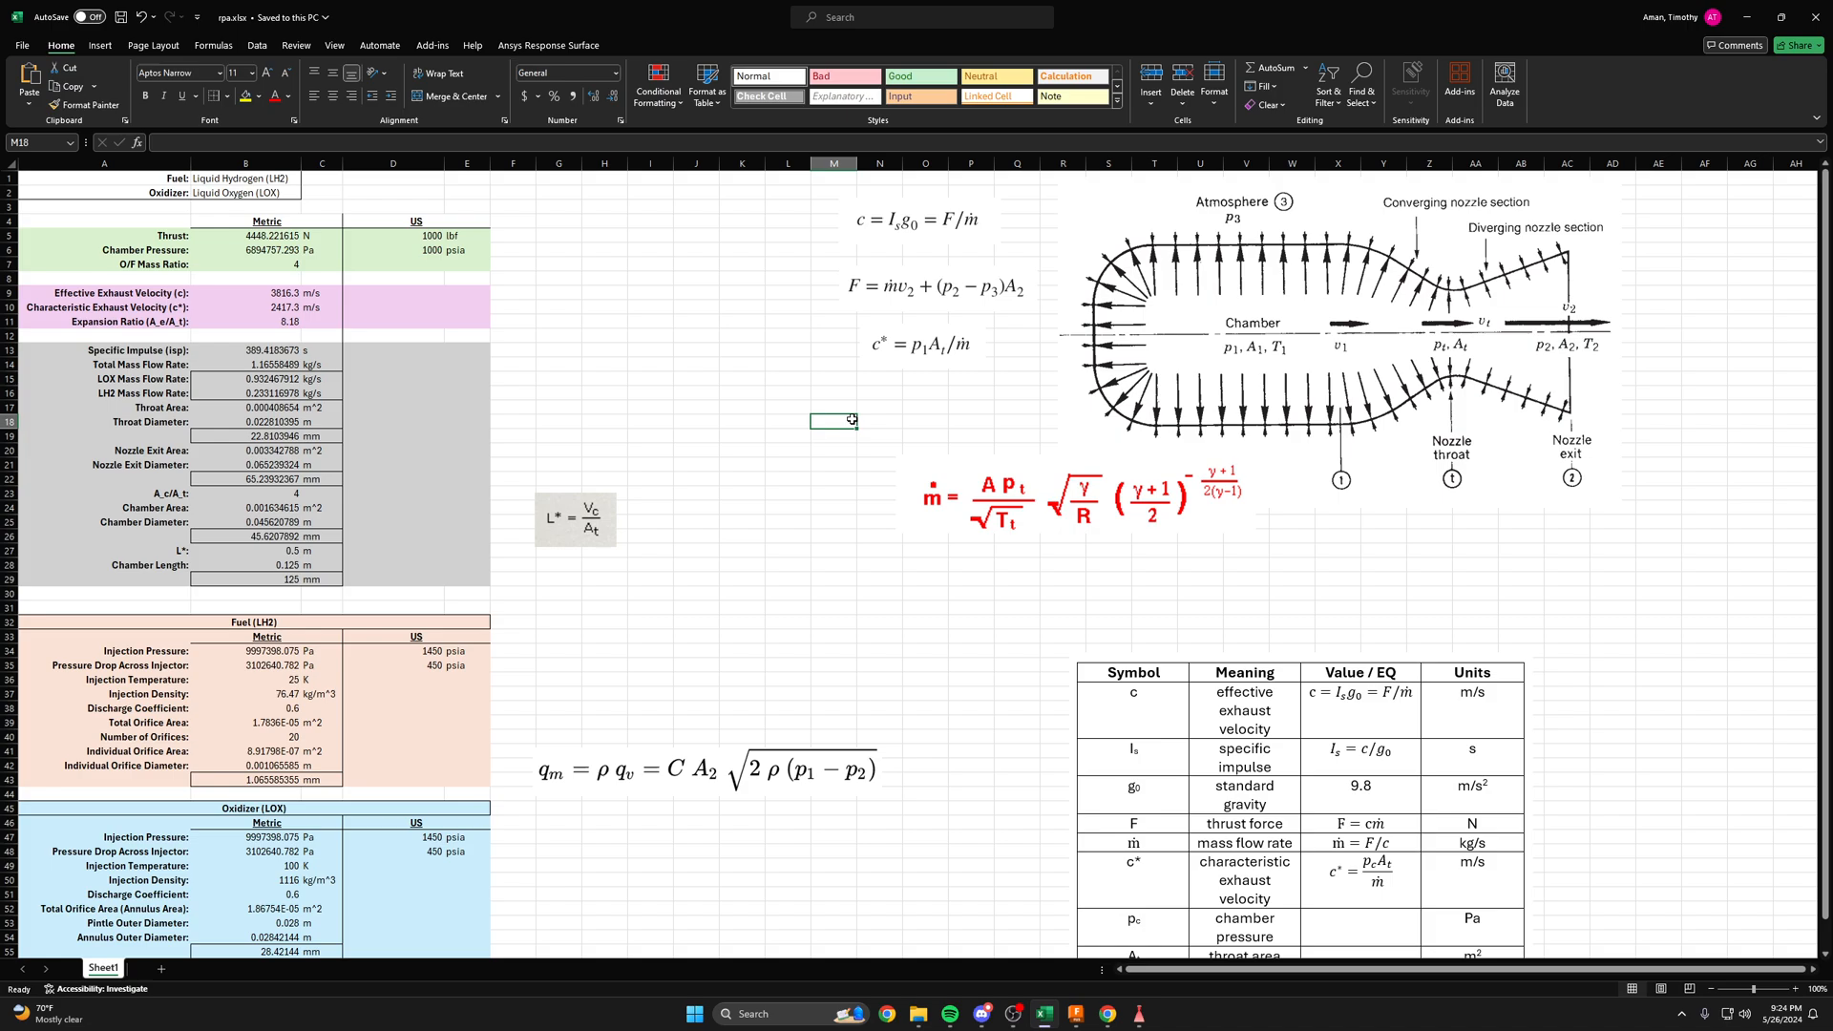
click(574, 518)
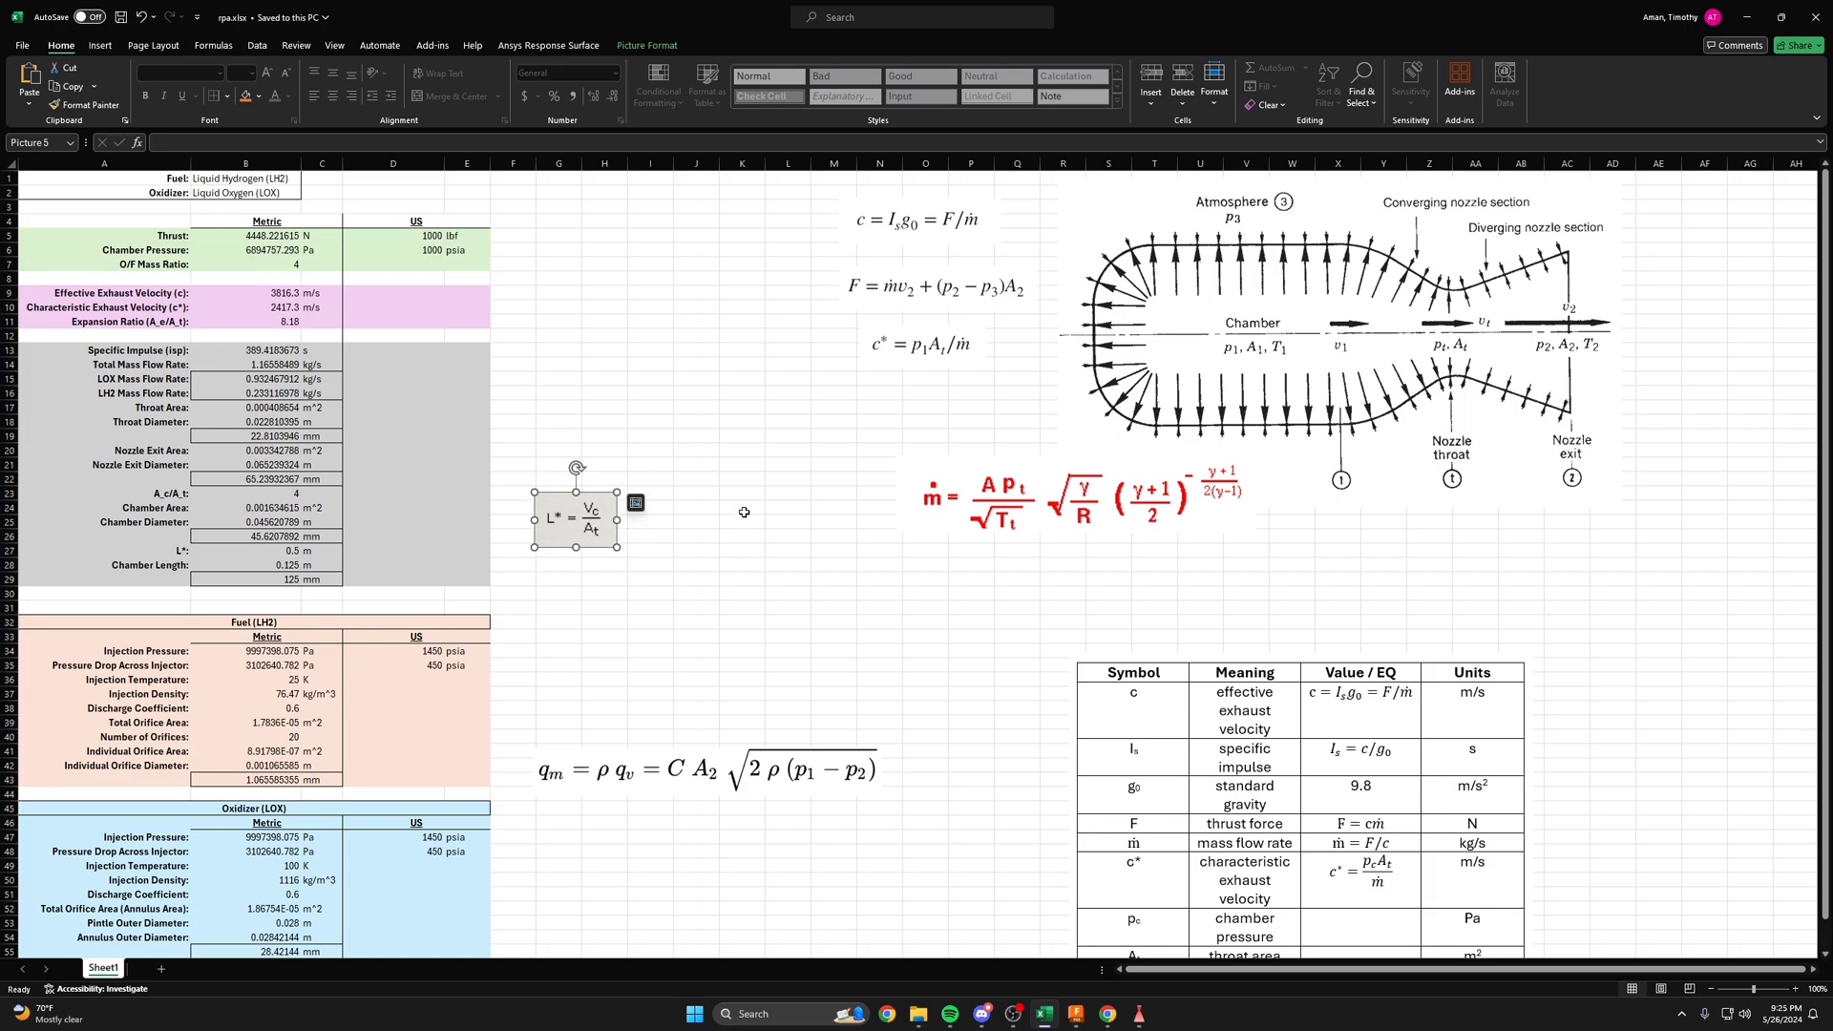
click(787, 393)
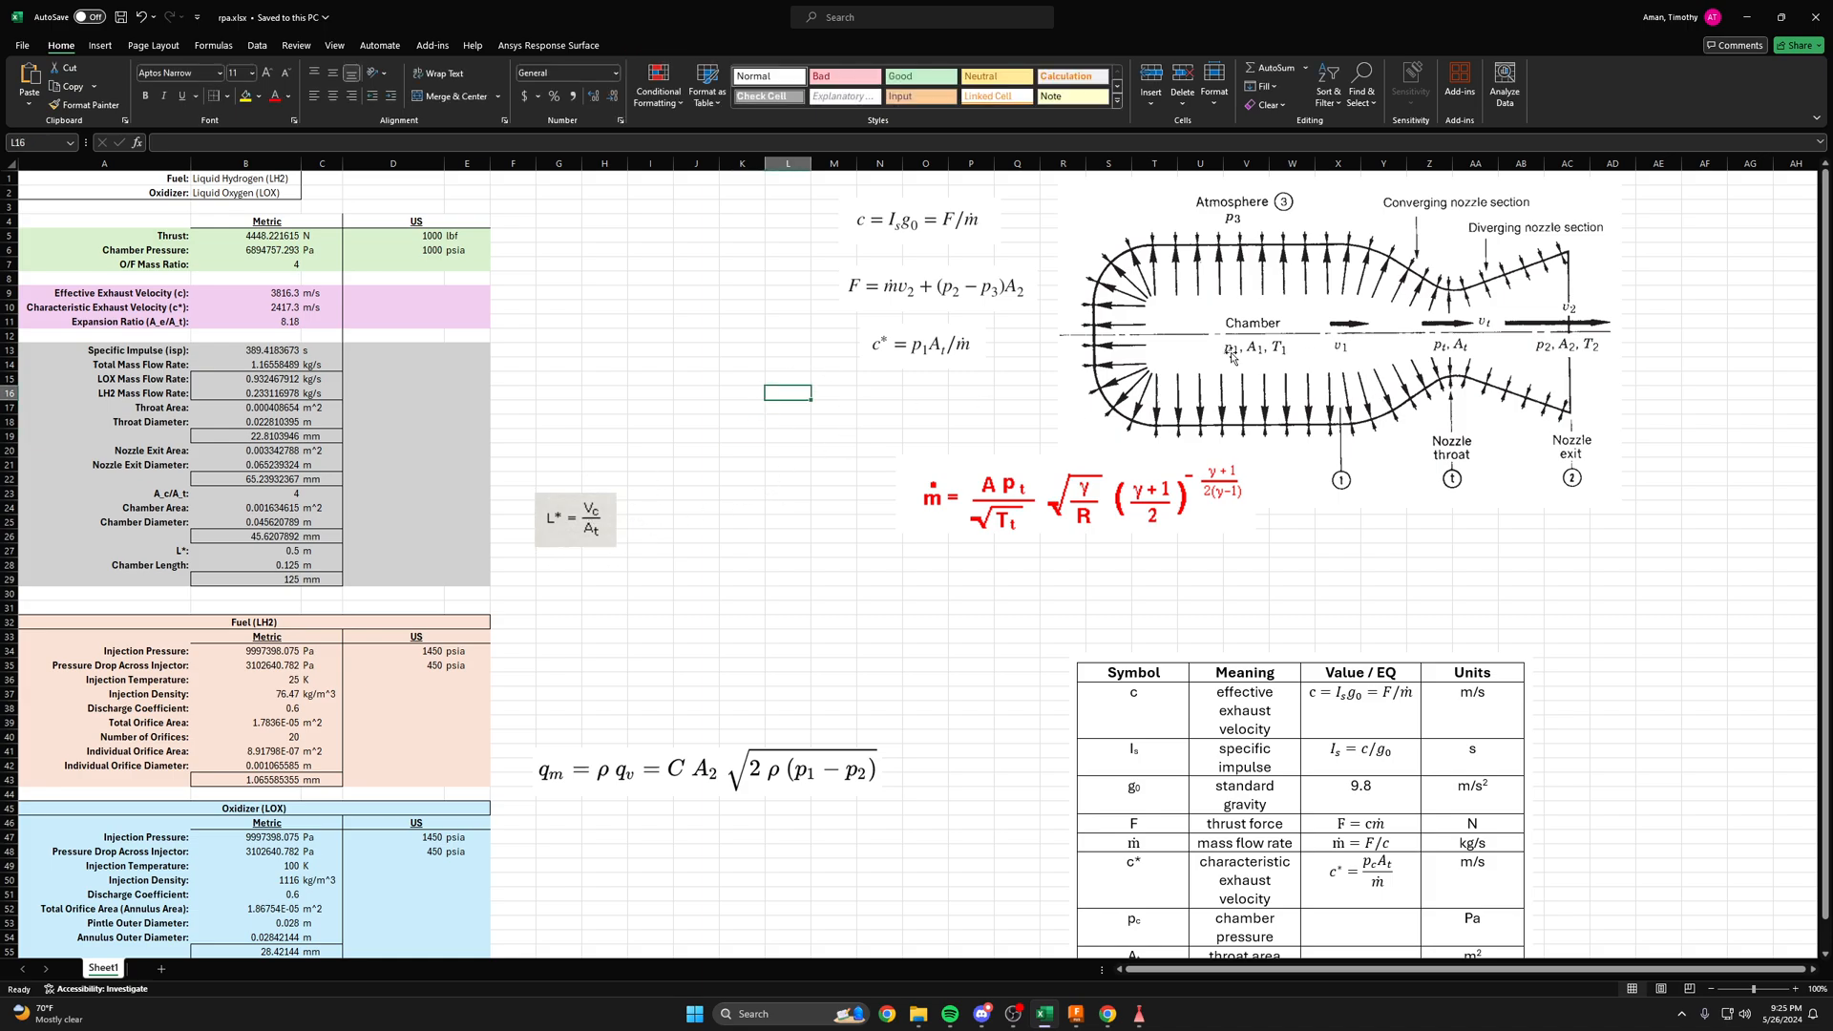
click(1233, 298)
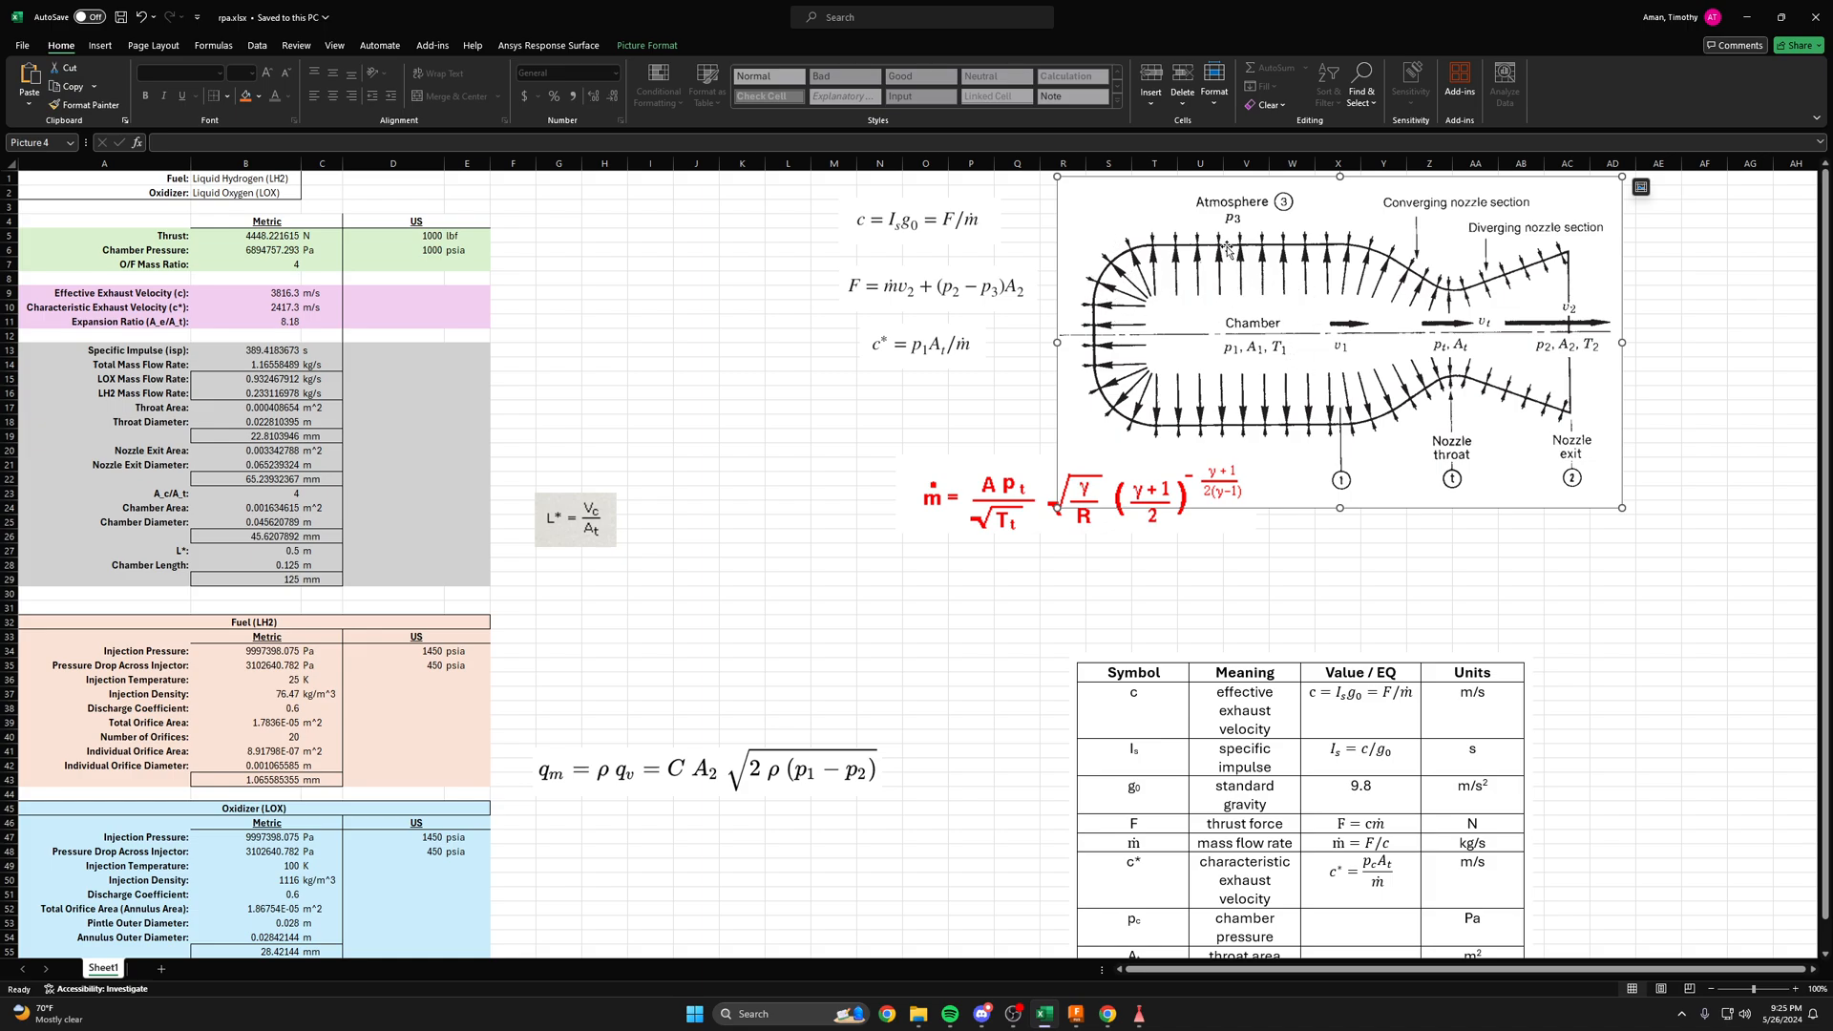
mouse_move(1384, 430)
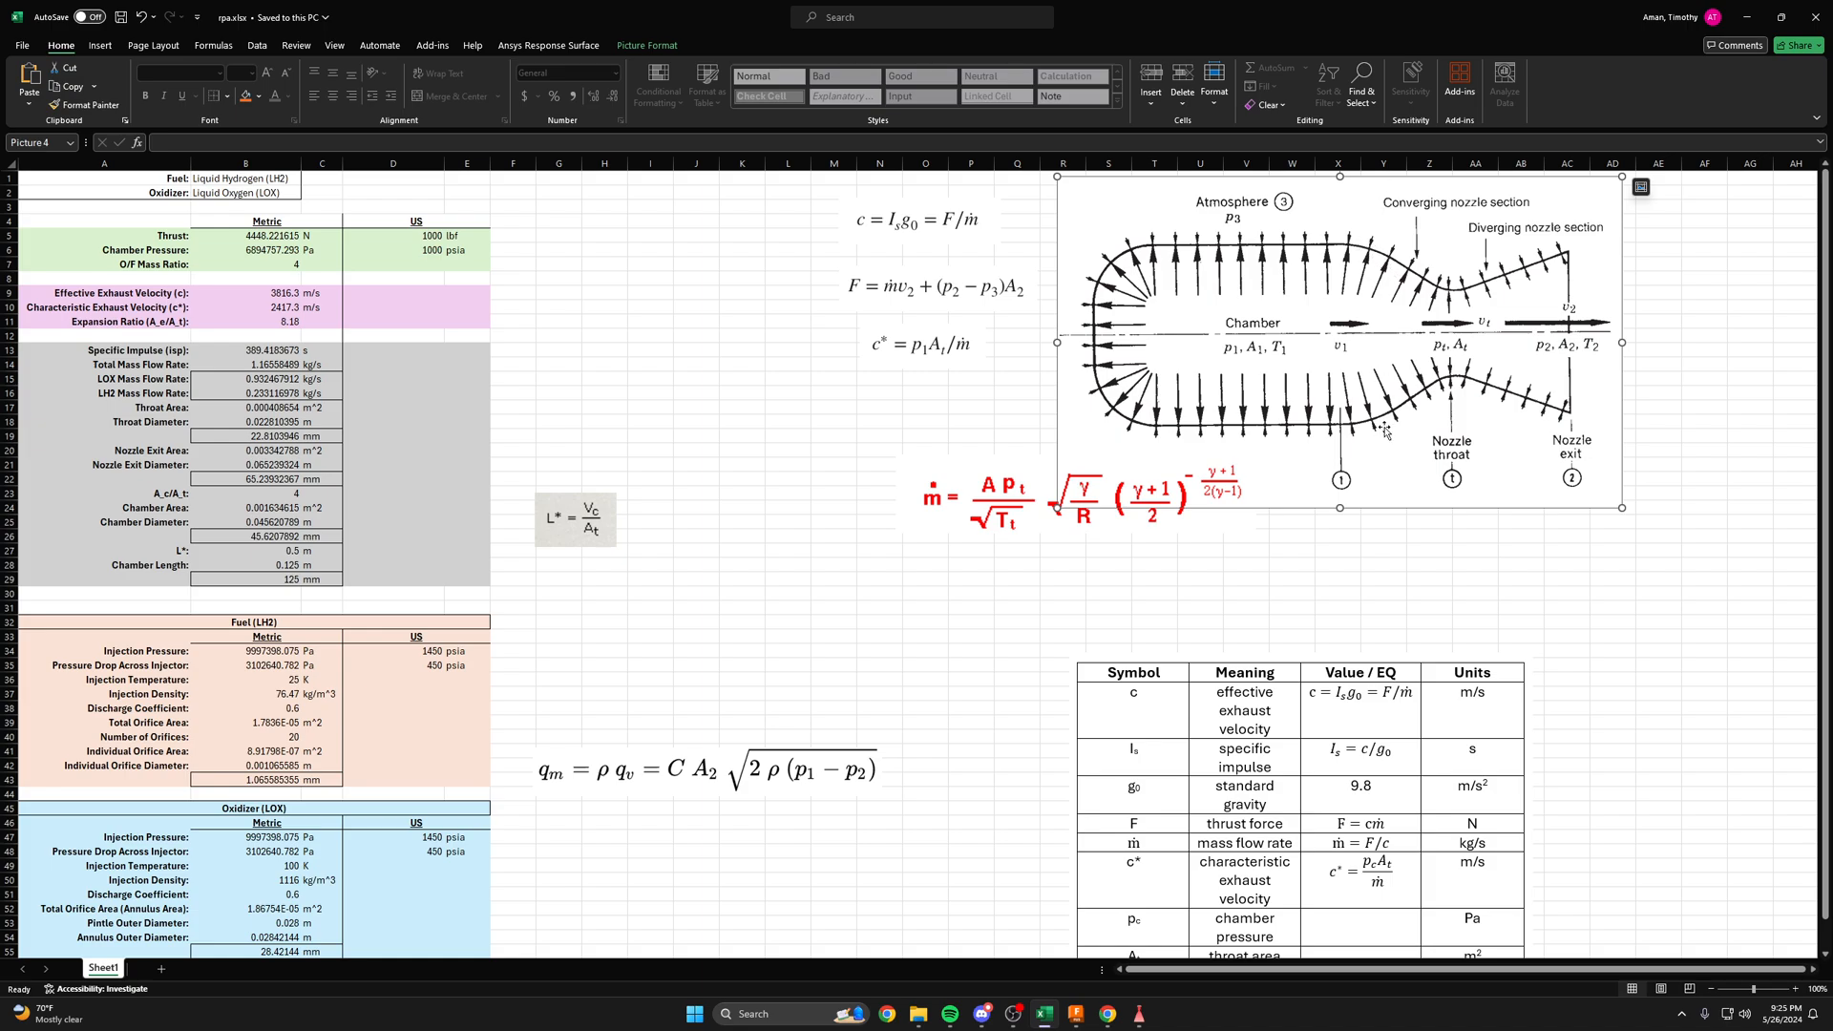
mouse_move(1376, 429)
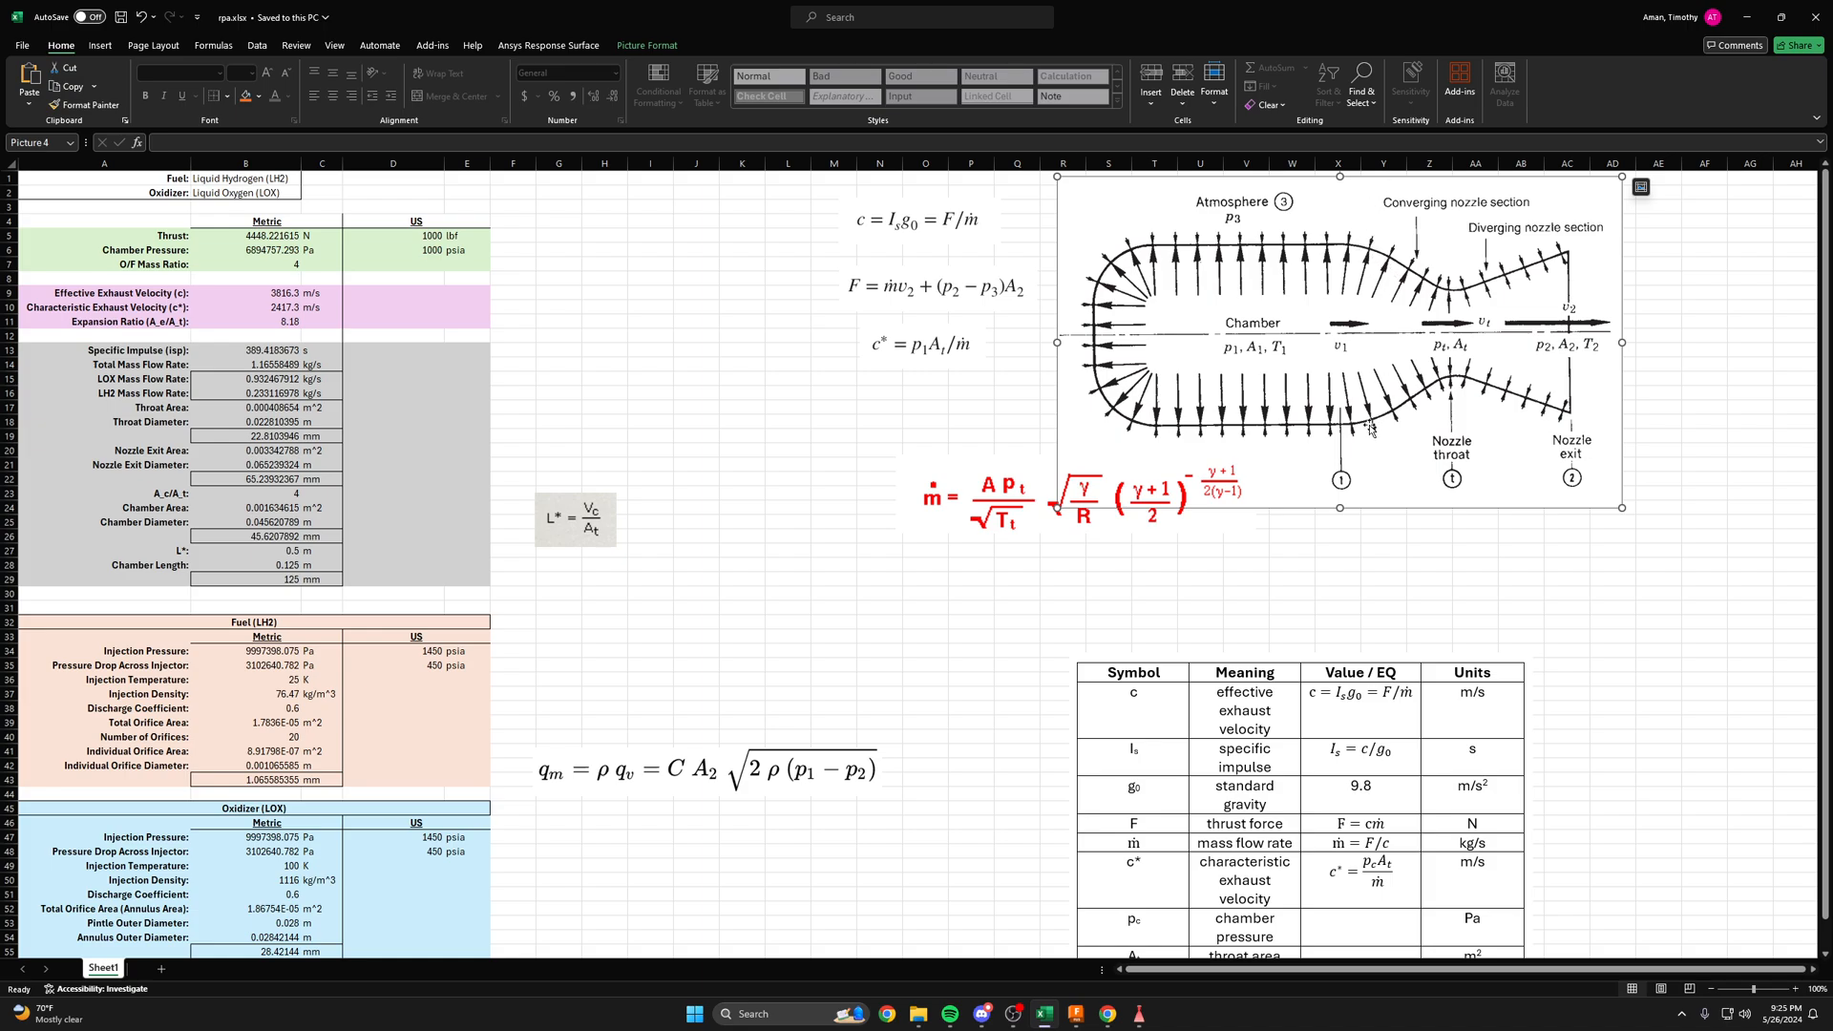
click(696, 436)
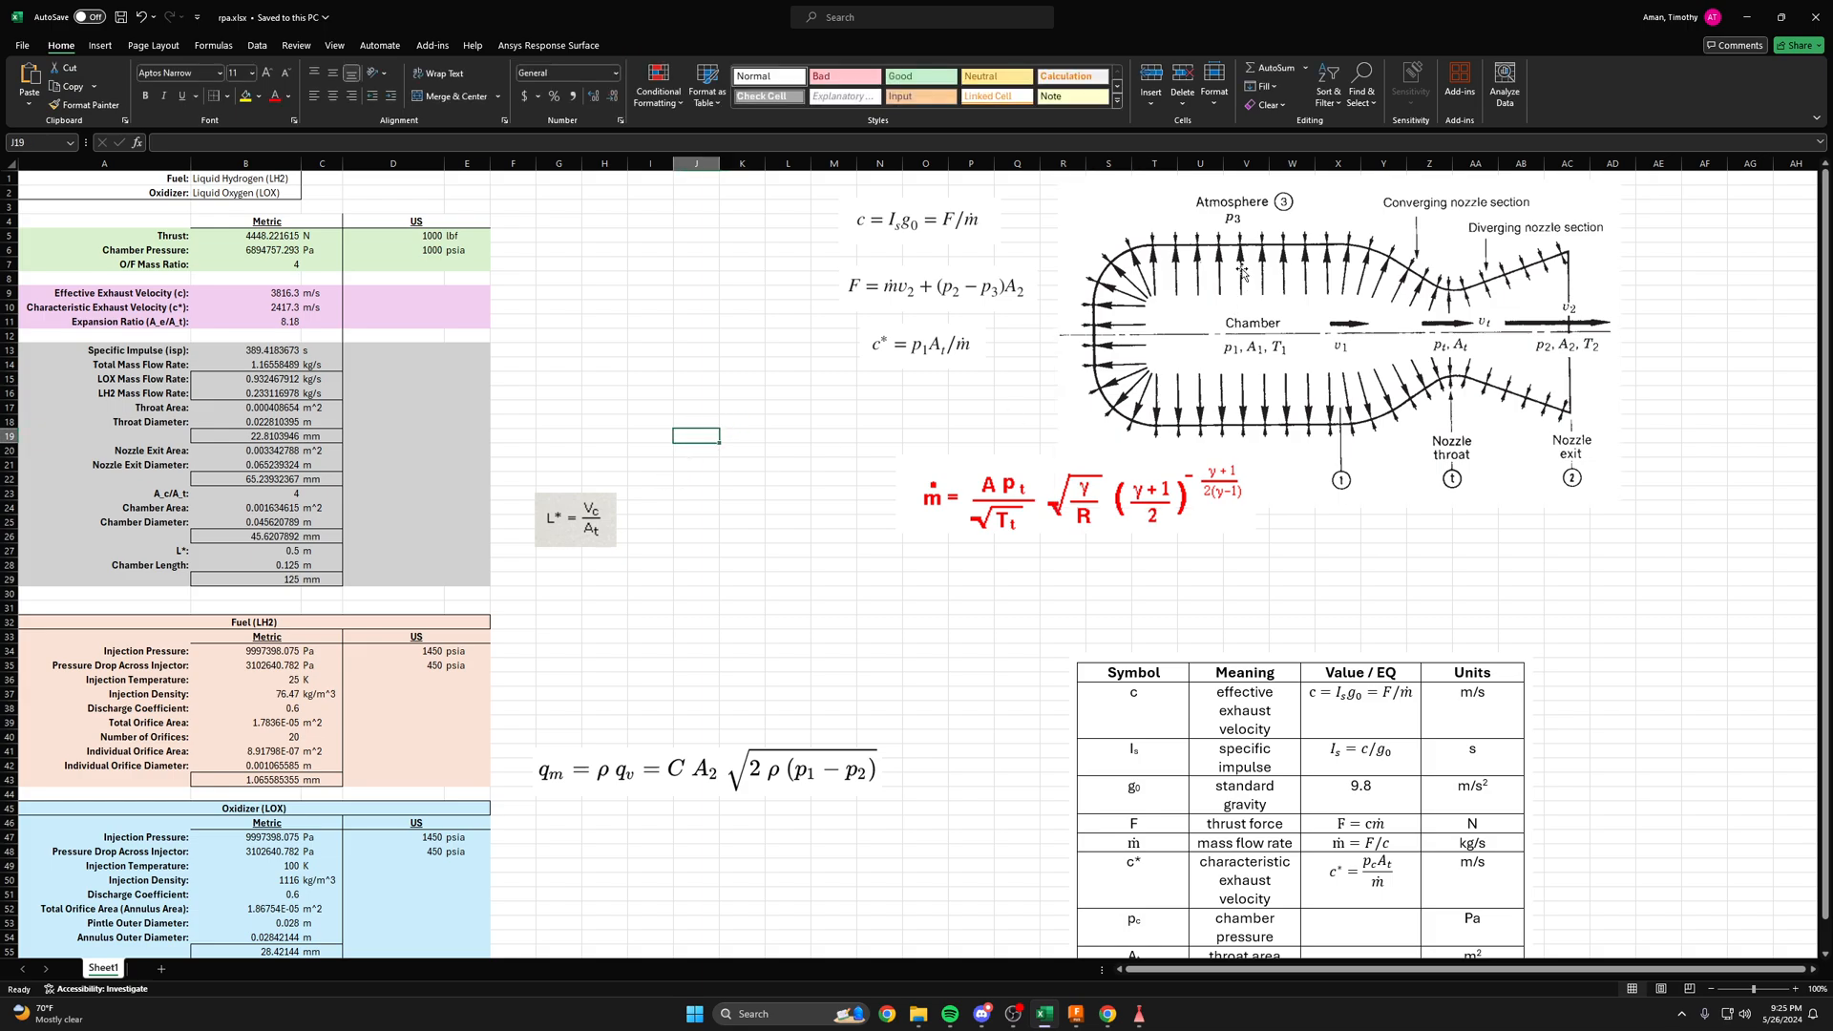
click(1241, 270)
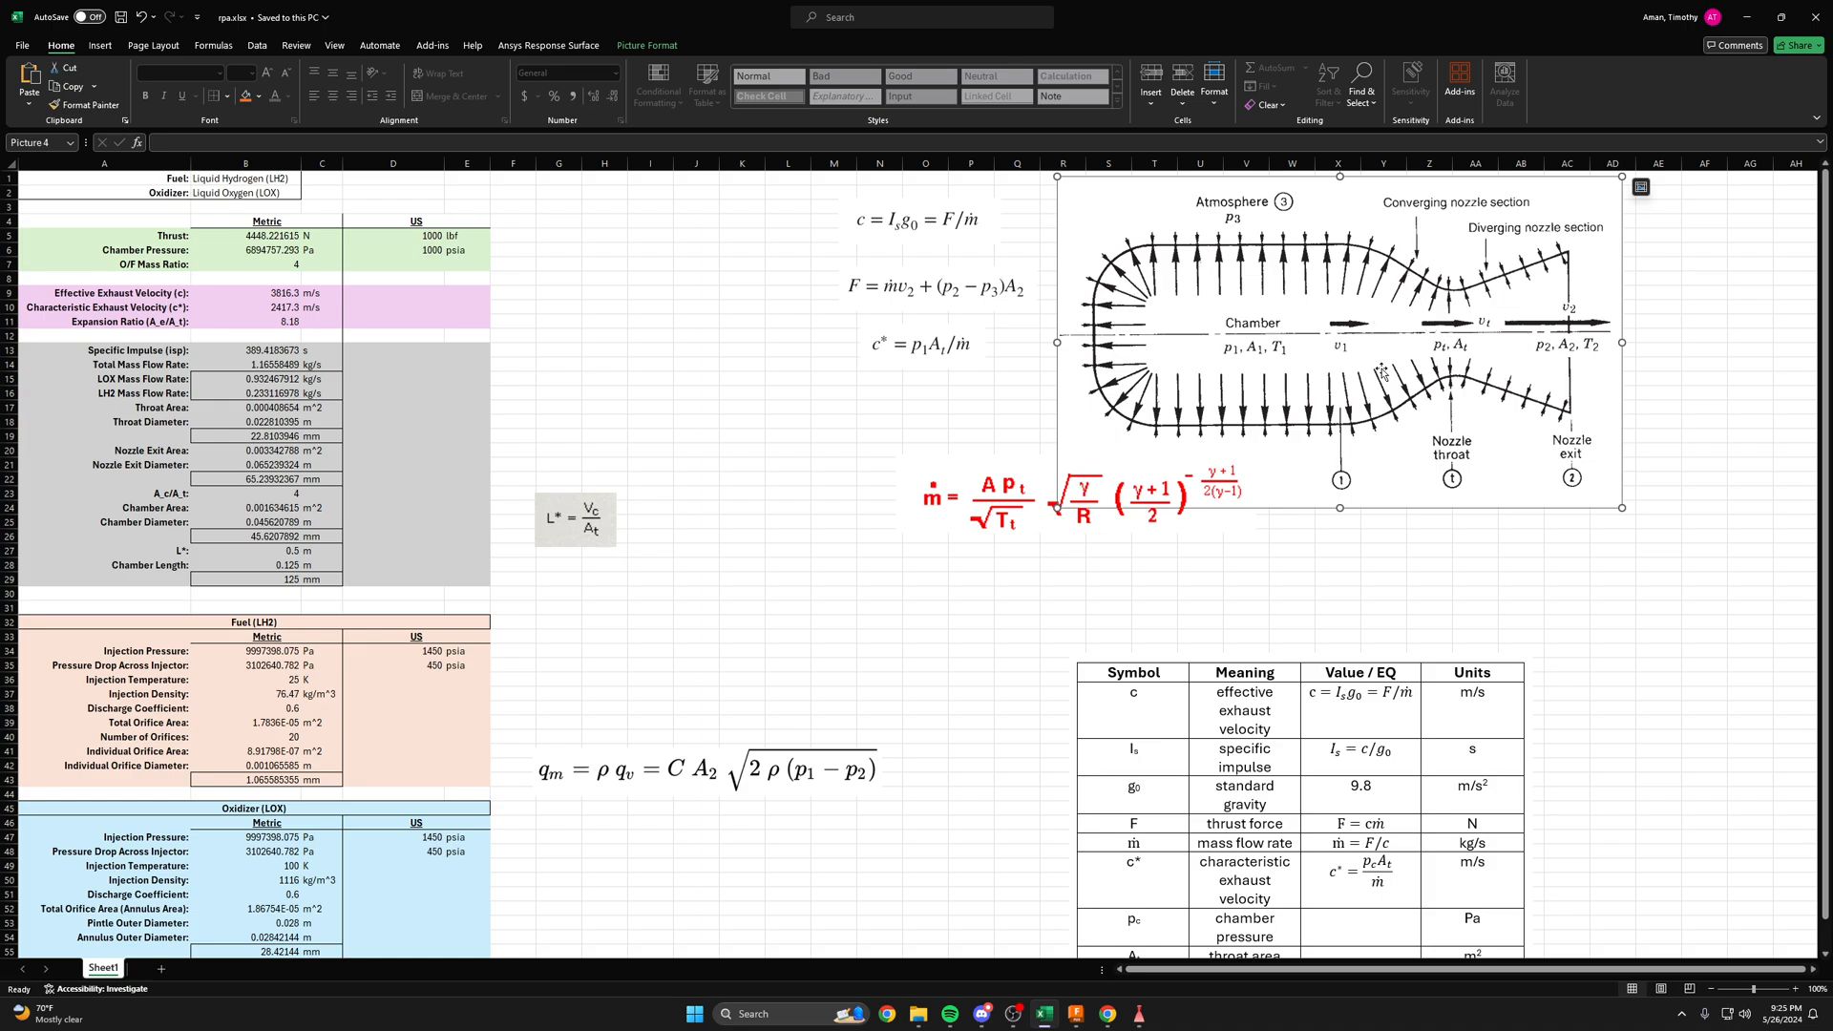
click(696, 378)
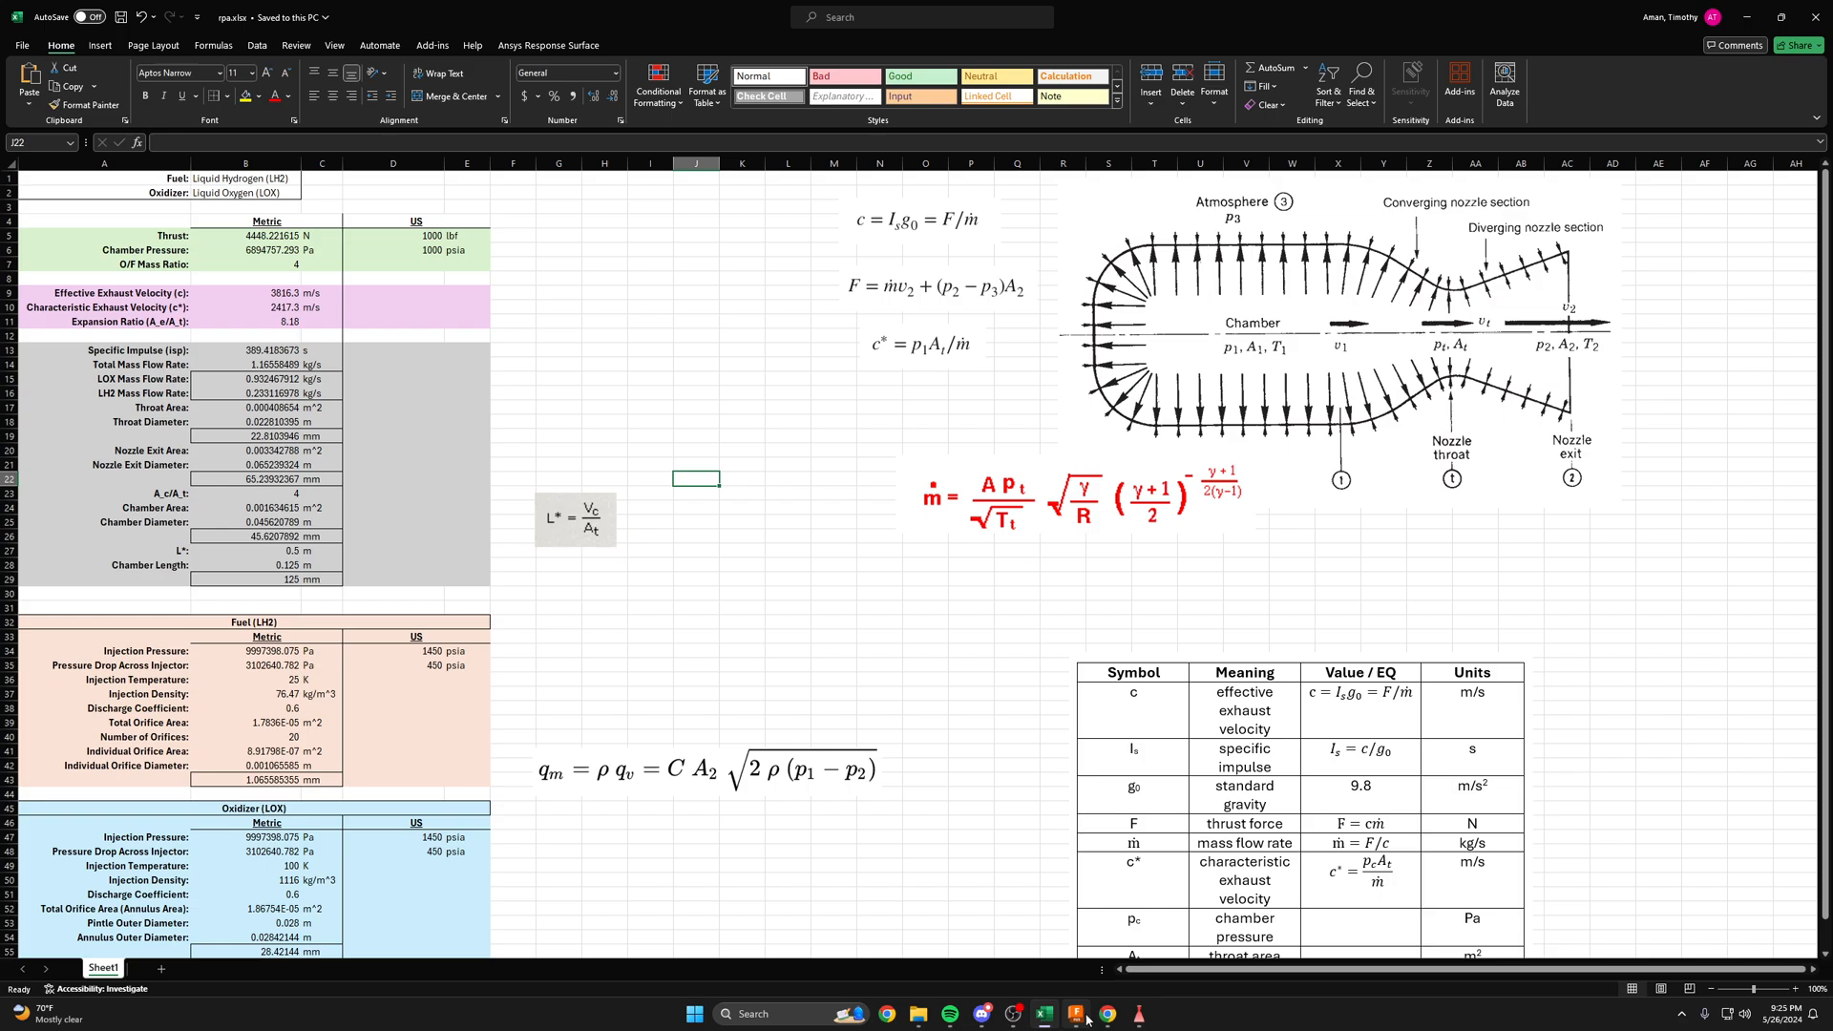
- Scroll through the rocket propulsion reference web page and its nozzle flow diagram
click(1101, 1013)
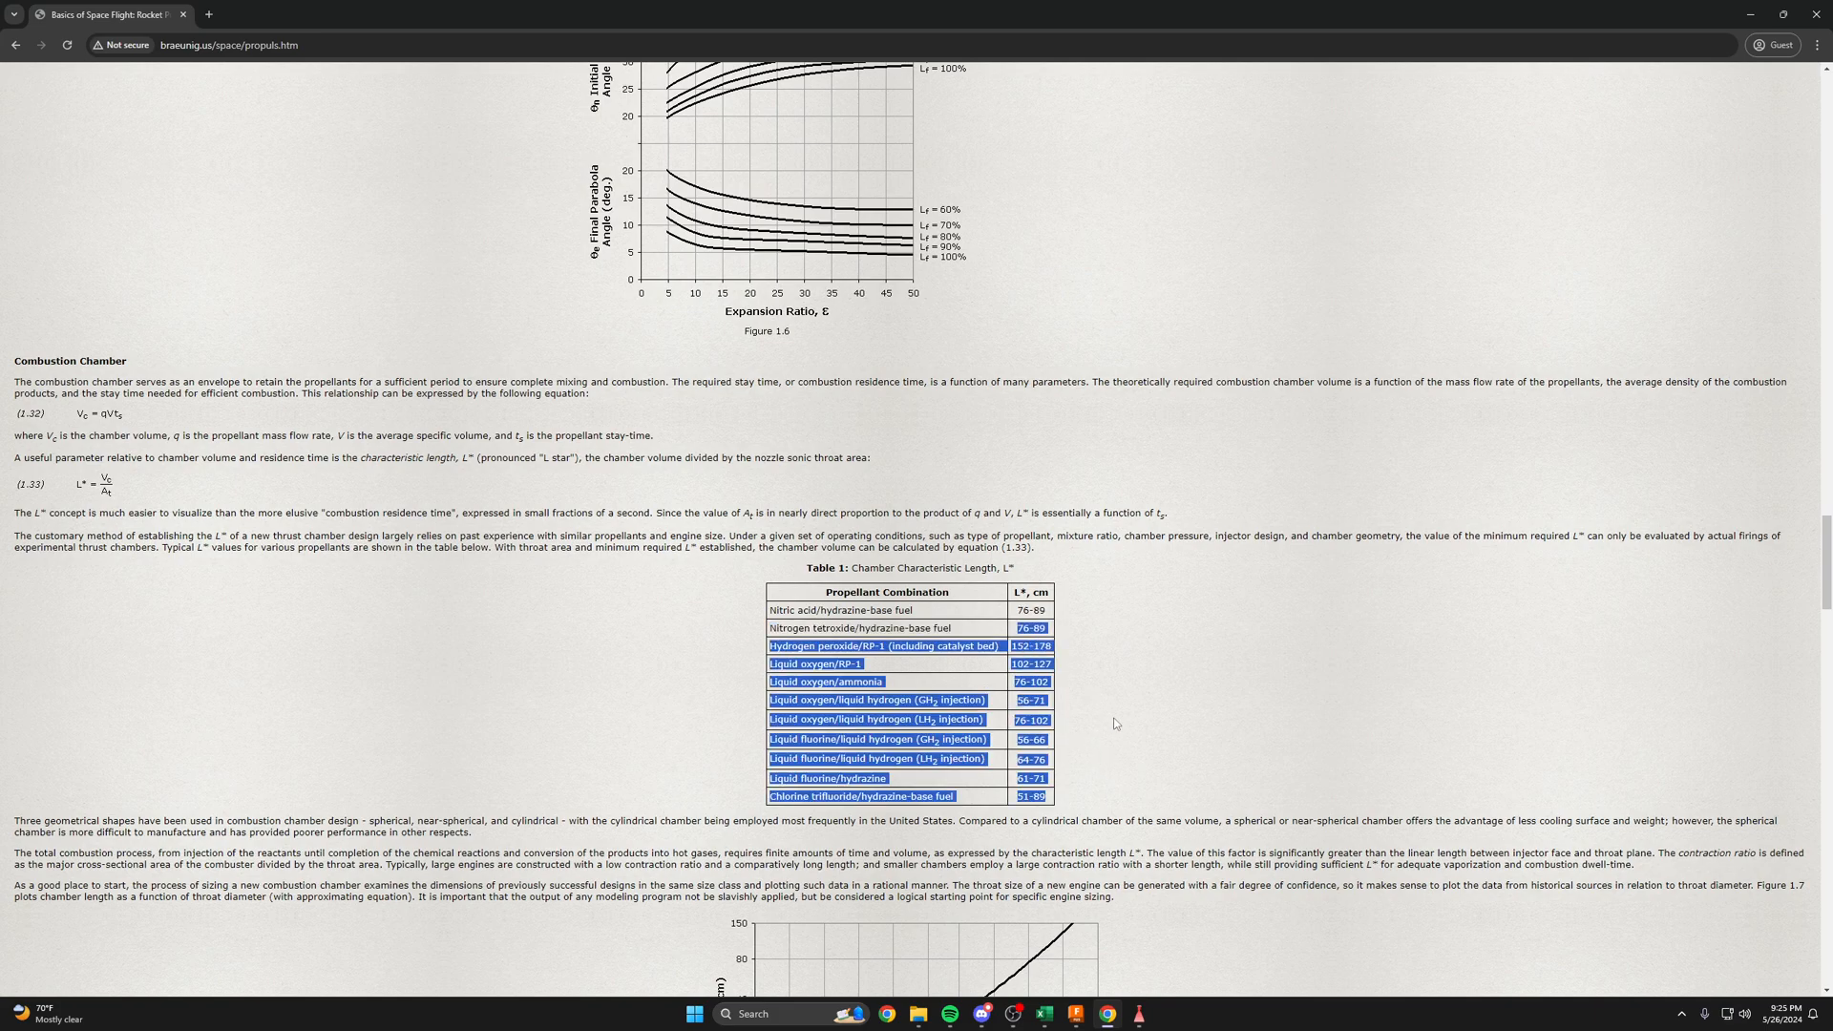
scroll(down, 3)
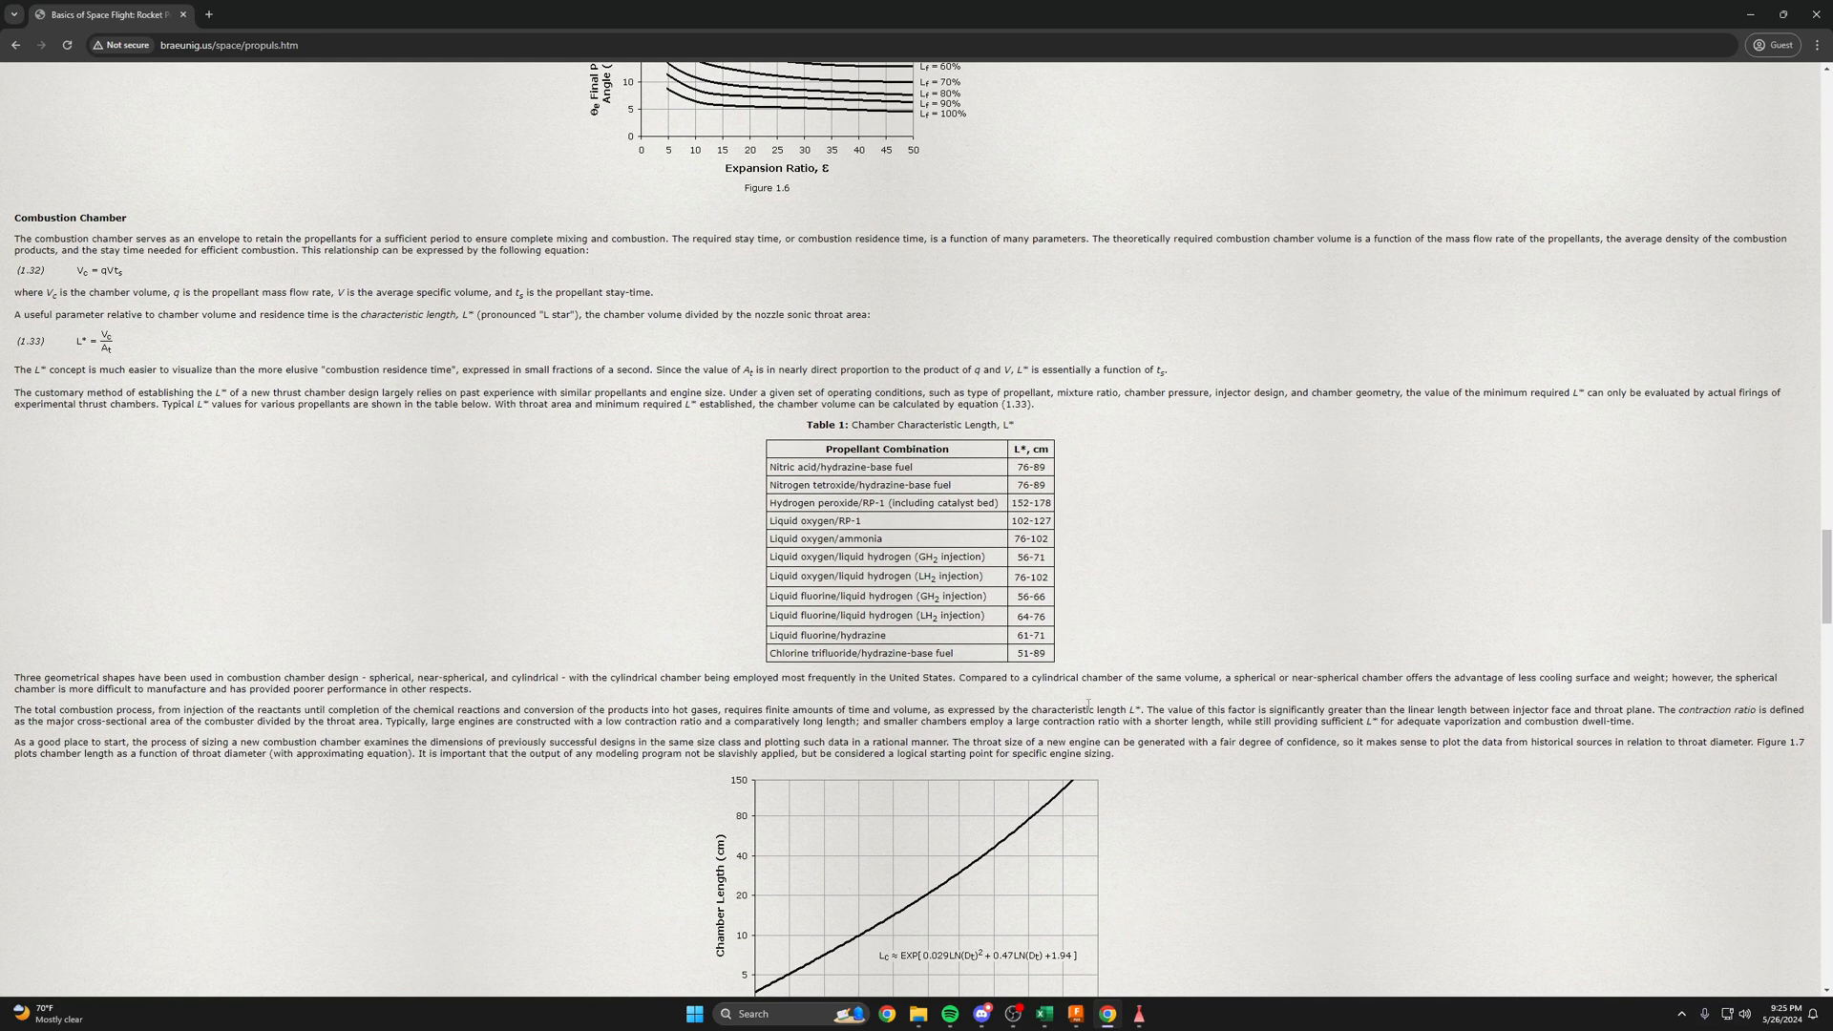
scroll(down, 3)
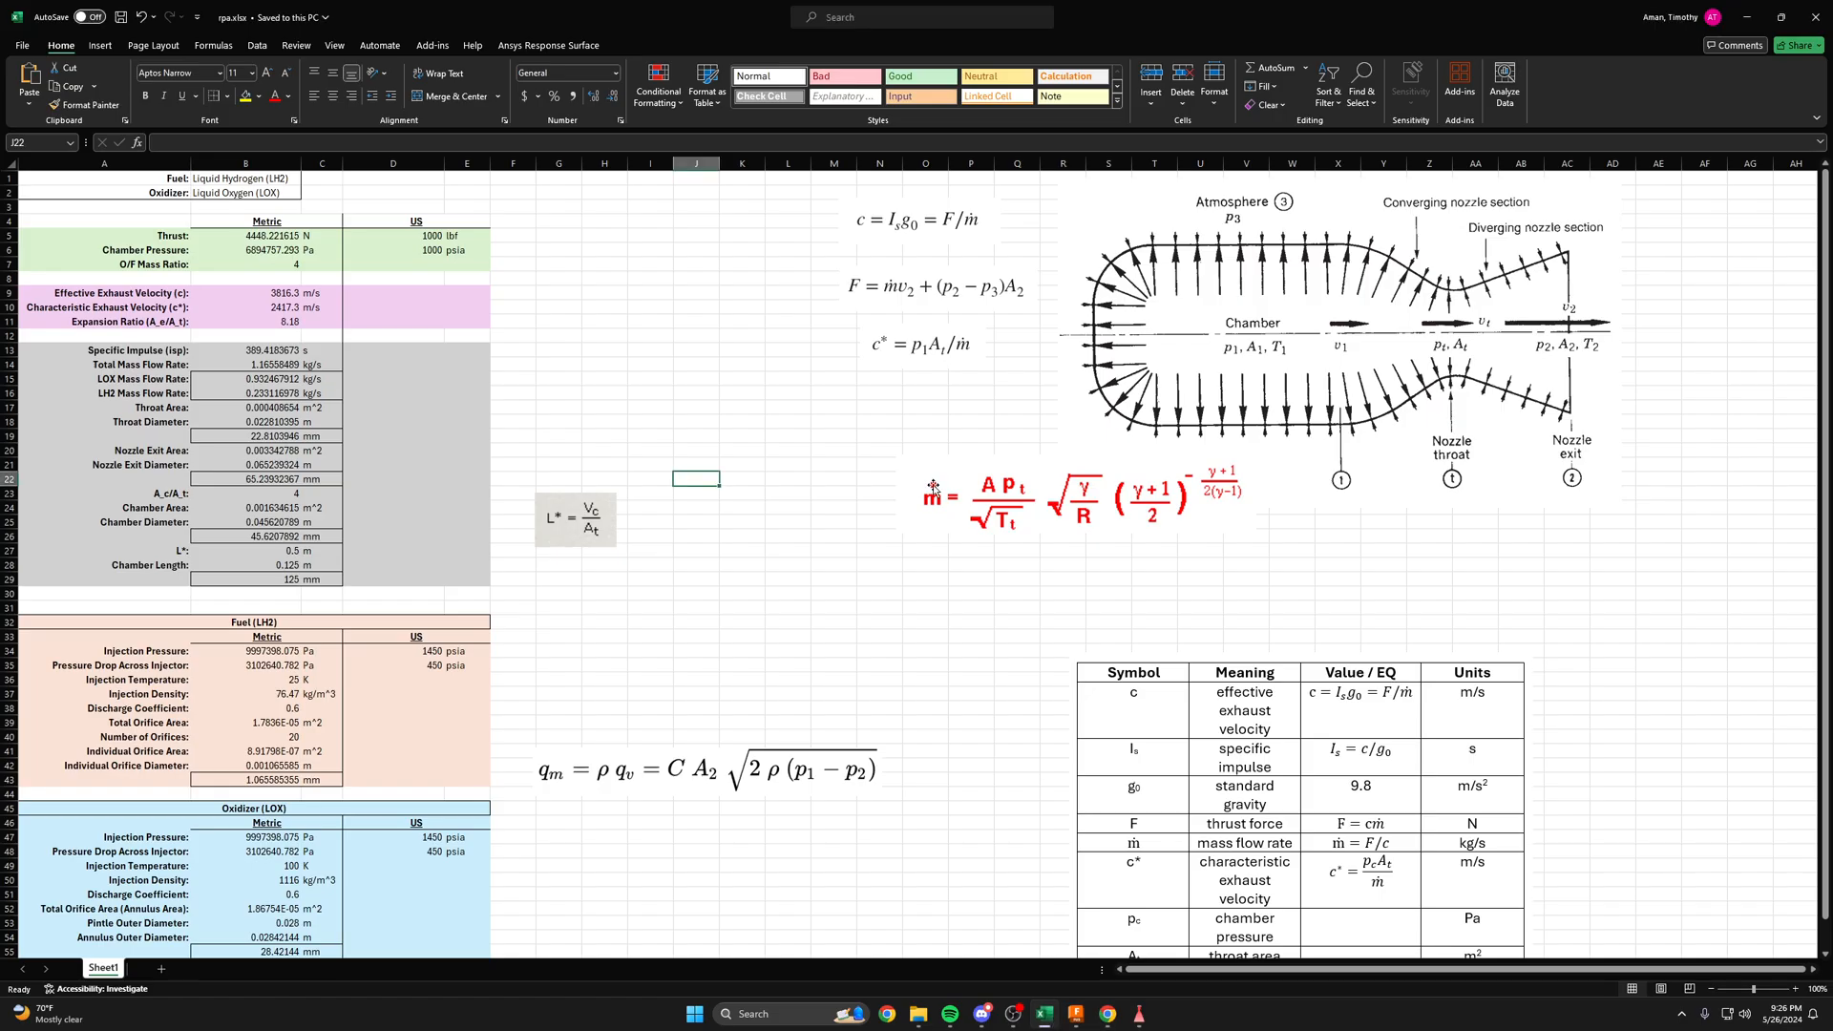
click(1344, 260)
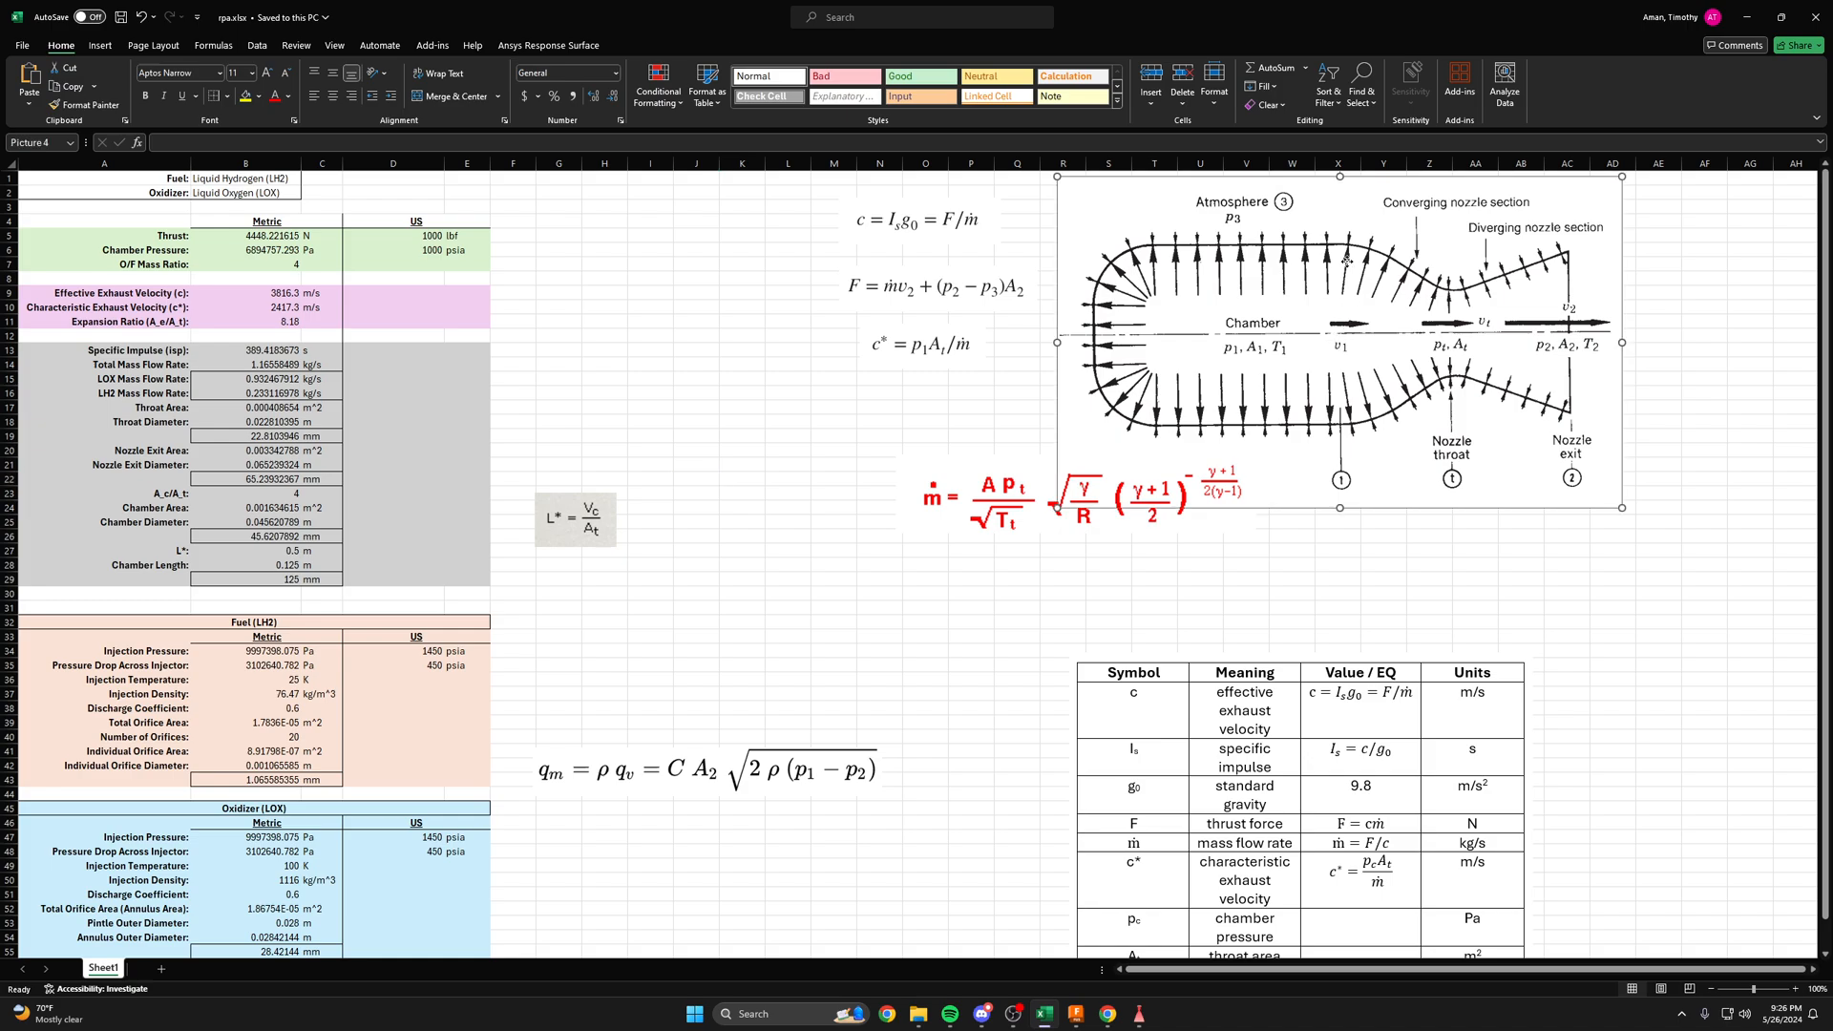
click(650, 391)
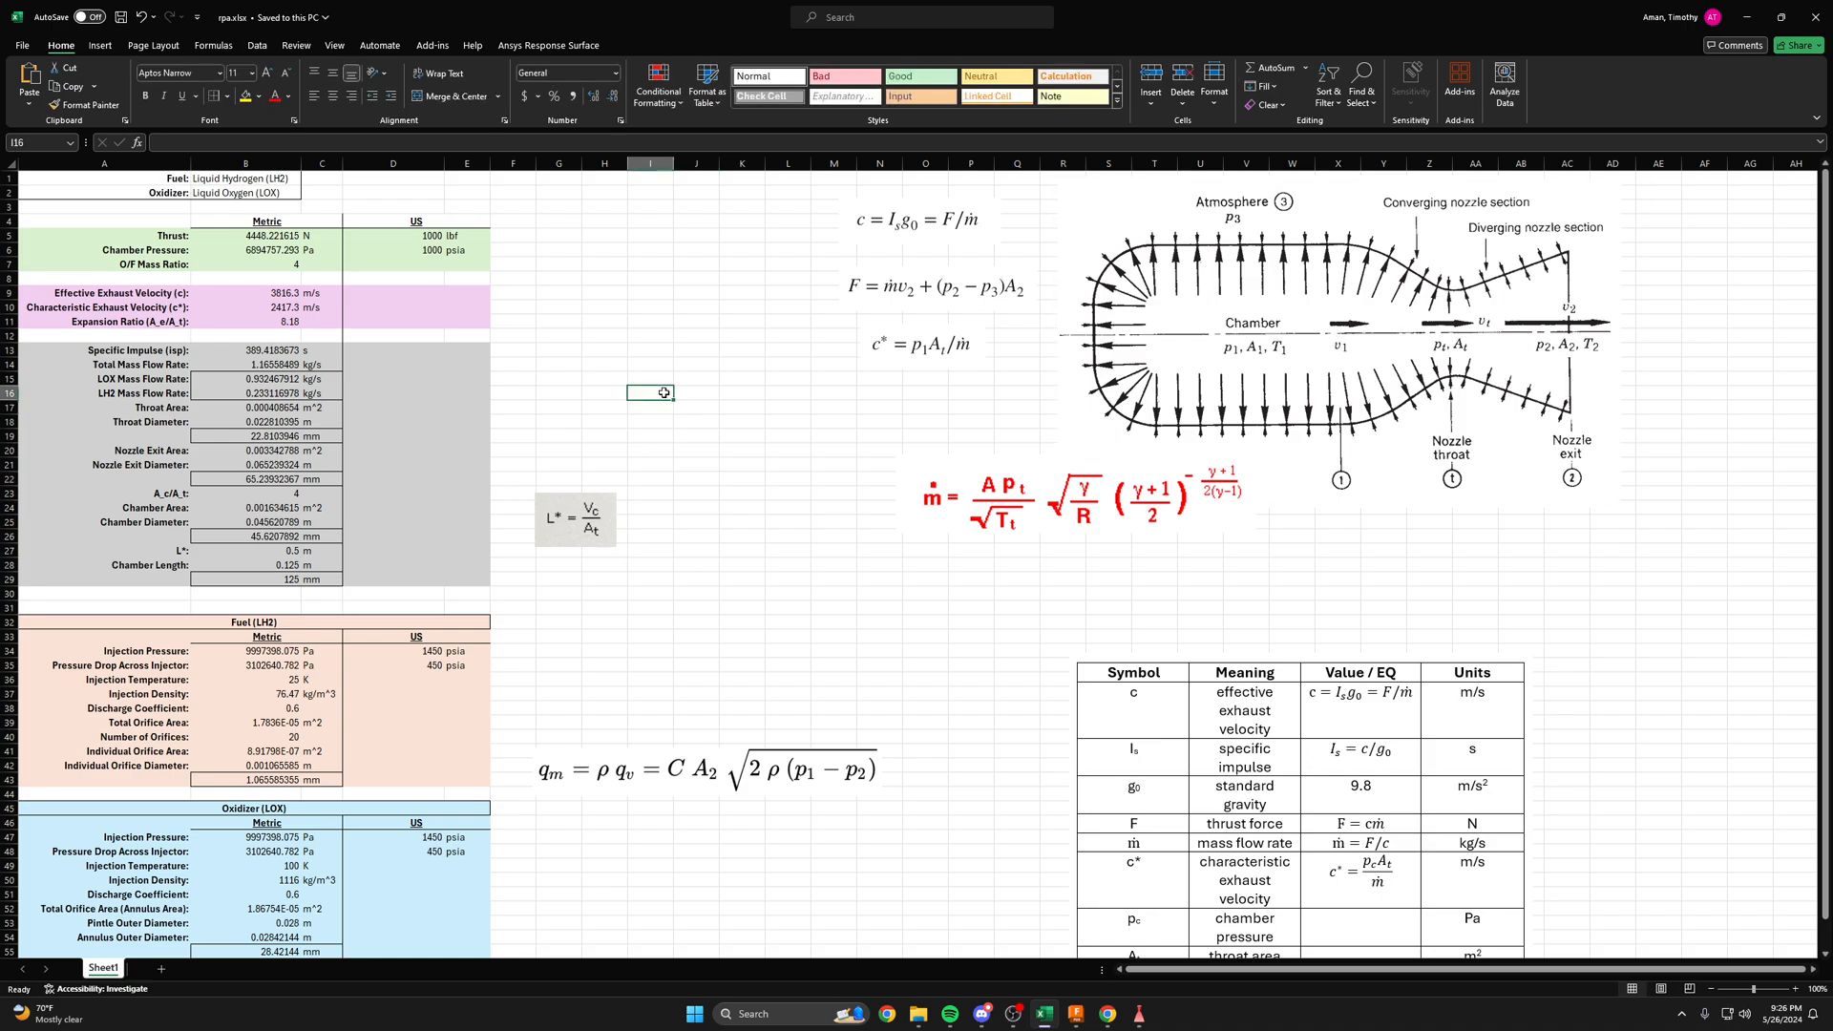
- Check the L* value of 0.5 m and the throat diameter millimetre formula
click(833, 407)
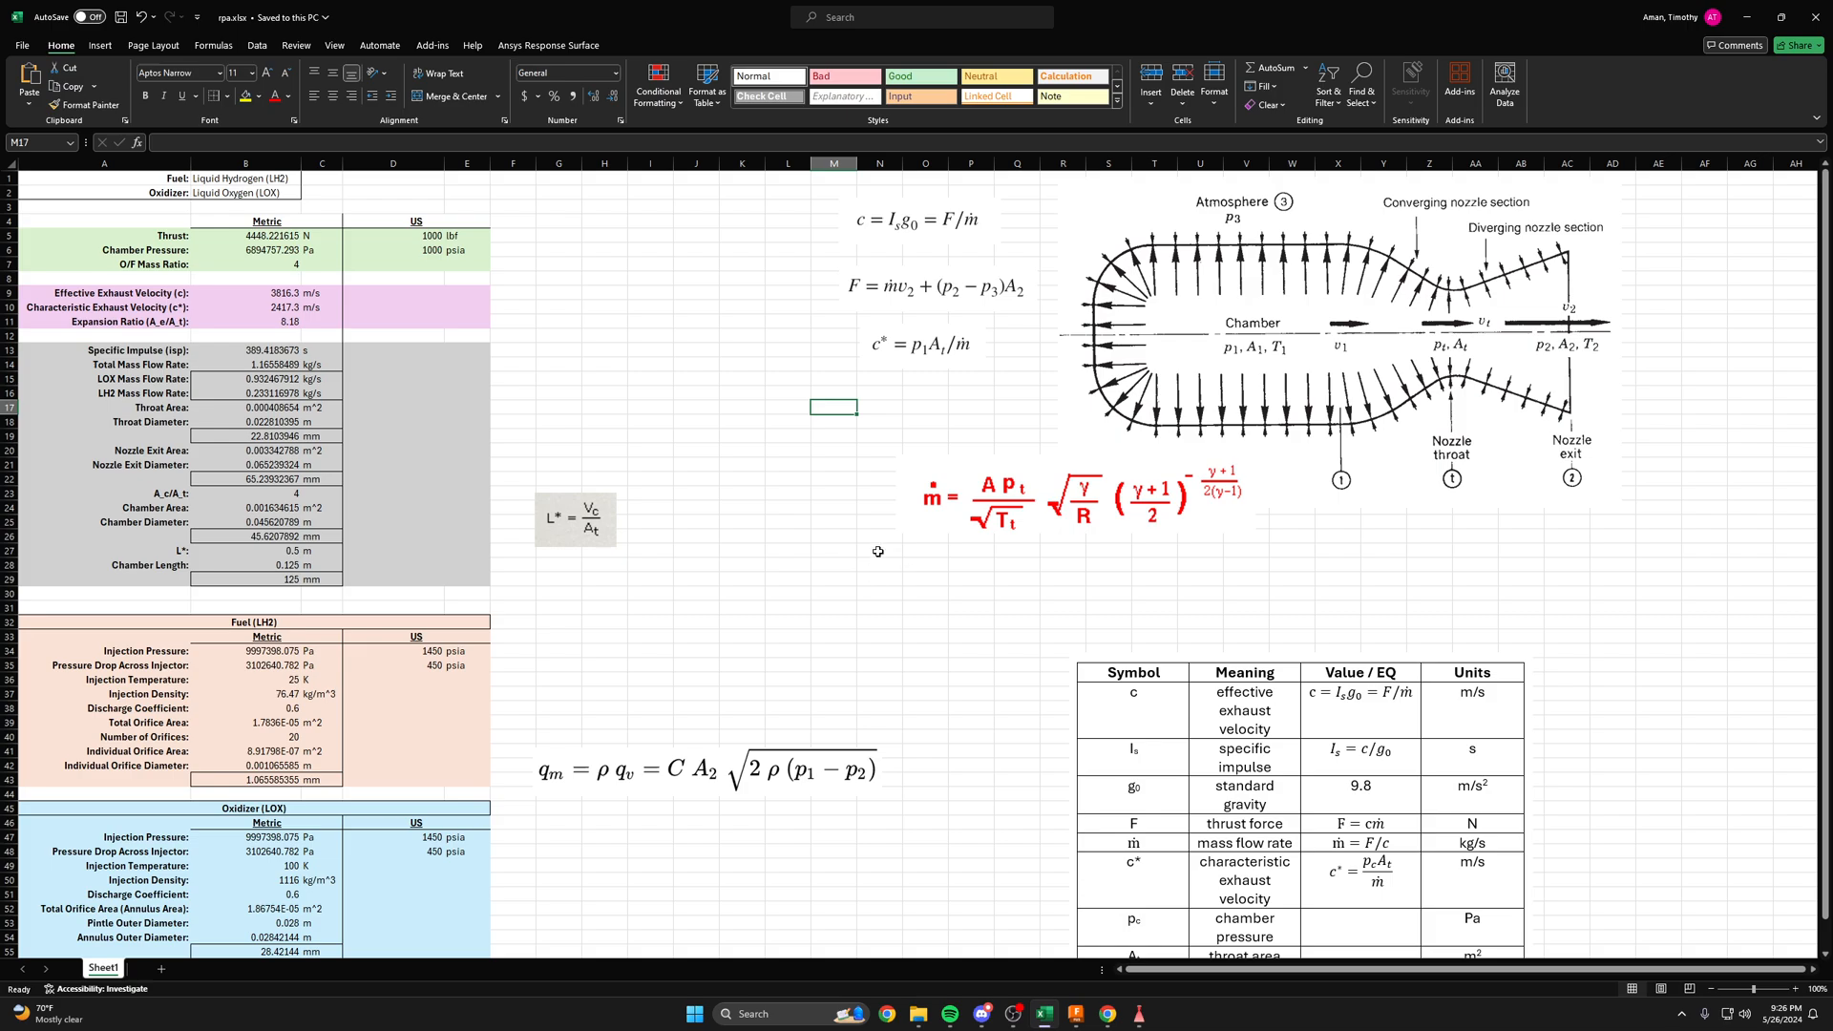
click(246, 551)
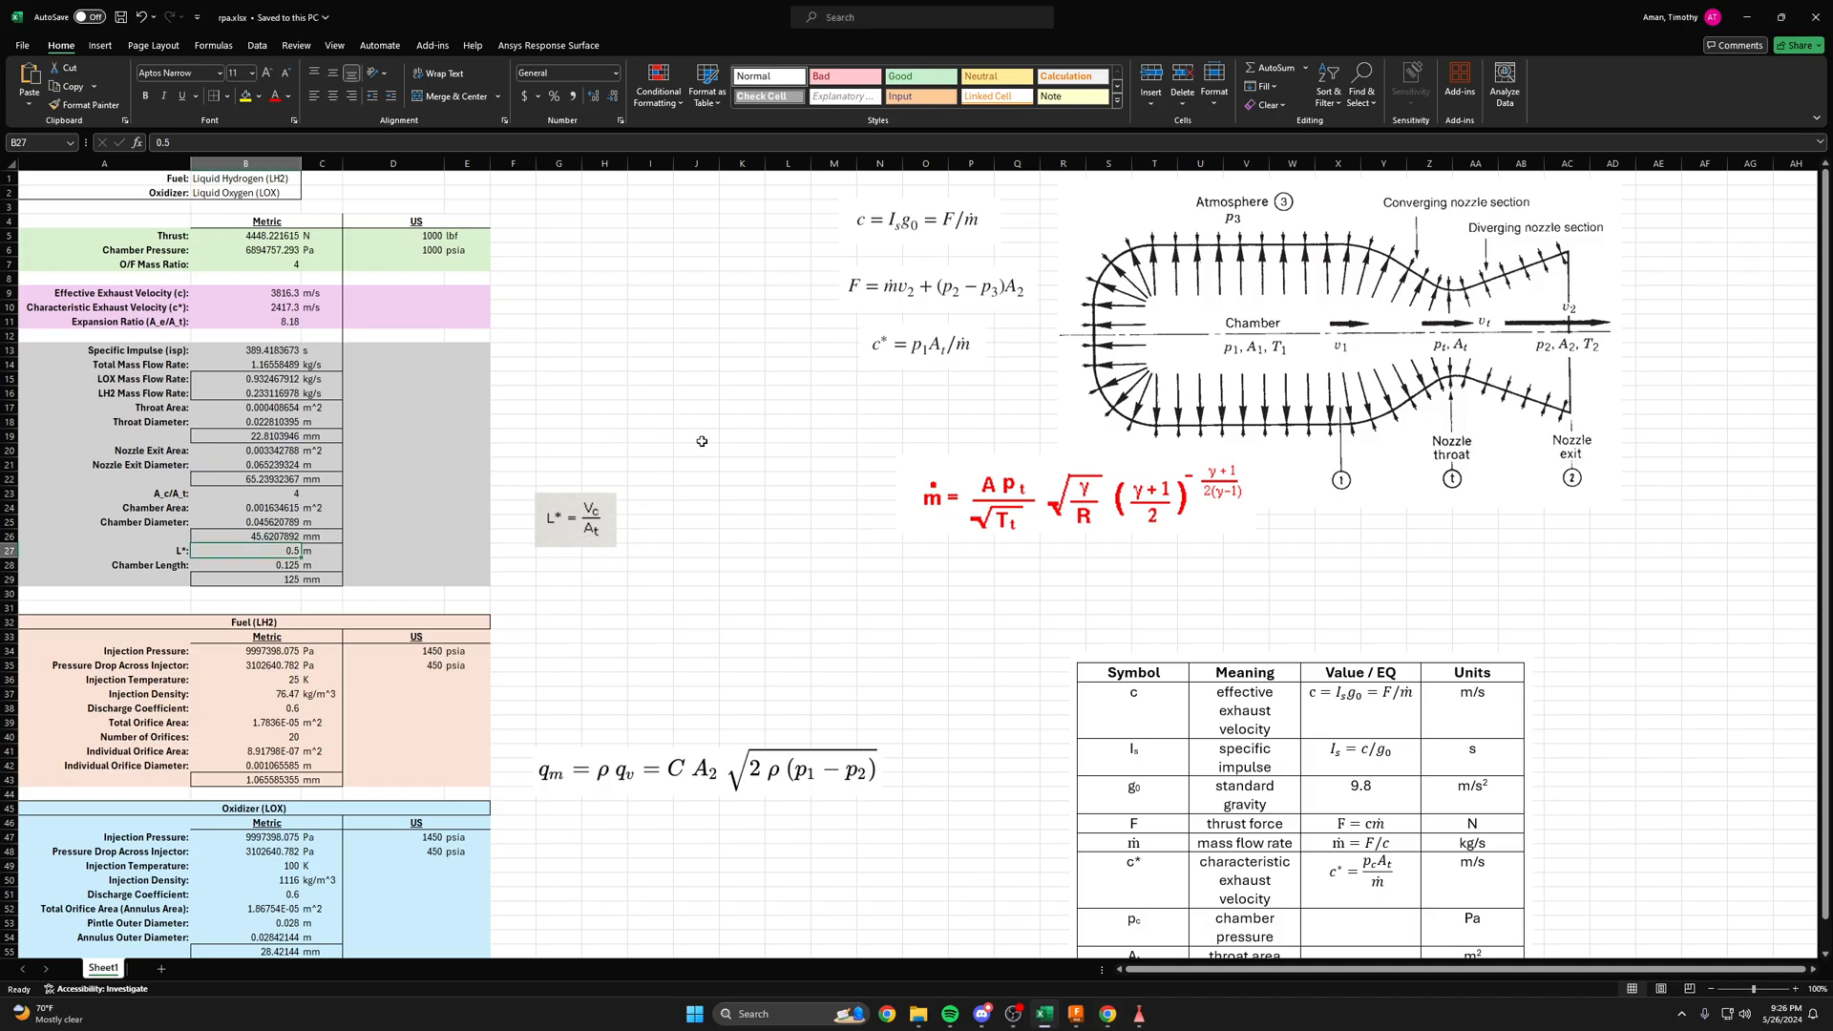
mouse_move(776, 485)
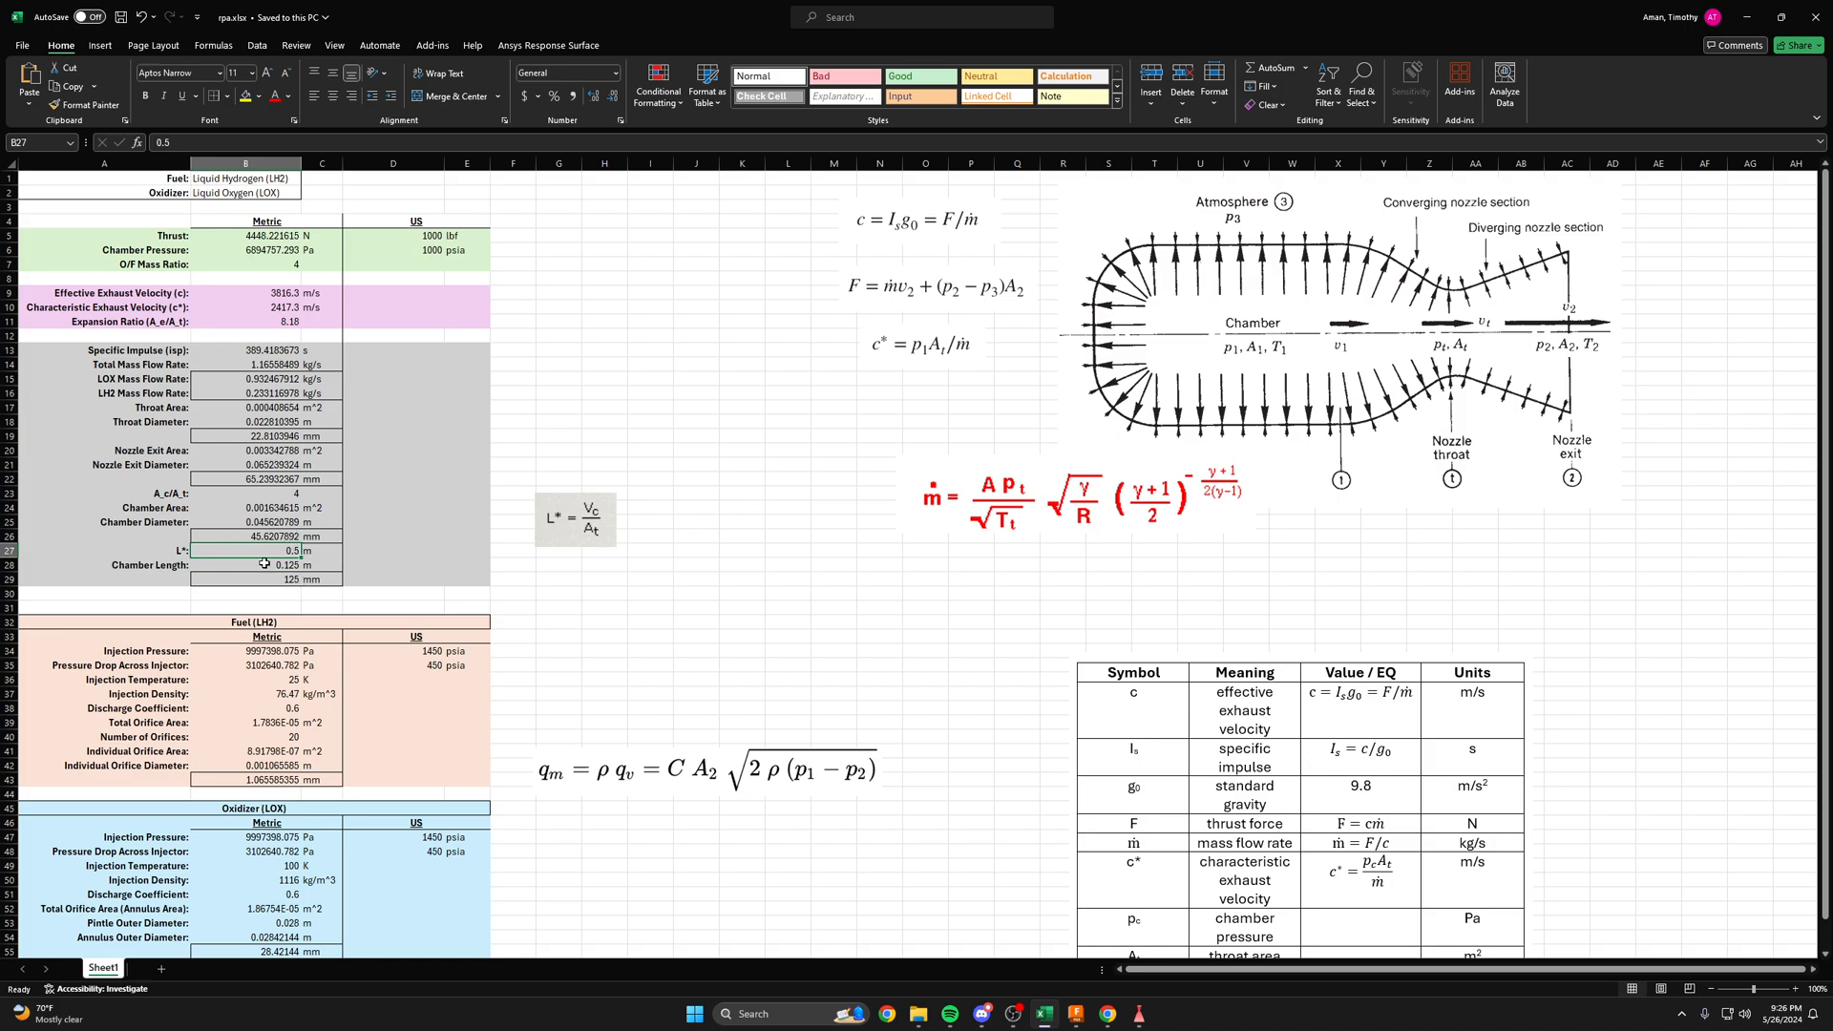
click(695, 435)
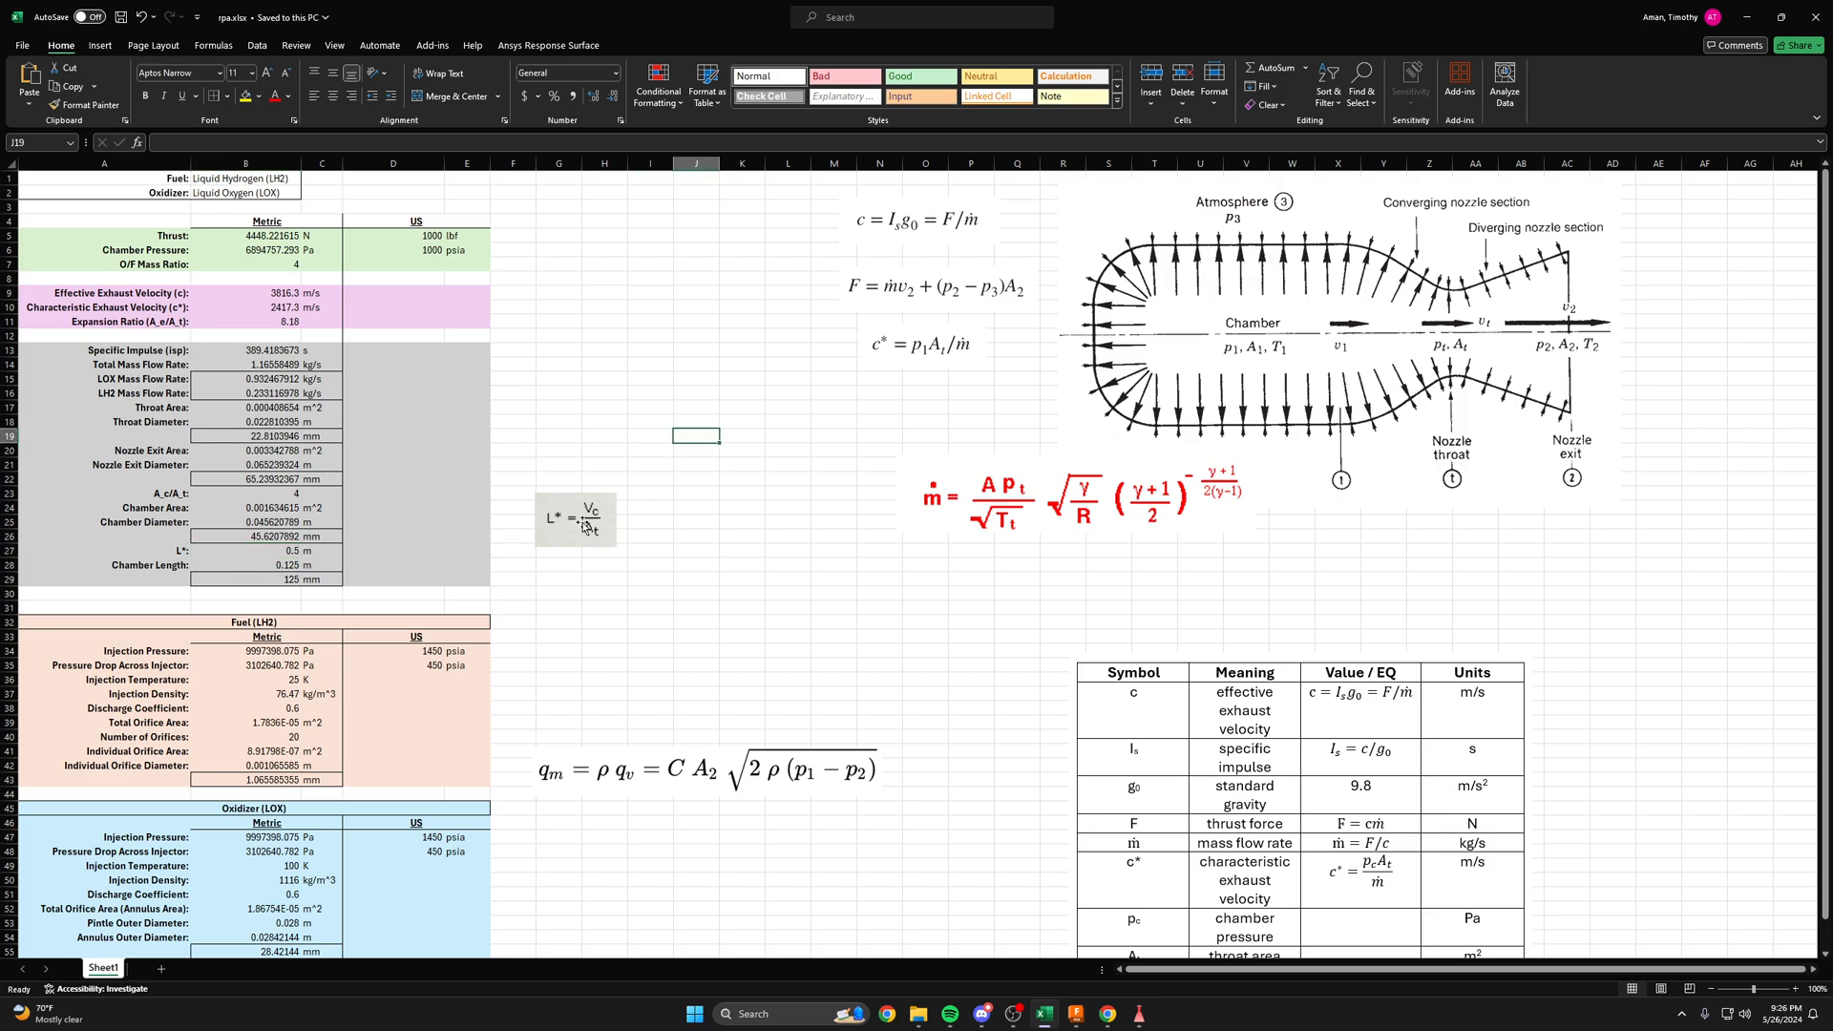
click(245, 578)
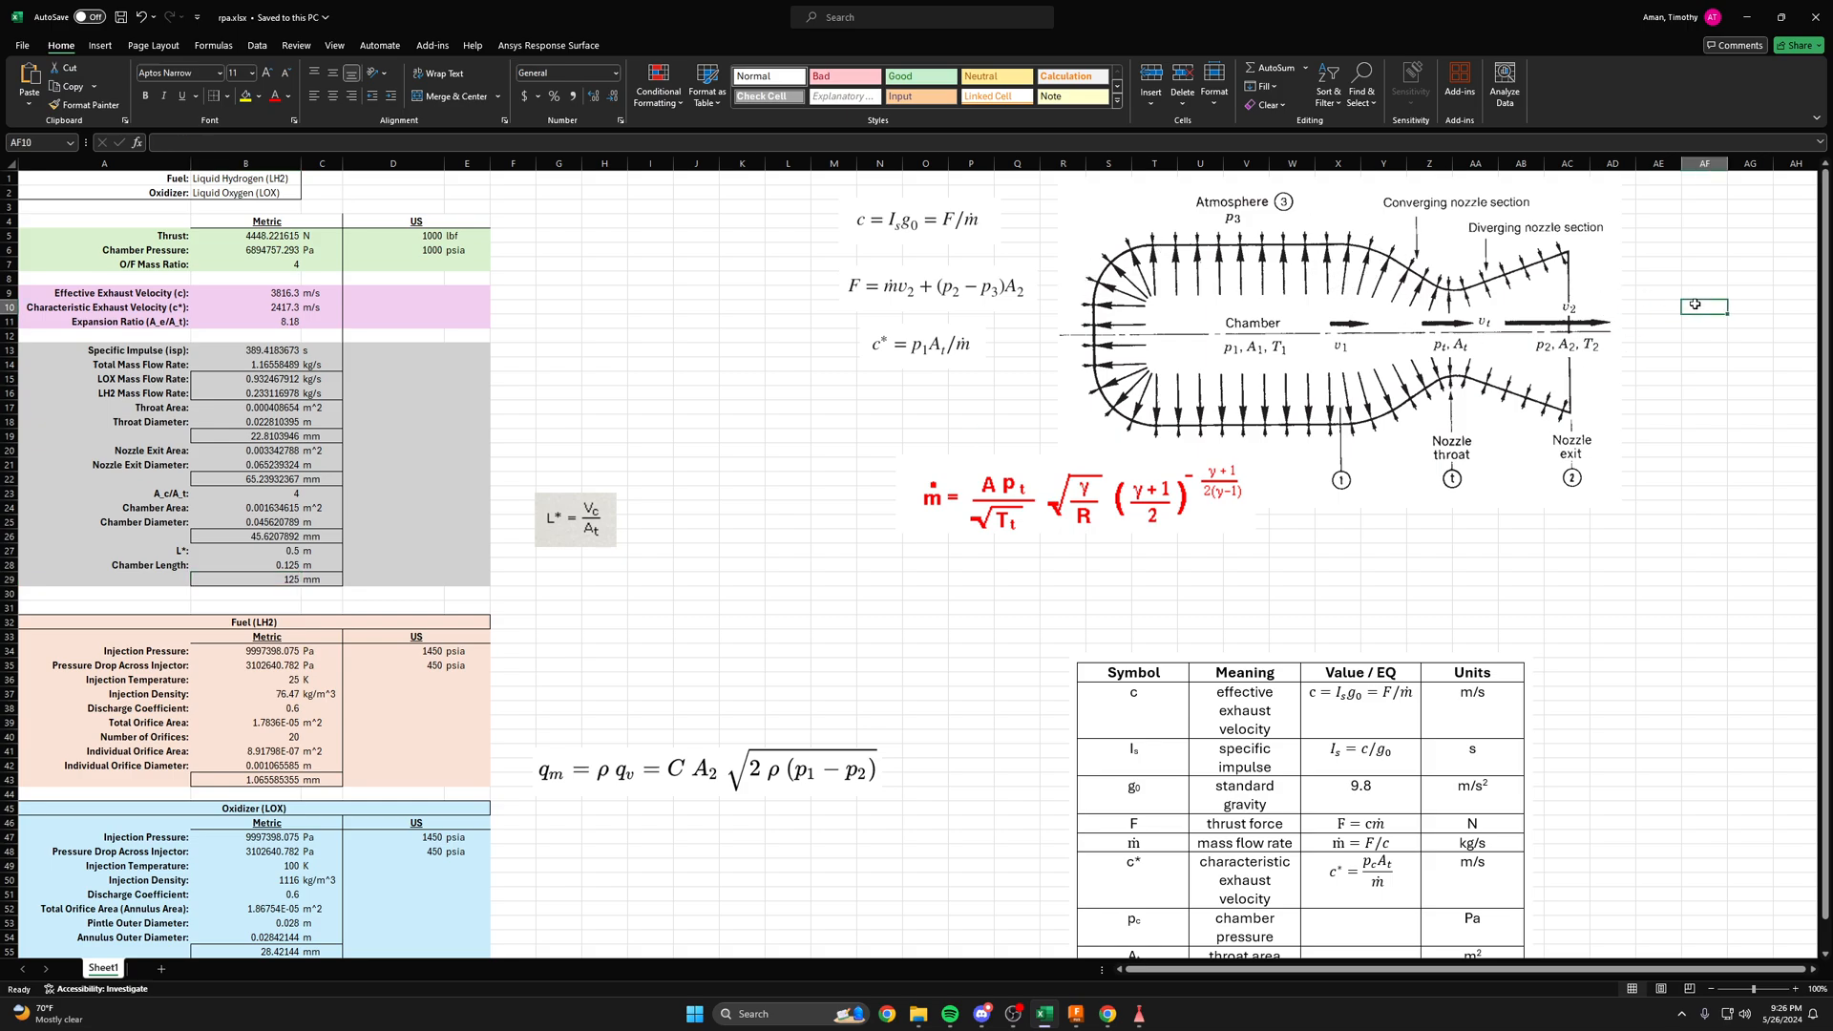
click(245, 435)
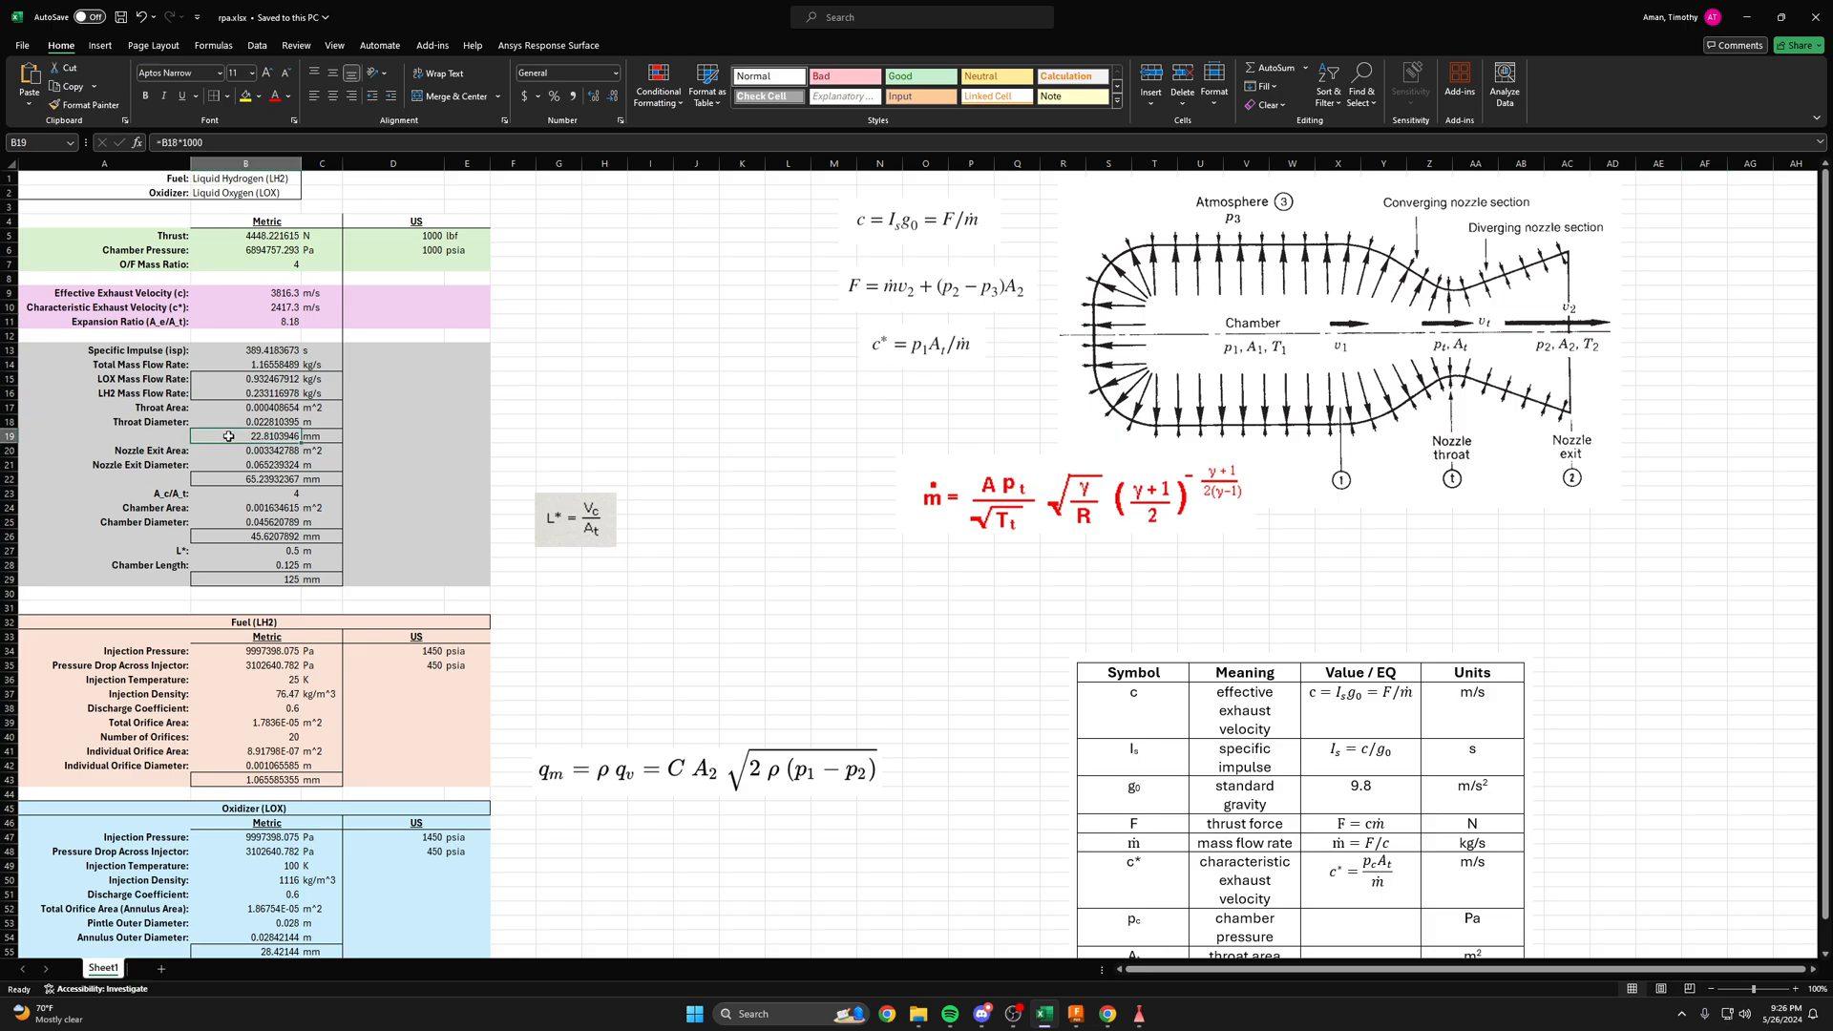
click(245, 479)
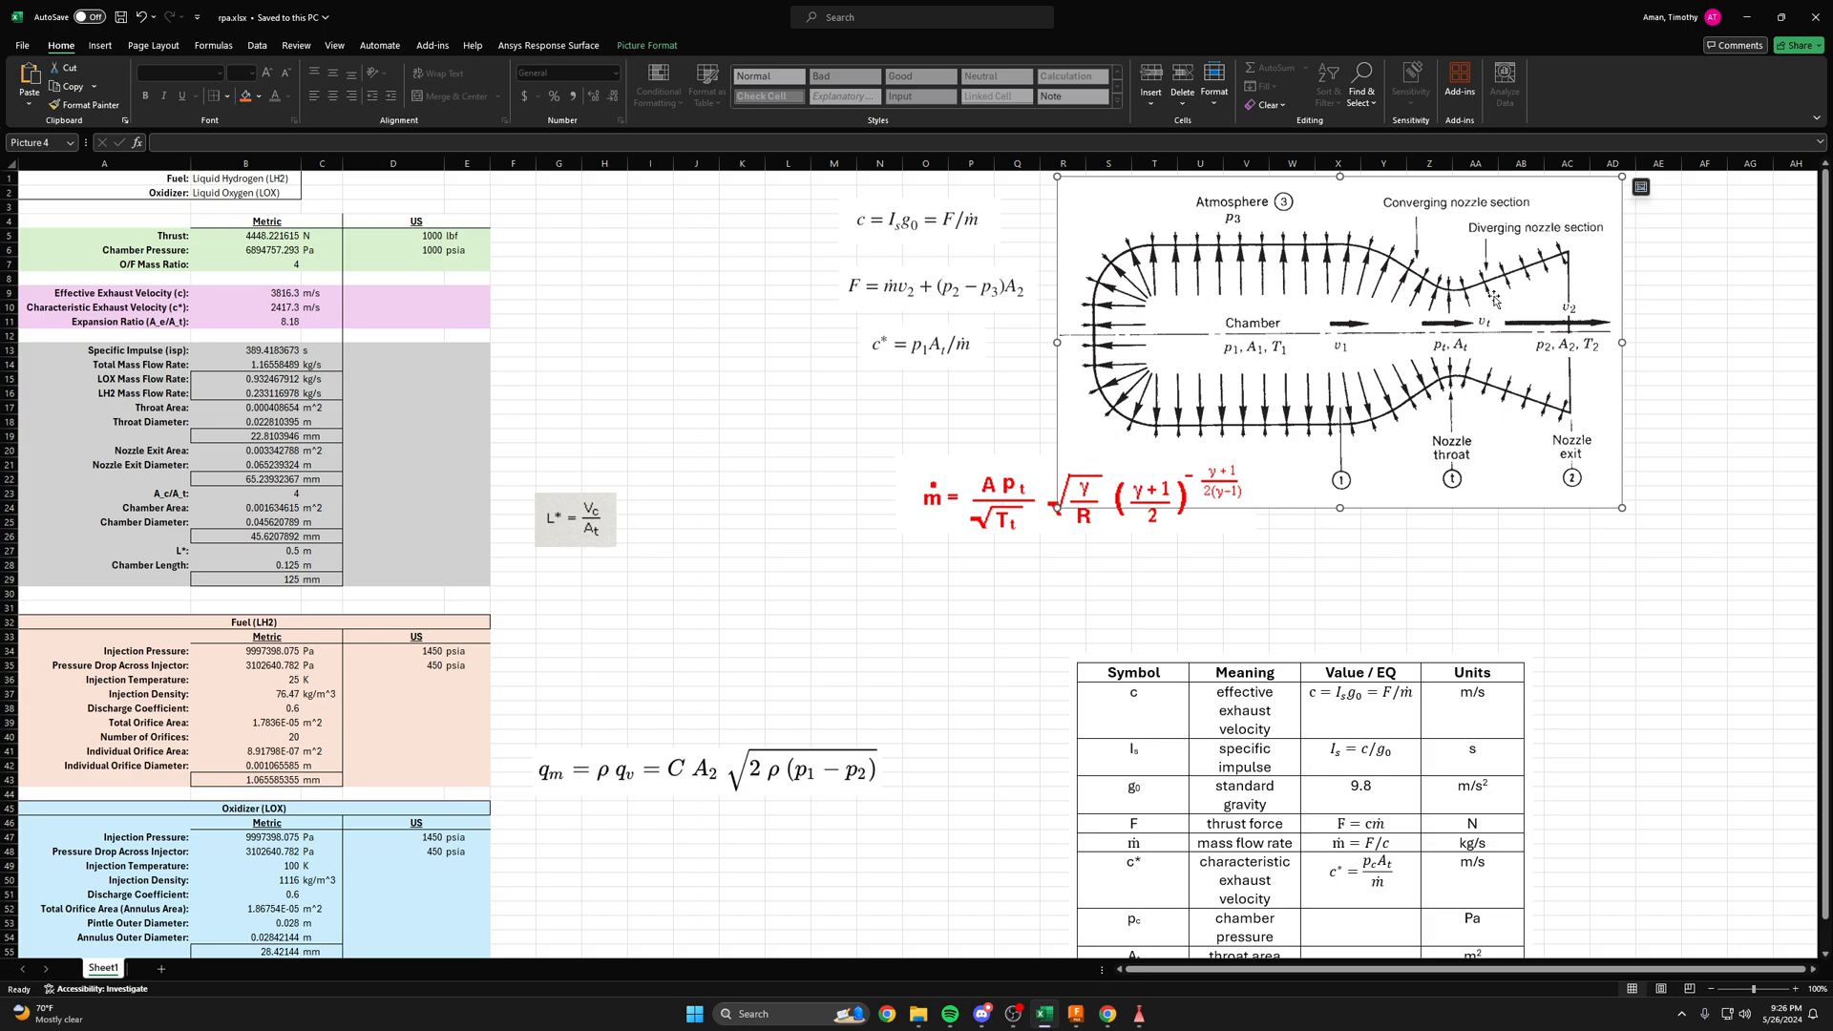
mouse_move(1494, 298)
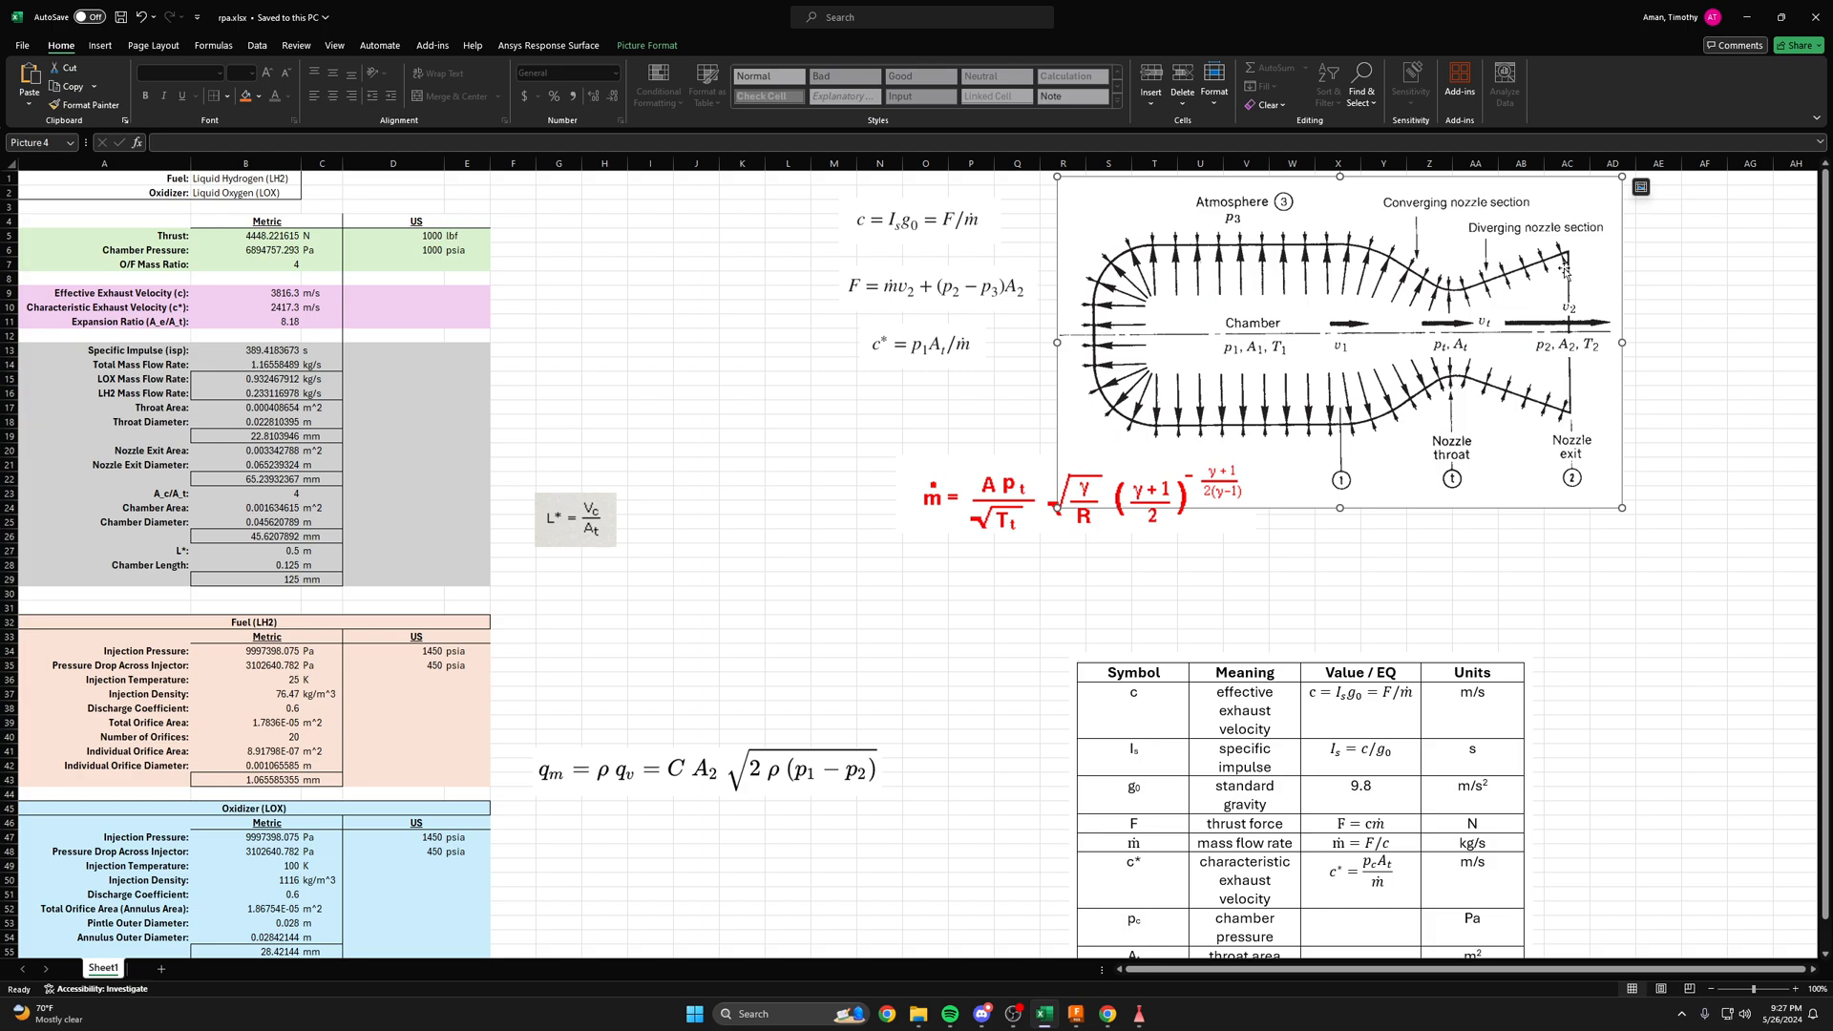
mouse_move(1449, 328)
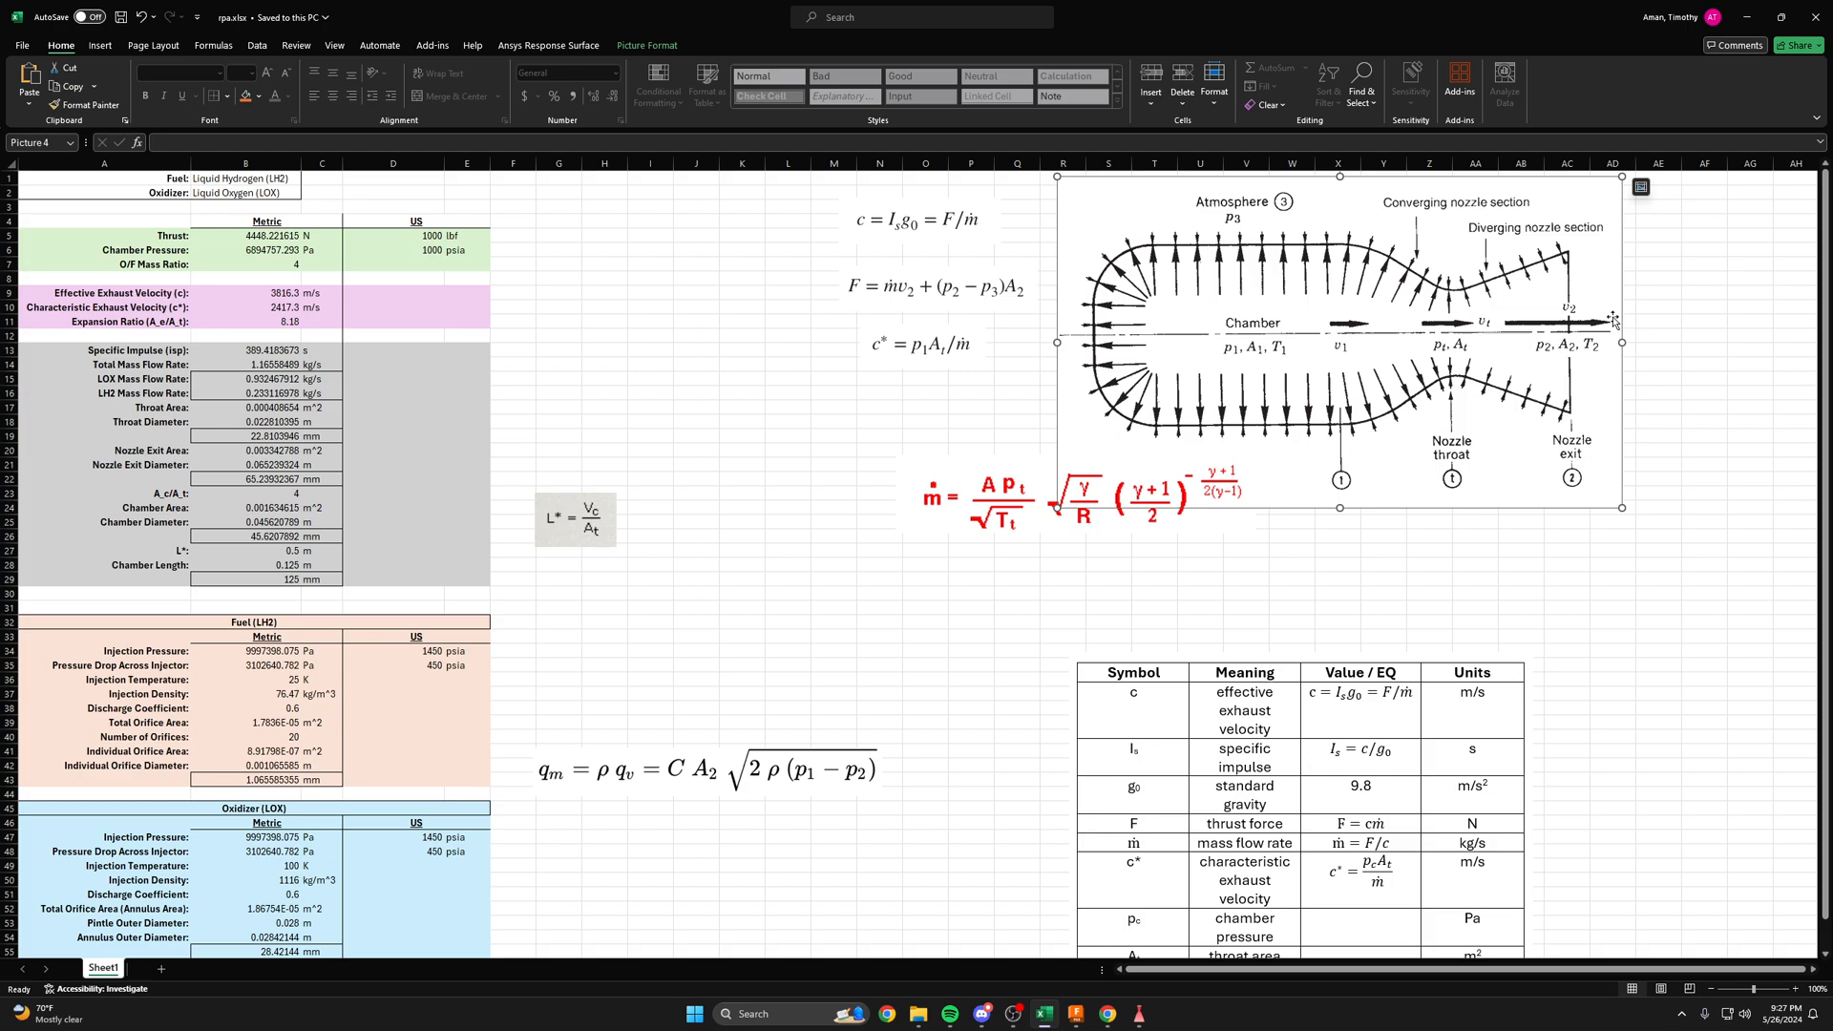
mouse_move(1547, 252)
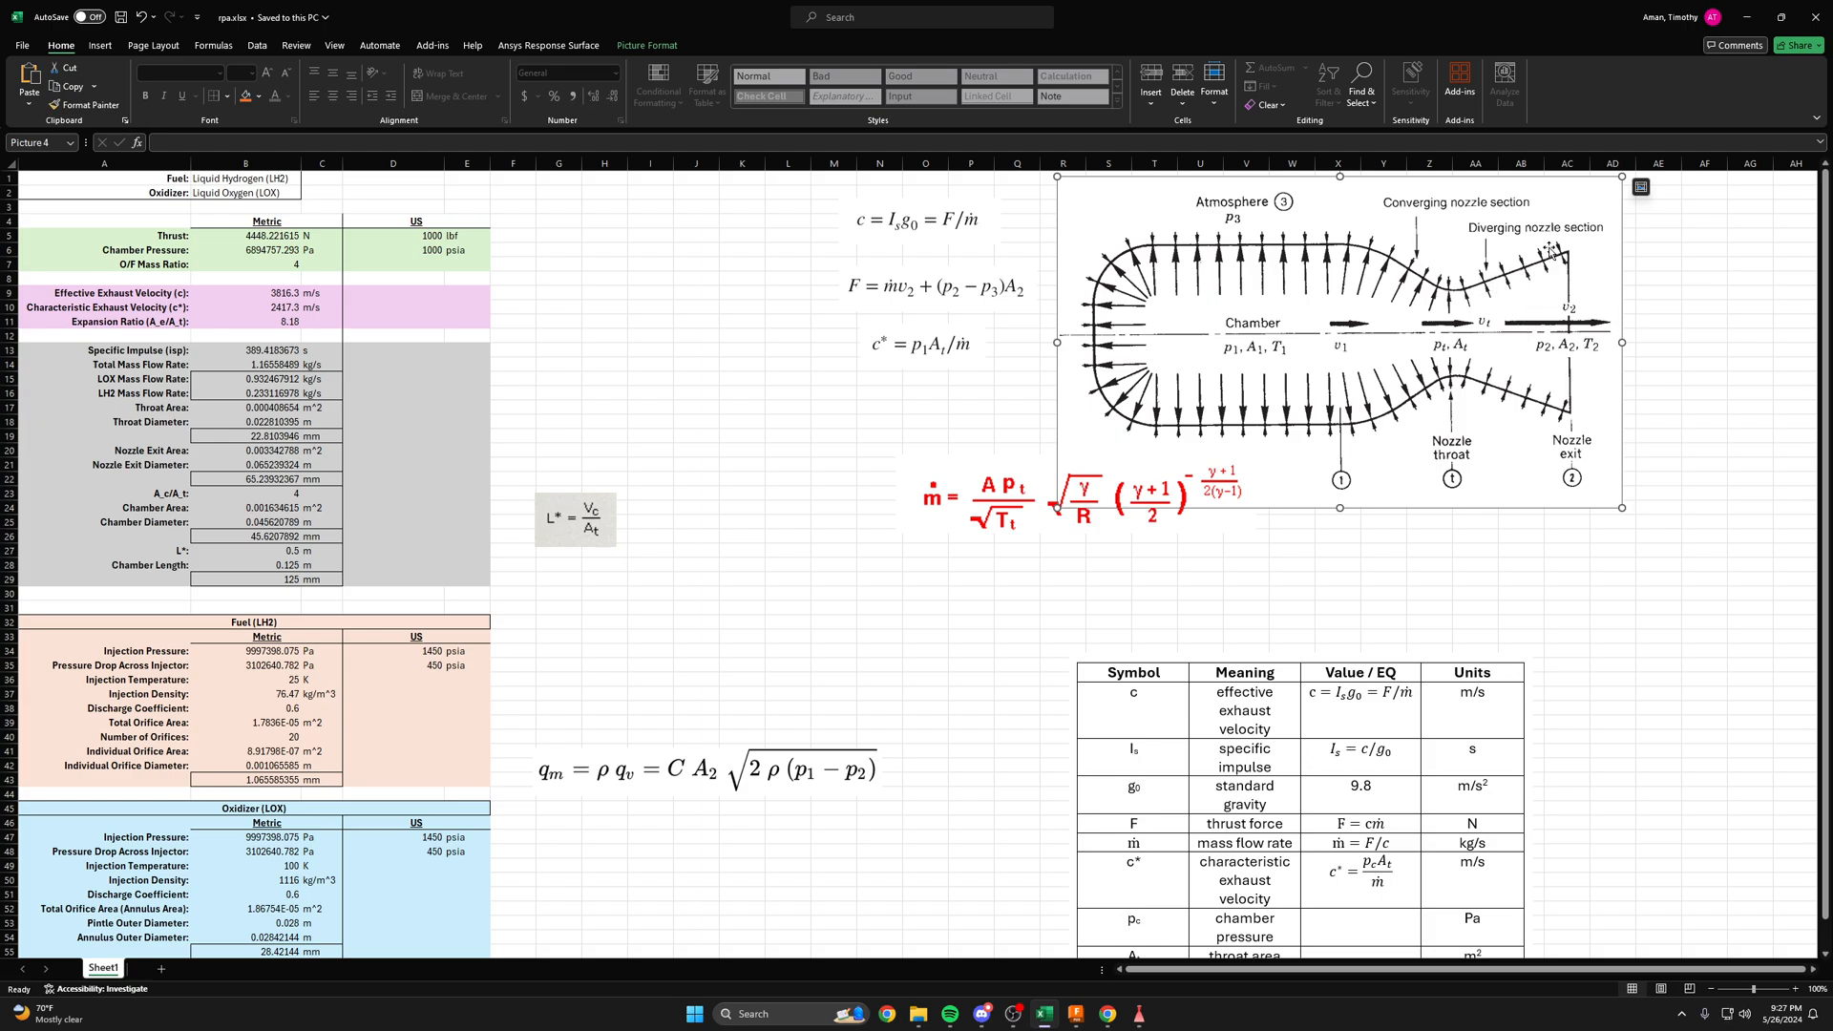
mouse_move(1542, 252)
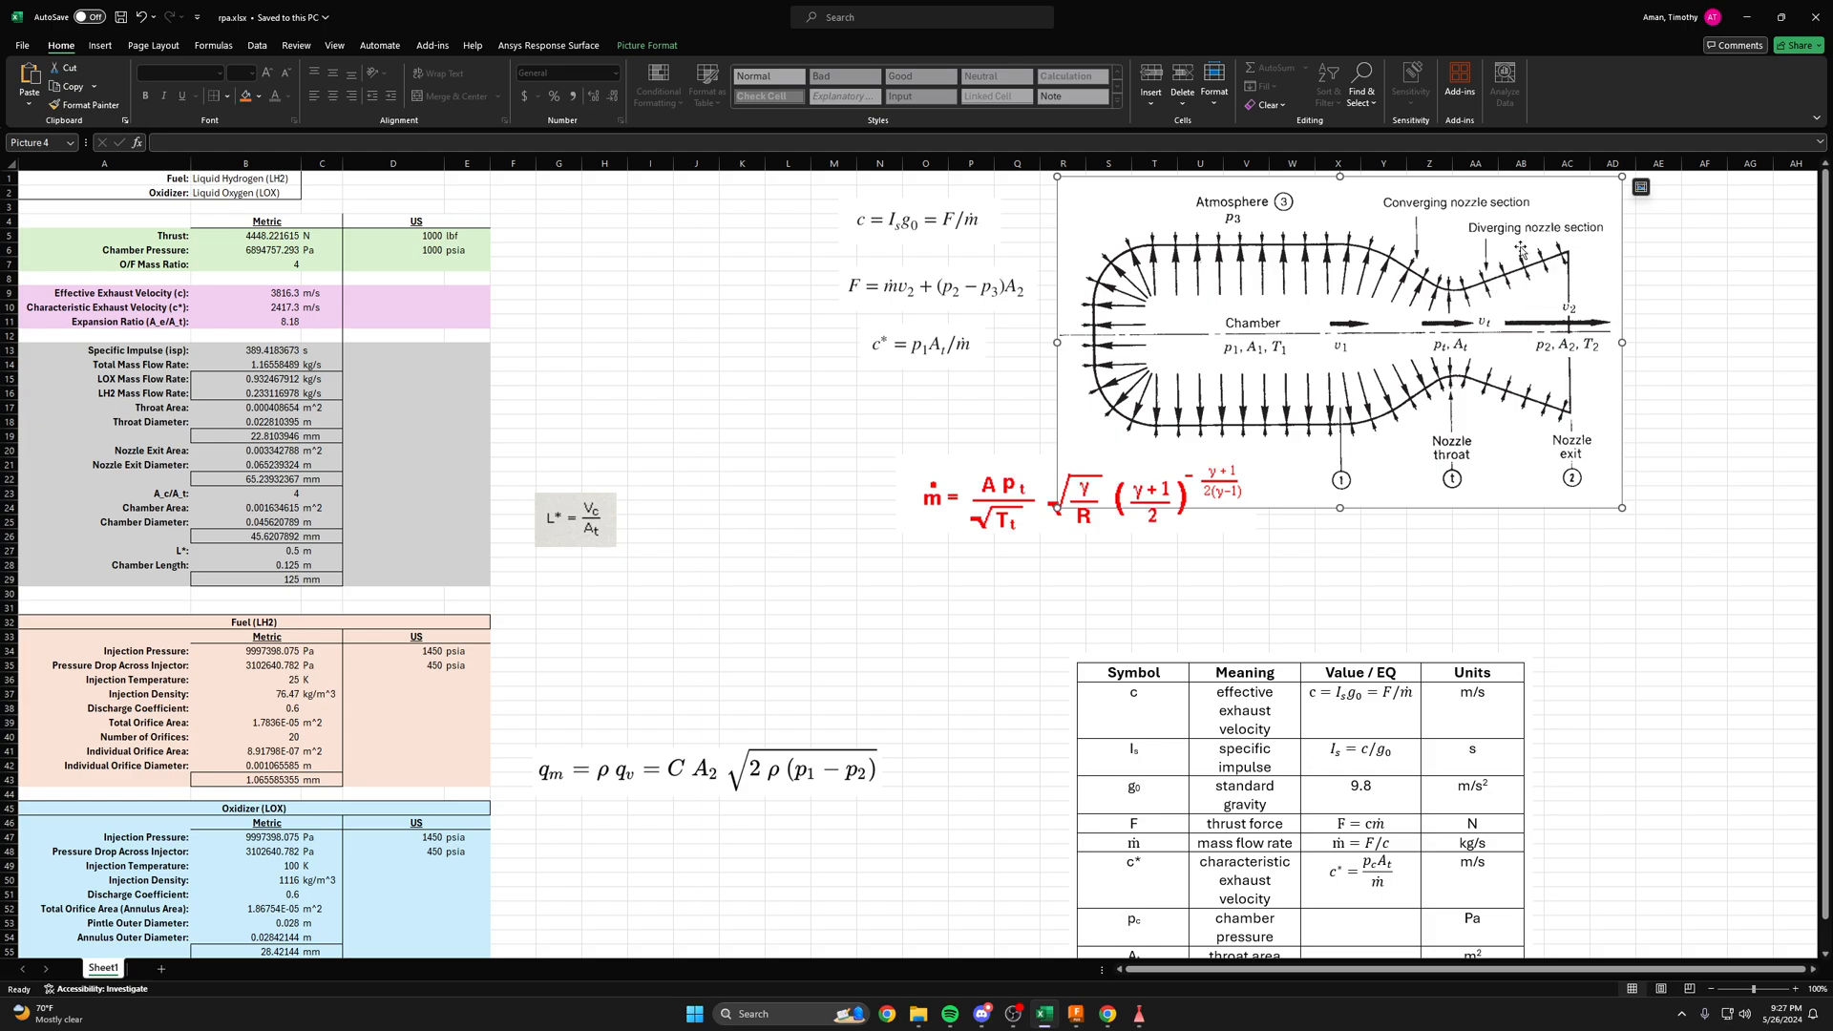
click(791, 578)
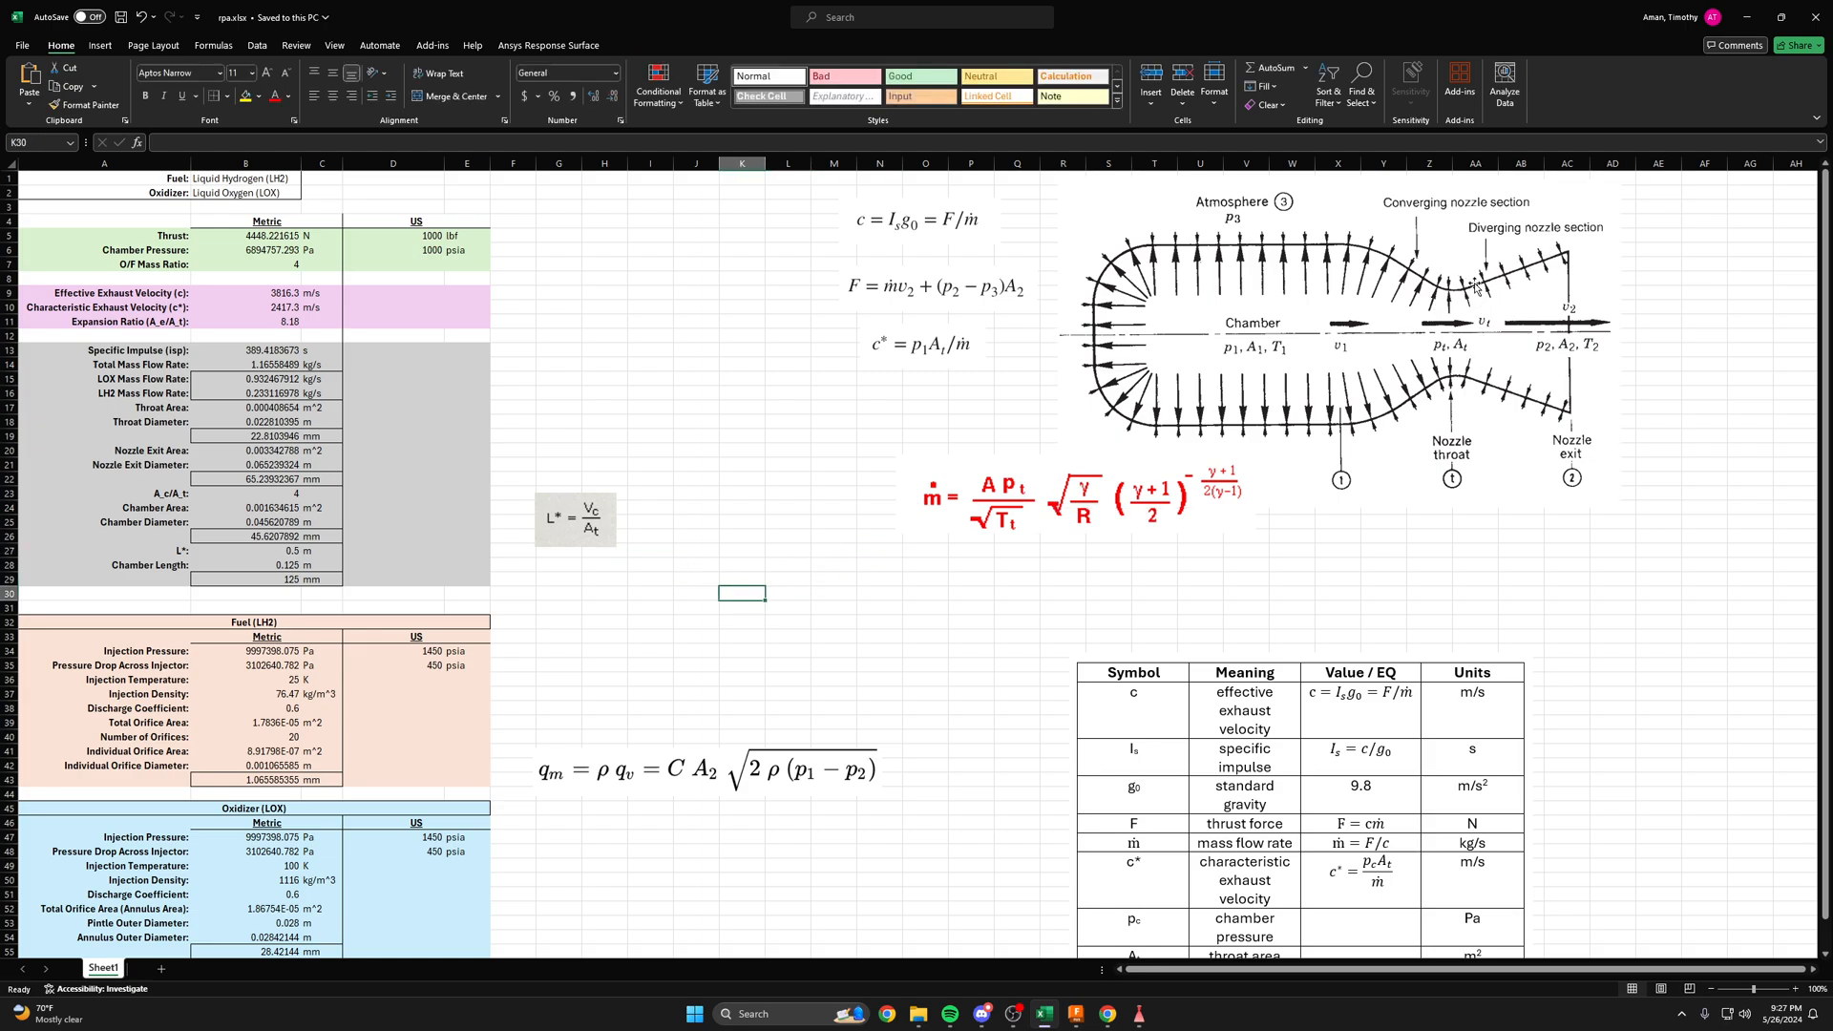
mouse_move(1036, 454)
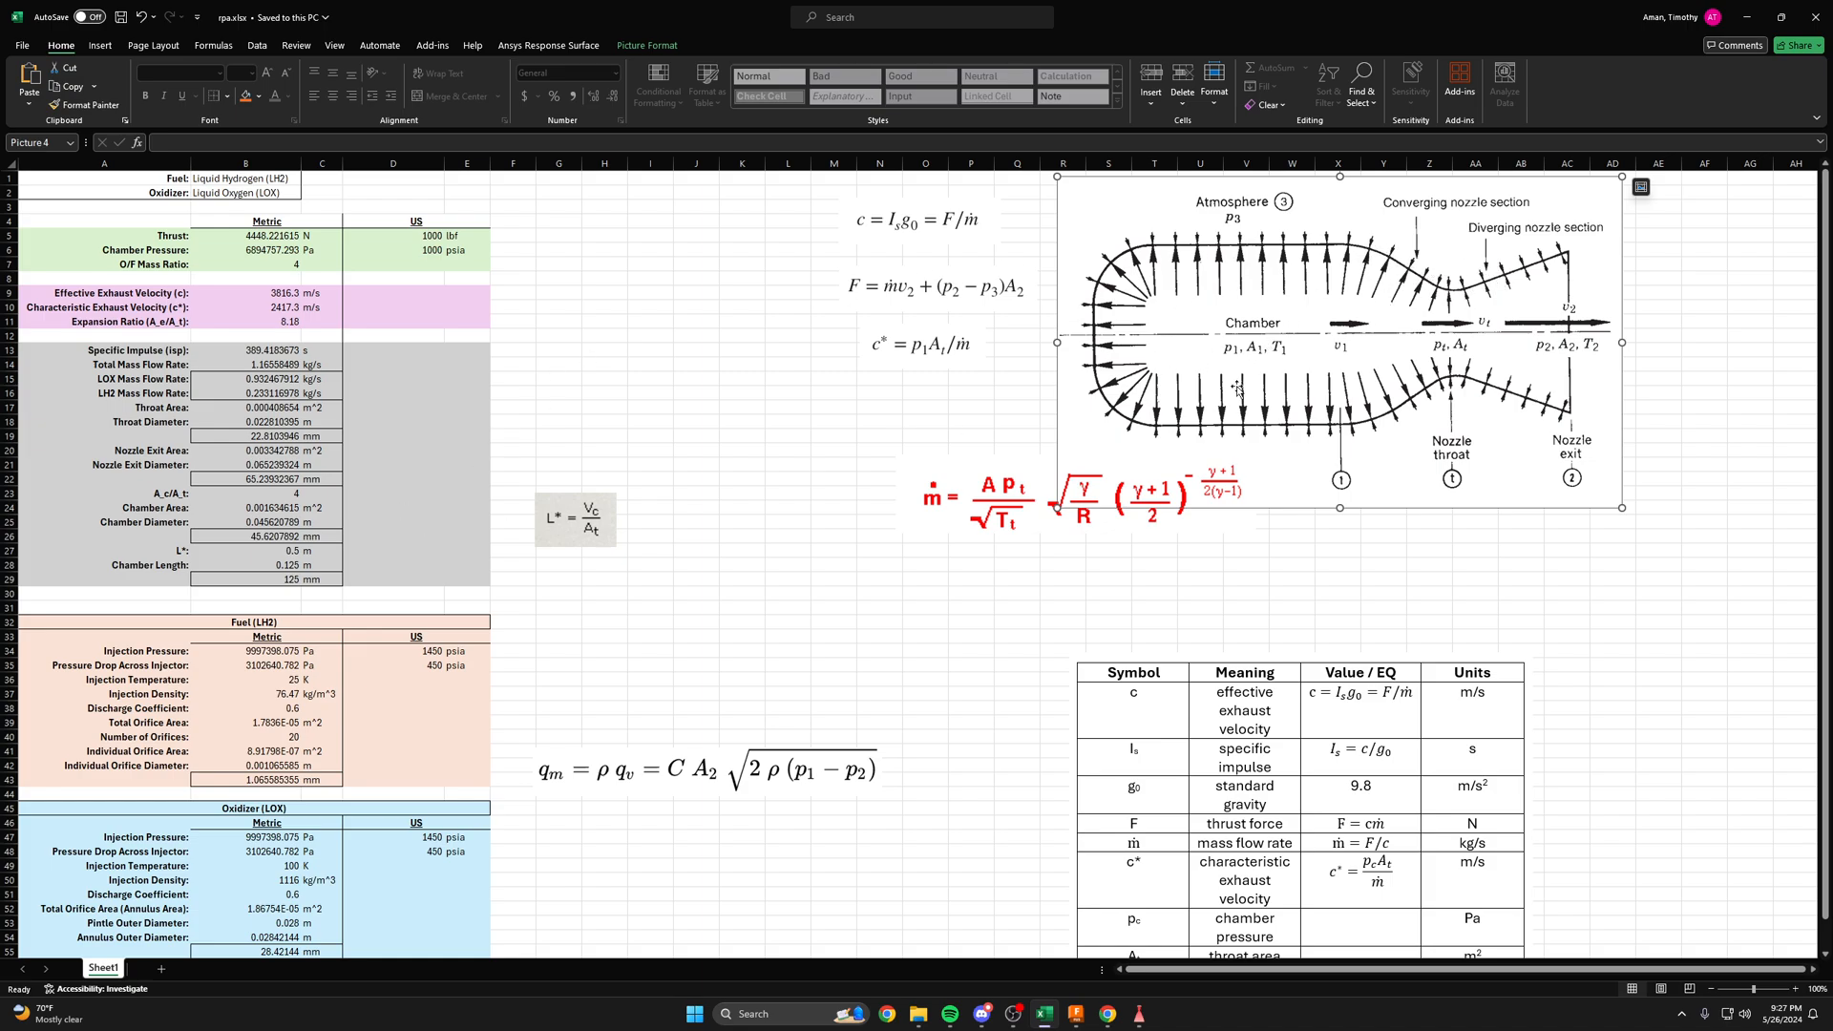
mouse_move(1409, 491)
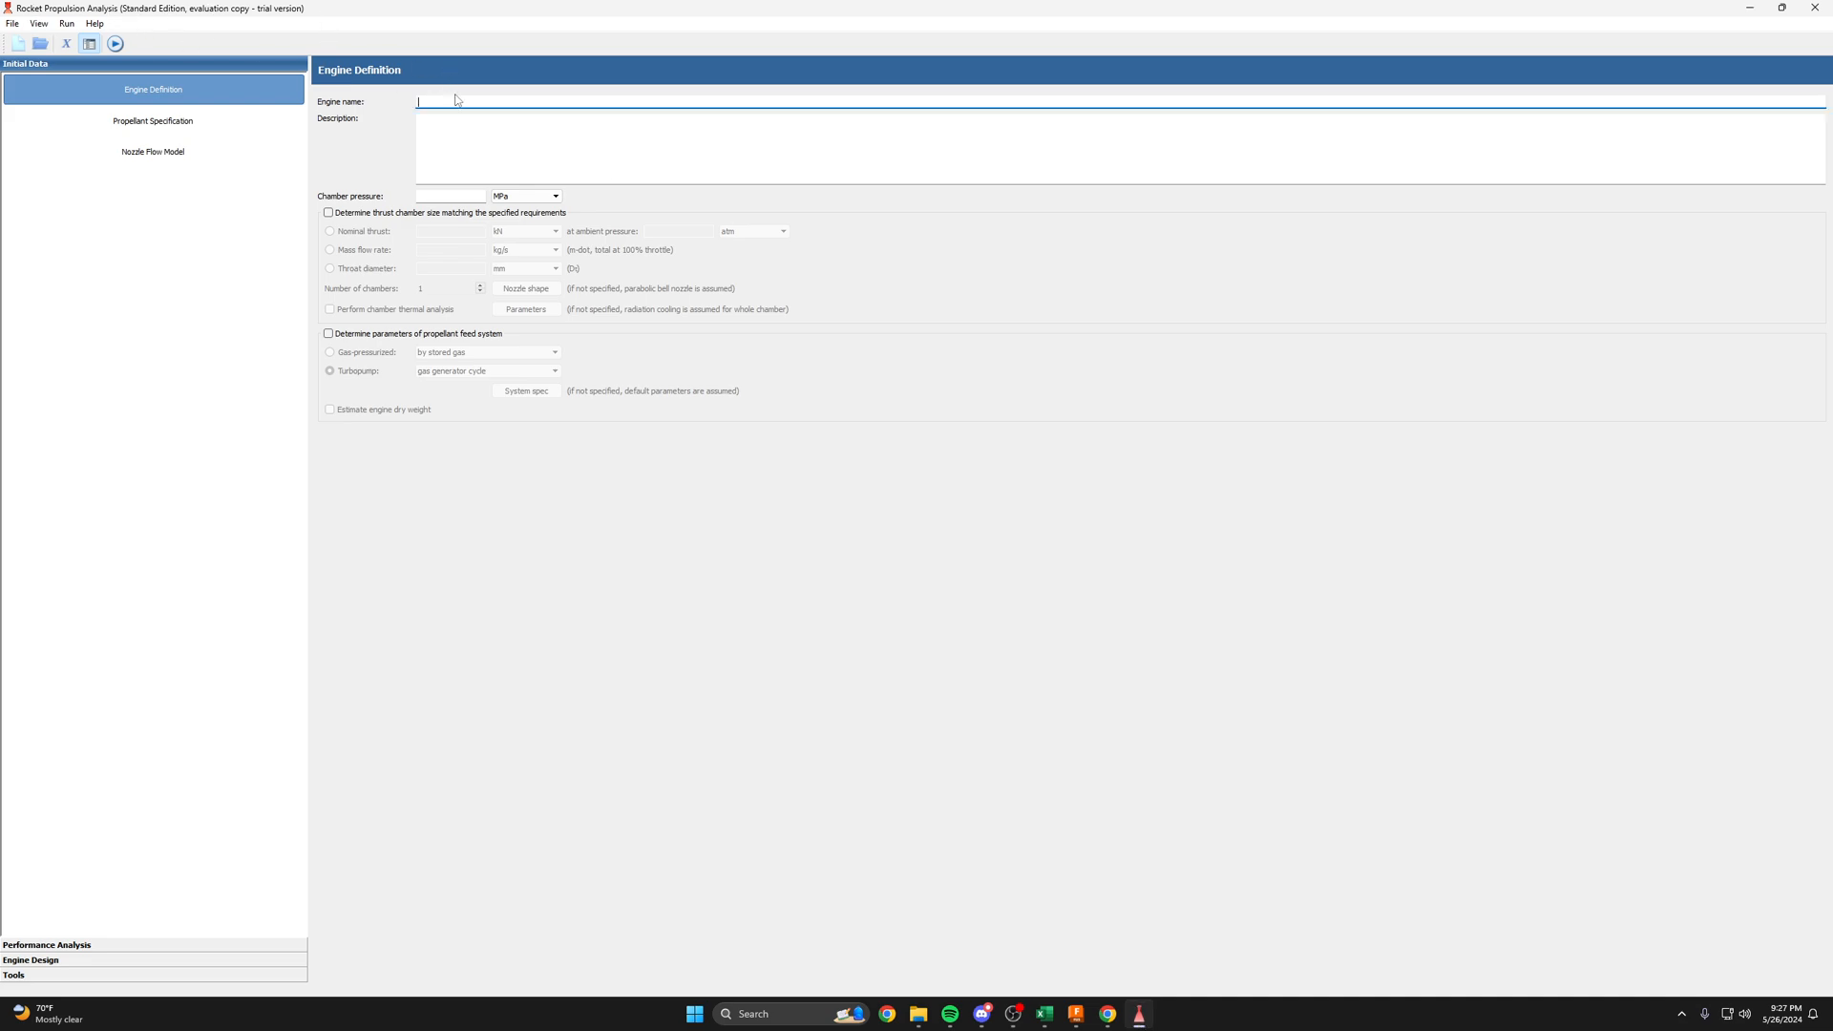
mouse_move(459, 93)
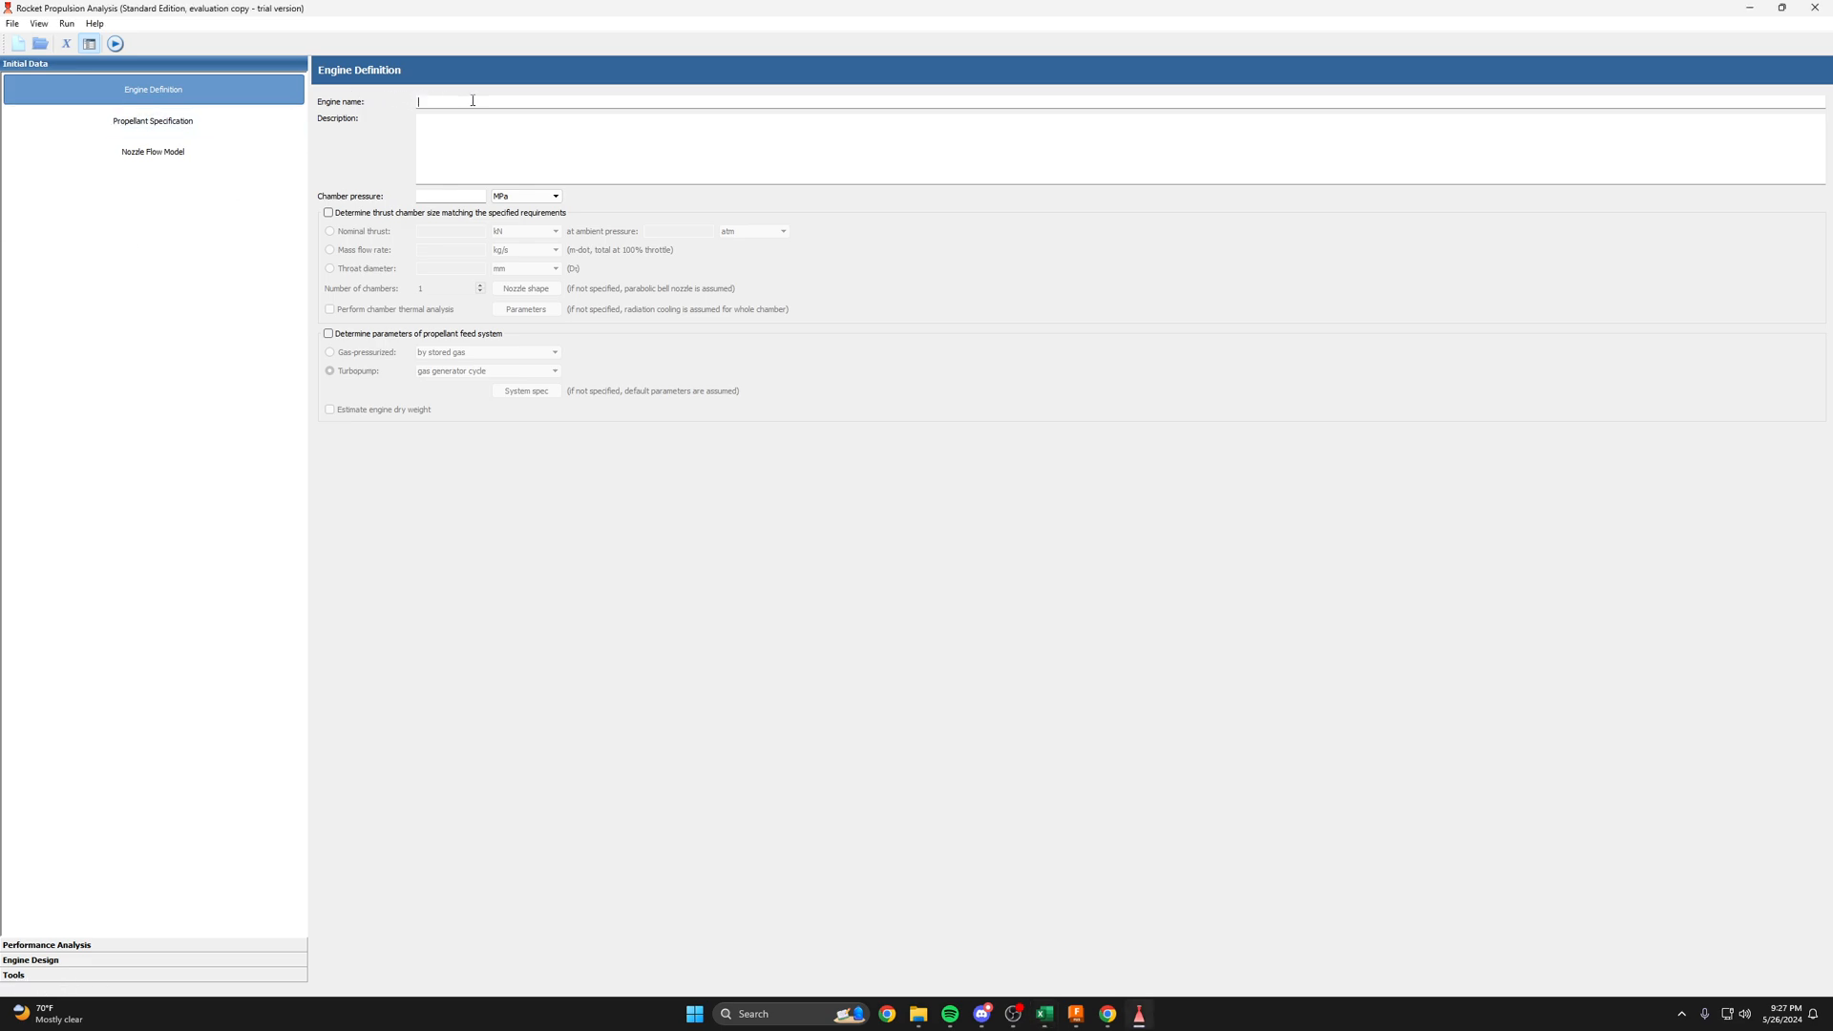
- Name the engine '1000lbf Hydrolox Engine' and express chamber pressure in psi
text(1000)
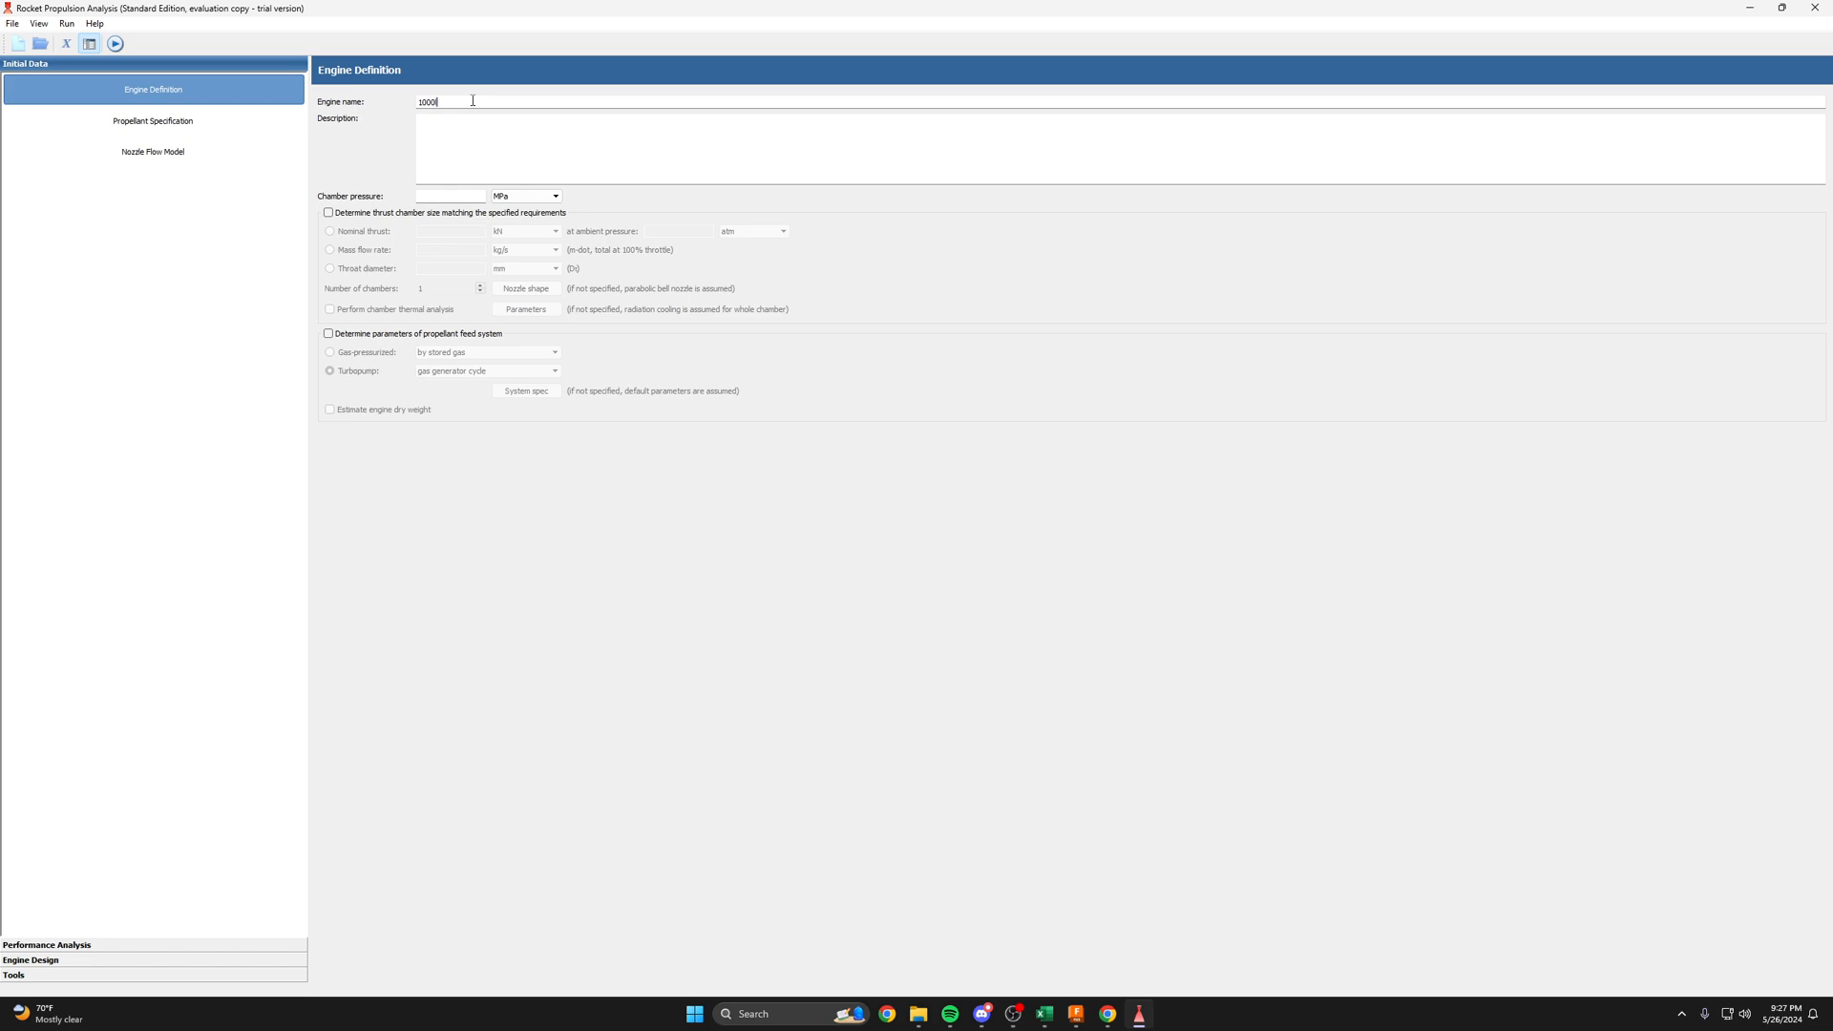
text(lbf)
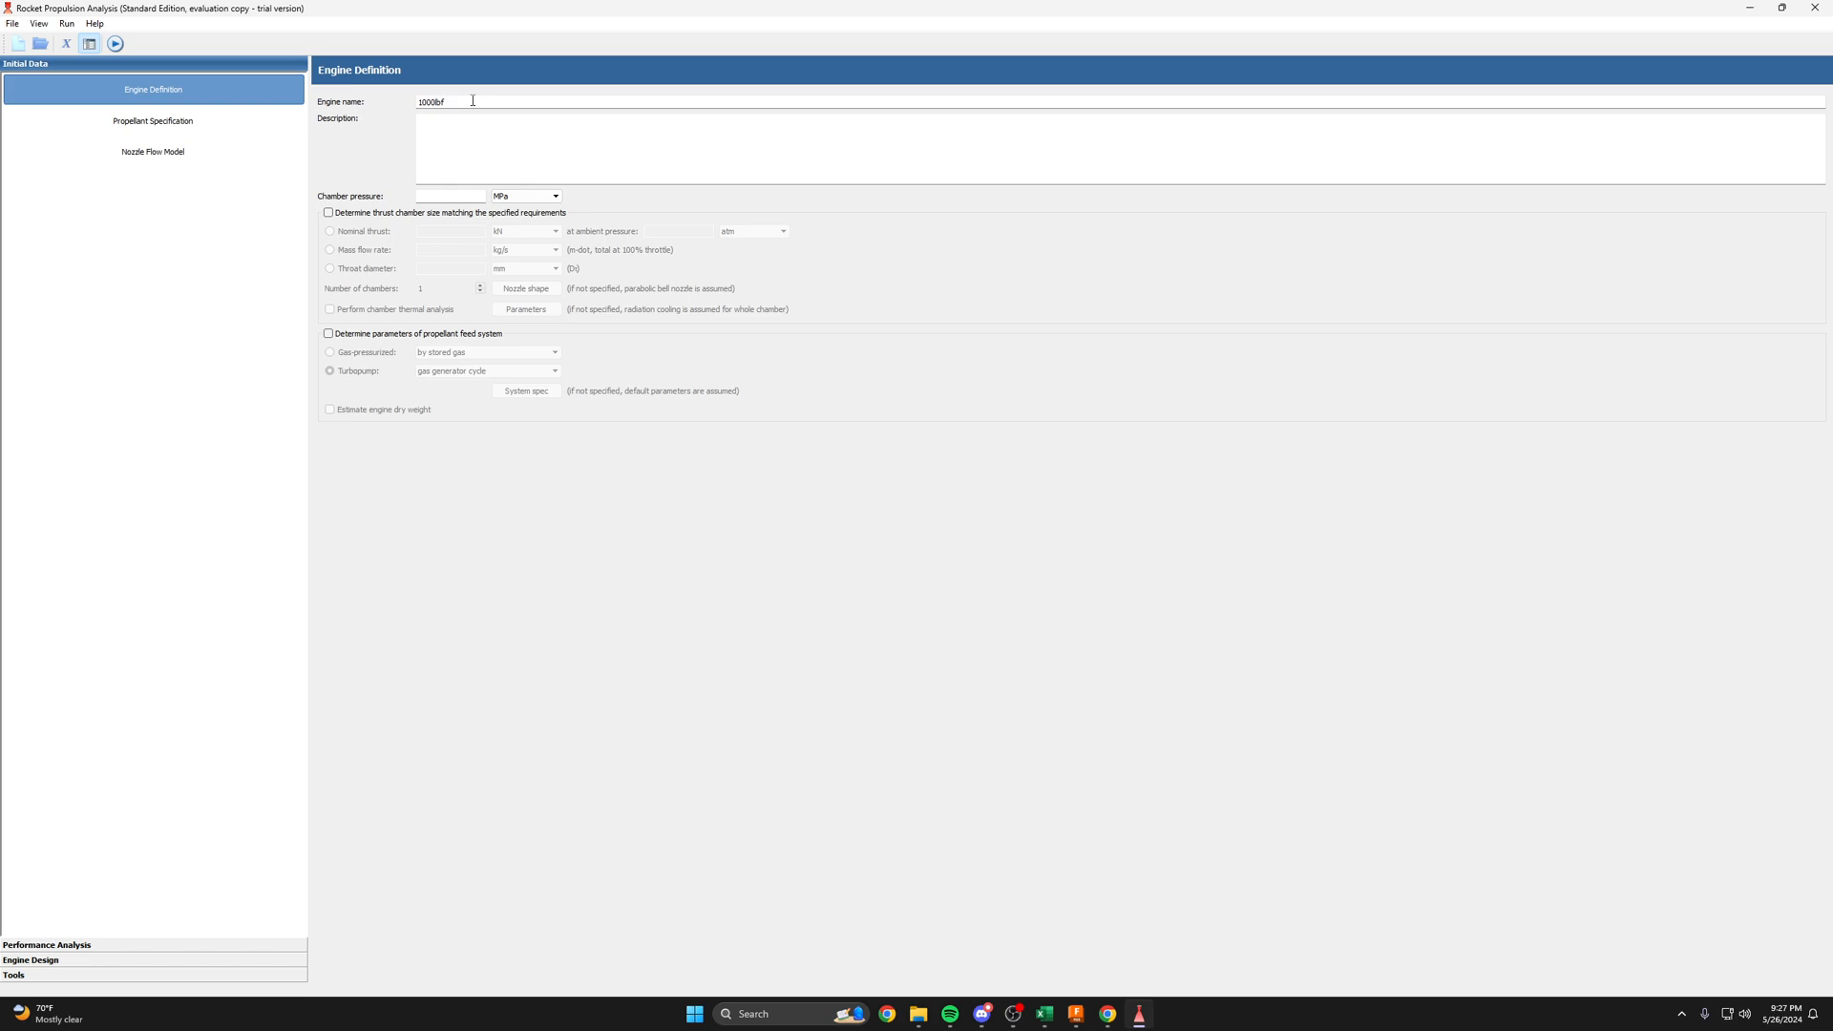
text(Hydrolox Engine)
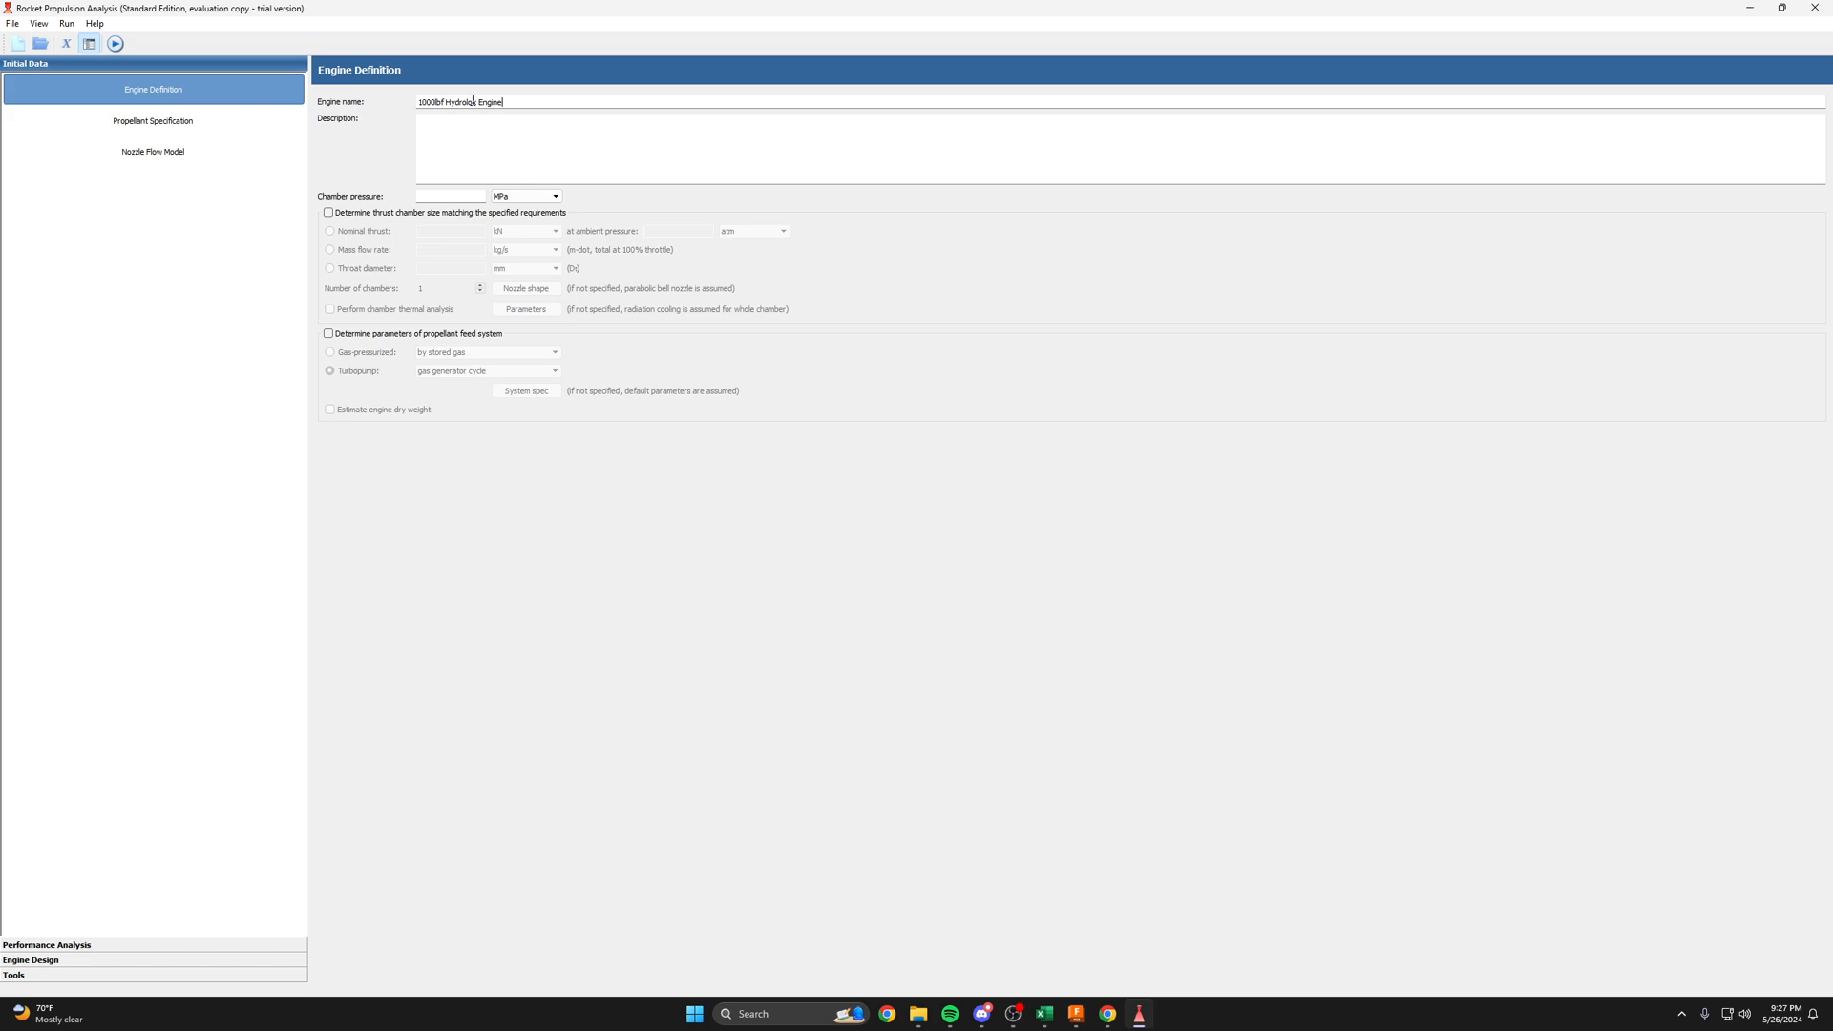
click(554, 194)
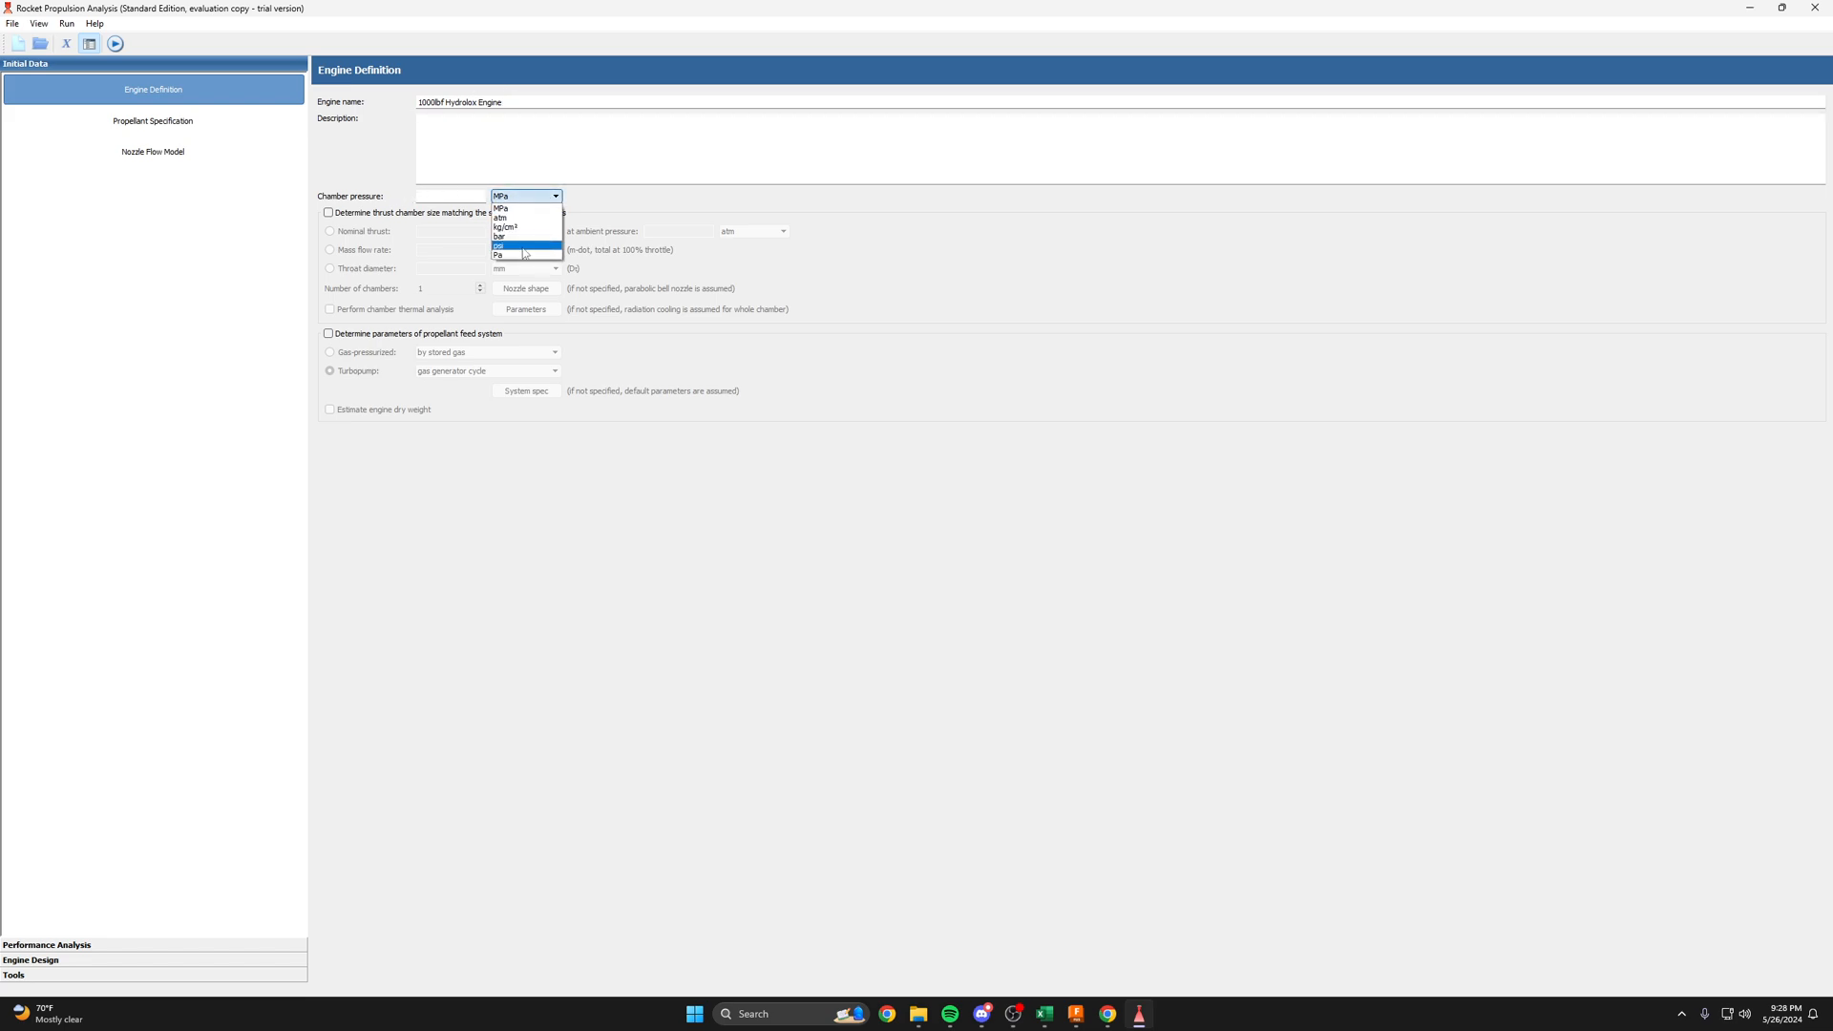
click(499, 245)
text(1000)
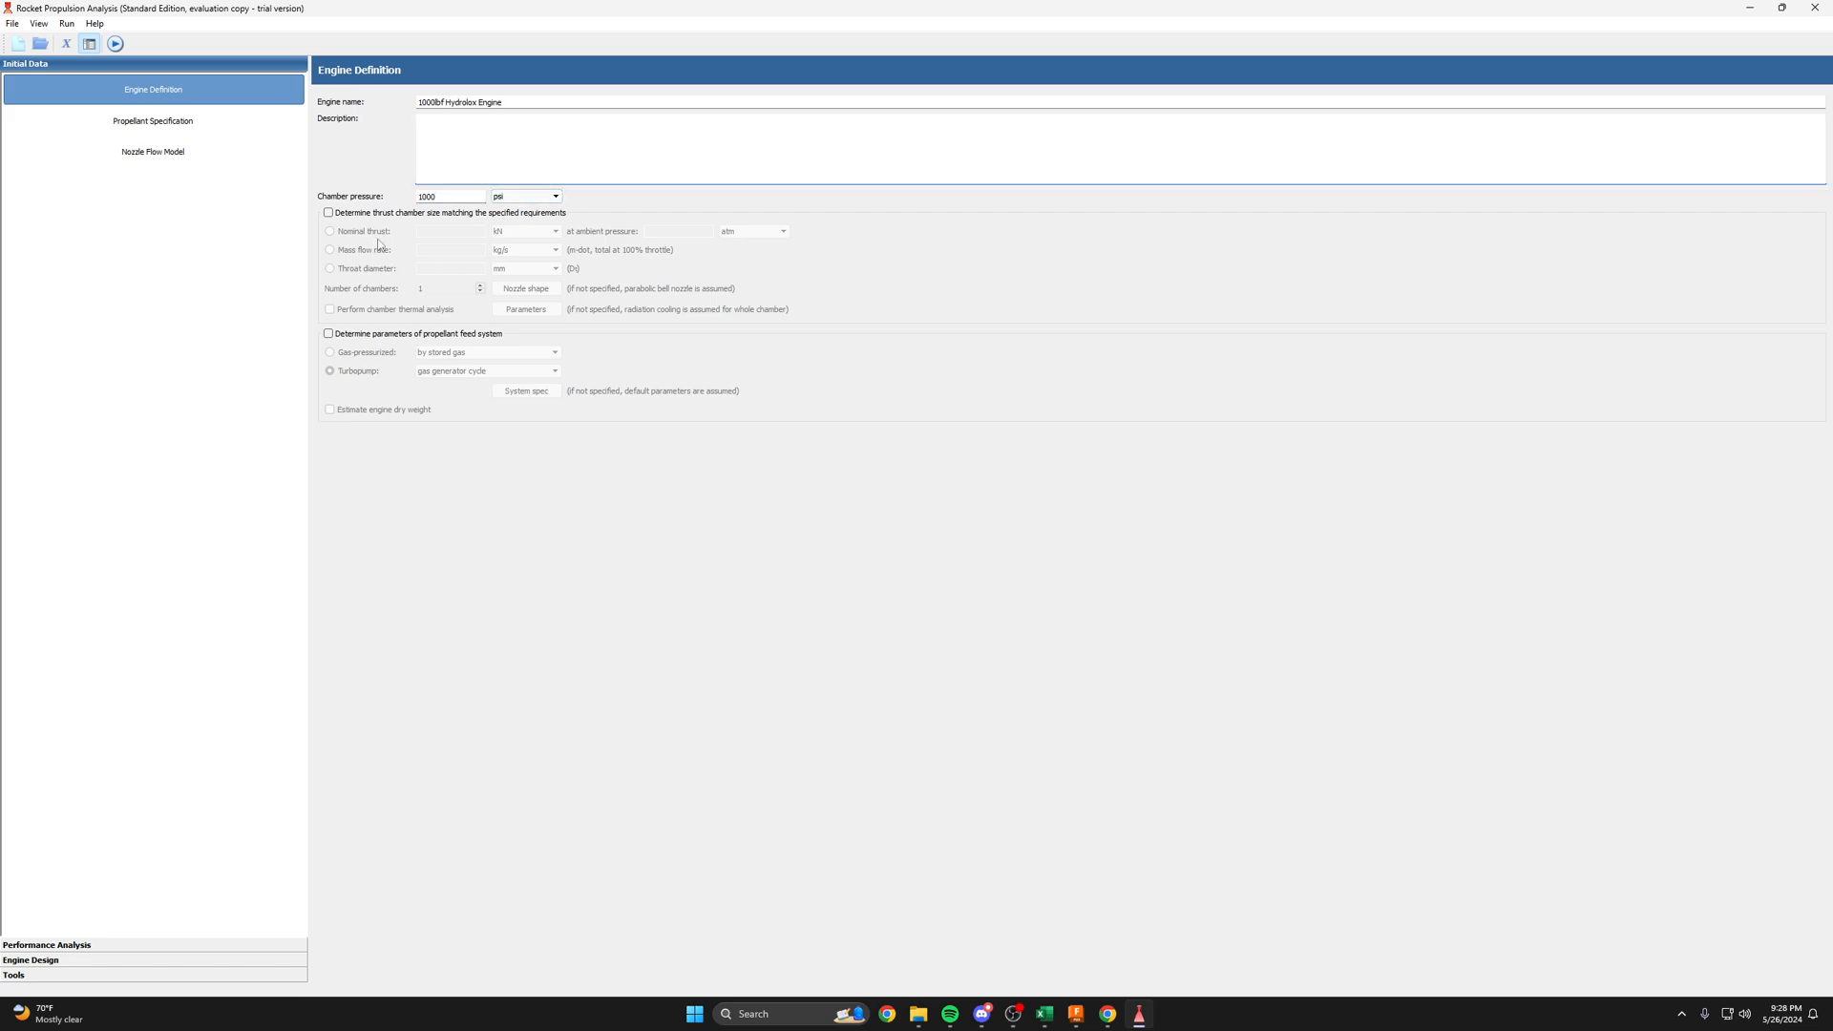
- Size the thrust chamber for a nominal 1000 lbf thrust at 1 atm ambient
click(328, 213)
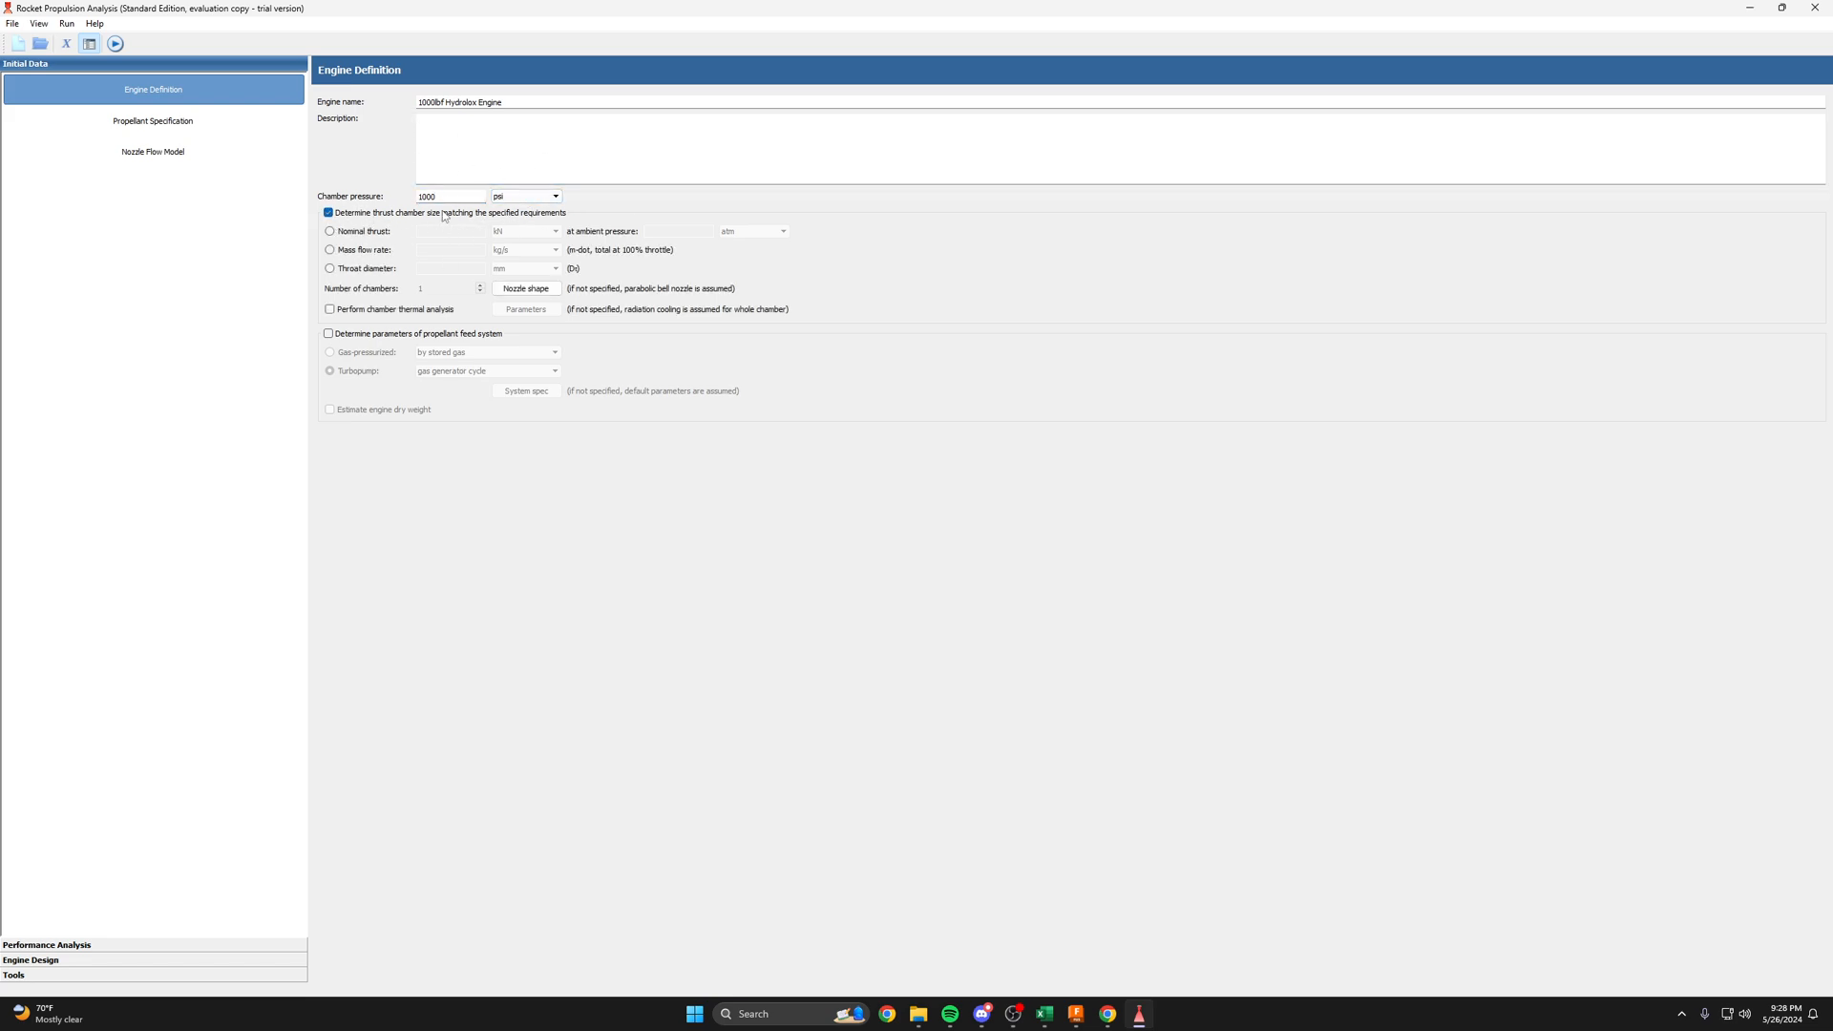
click(328, 231)
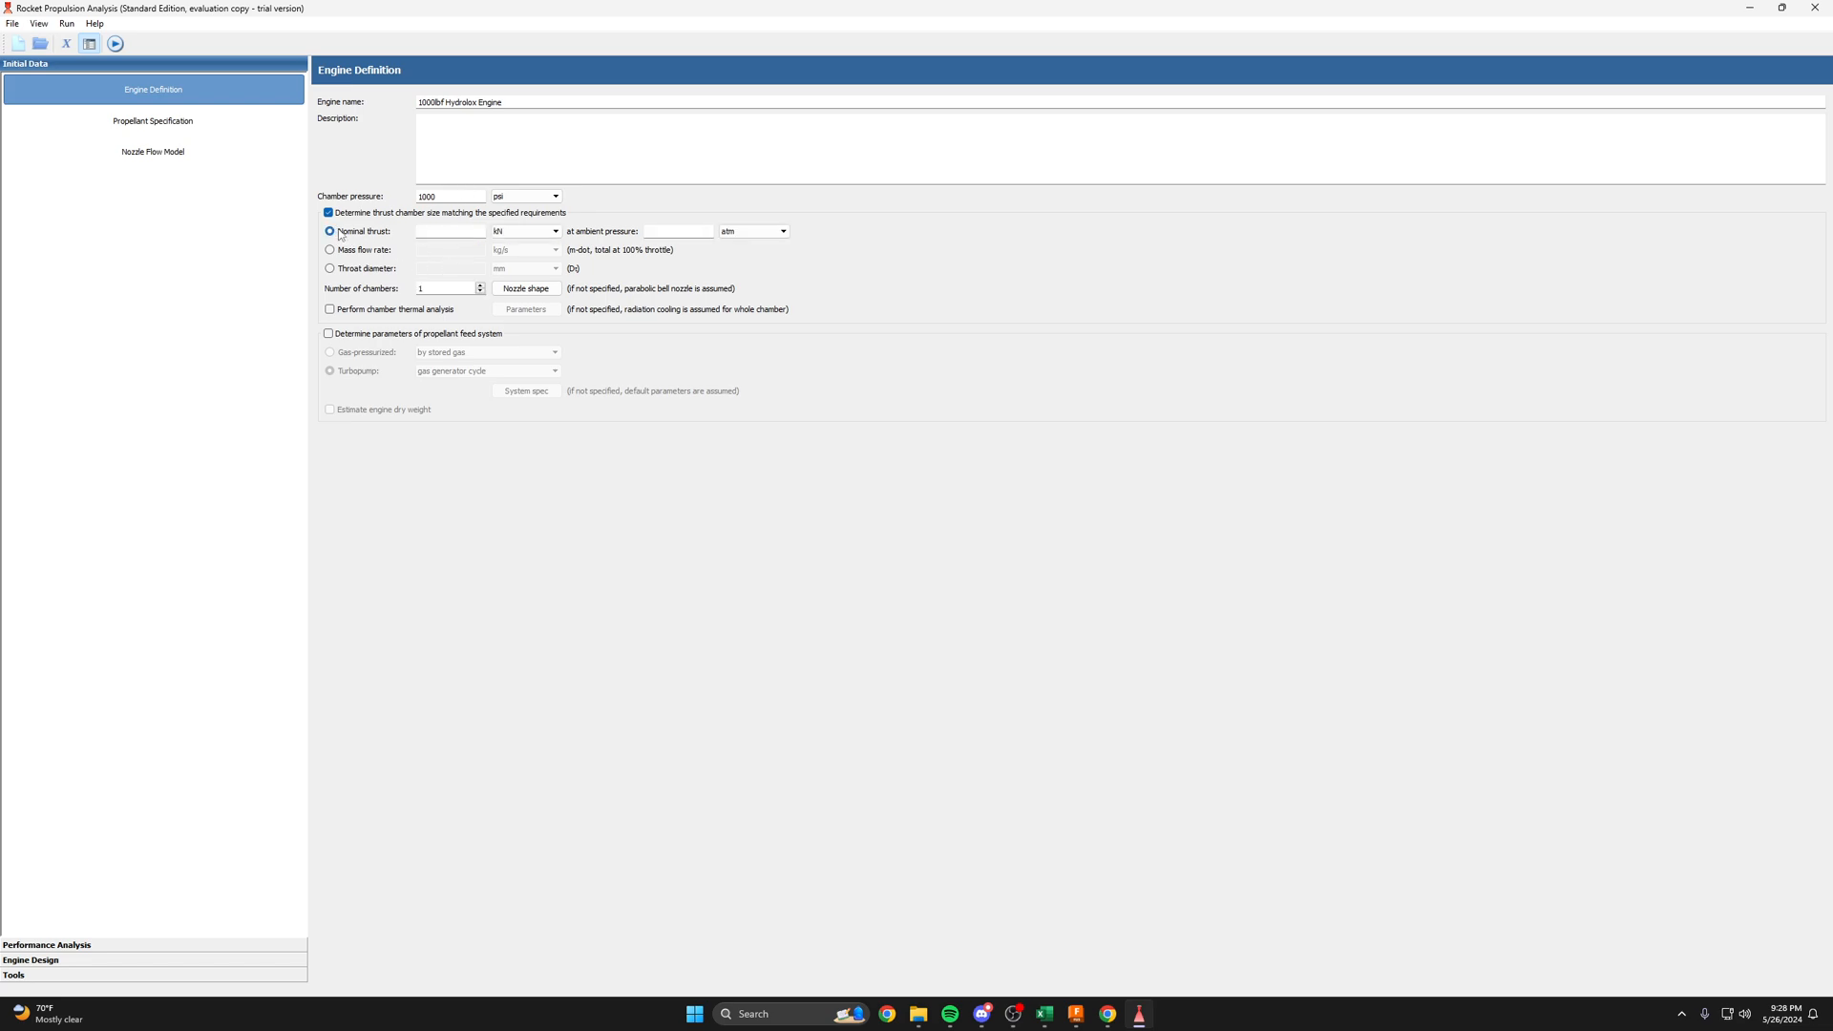
text(1000)
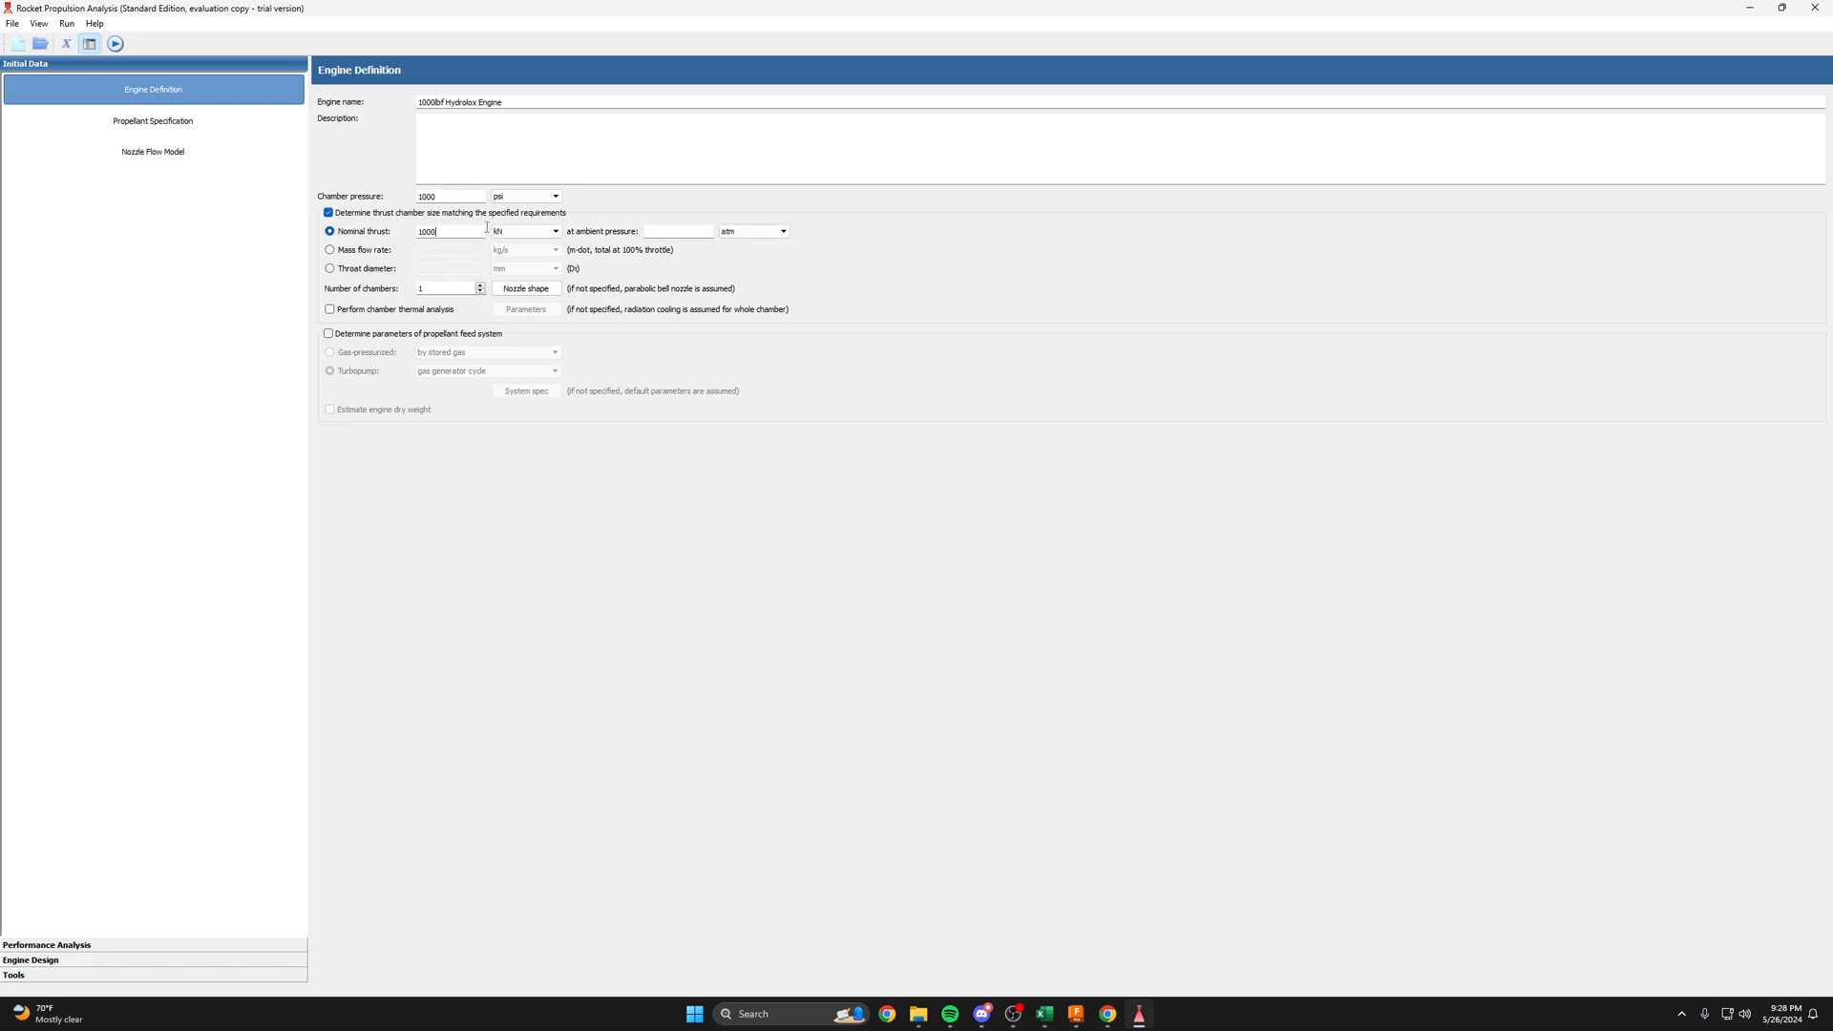
click(522, 230)
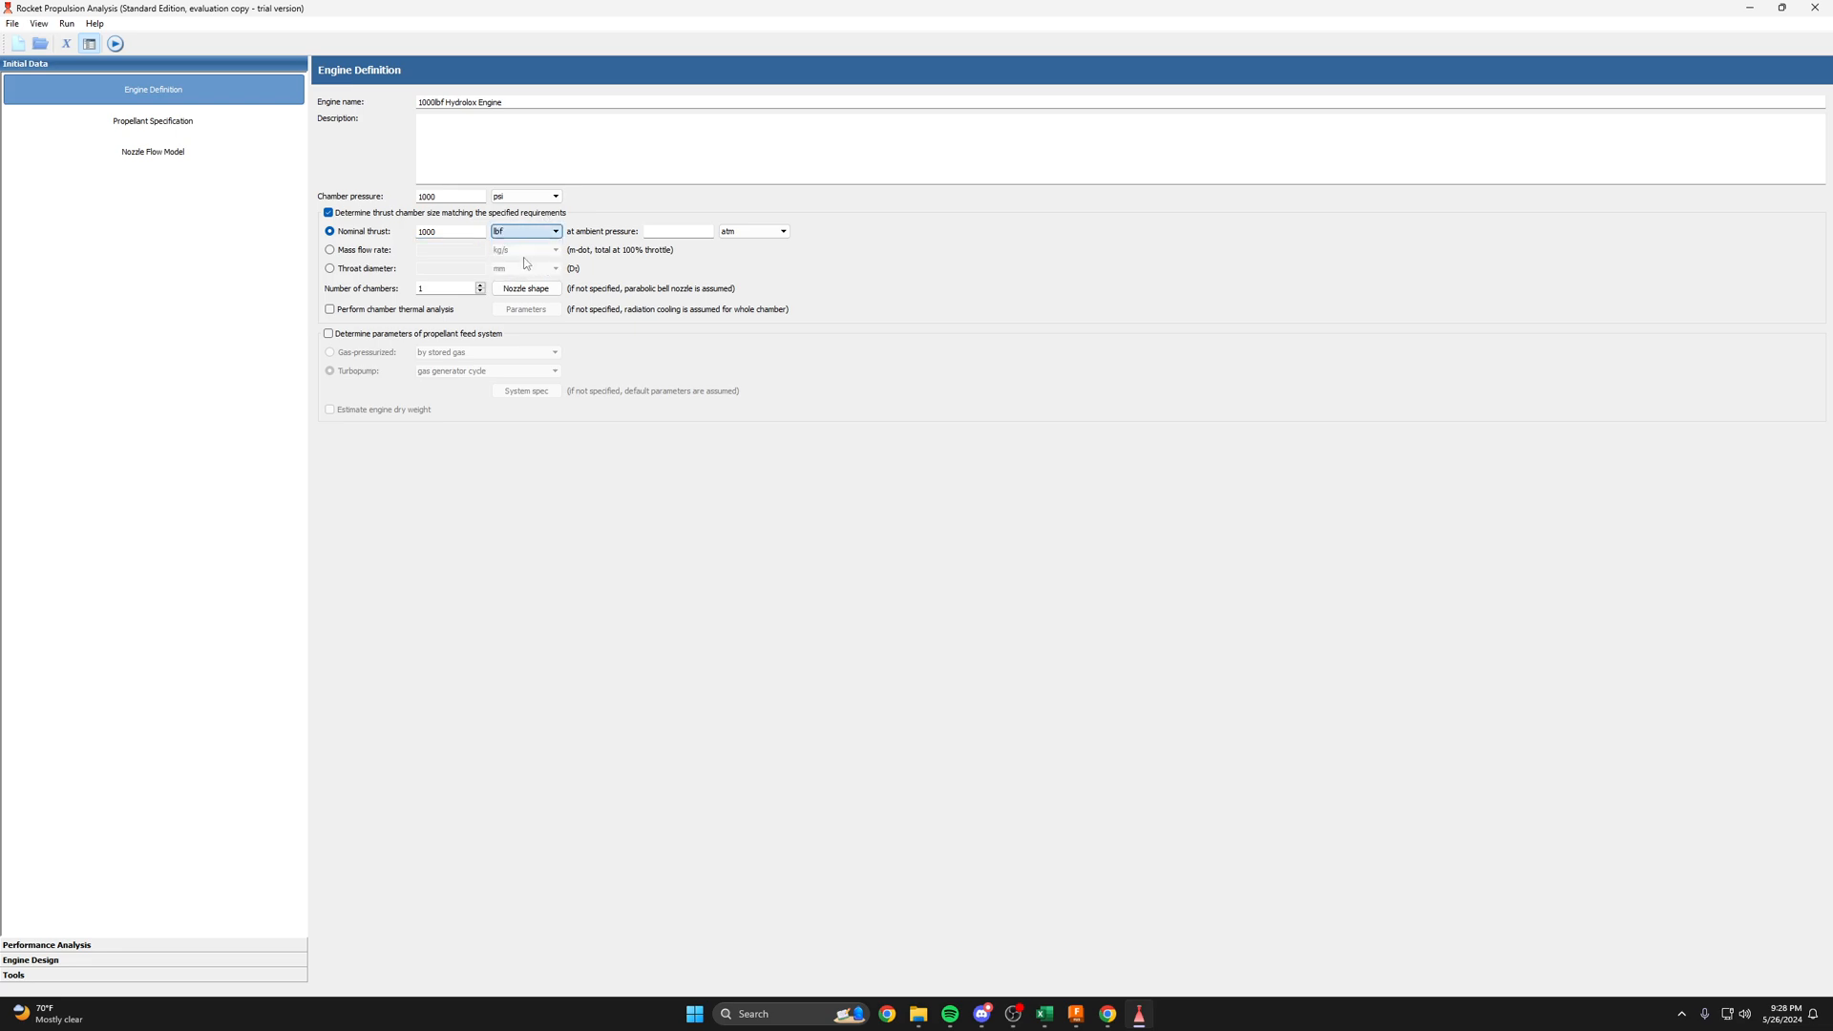
text(1)
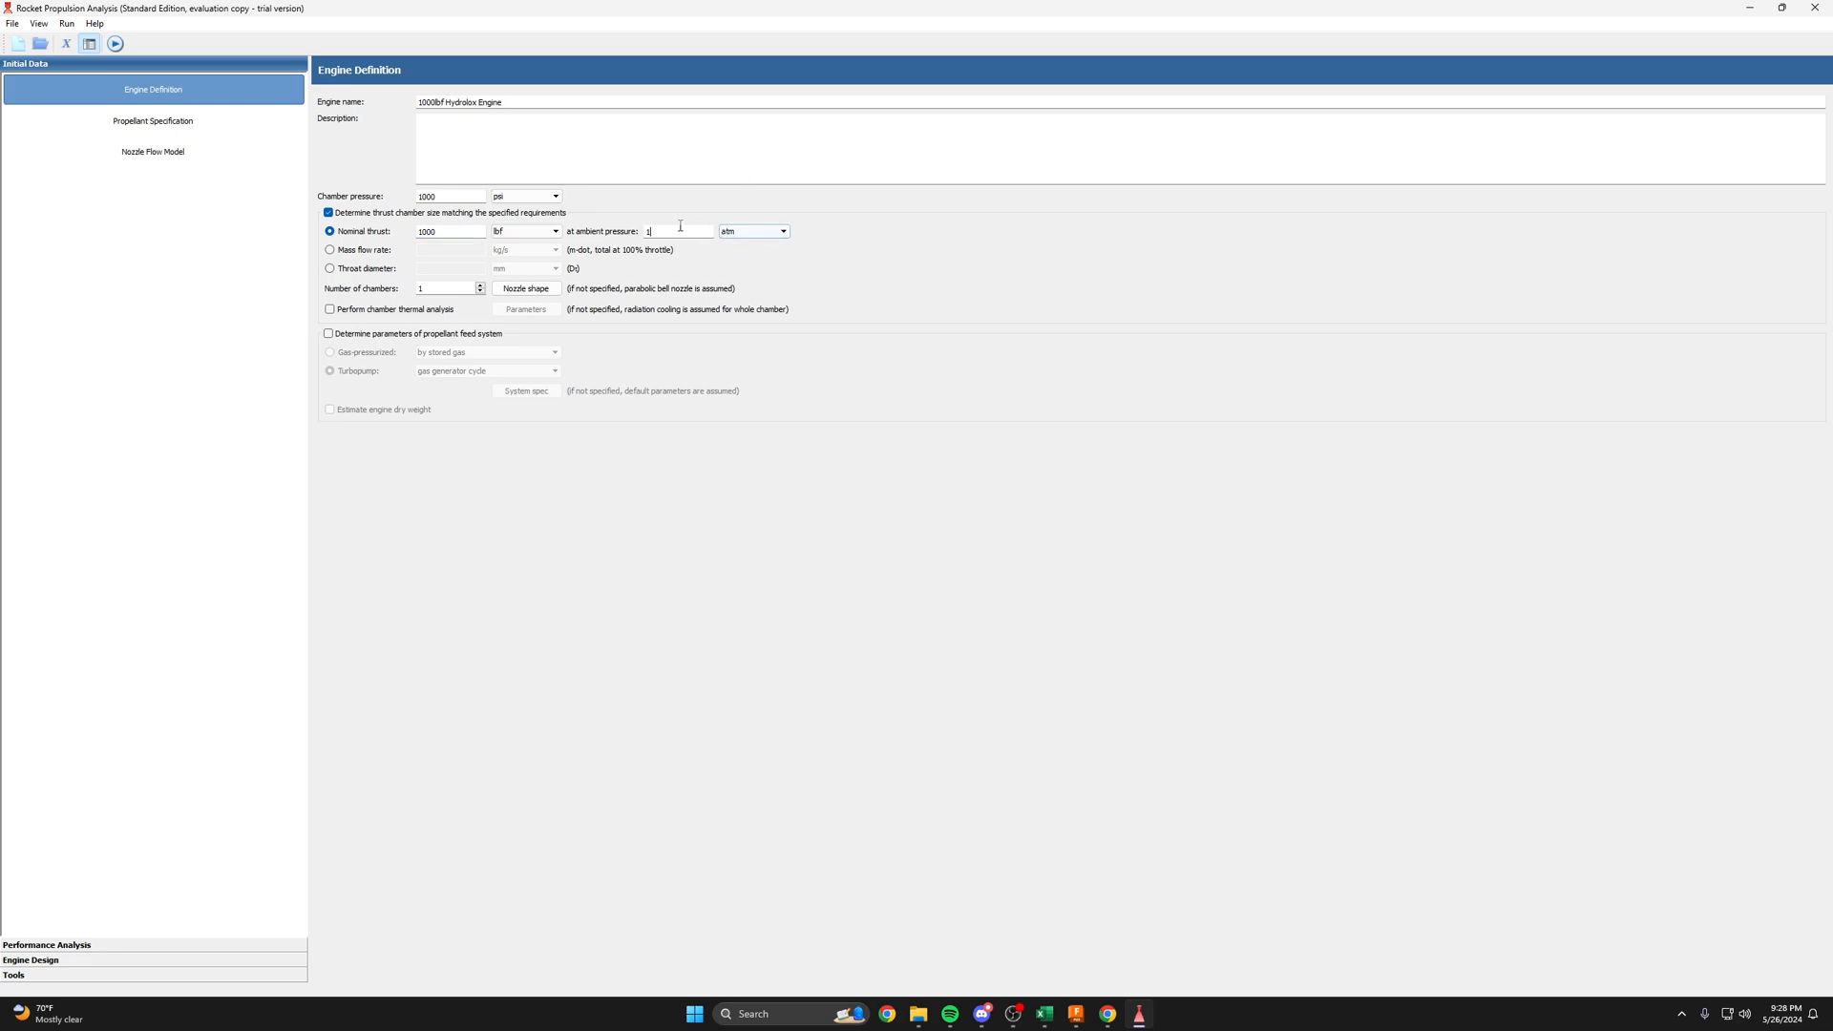
click(450, 230)
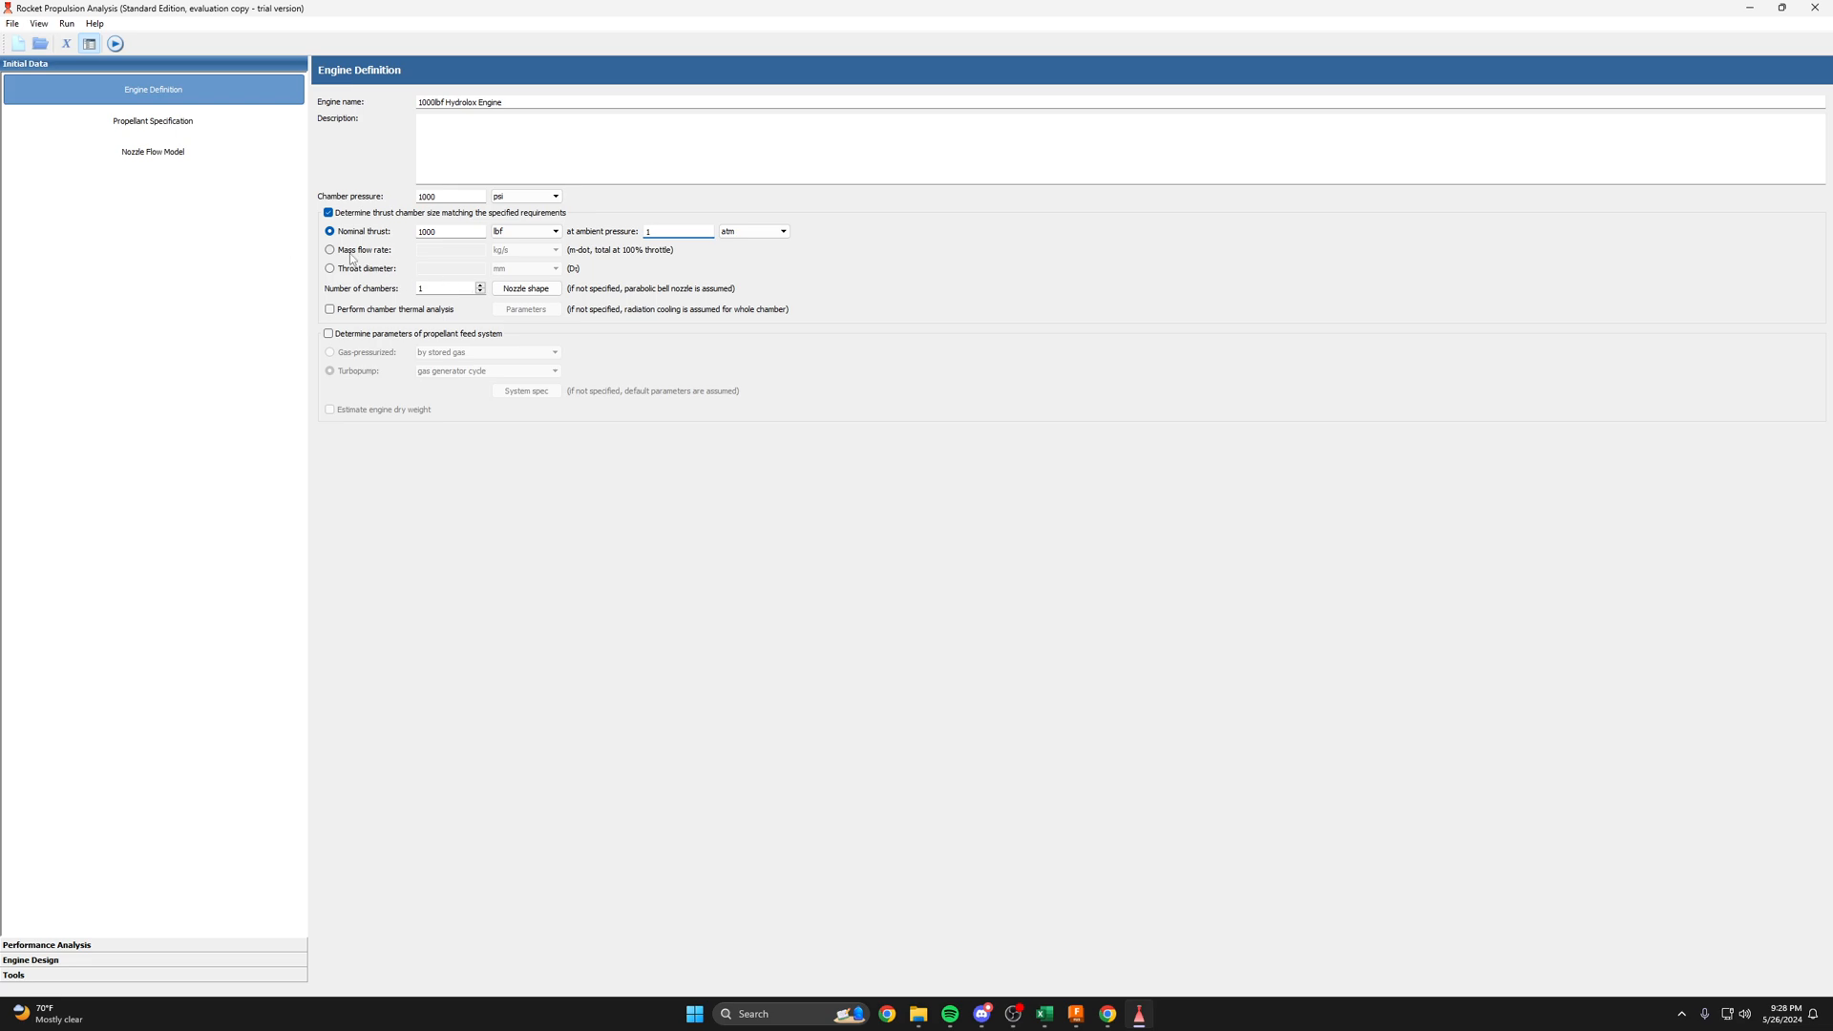
mouse_move(369, 259)
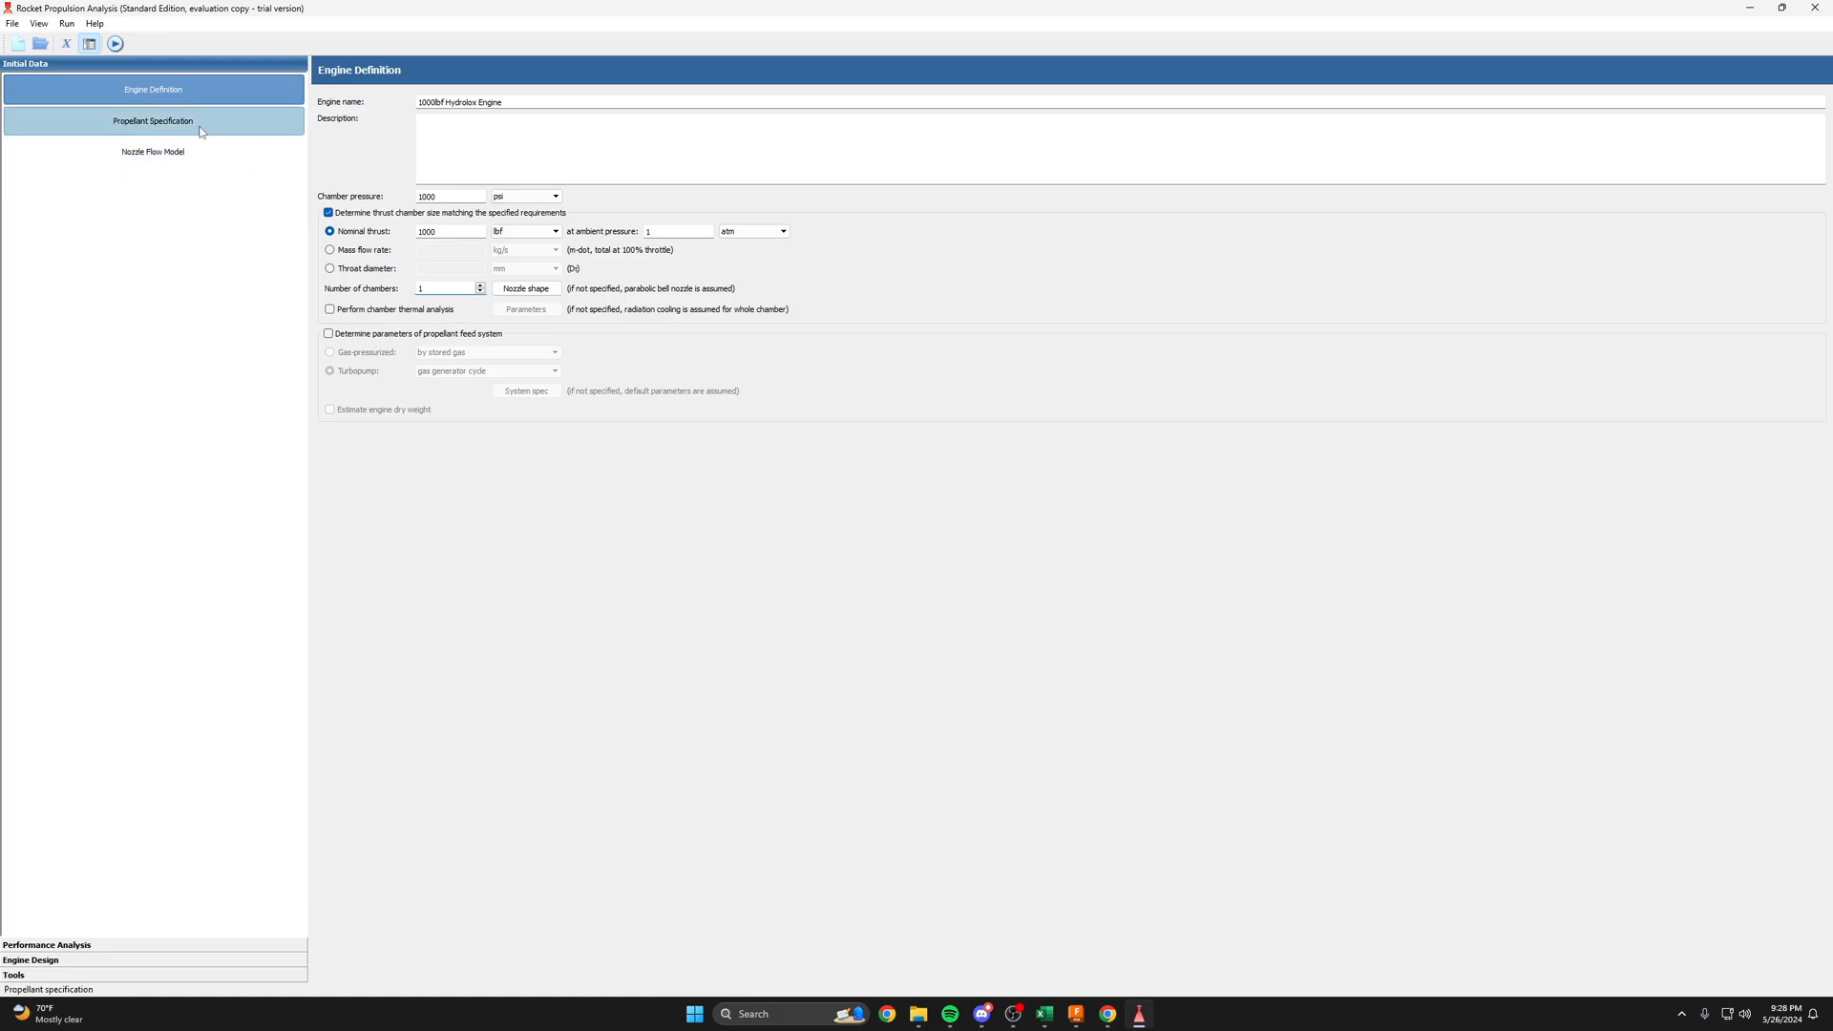
- Enter mixture ratio 4 and add liquid oxygen O2(L) as the oxidizer
click(152, 120)
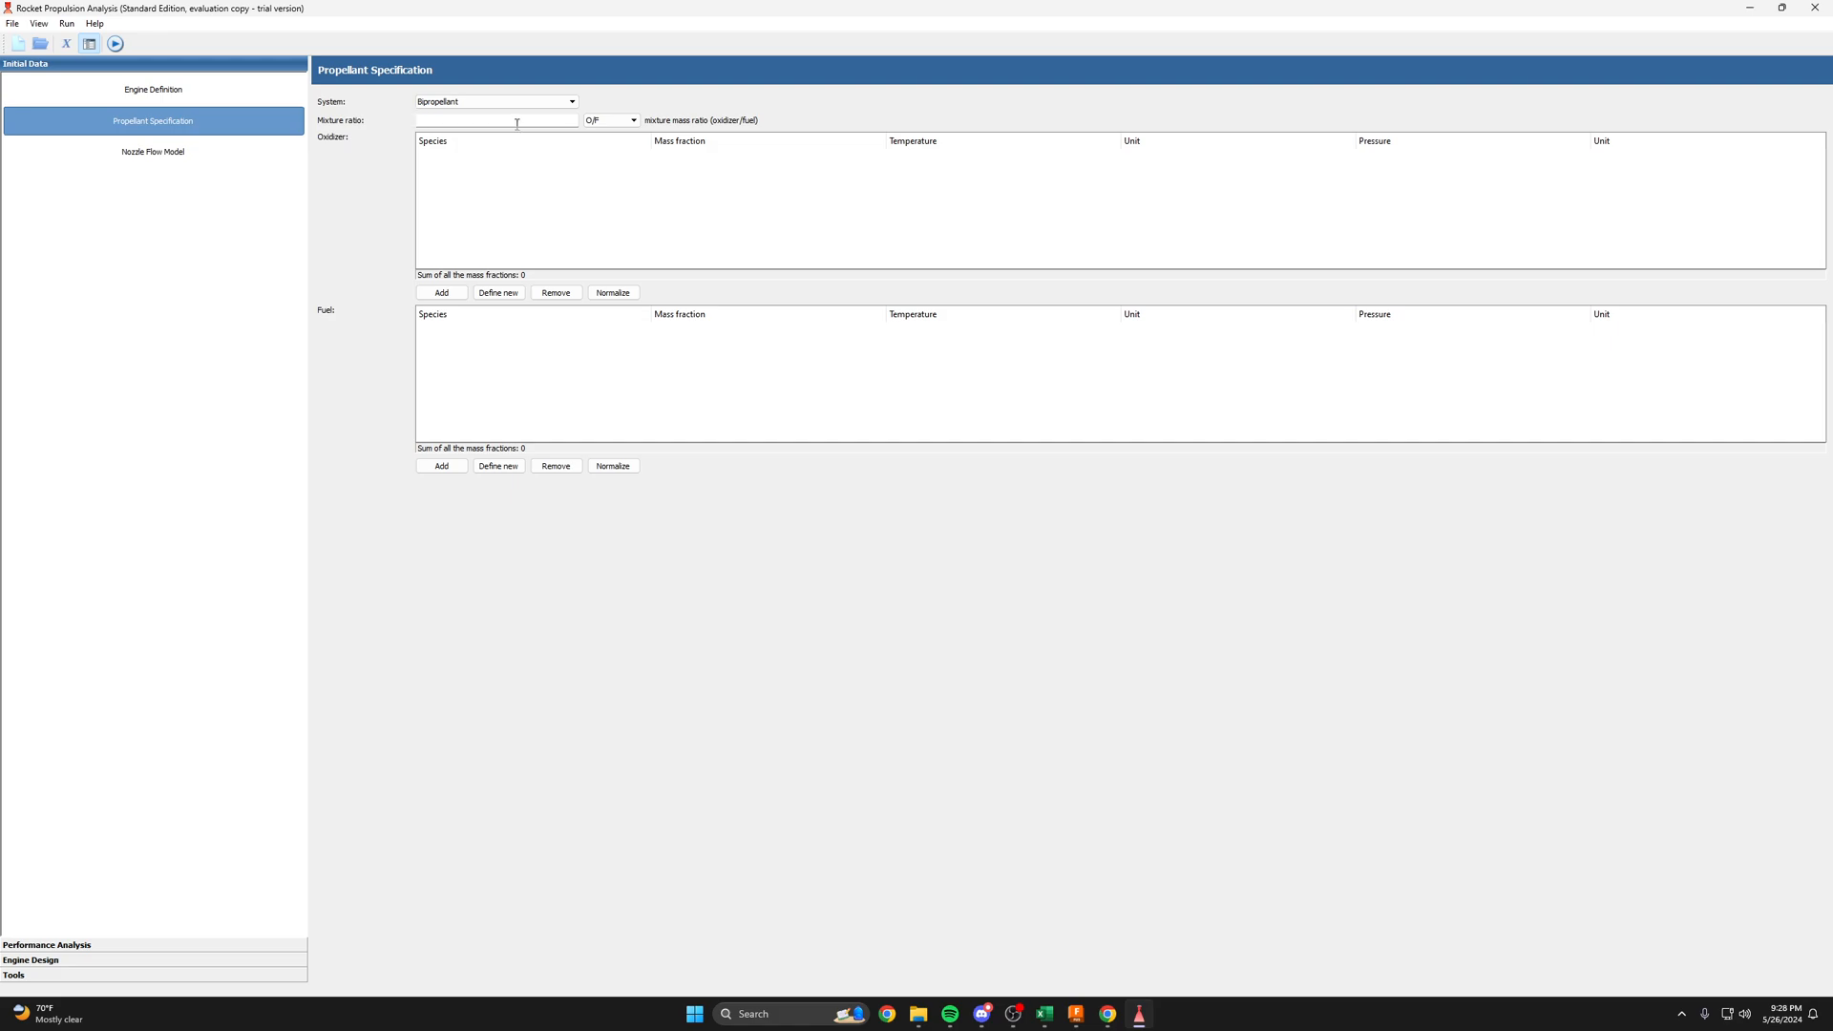
click(496, 119)
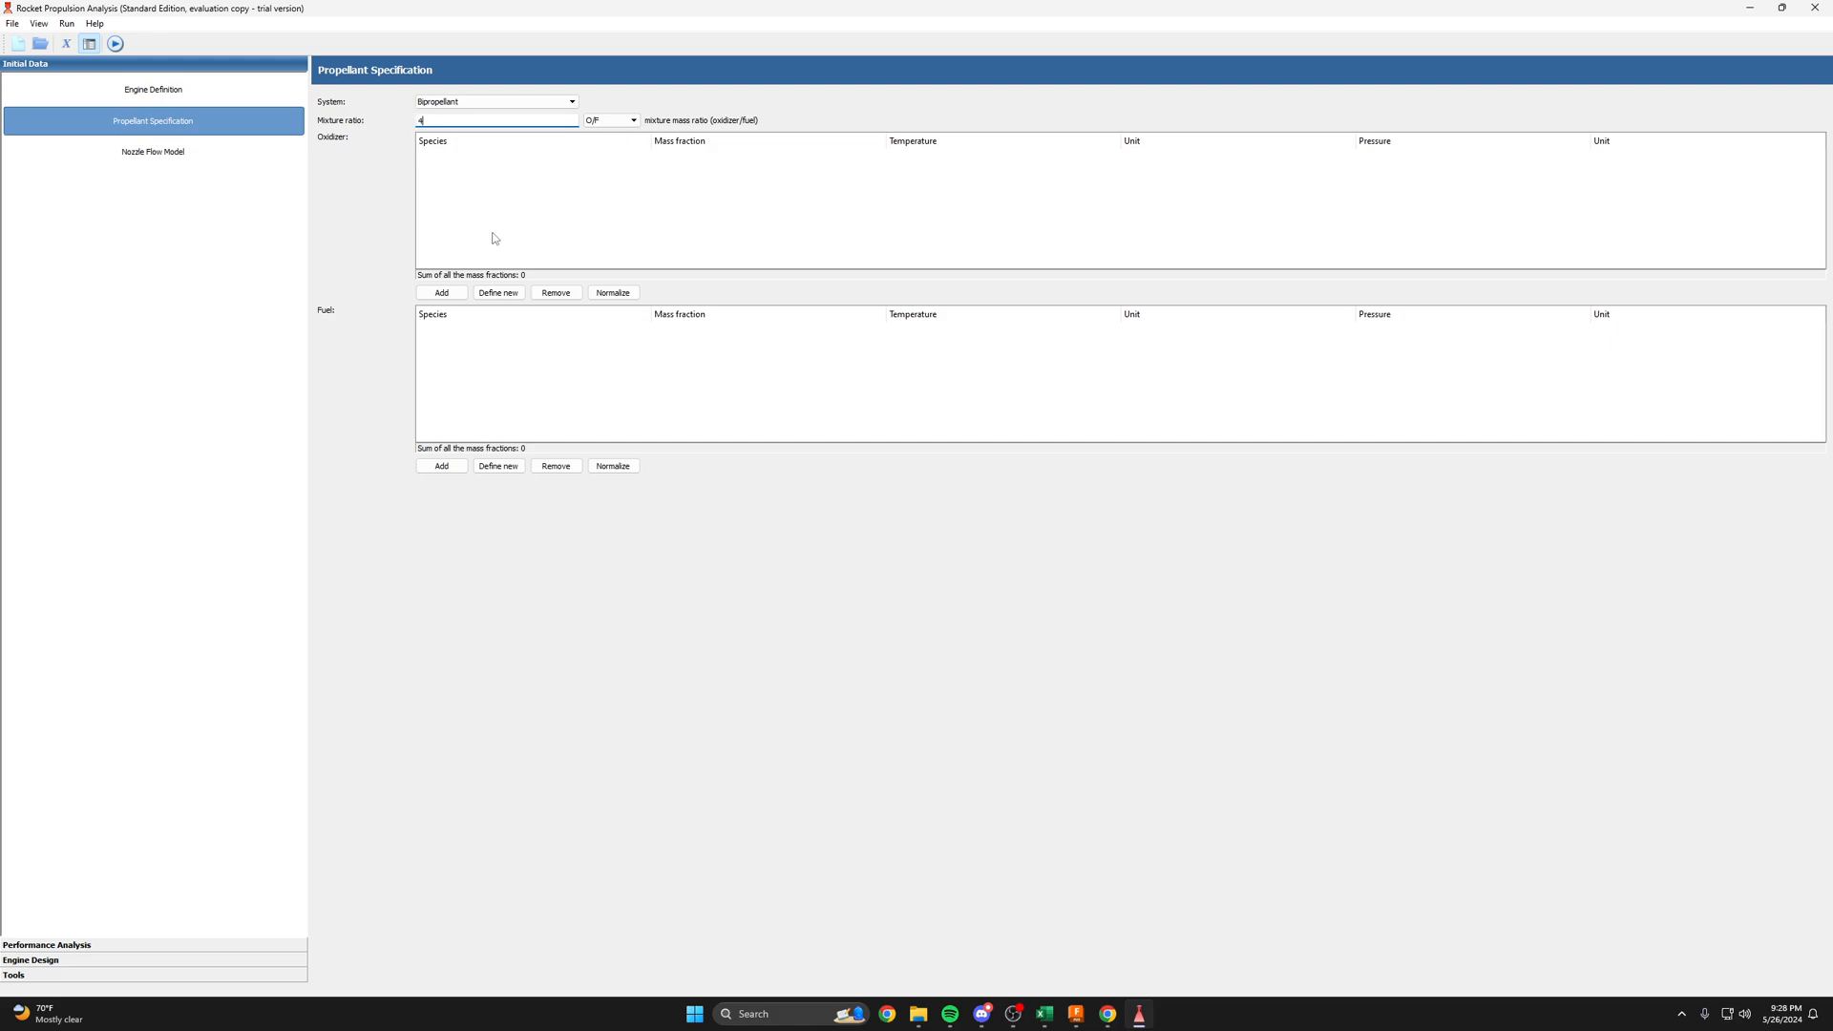
click(441, 292)
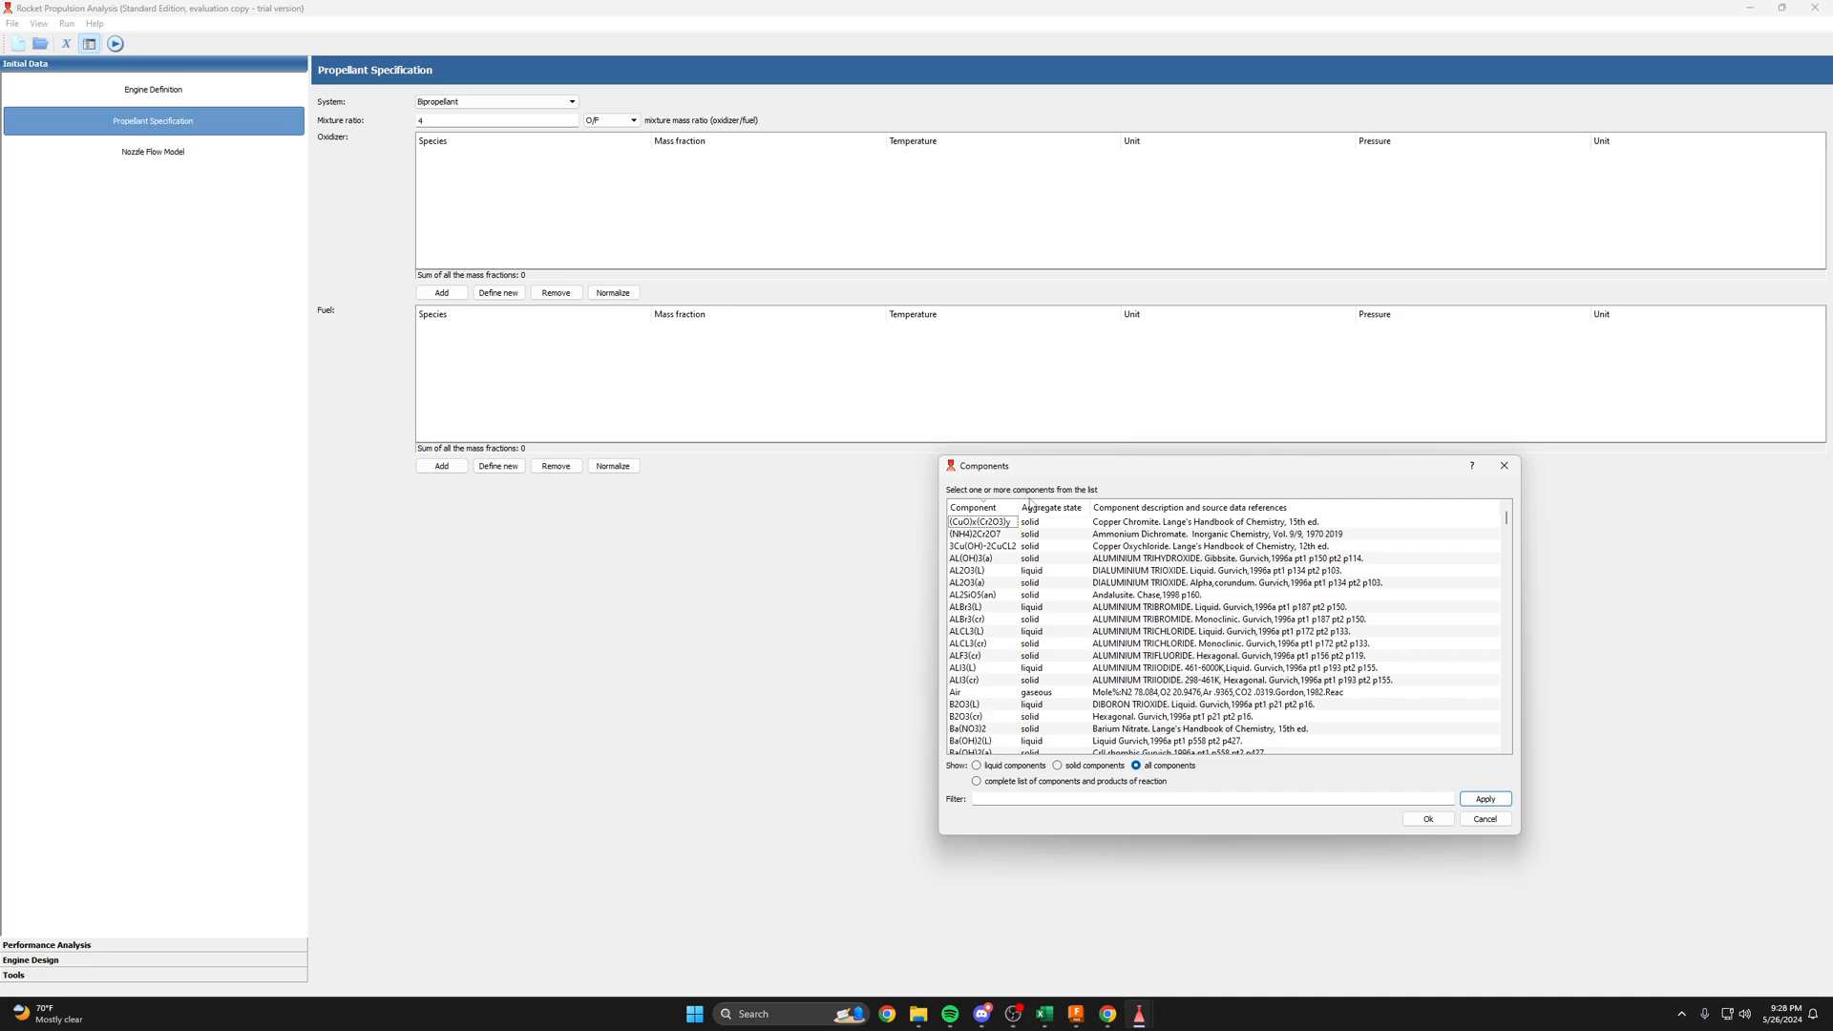
text(oc)
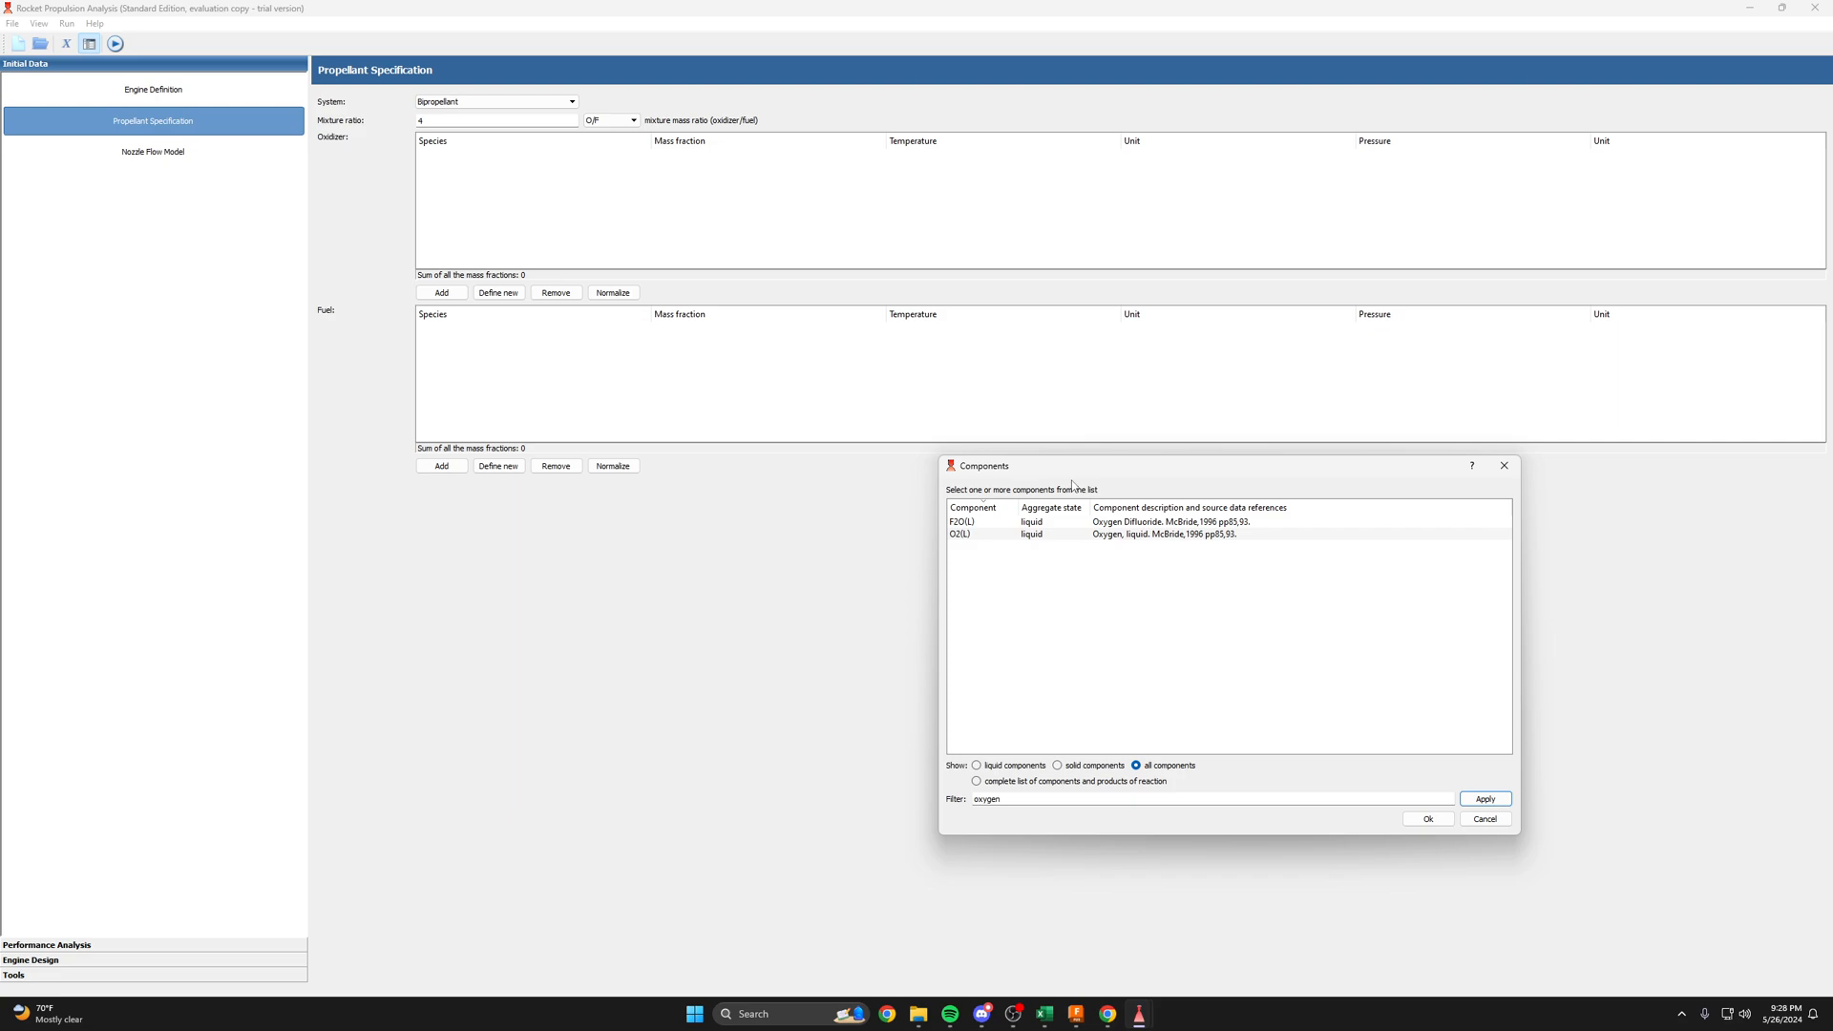
click(1426, 819)
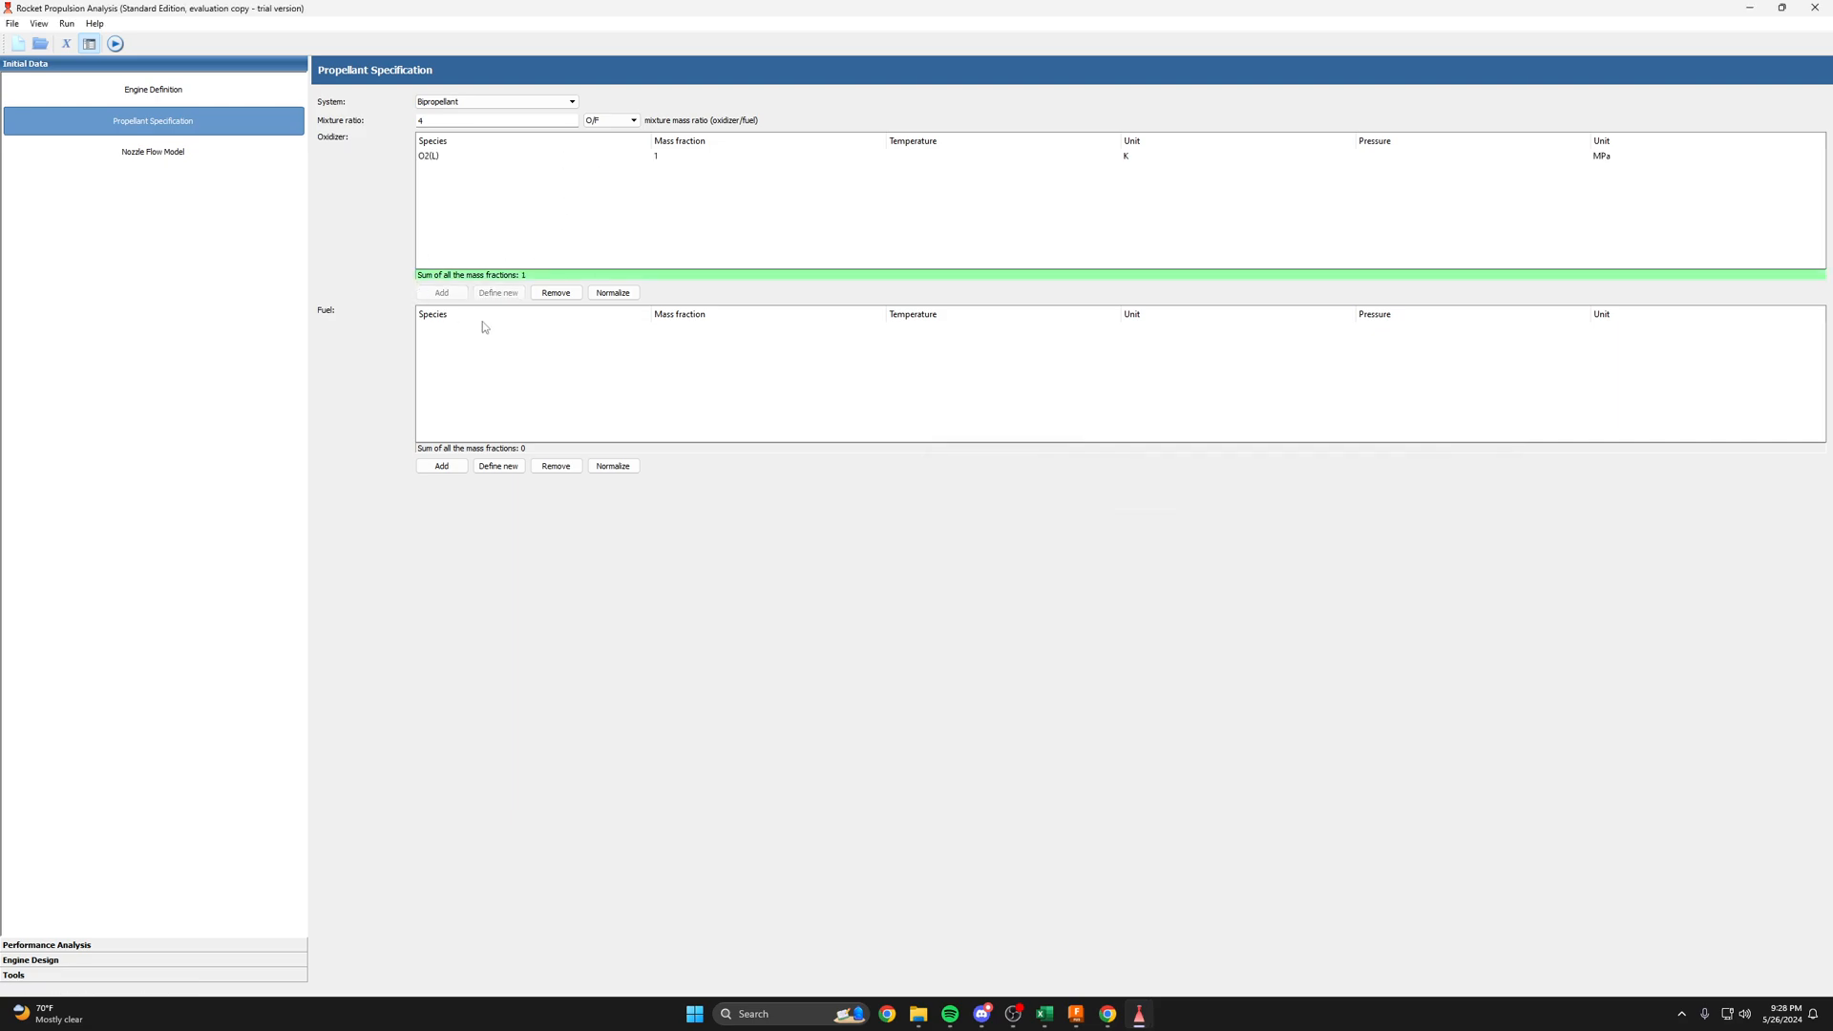
- Add liquid hydrogen H2(L) as the fuel, filtering components by 'hydrogen'
click(442, 465)
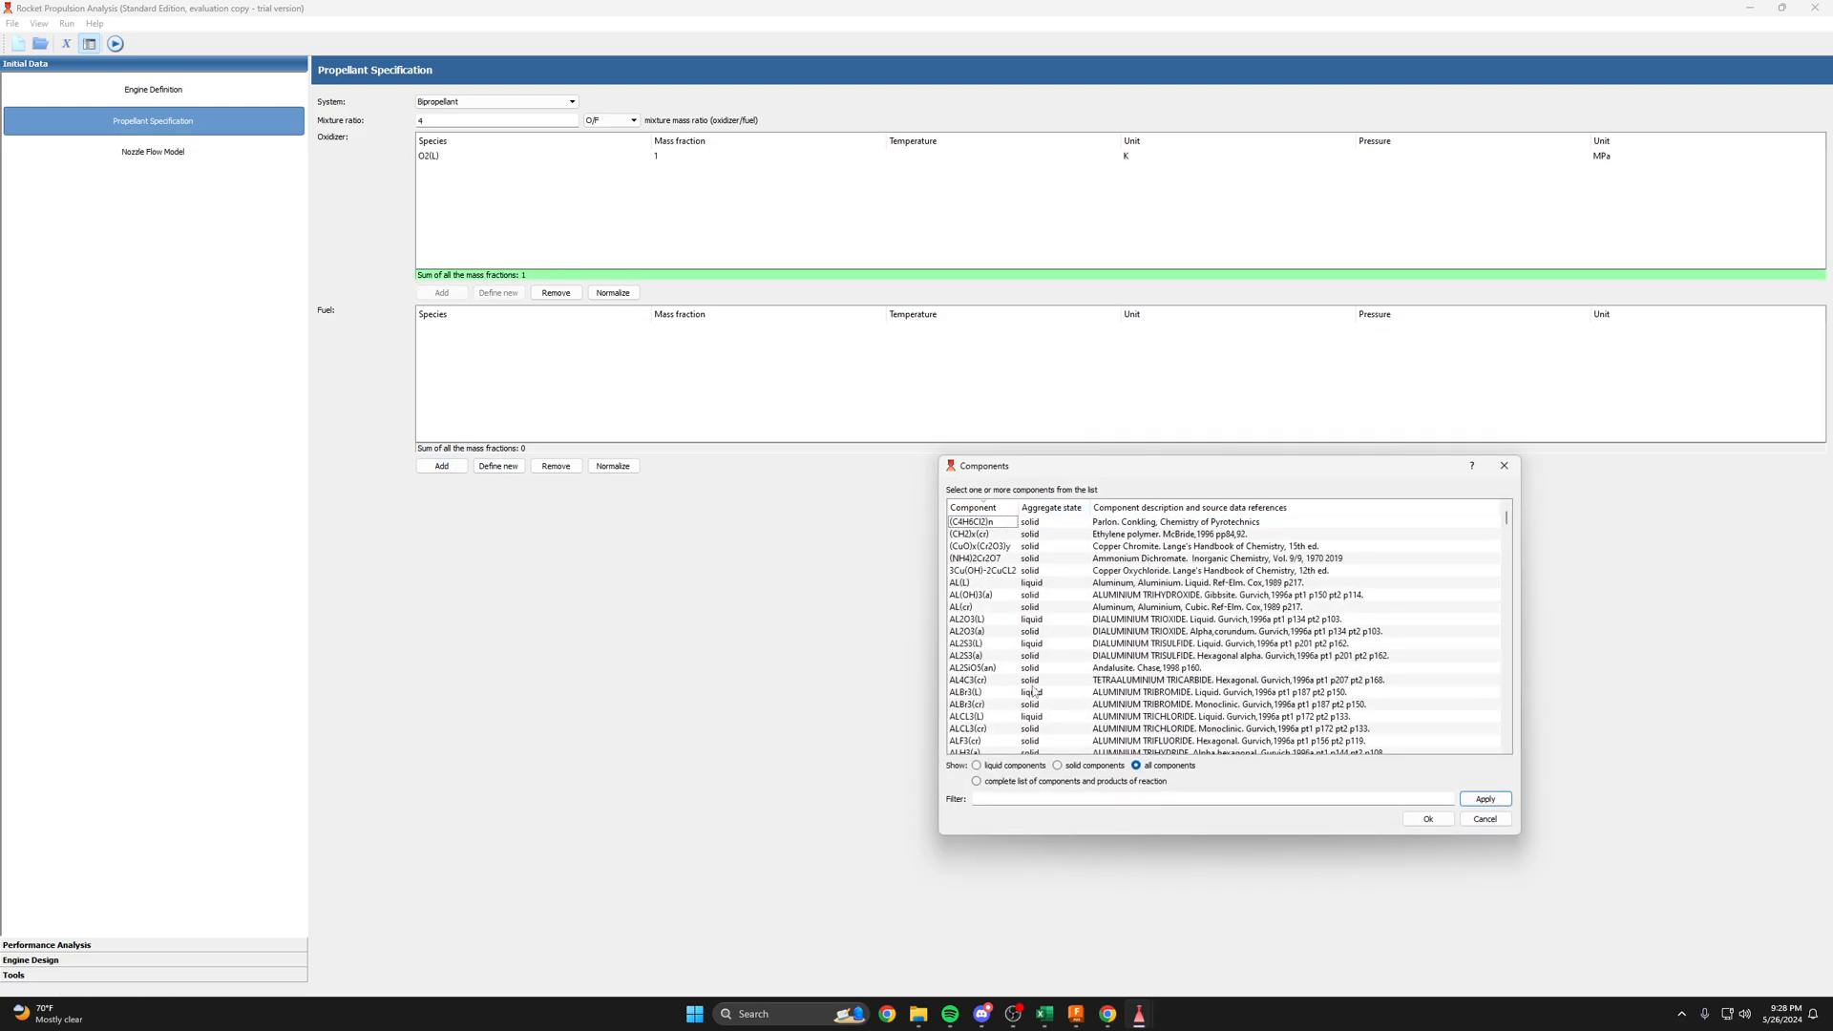
text(h)
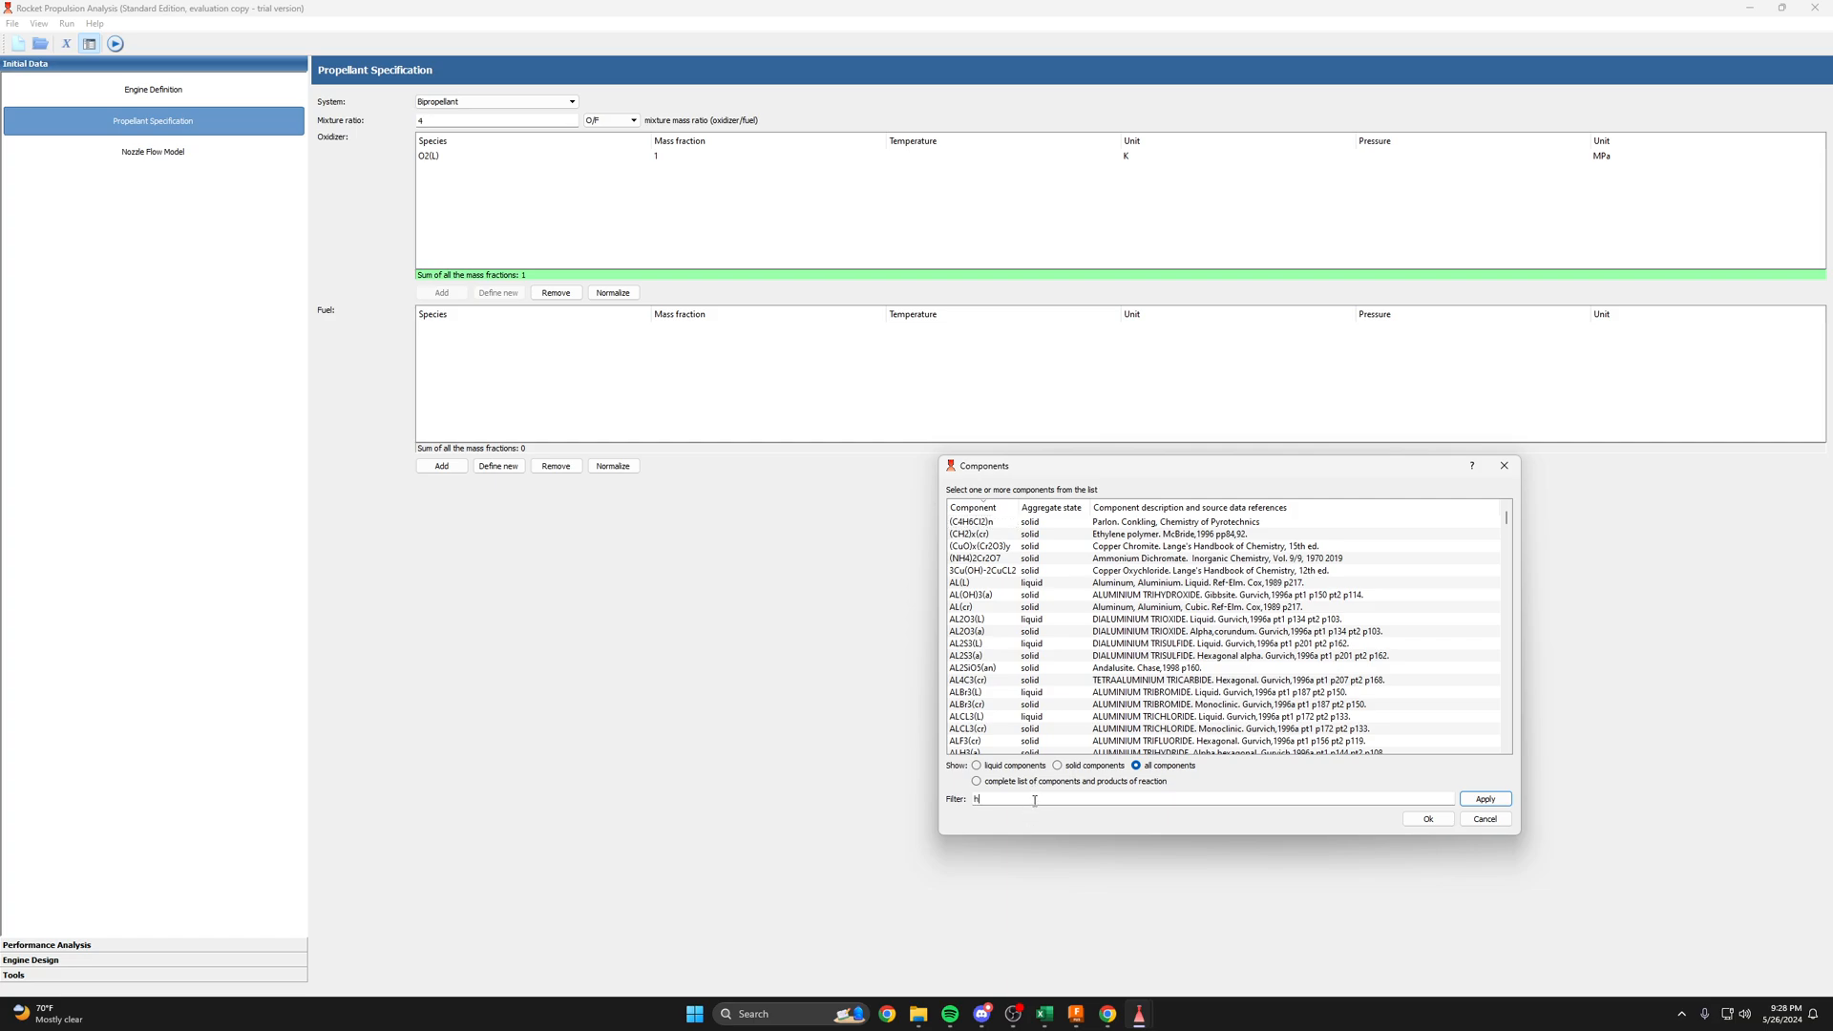
text(ydrogen)
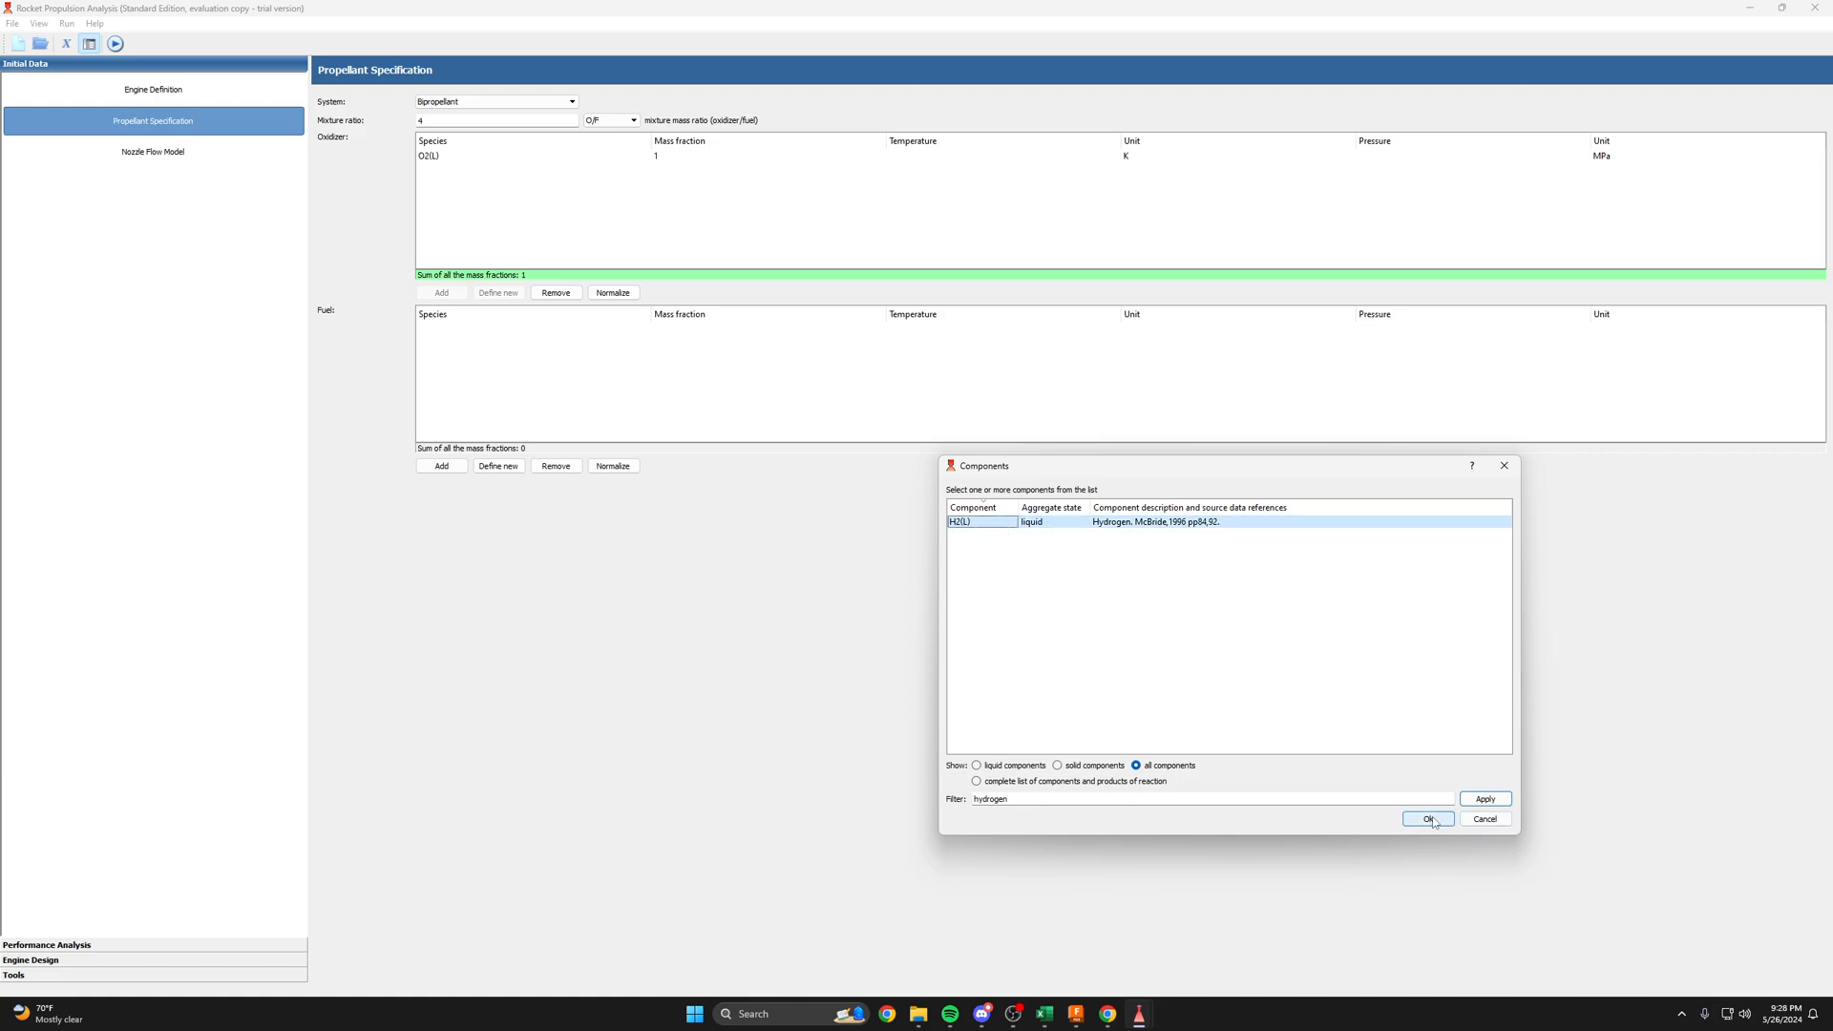
click(1427, 818)
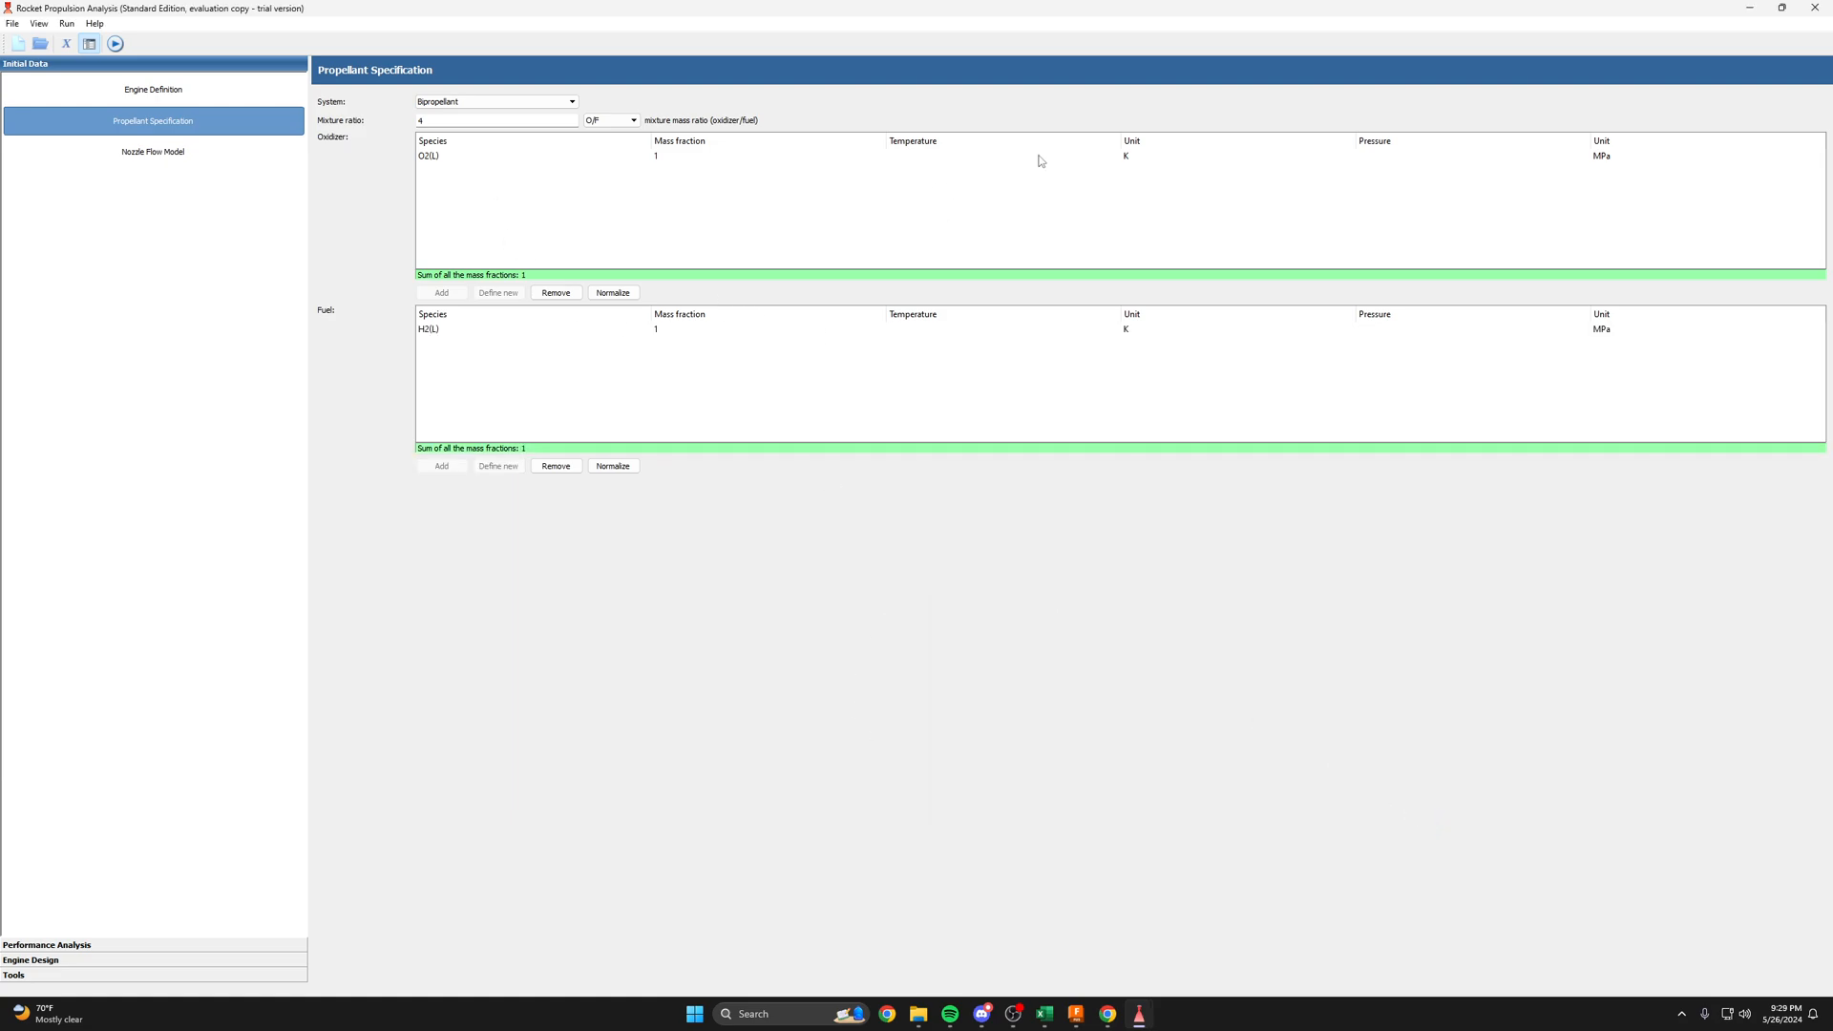
mouse_move(1016, 170)
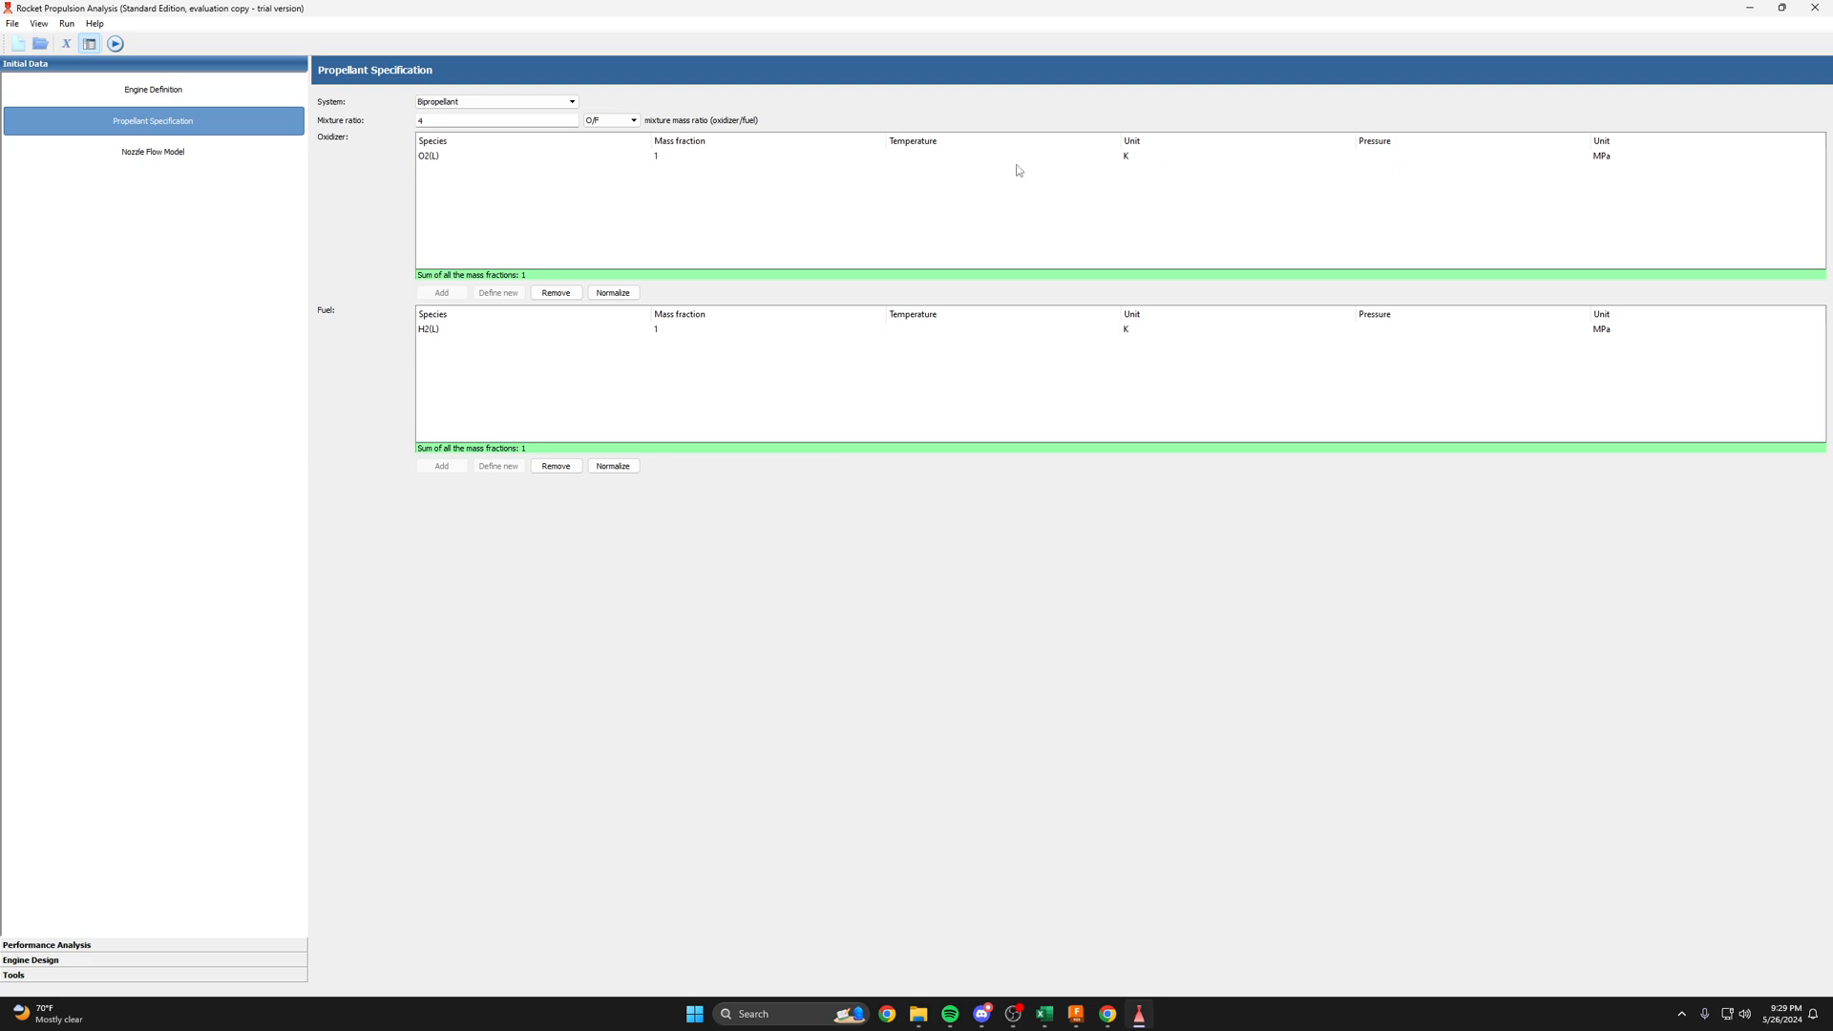
mouse_move(331, 231)
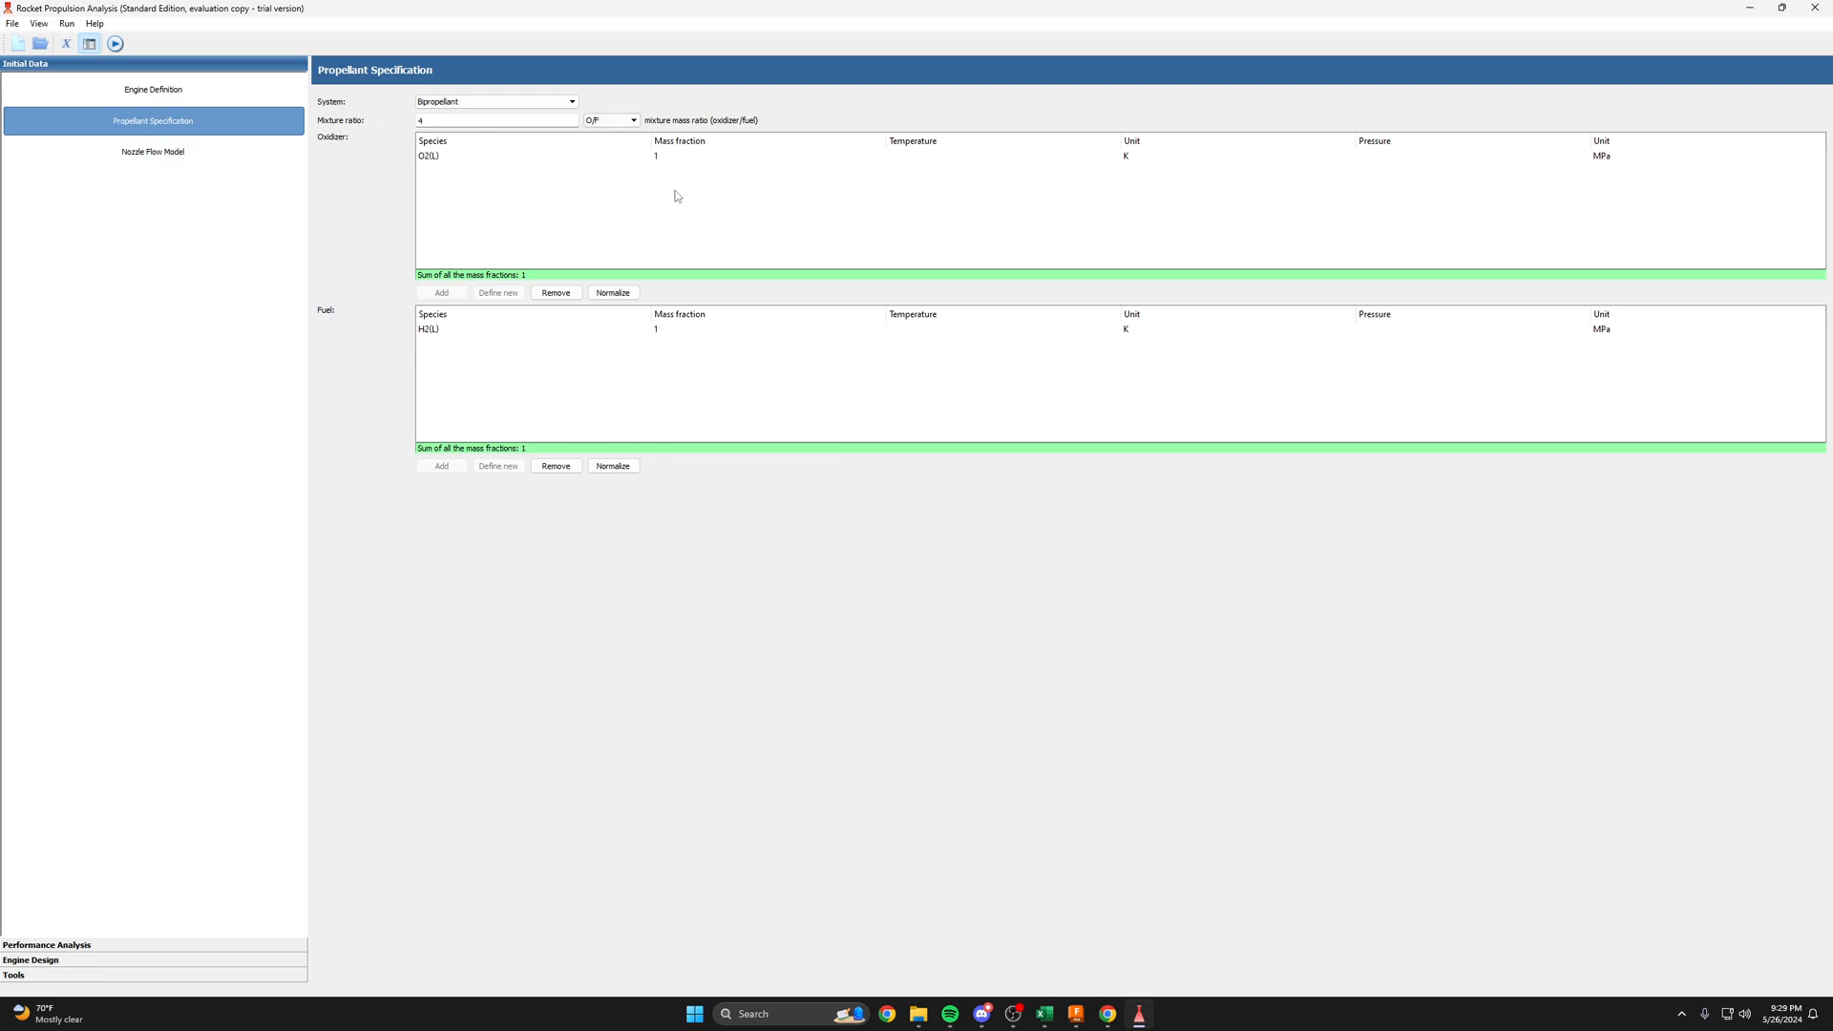
mouse_move(450, 161)
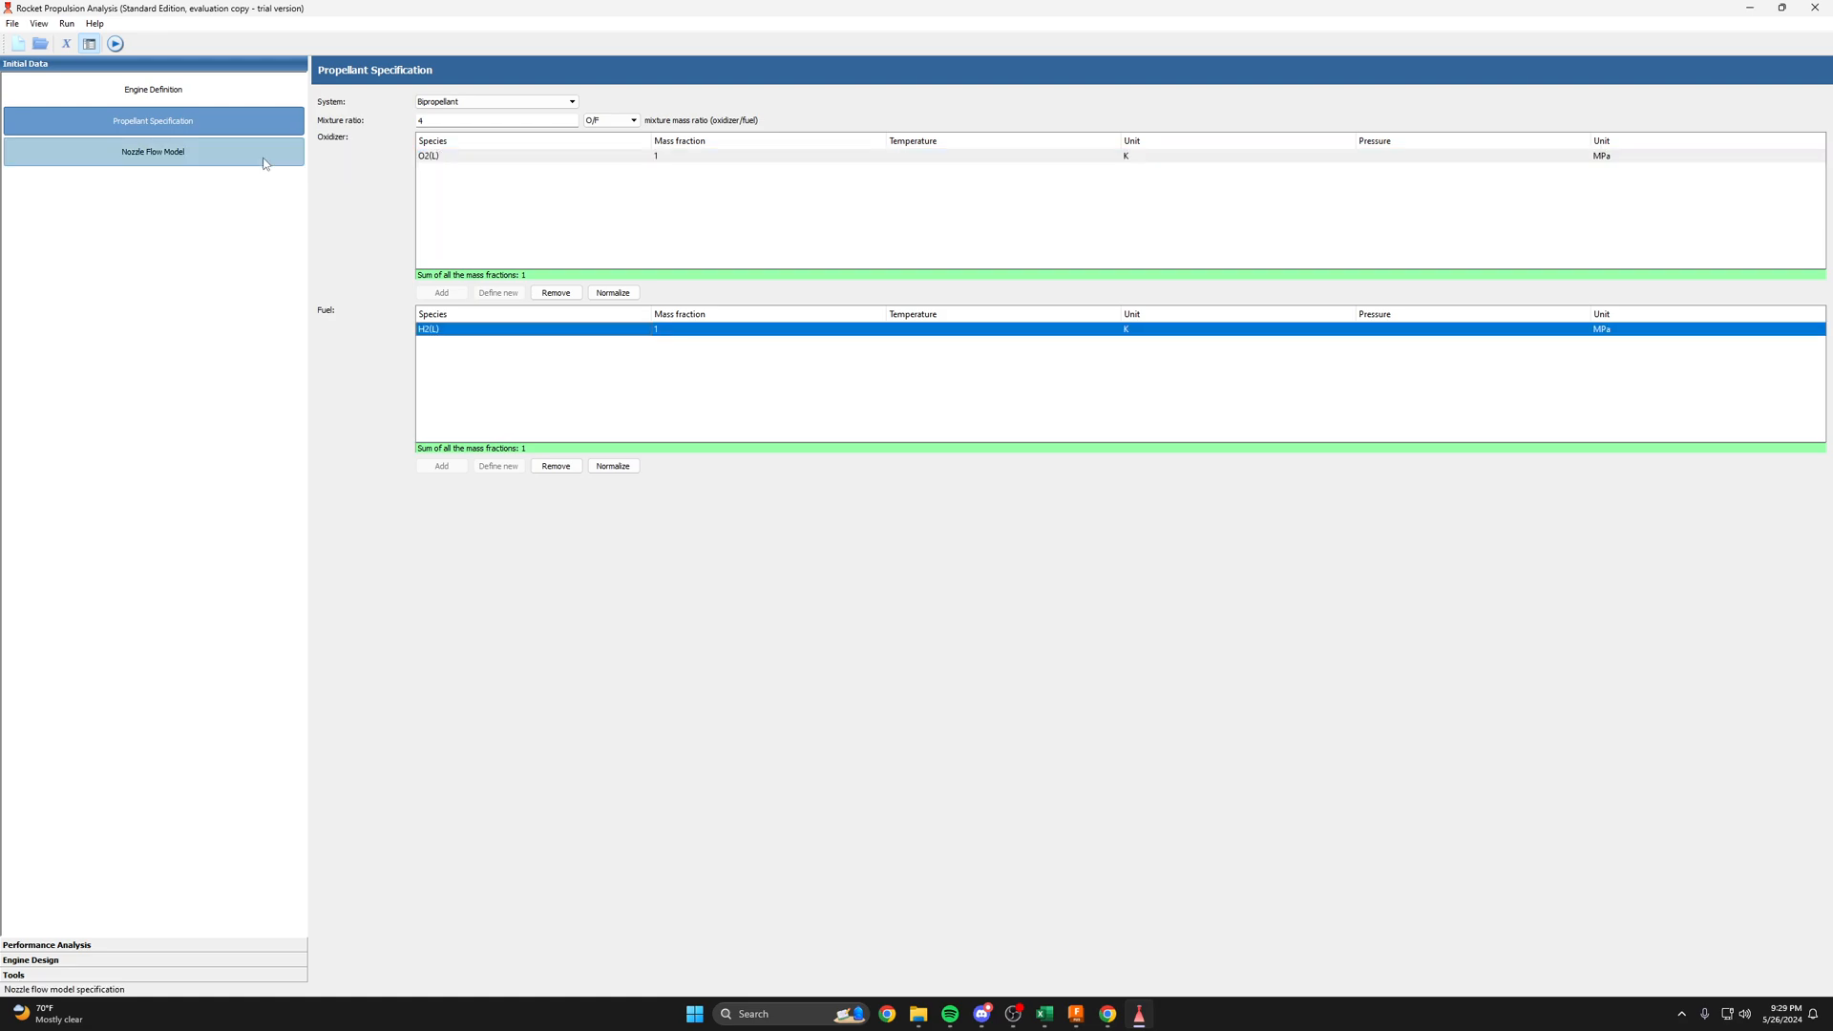
- In Nozzle Flow Model, enter contraction area ratio 4 and define the exit by pressure
click(152, 152)
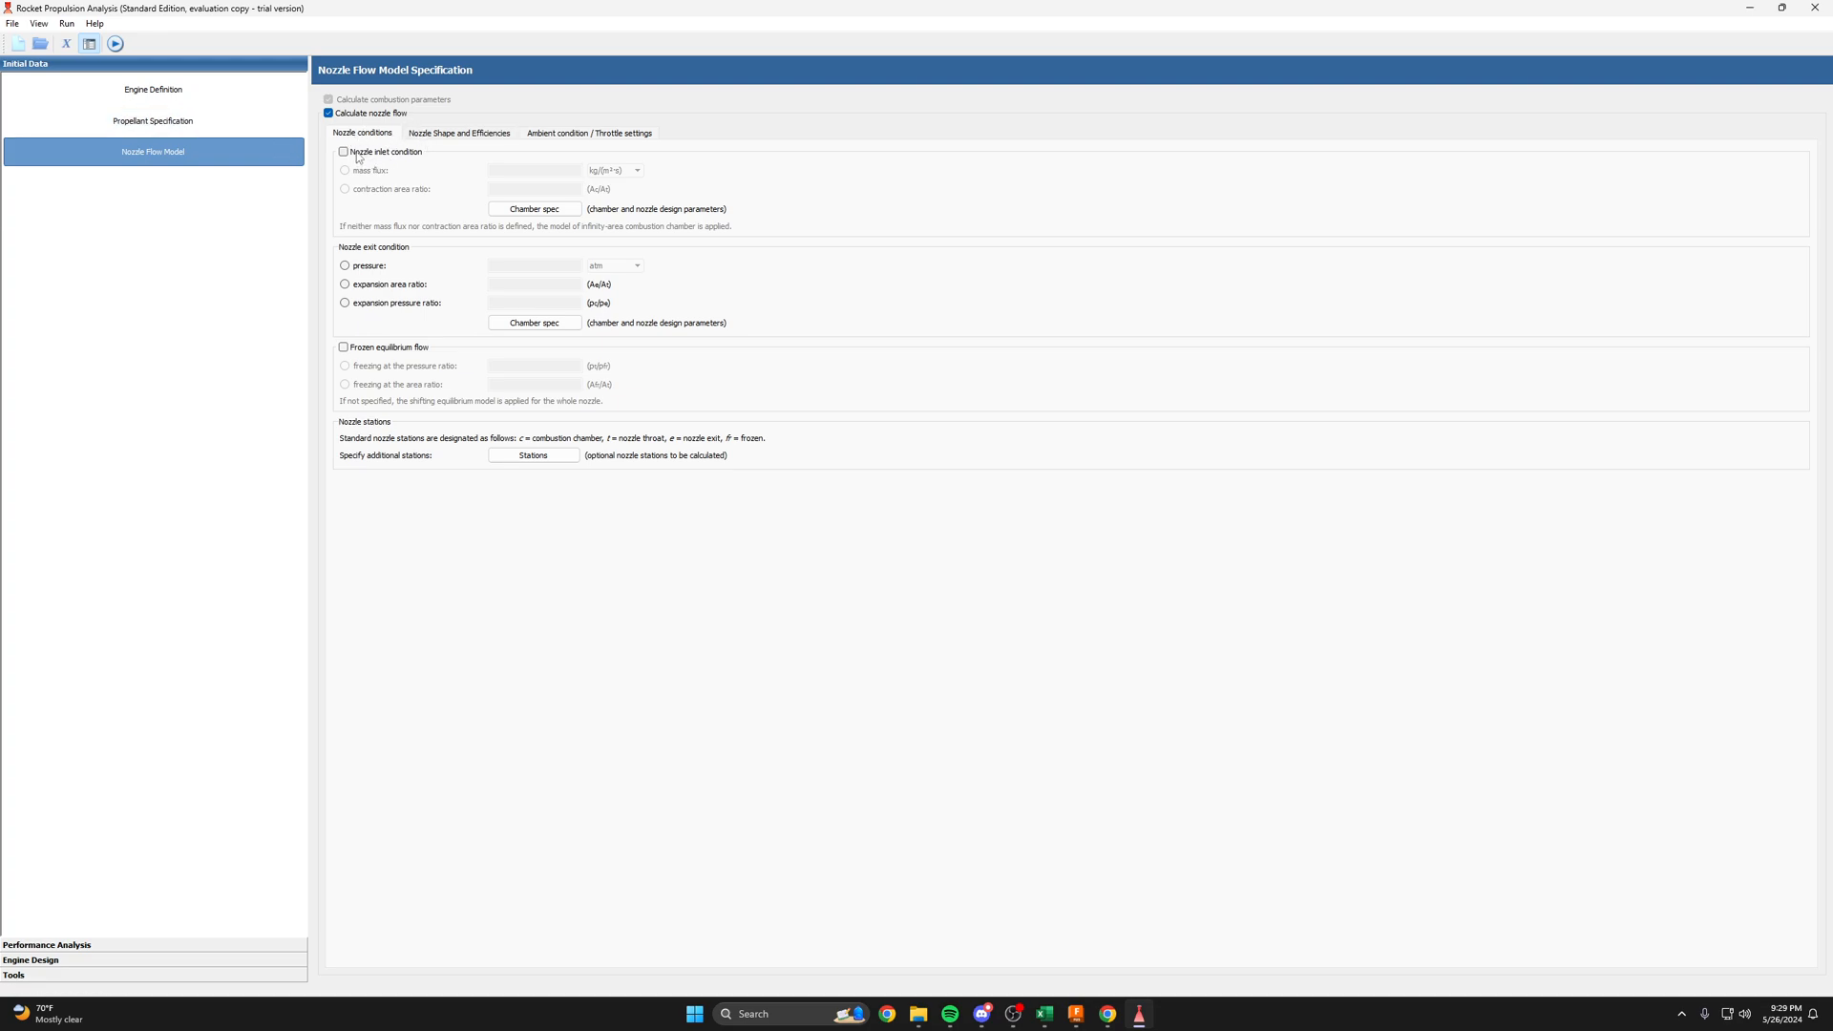
click(344, 152)
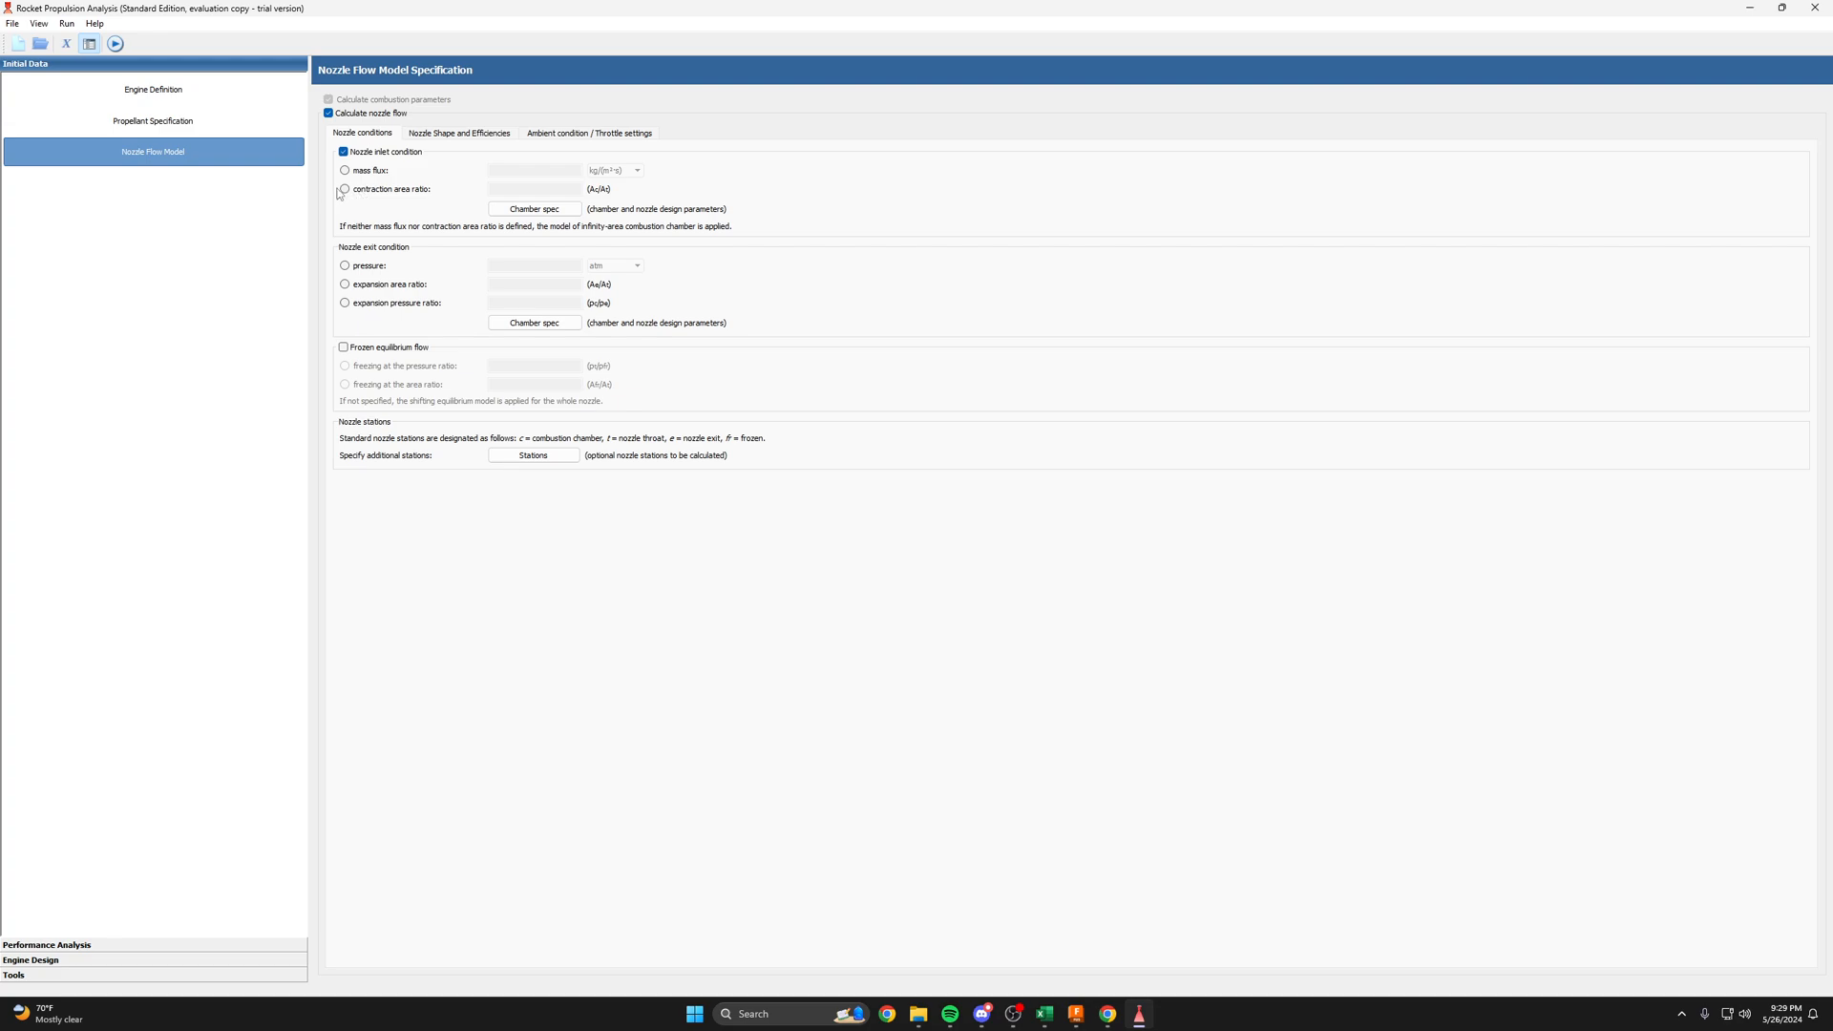
click(344, 188)
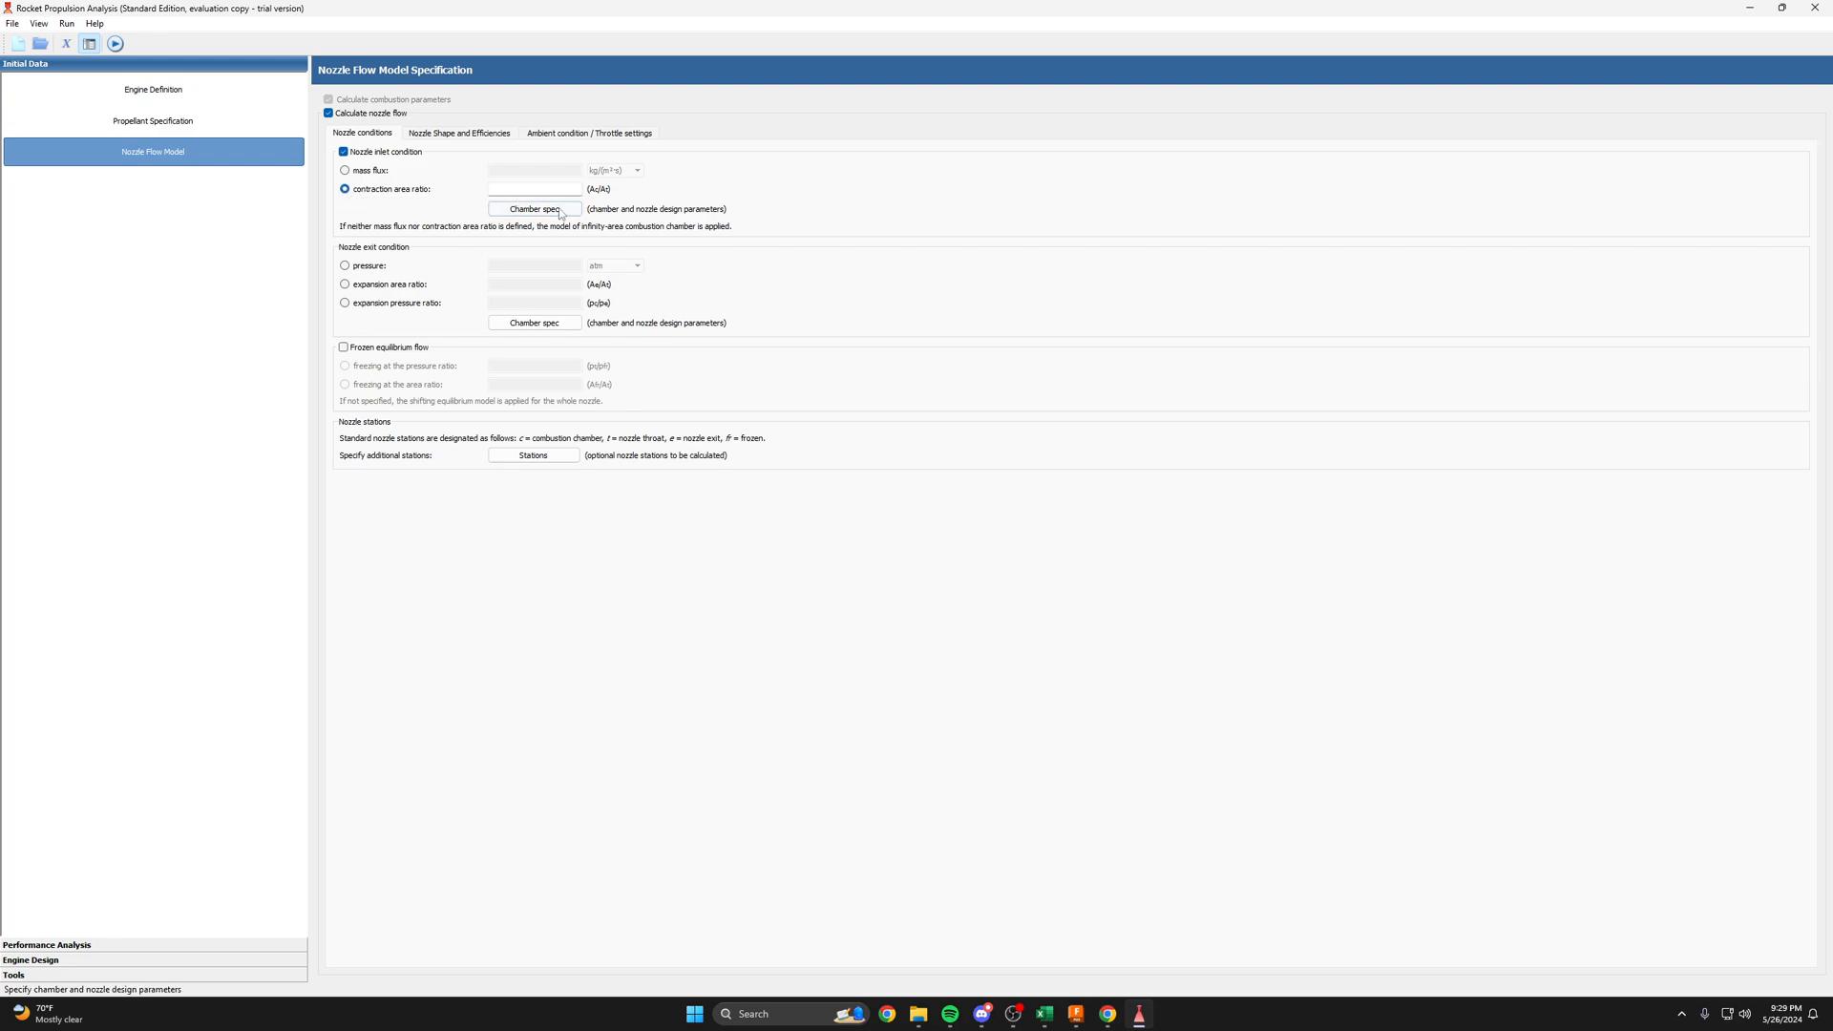
text(4)
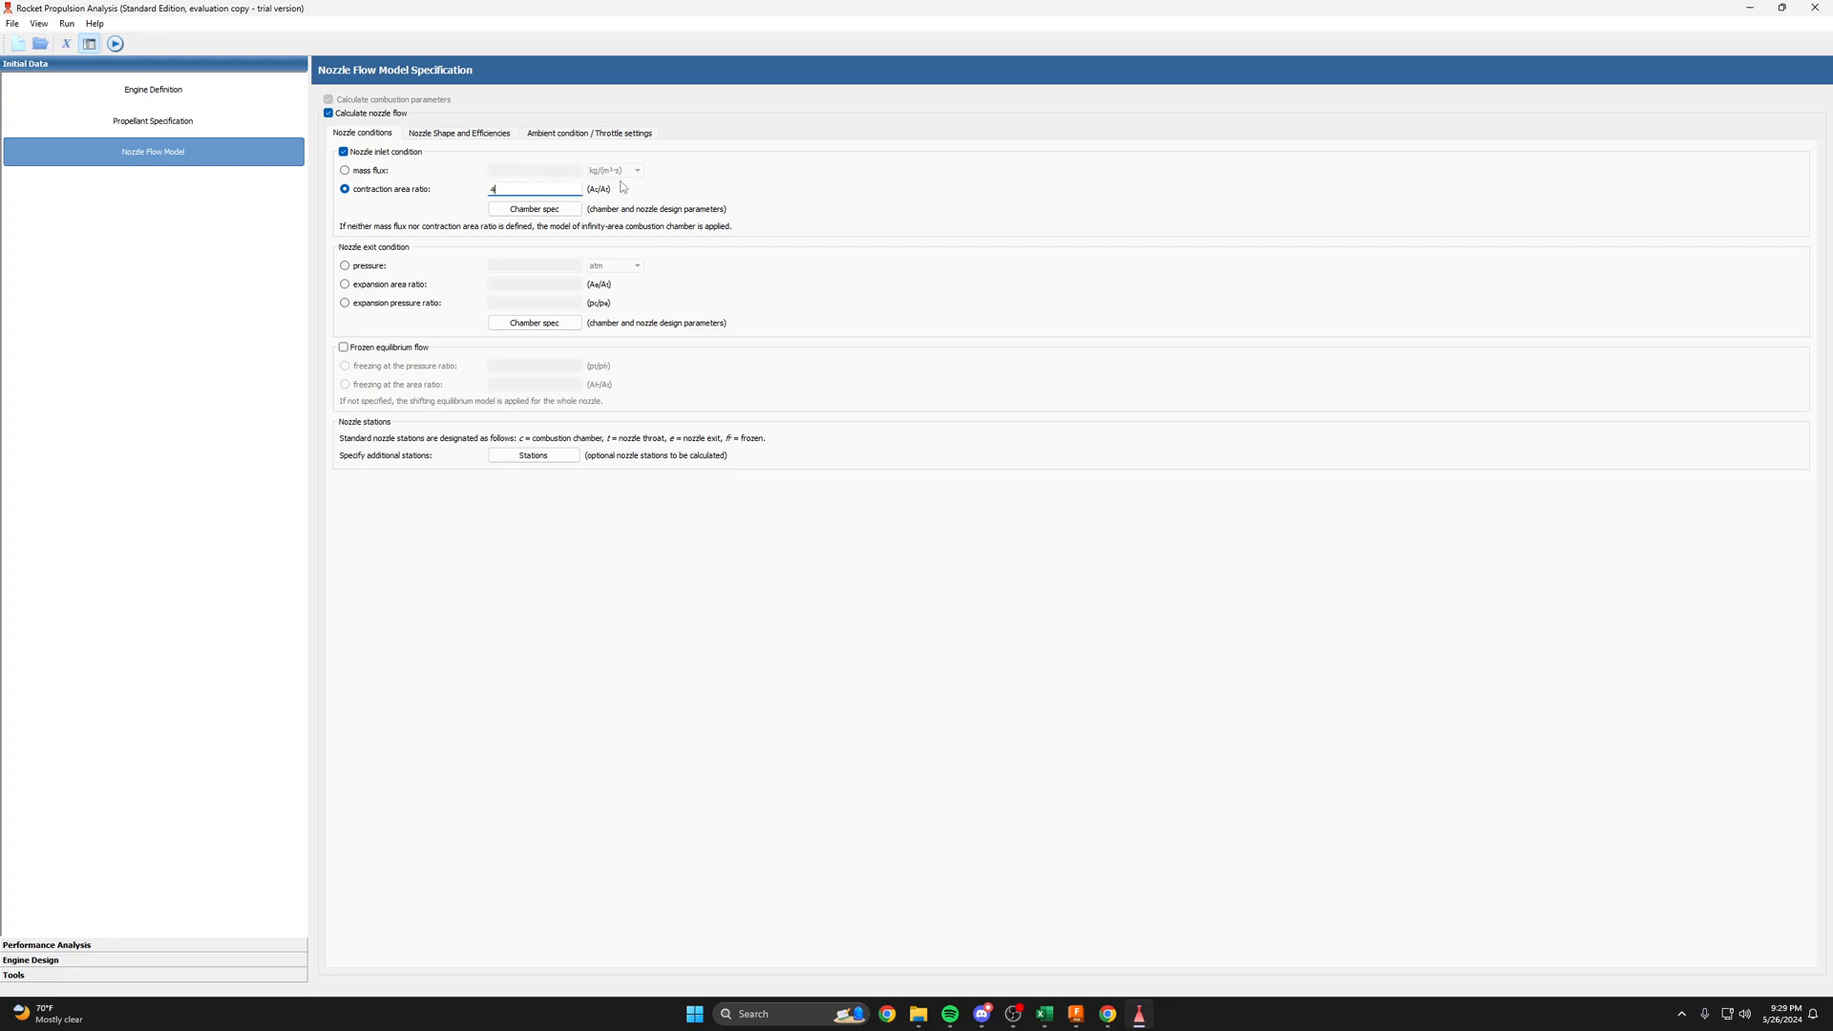
mouse_move(707, 210)
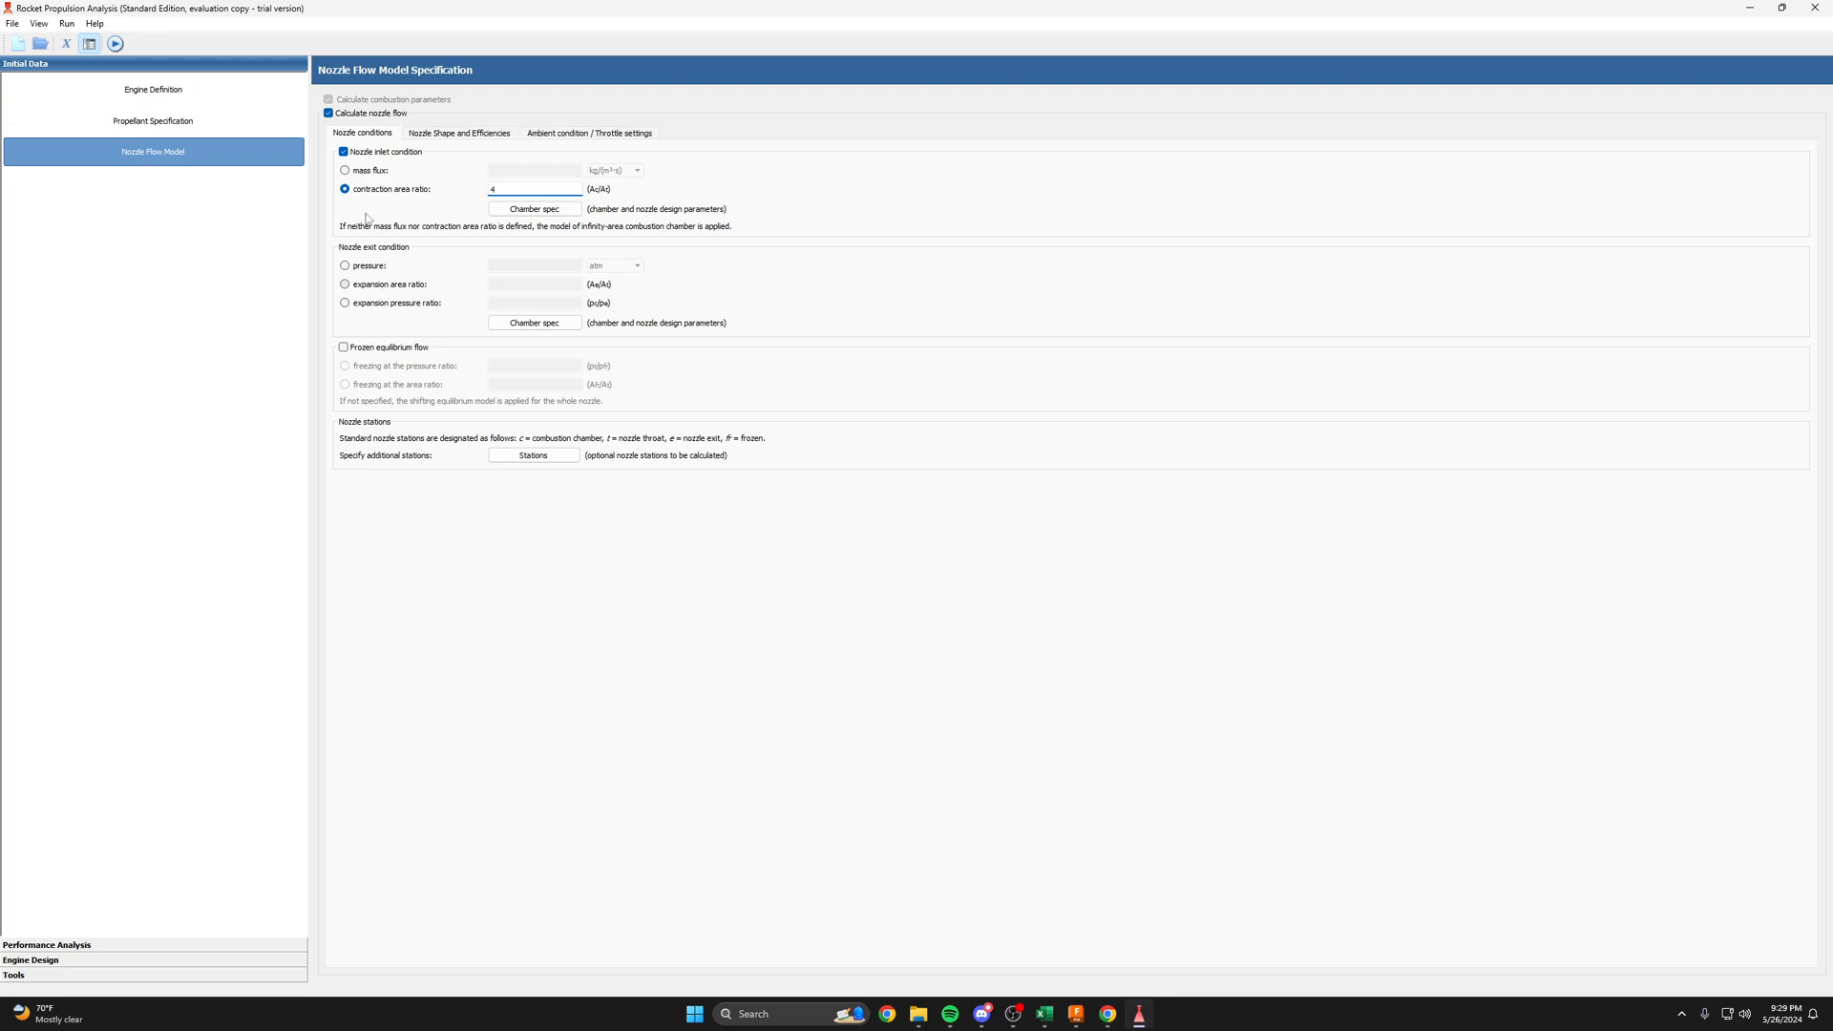
click(344, 265)
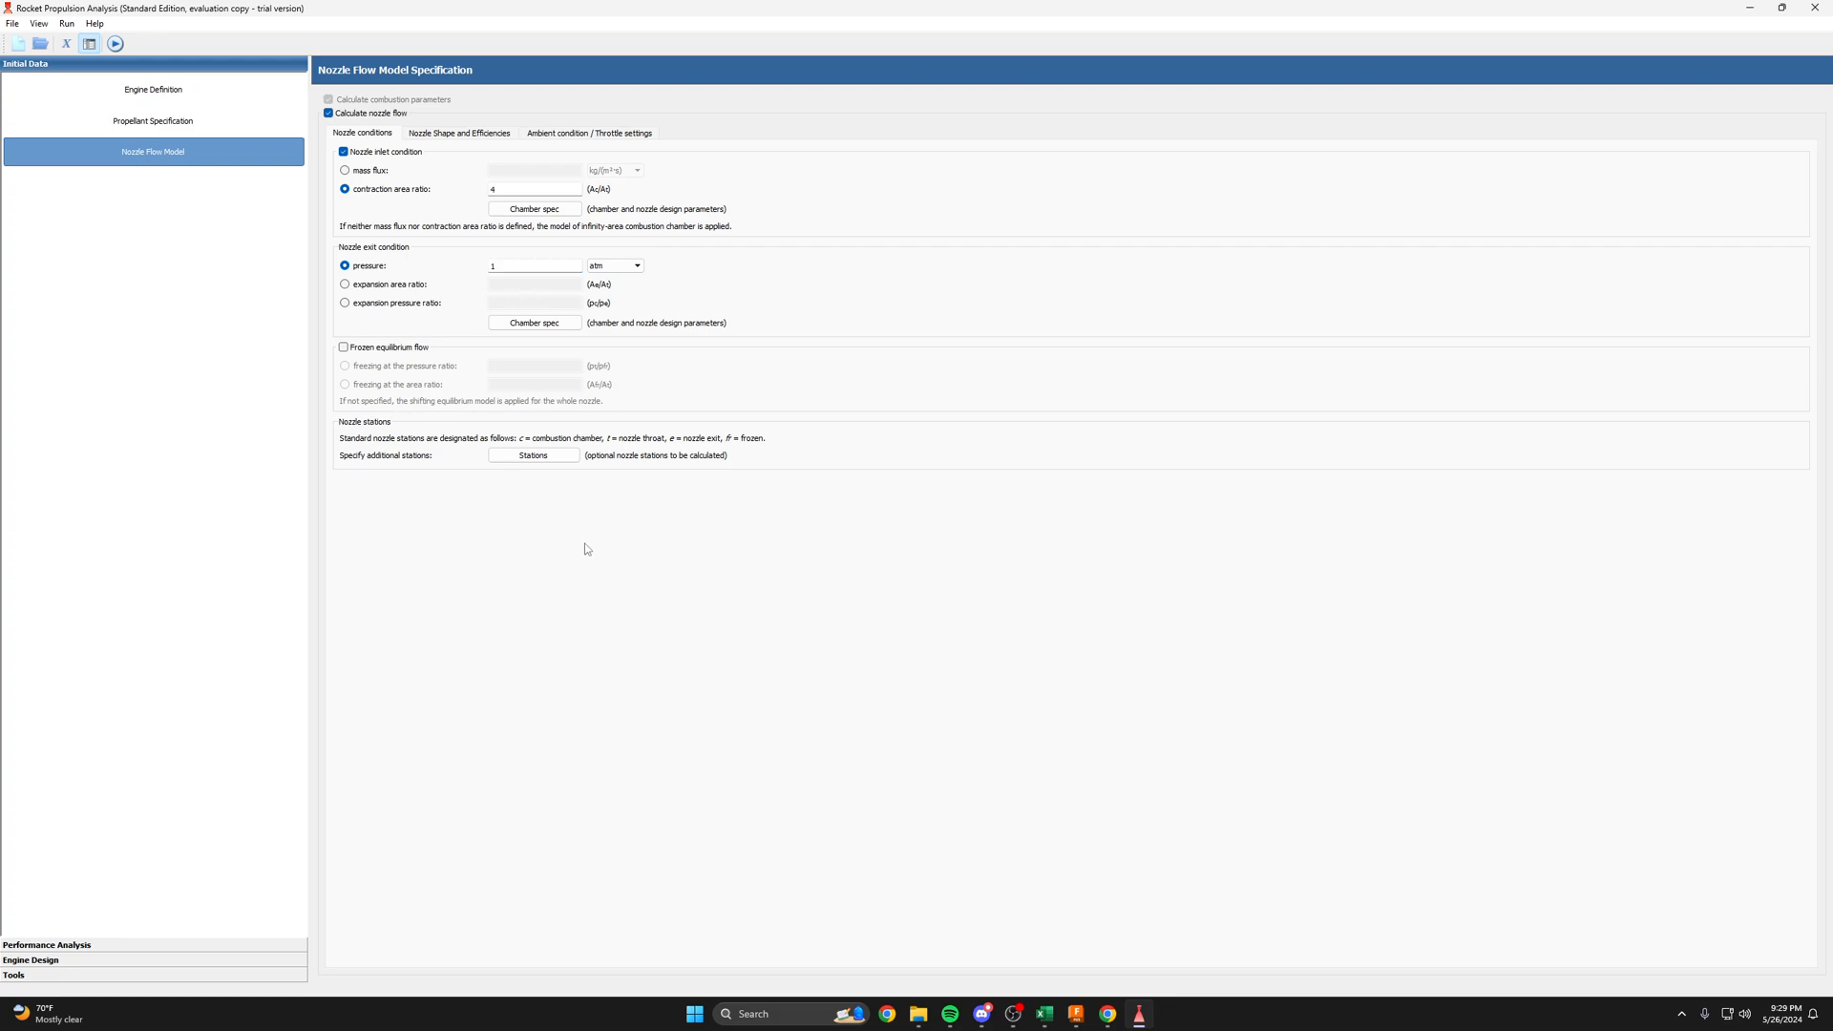
mouse_move(567, 442)
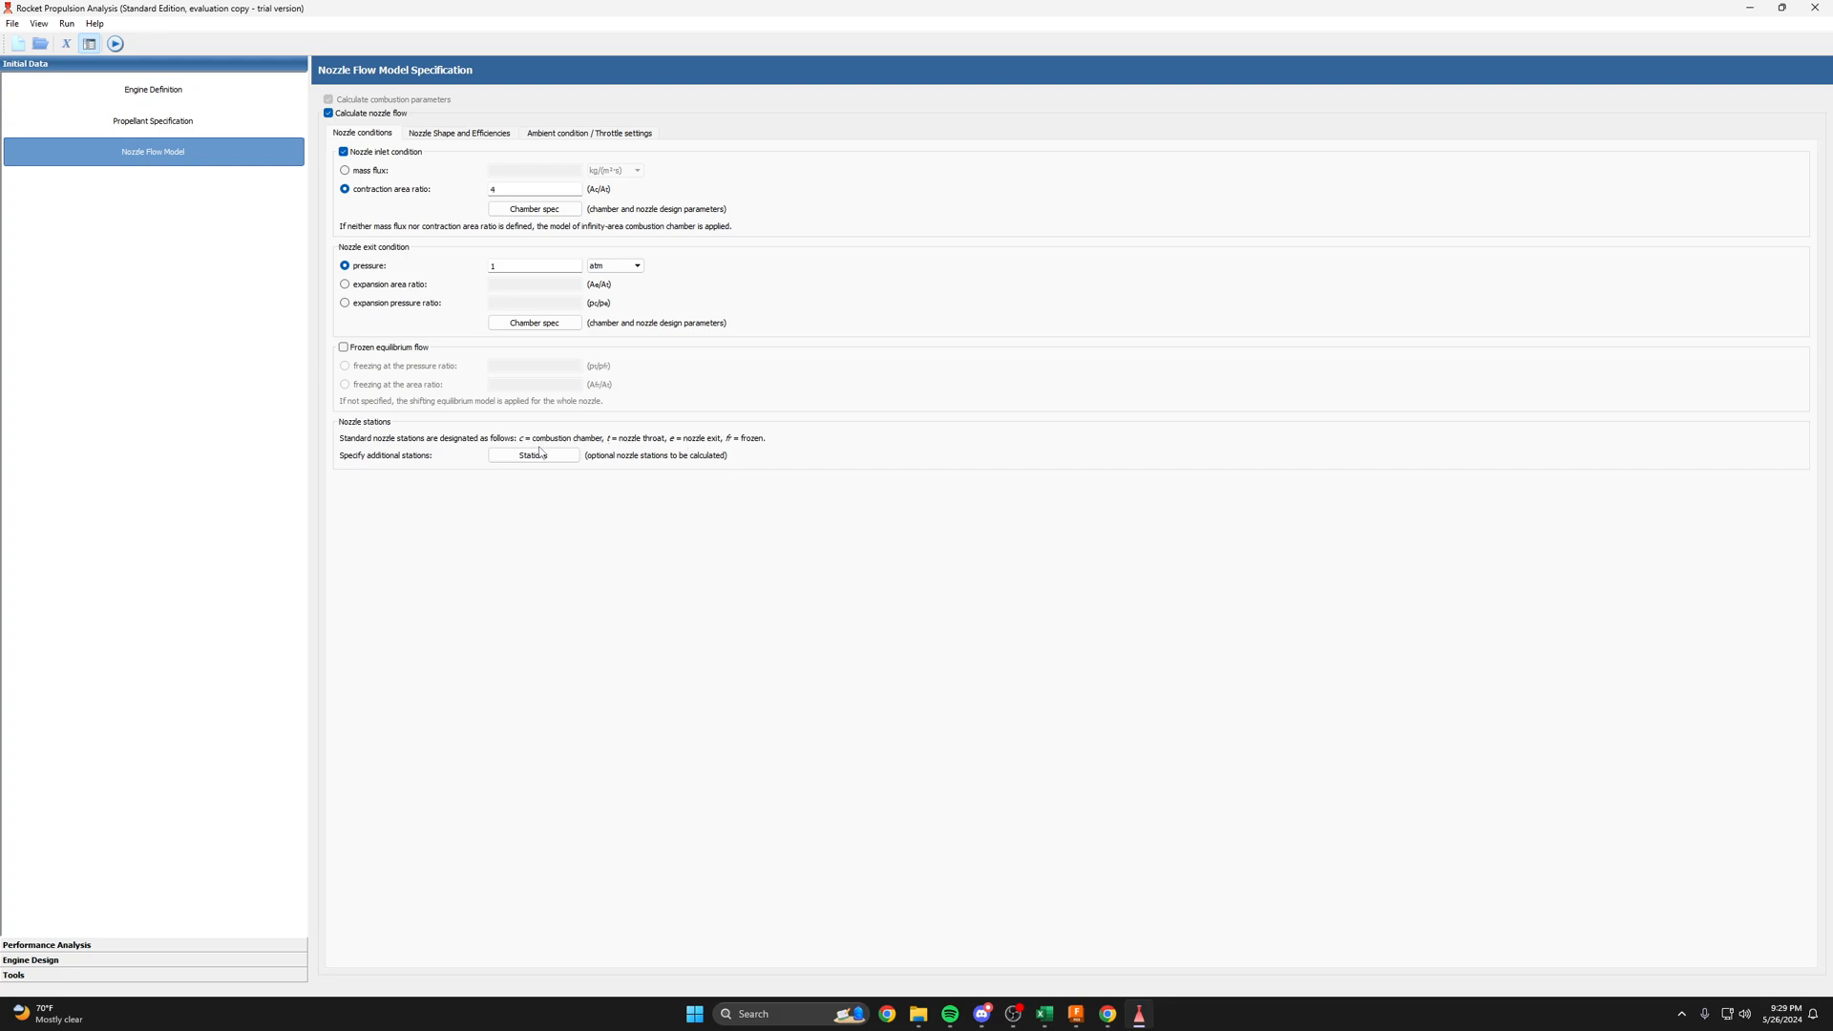
mouse_move(640, 450)
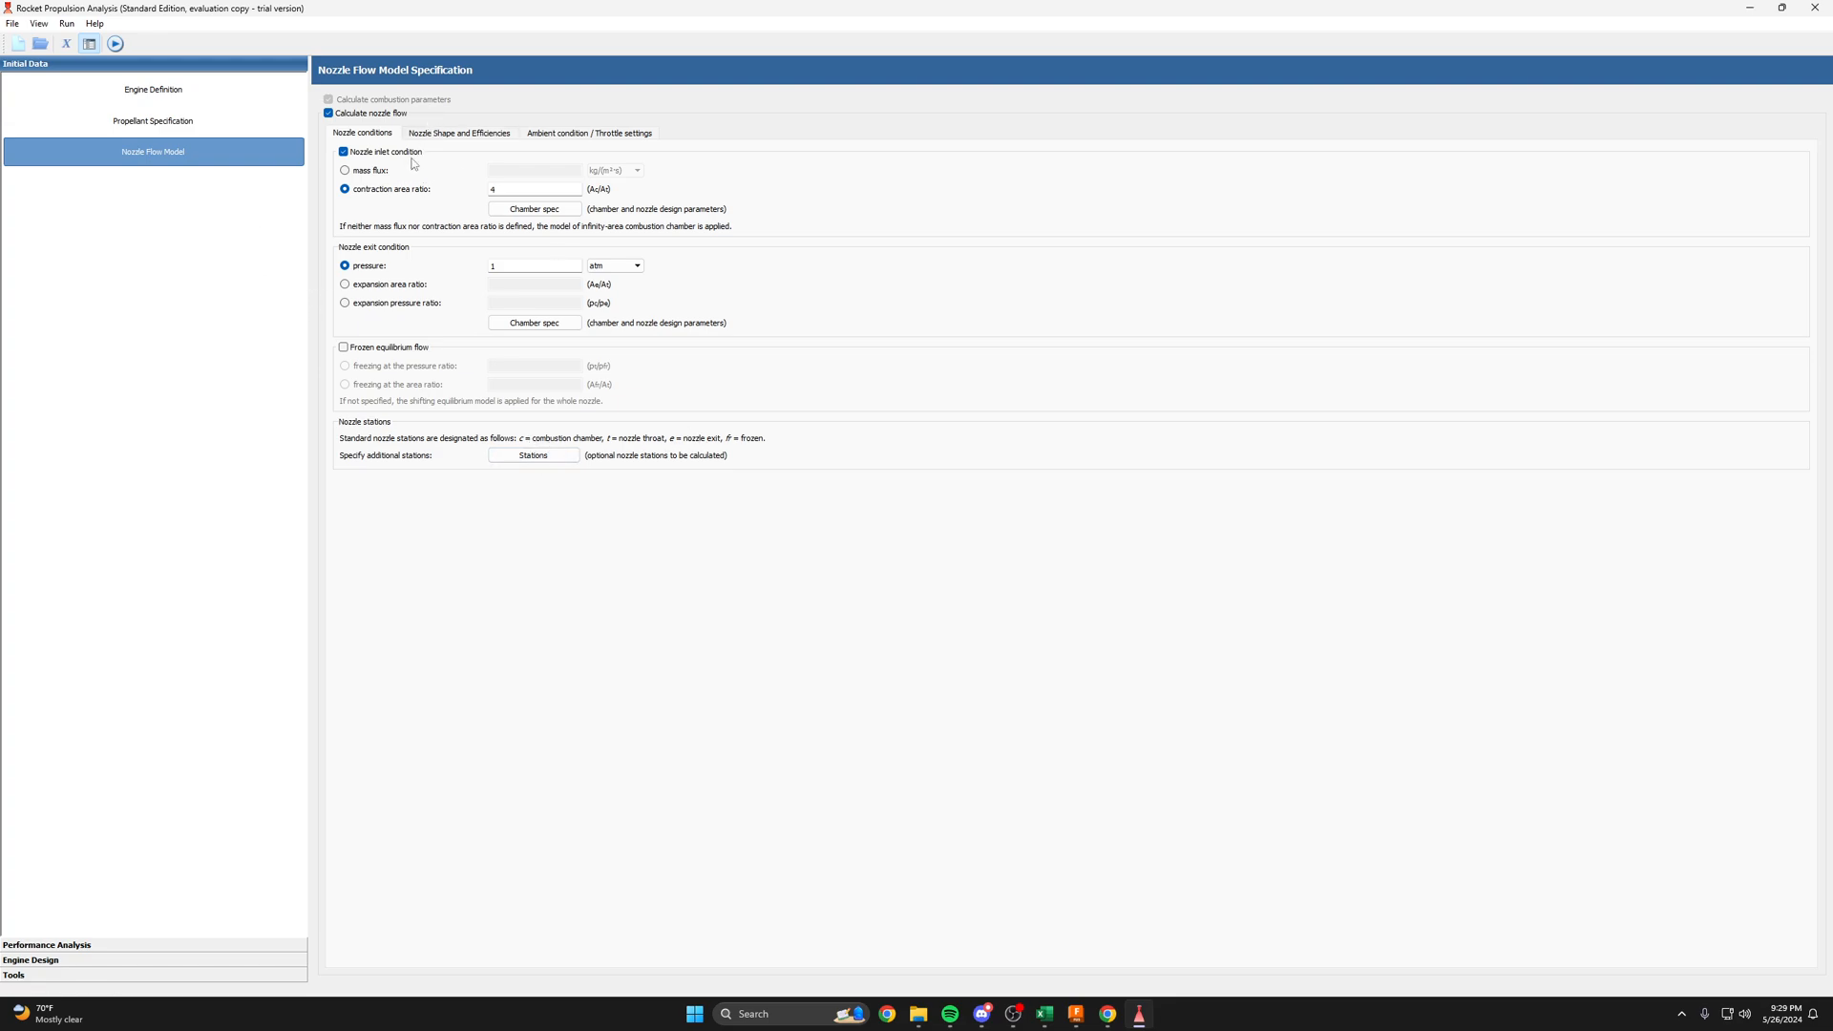
- Browse the Nozzle Shape and Ambient condition tabs, then return to Engine Definition
click(459, 132)
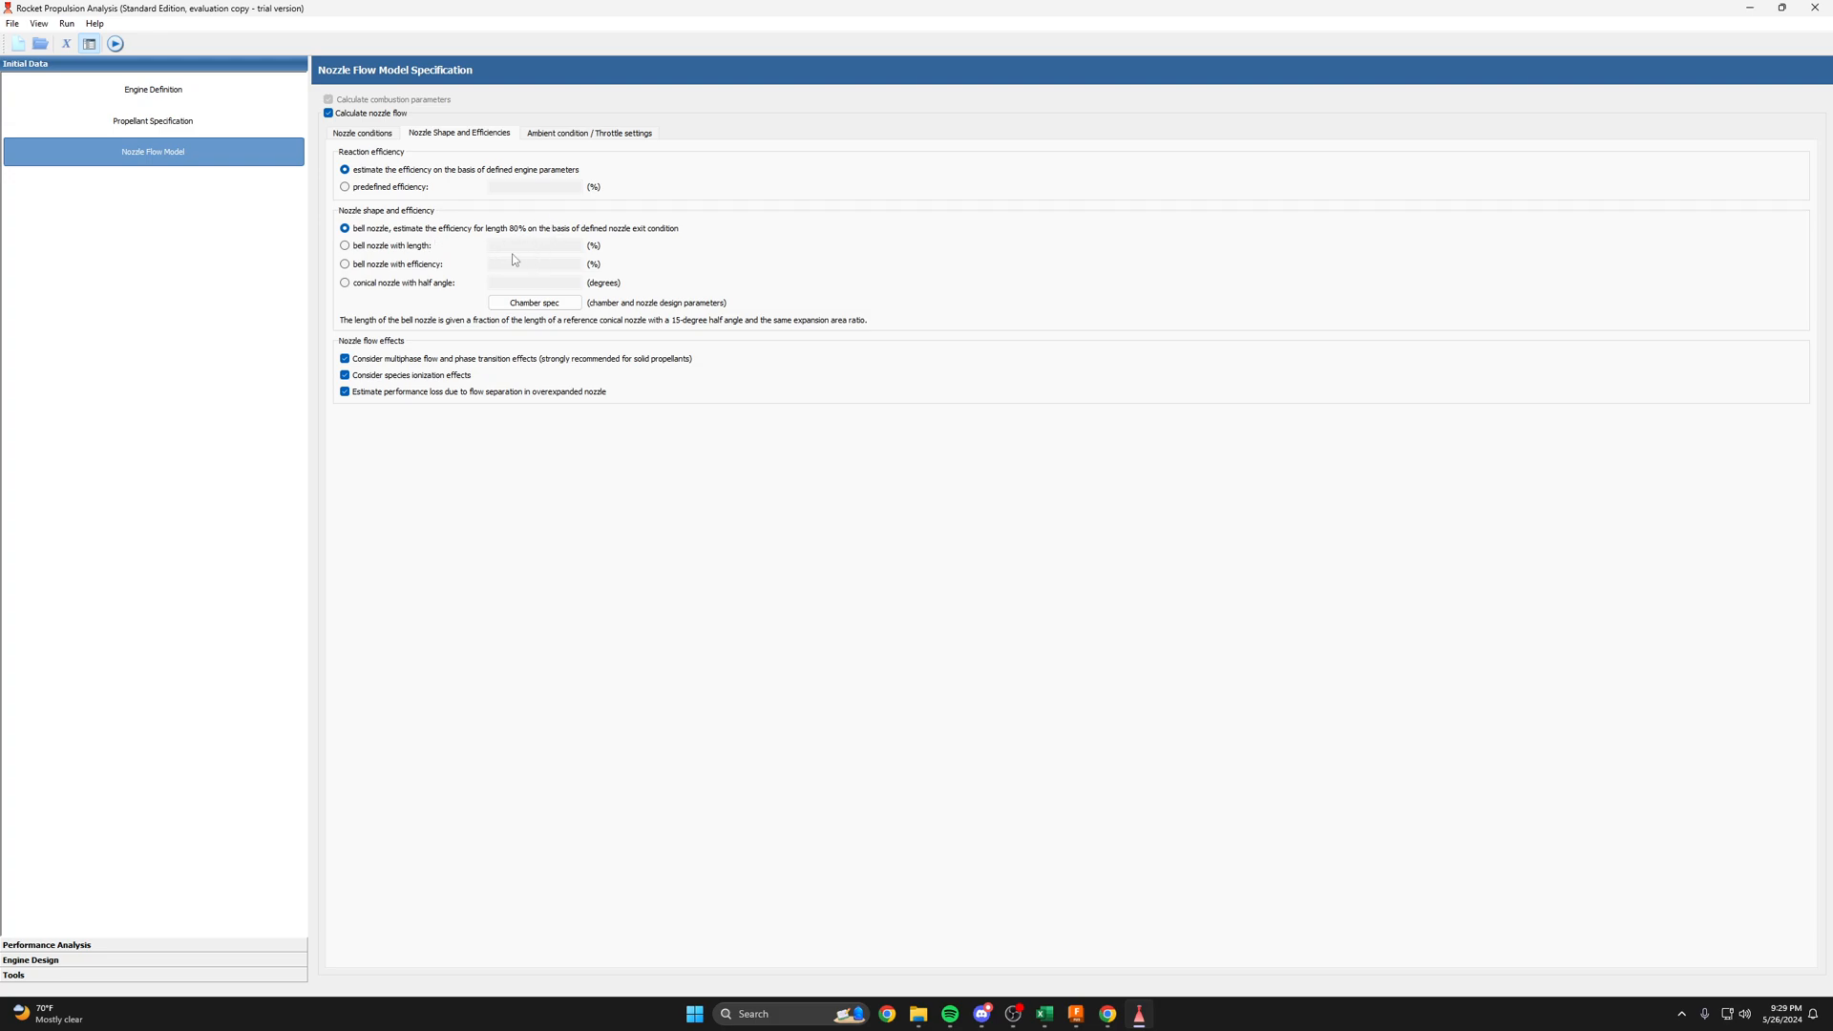
mouse_move(395, 271)
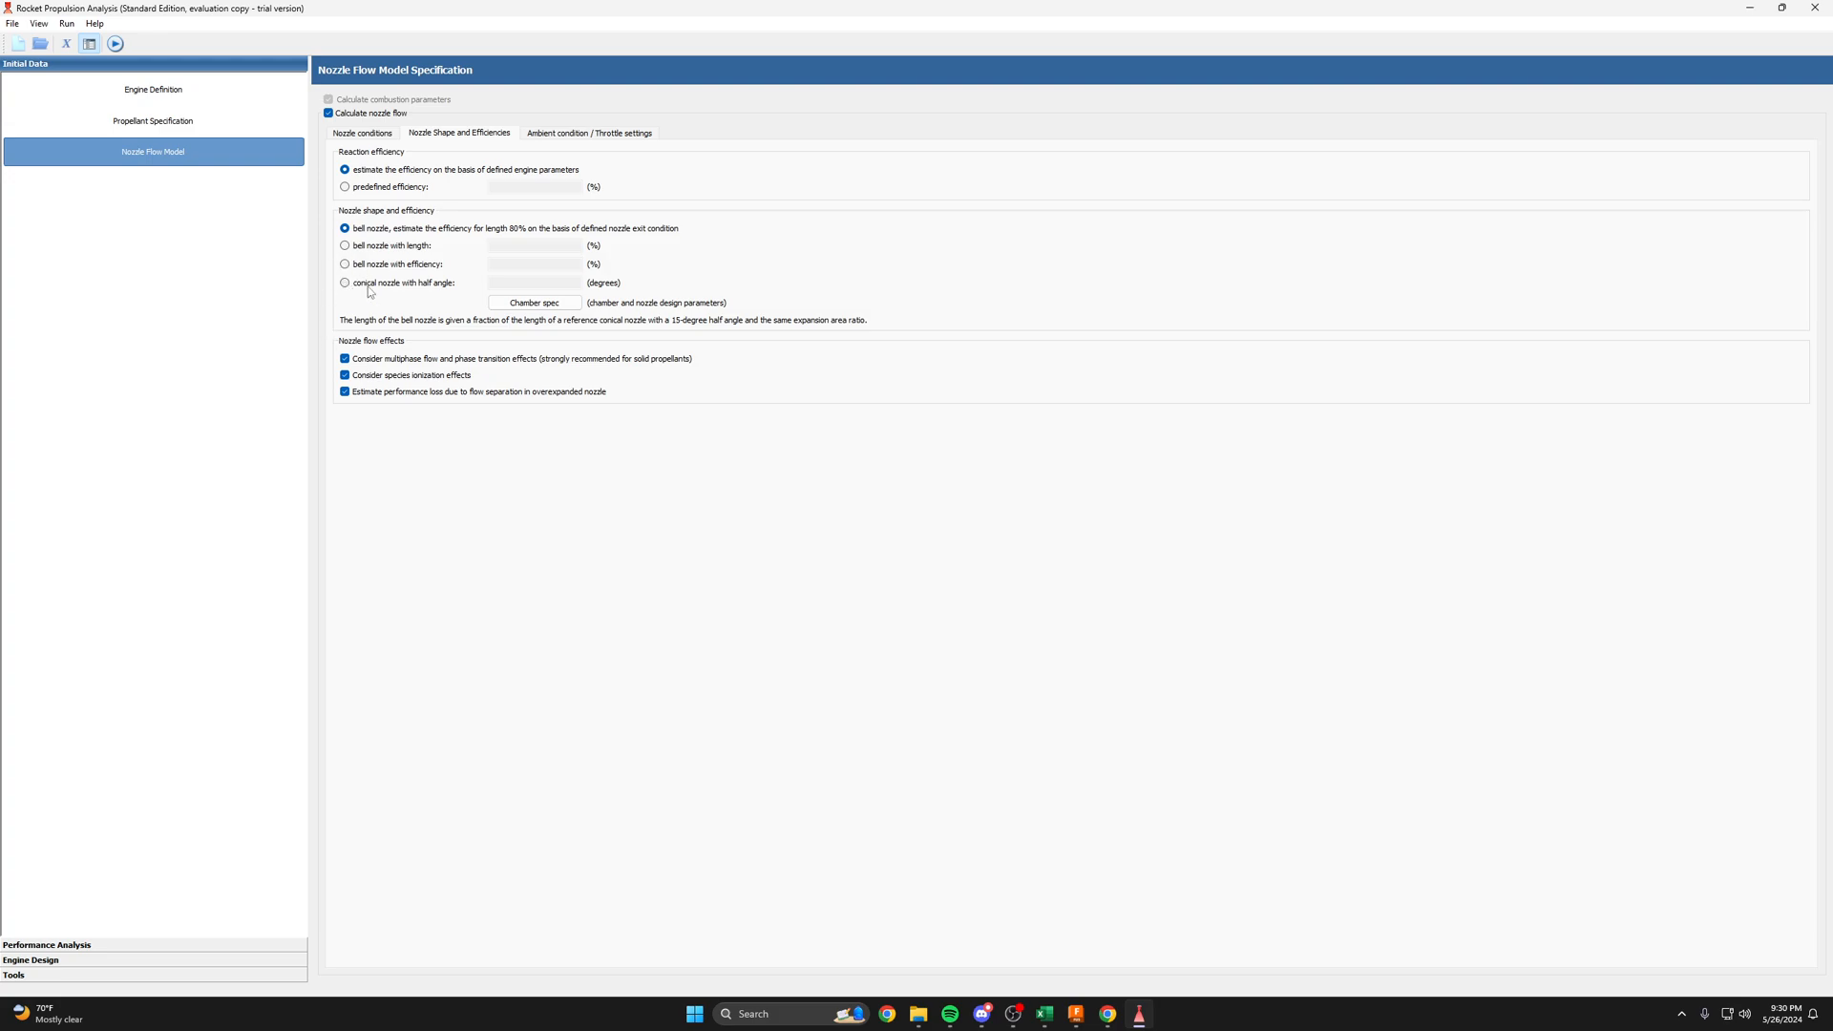
mouse_move(564, 152)
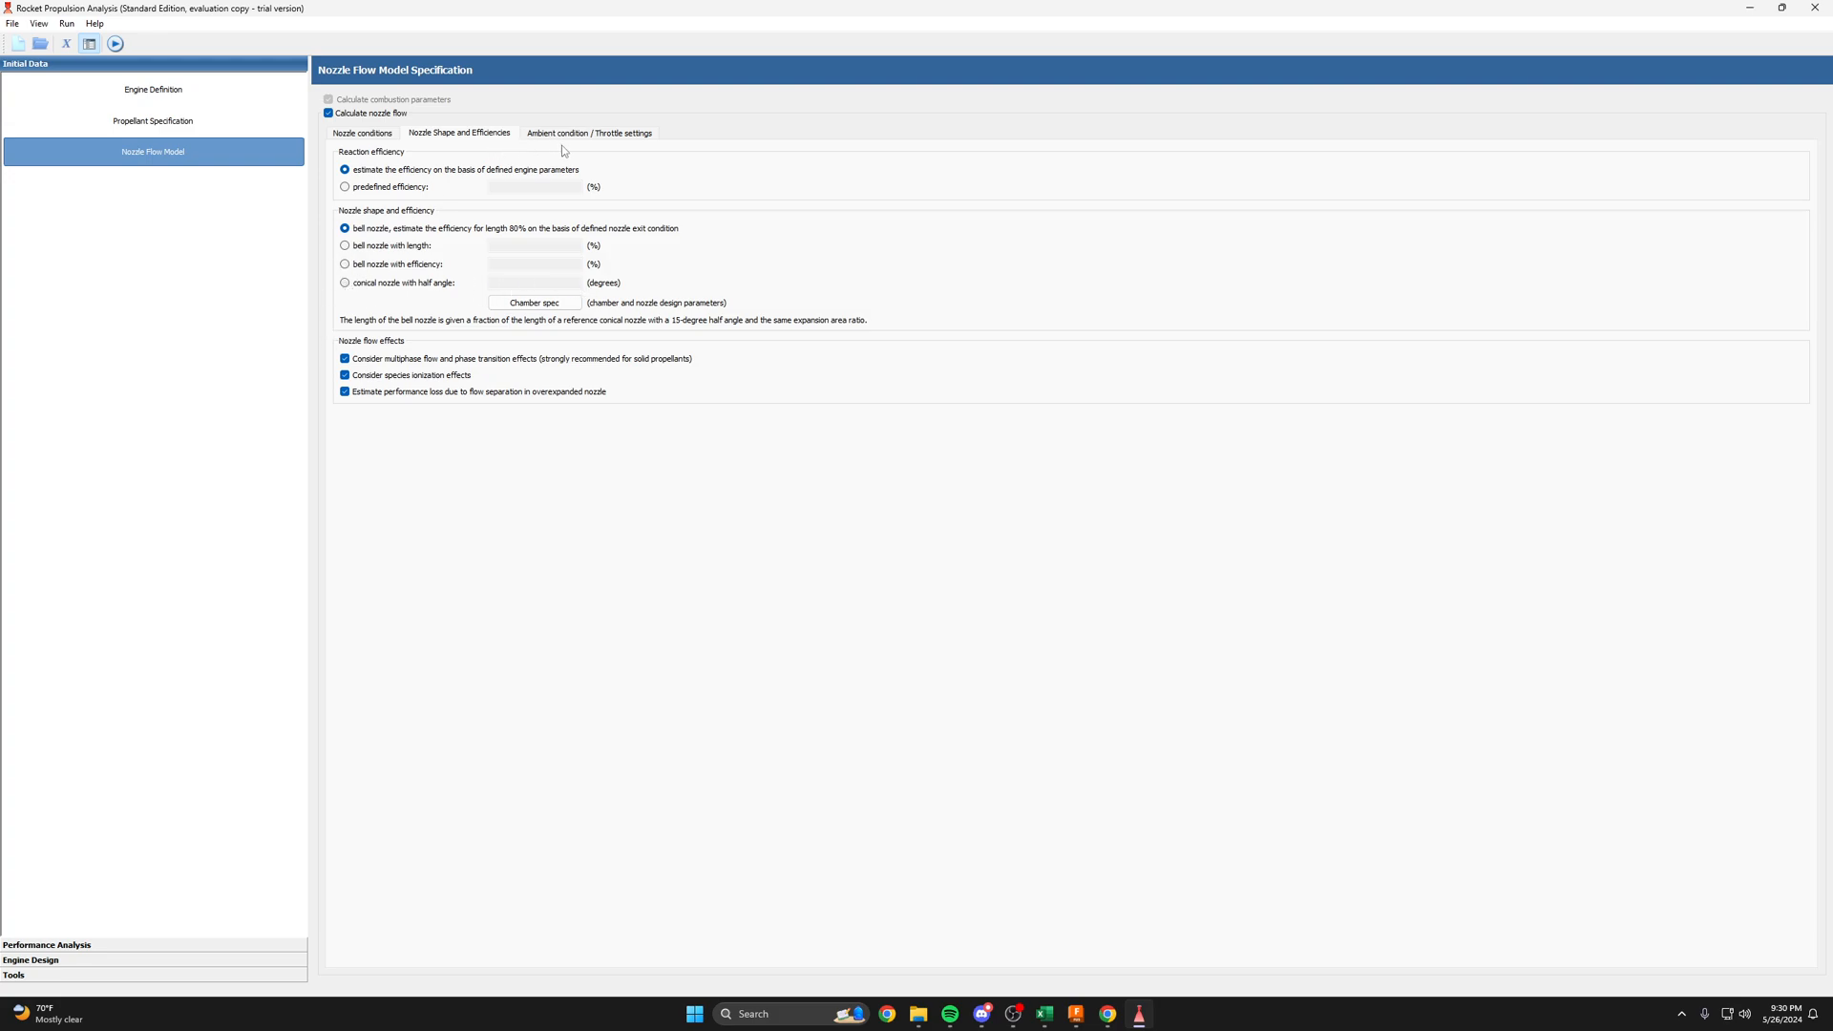
click(589, 132)
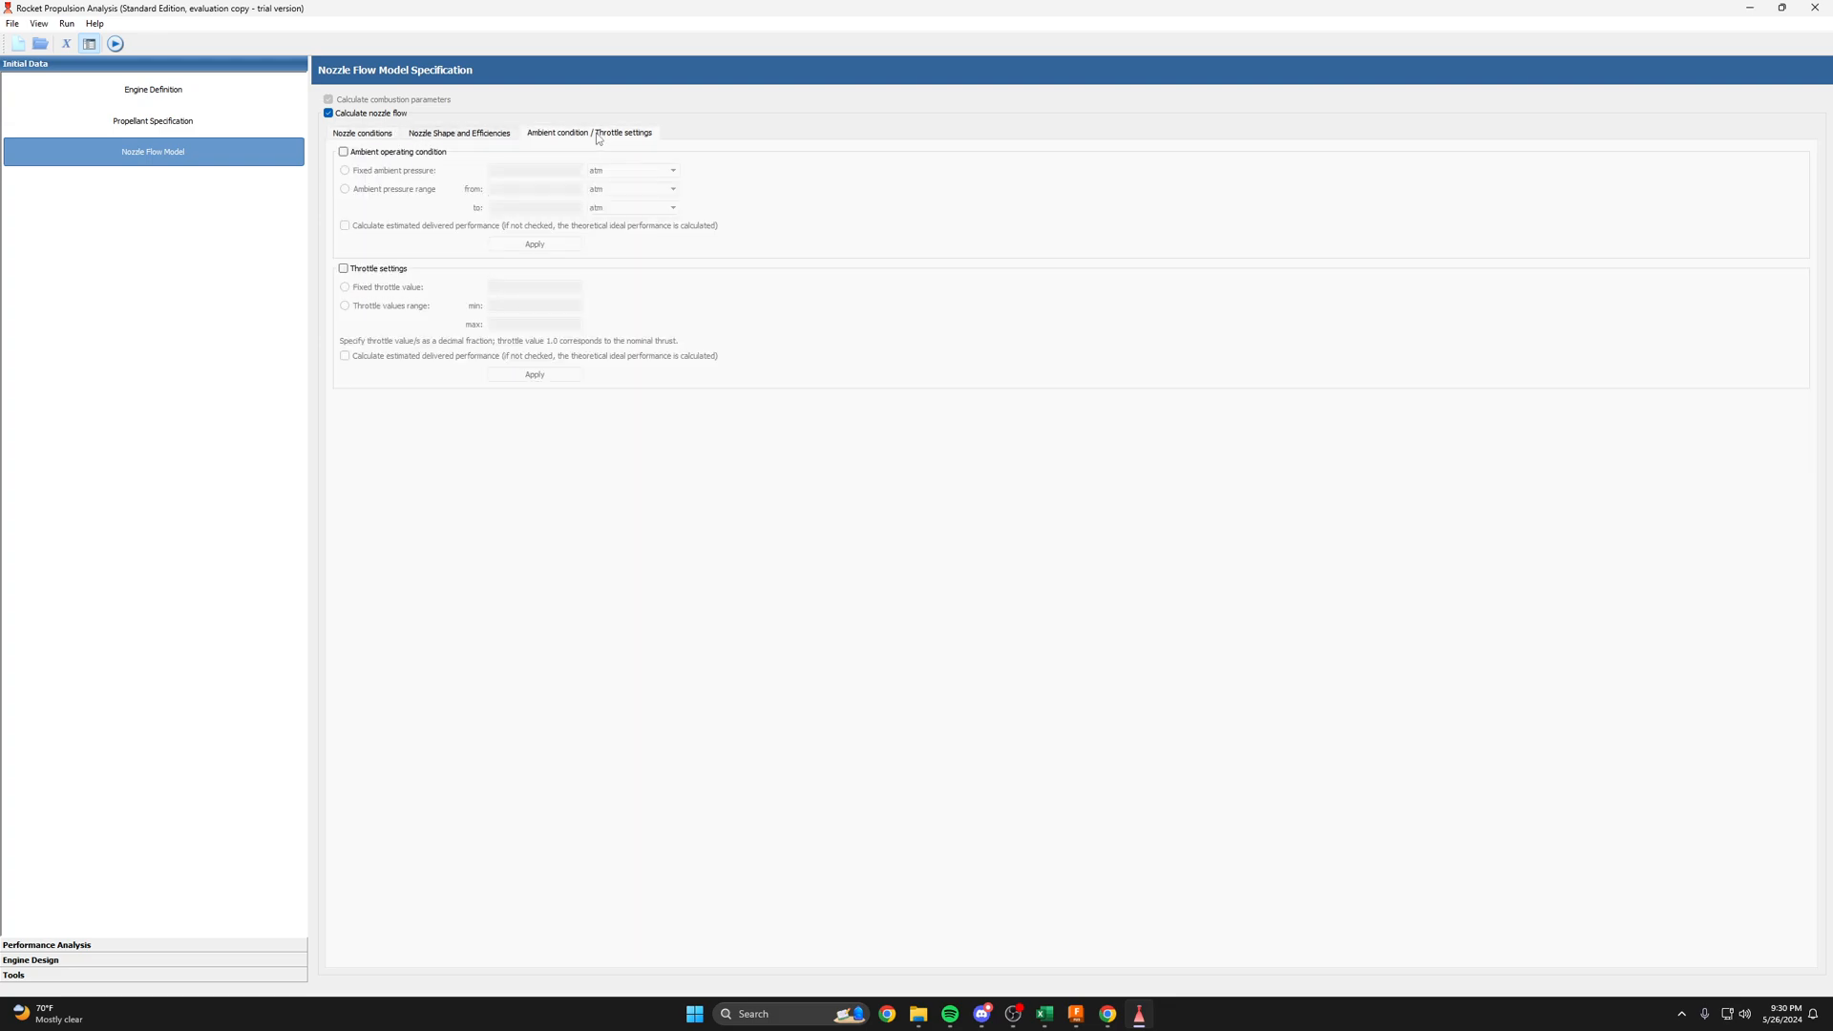
click(459, 132)
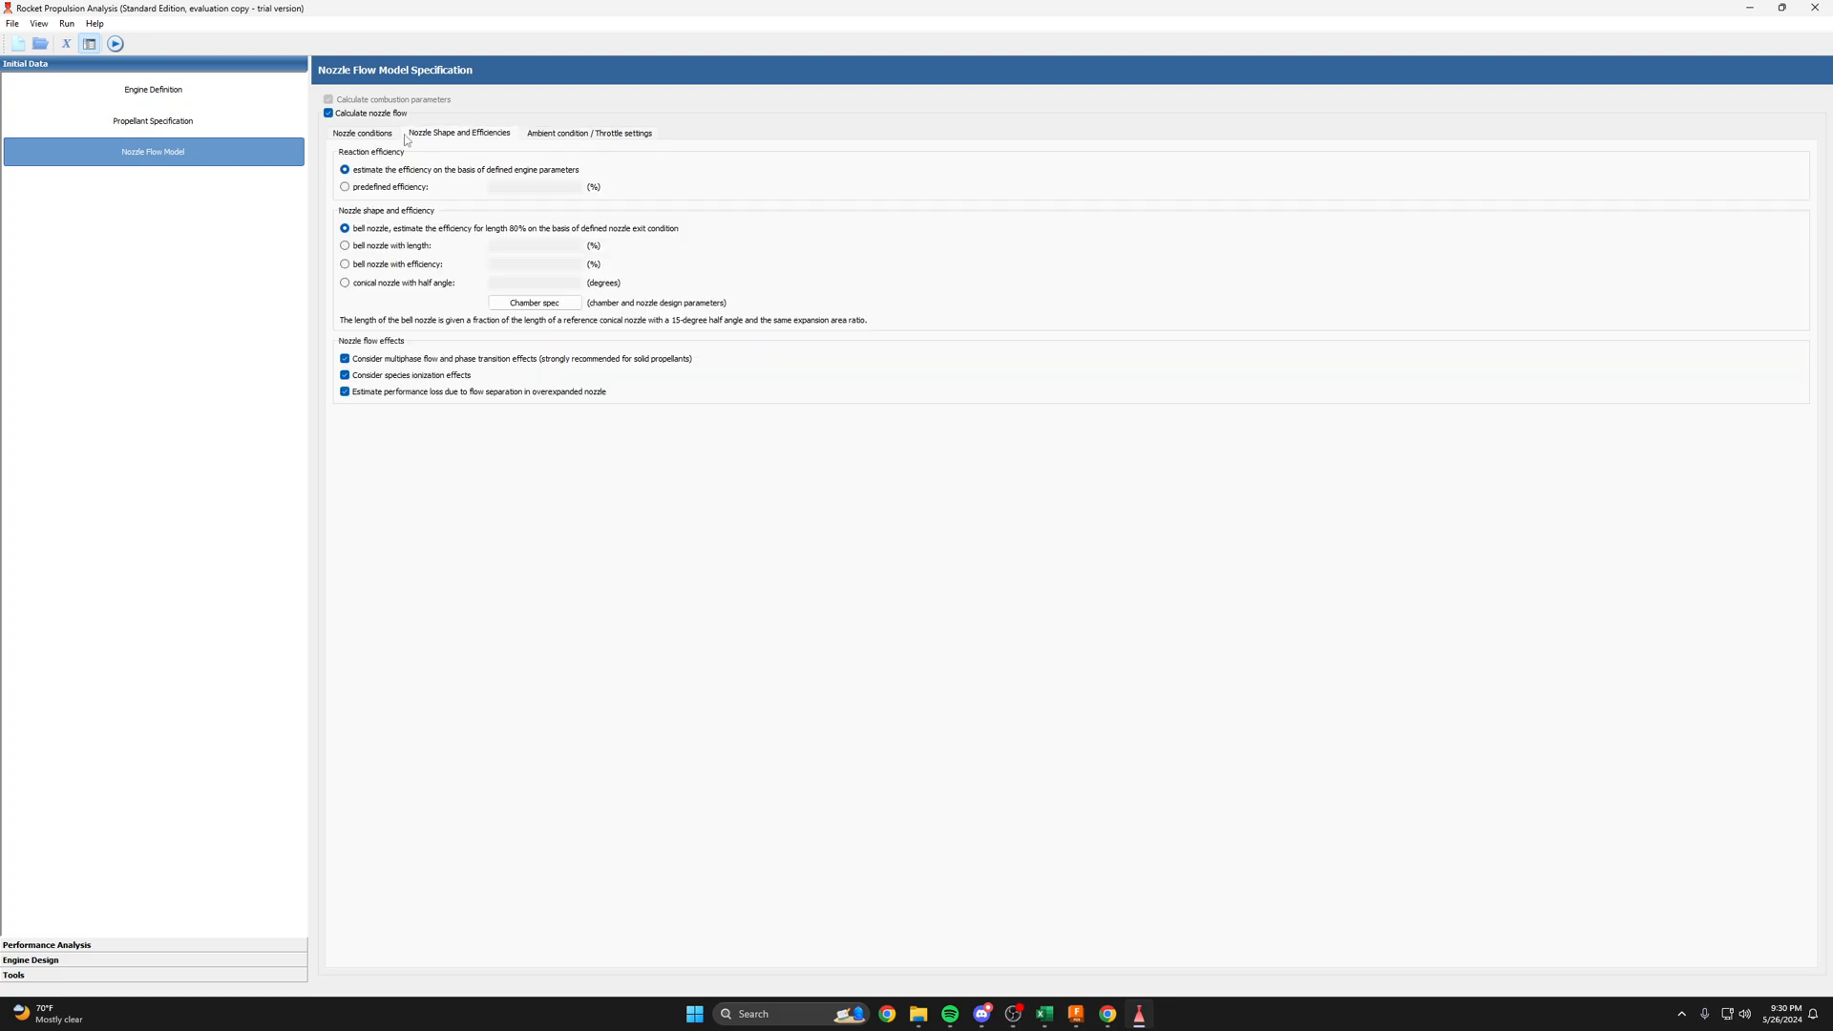
click(151, 89)
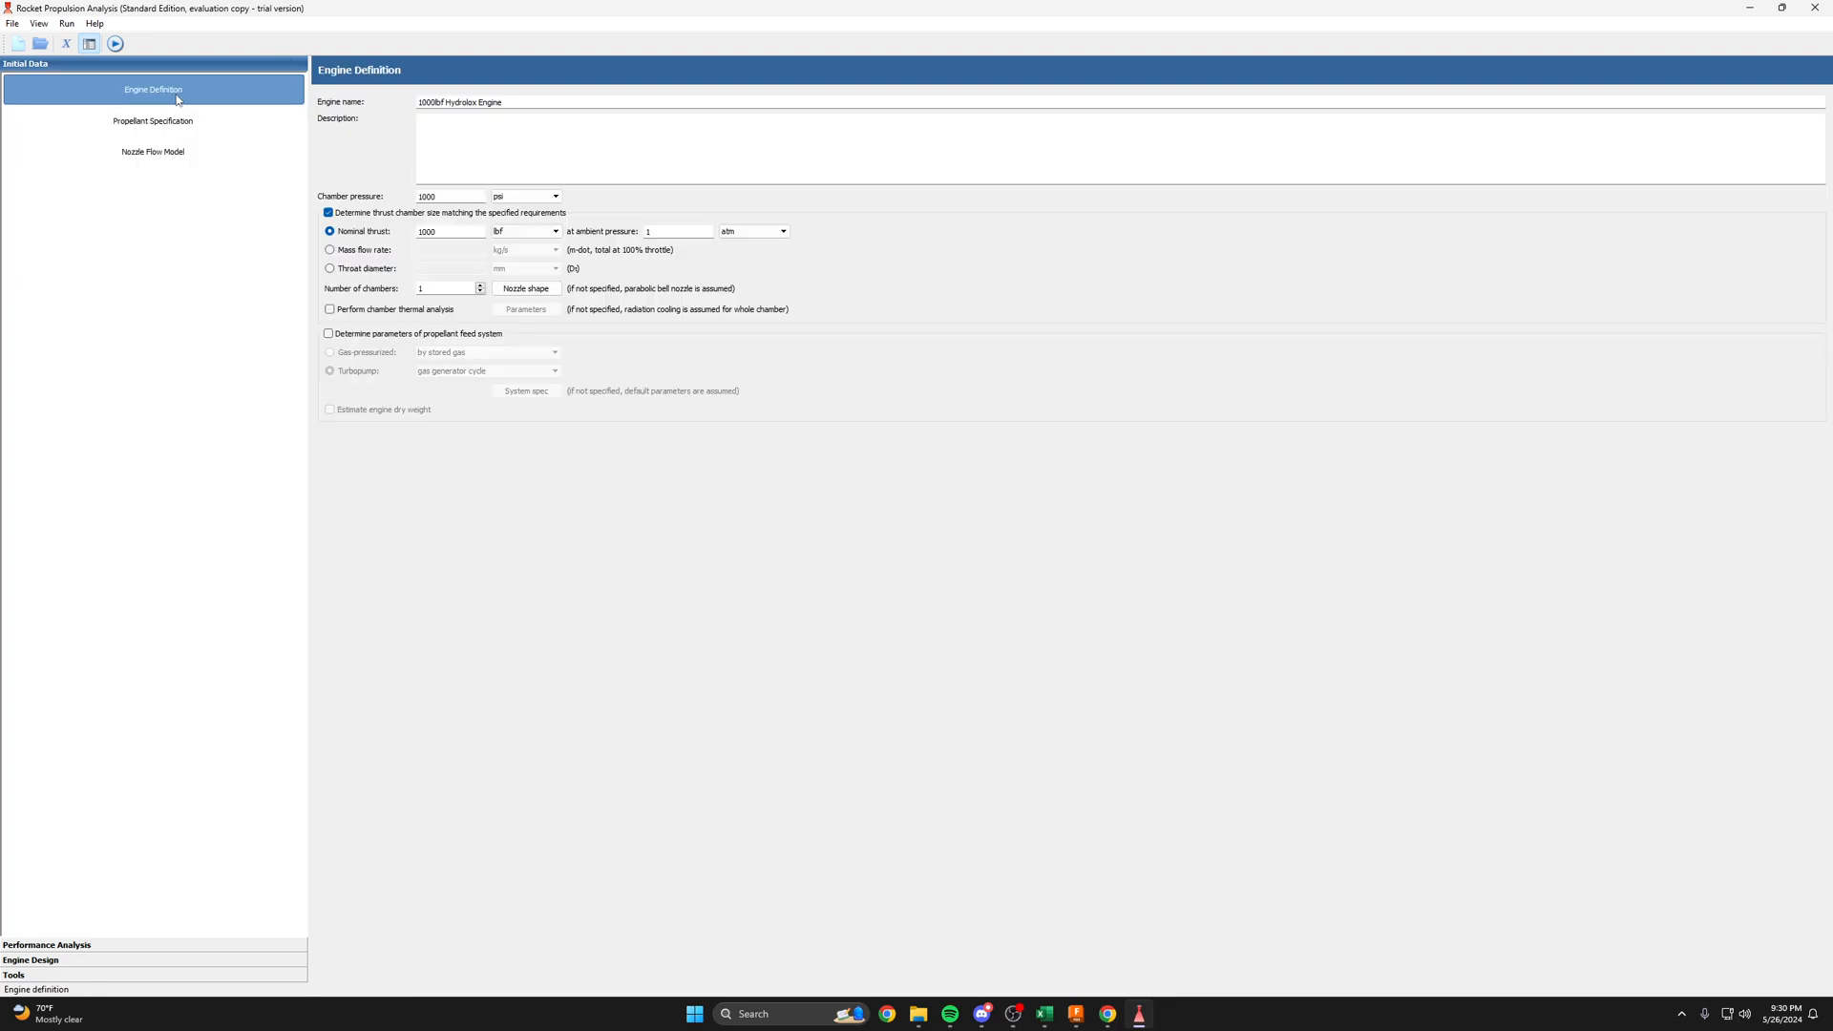
- View the empty Chamber Performance and Throttled performance tables, then open Engine Design
click(152, 151)
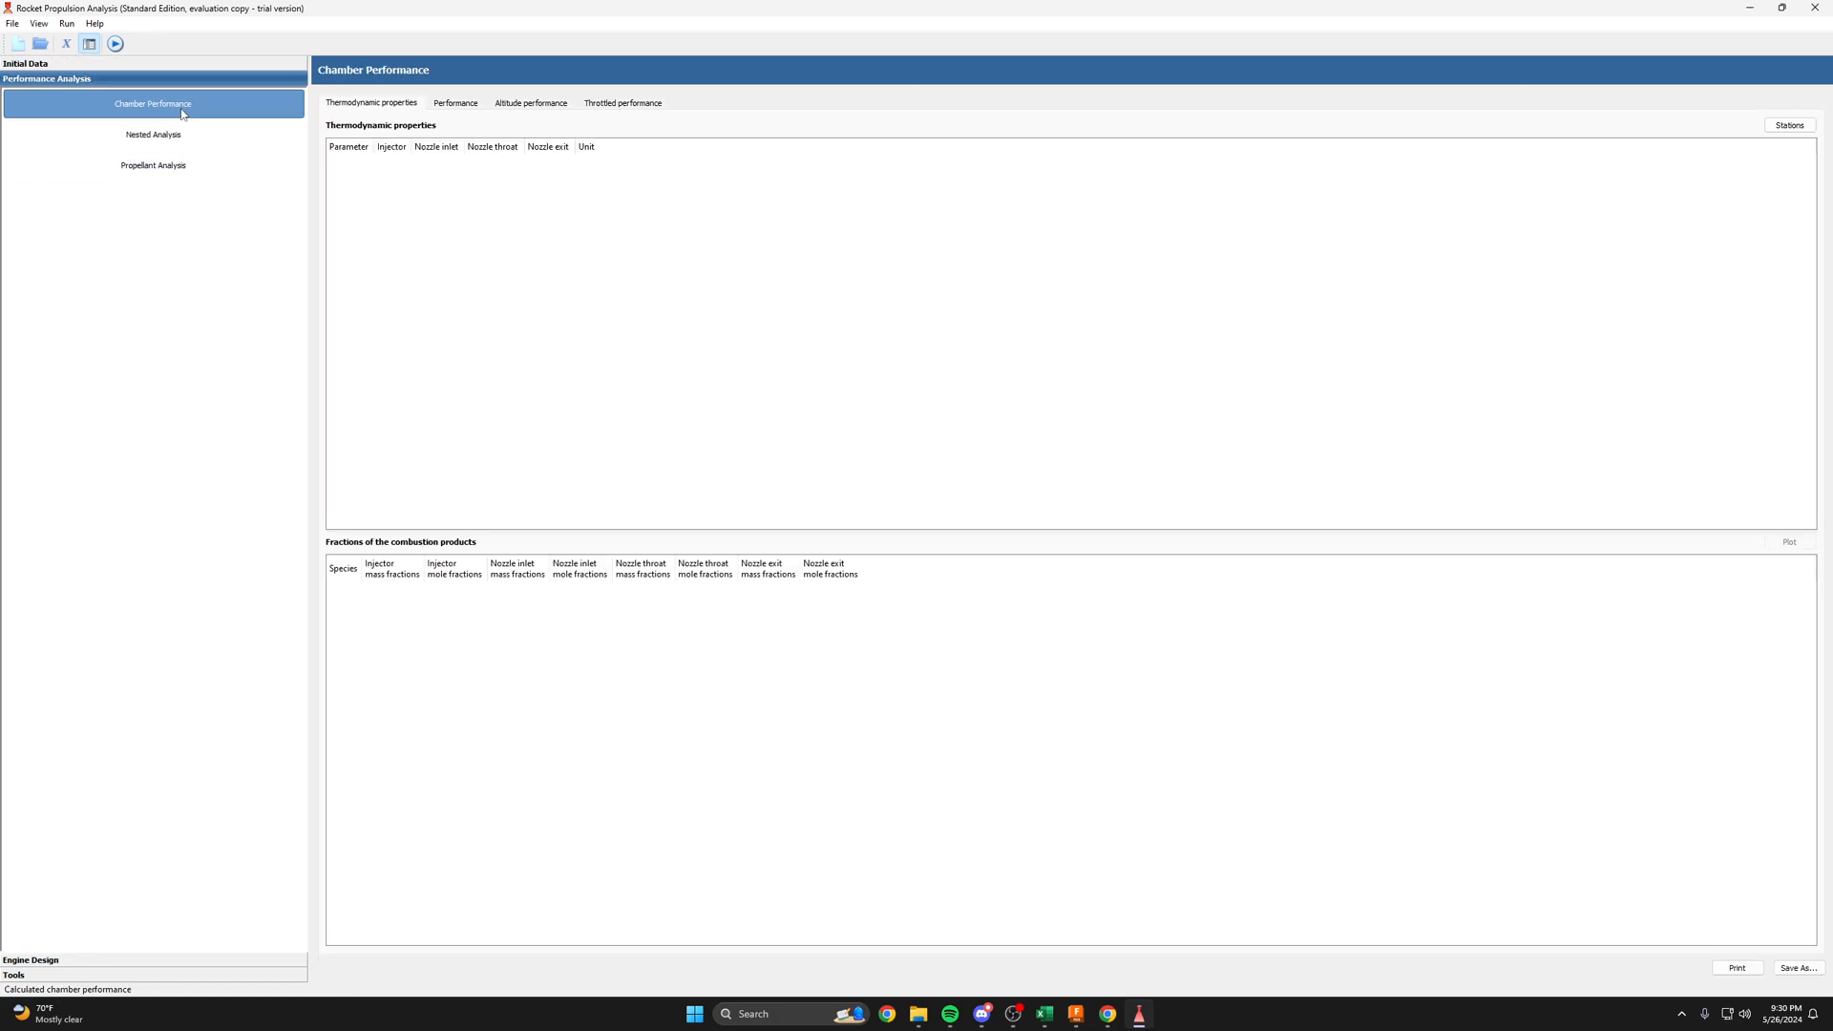
click(622, 103)
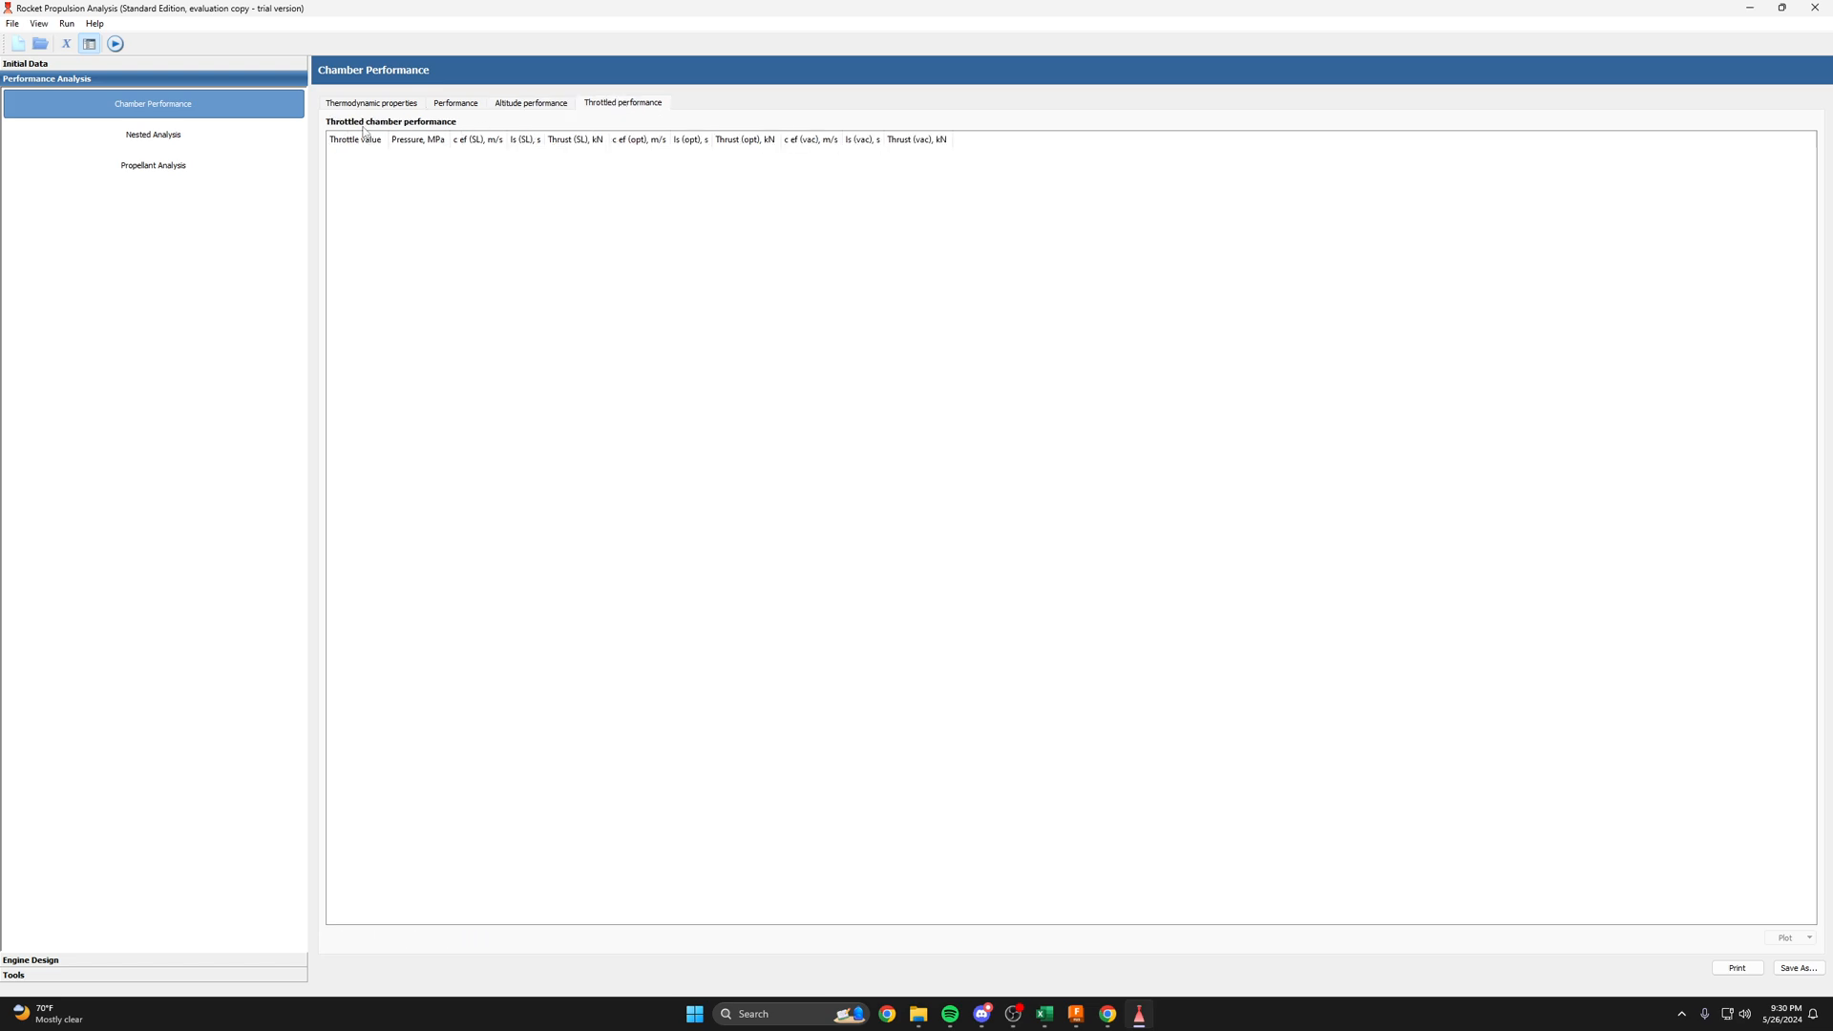
click(152, 165)
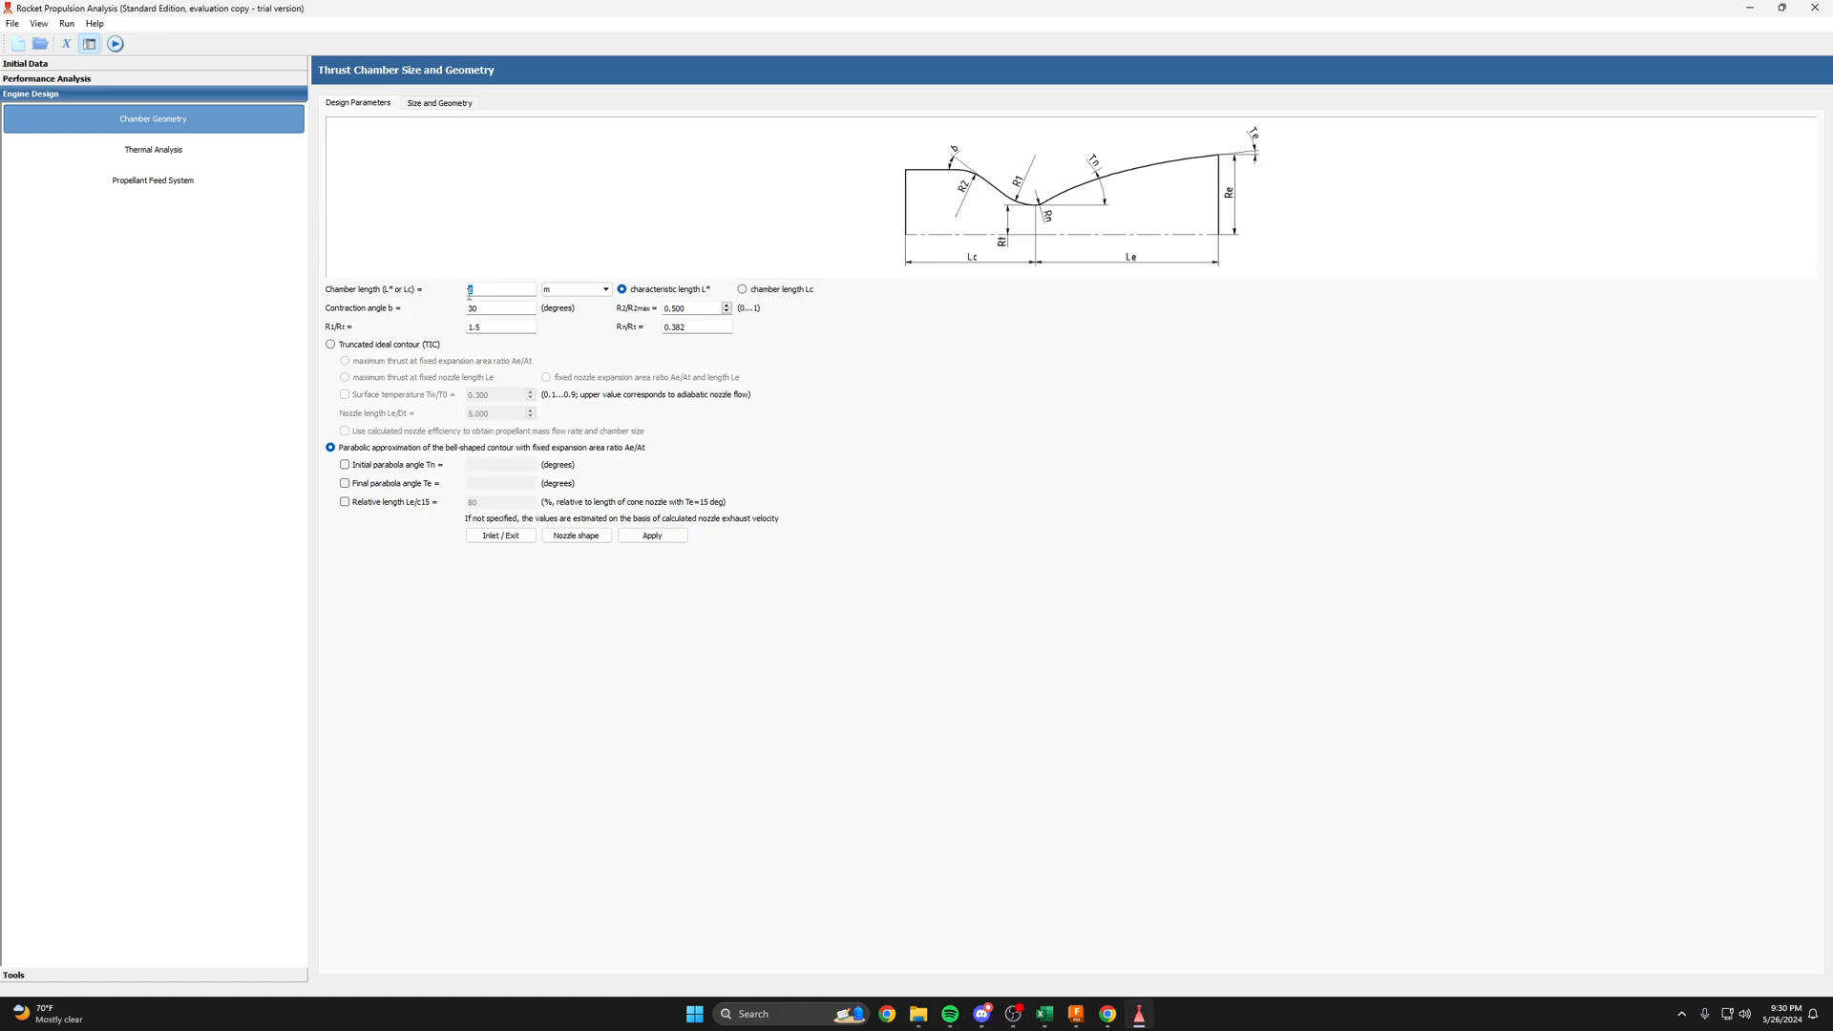
- Enter 0.5 m for chamber length L* and open Thermal Analysis
text(0.5)
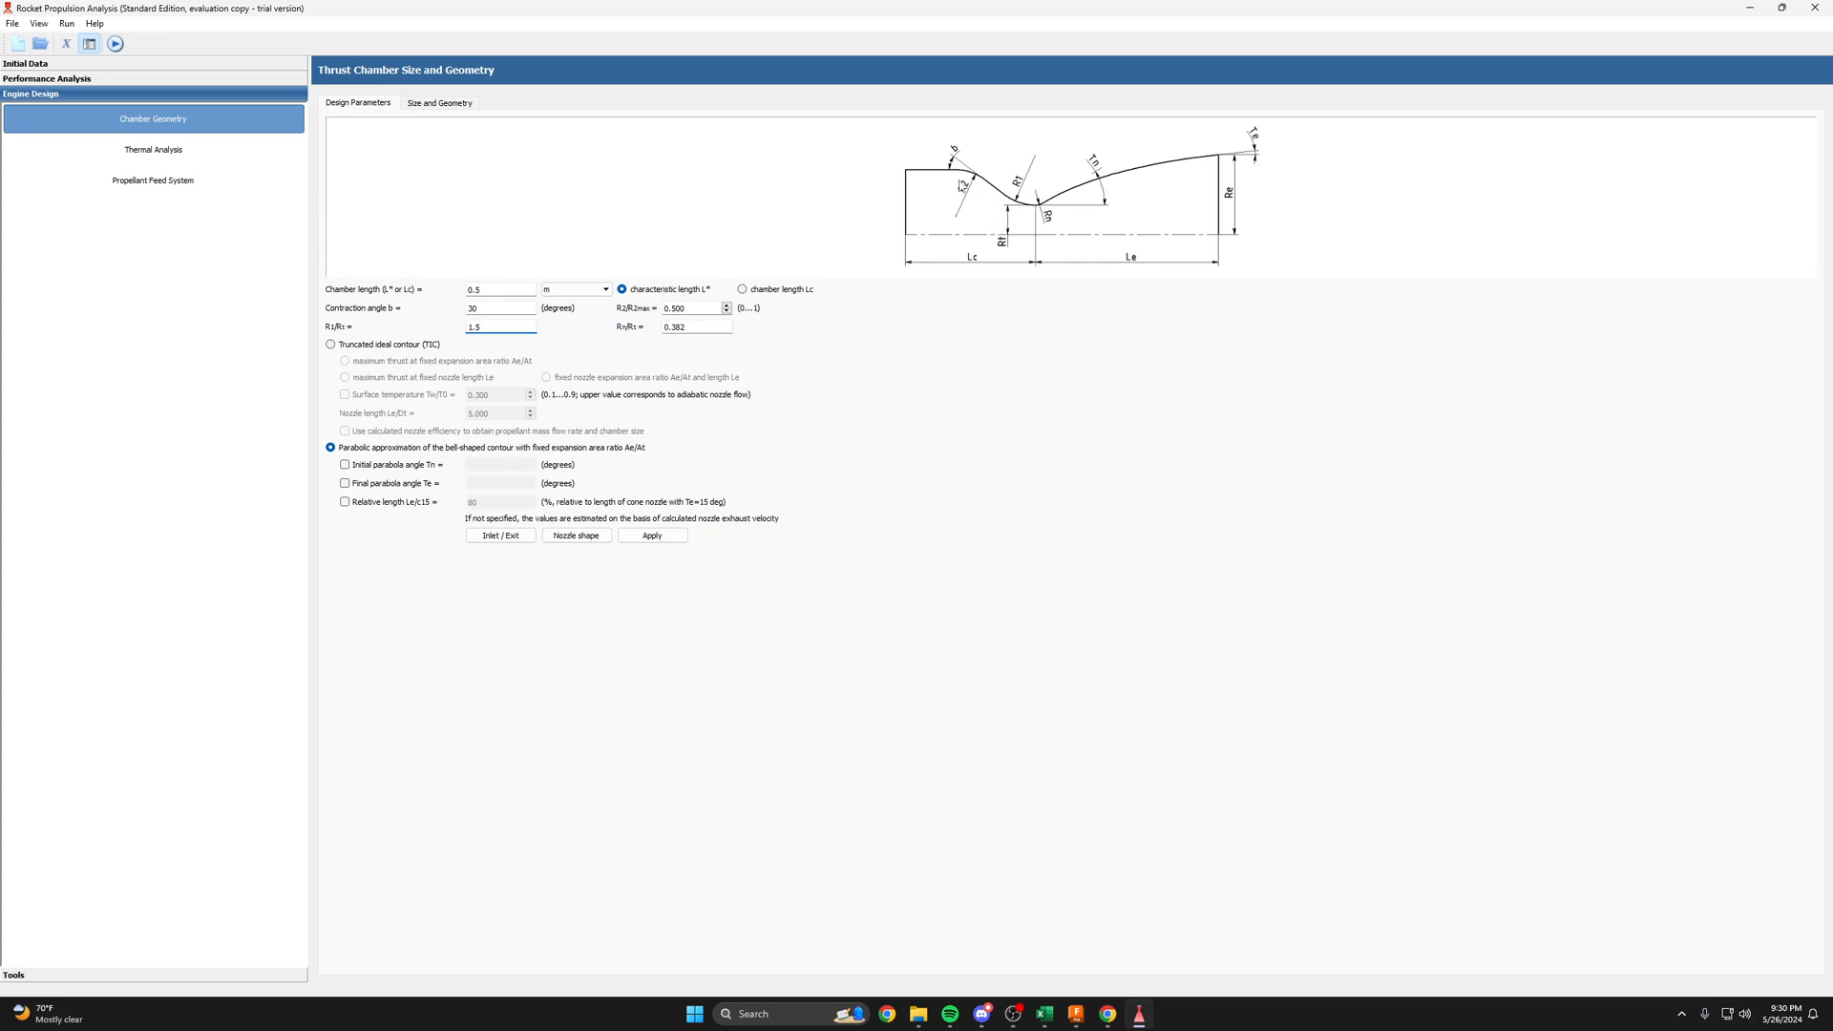
mouse_move(964, 183)
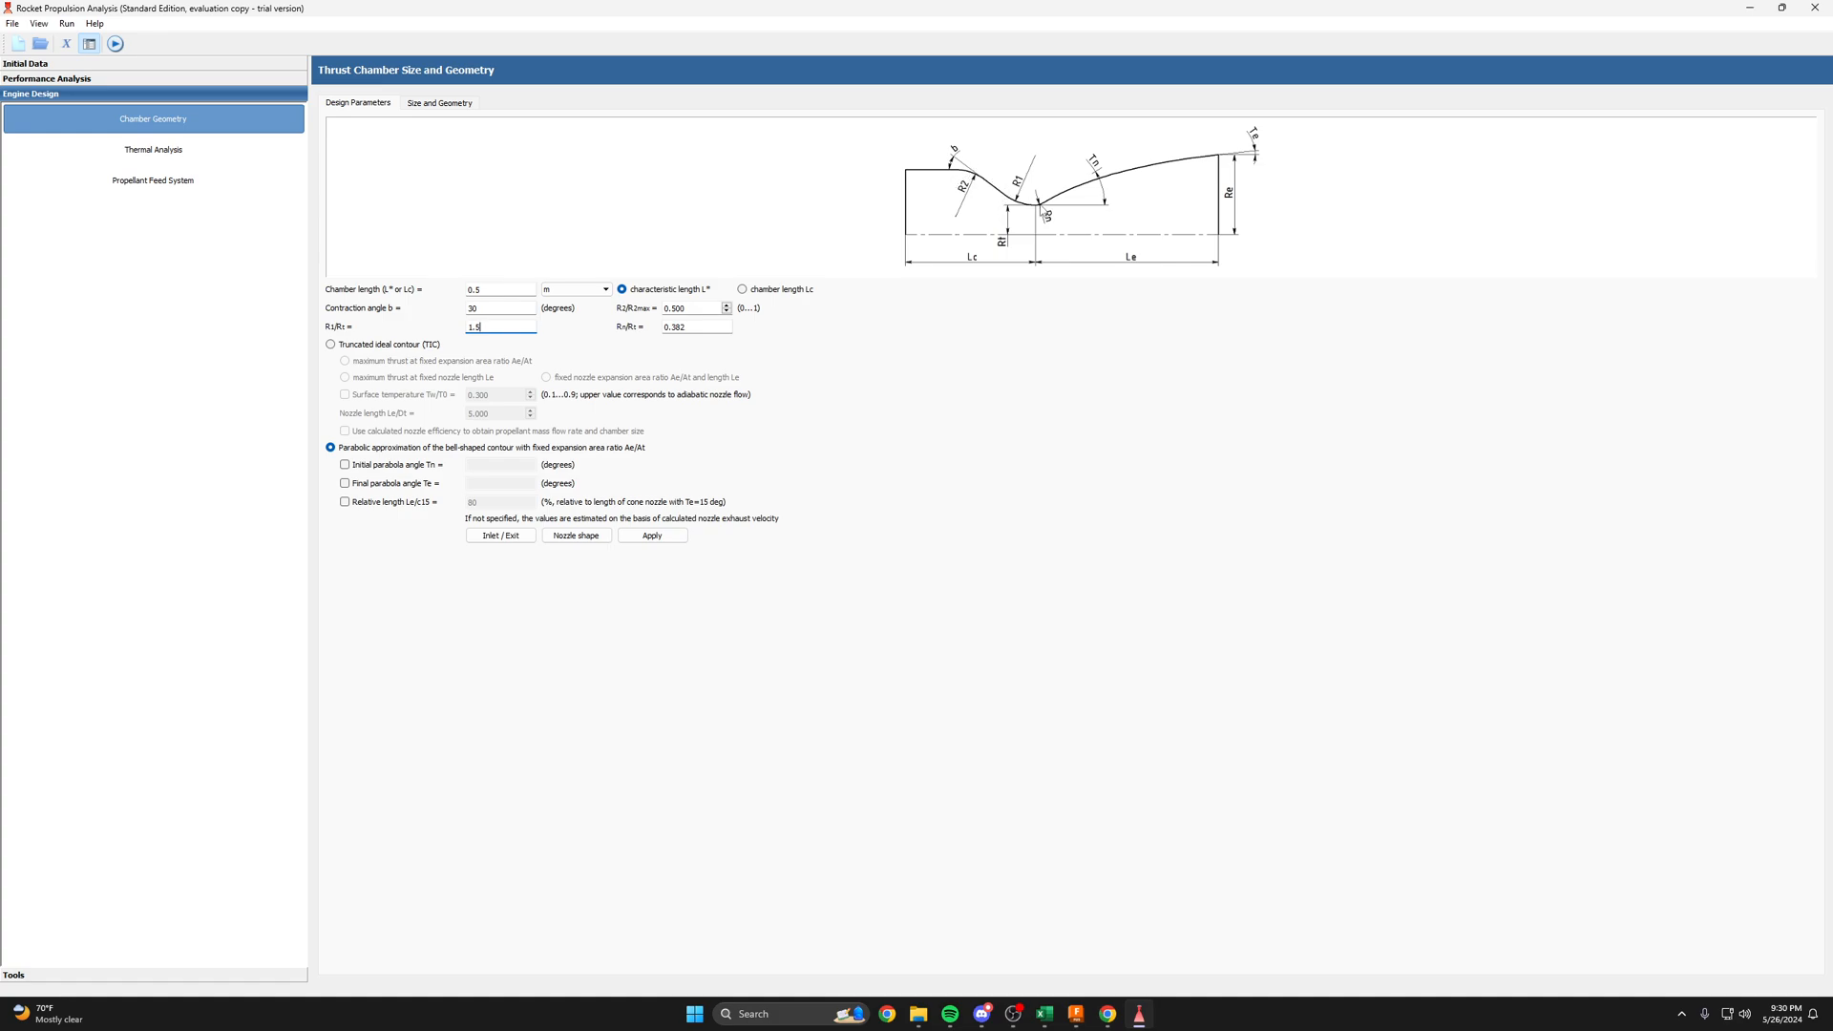
mouse_move(936, 266)
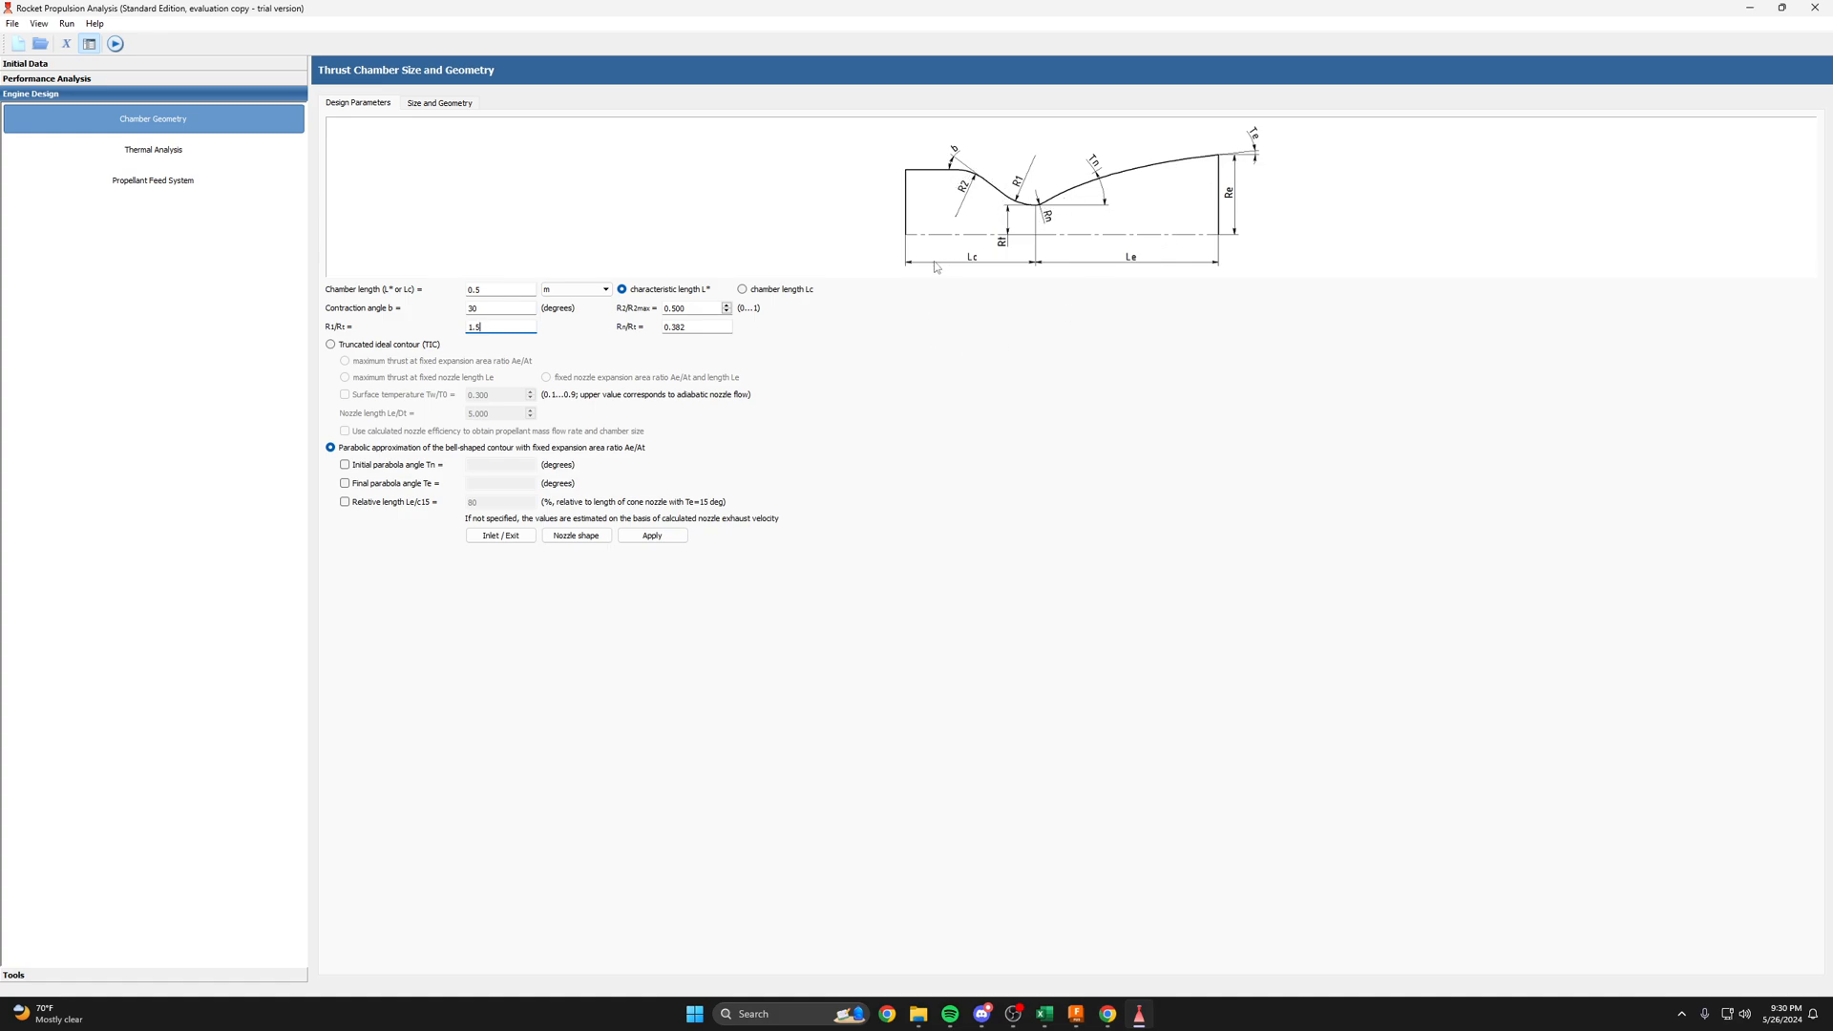
mouse_move(563, 337)
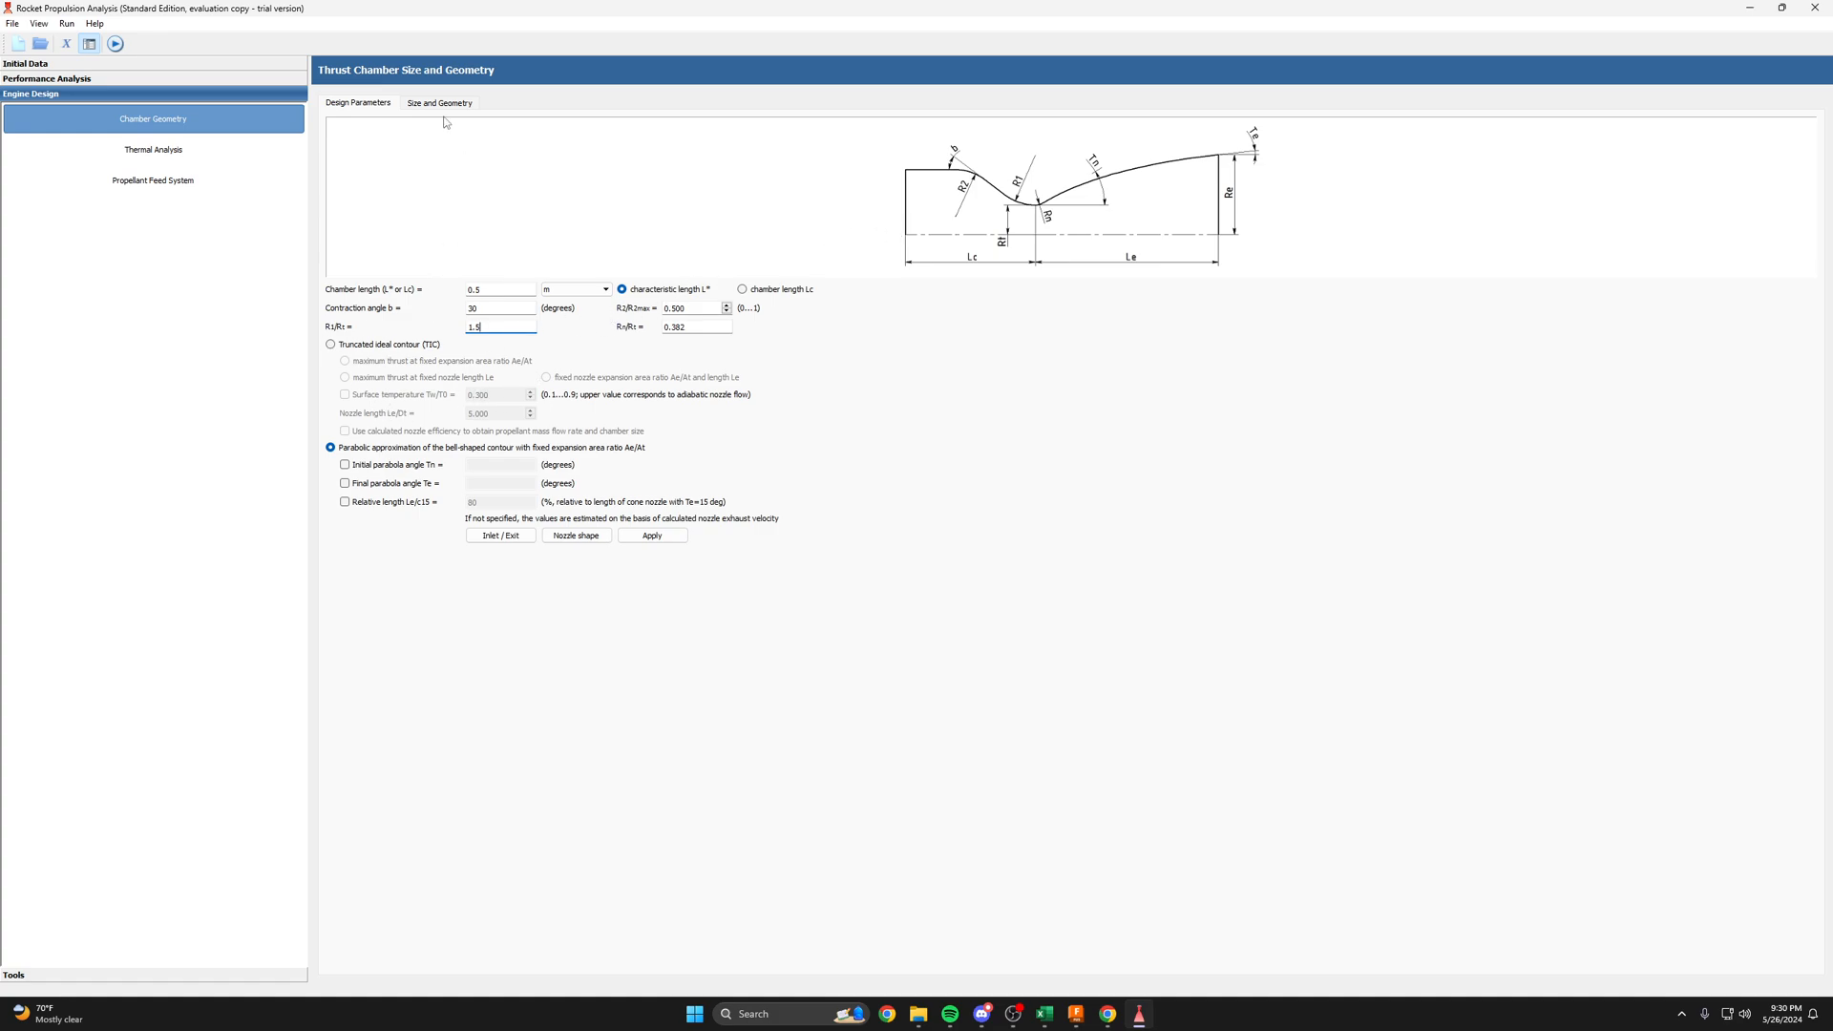
click(152, 149)
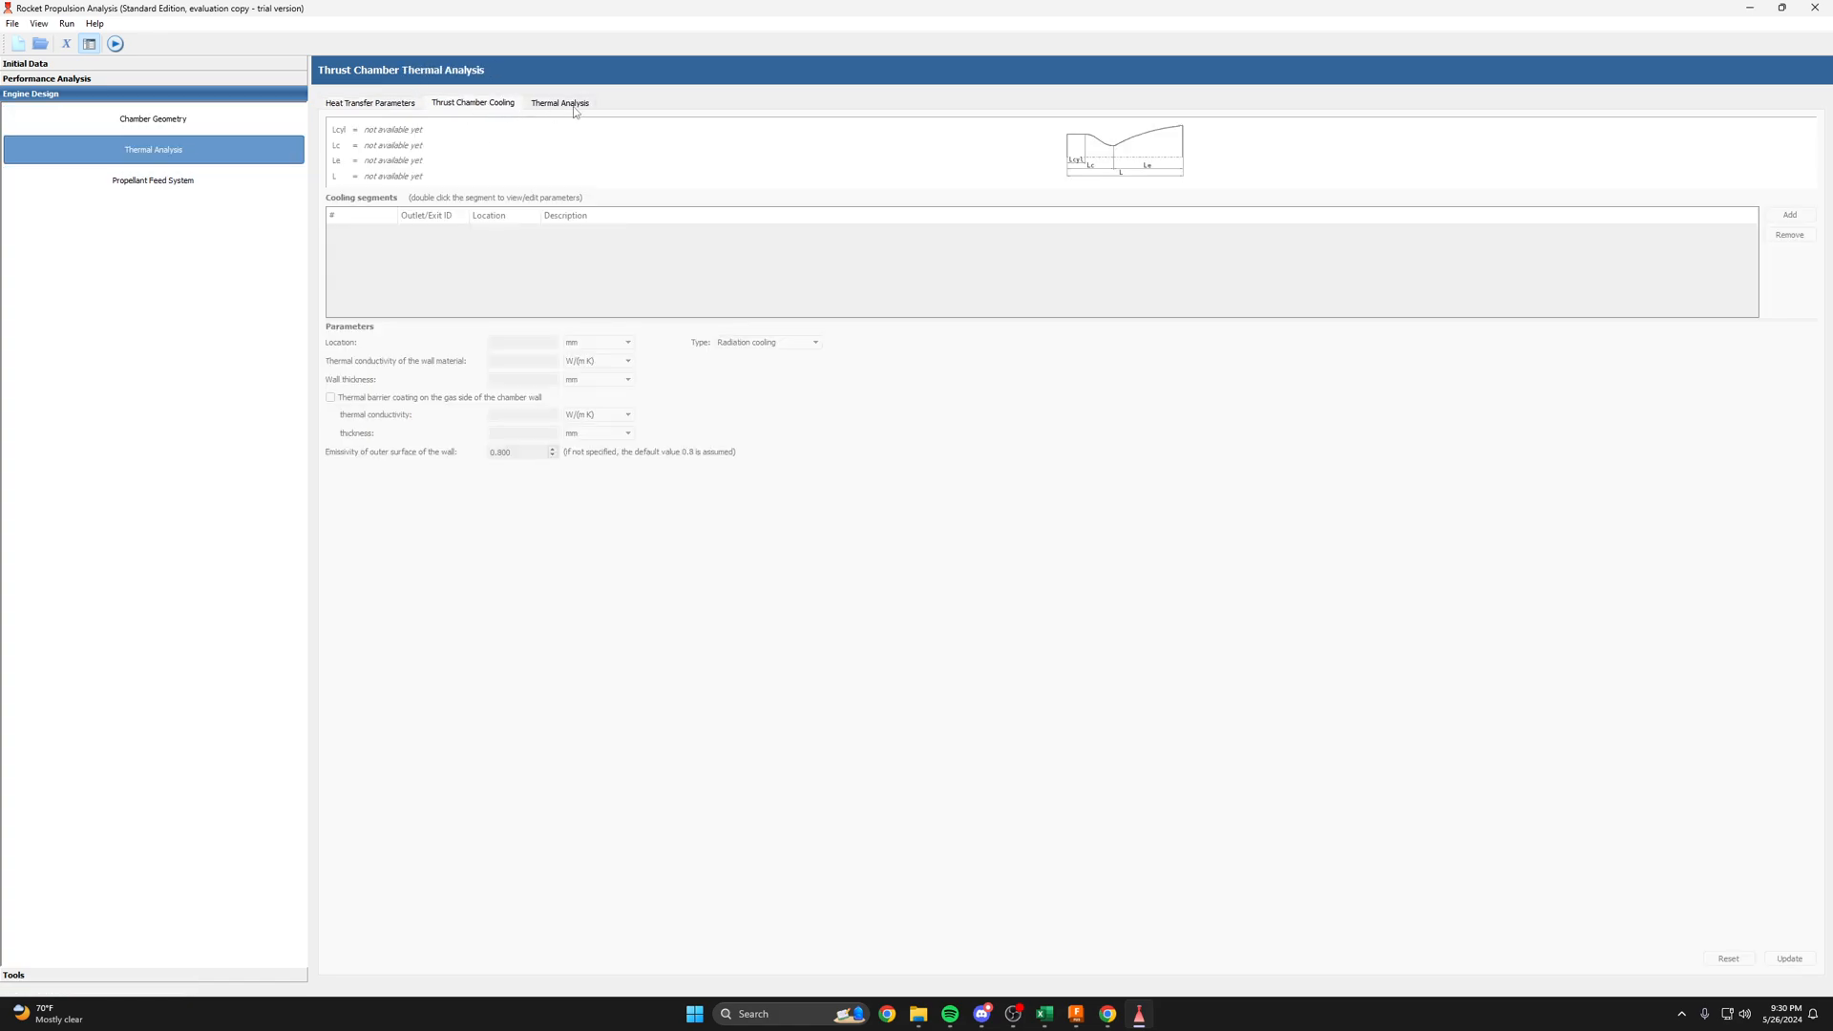
- Toggle between Heat Transfer Parameters and empty Thermal Analysis tabs, then reopen Initial Data
click(370, 103)
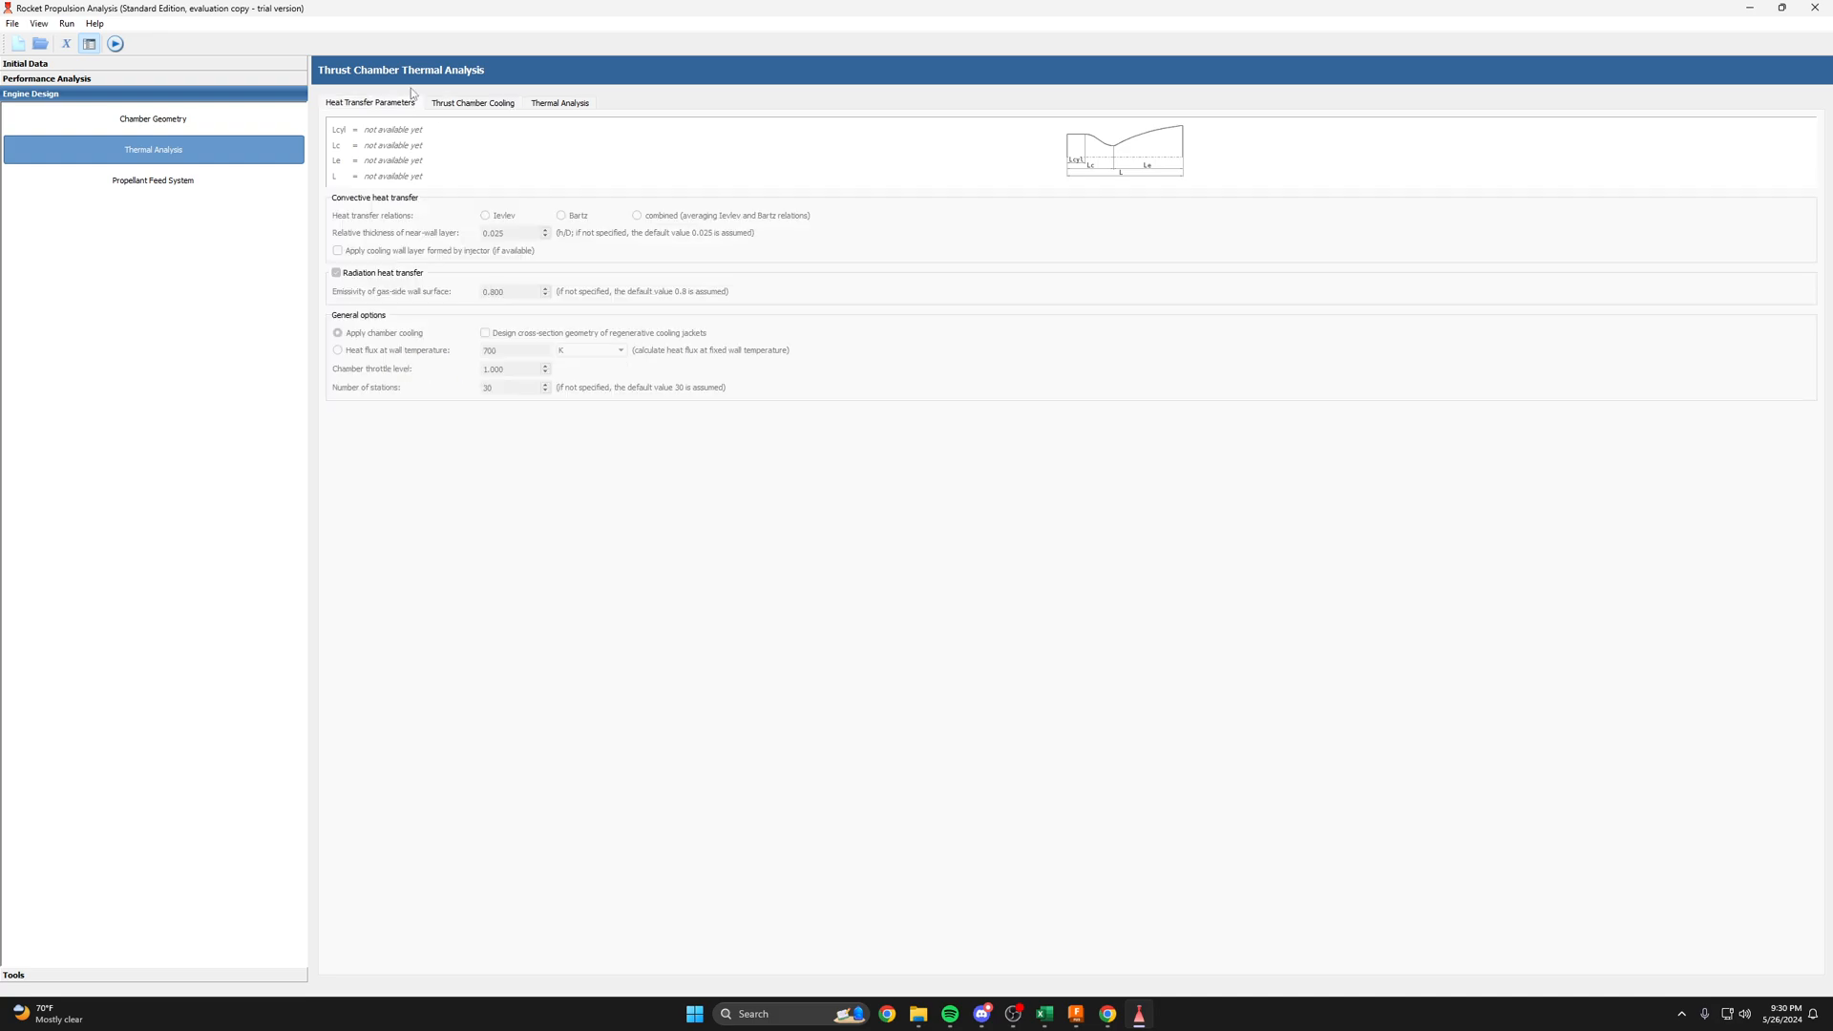
mouse_move(1018, 745)
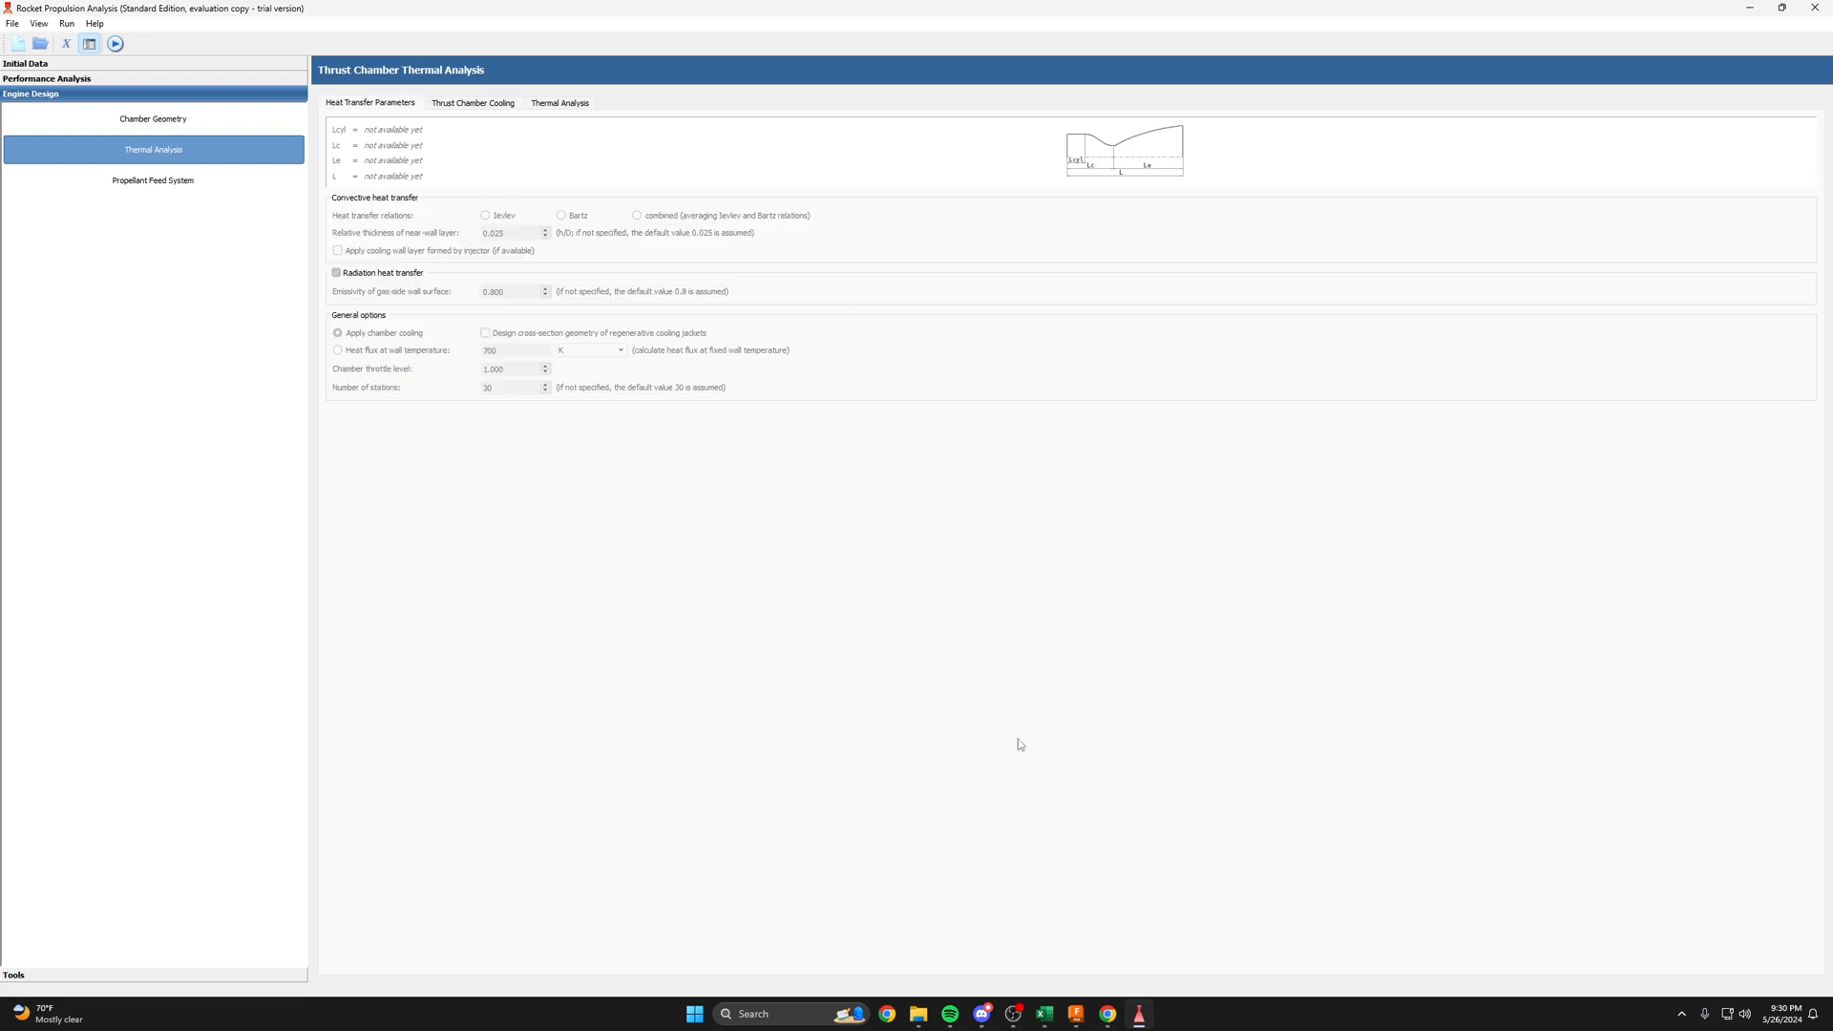
click(559, 103)
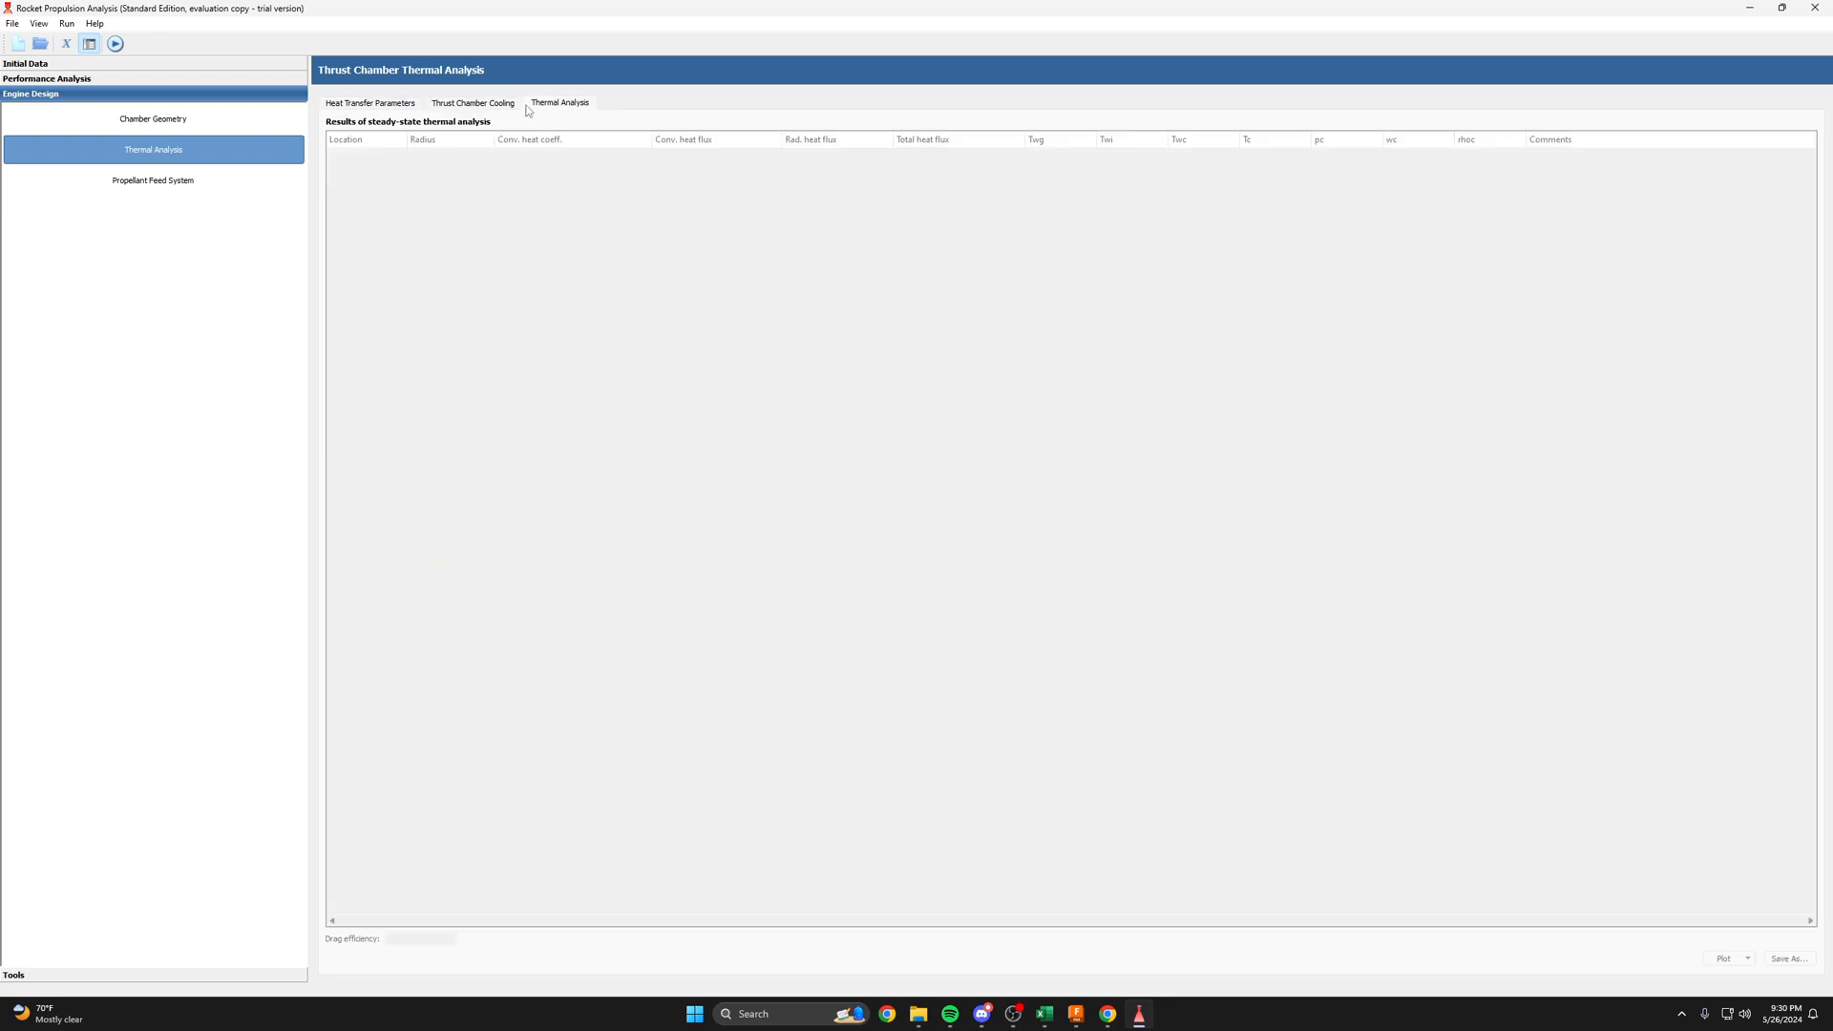
click(370, 103)
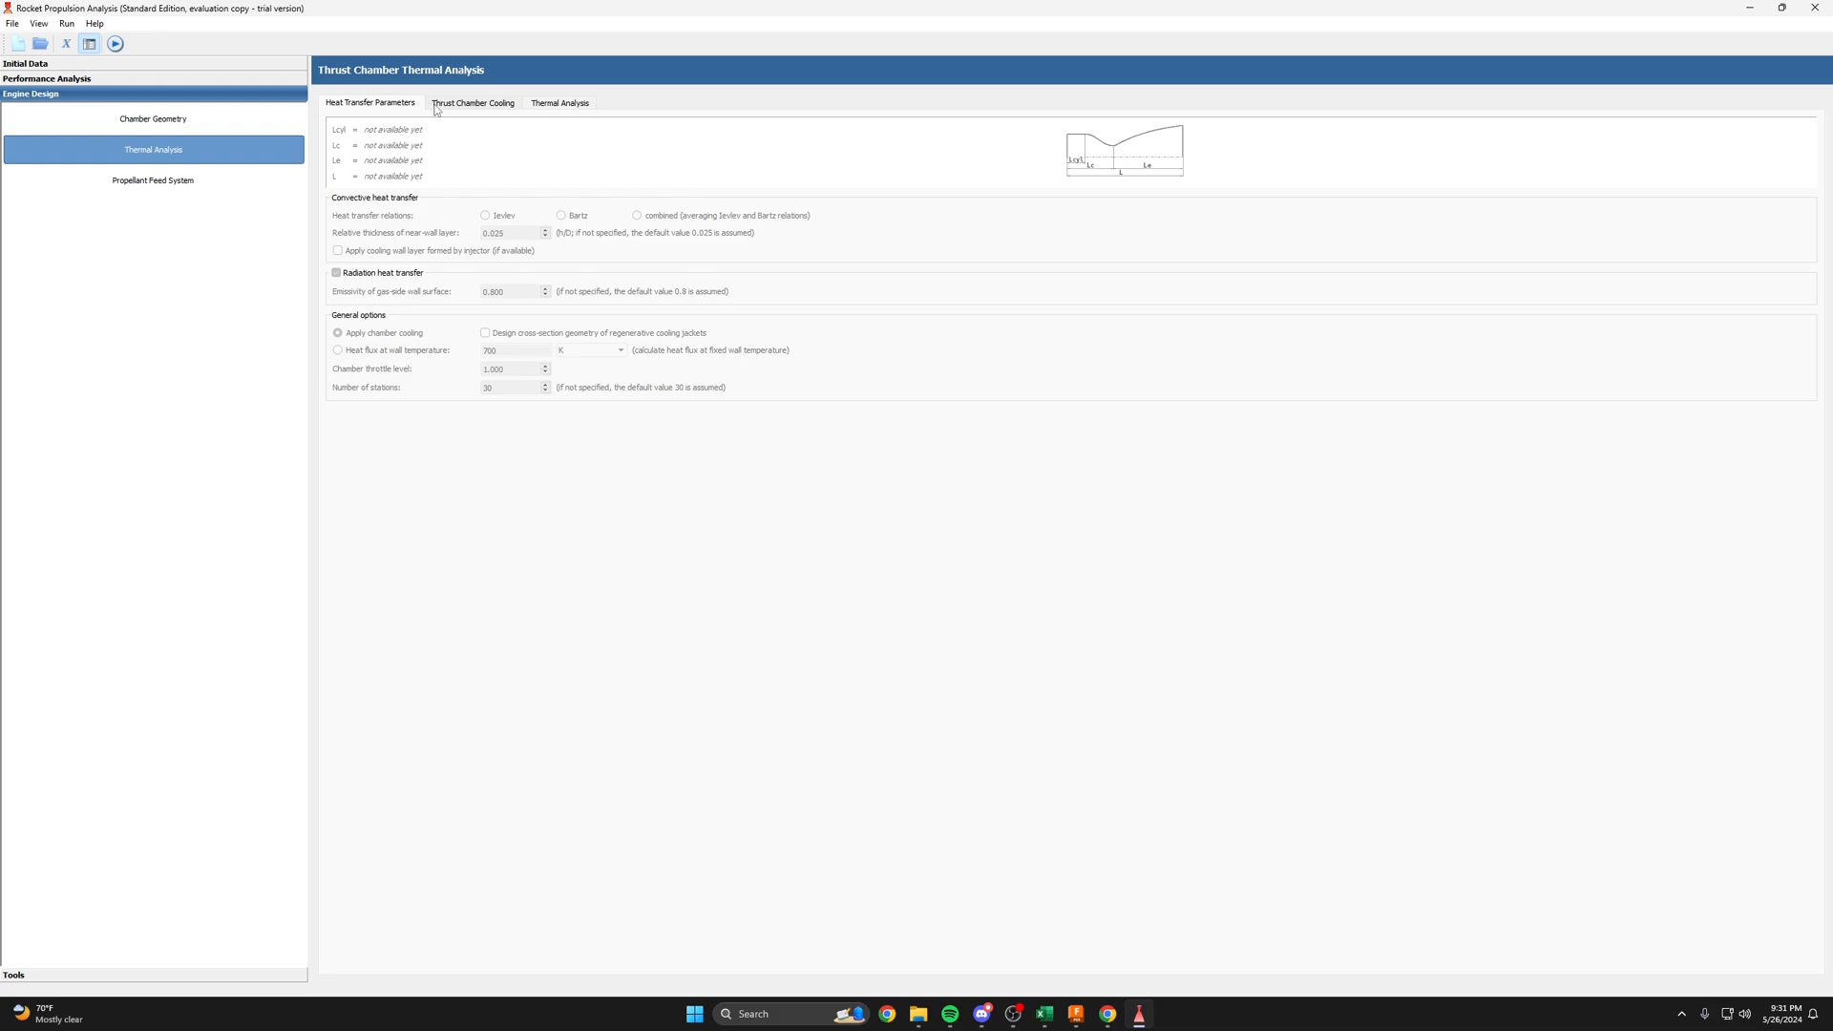
click(559, 104)
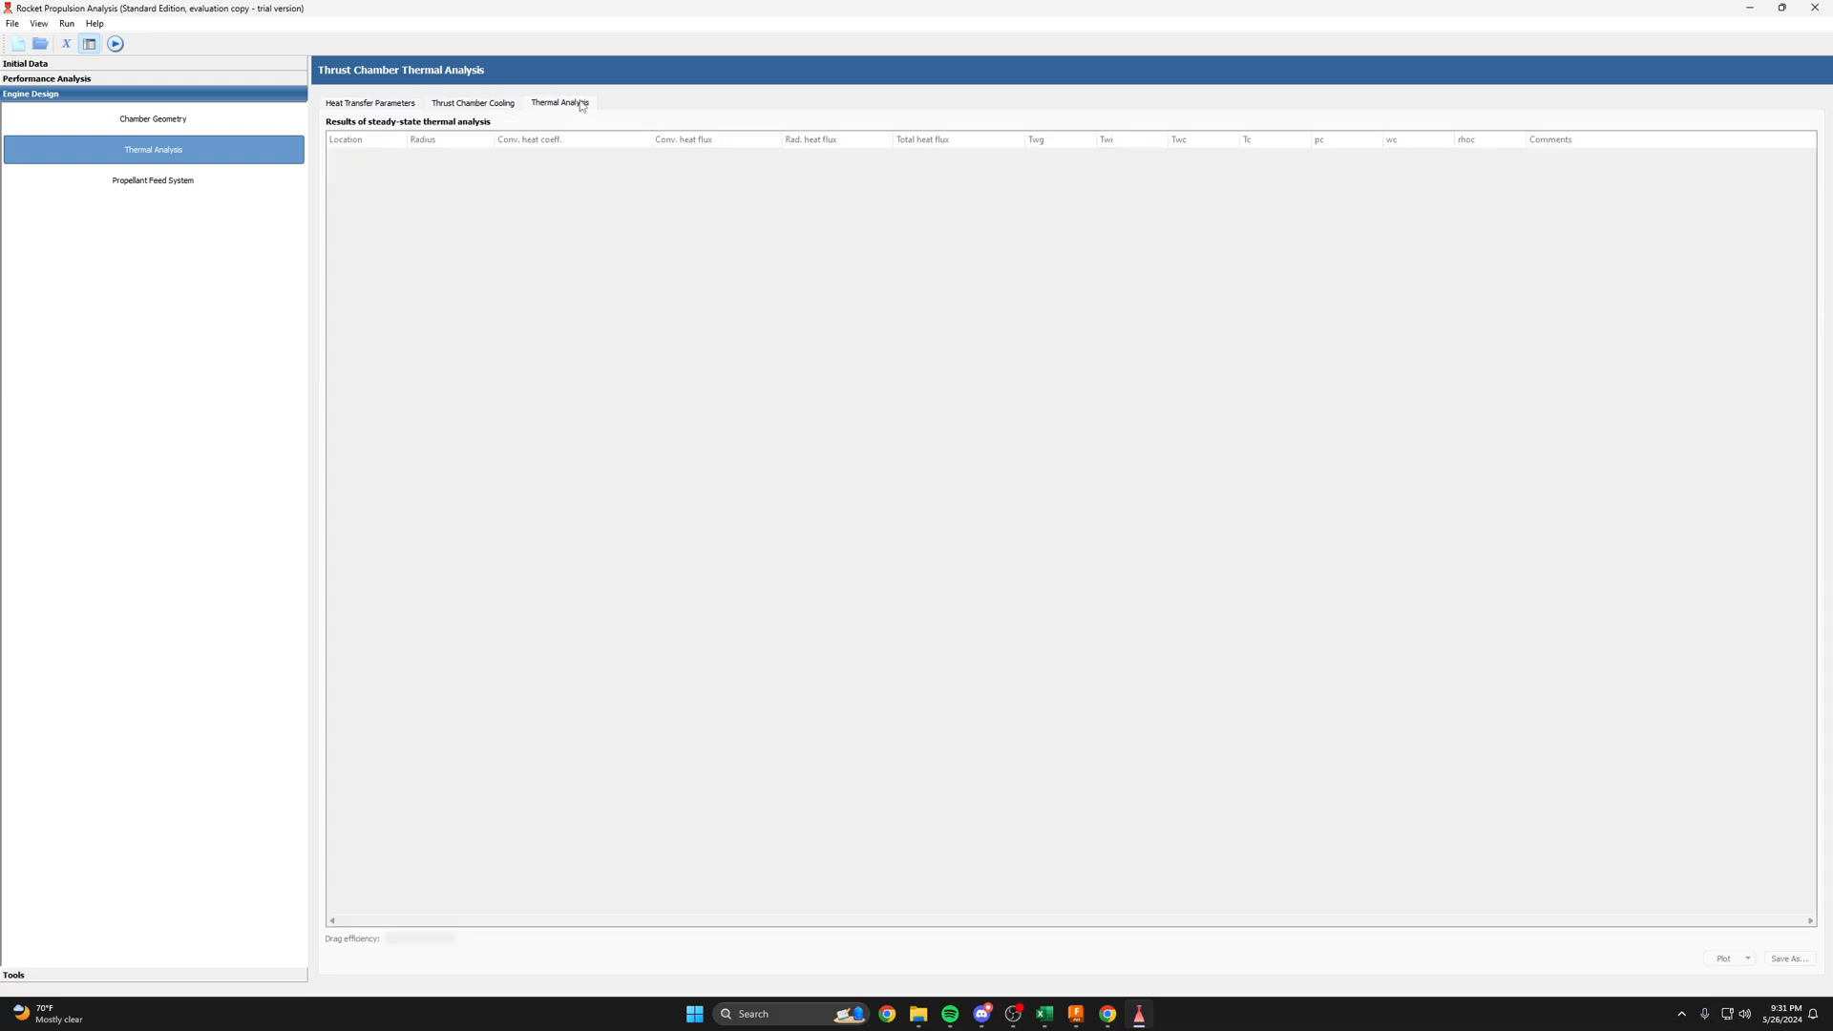
click(370, 103)
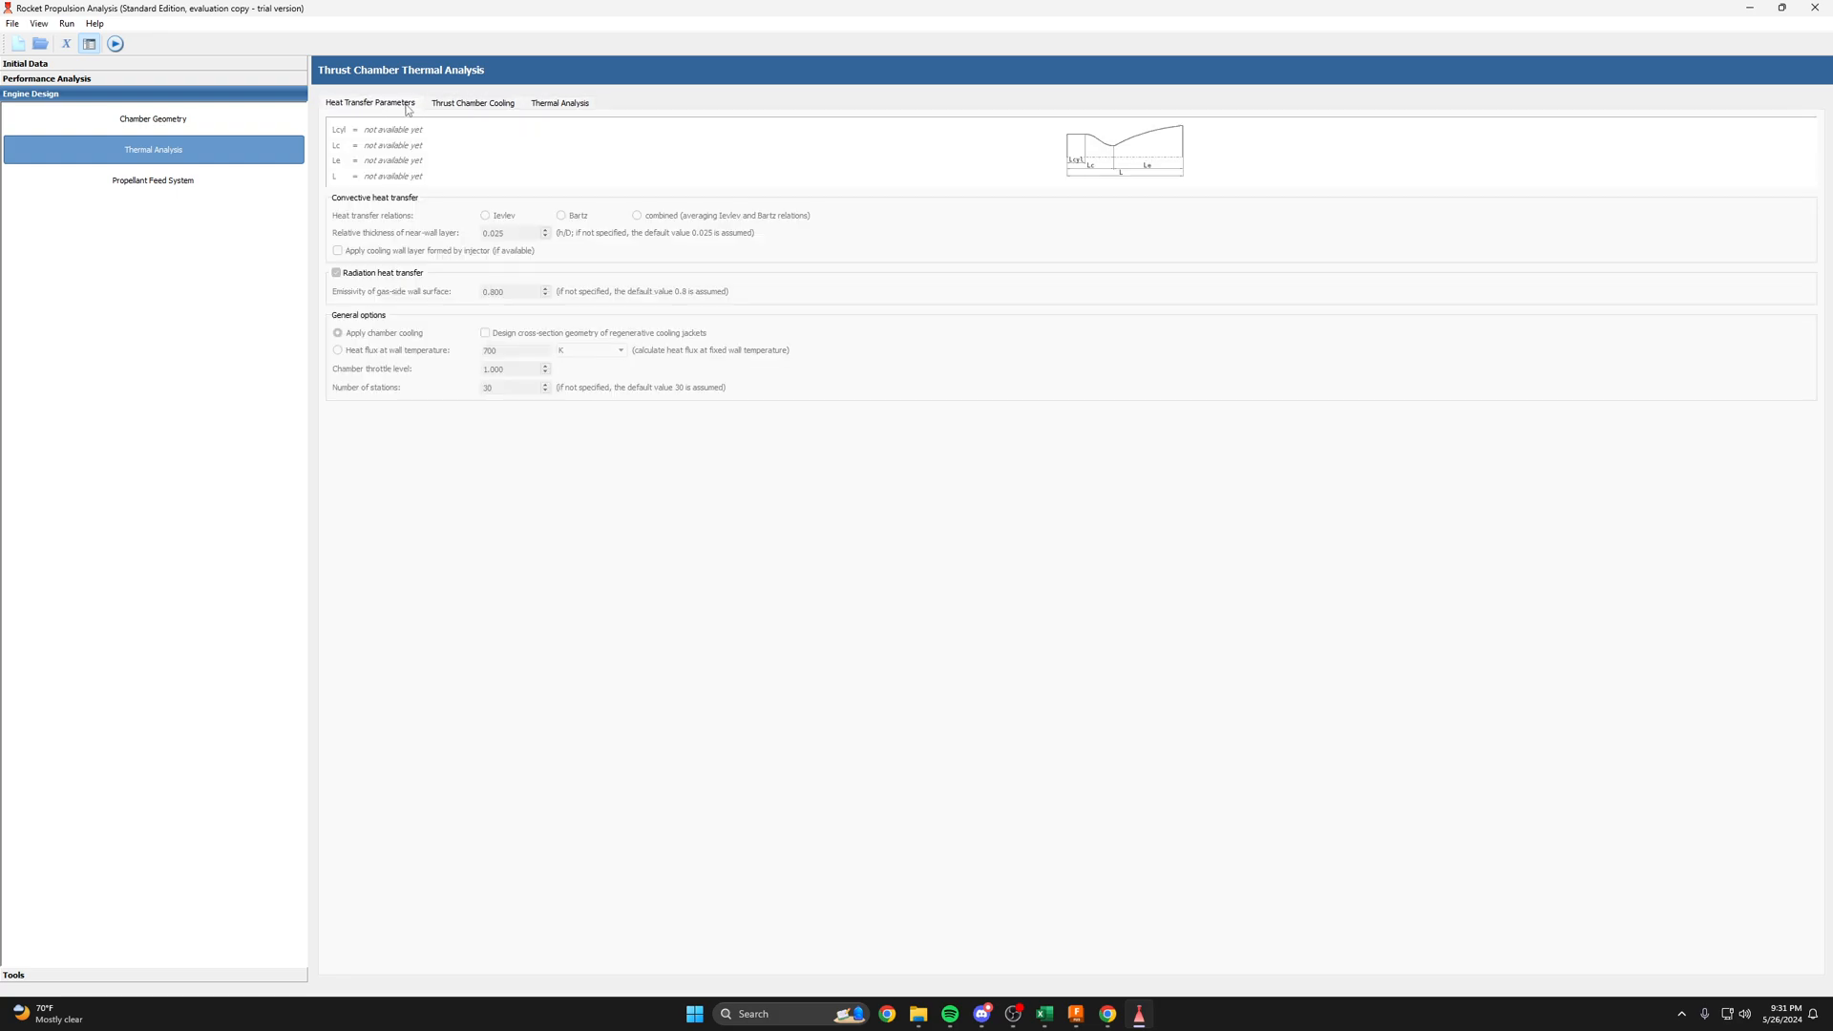
mouse_move(229, 144)
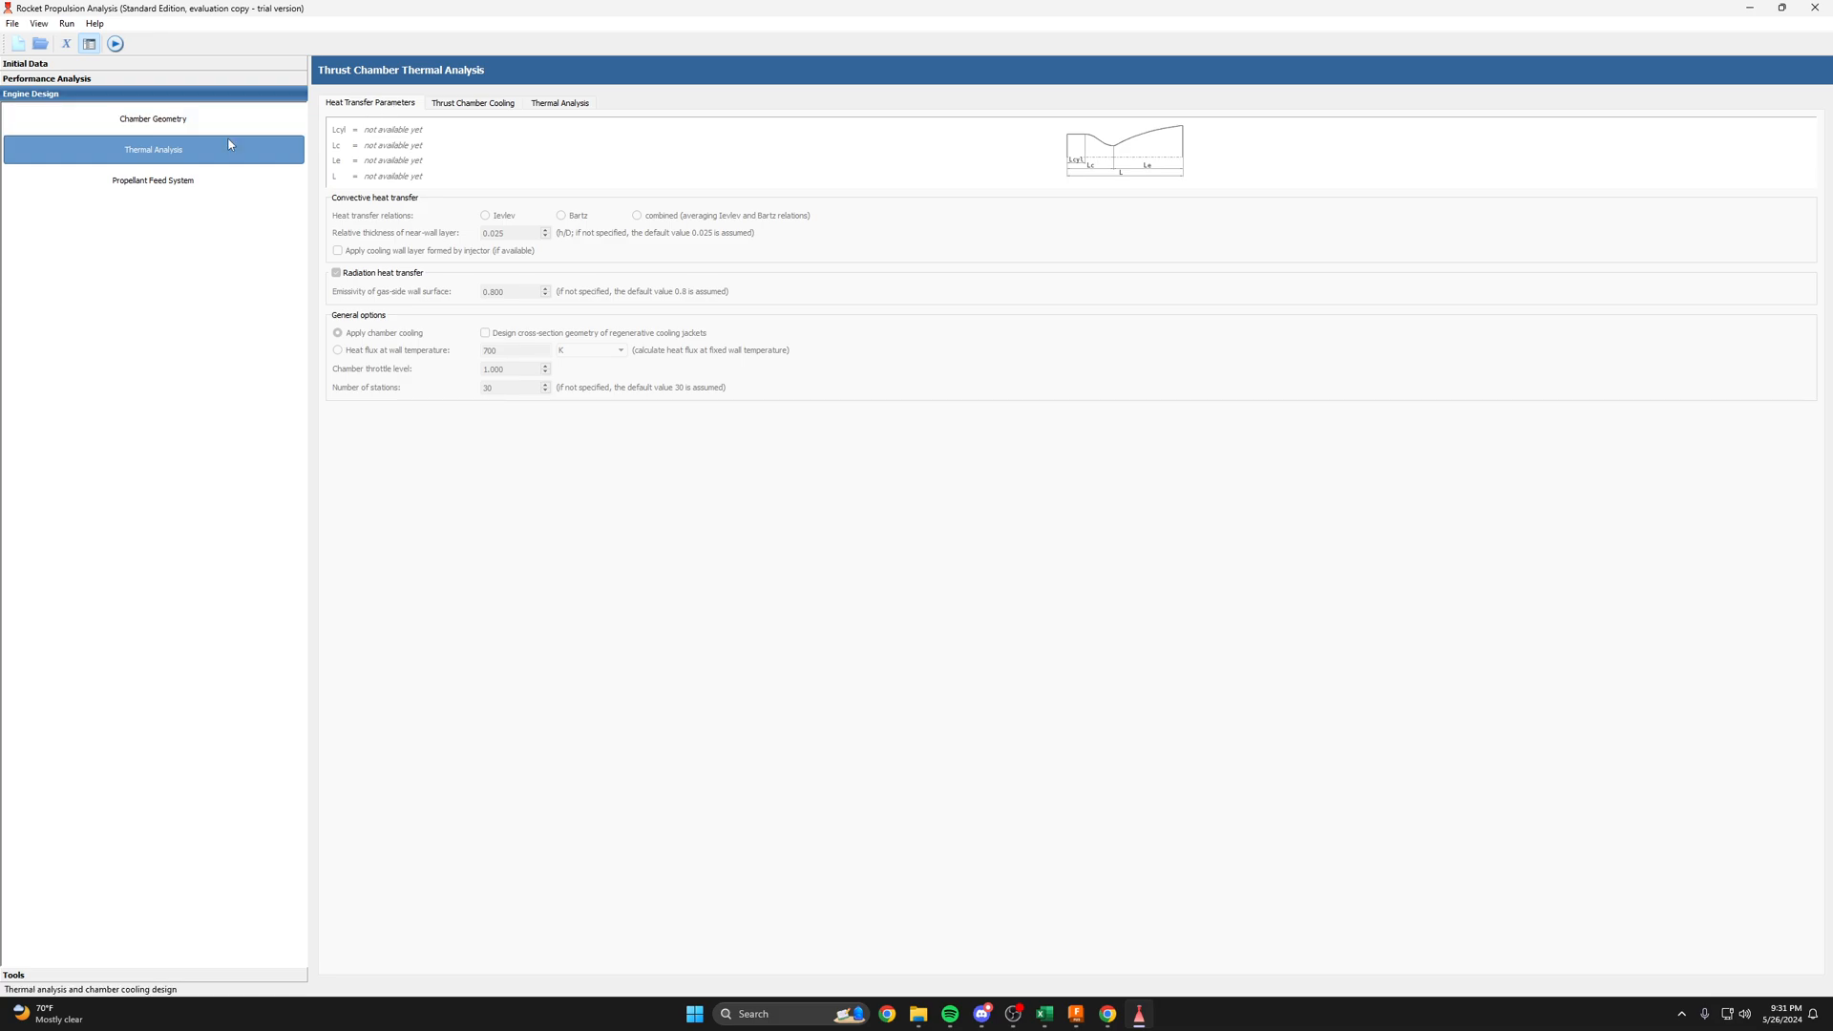
click(152, 181)
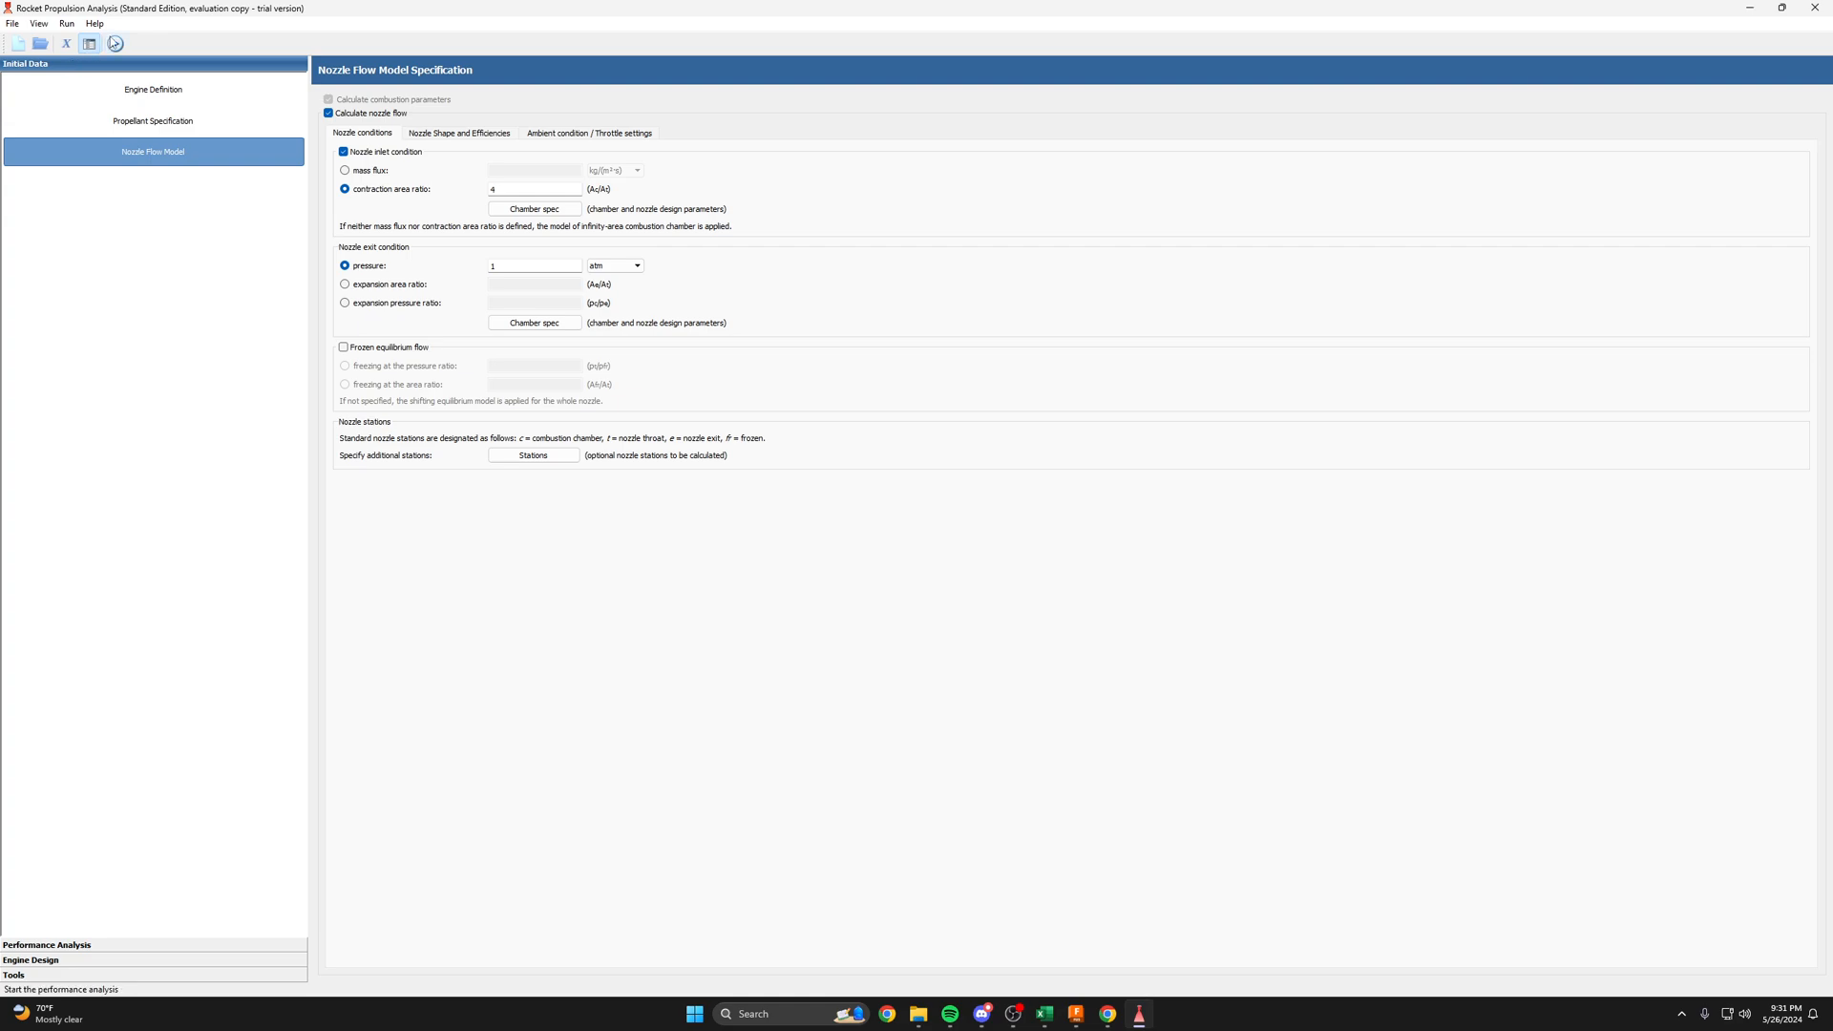
click(114, 43)
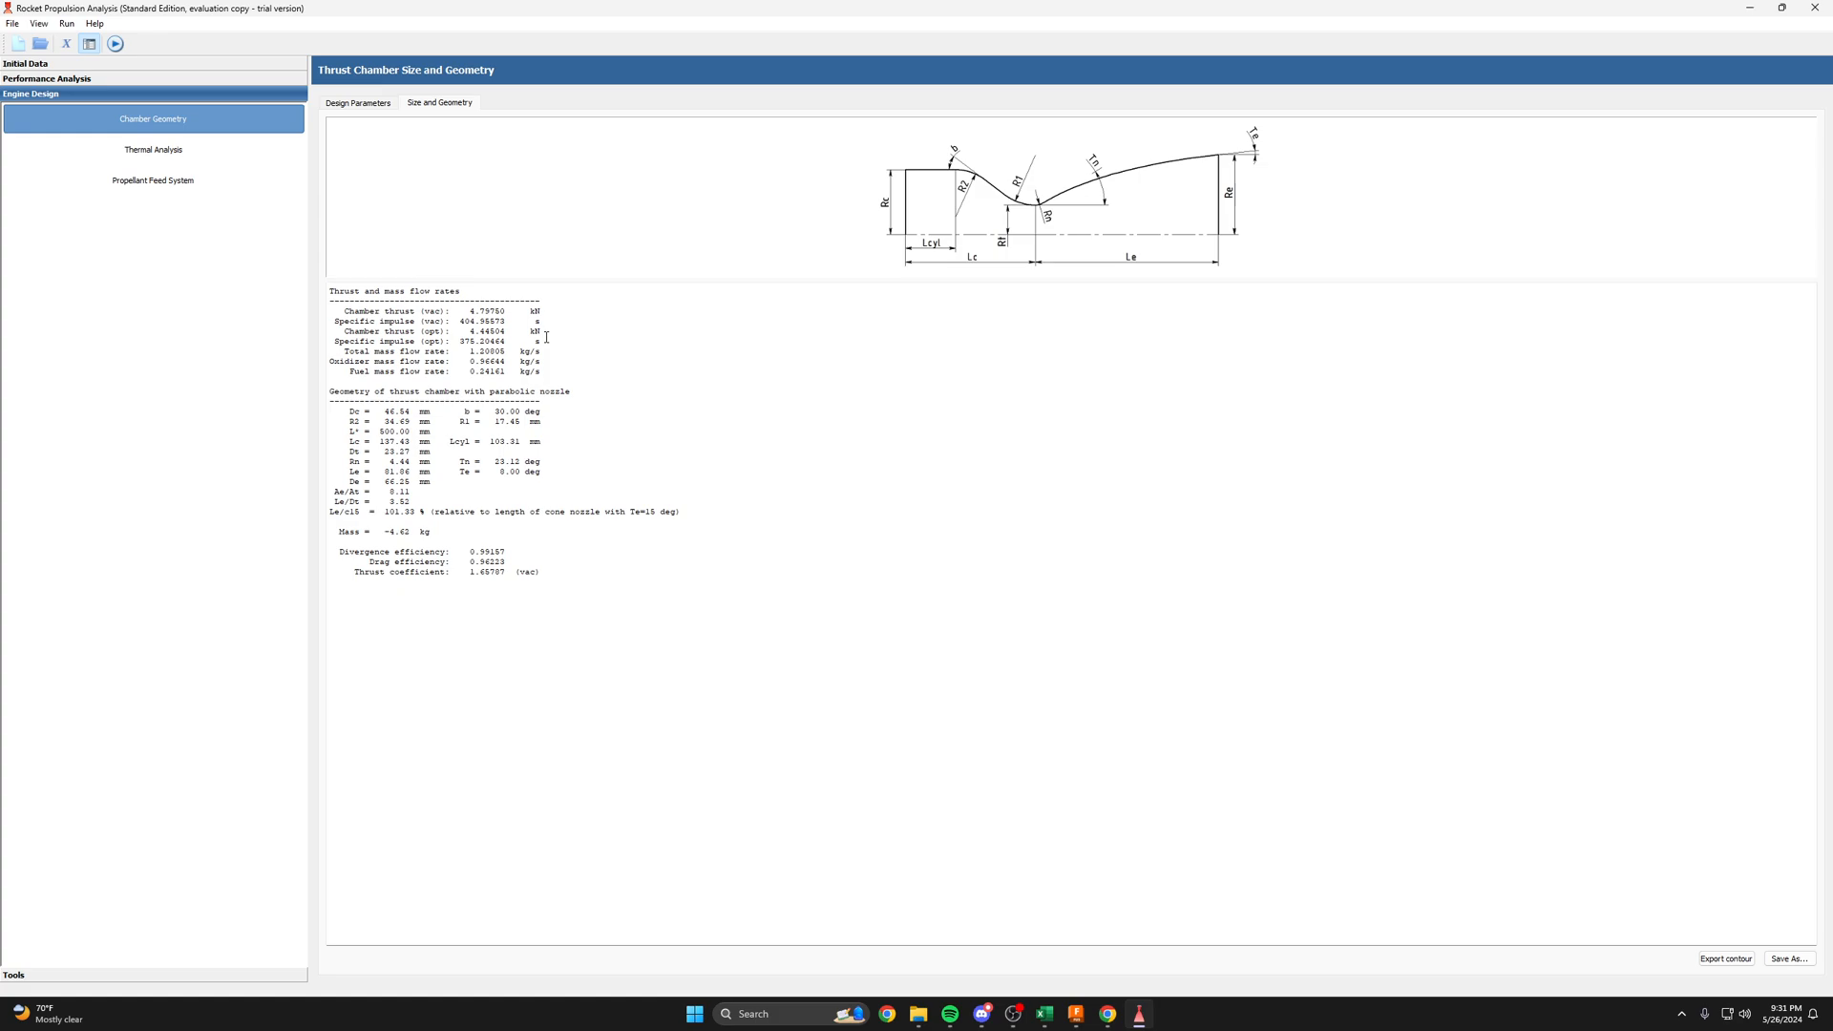
mouse_move(634, 474)
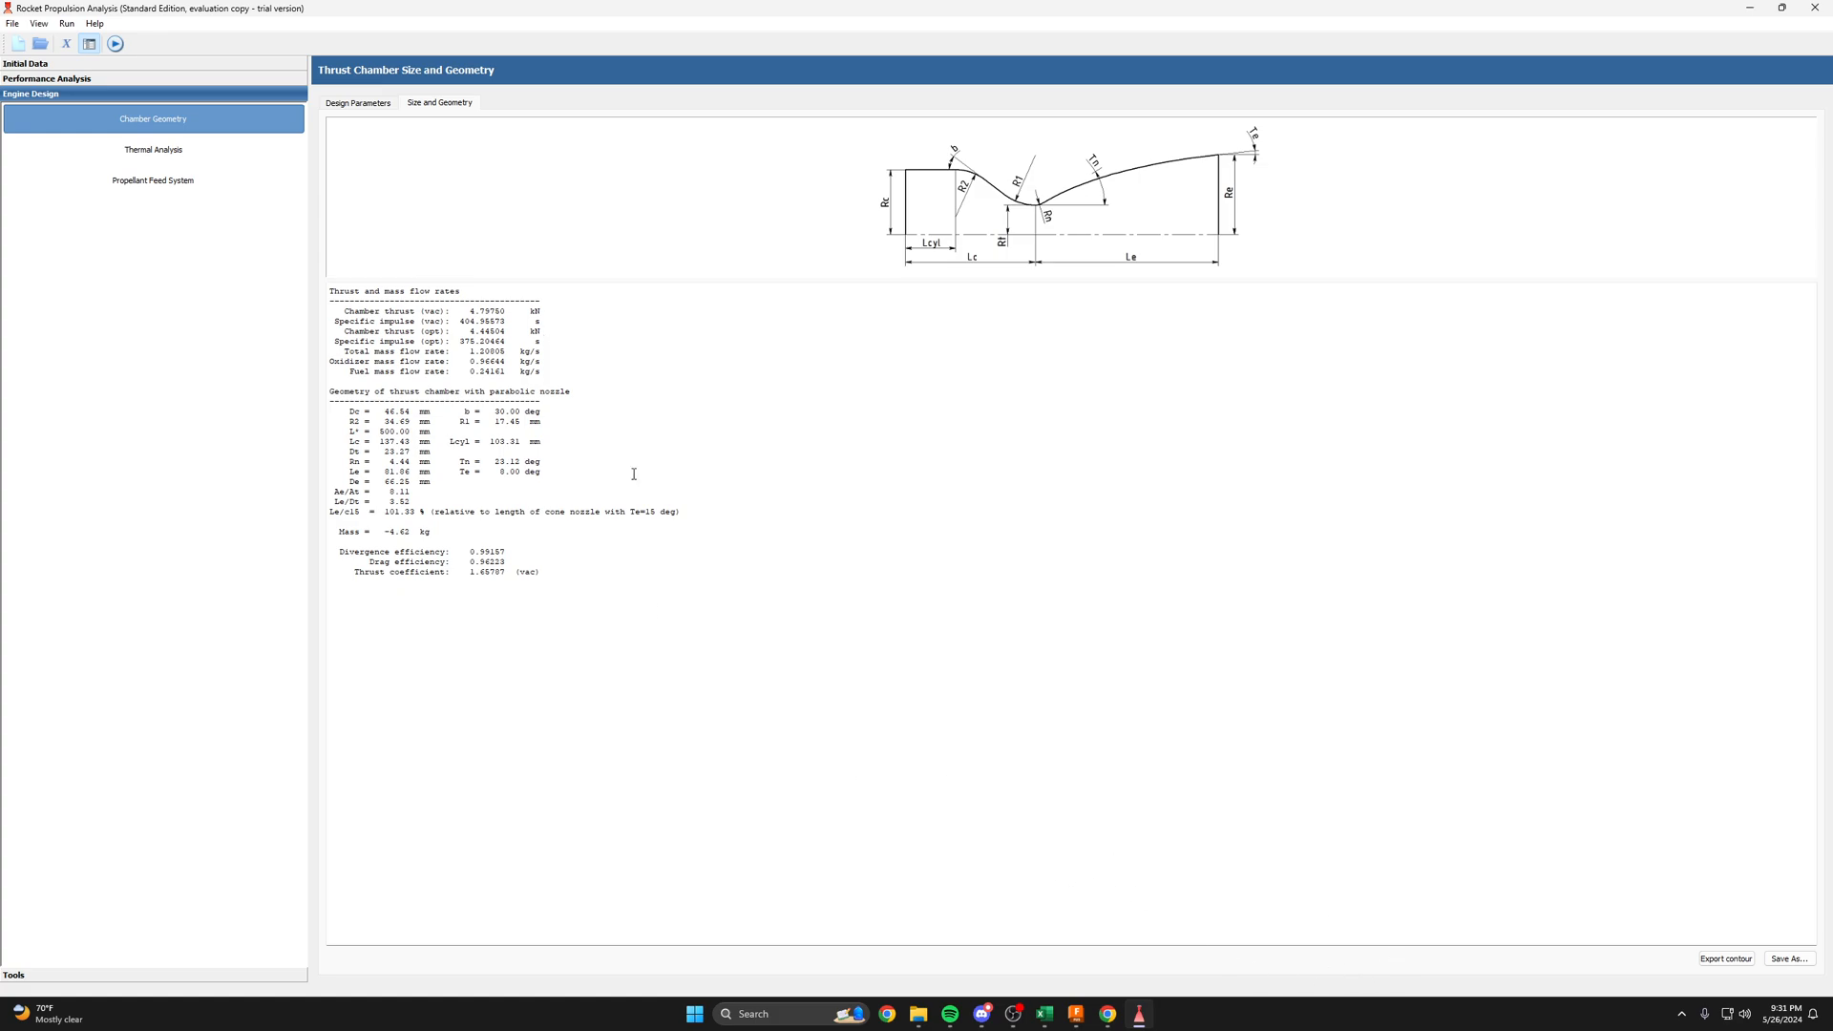
mouse_move(813, 650)
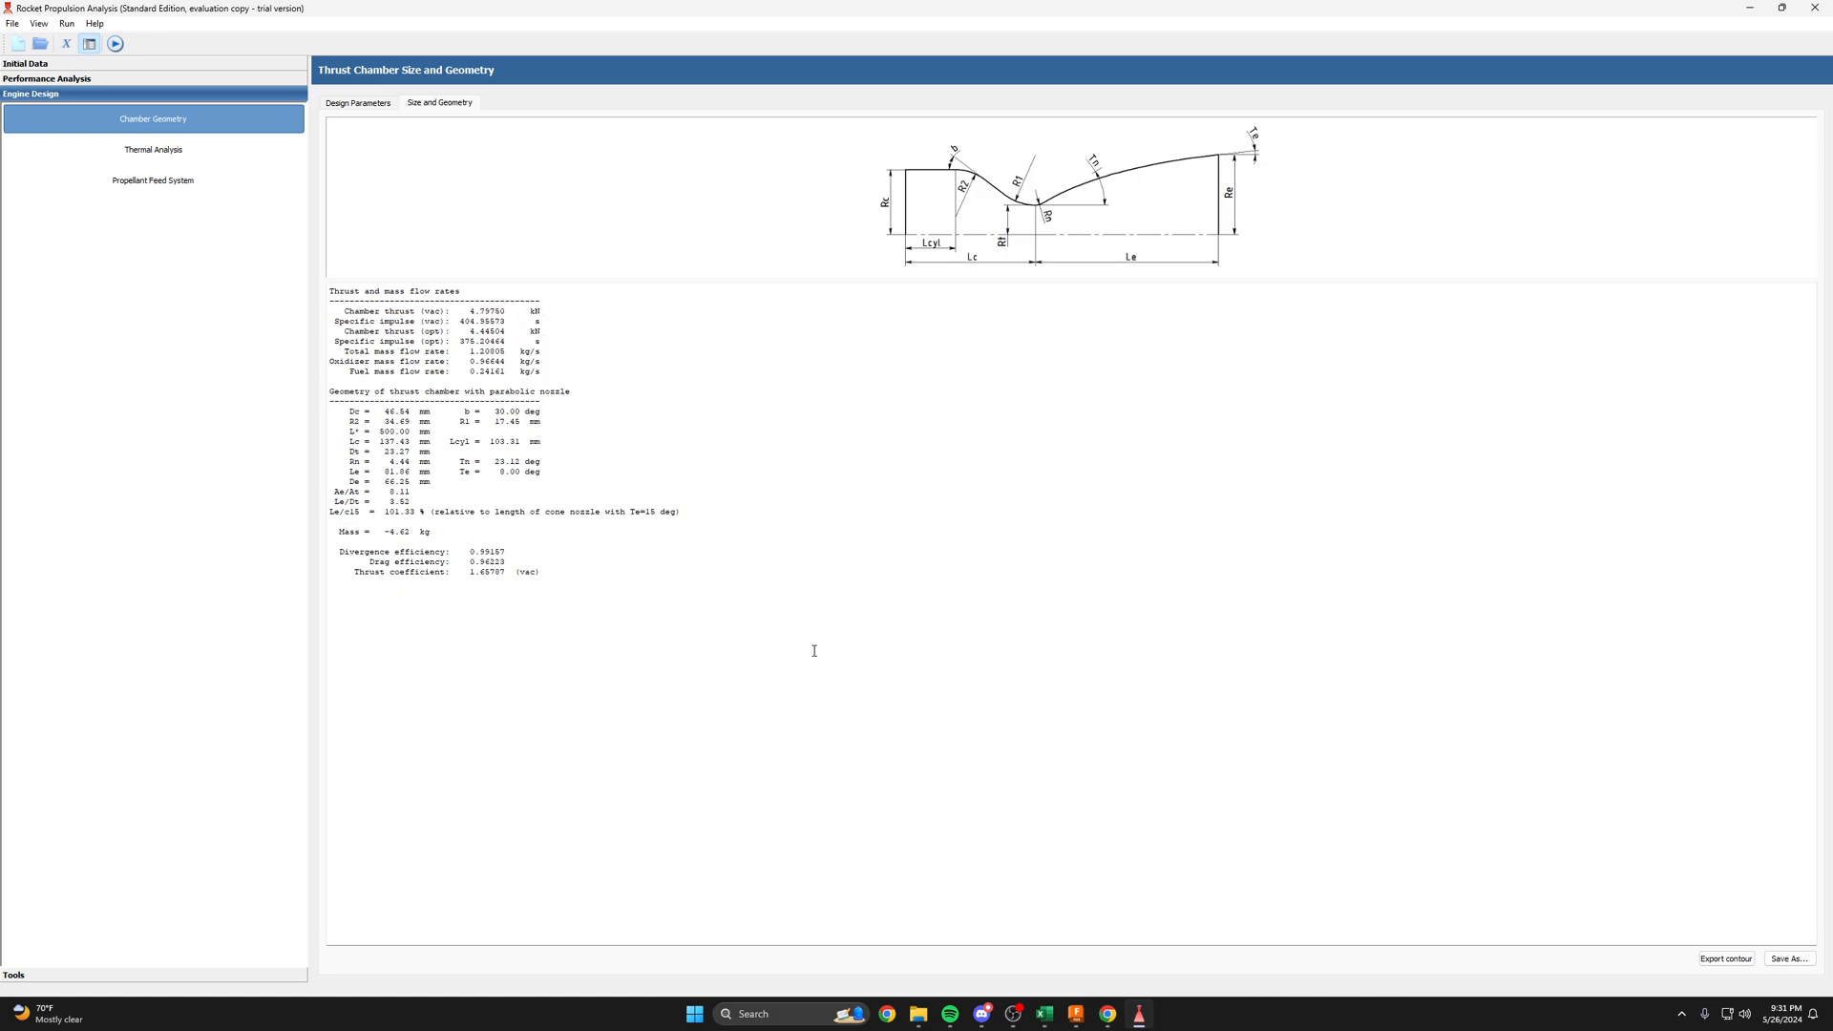
mouse_move(575, 396)
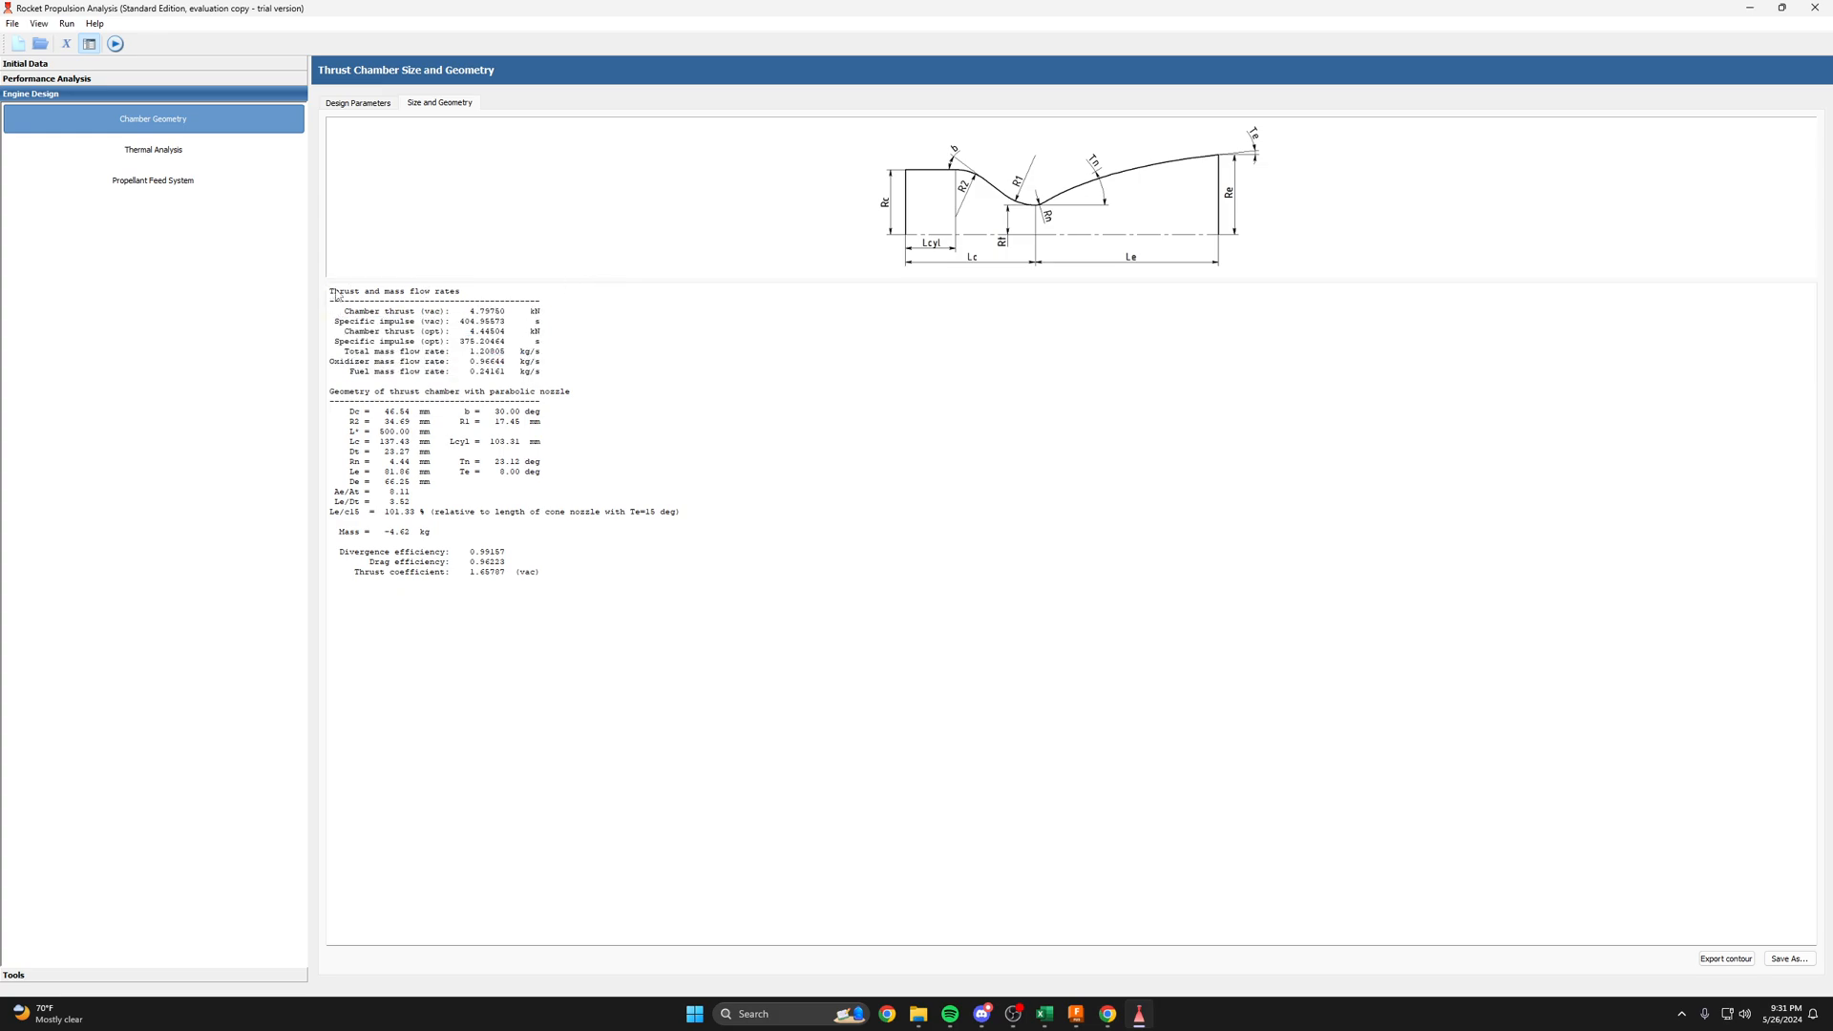
mouse_move(430, 337)
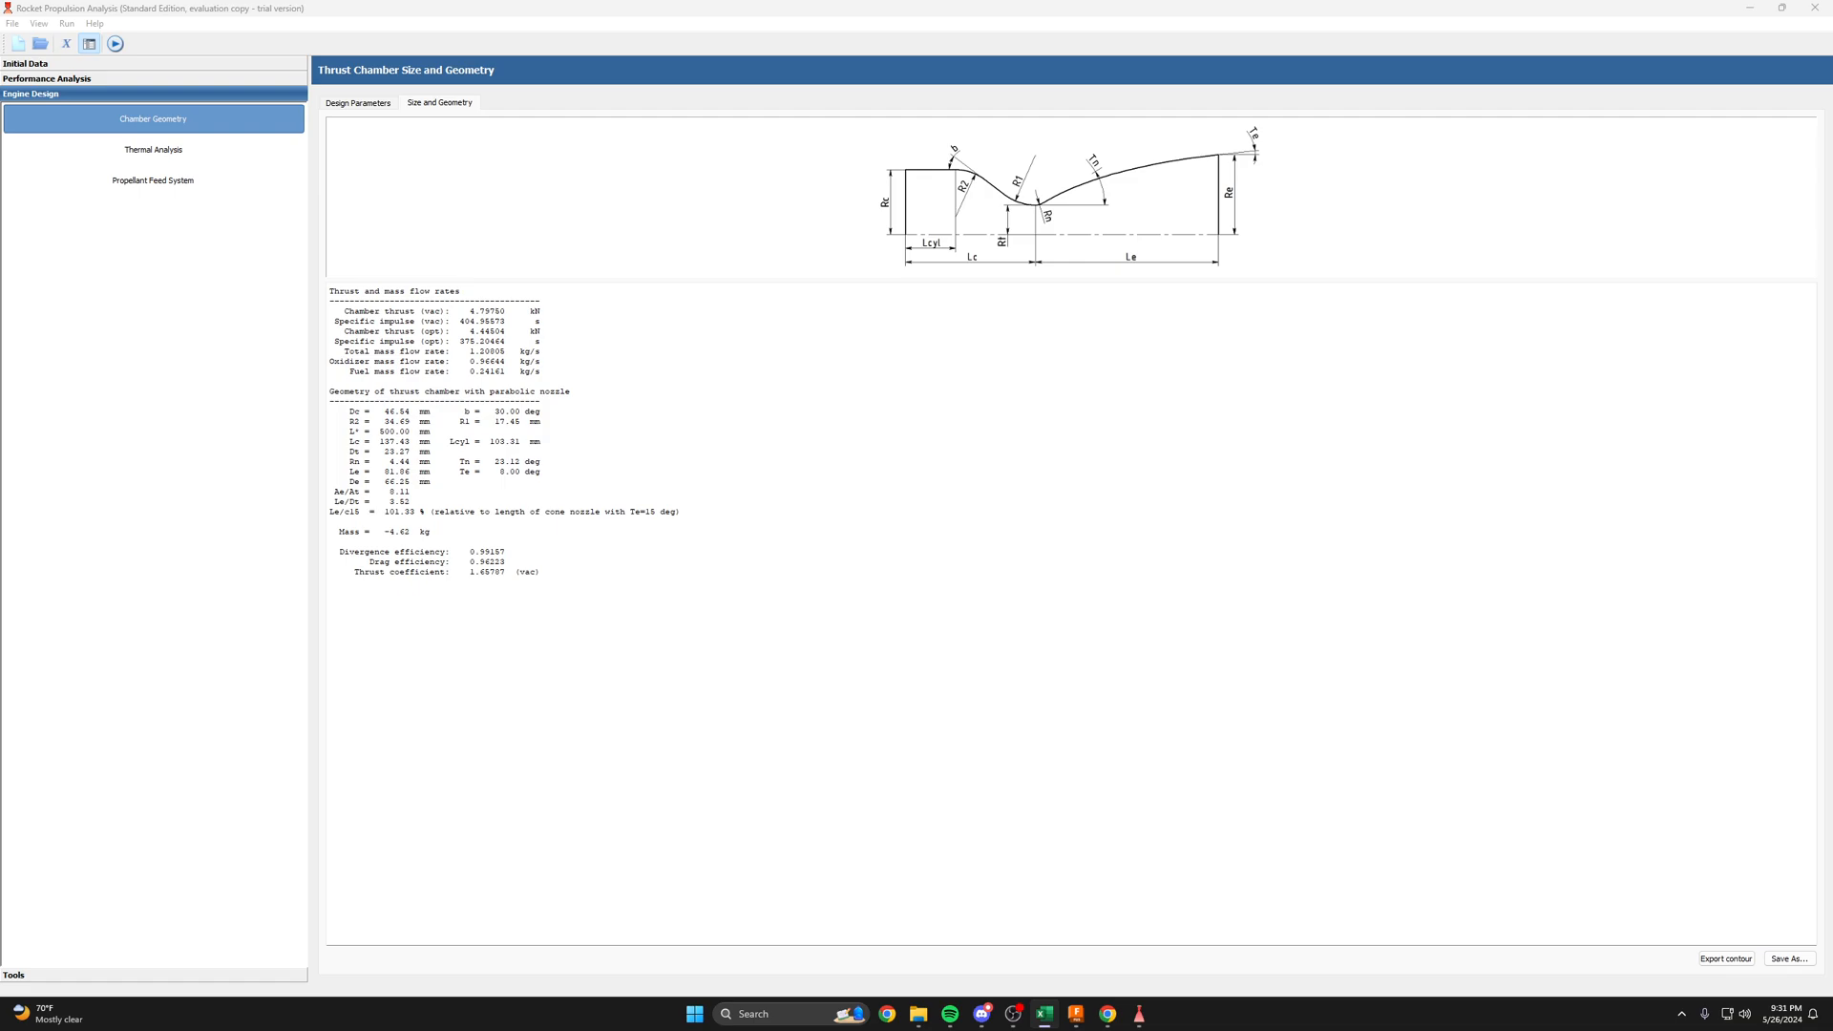
- Inspect the total, LOX and LH2 mass flow formulas in cells B14–B16 of rpa.xlsx
click(1042, 1014)
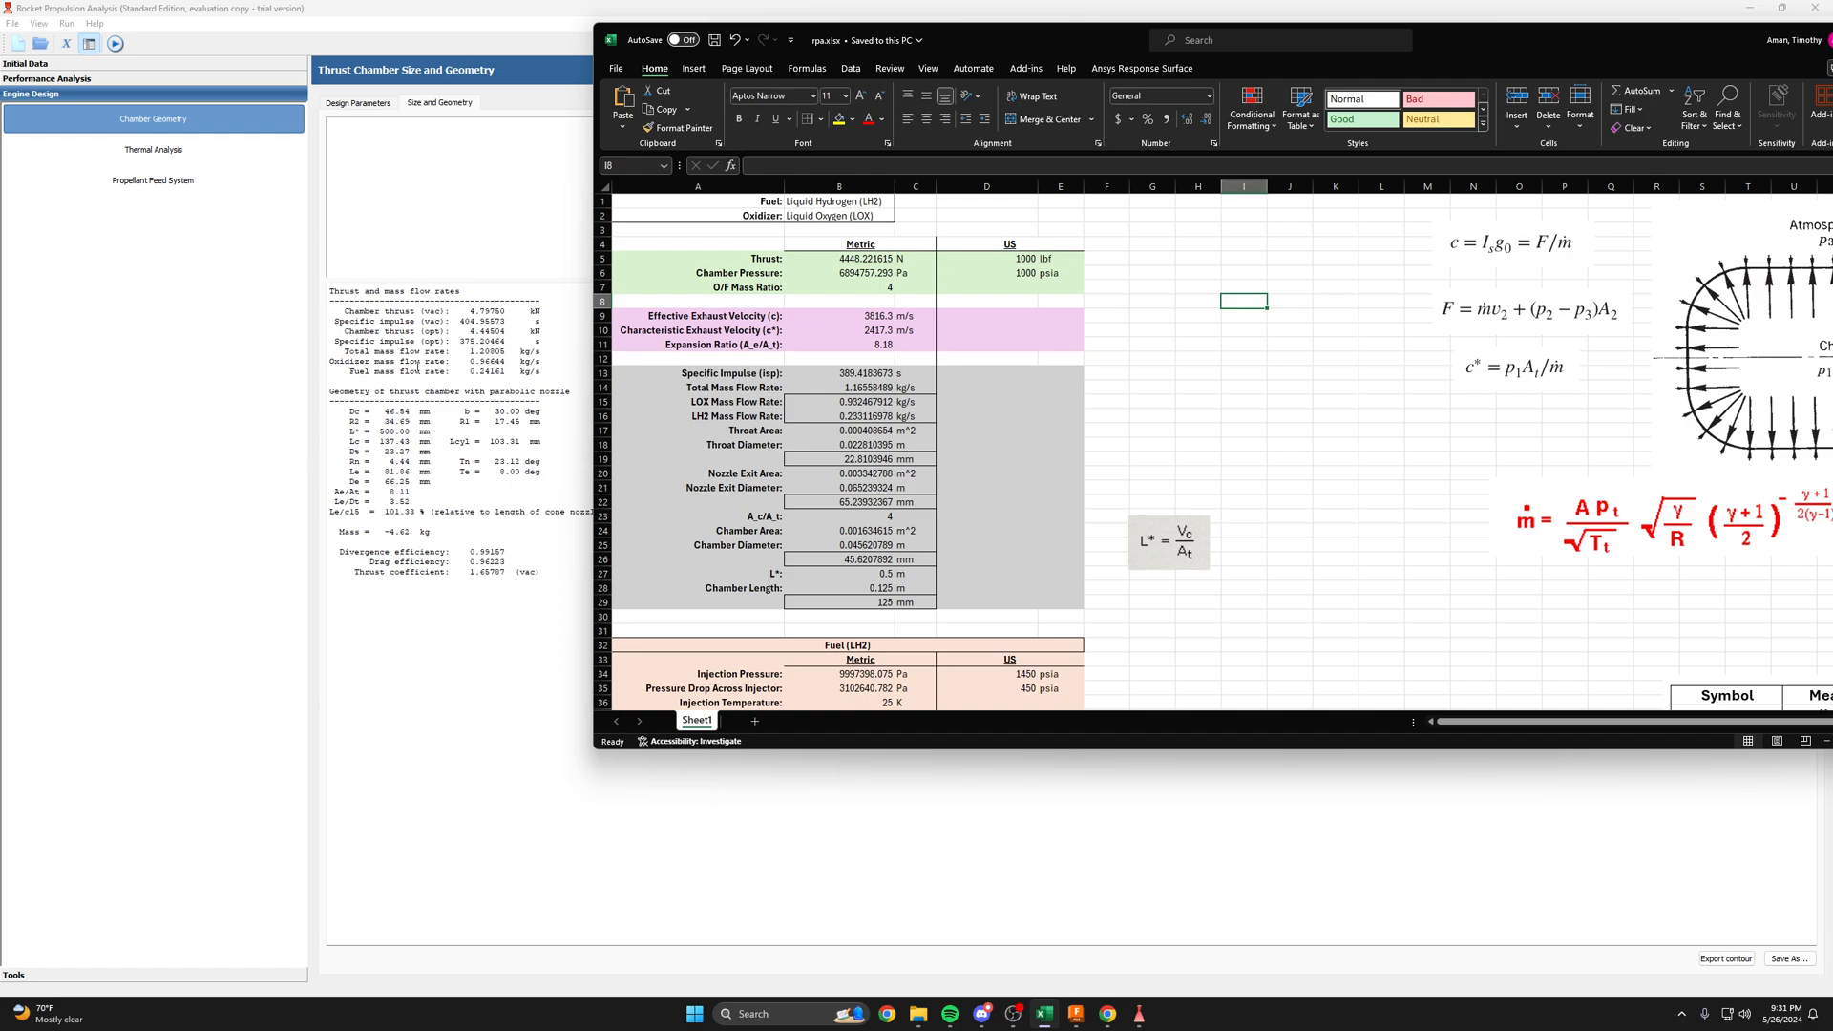
mouse_move(479, 352)
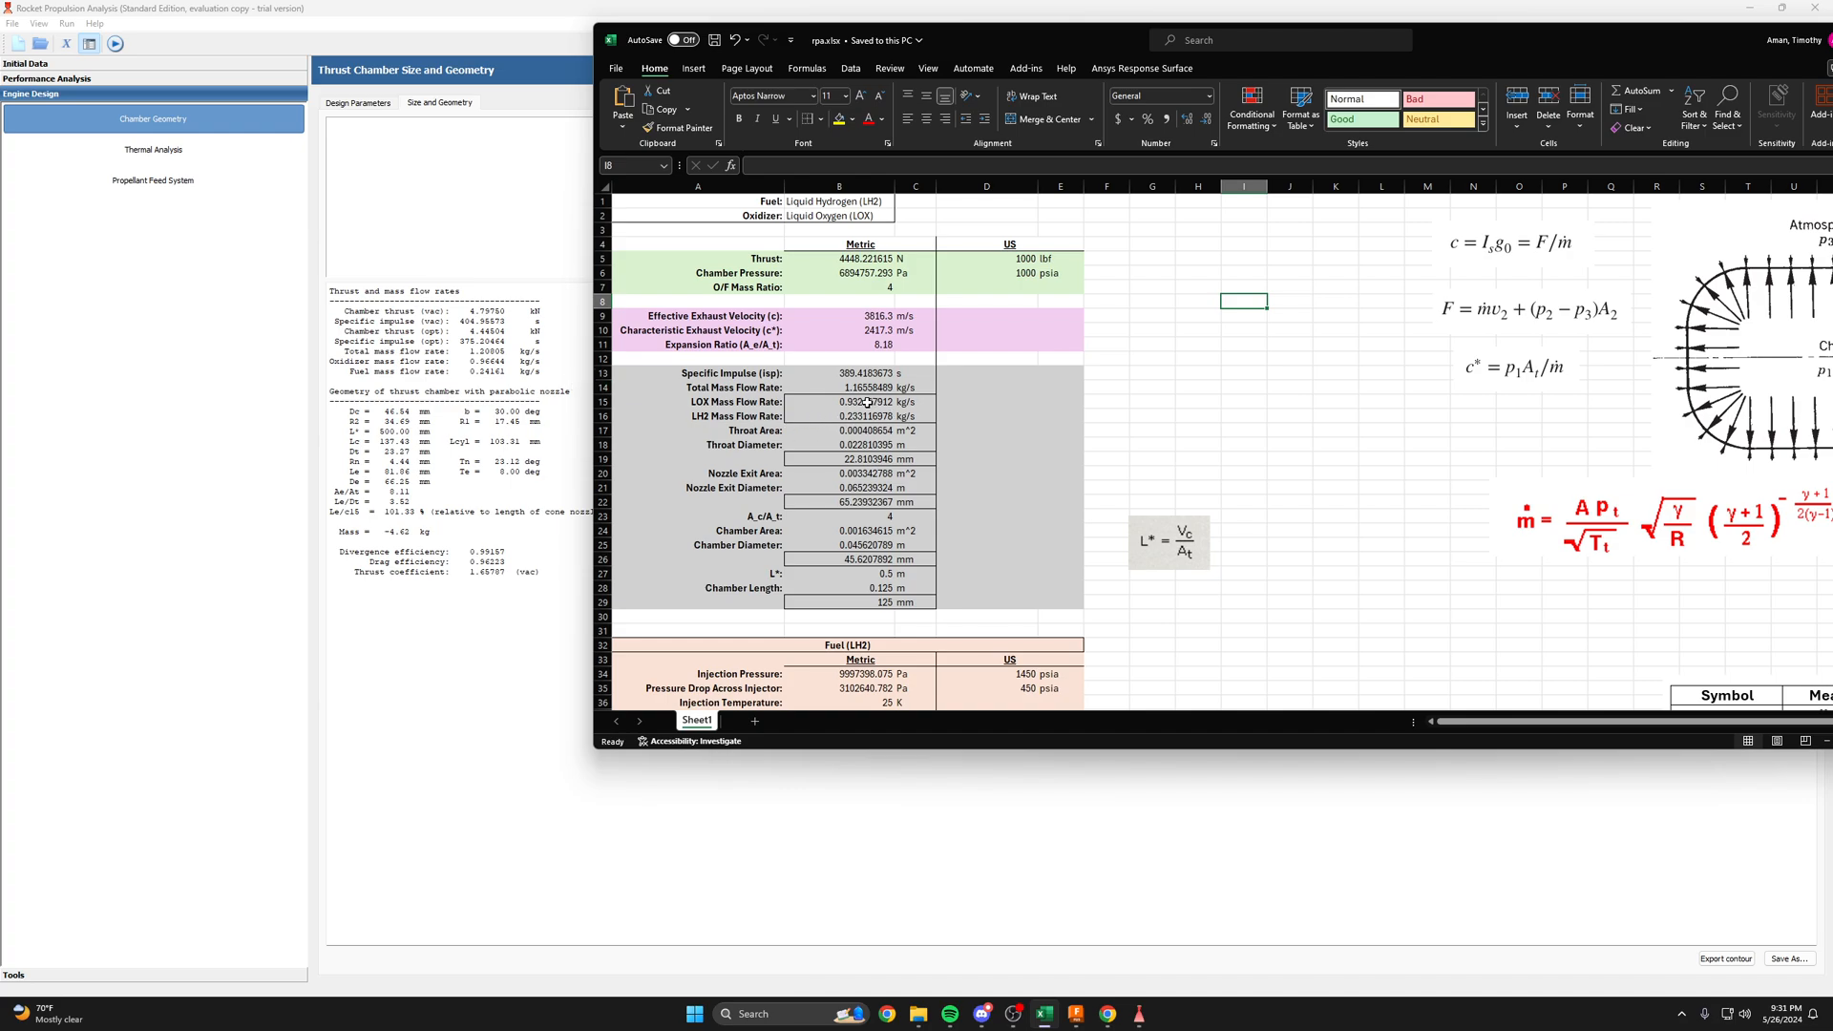
click(859, 386)
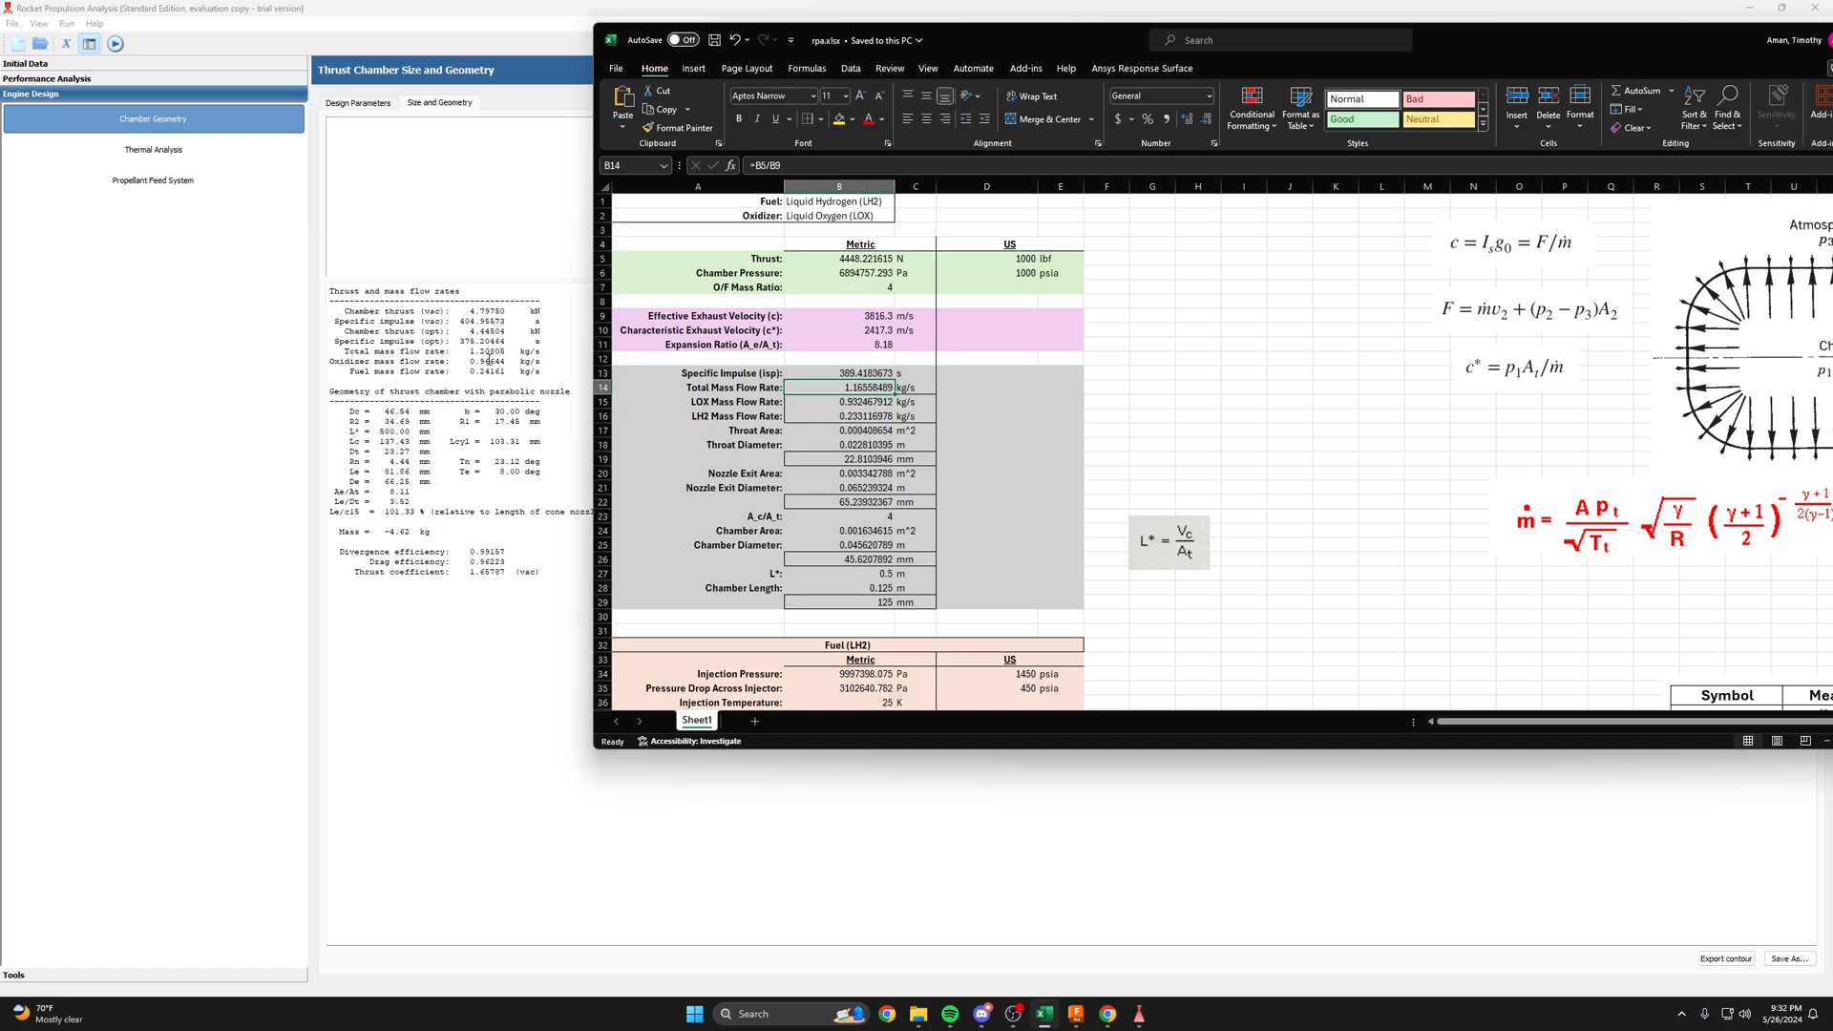
click(838, 402)
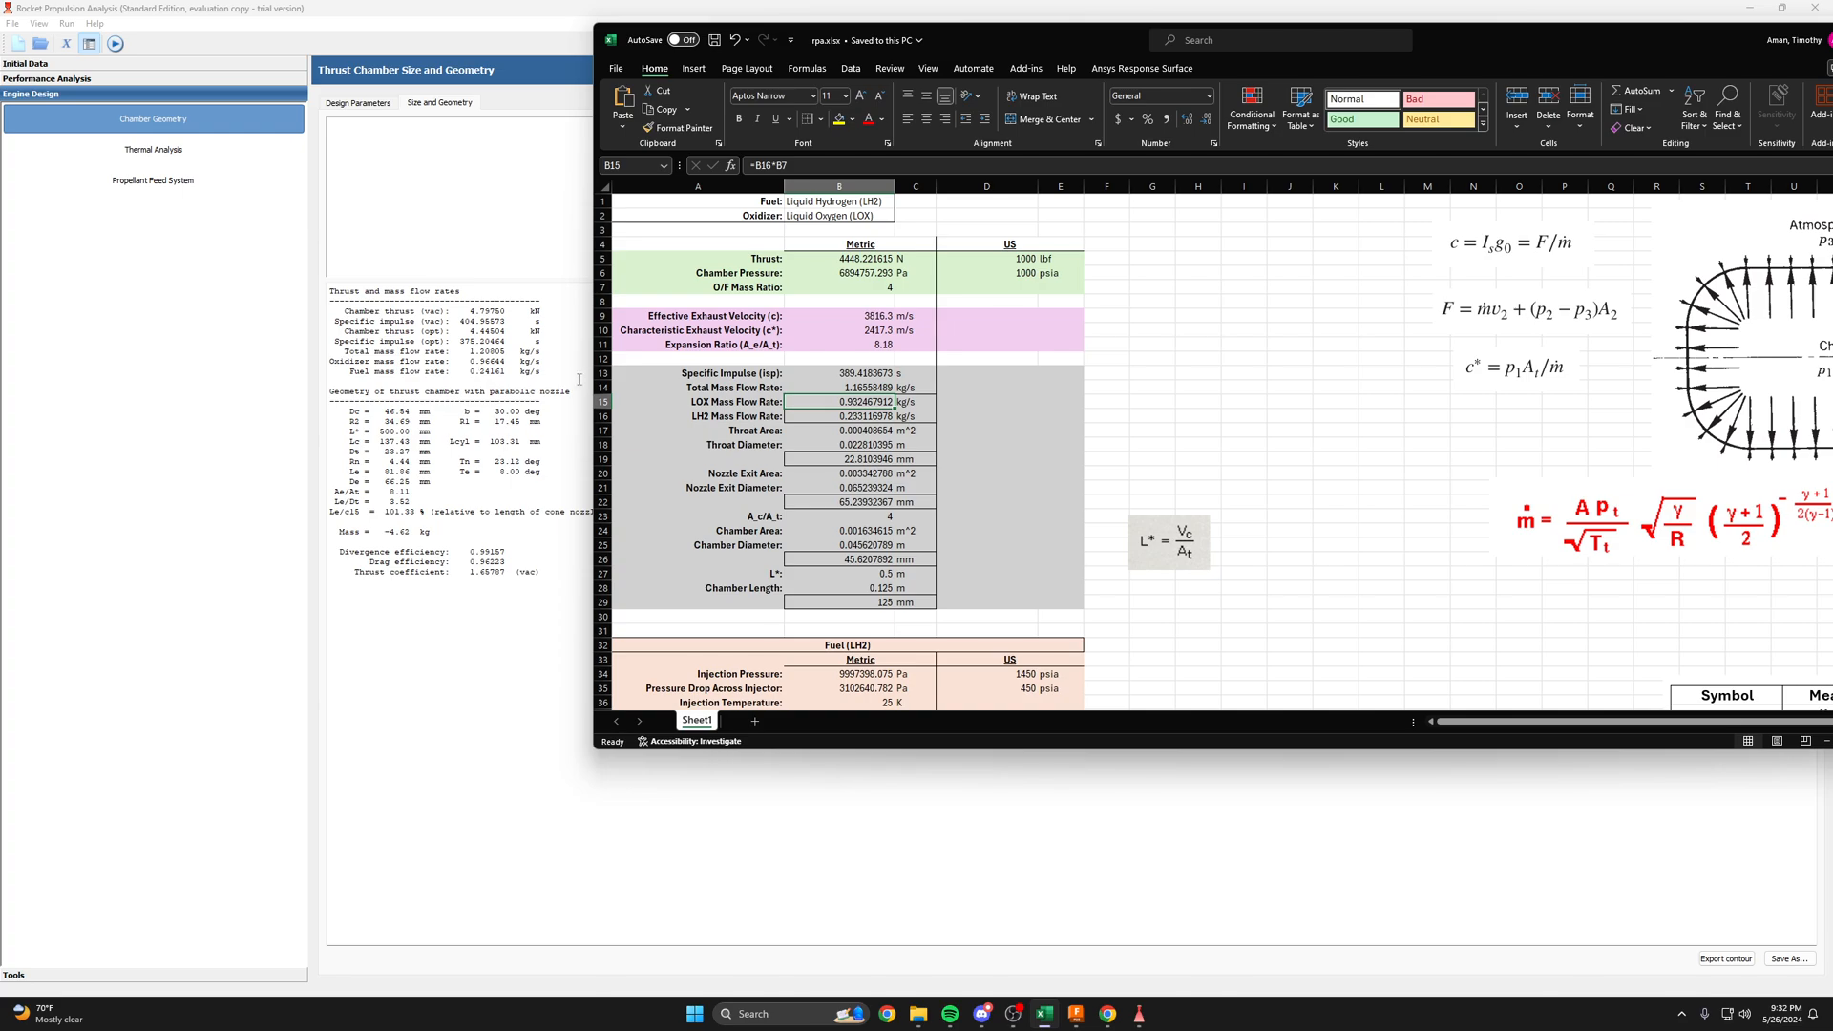
click(839, 416)
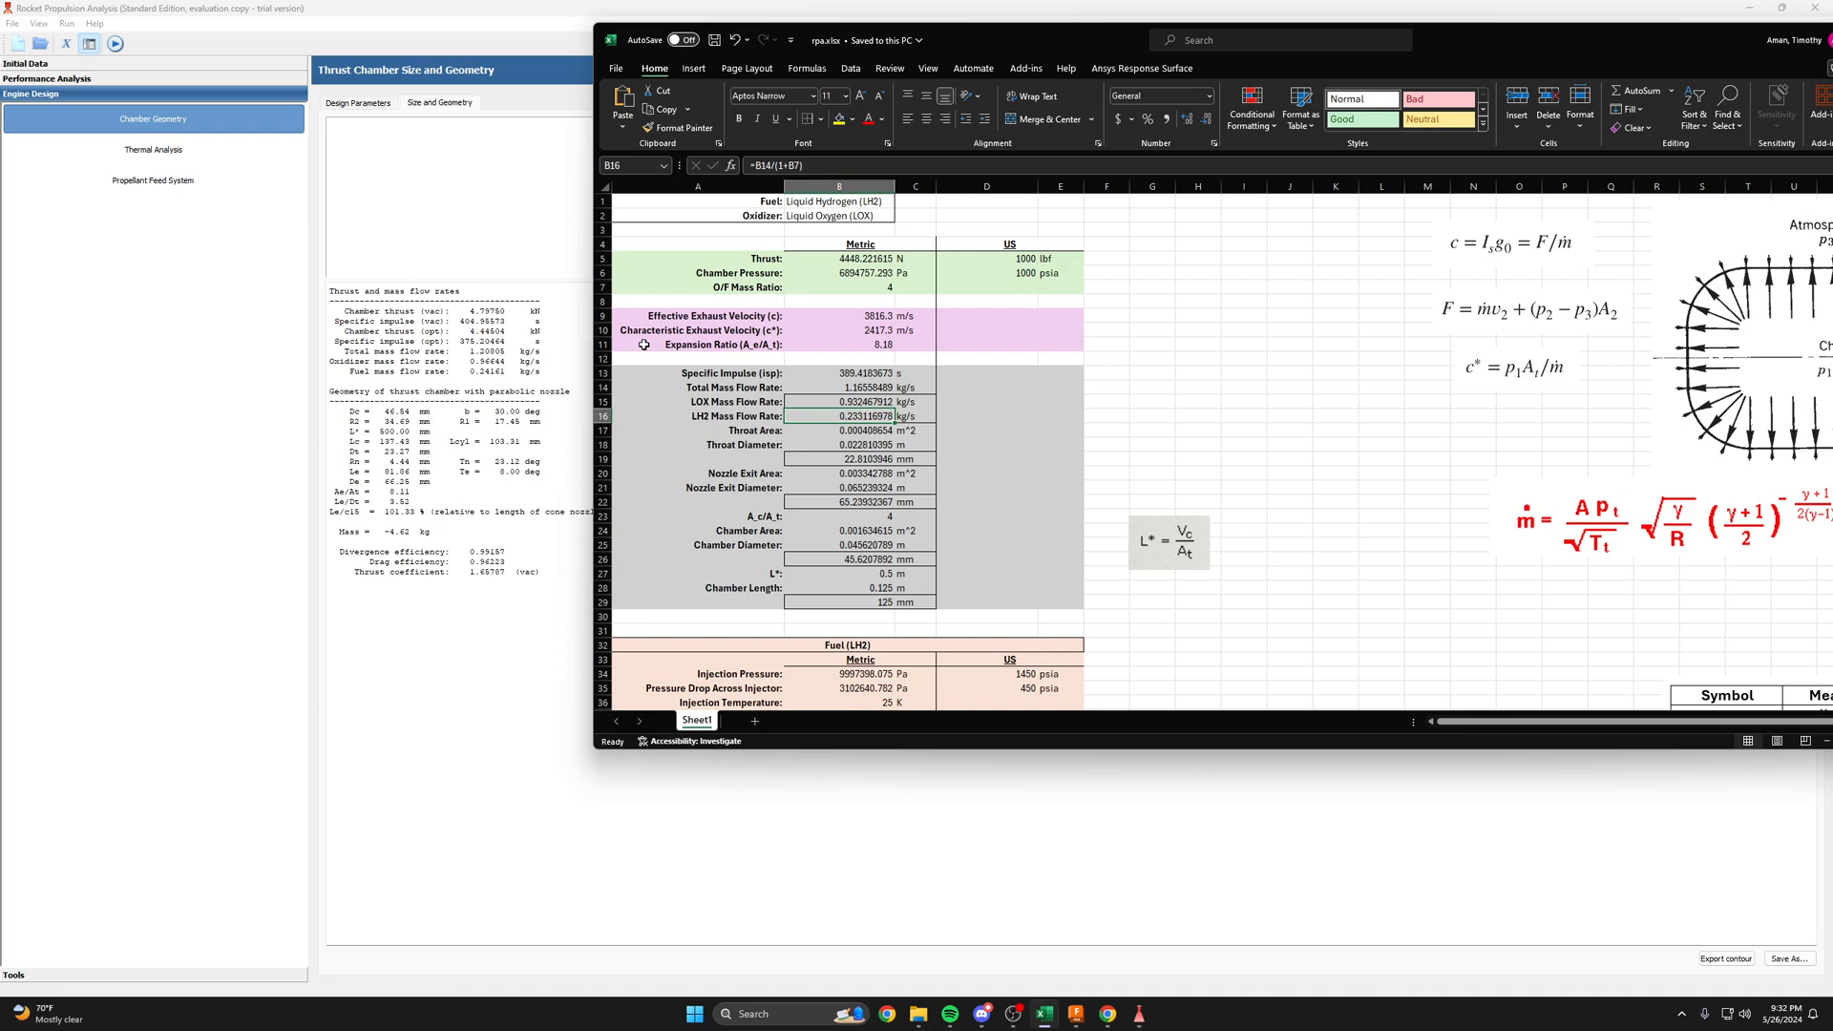
mouse_move(558, 103)
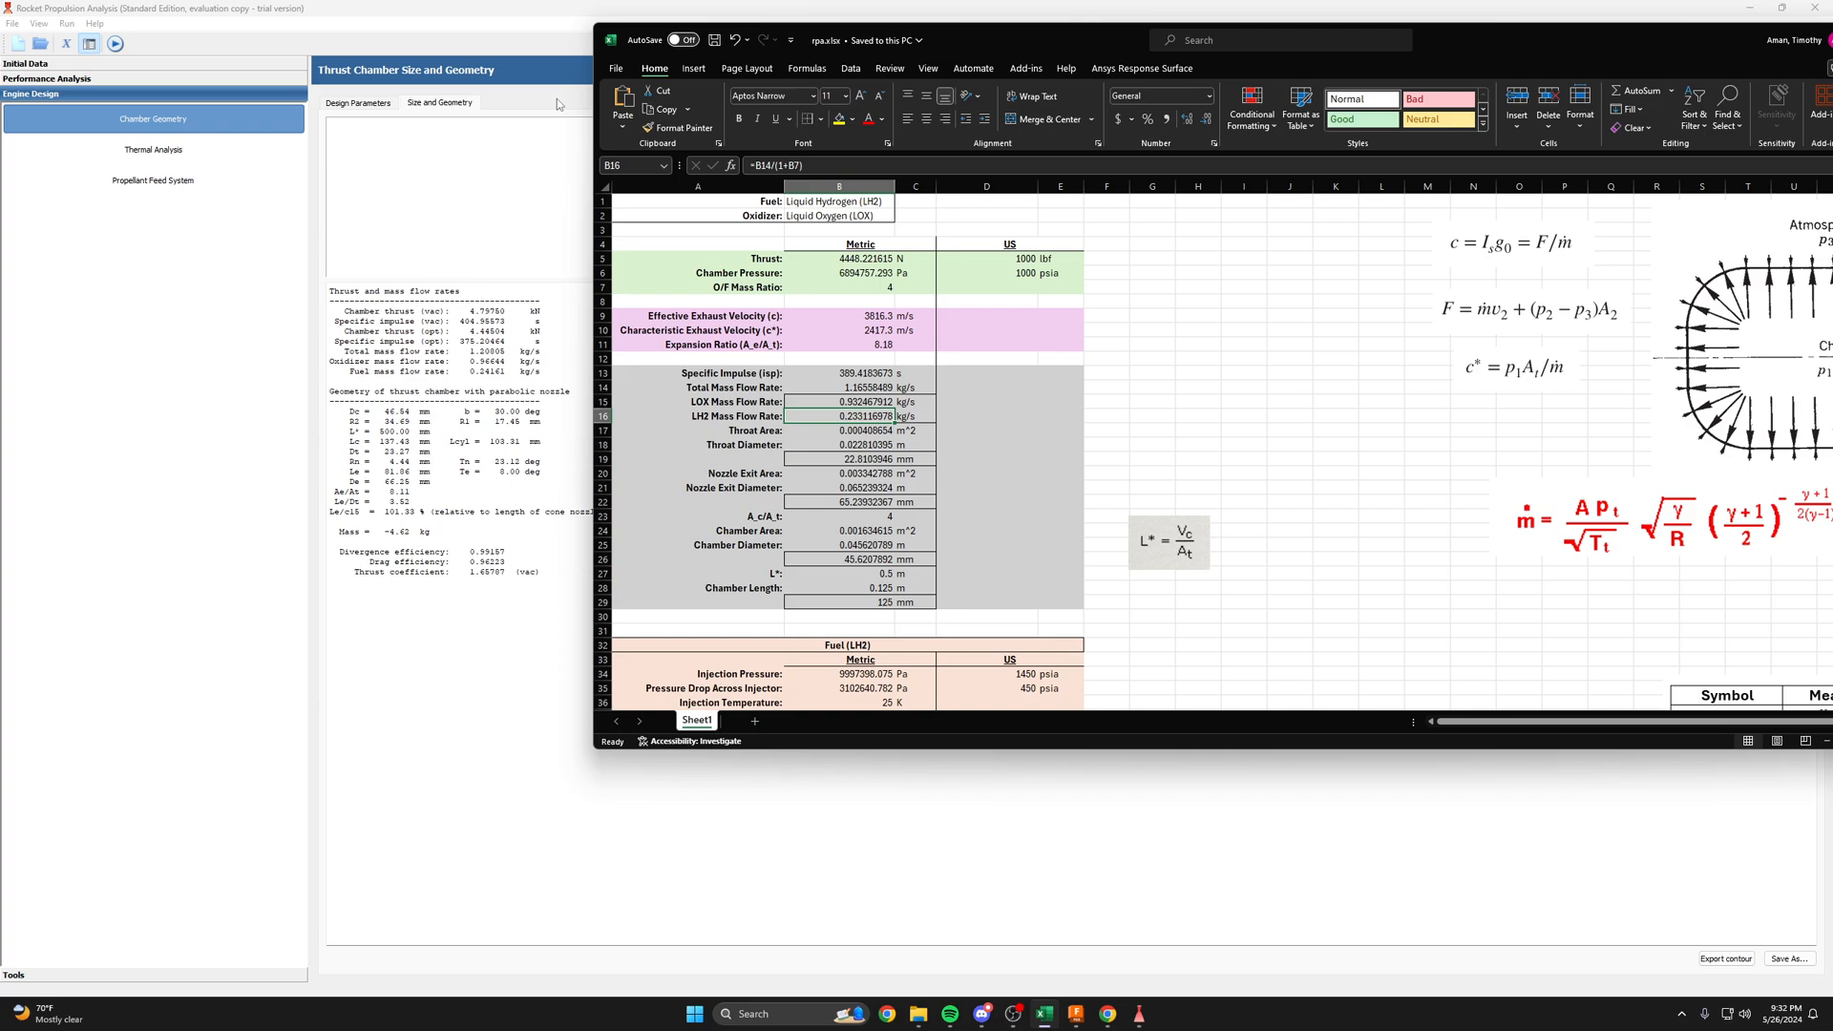
mouse_move(1206, 335)
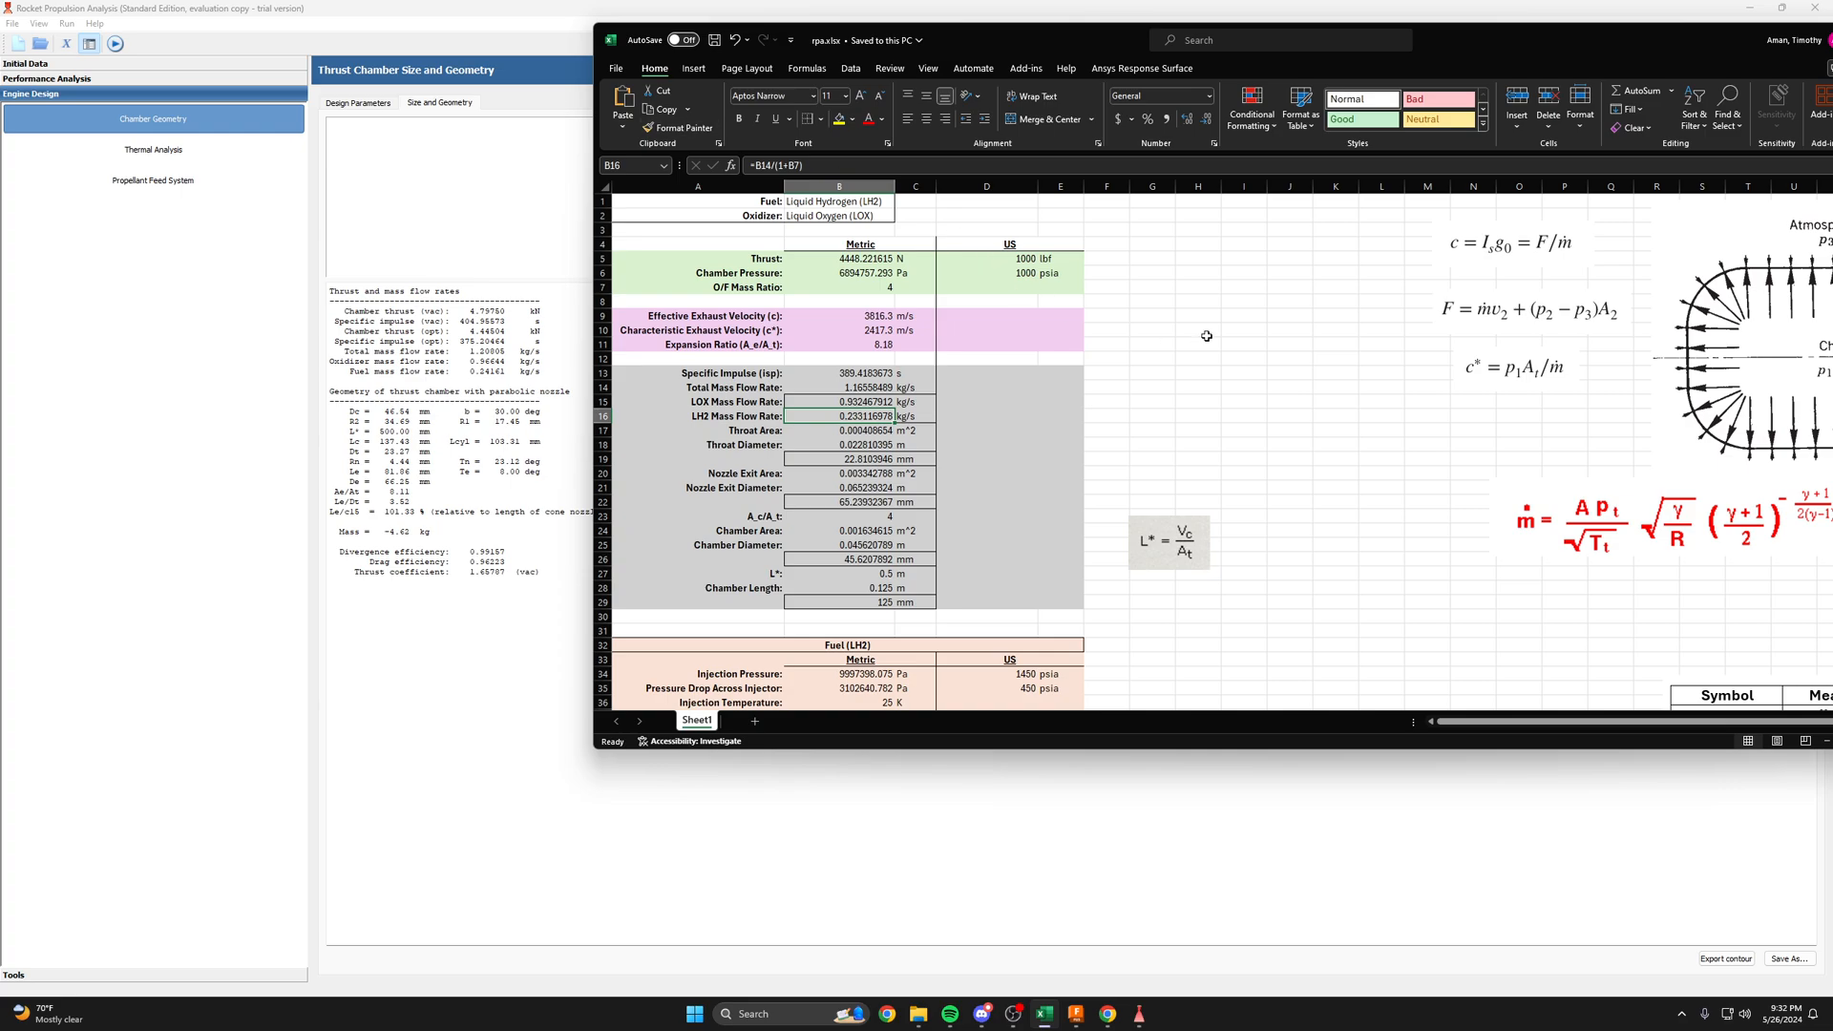
mouse_move(1171, 356)
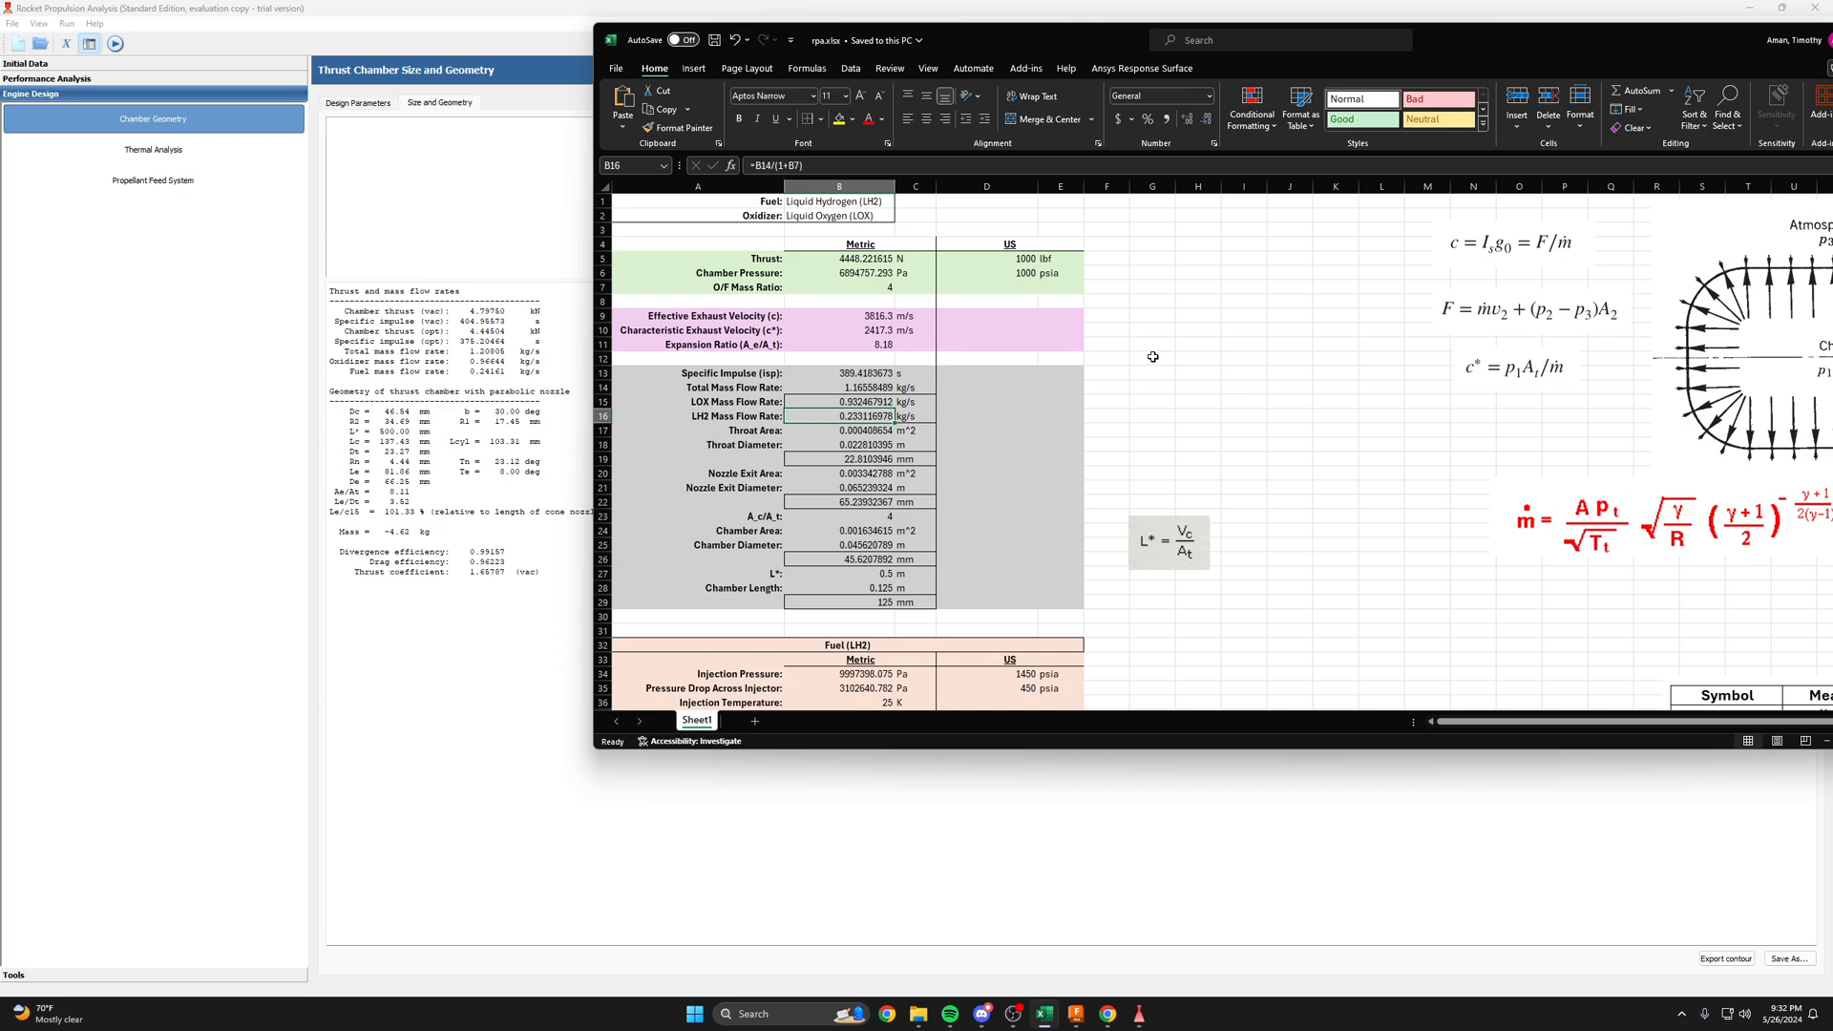
mouse_move(1409, 78)
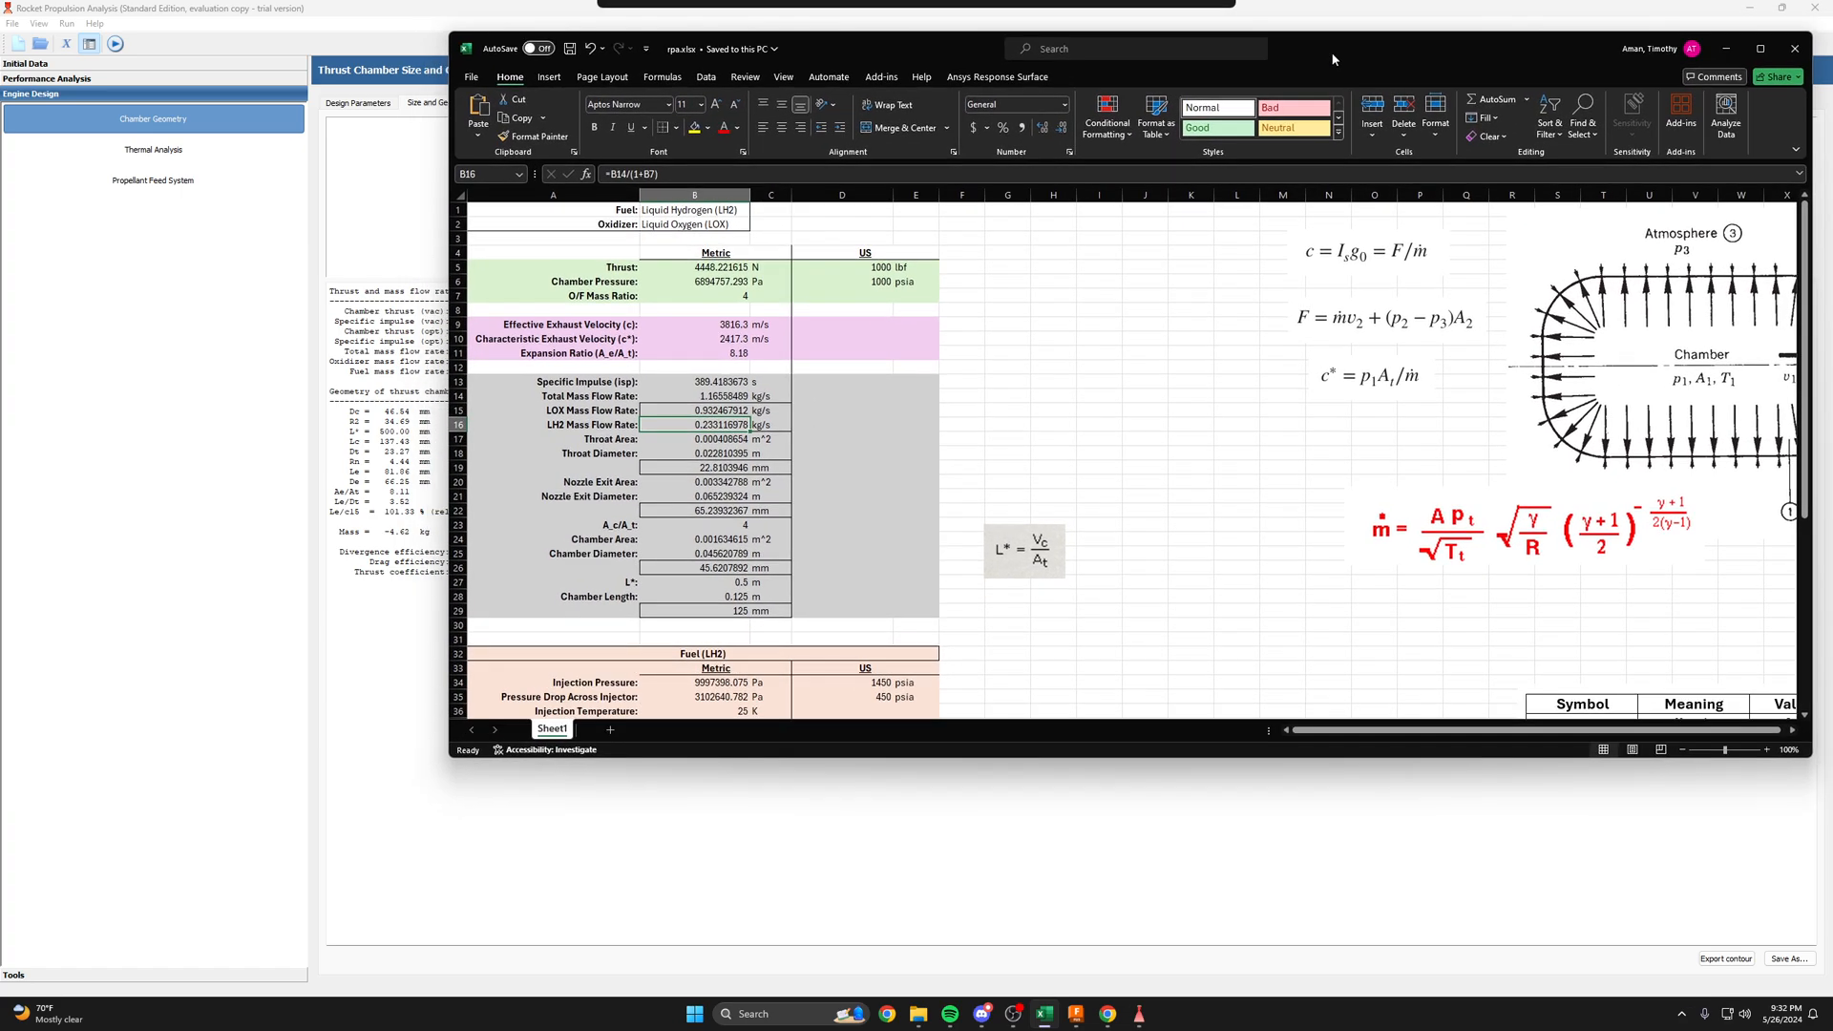
drag(1334, 59, 1356, 52)
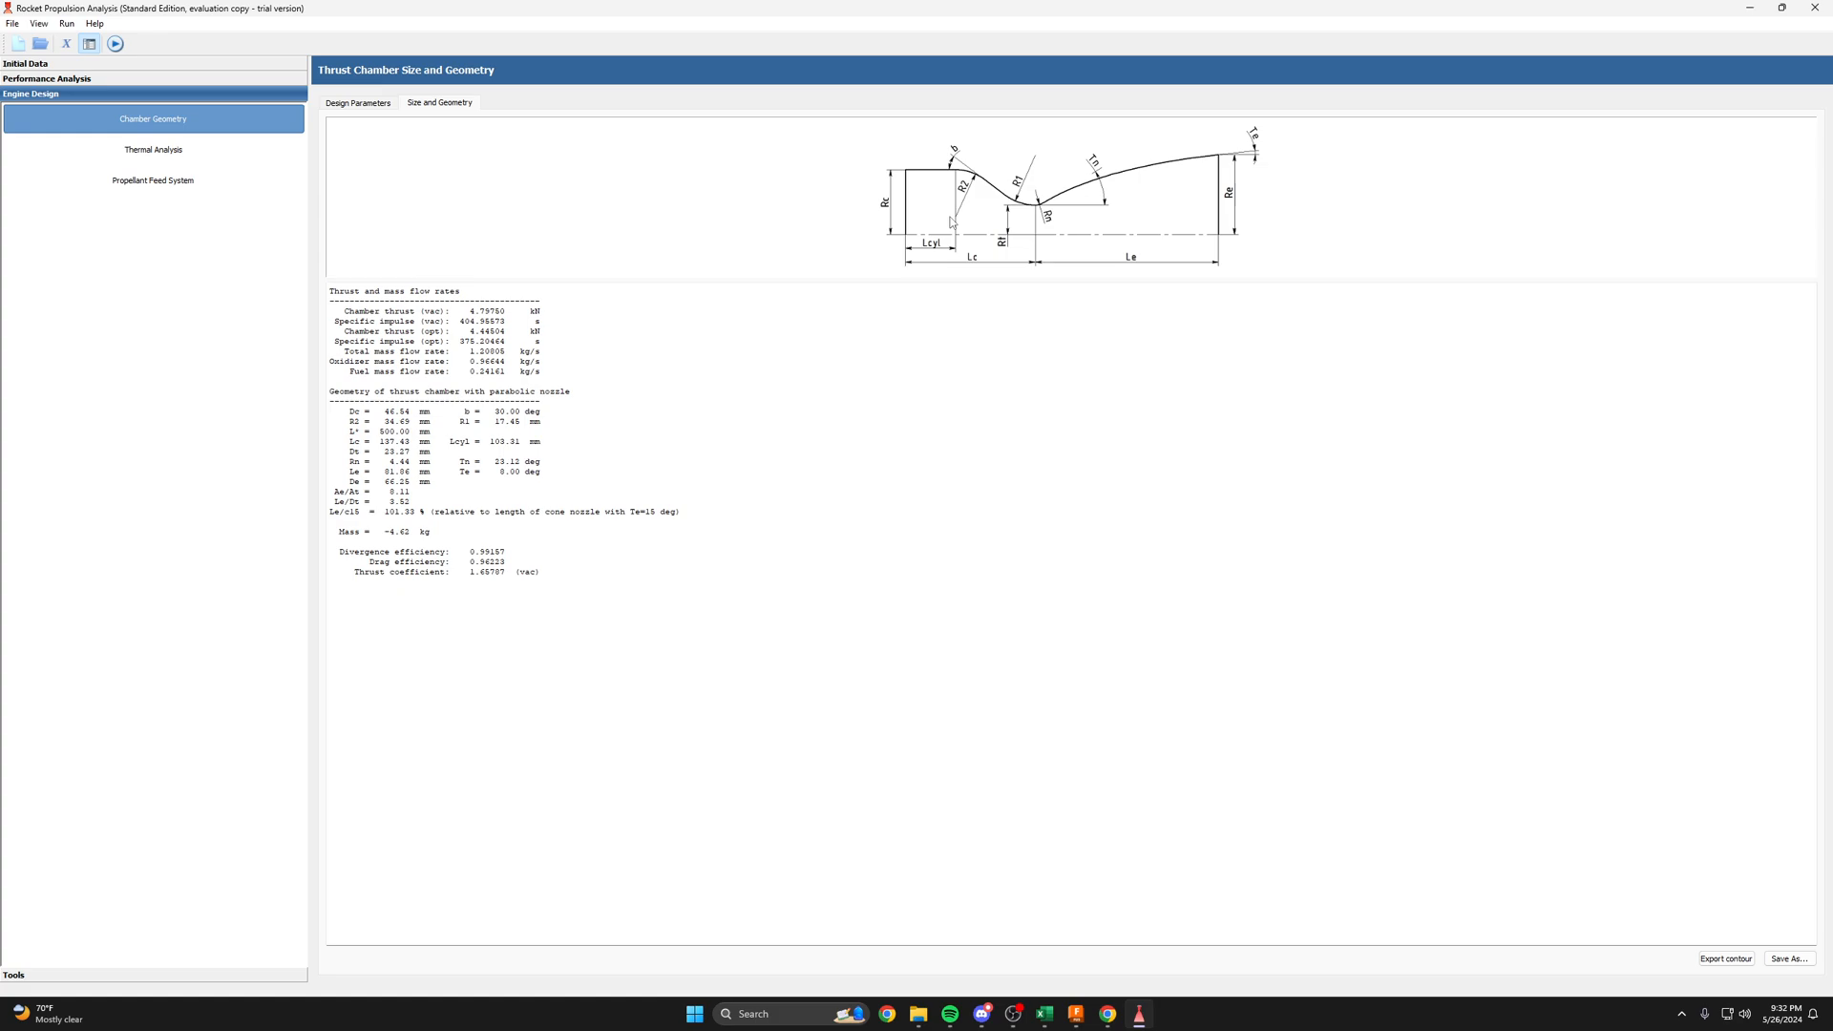
mouse_move(870, 161)
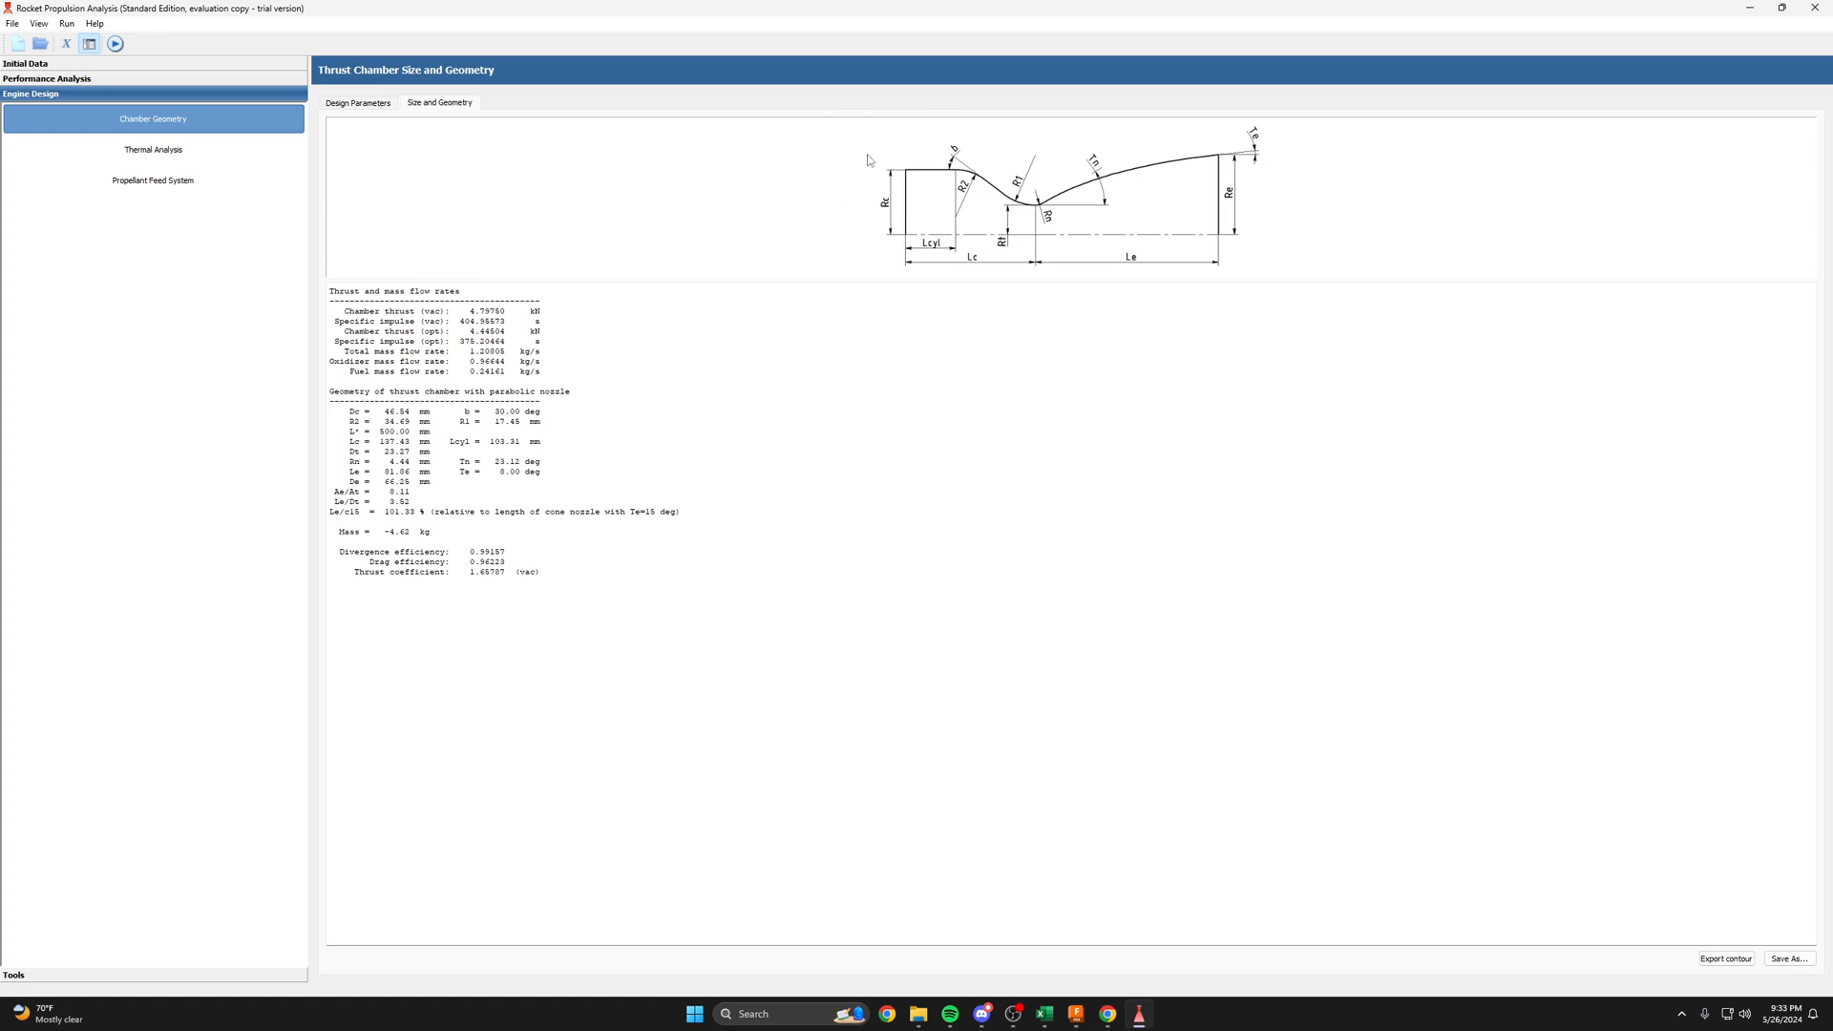
mouse_move(943, 197)
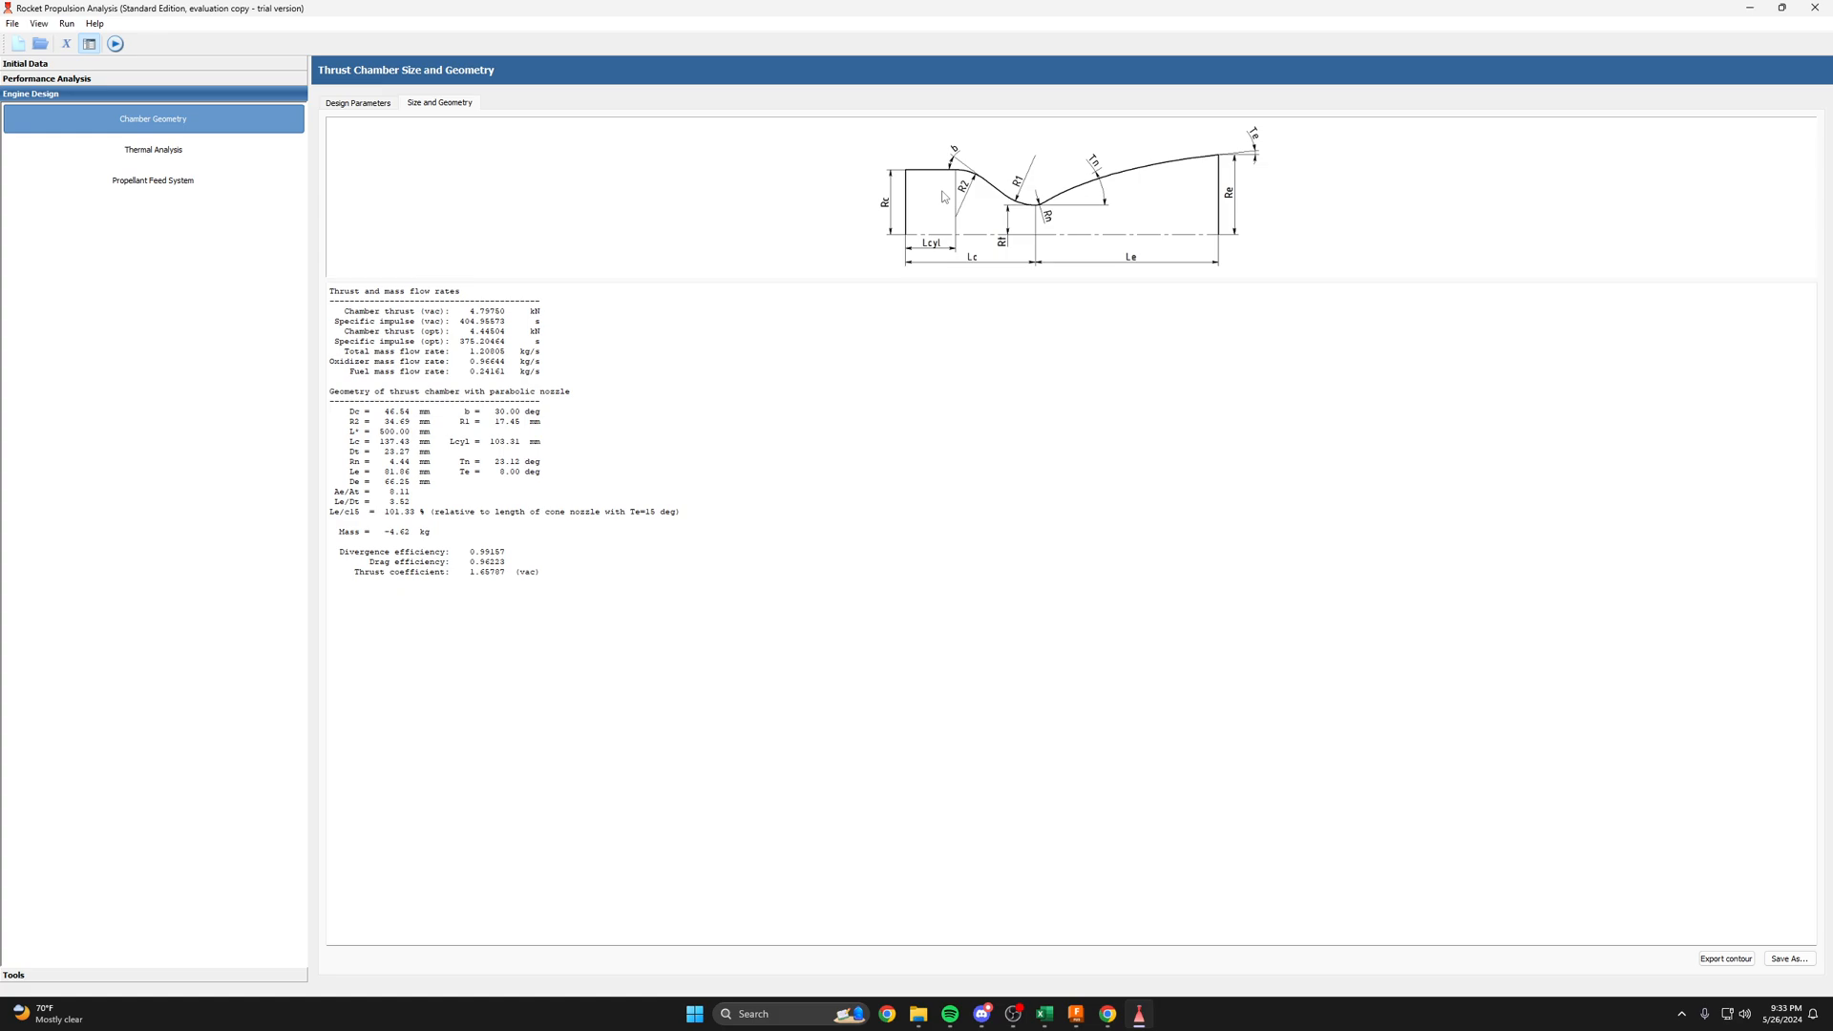
- Return to the RPA Size and Geometry results of Chamber Geometry
double_click(488, 350)
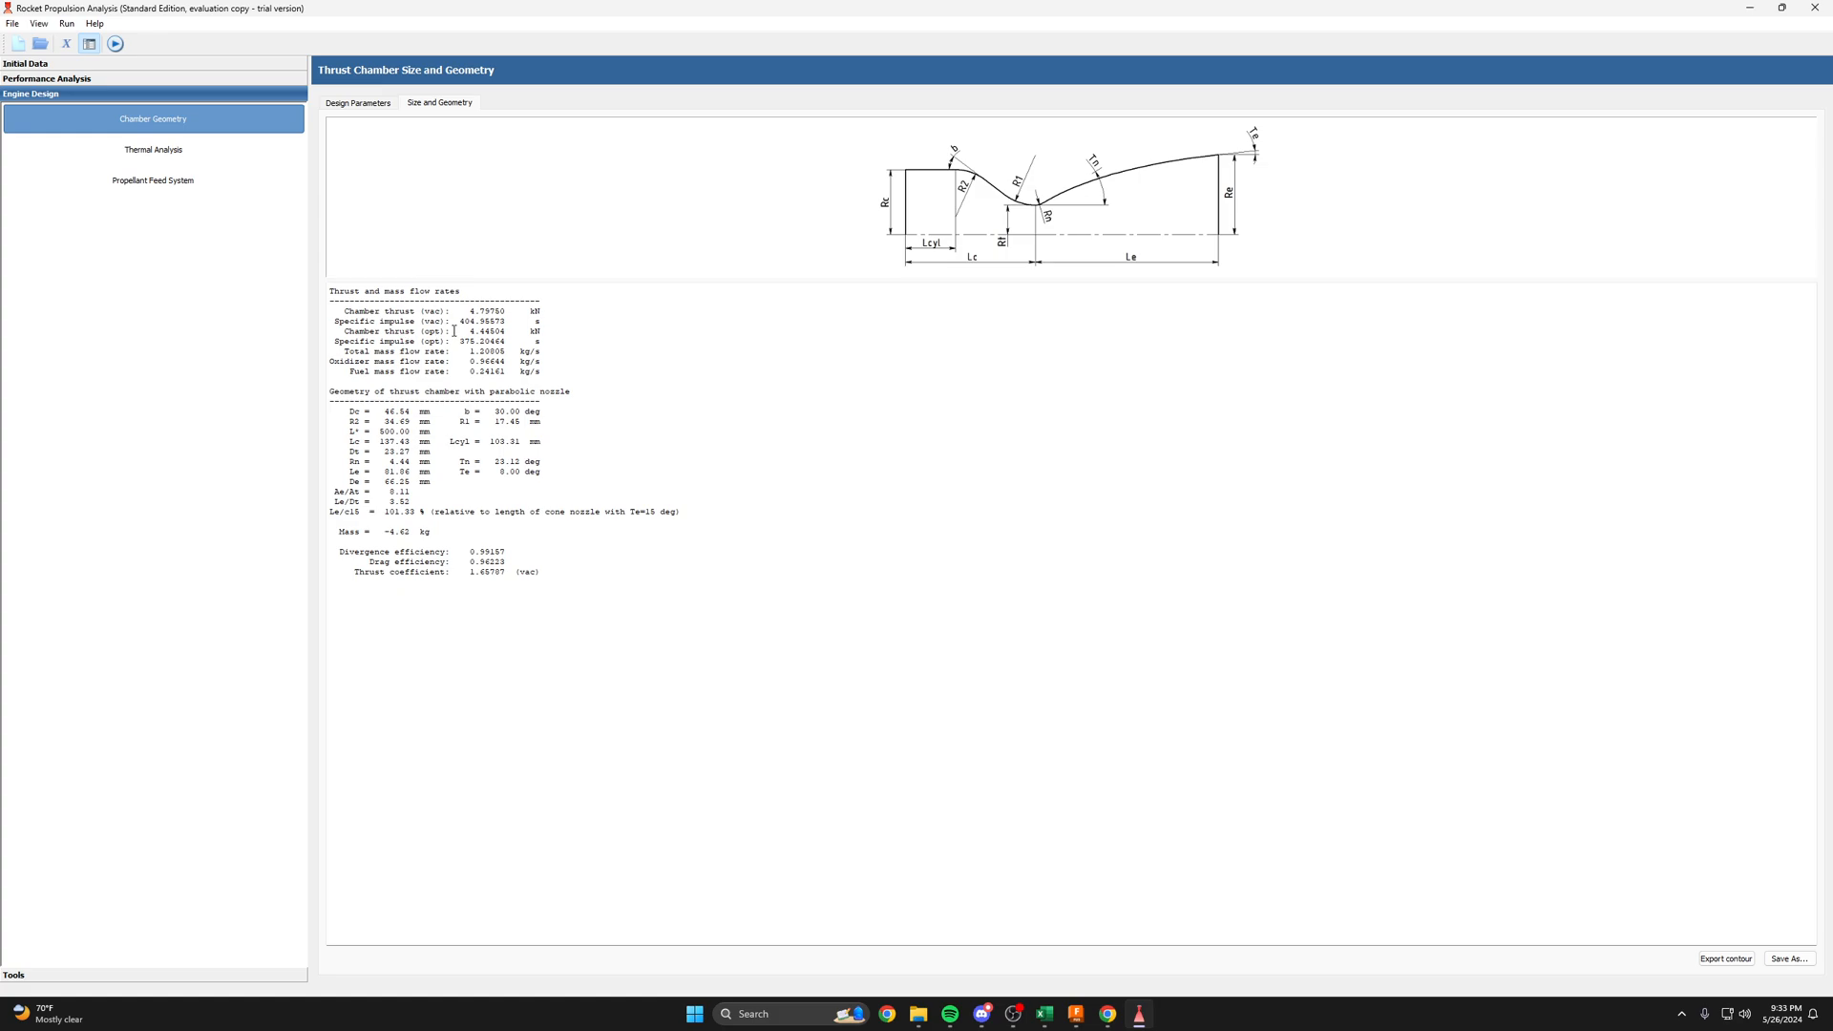
double_click(491, 332)
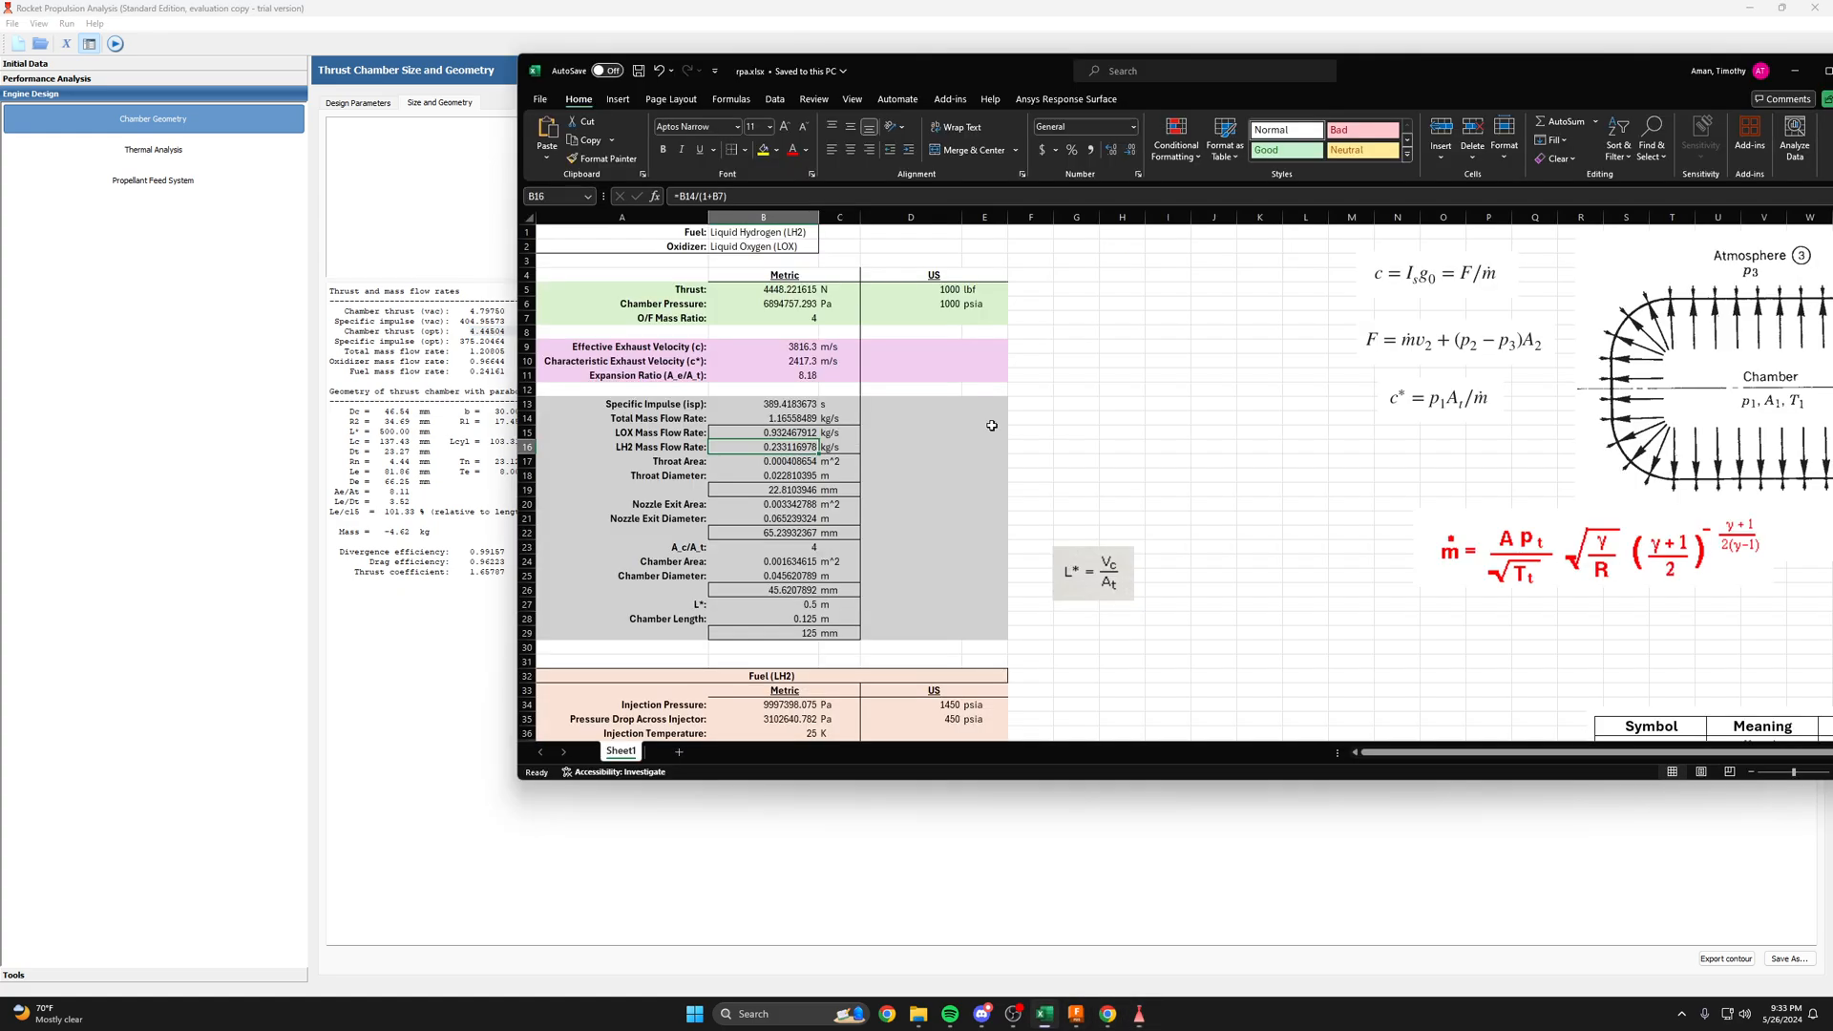
click(764, 290)
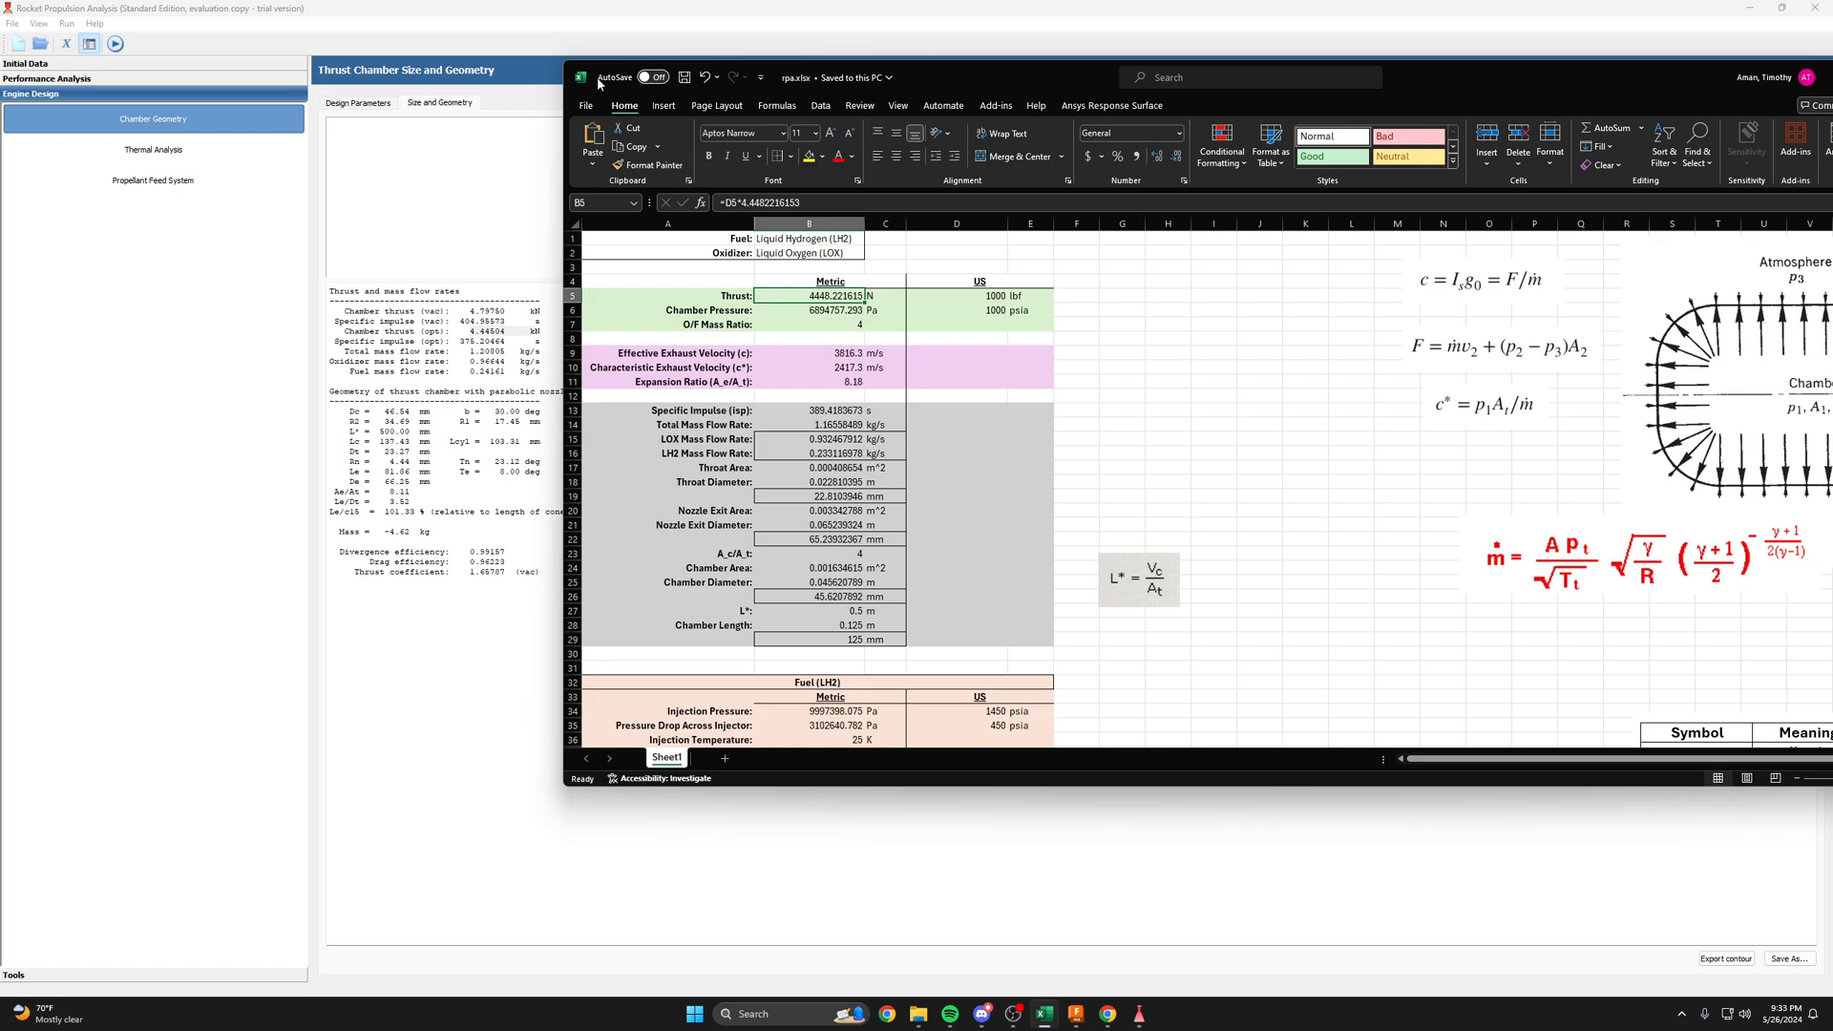
mouse_move(908, 8)
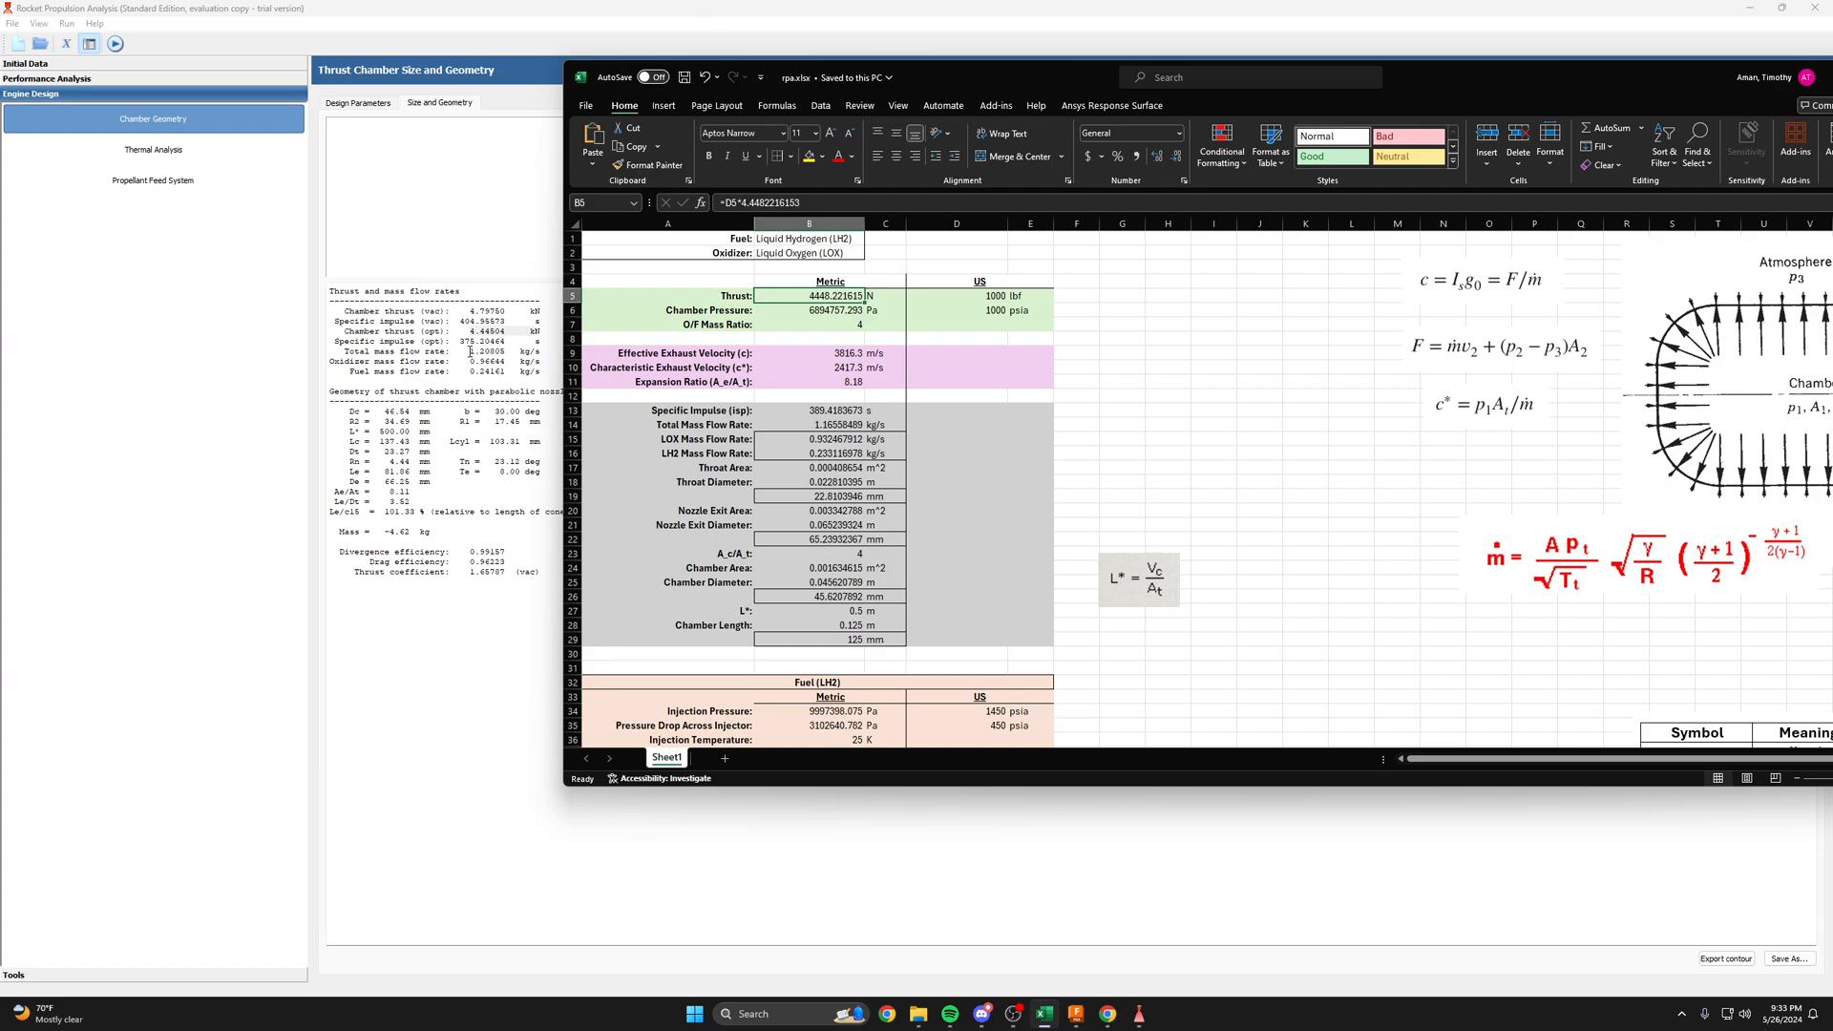
mouse_move(952, 430)
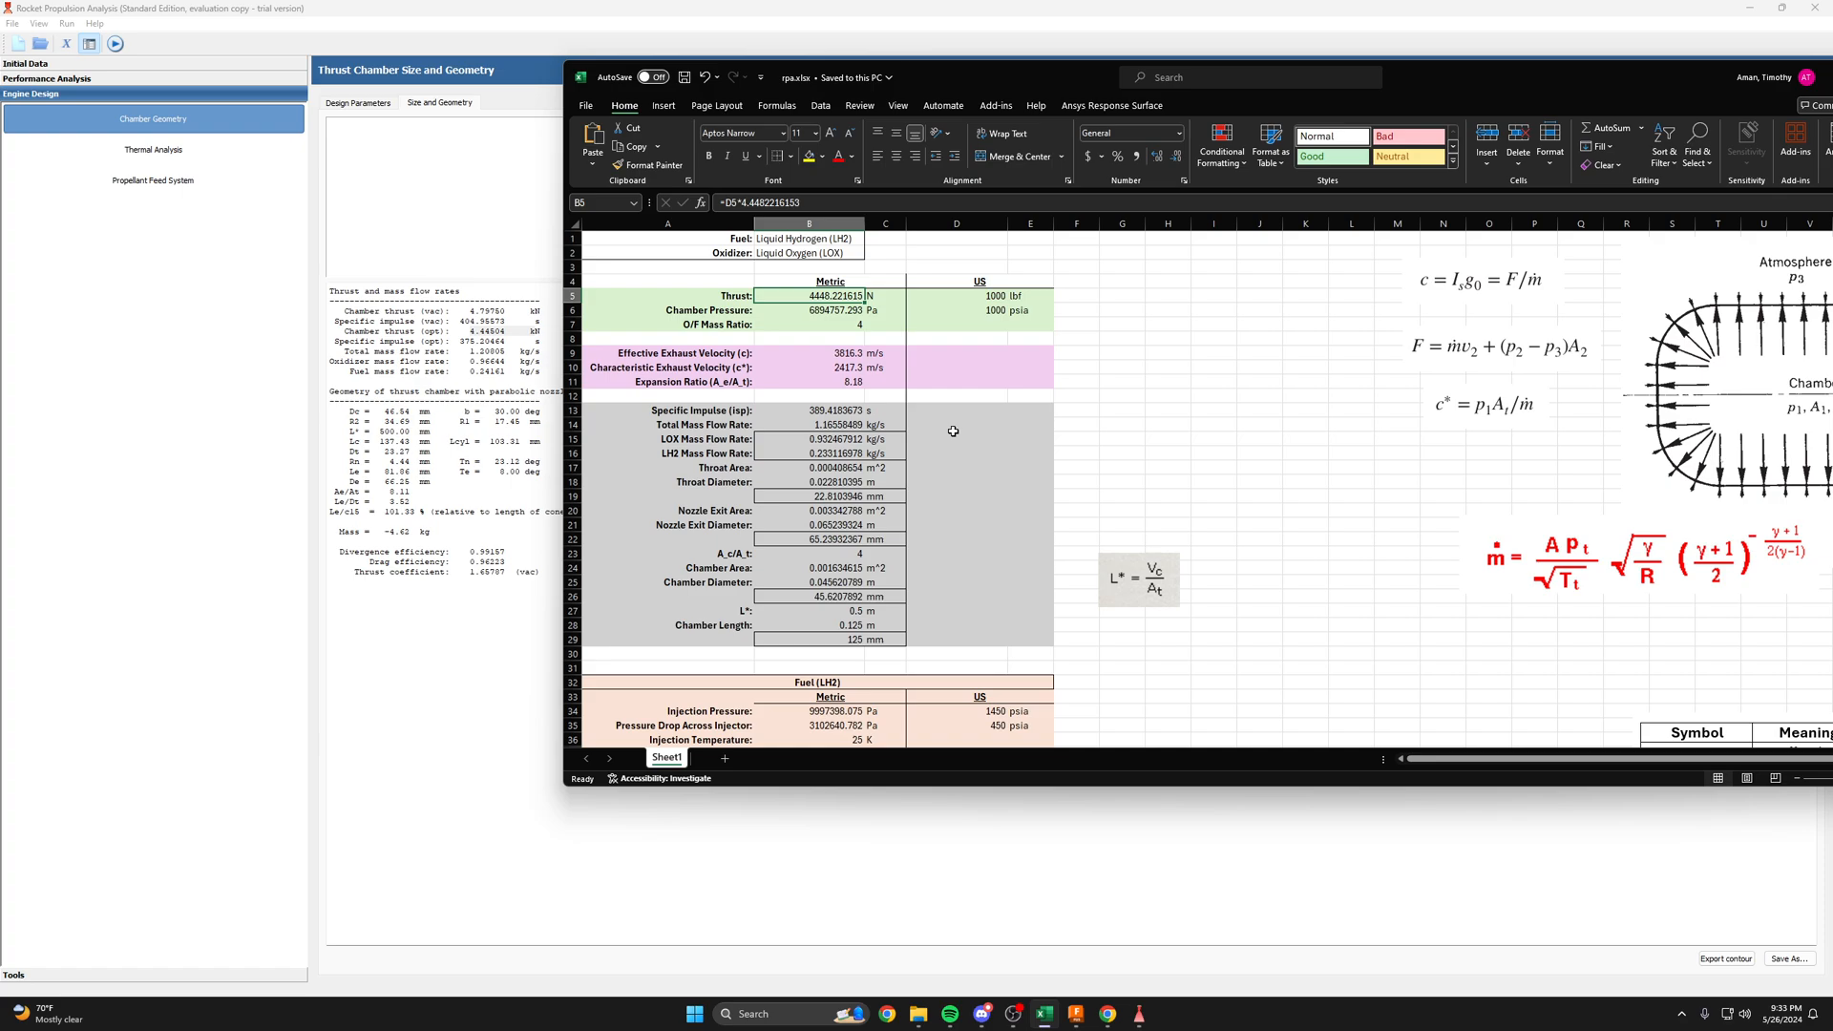
mouse_move(869, 452)
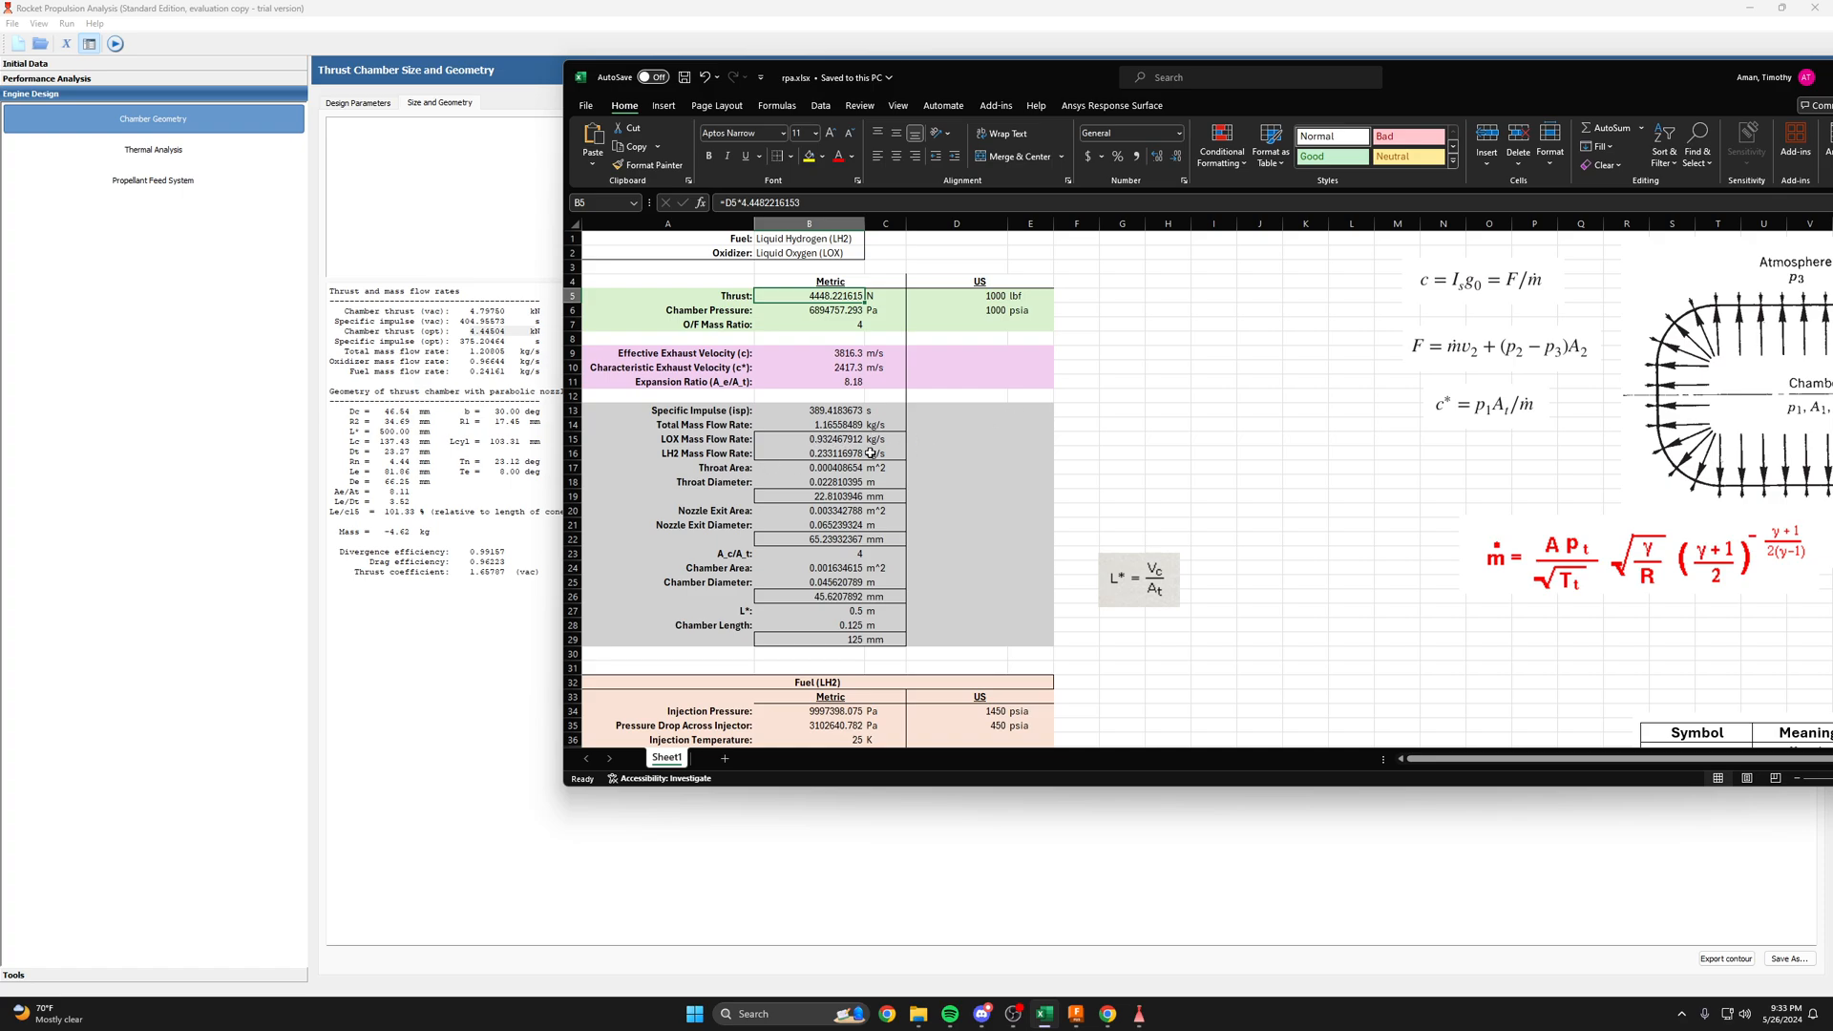
click(830, 453)
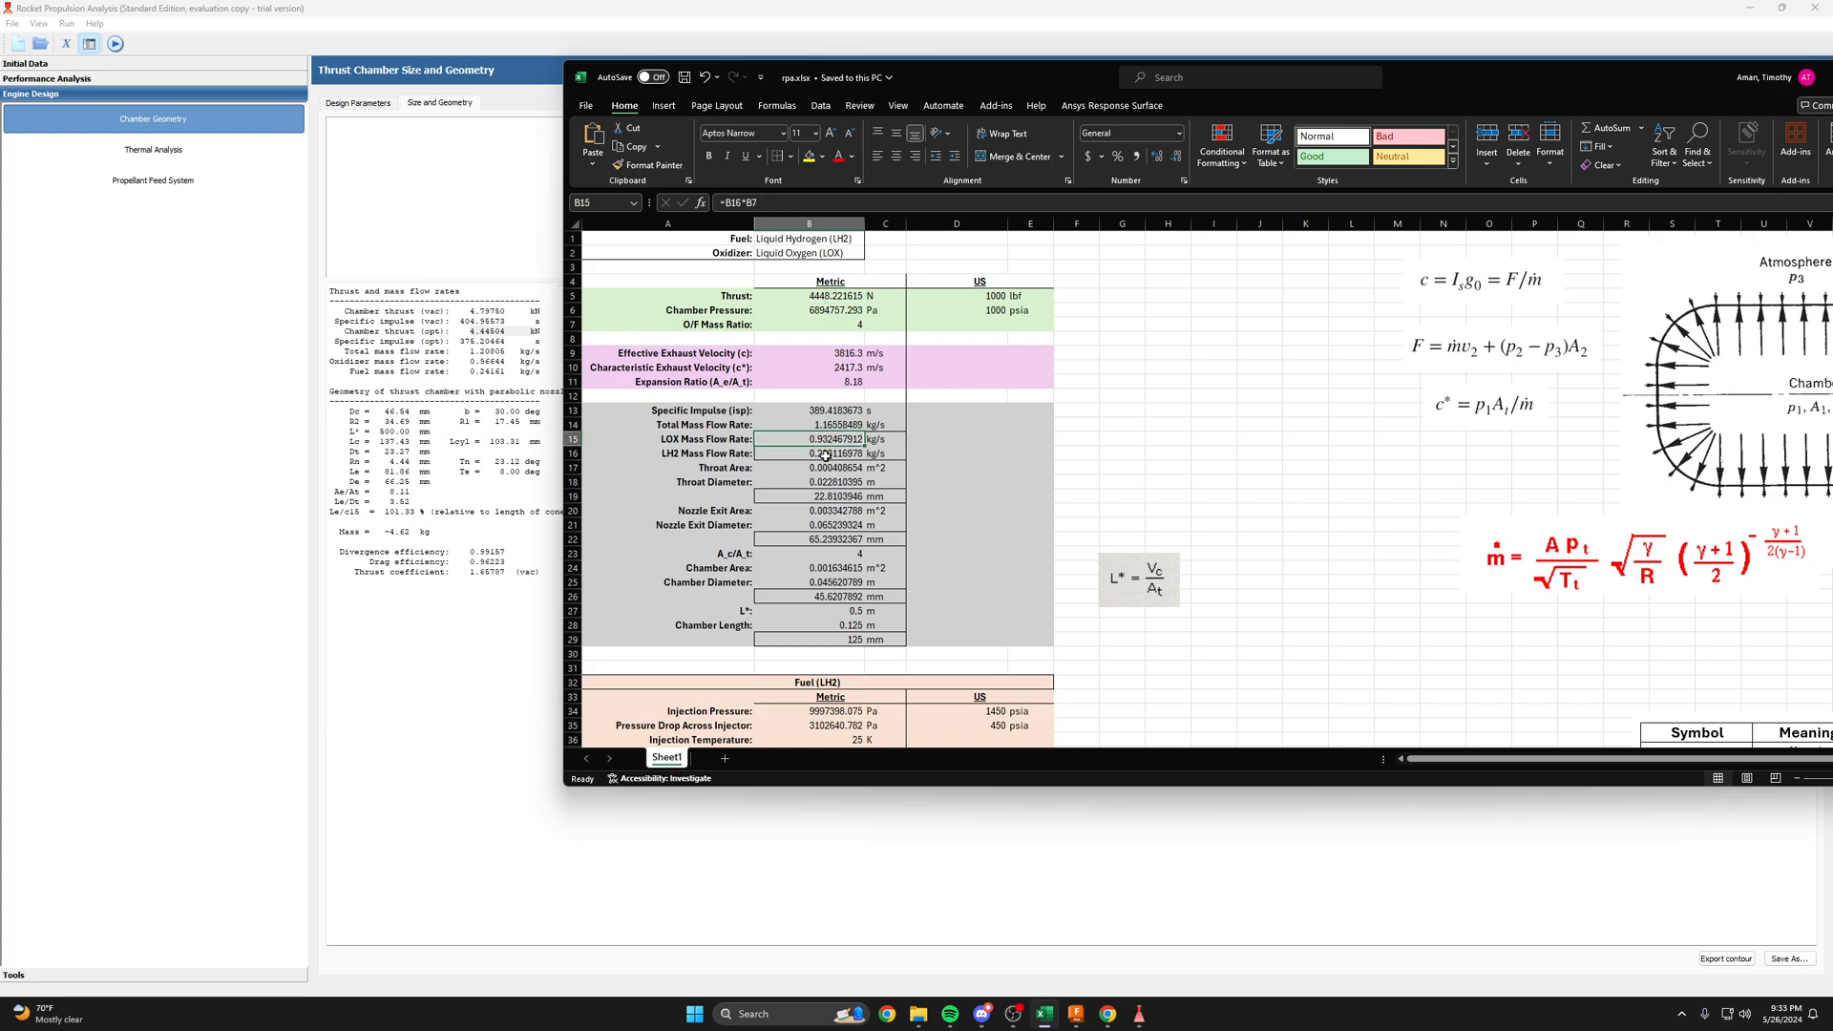
click(809, 453)
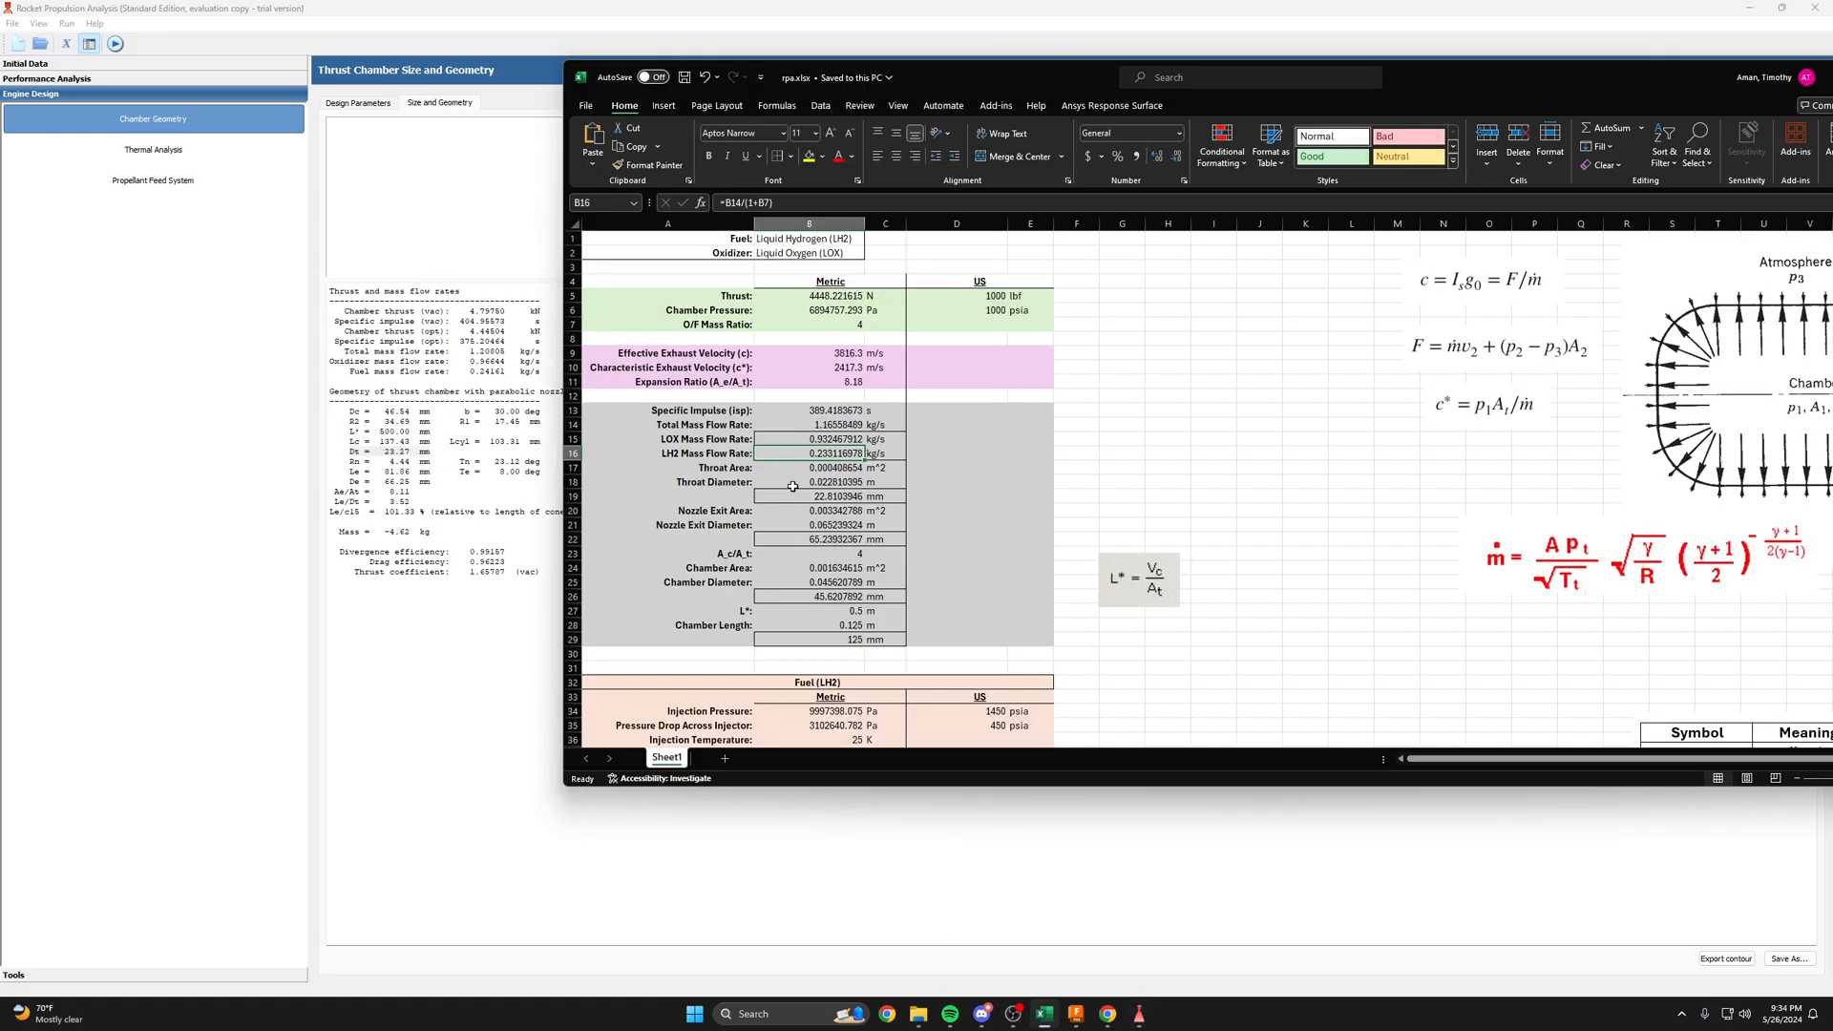
click(807, 496)
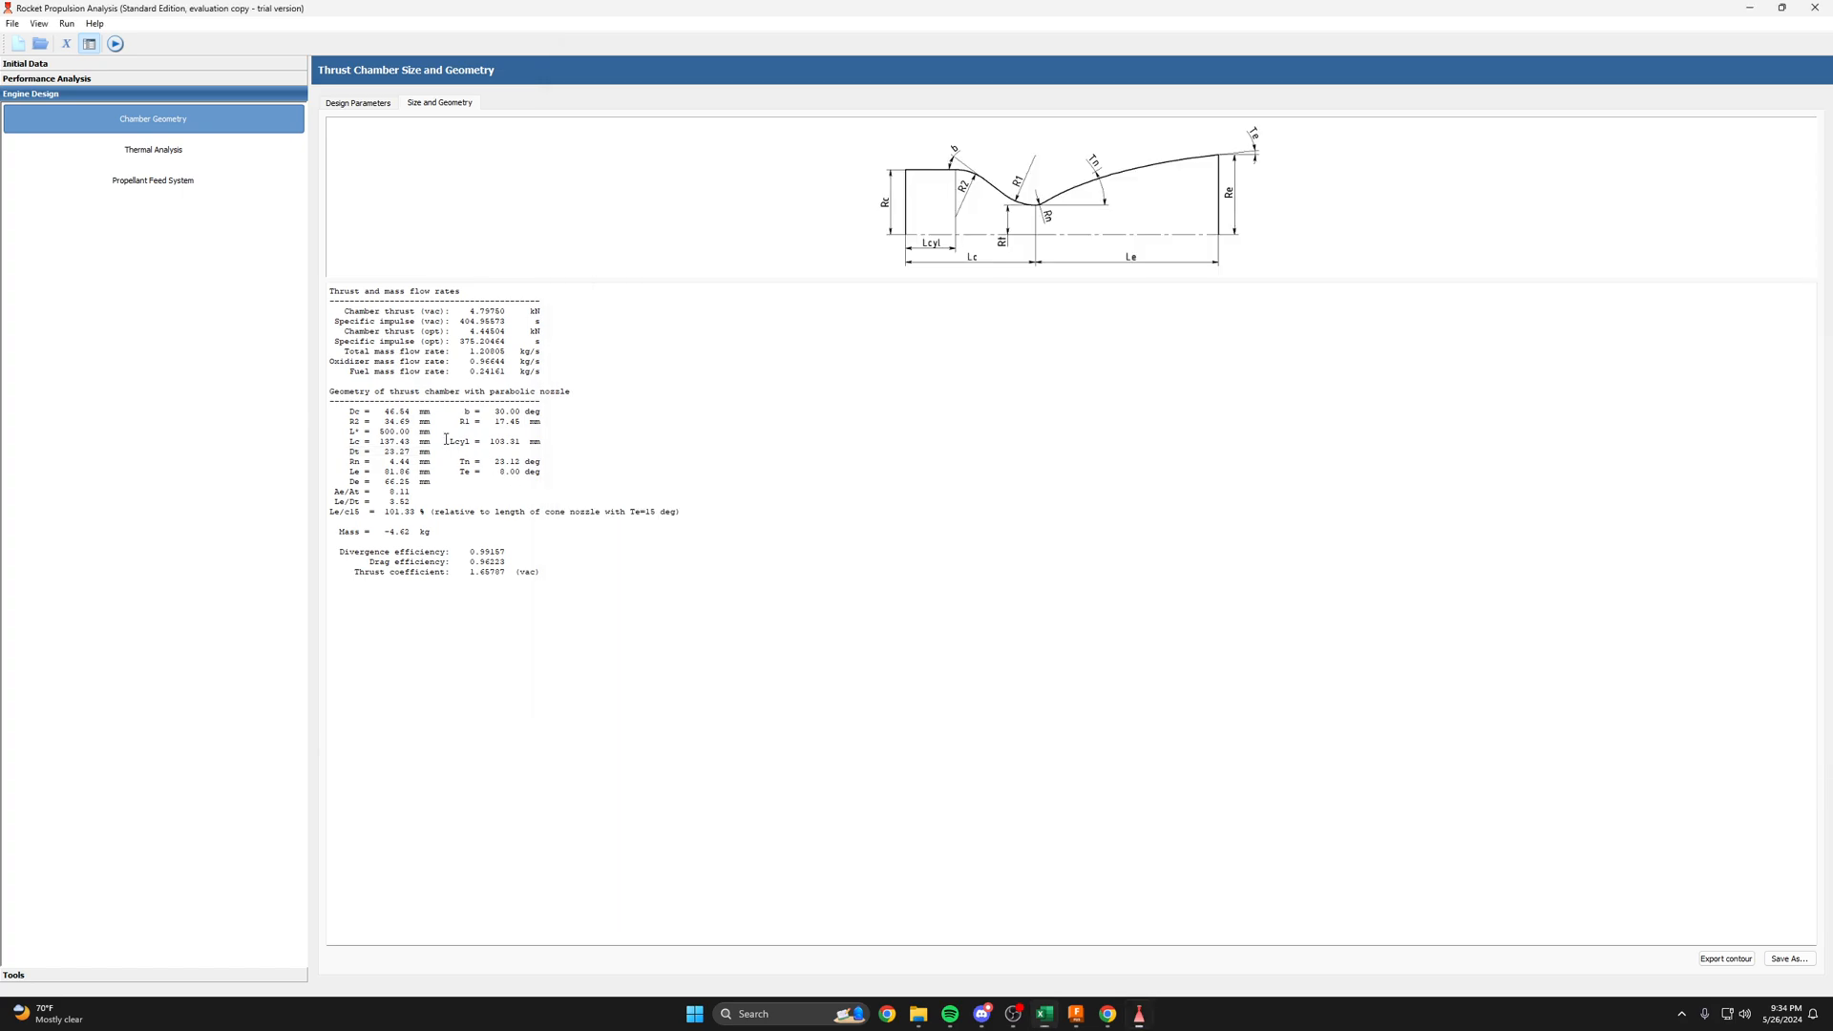
- Highlight the fuel flow and chamber geometry lines and show Size and Geometry
double_click(403, 480)
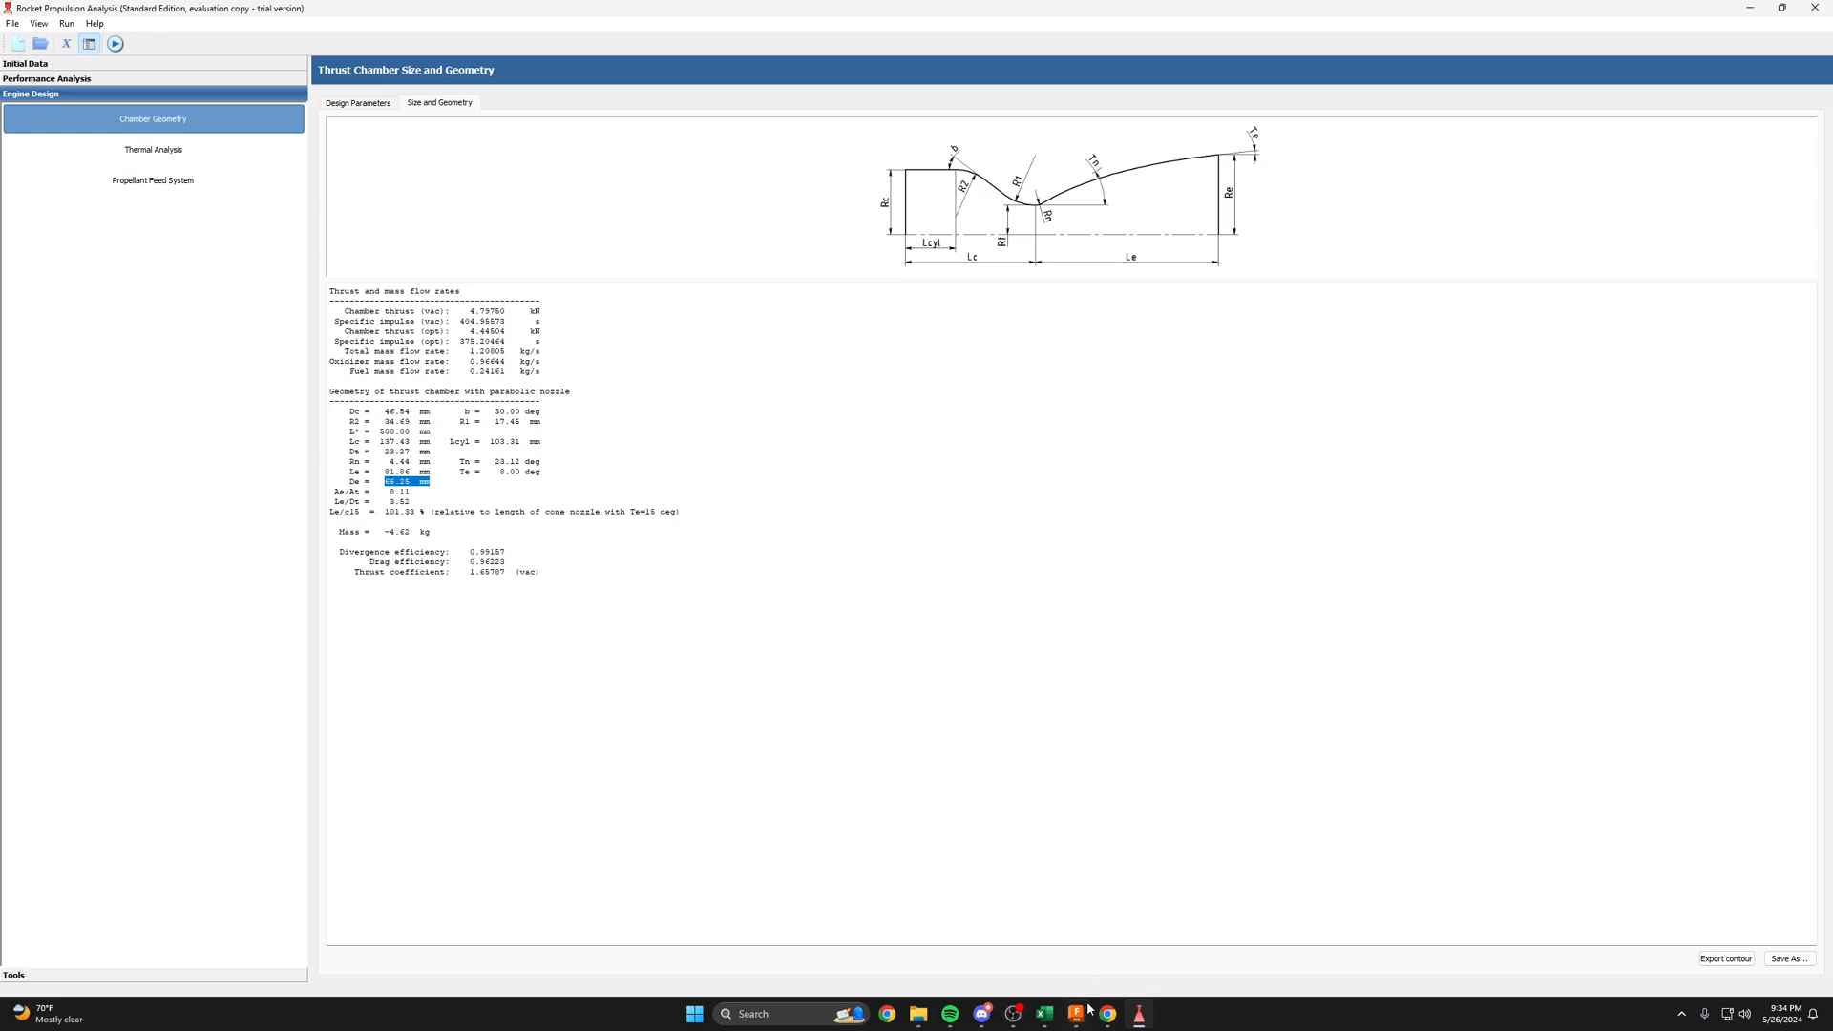
mouse_move(1054, 993)
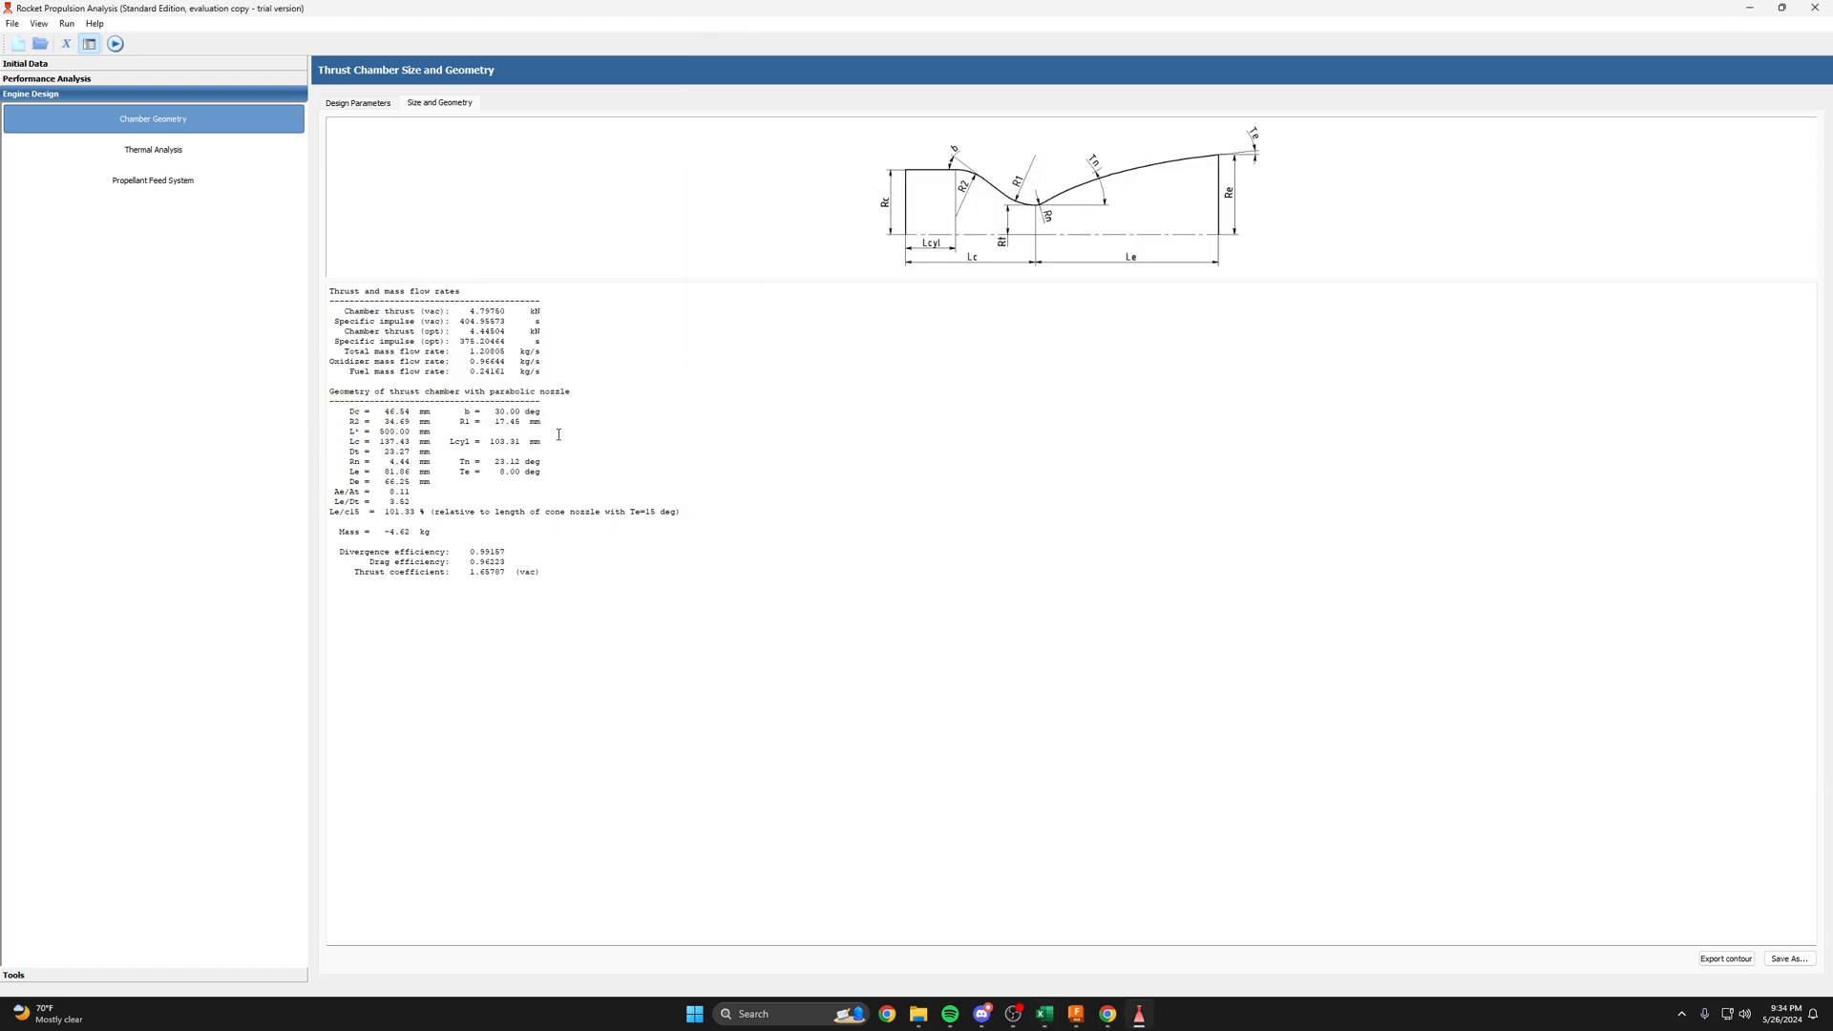
drag(474, 331, 428, 431)
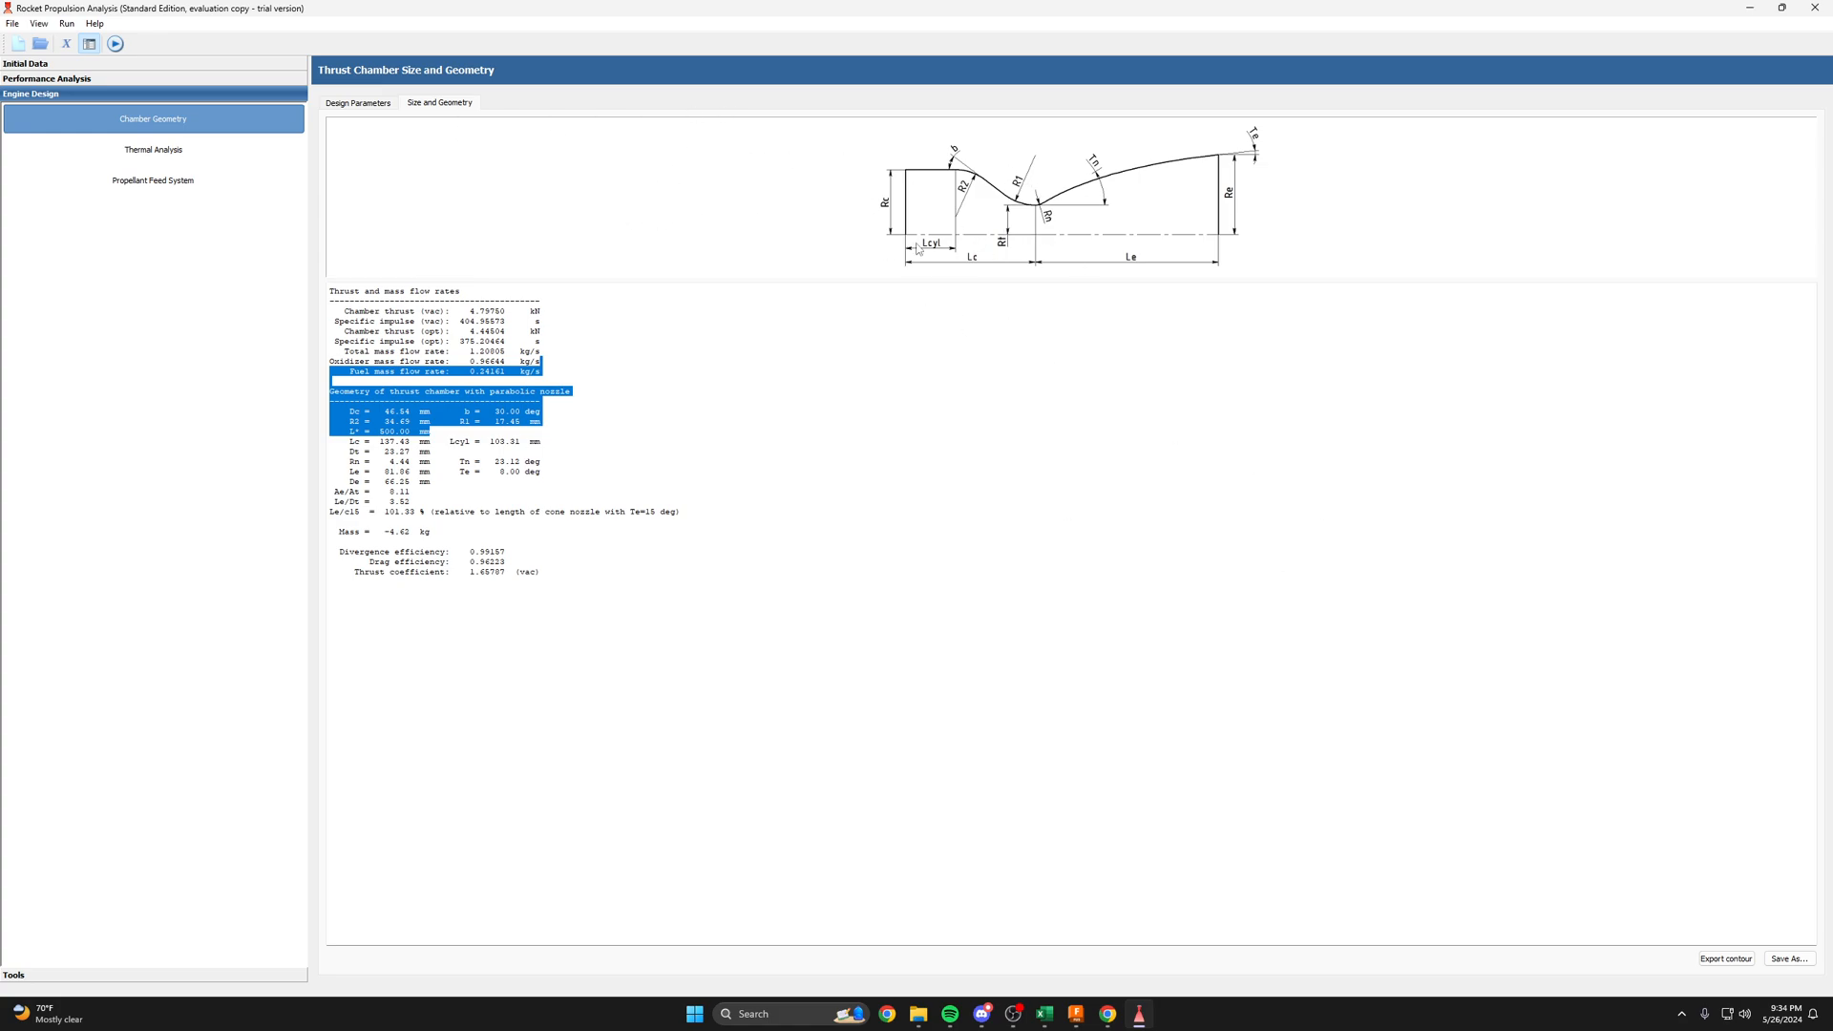
mouse_move(900, 219)
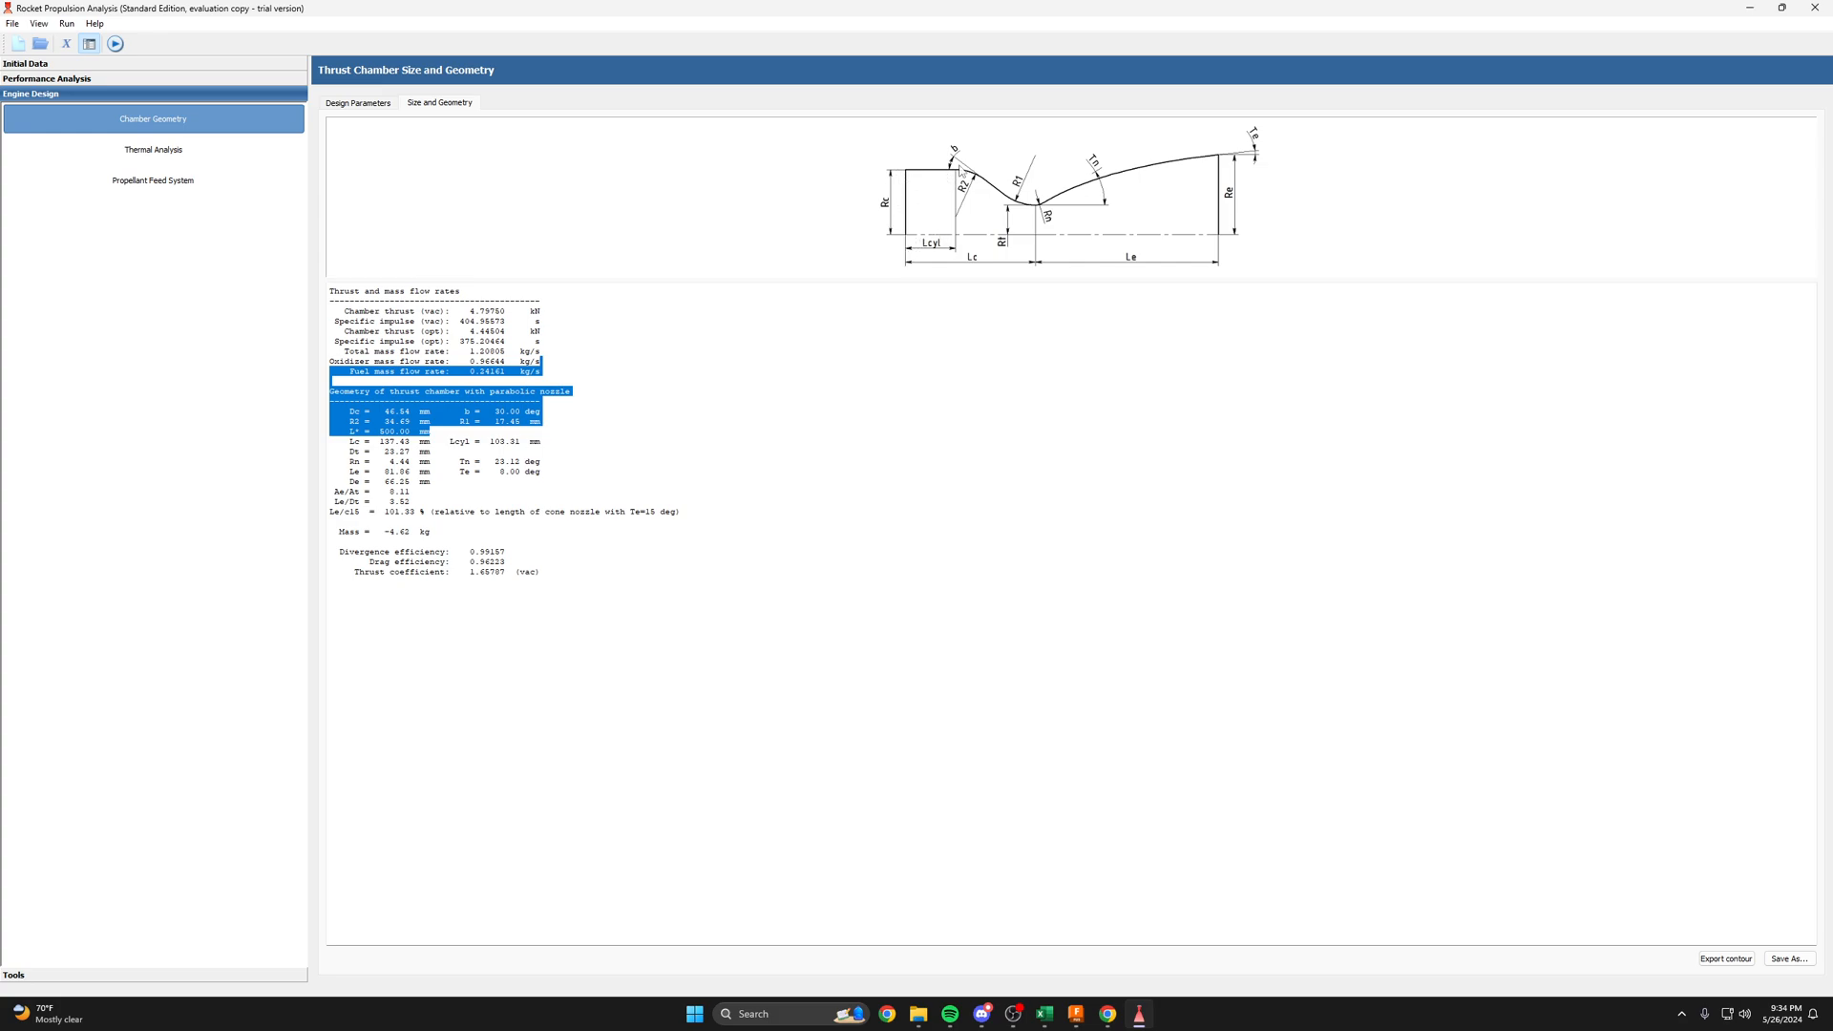
mouse_move(1203, 172)
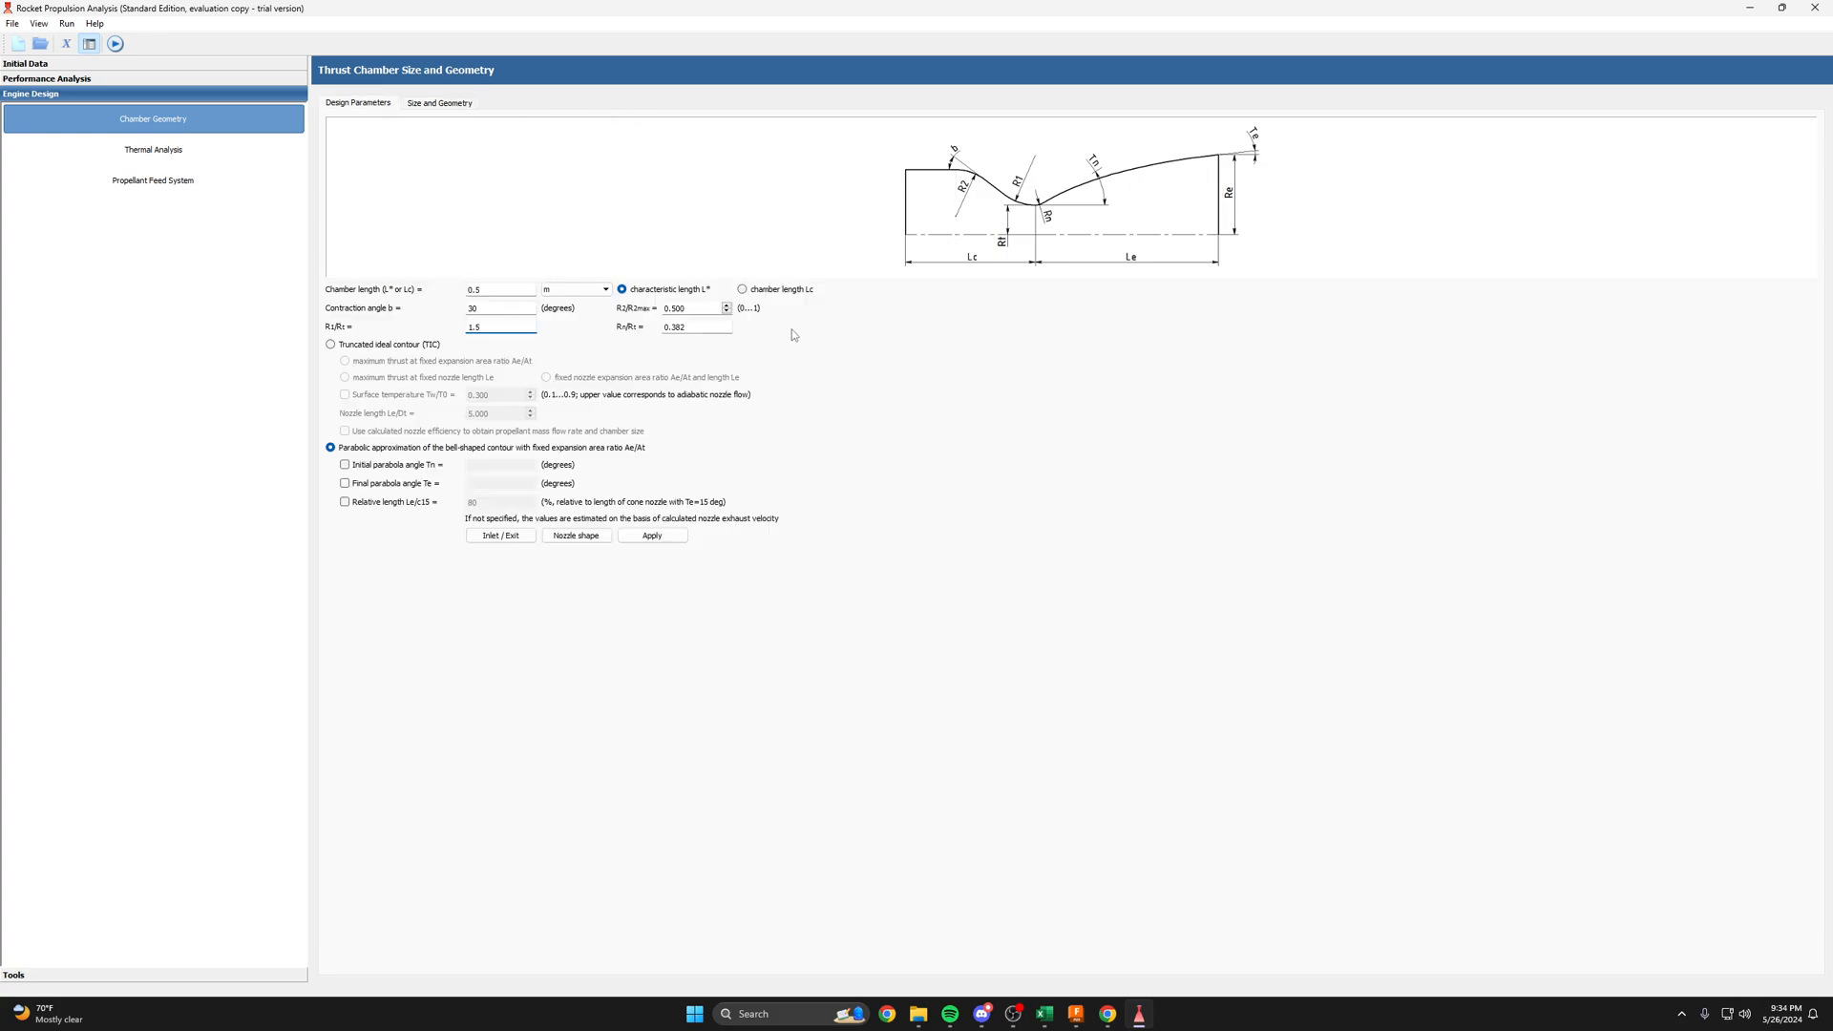
click(439, 103)
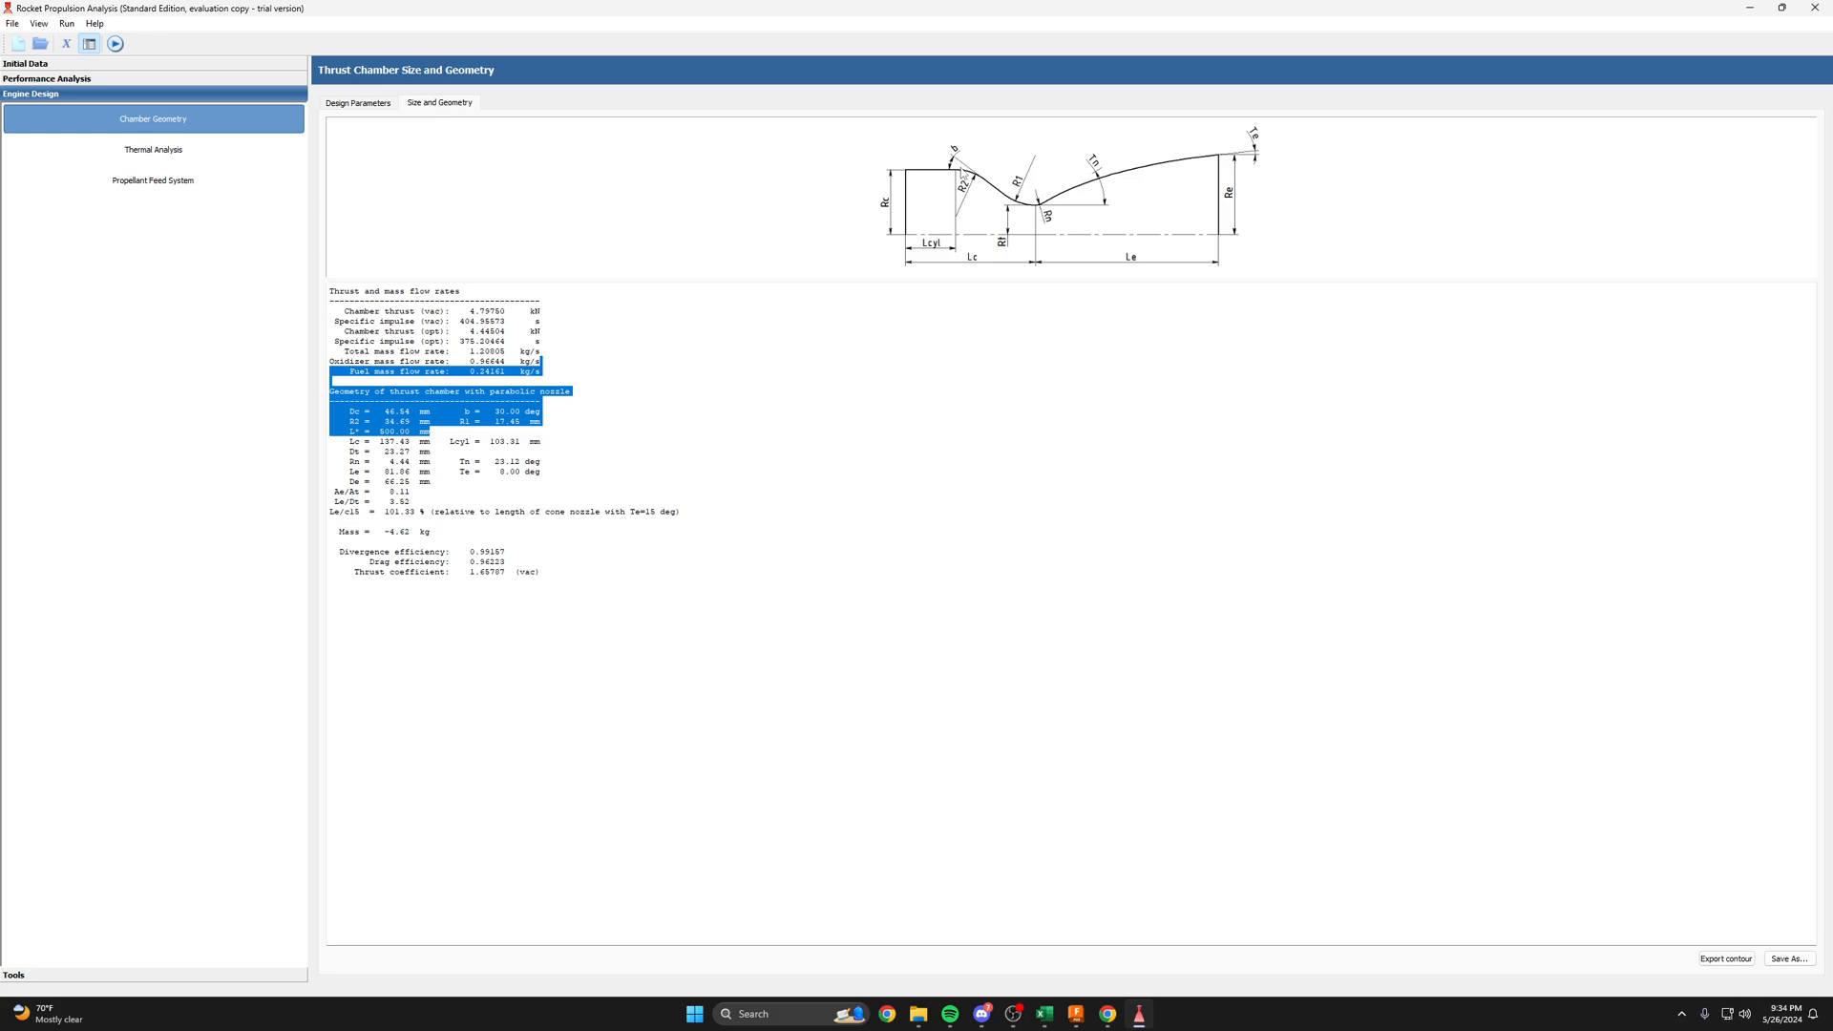
- Compare the Excel nozzle exit diameter in millimetres, then reopen Size and Geometry
click(1043, 1014)
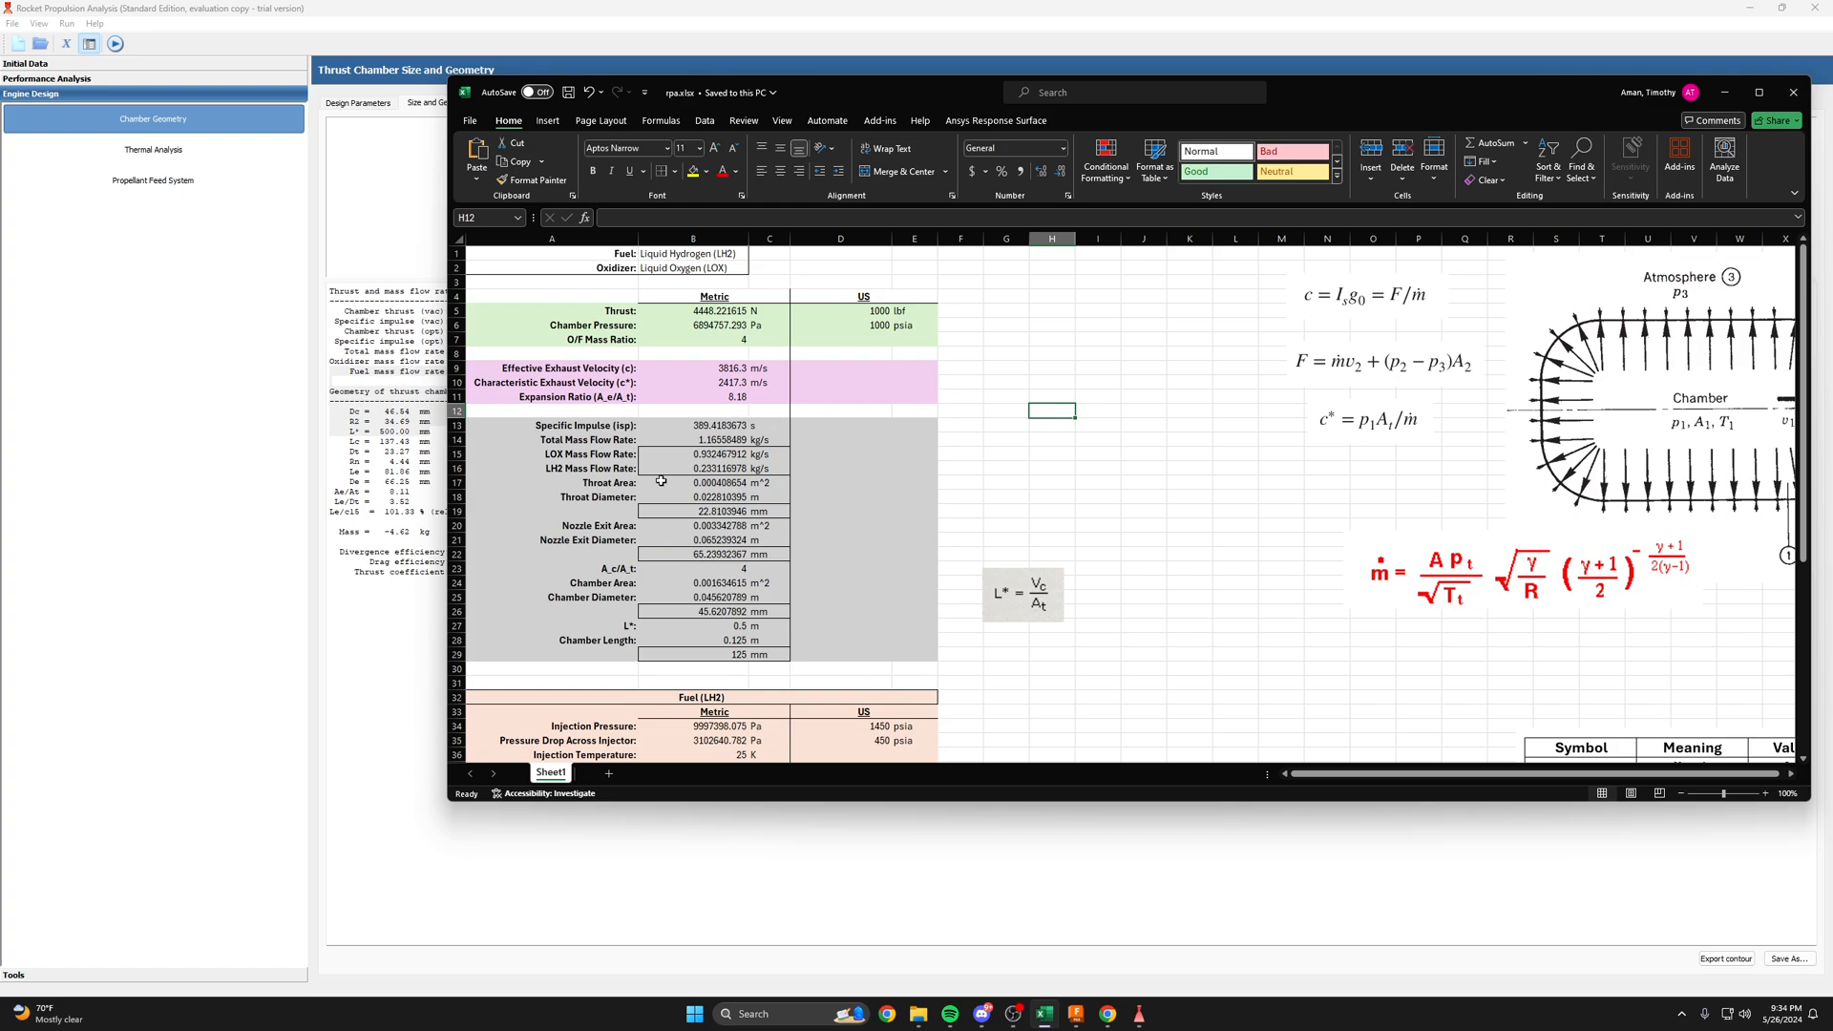
click(691, 554)
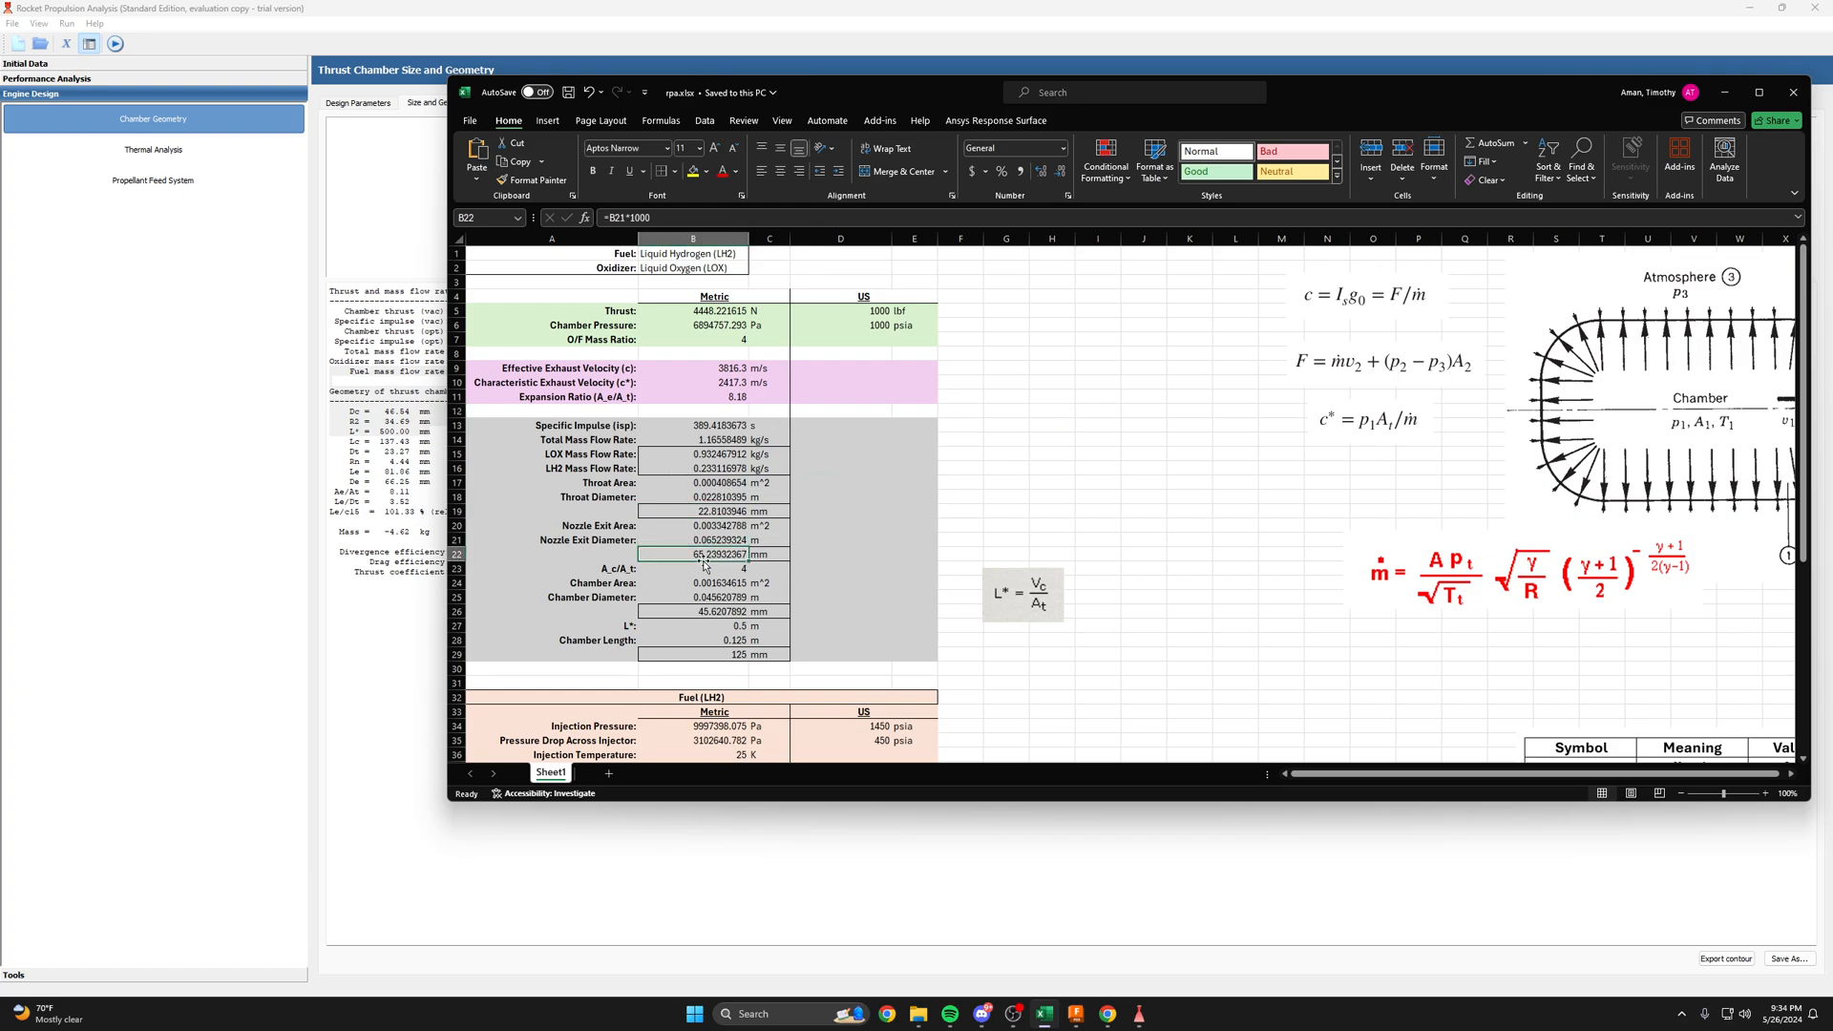
click(692, 611)
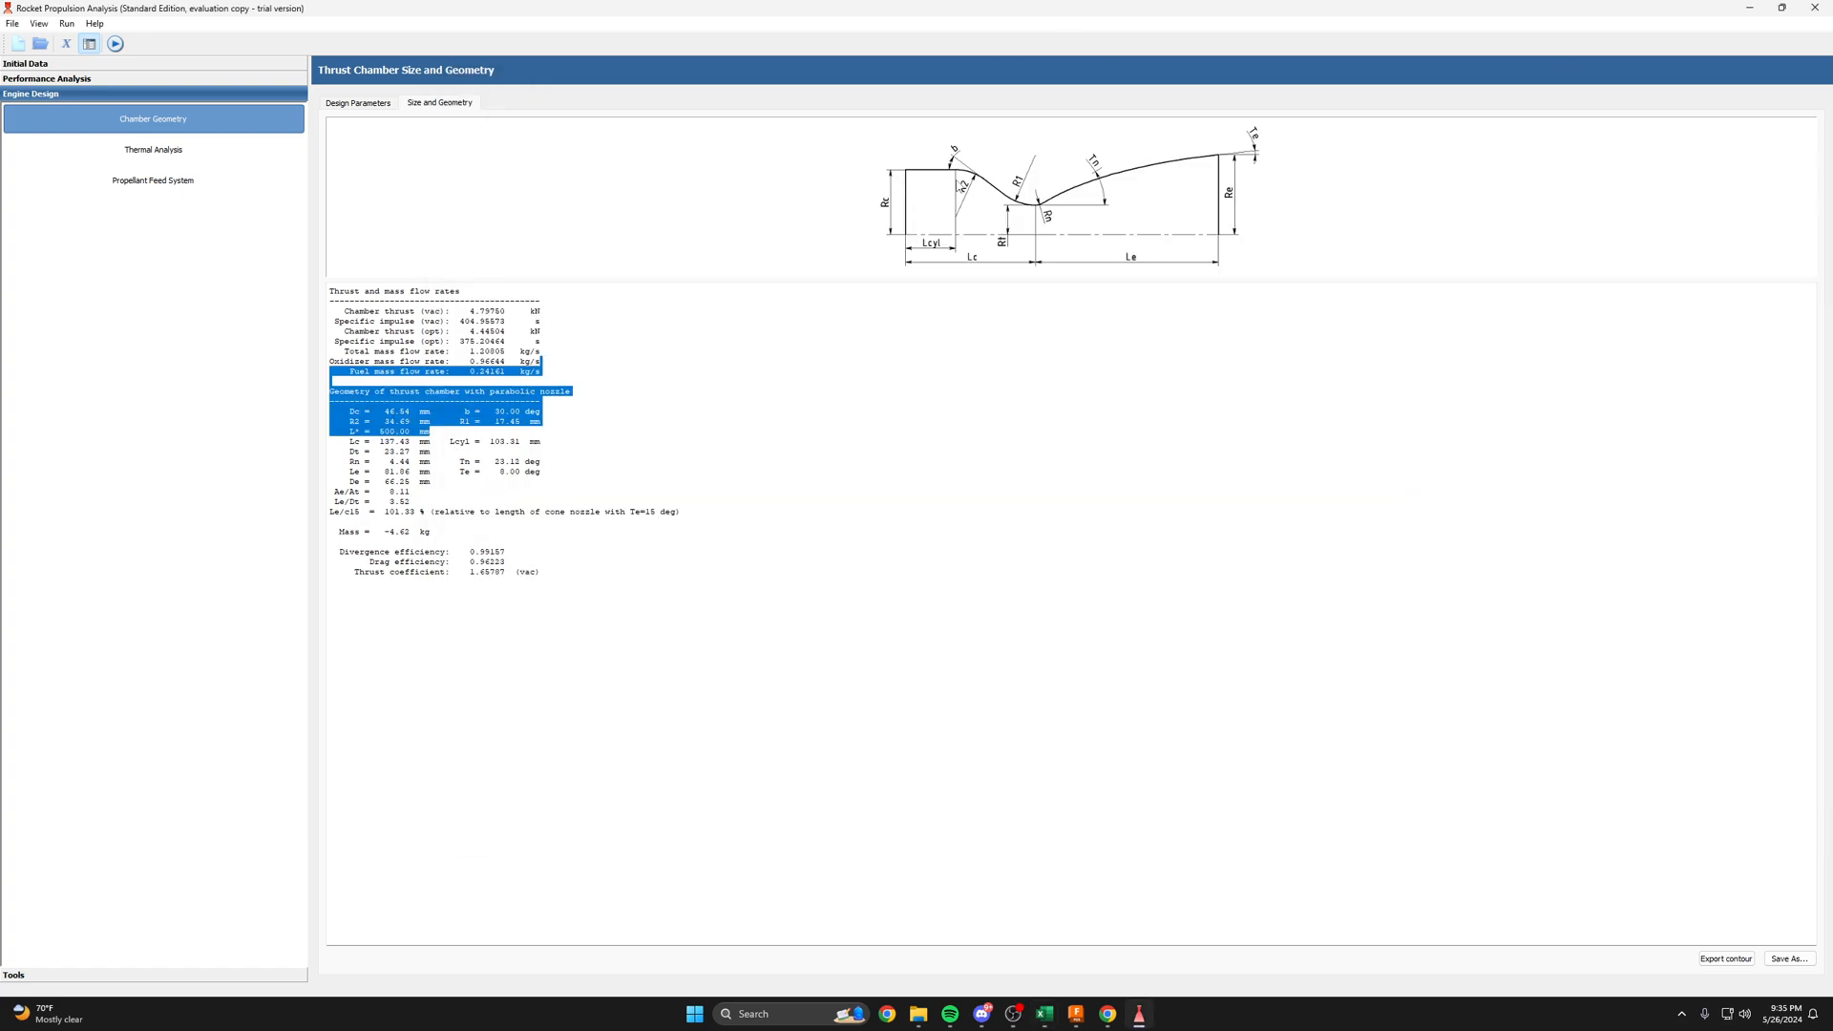
click(885, 400)
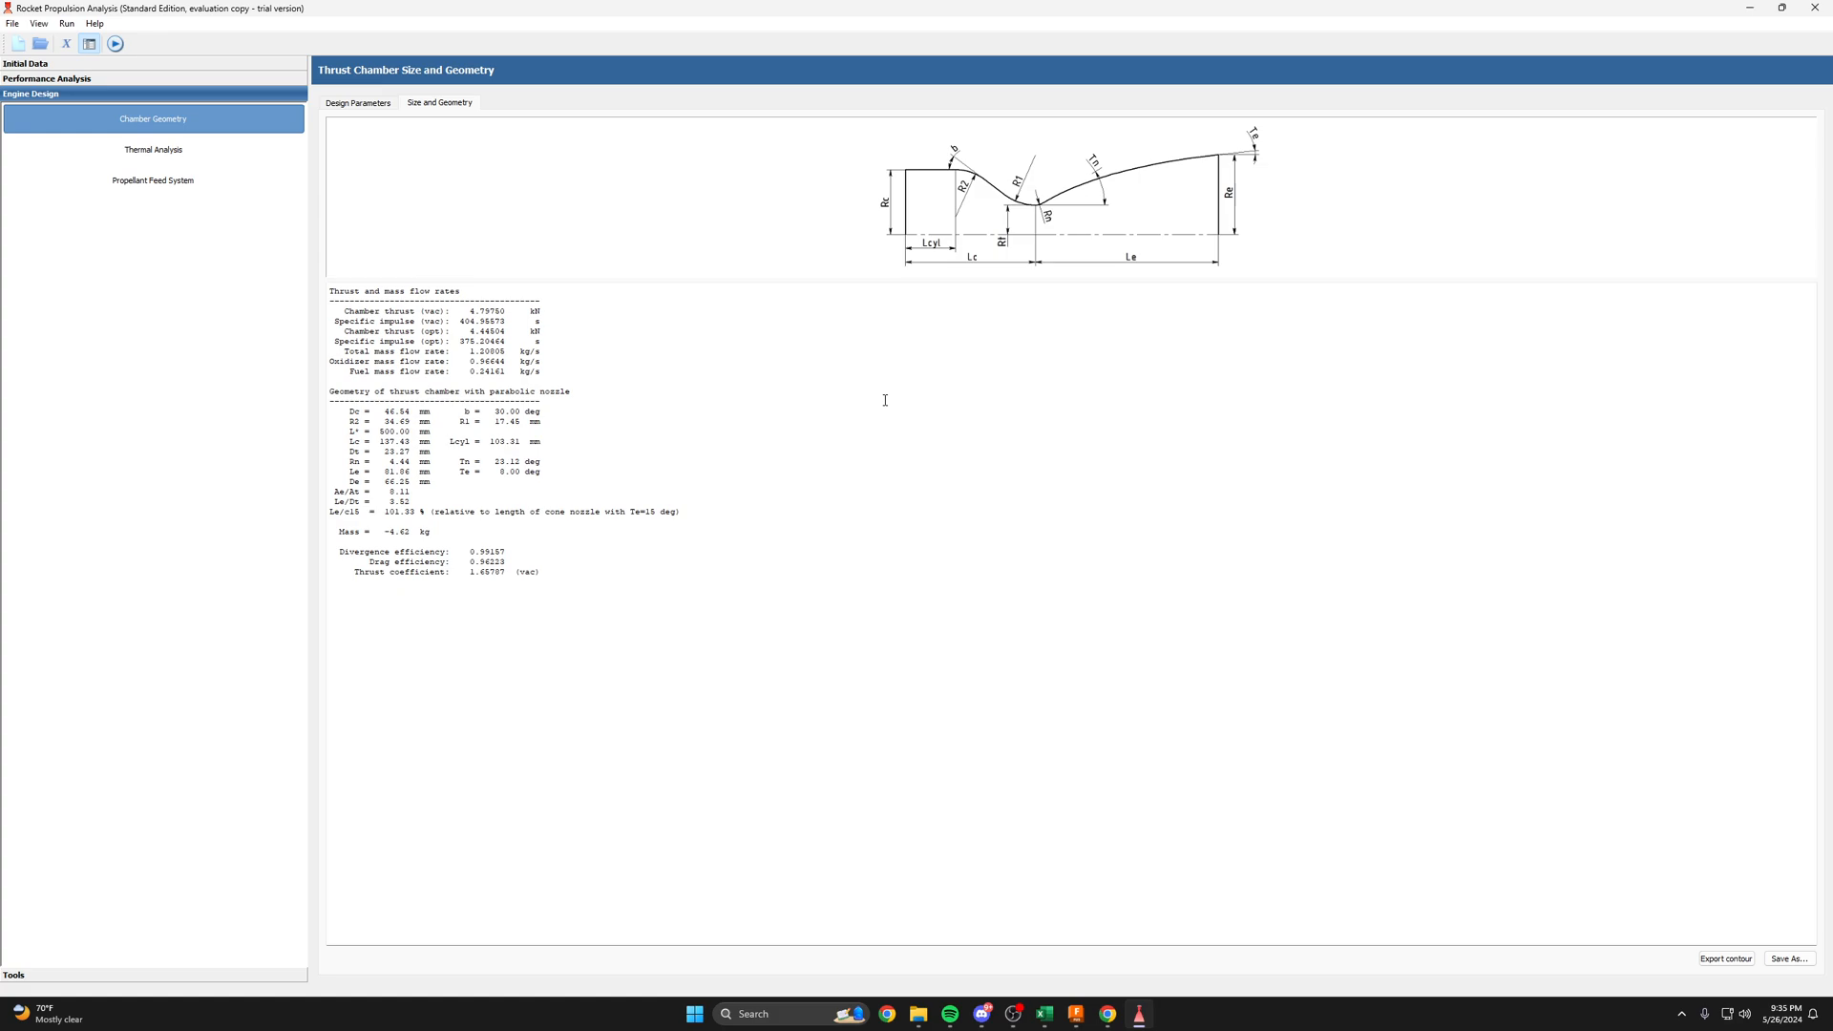
mouse_move(922, 272)
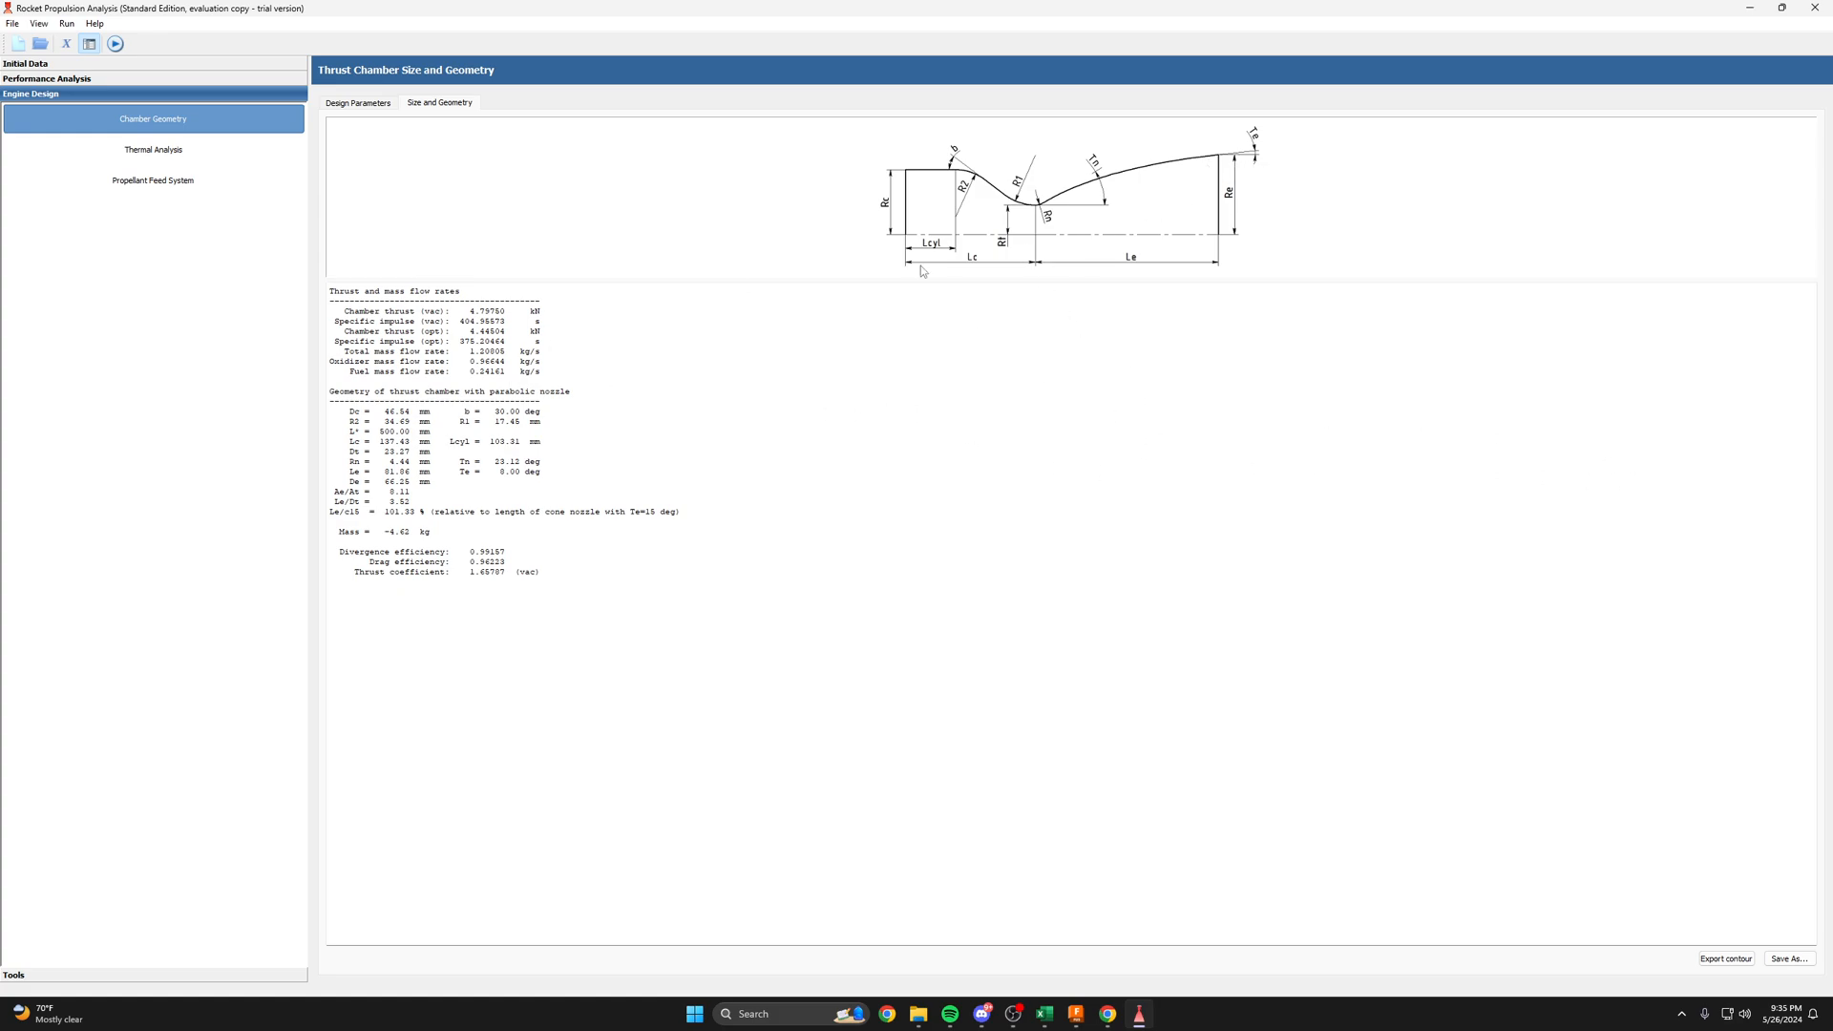
click(439, 103)
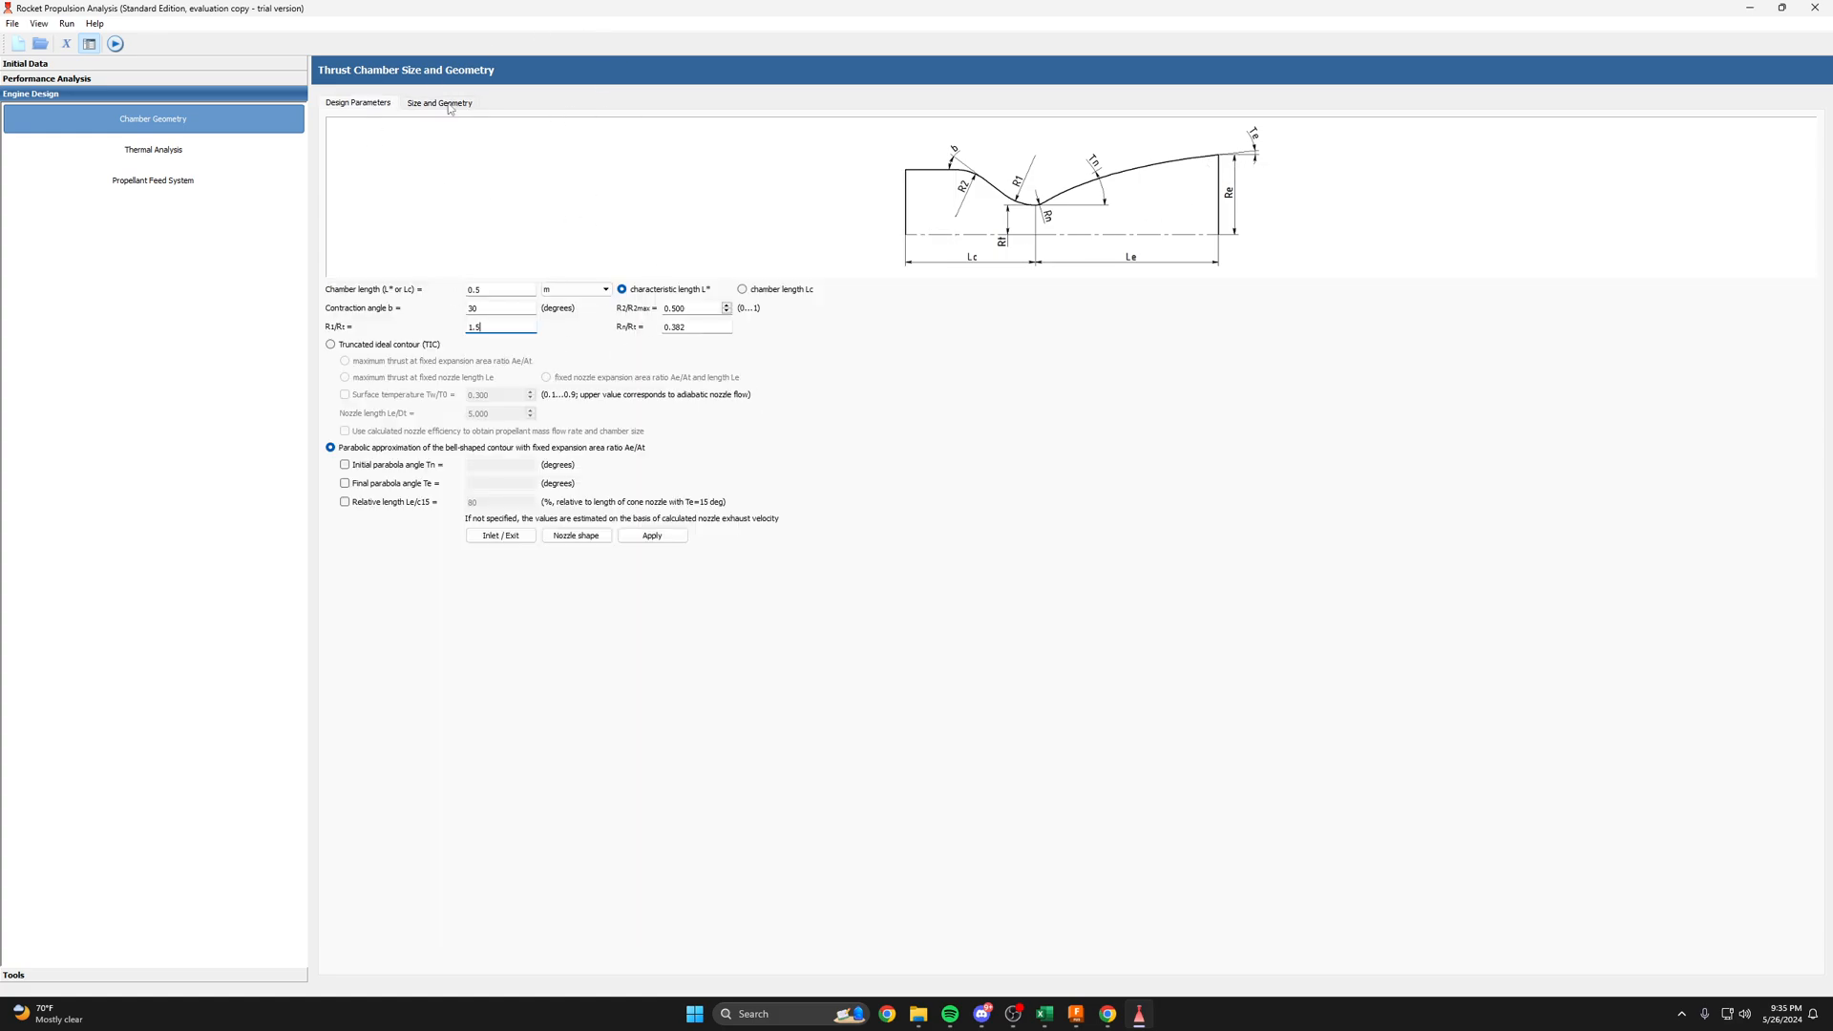
click(651, 536)
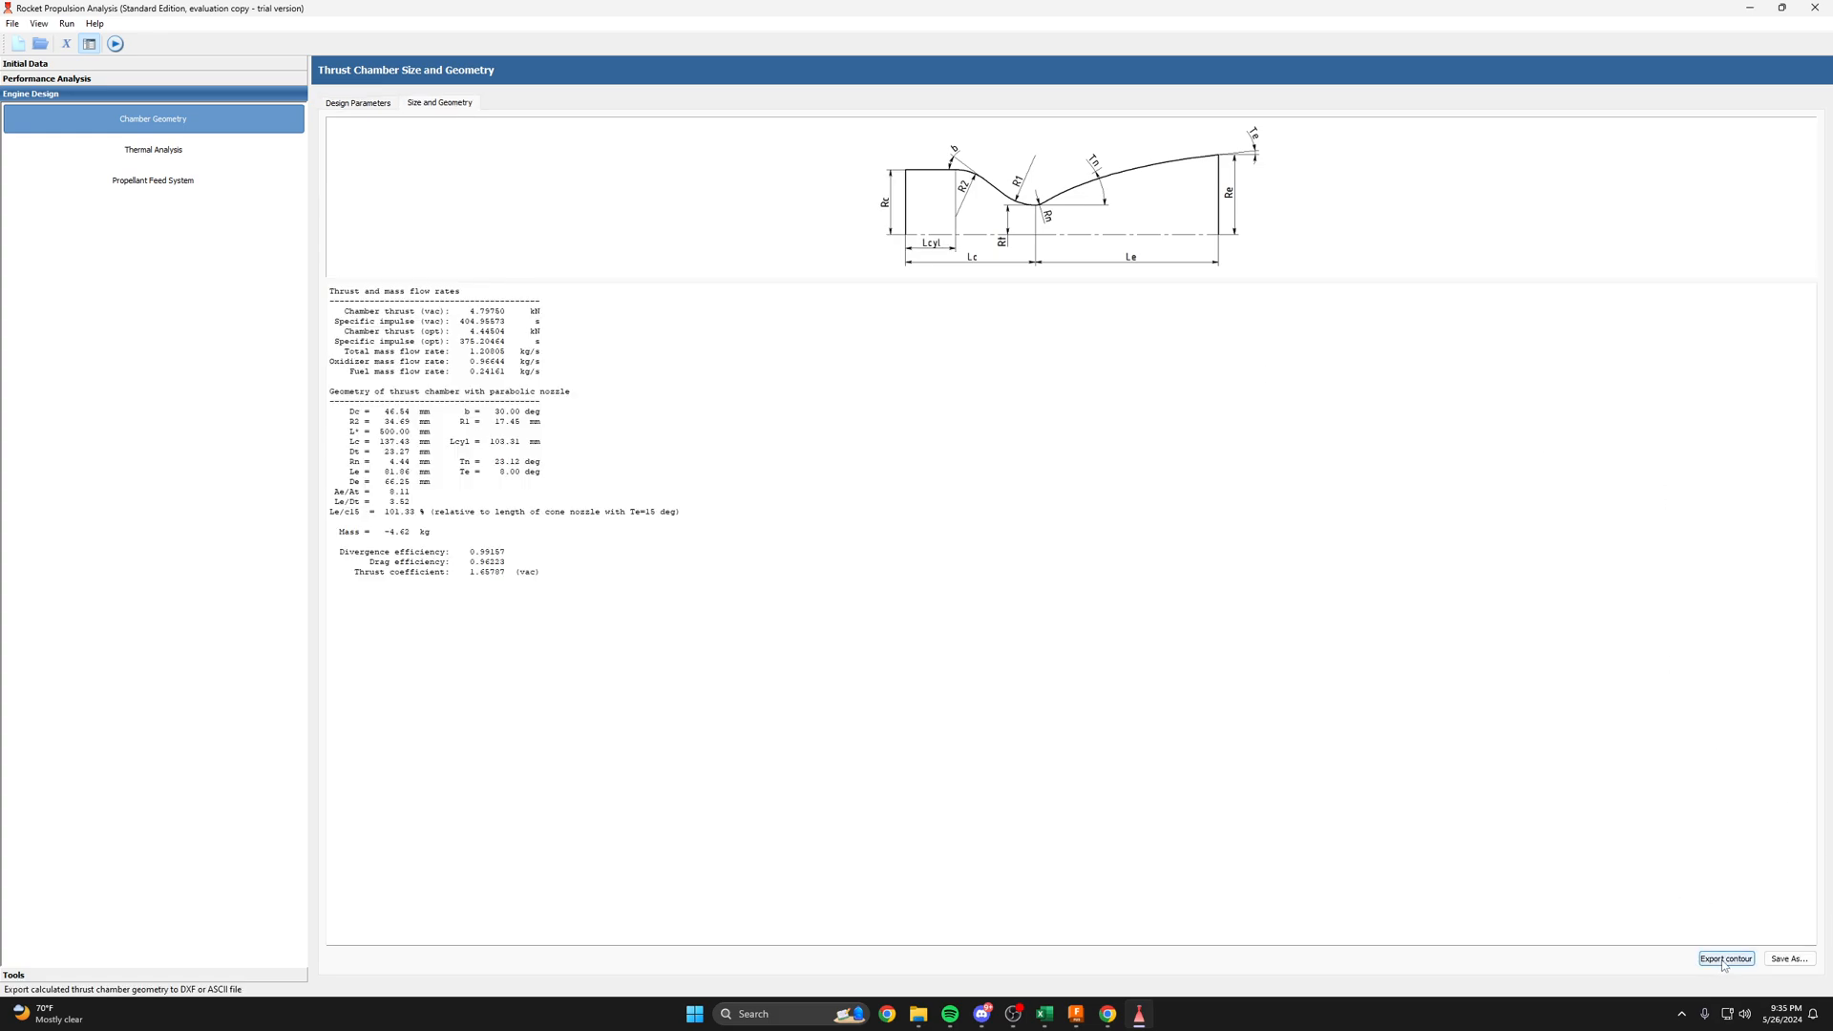
- Save the chamber half contour to the Desktop as hydro2 DXF, in millimetres
click(1724, 959)
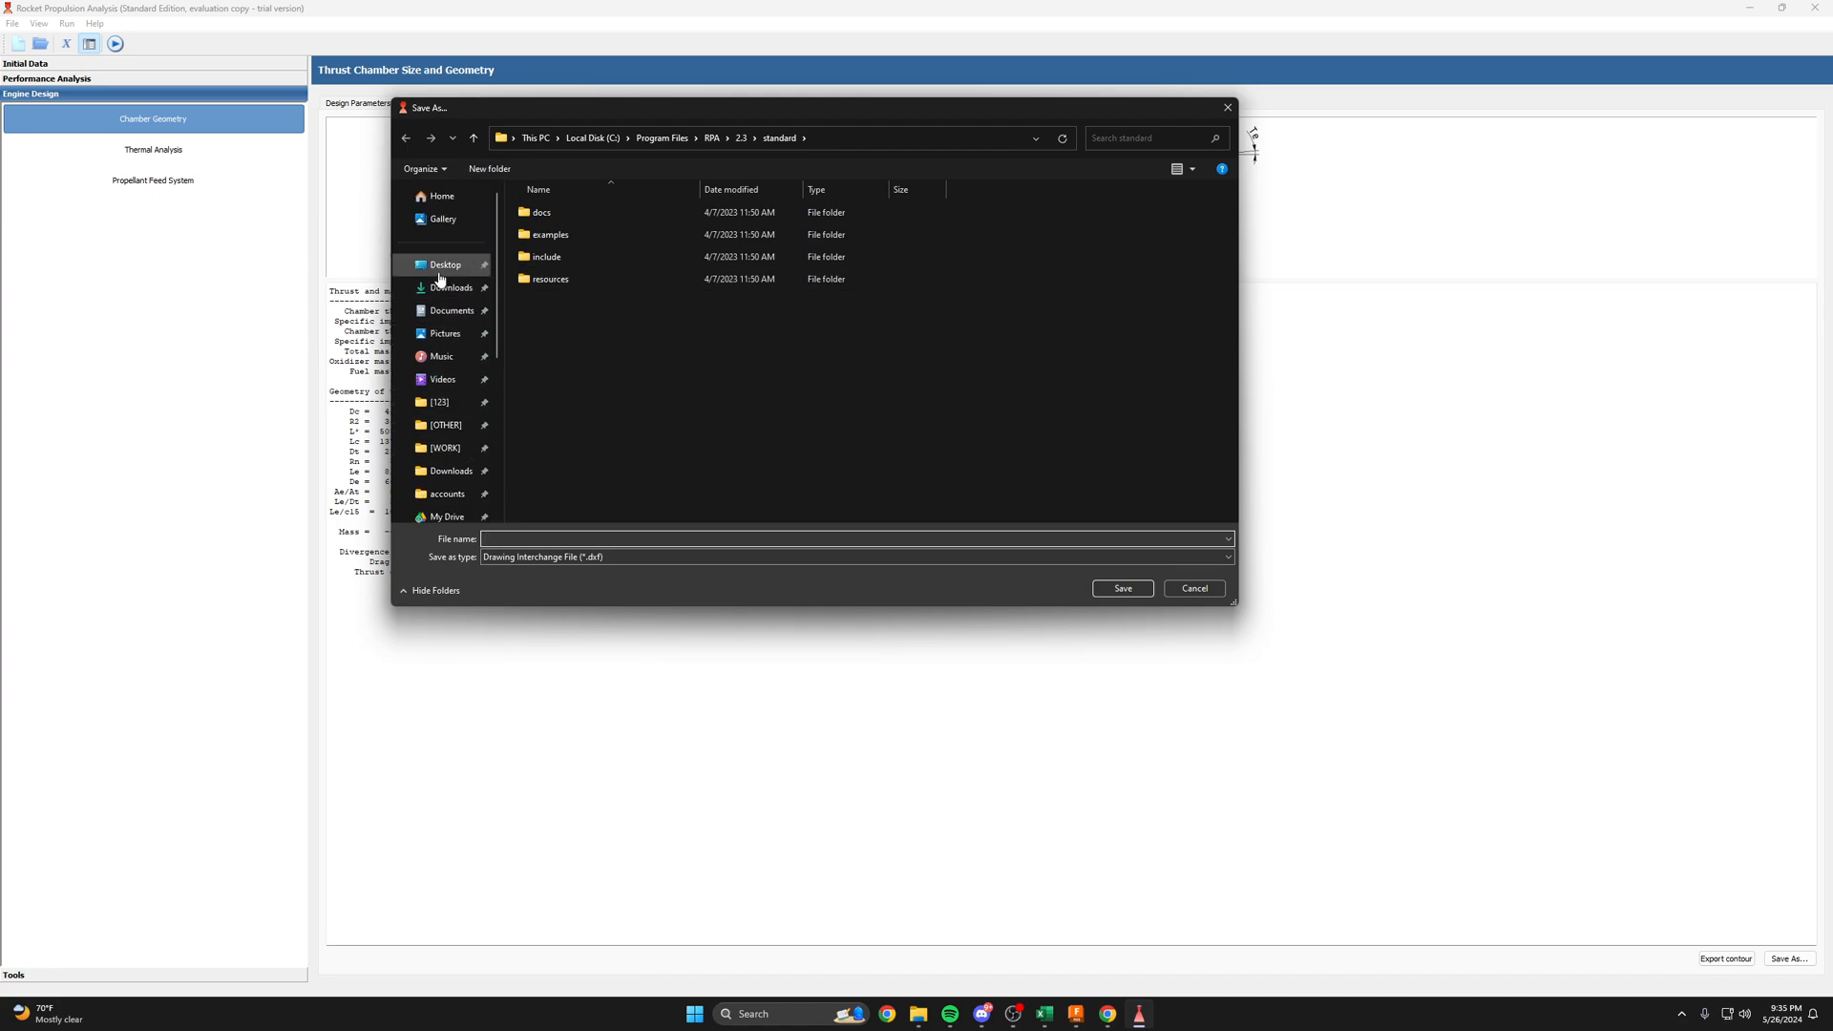
click(446, 264)
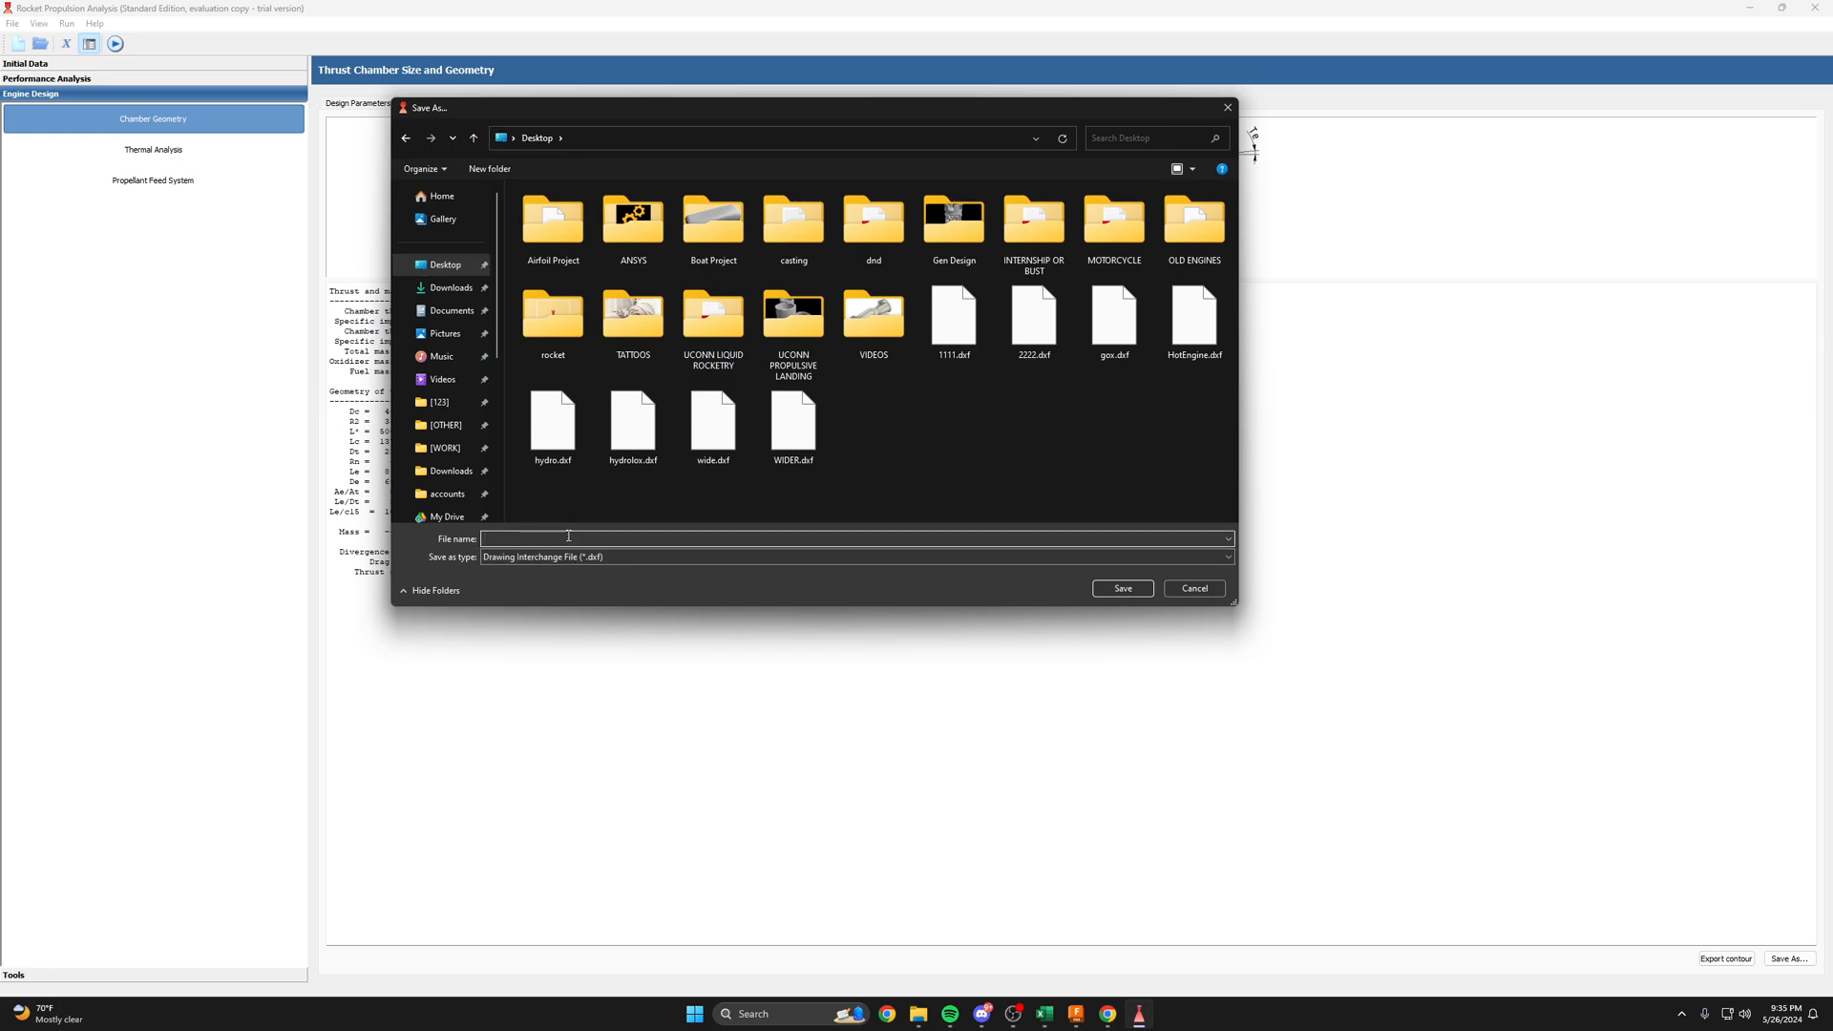
text(hydro2)
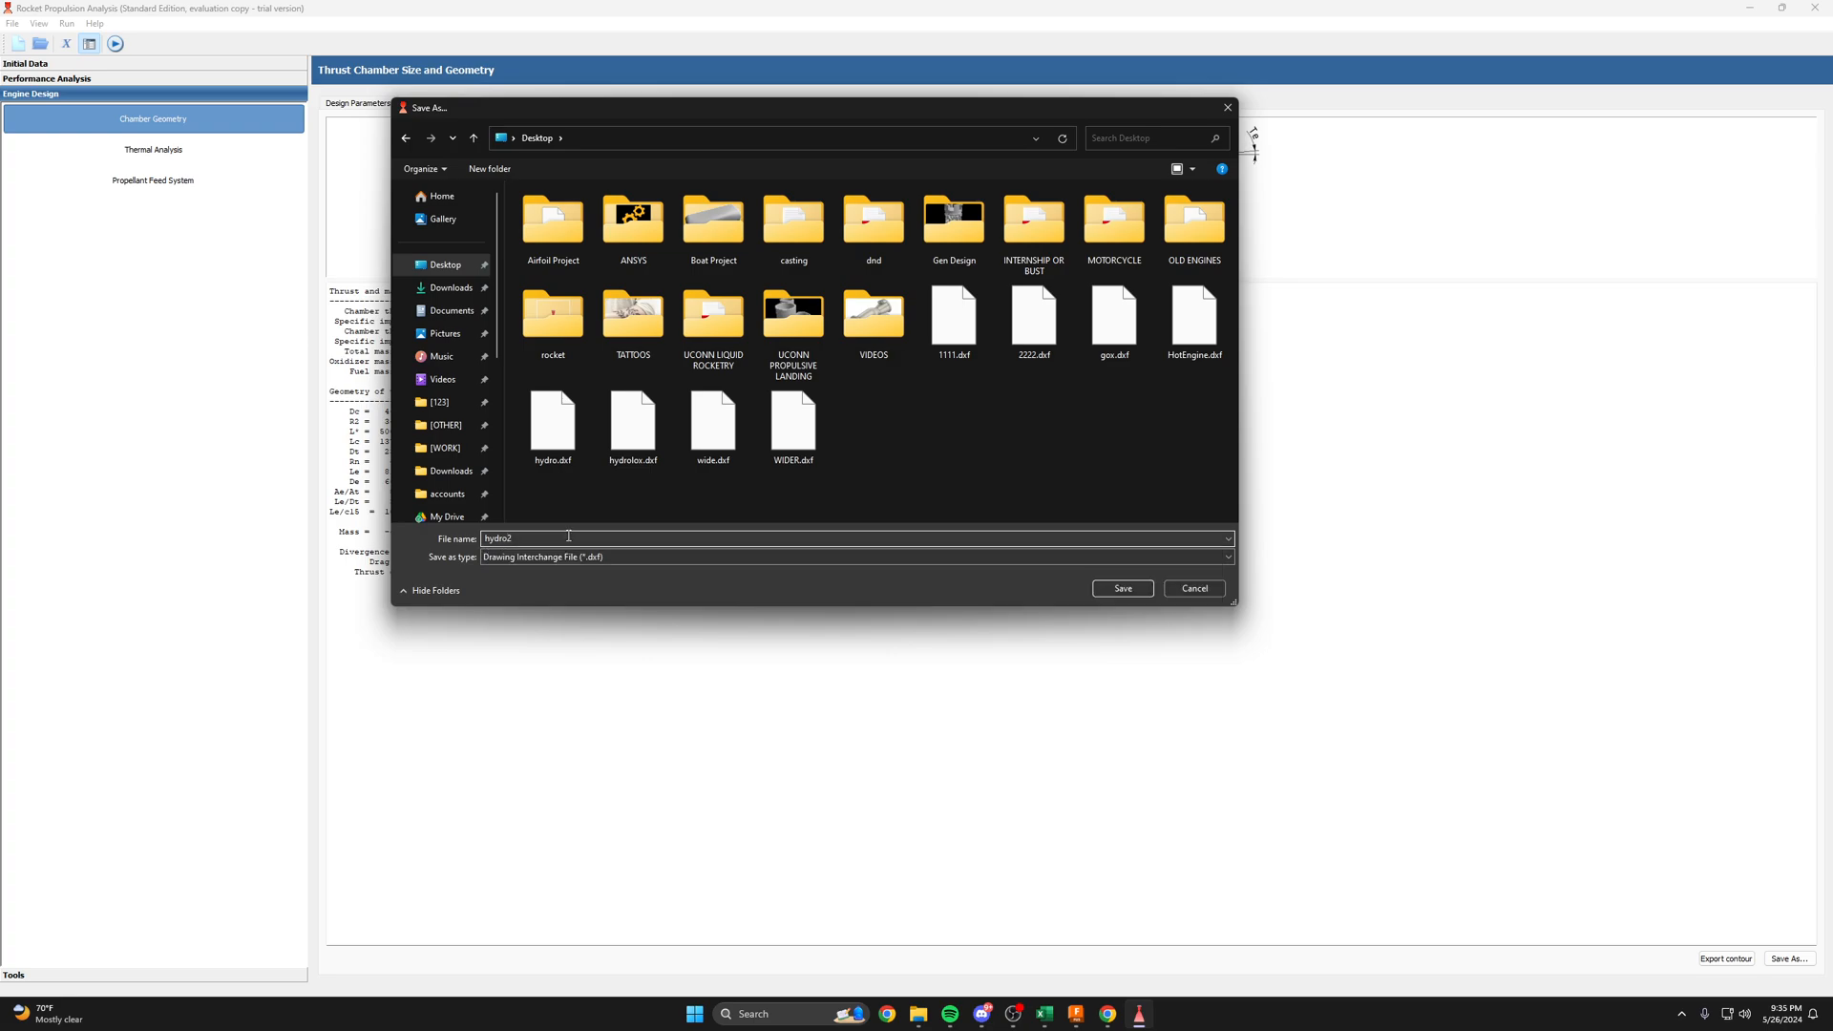
click(1120, 588)
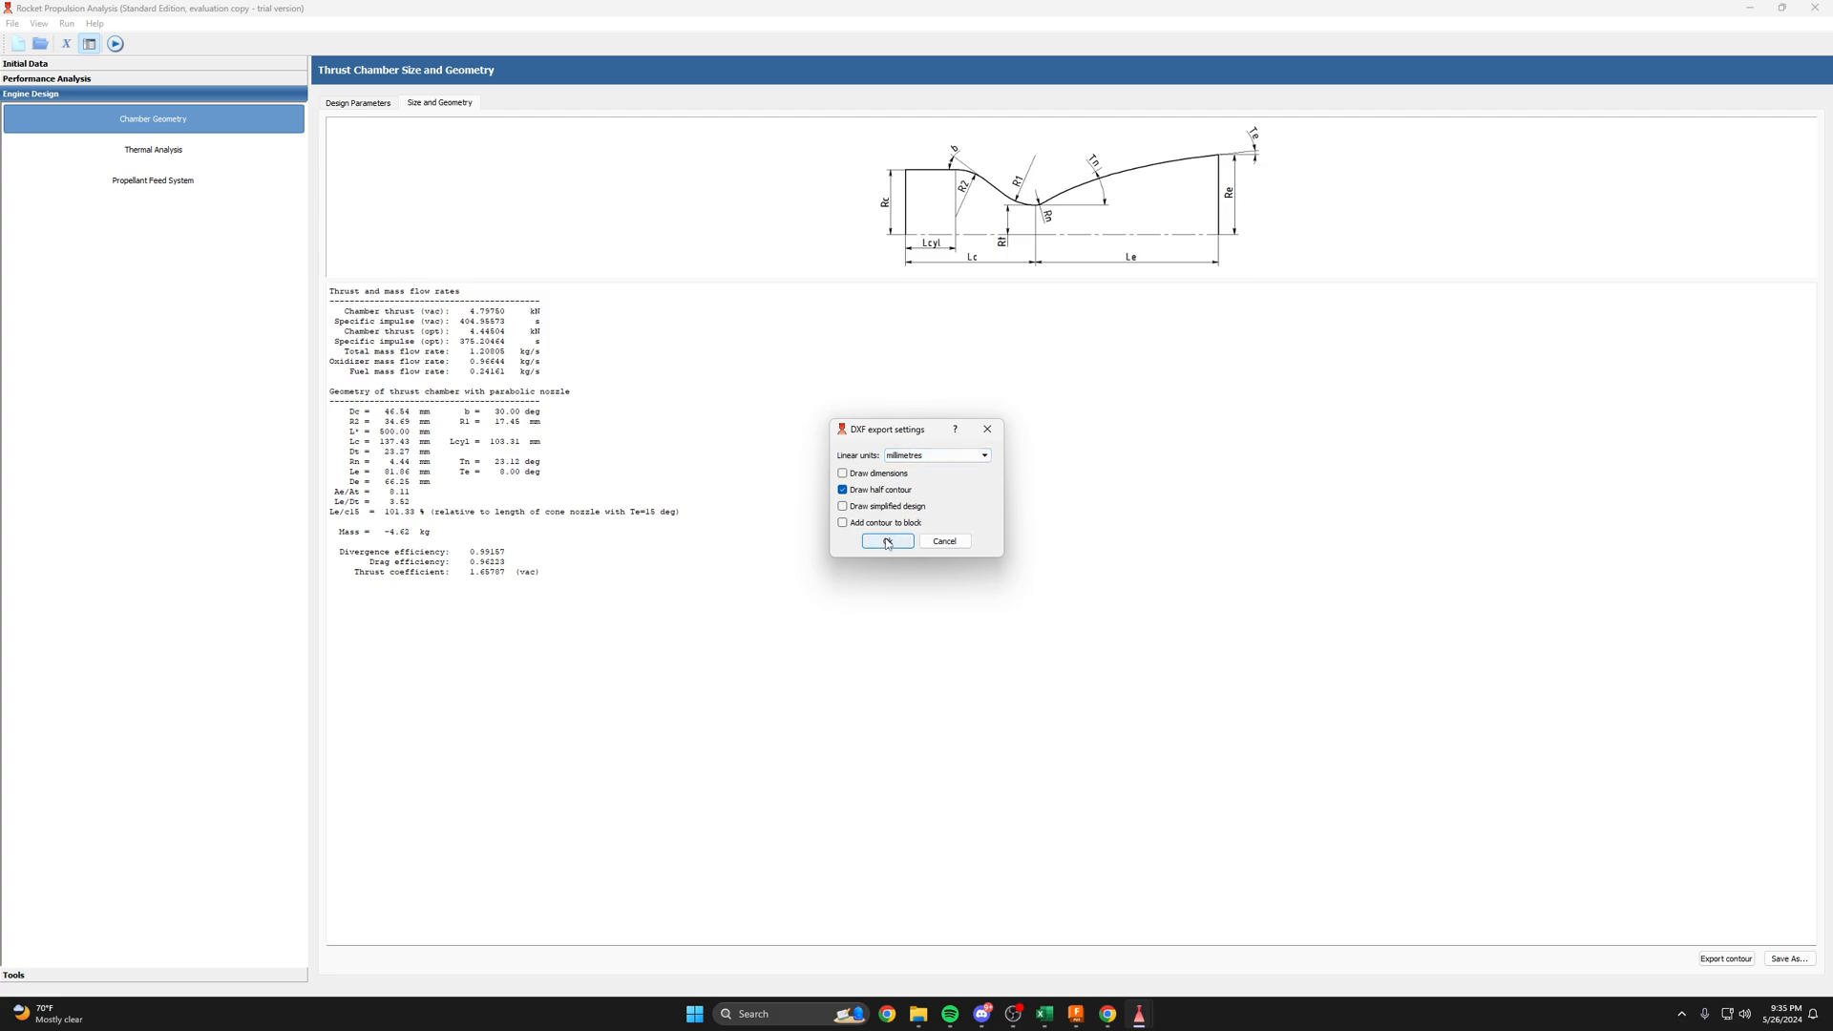
click(886, 542)
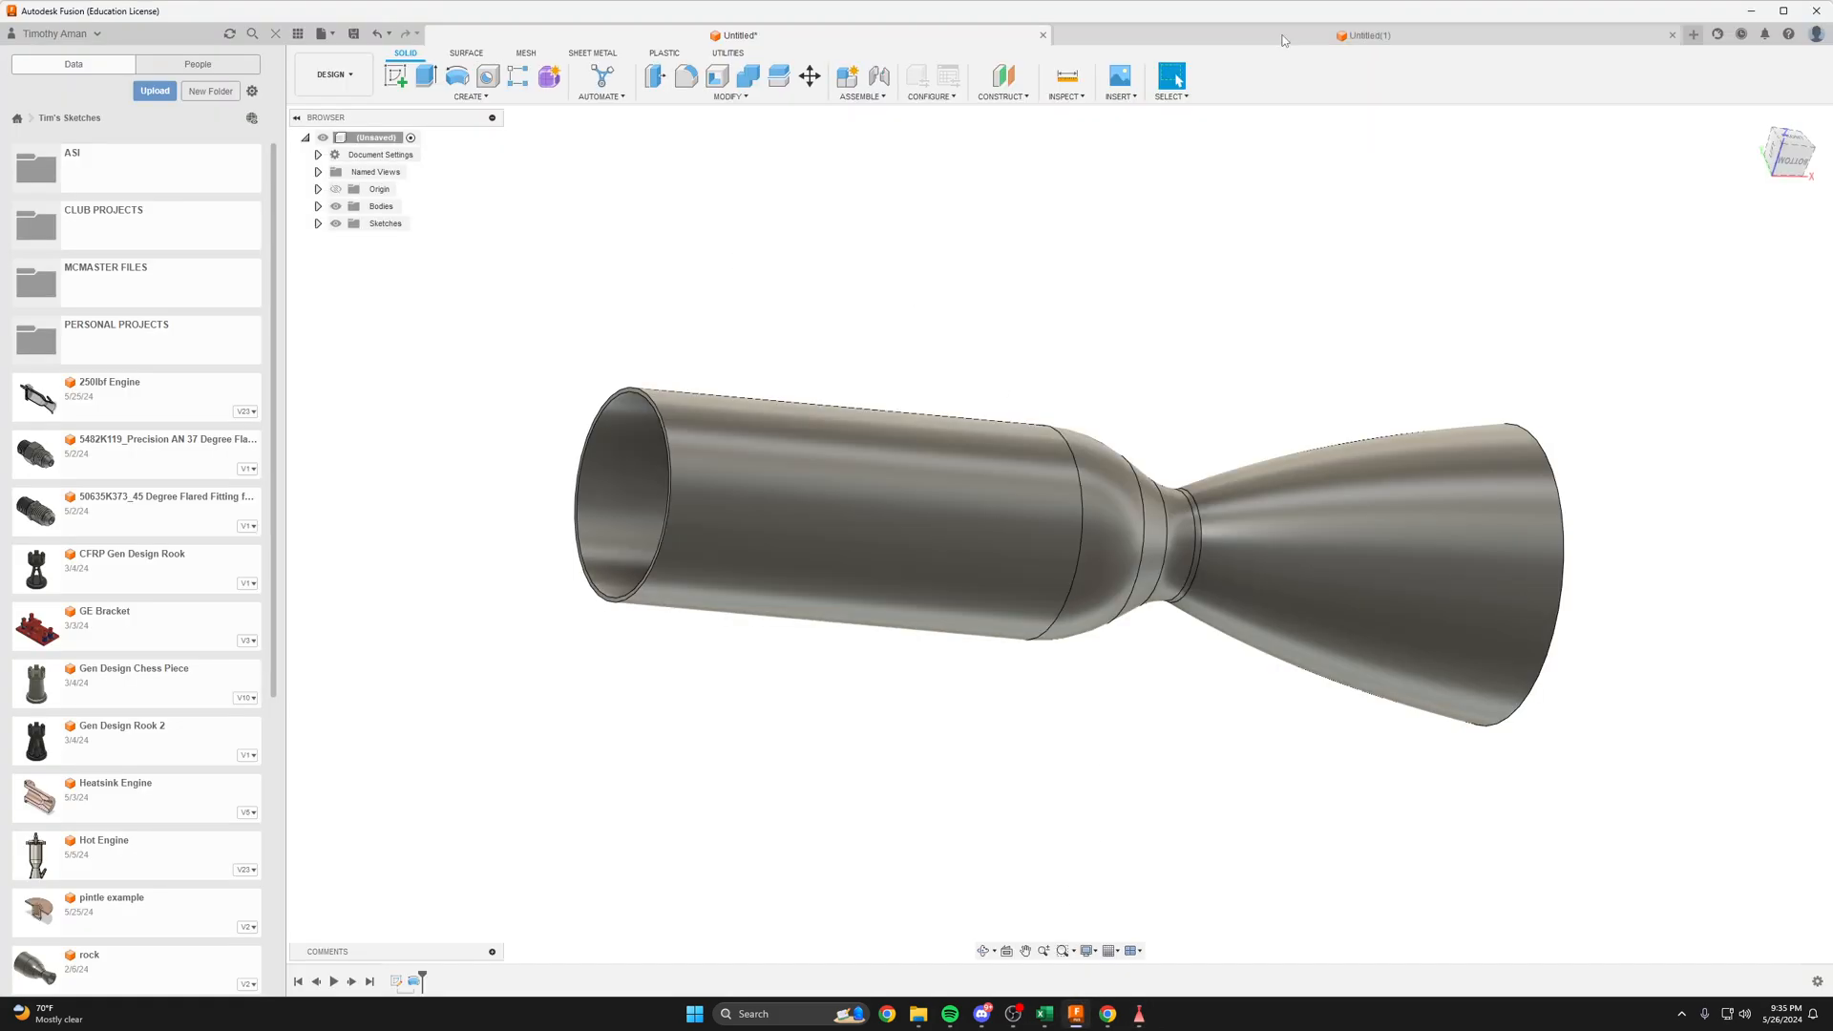
- Start a new sketch on the front plane of the Untitled(1) design
click(1365, 35)
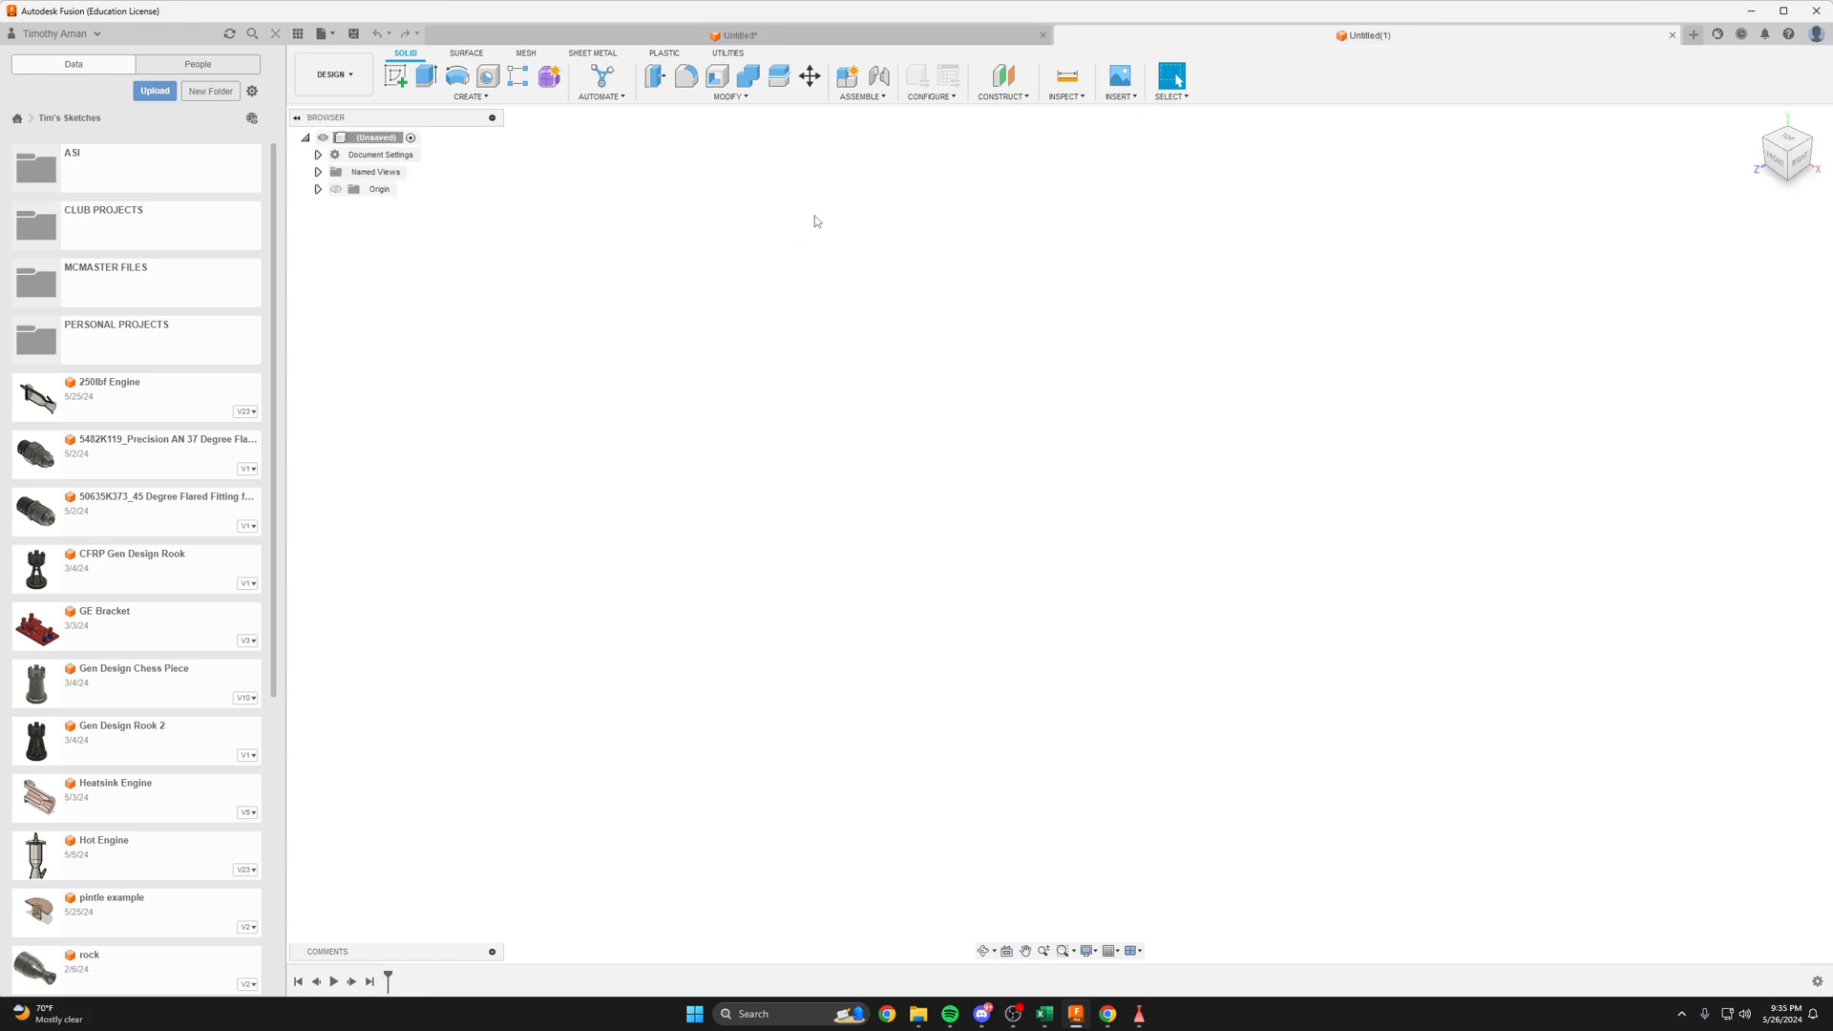
click(397, 76)
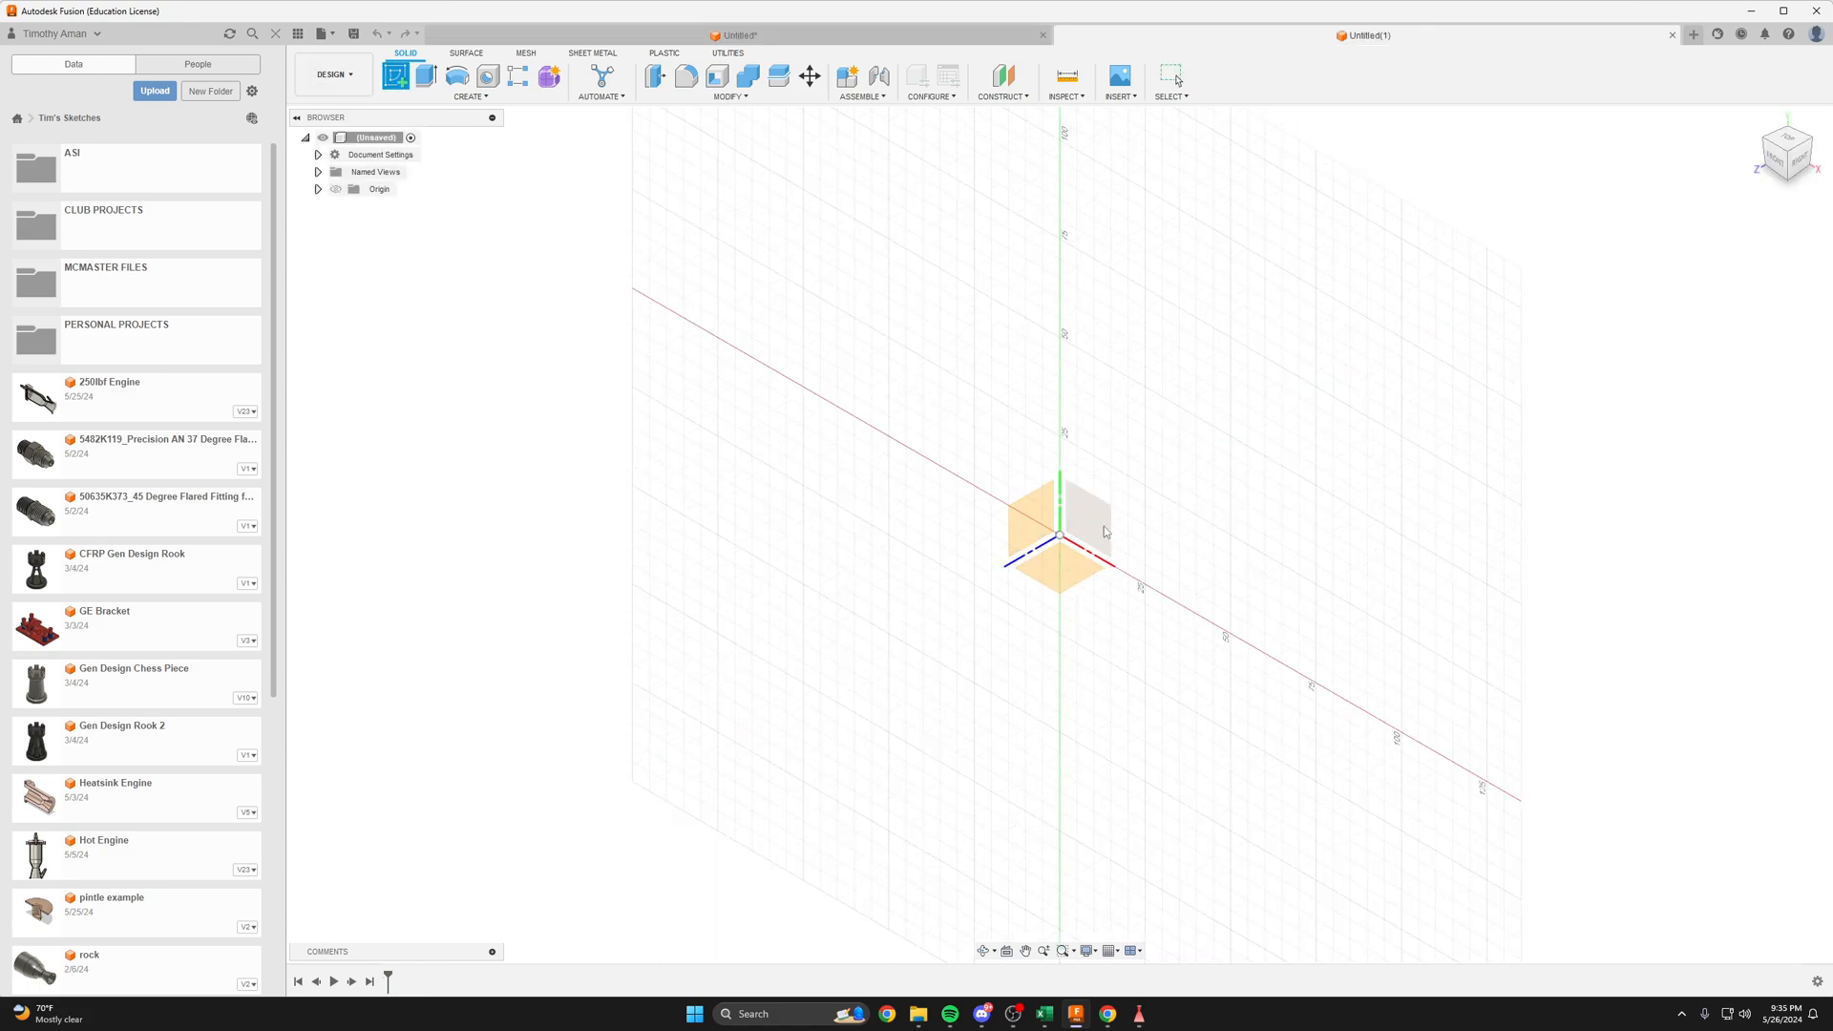
click(1228, 79)
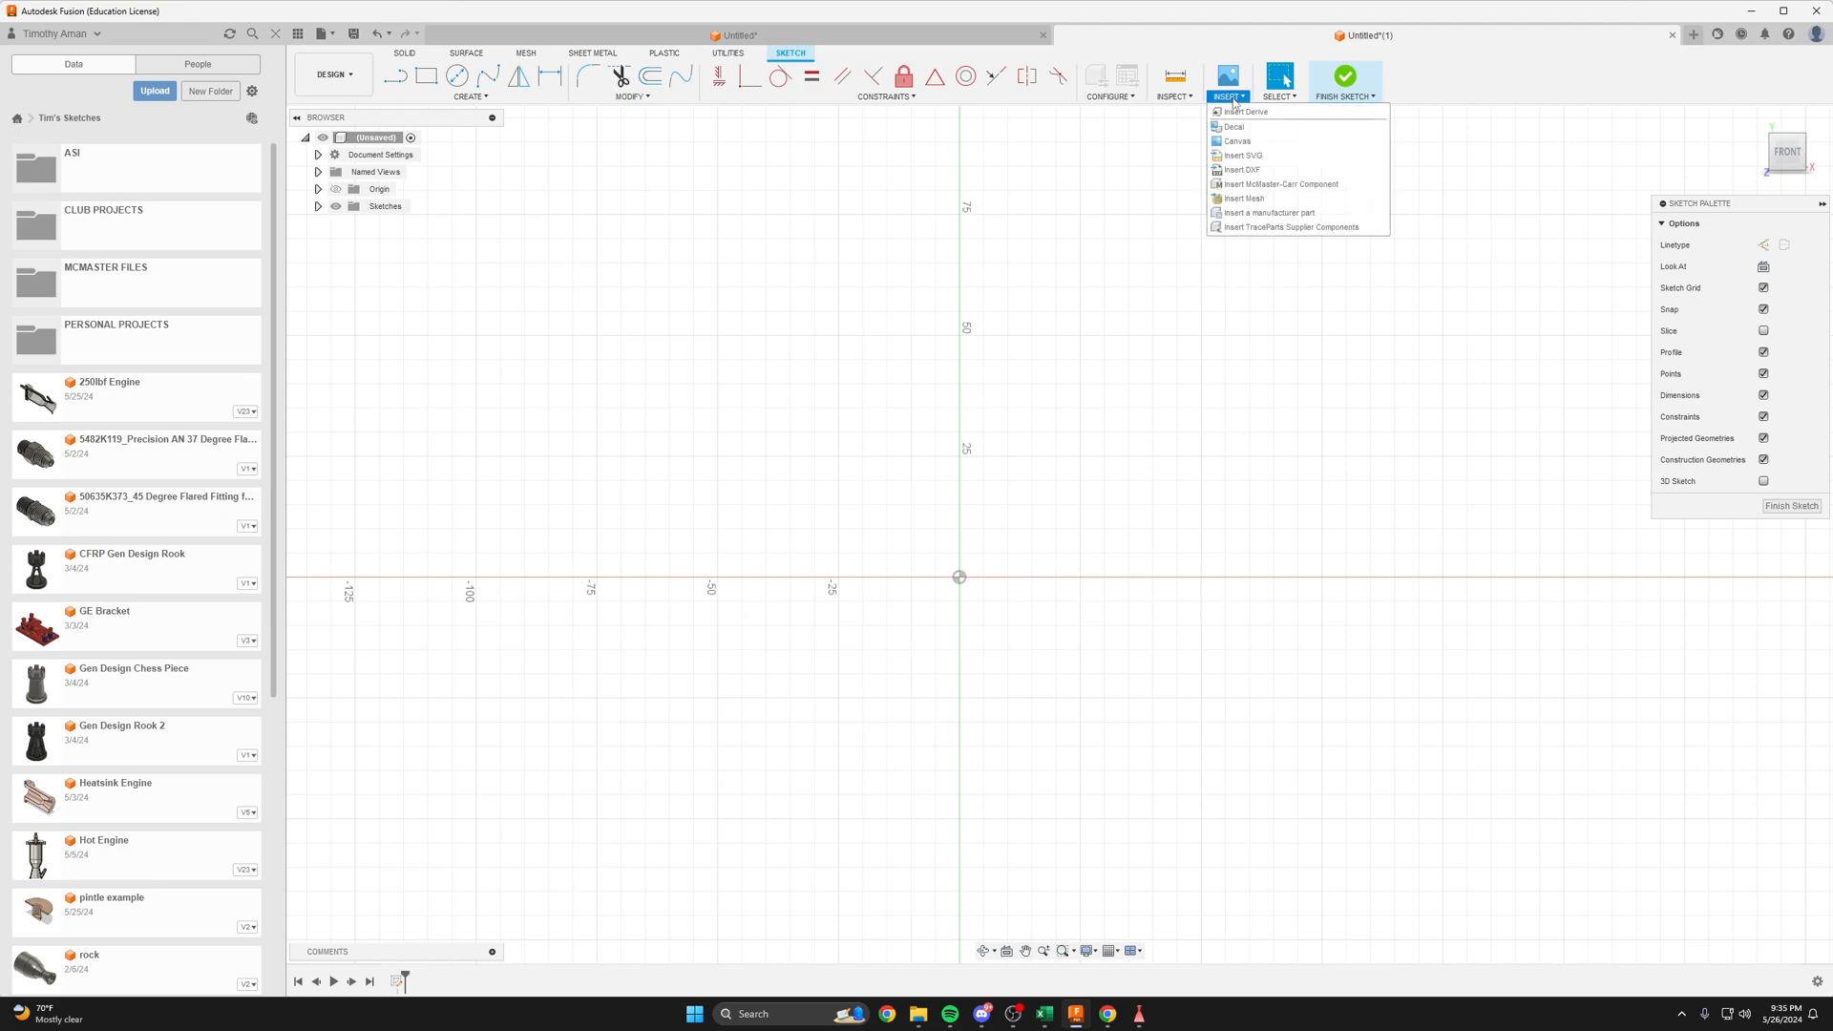
mouse_move(1240, 170)
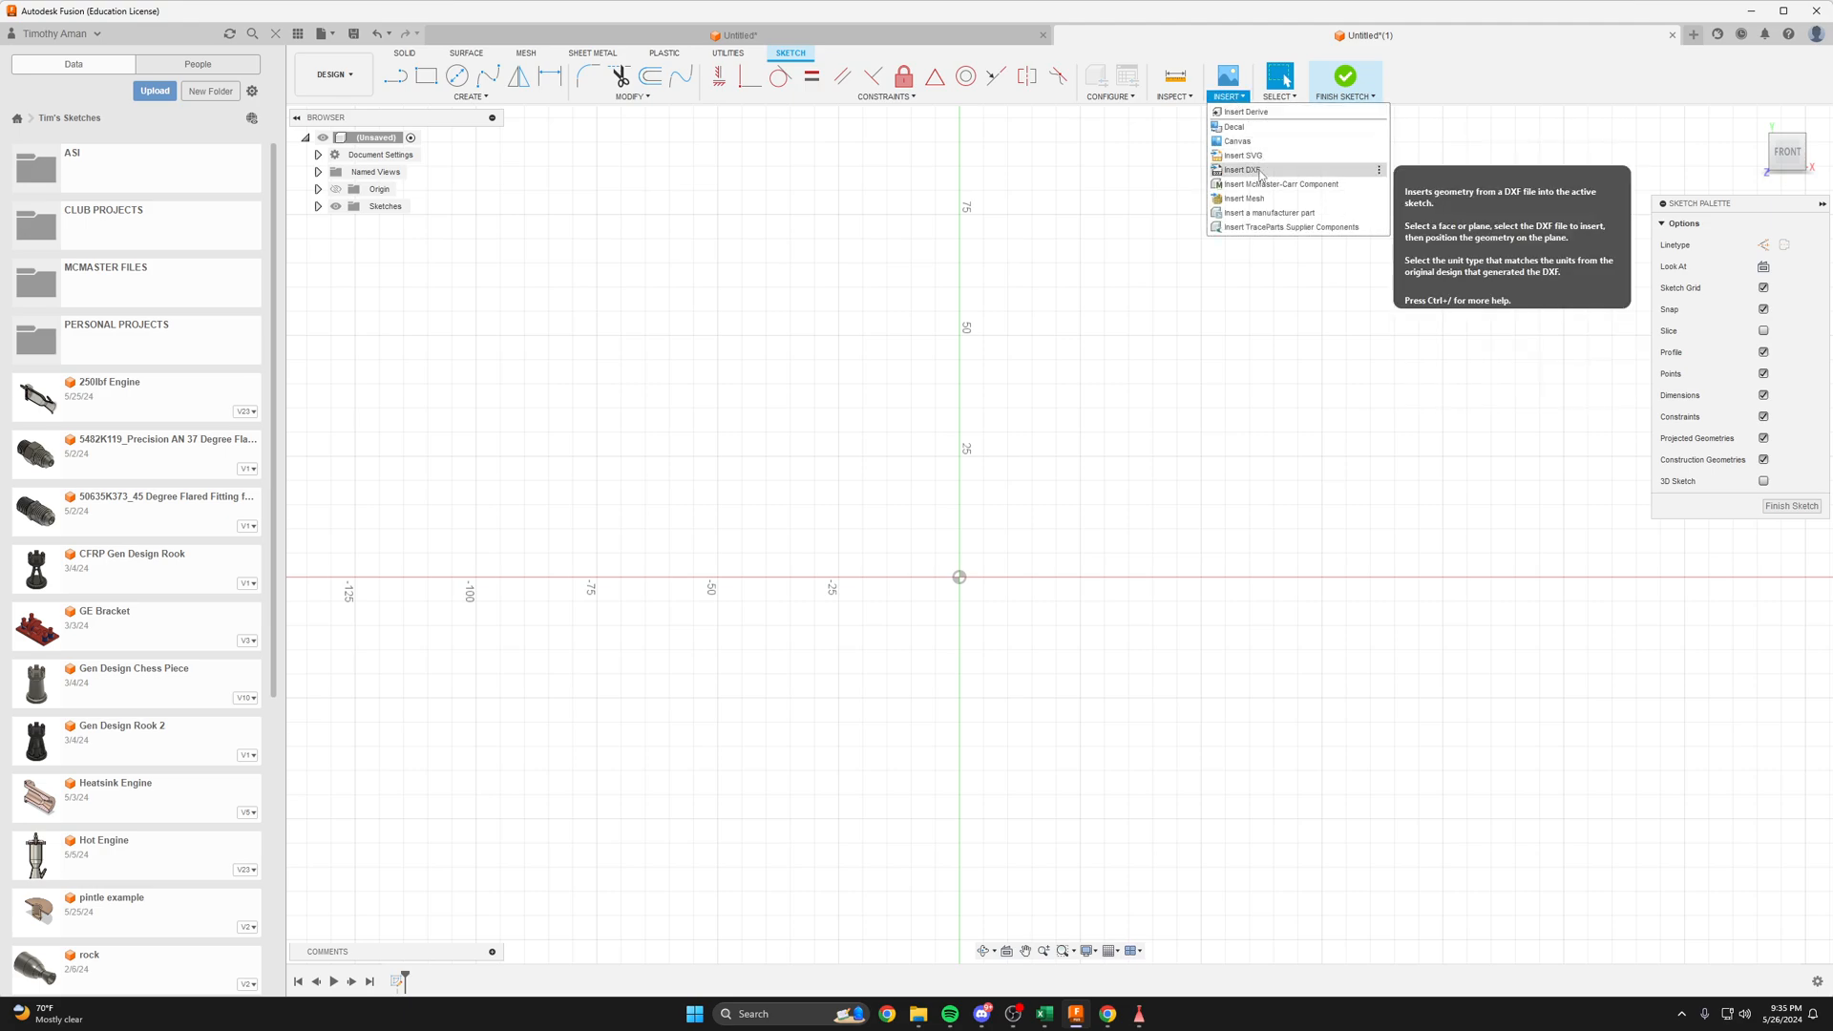
- Insert the exported hydro2 DXF contour into the sketch from this computer
click(1240, 170)
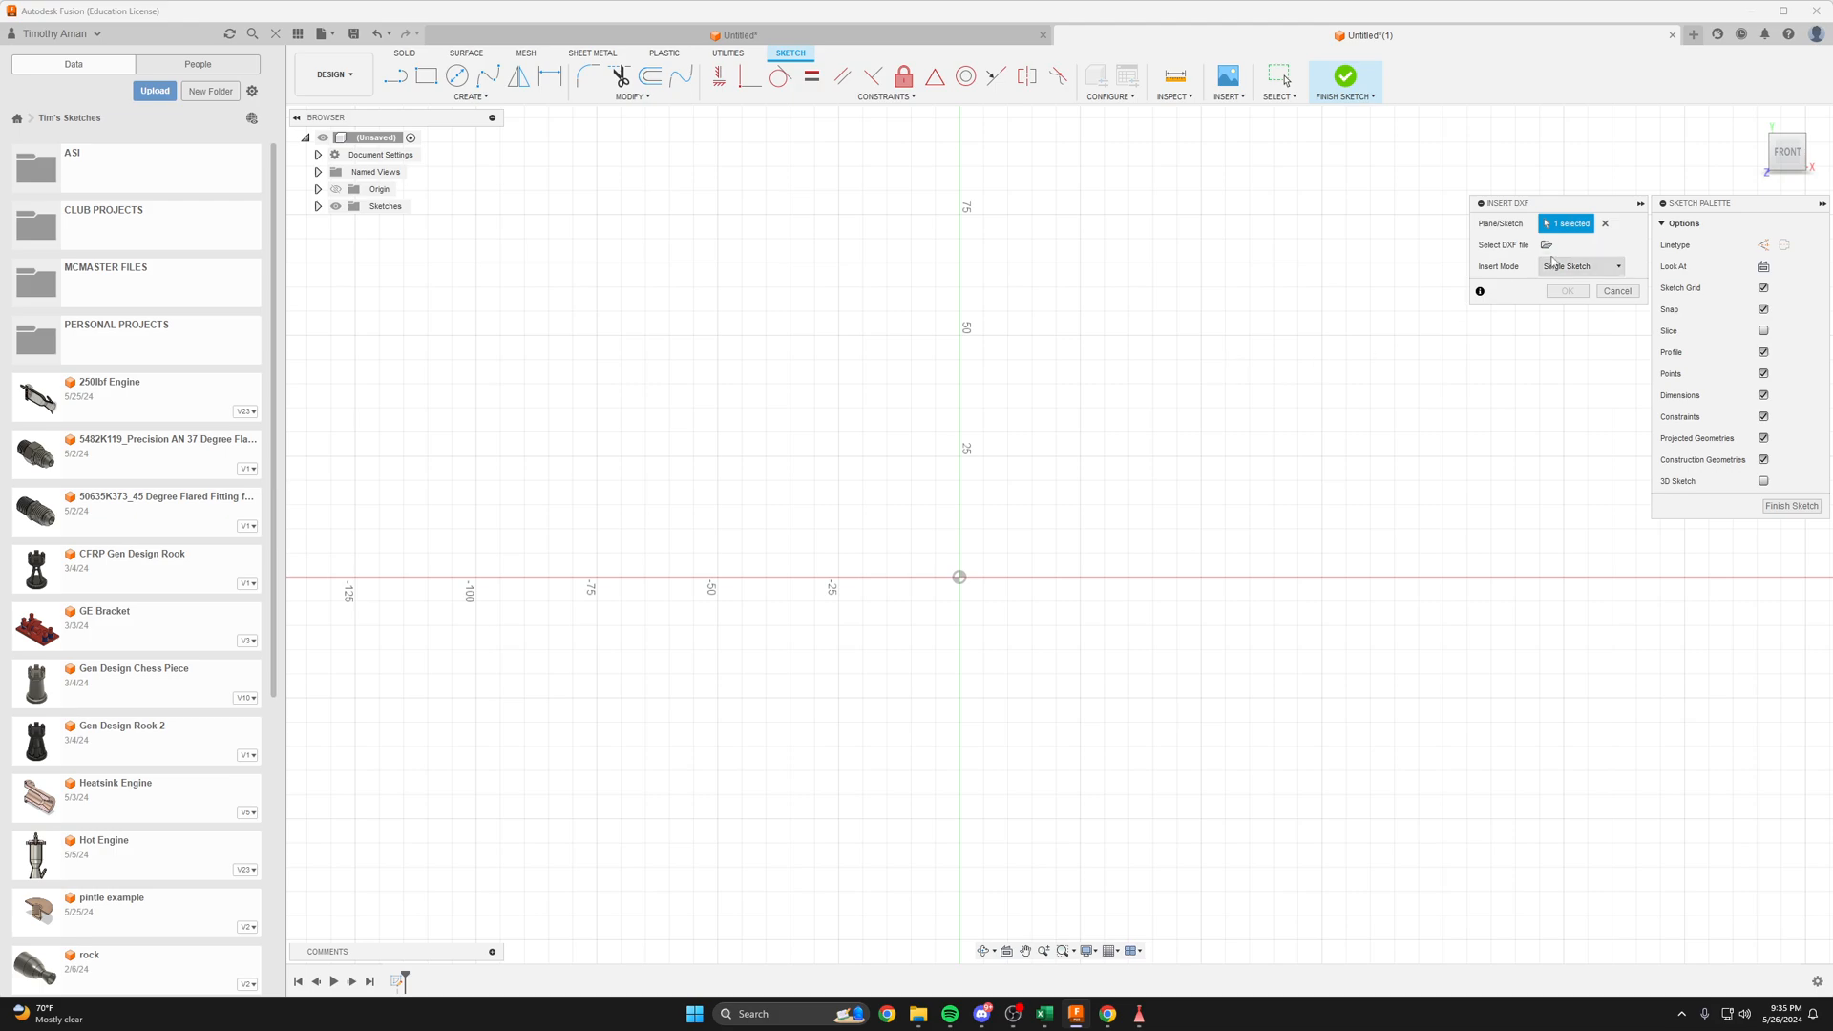
click(1546, 244)
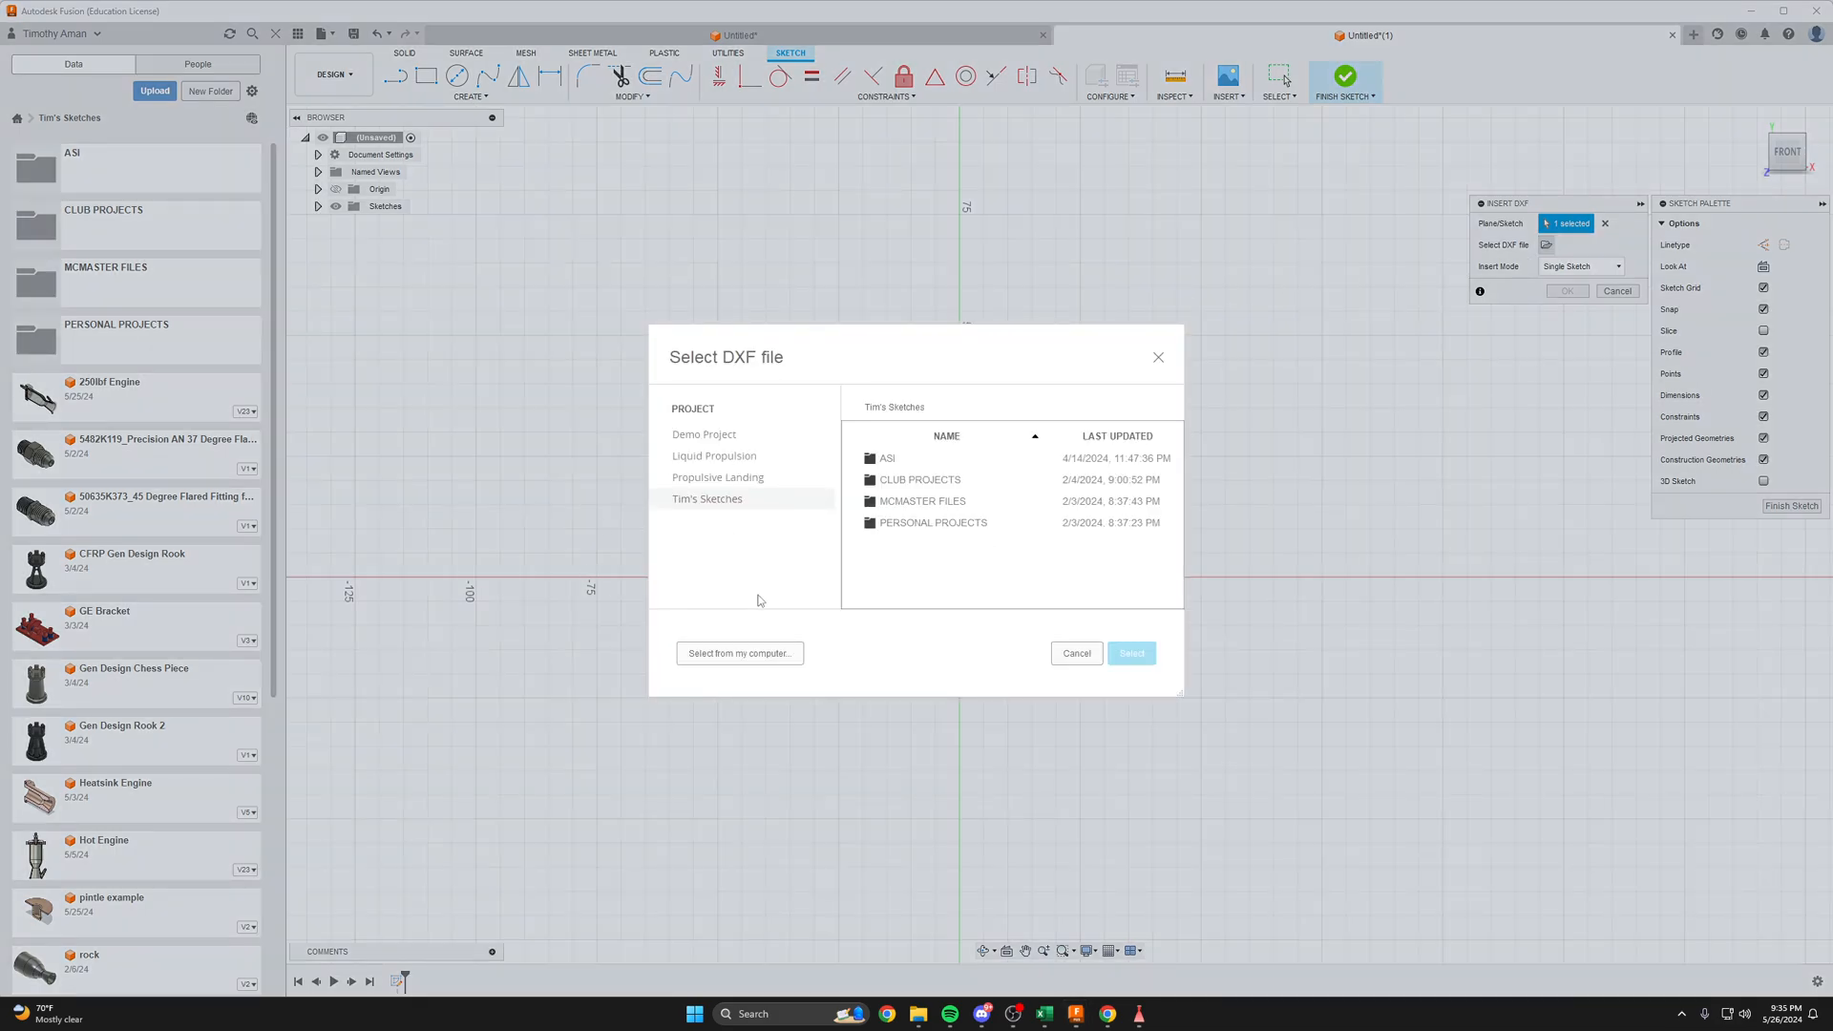
click(739, 652)
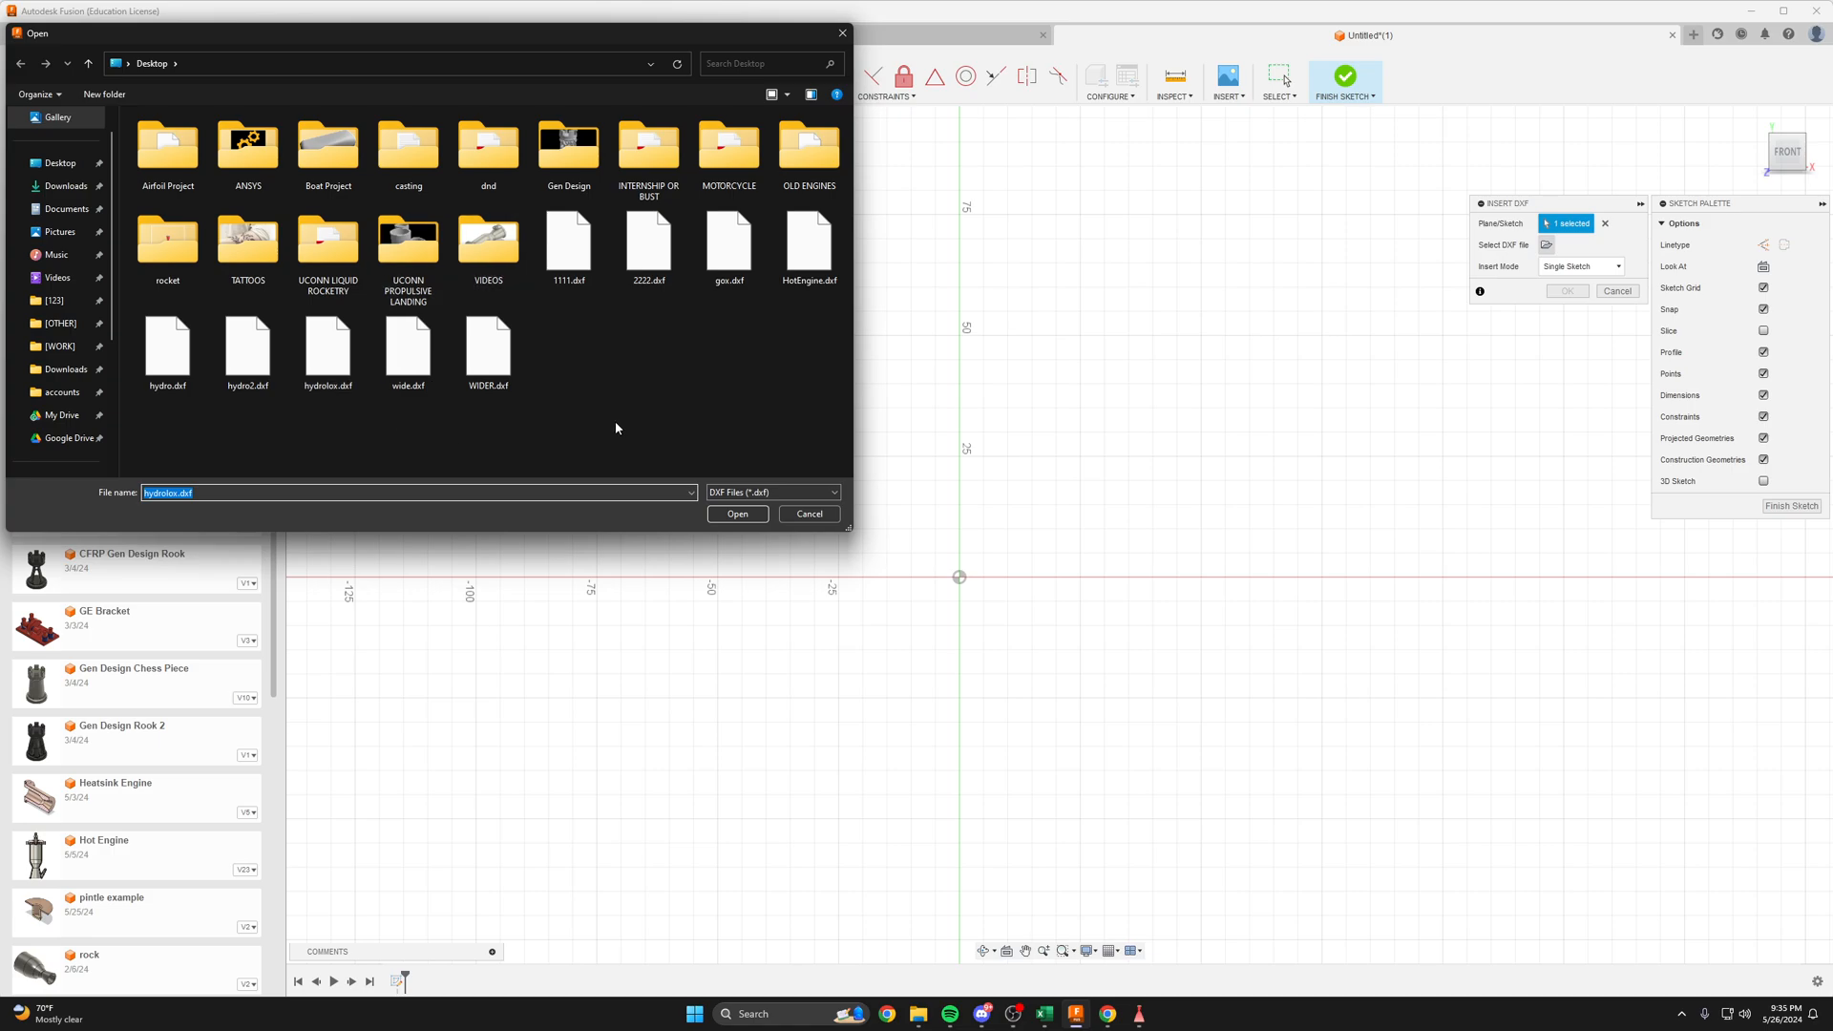
click(736, 515)
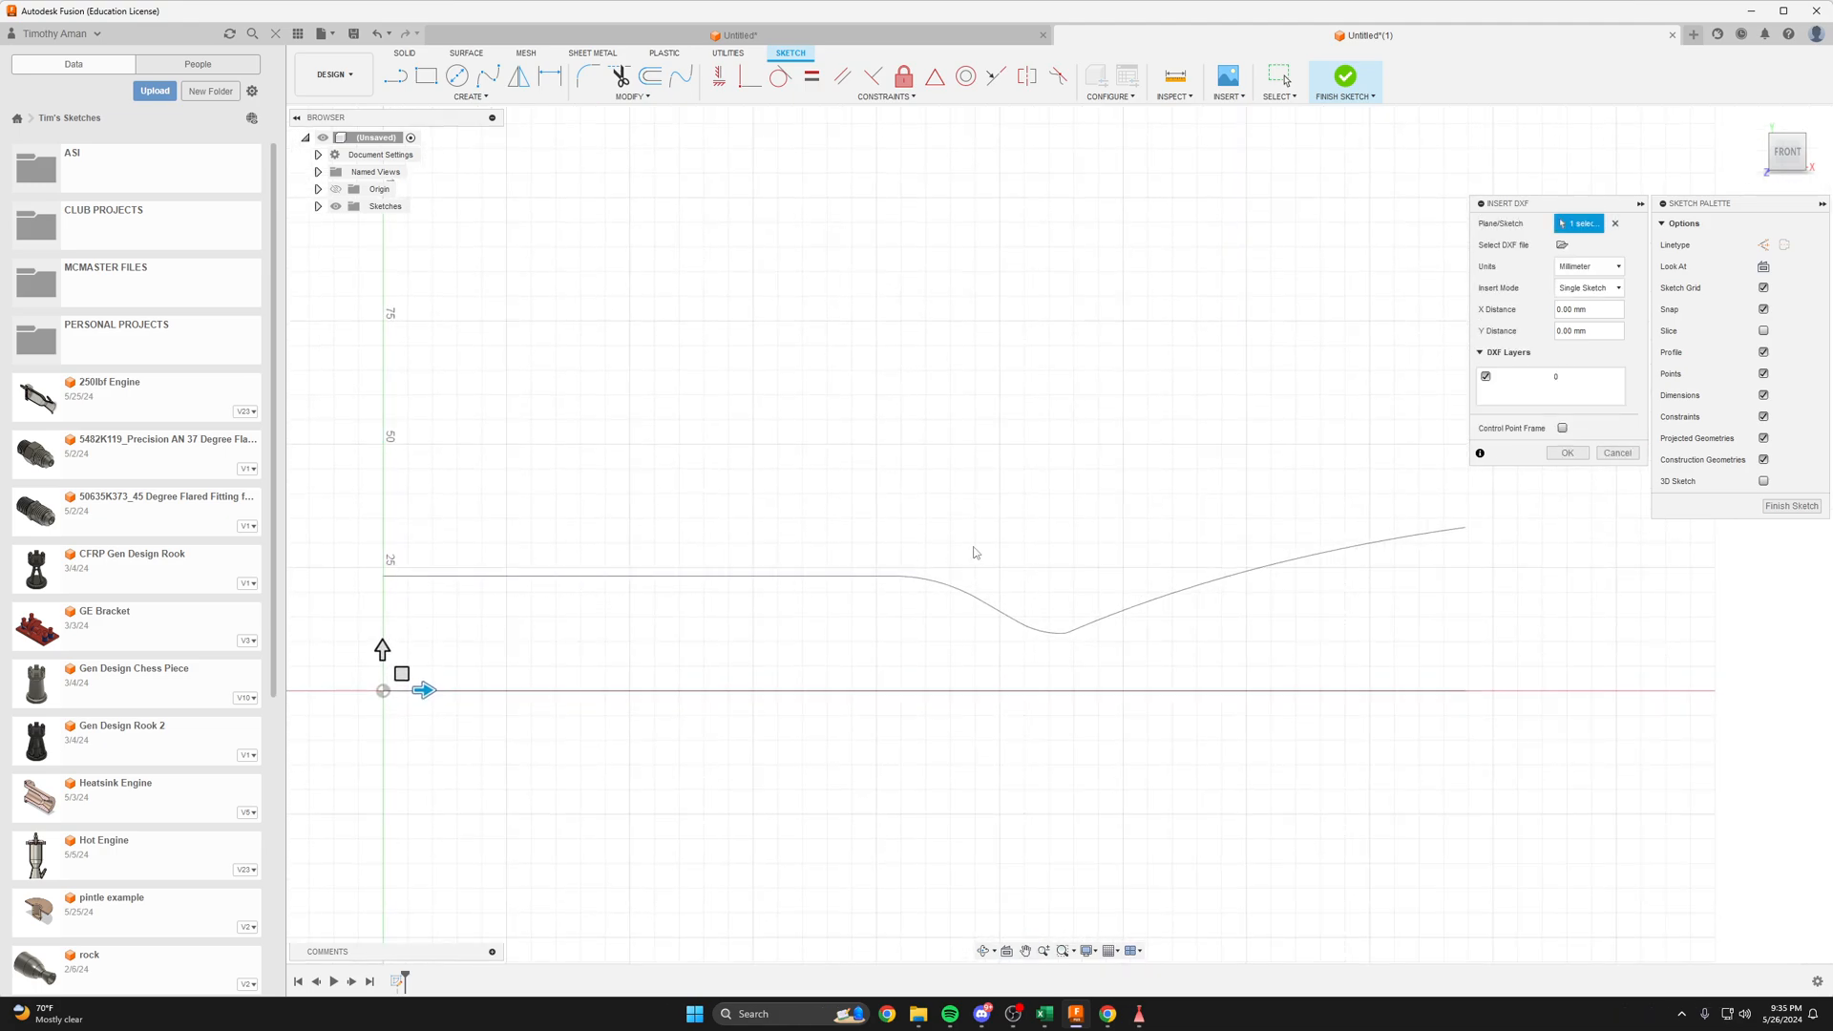
mouse_move(1166, 594)
text(of)
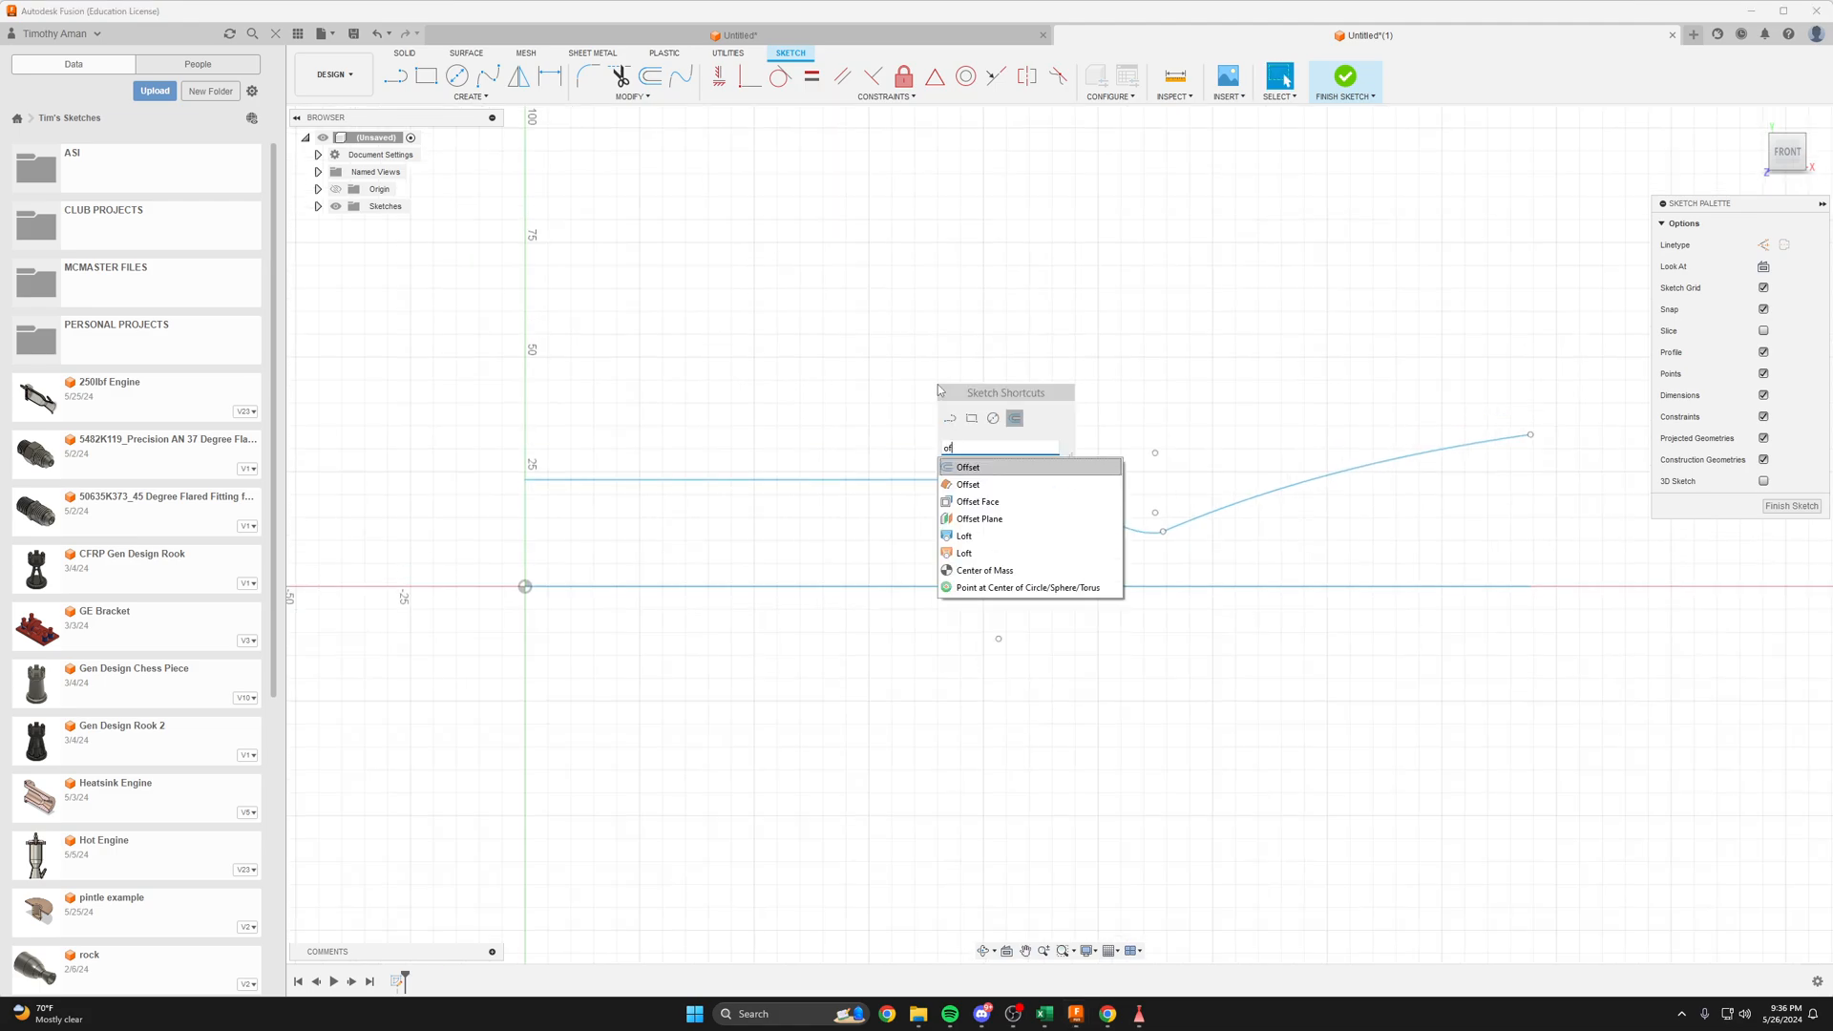
- Offset the imported nozzle contour into a thin wall and finish the sketch
click(967, 467)
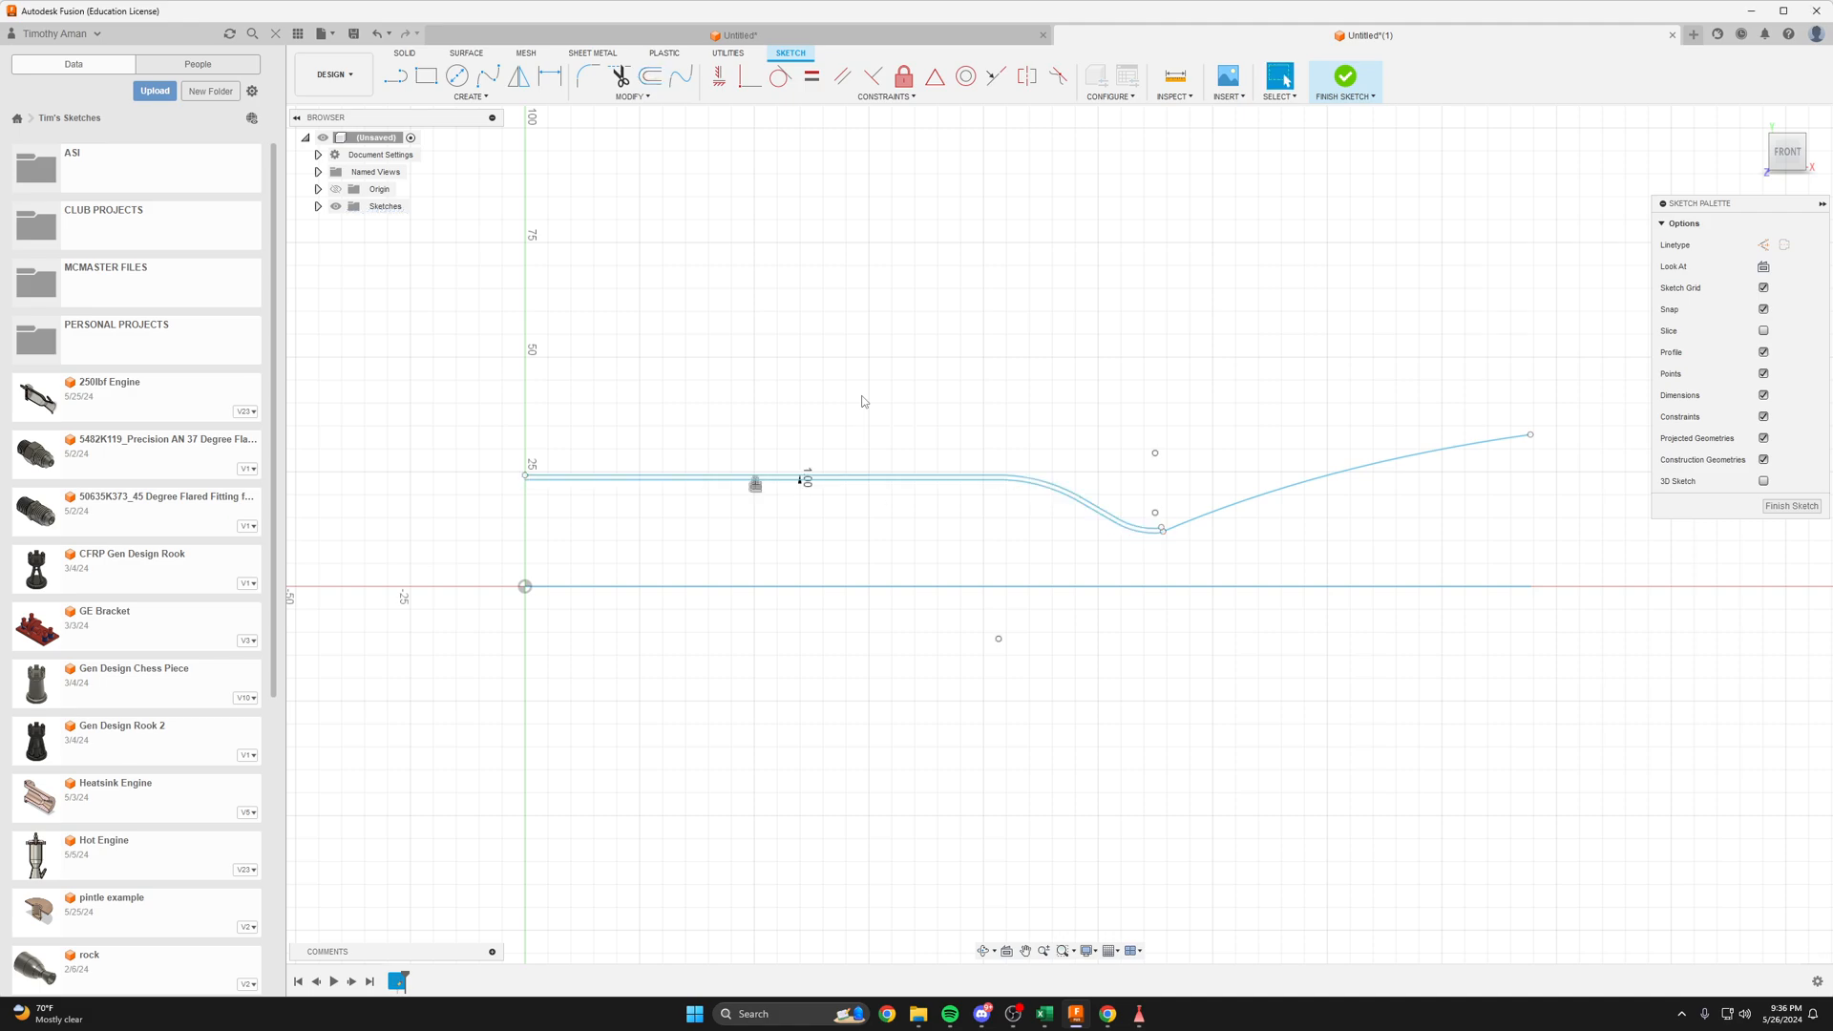
click(649, 76)
text(rev)
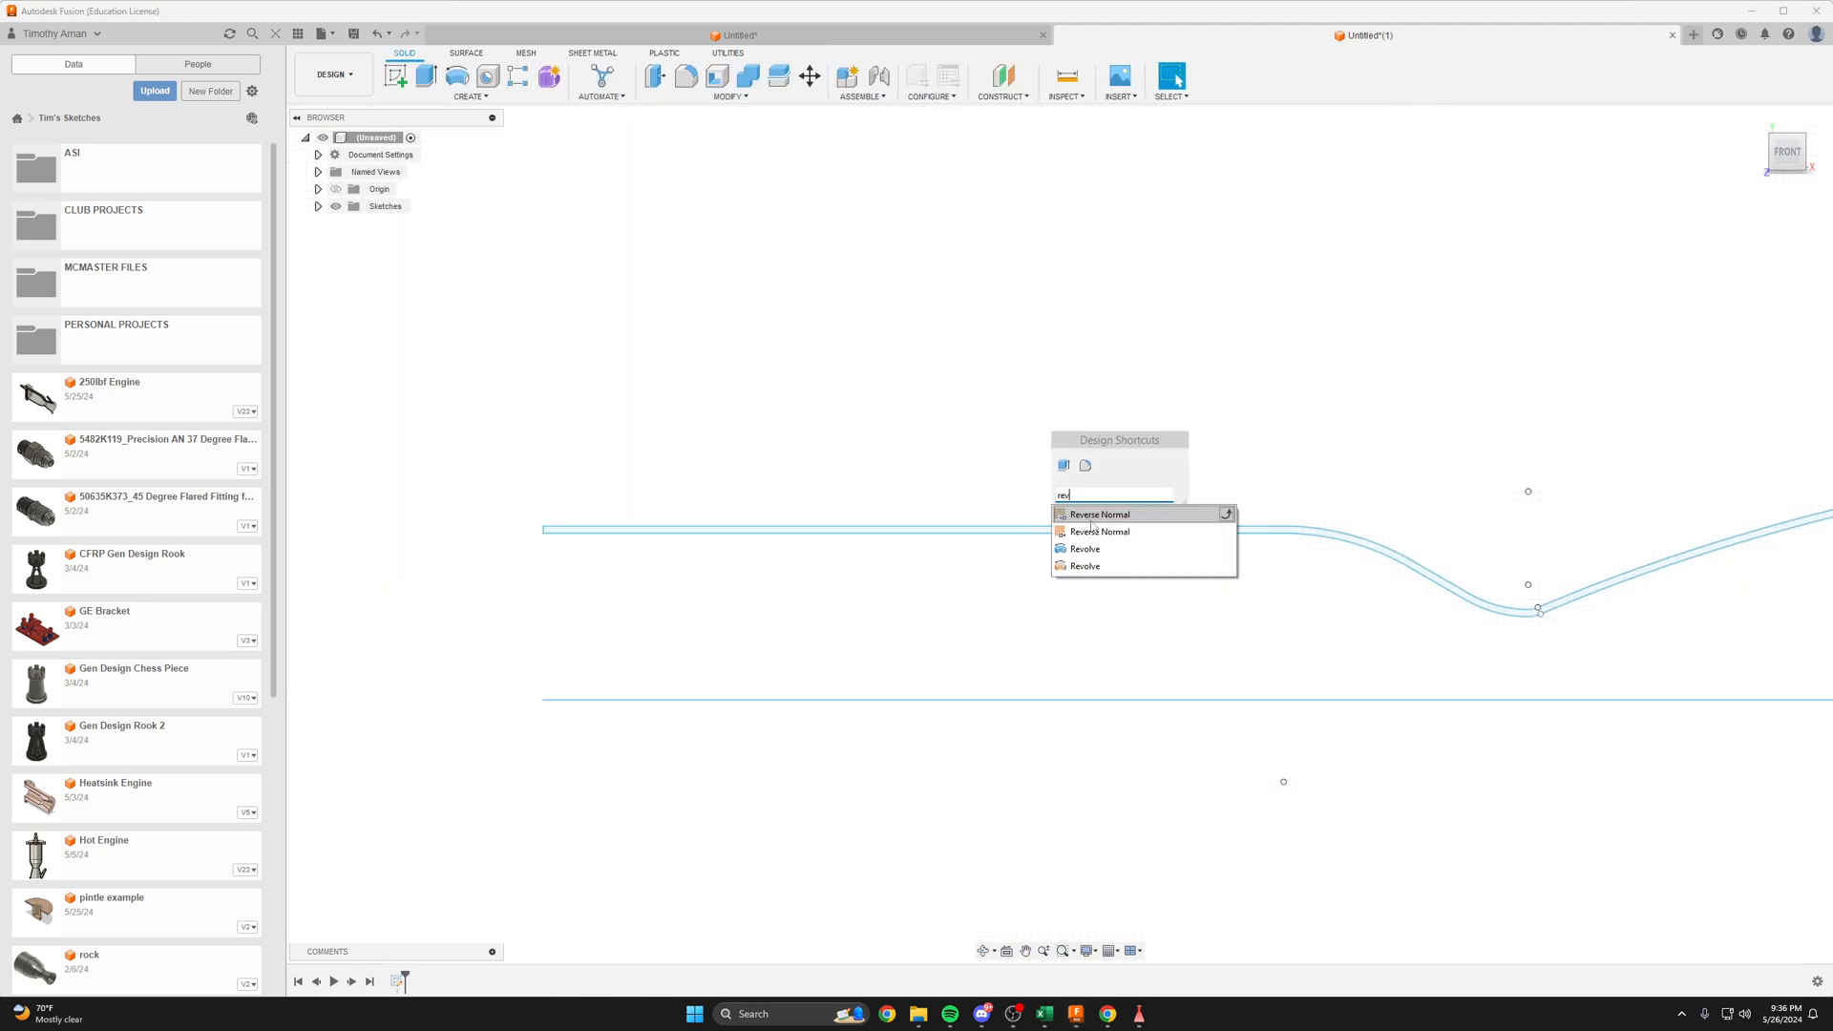
- Revolve the wall profile 360° about the centreline, then orbit to inspect the chamber
click(1084, 550)
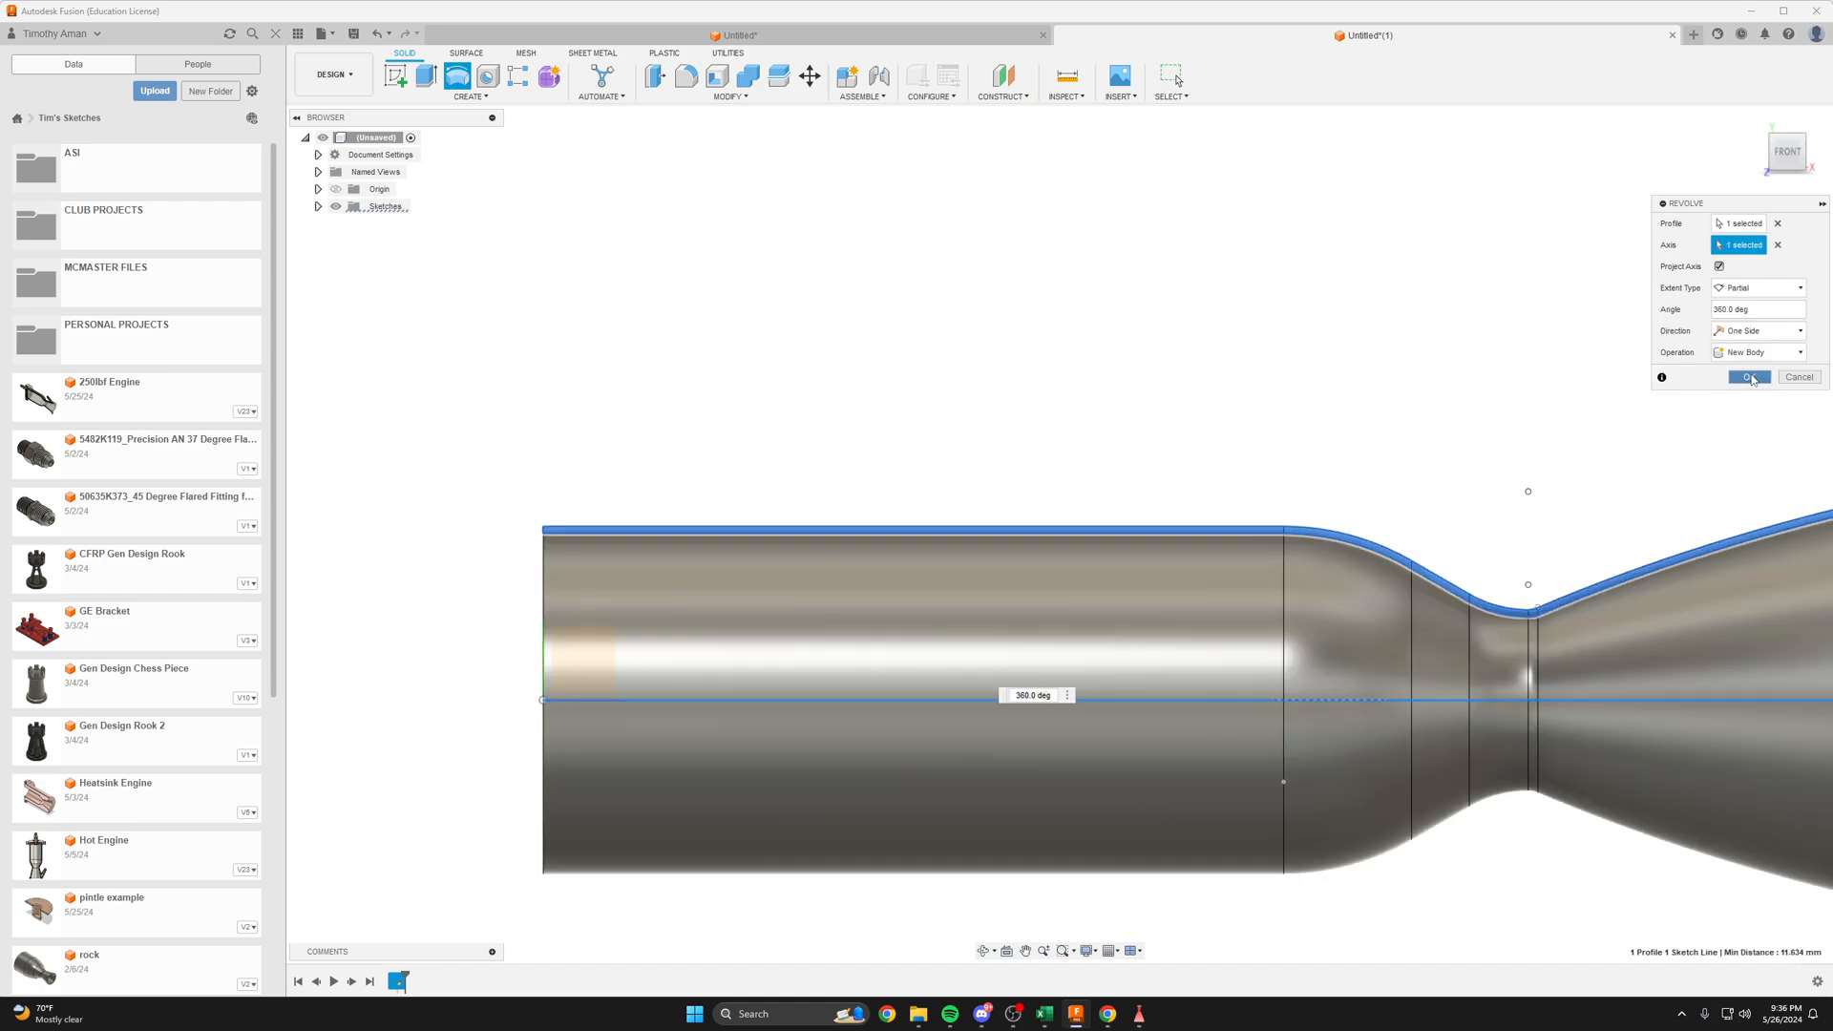
click(1746, 376)
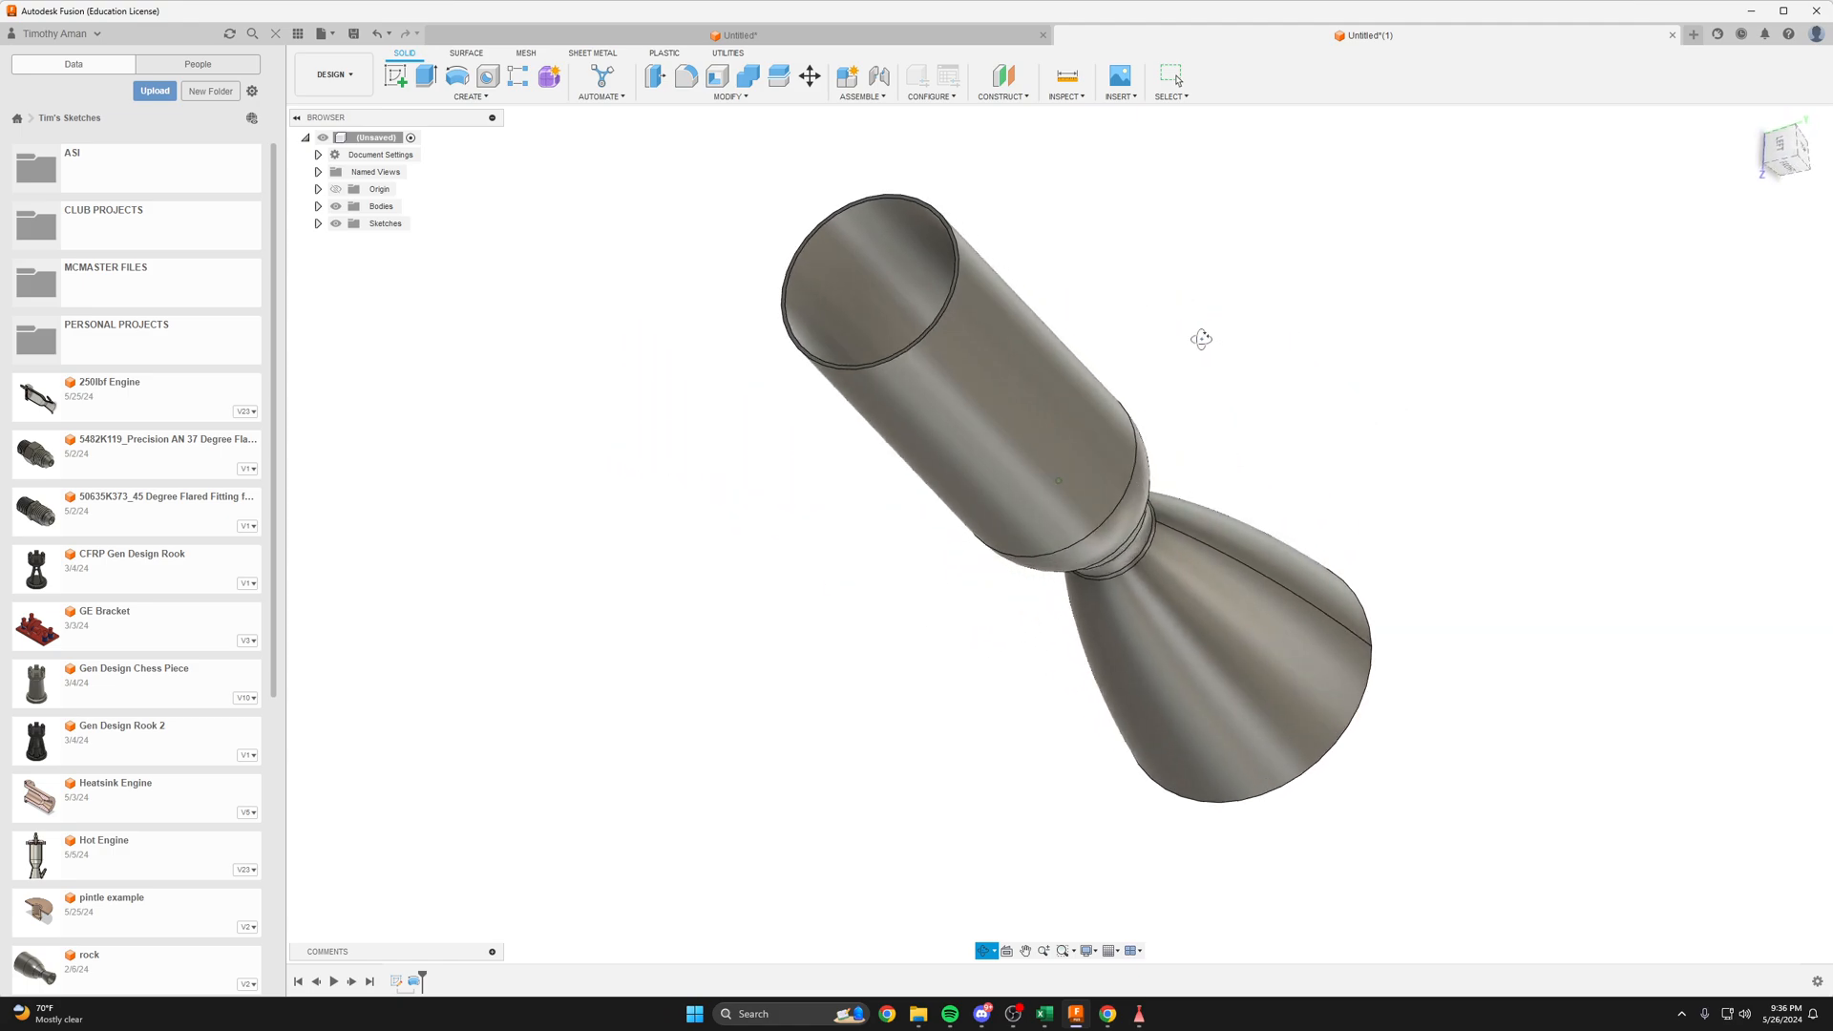
drag(1201, 339, 1113, 383)
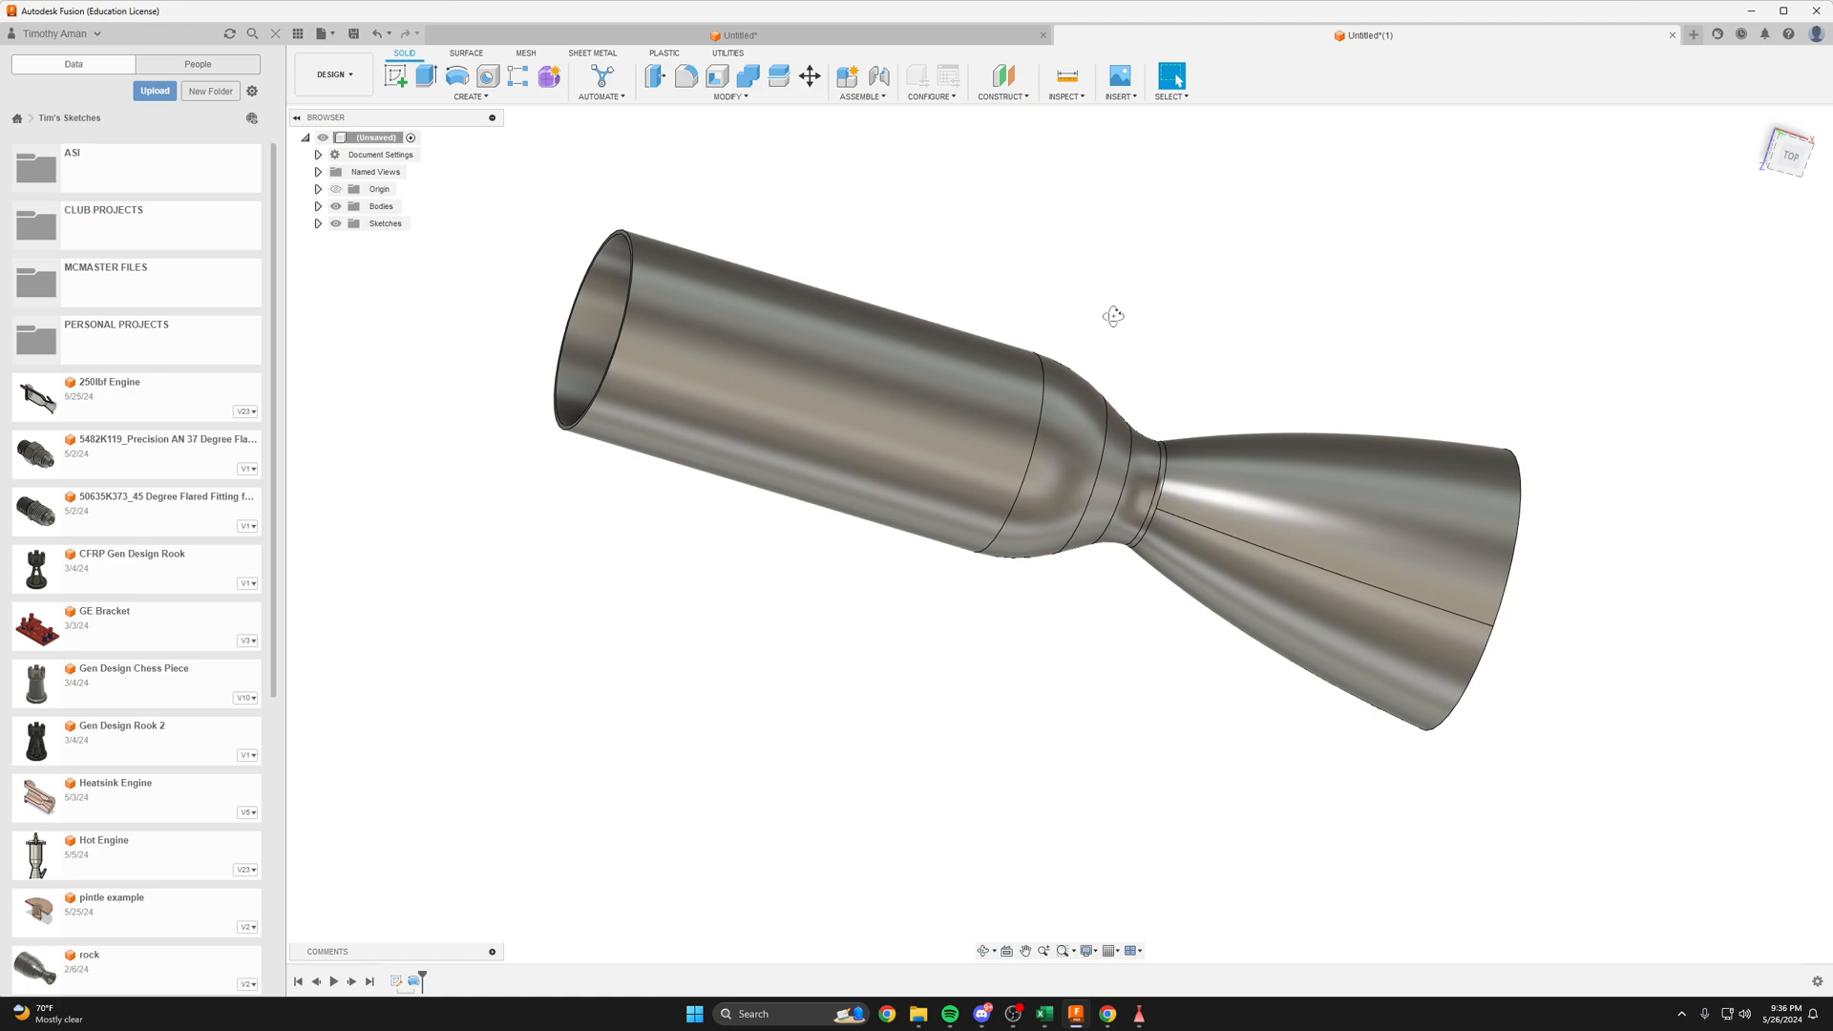
drag(1113, 316, 1081, 374)
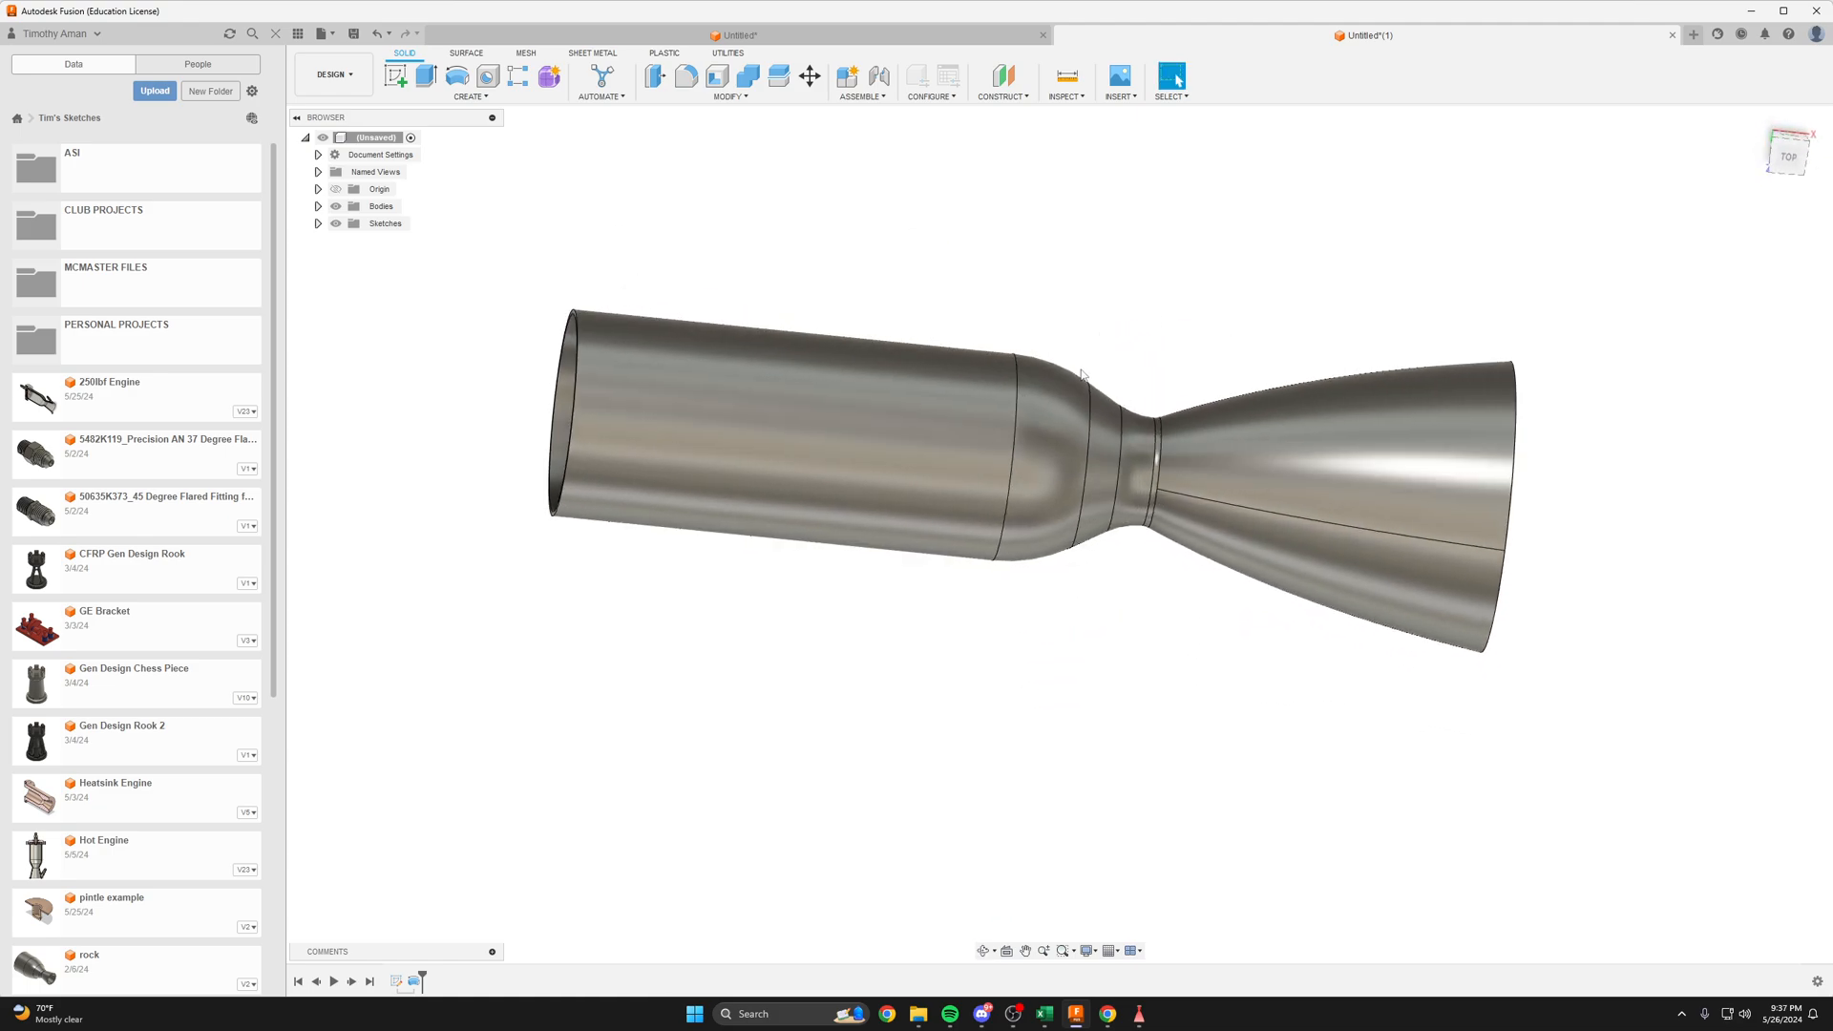